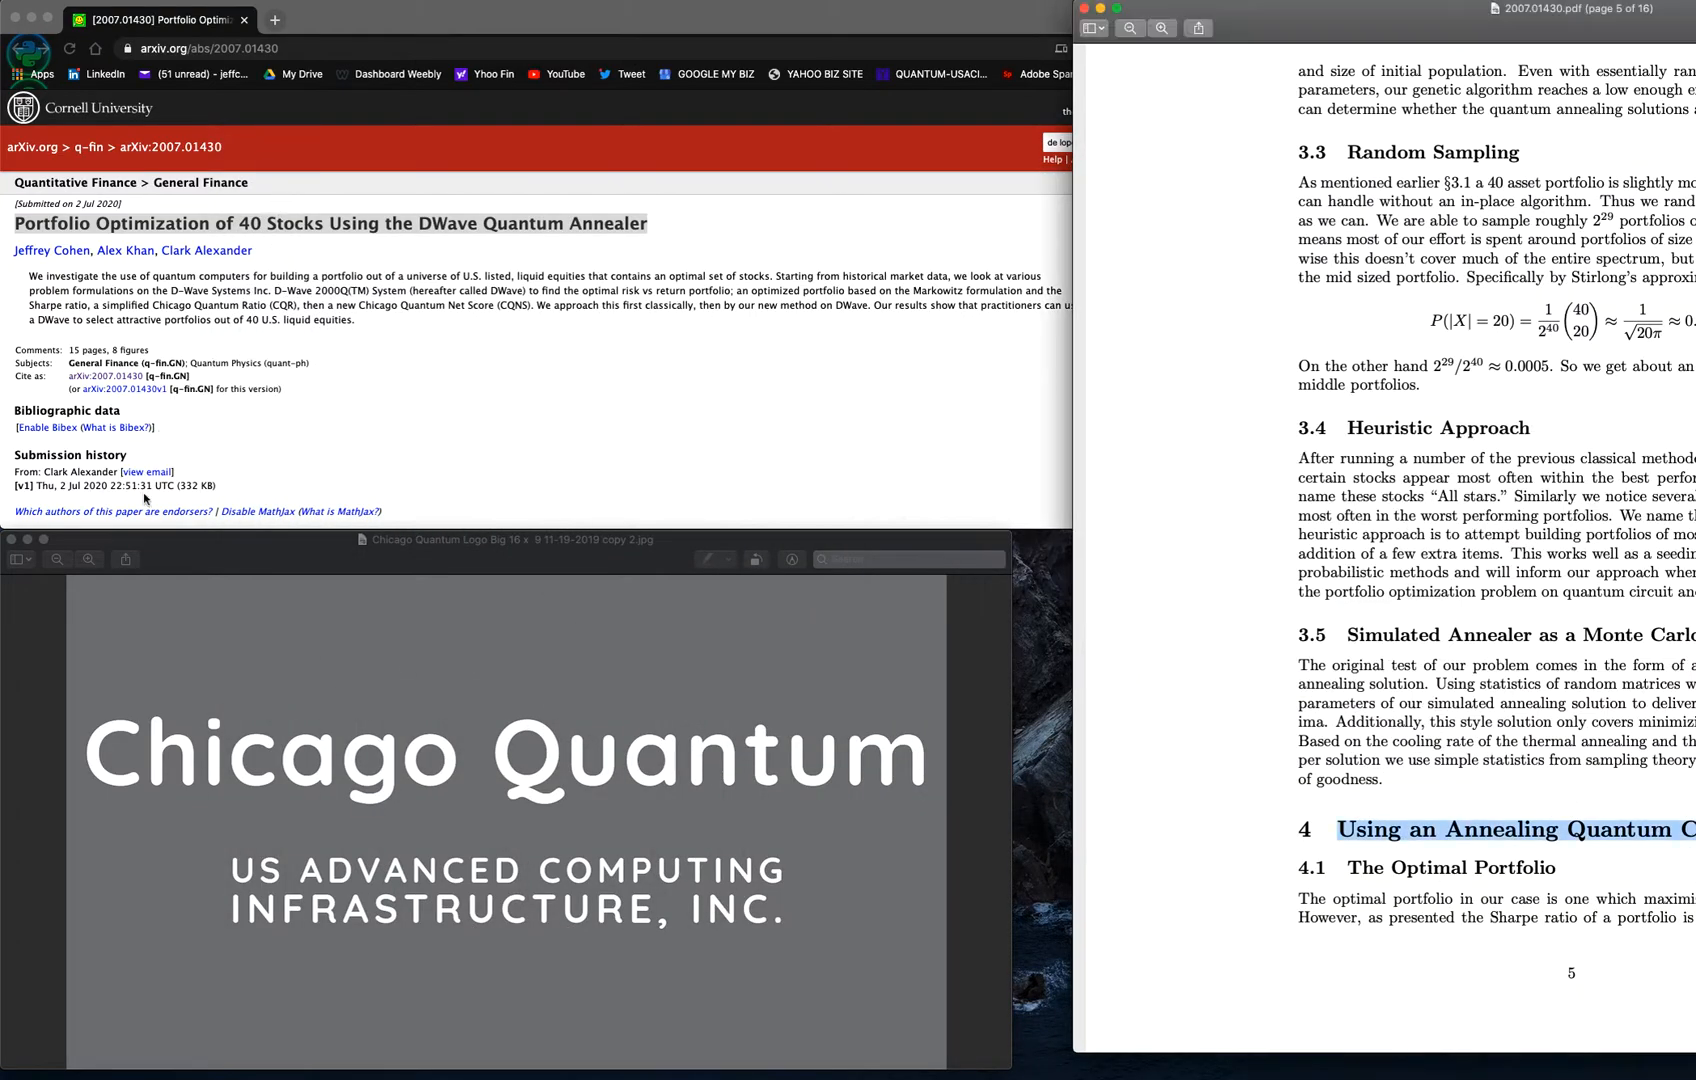
# Move the Chicago Quantum logo aside and dismiss it, leaving the paper's PDF in front
pyautogui.moveTo(509, 539); pyautogui.dragTo(917, 278)
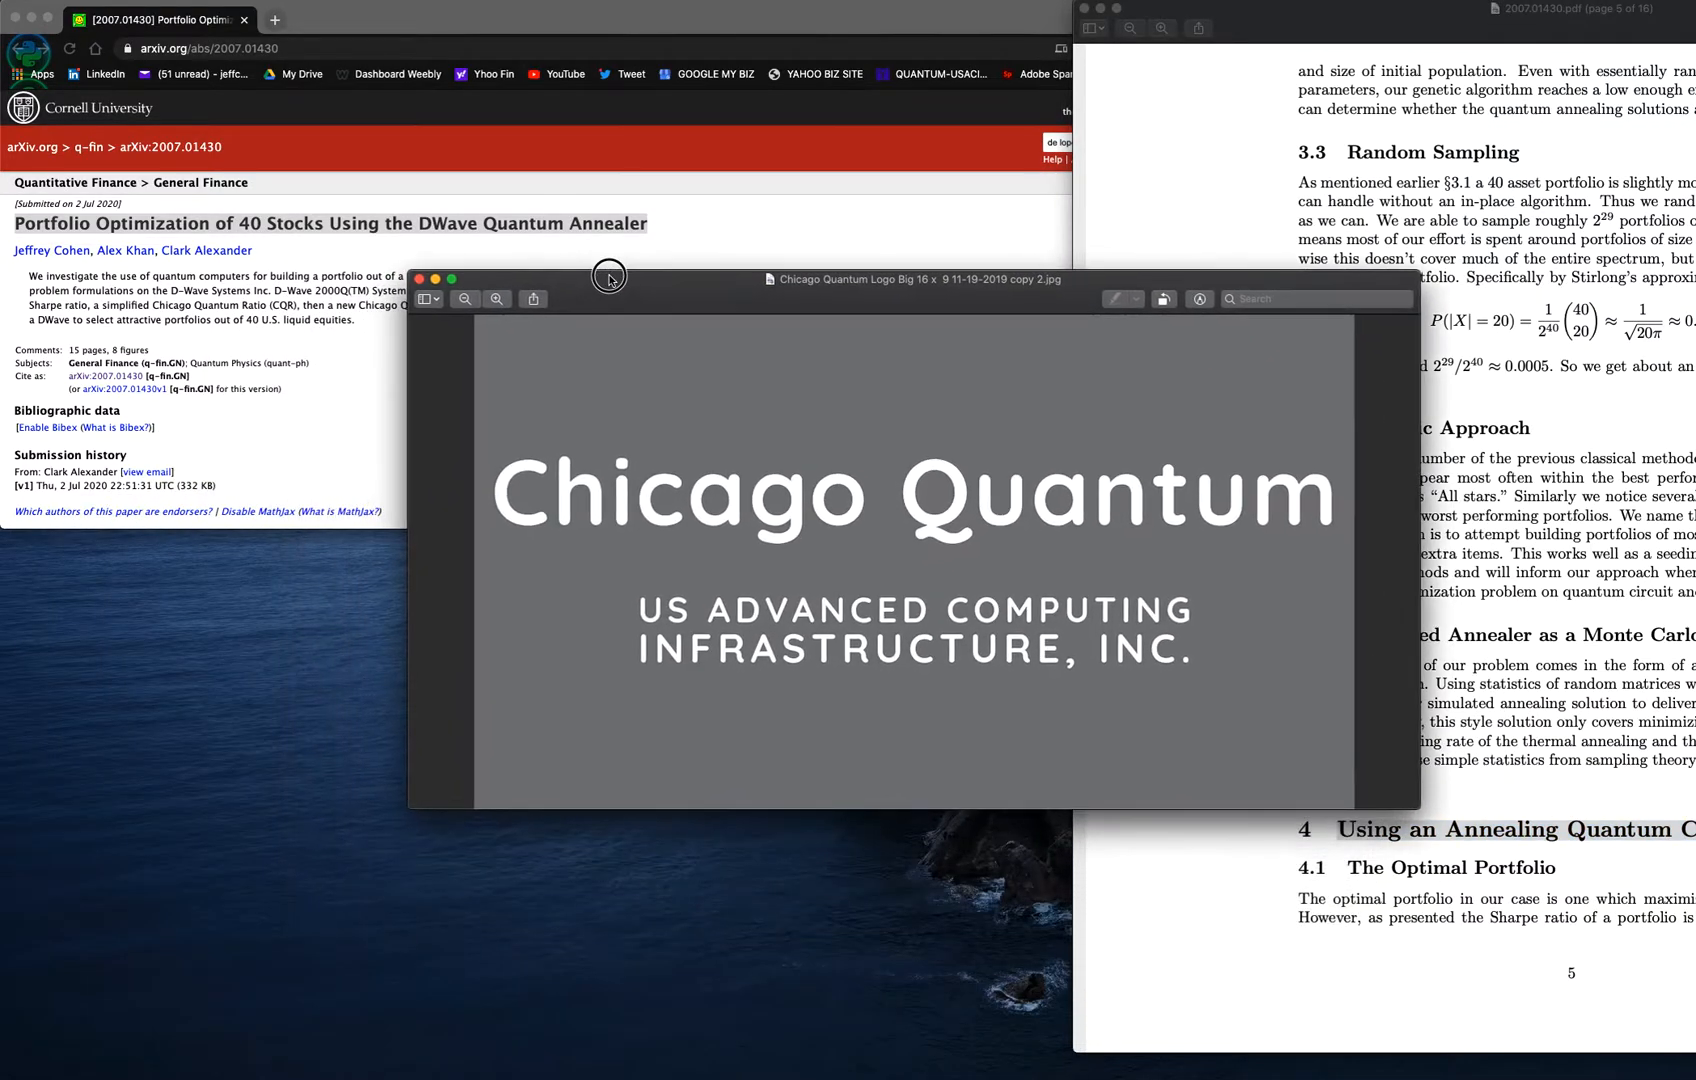
pyautogui.click(438, 278)
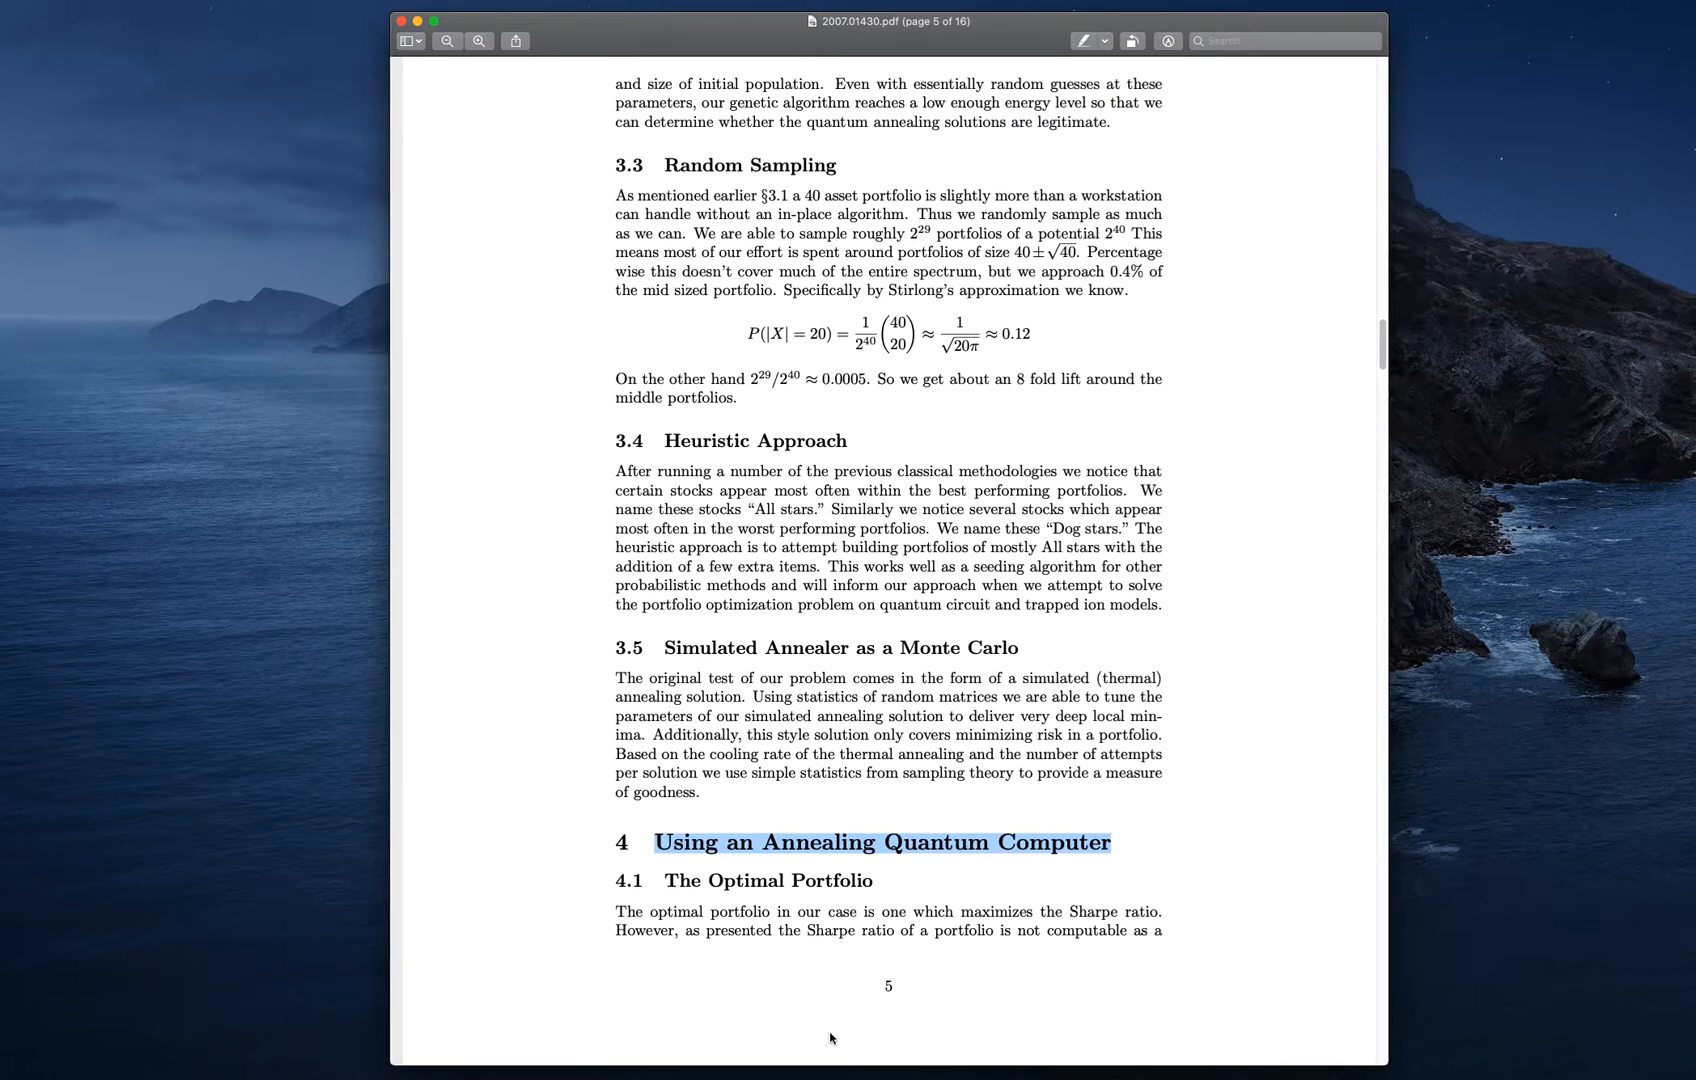
pyautogui.moveTo(716, 891)
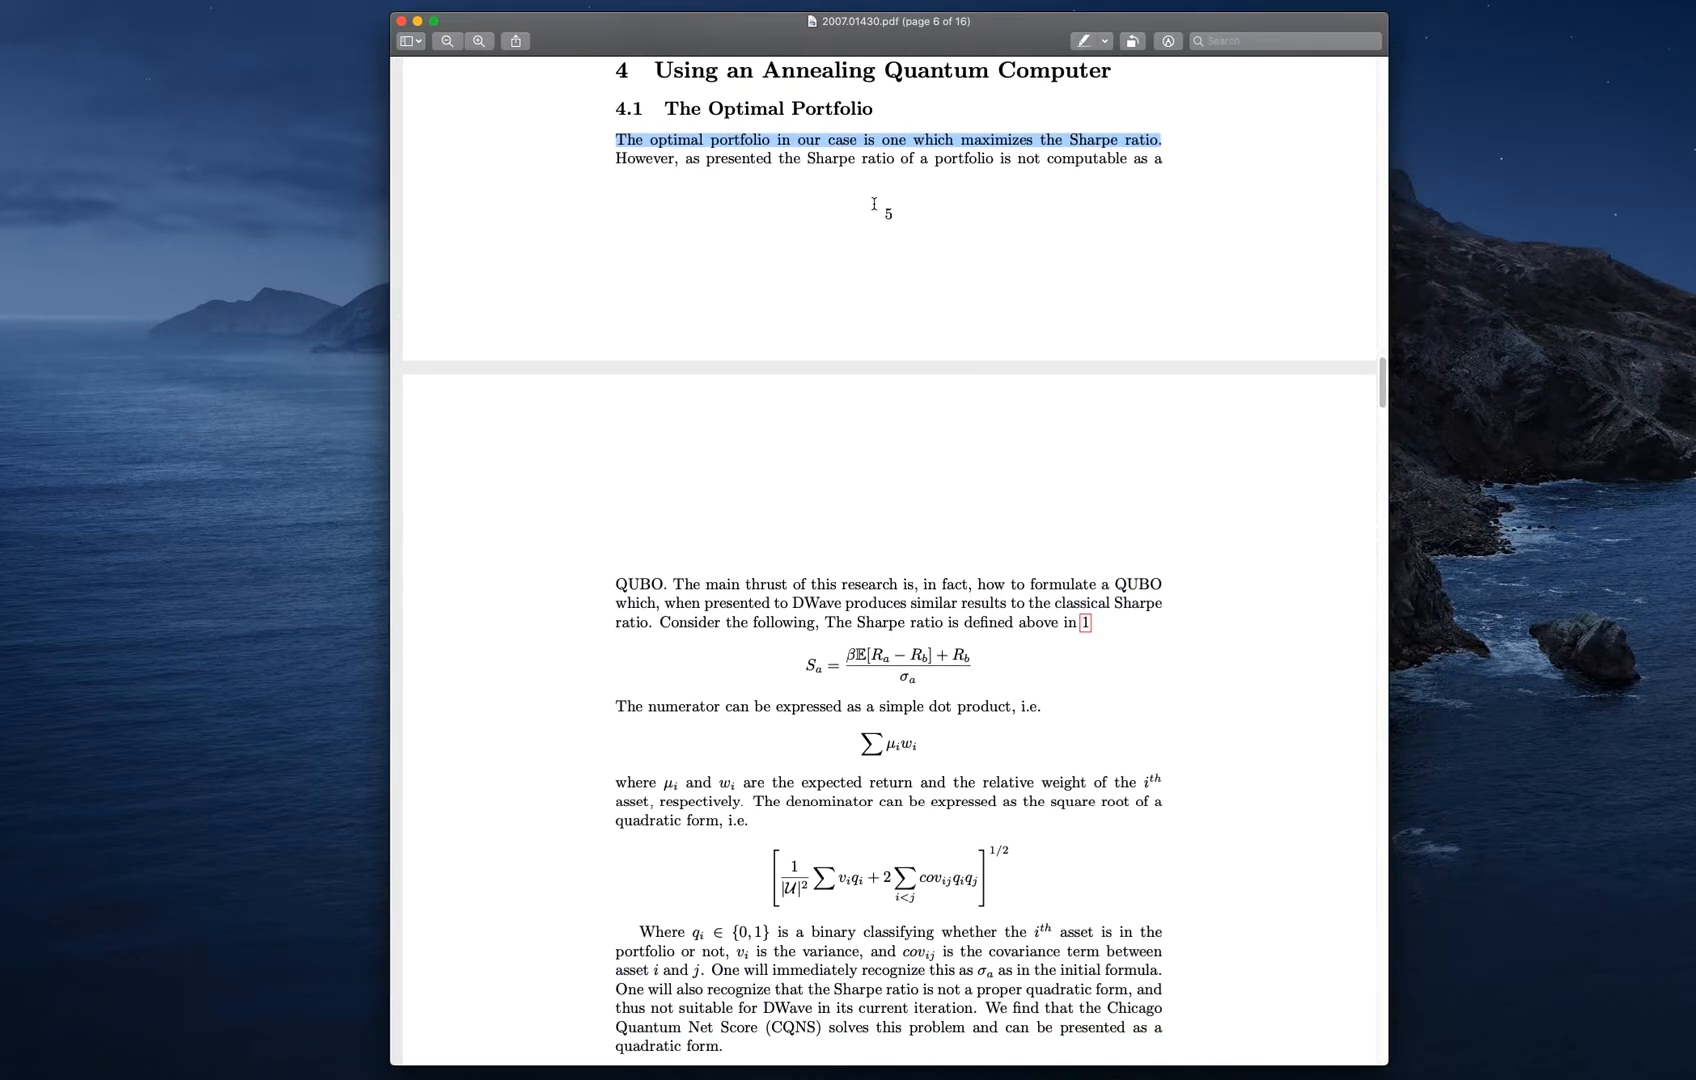
pyautogui.moveTo(617, 158); pyautogui.dragTo(916, 158)
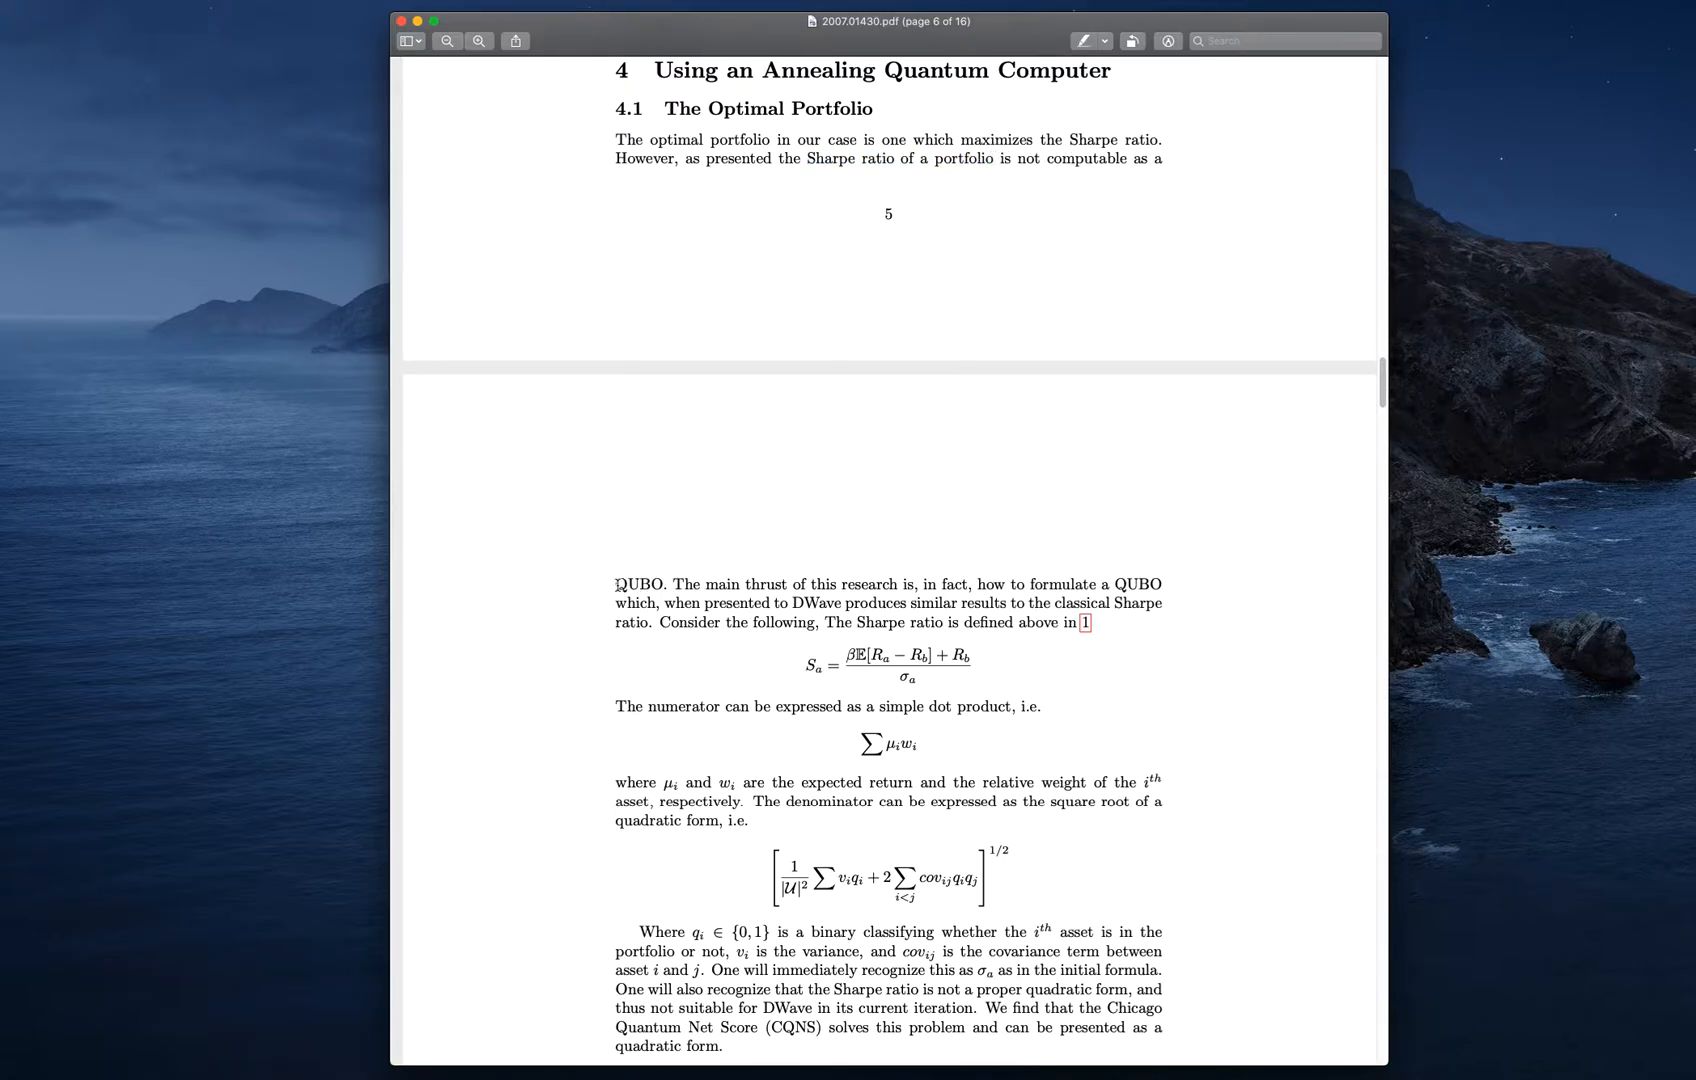
pyautogui.doubleClick(634, 584)
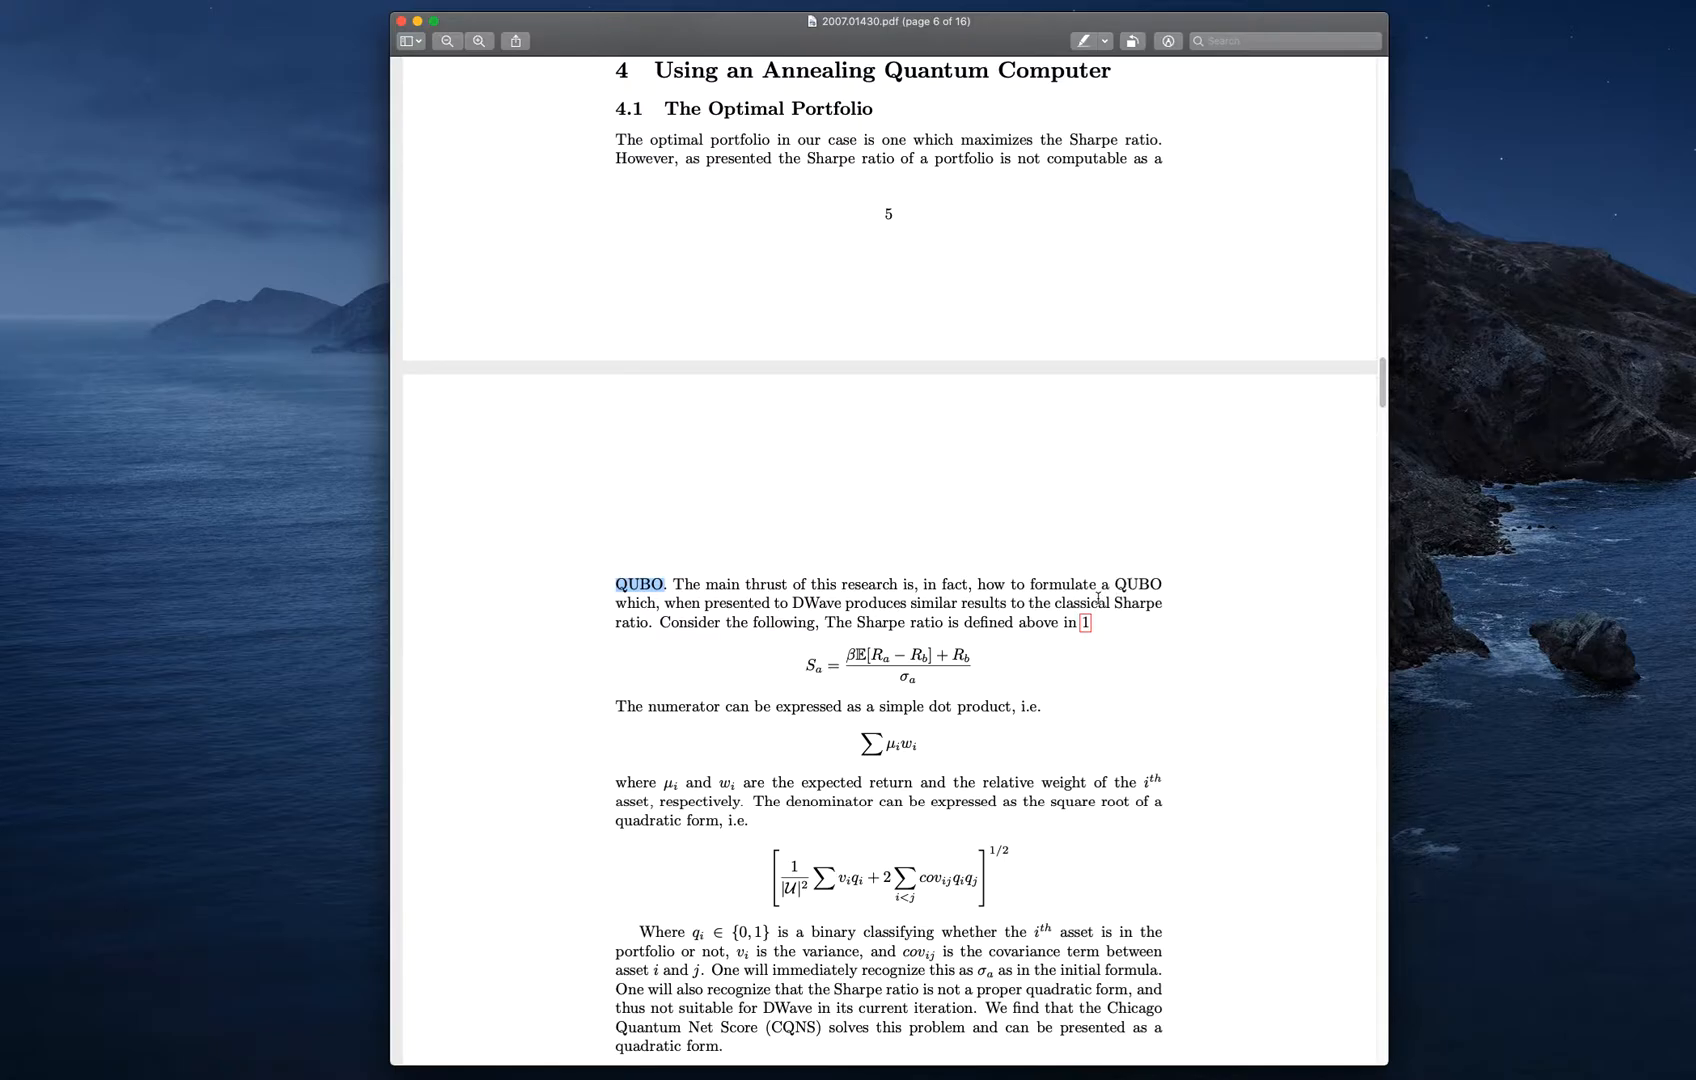
pyautogui.moveTo(604, 671)
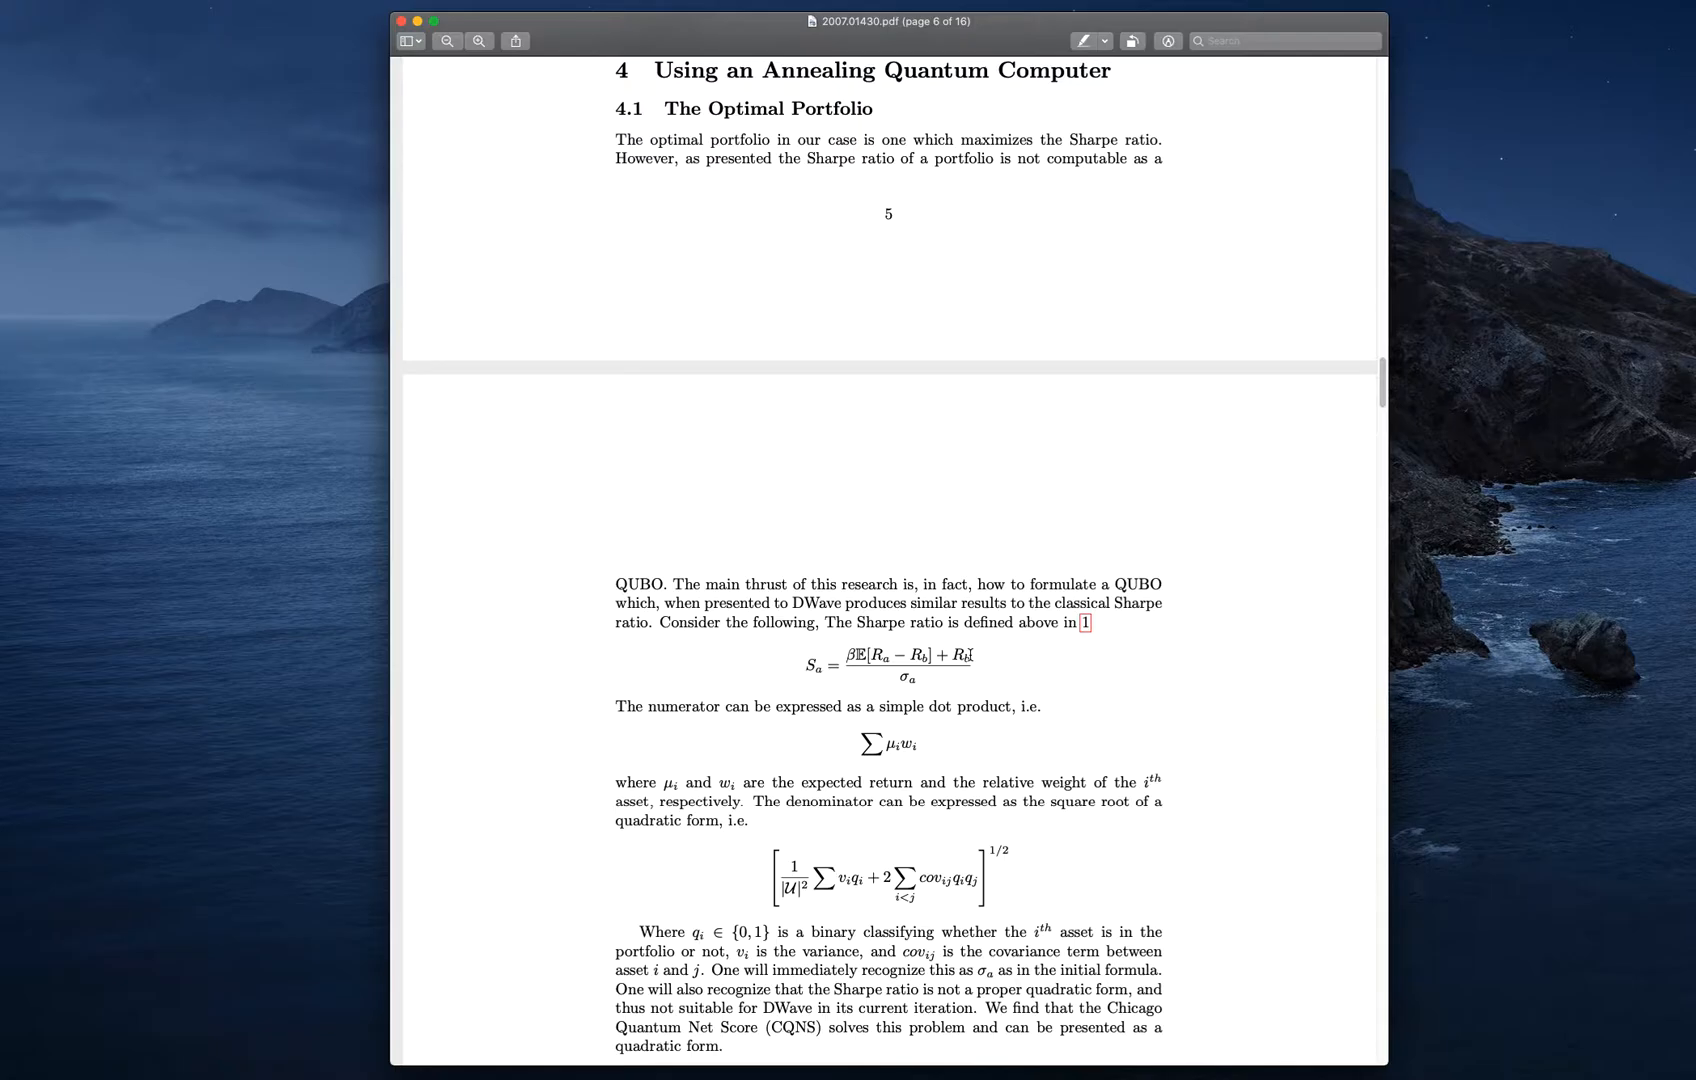
pyautogui.moveTo(1011, 662)
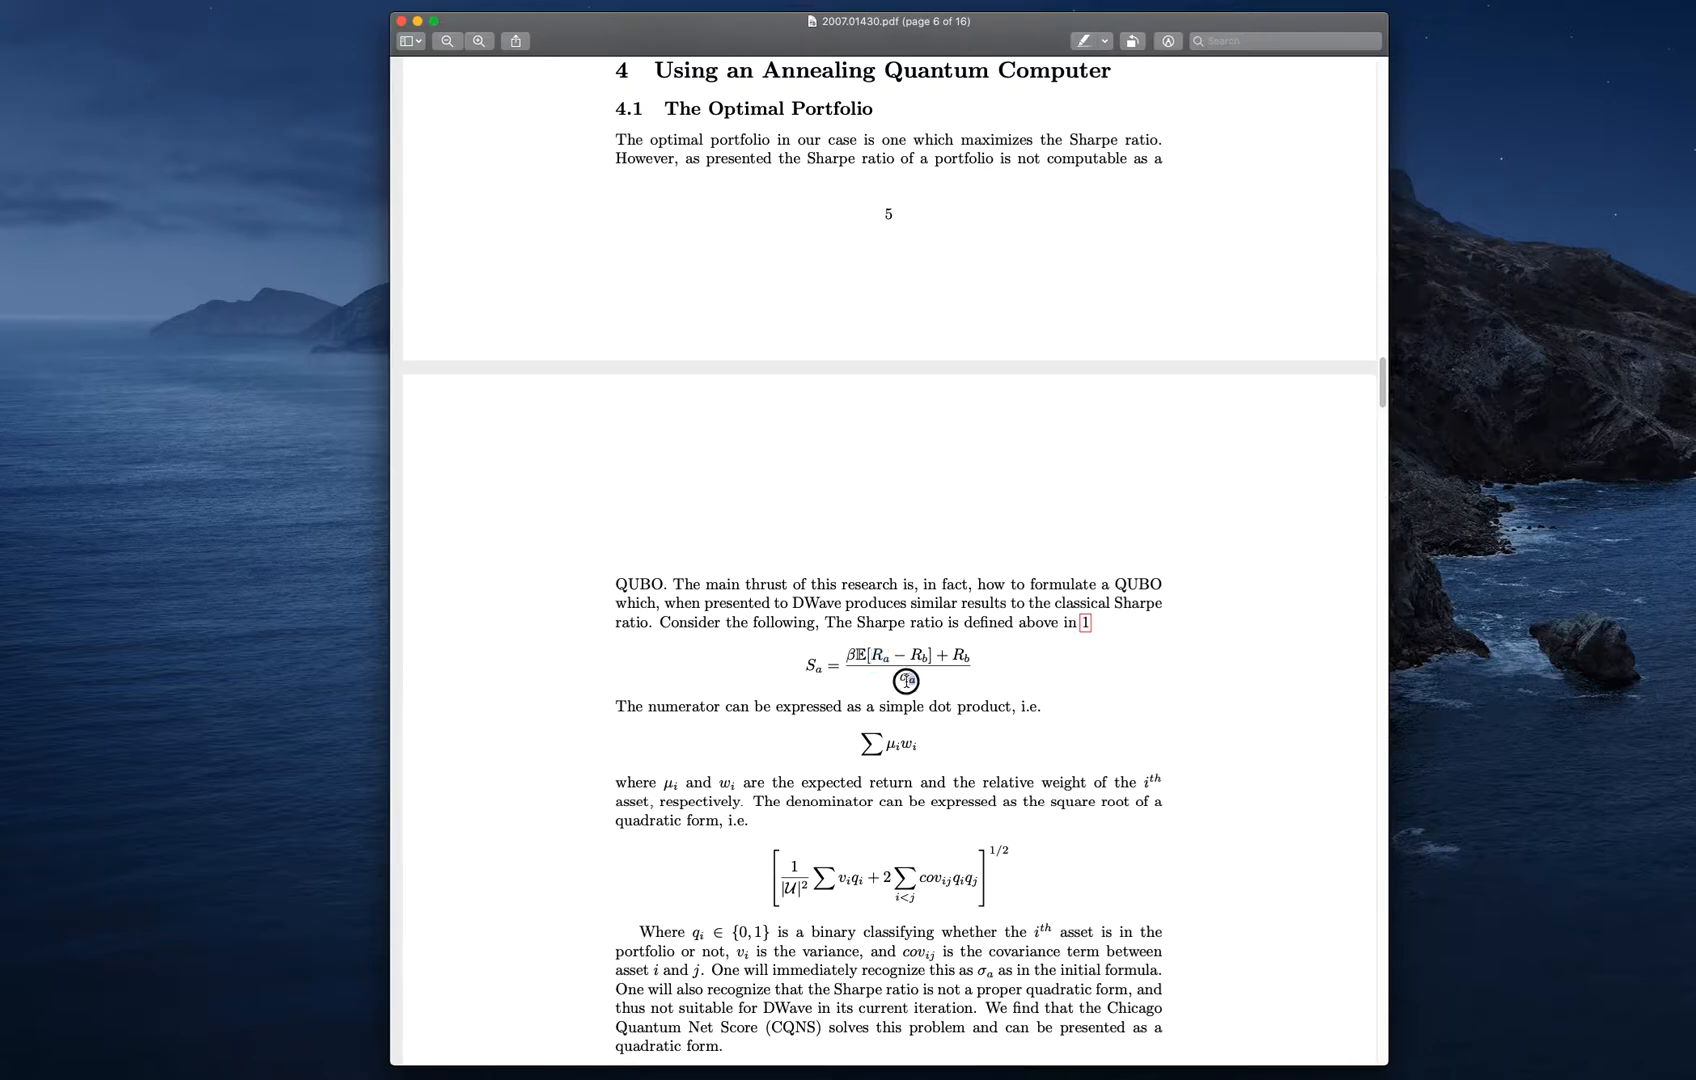
pyautogui.doubleClick(906, 682)
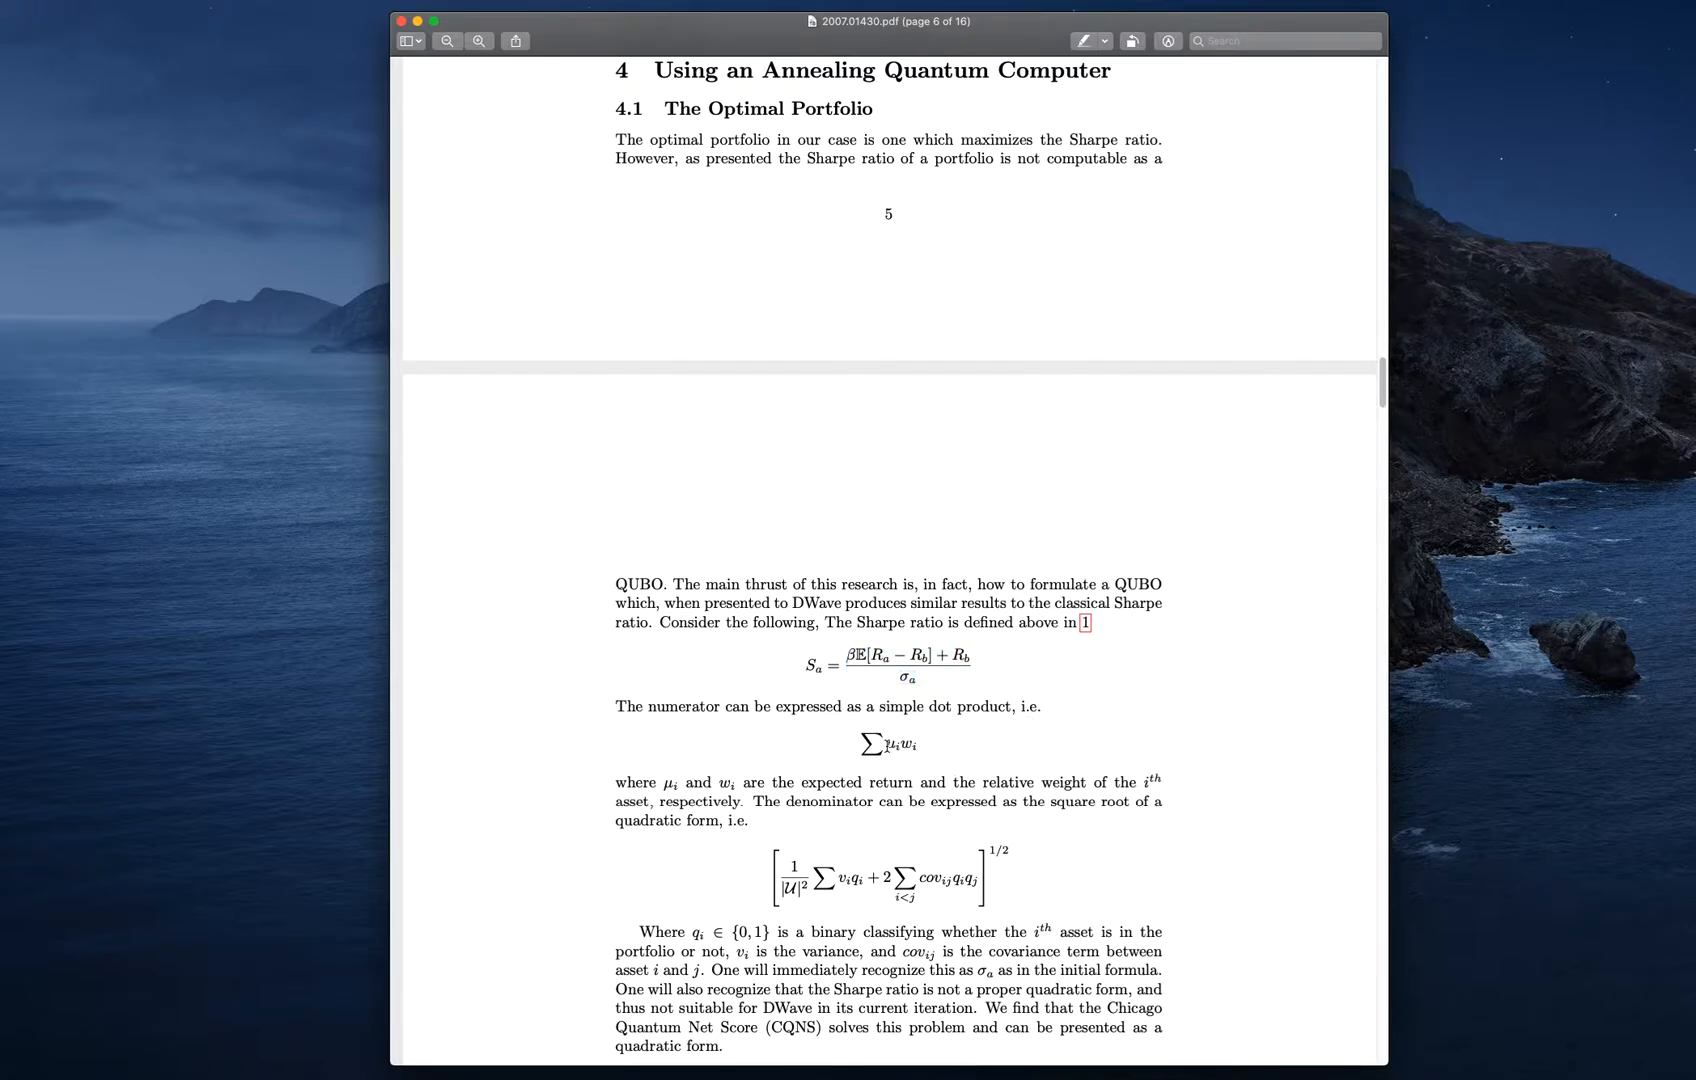
pyautogui.doubleClick(888, 745)
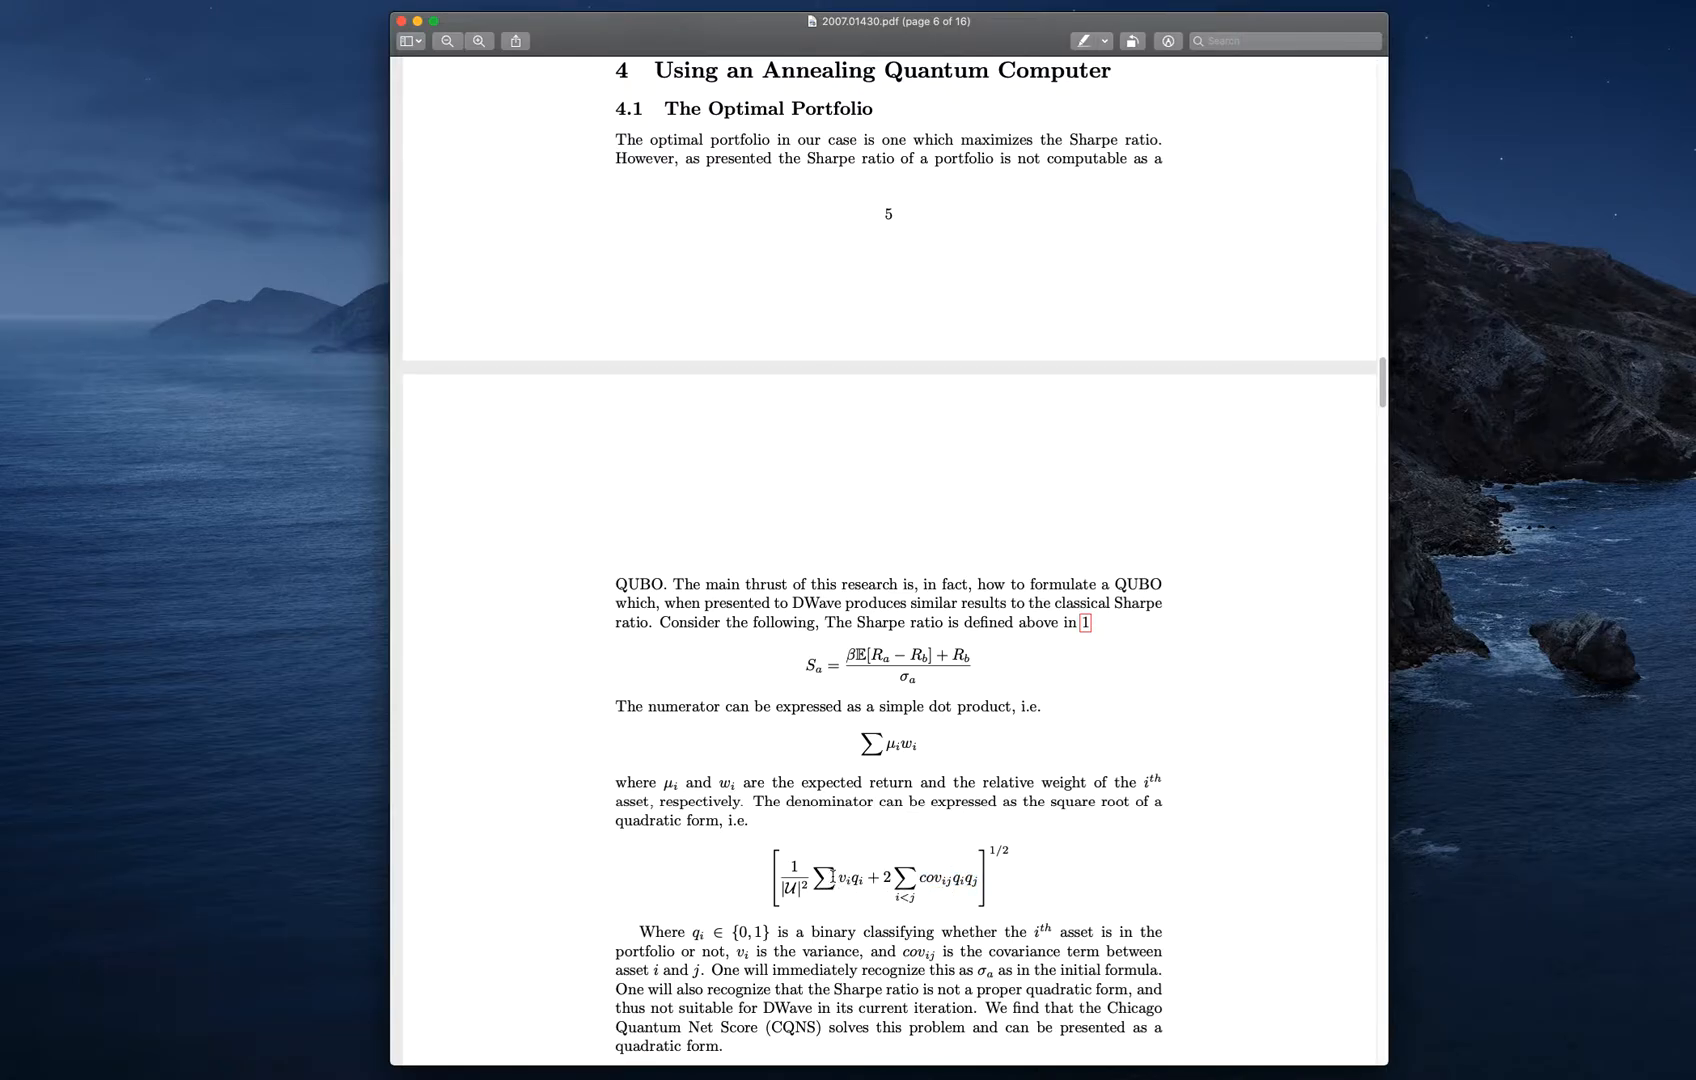
pyautogui.doubleClick(842, 877)
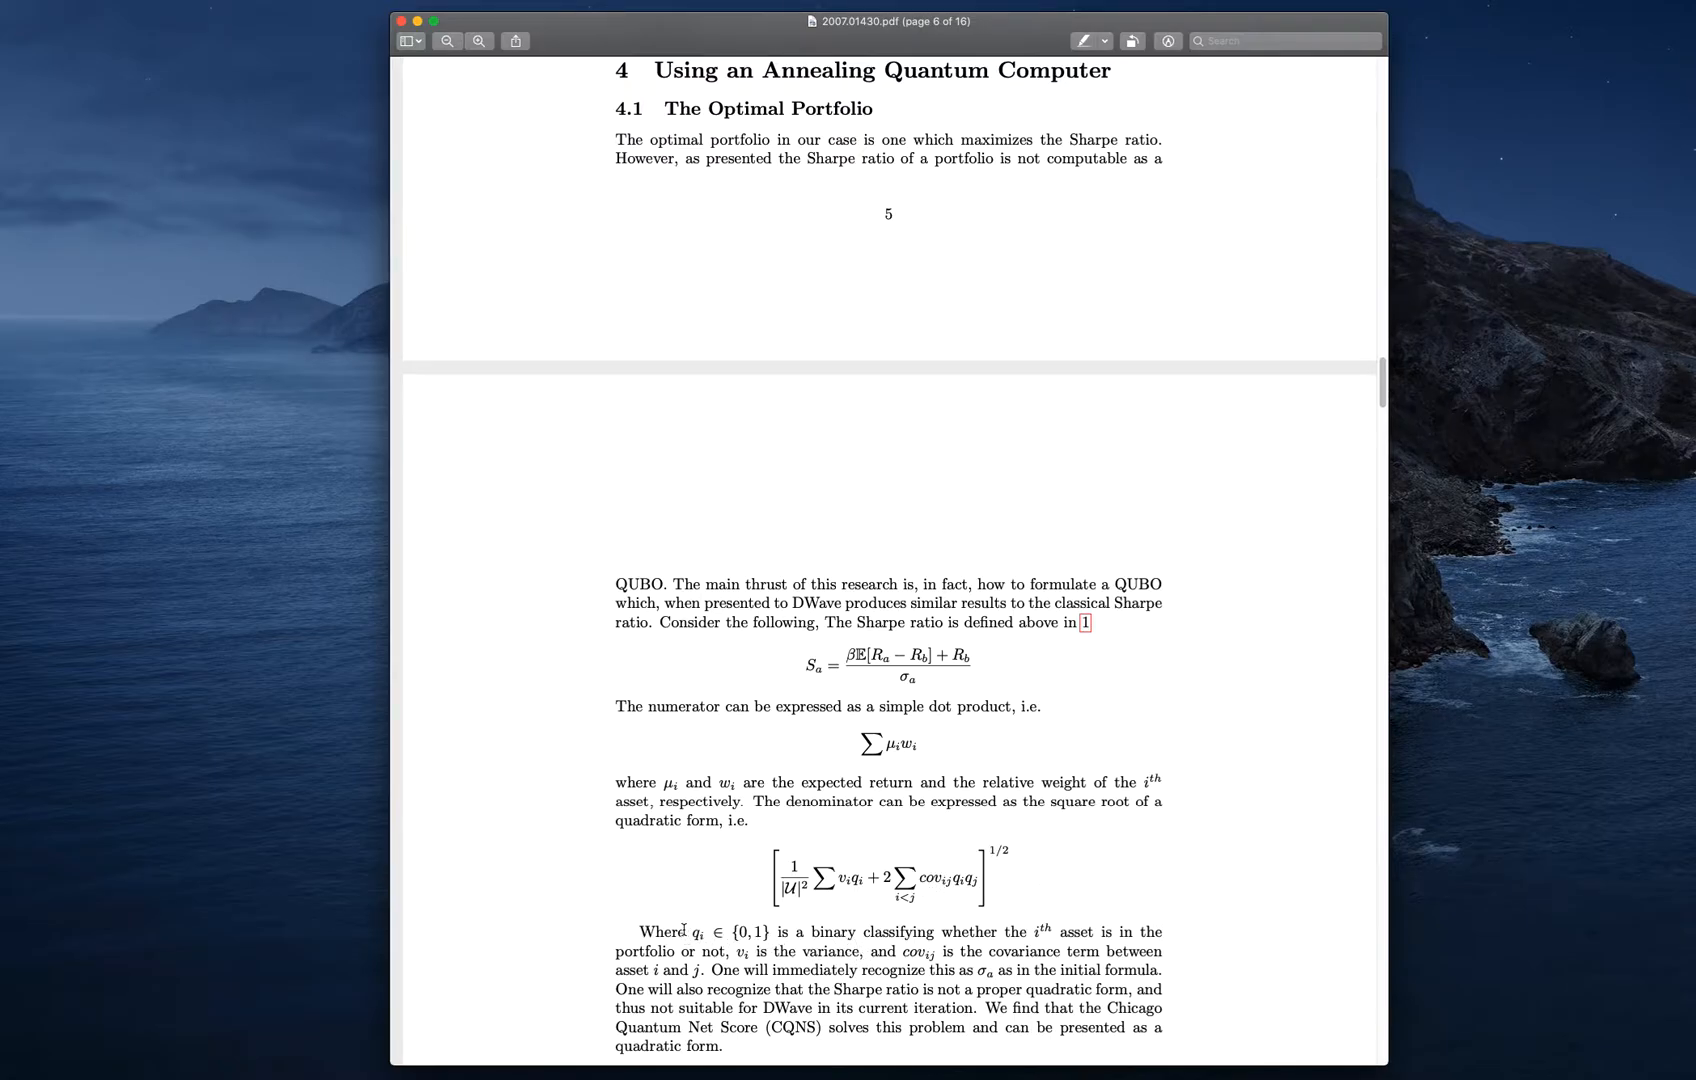
# Select the {0,1} set in the sentence defining q_i on page 6
pyautogui.doubleClick(698, 932)
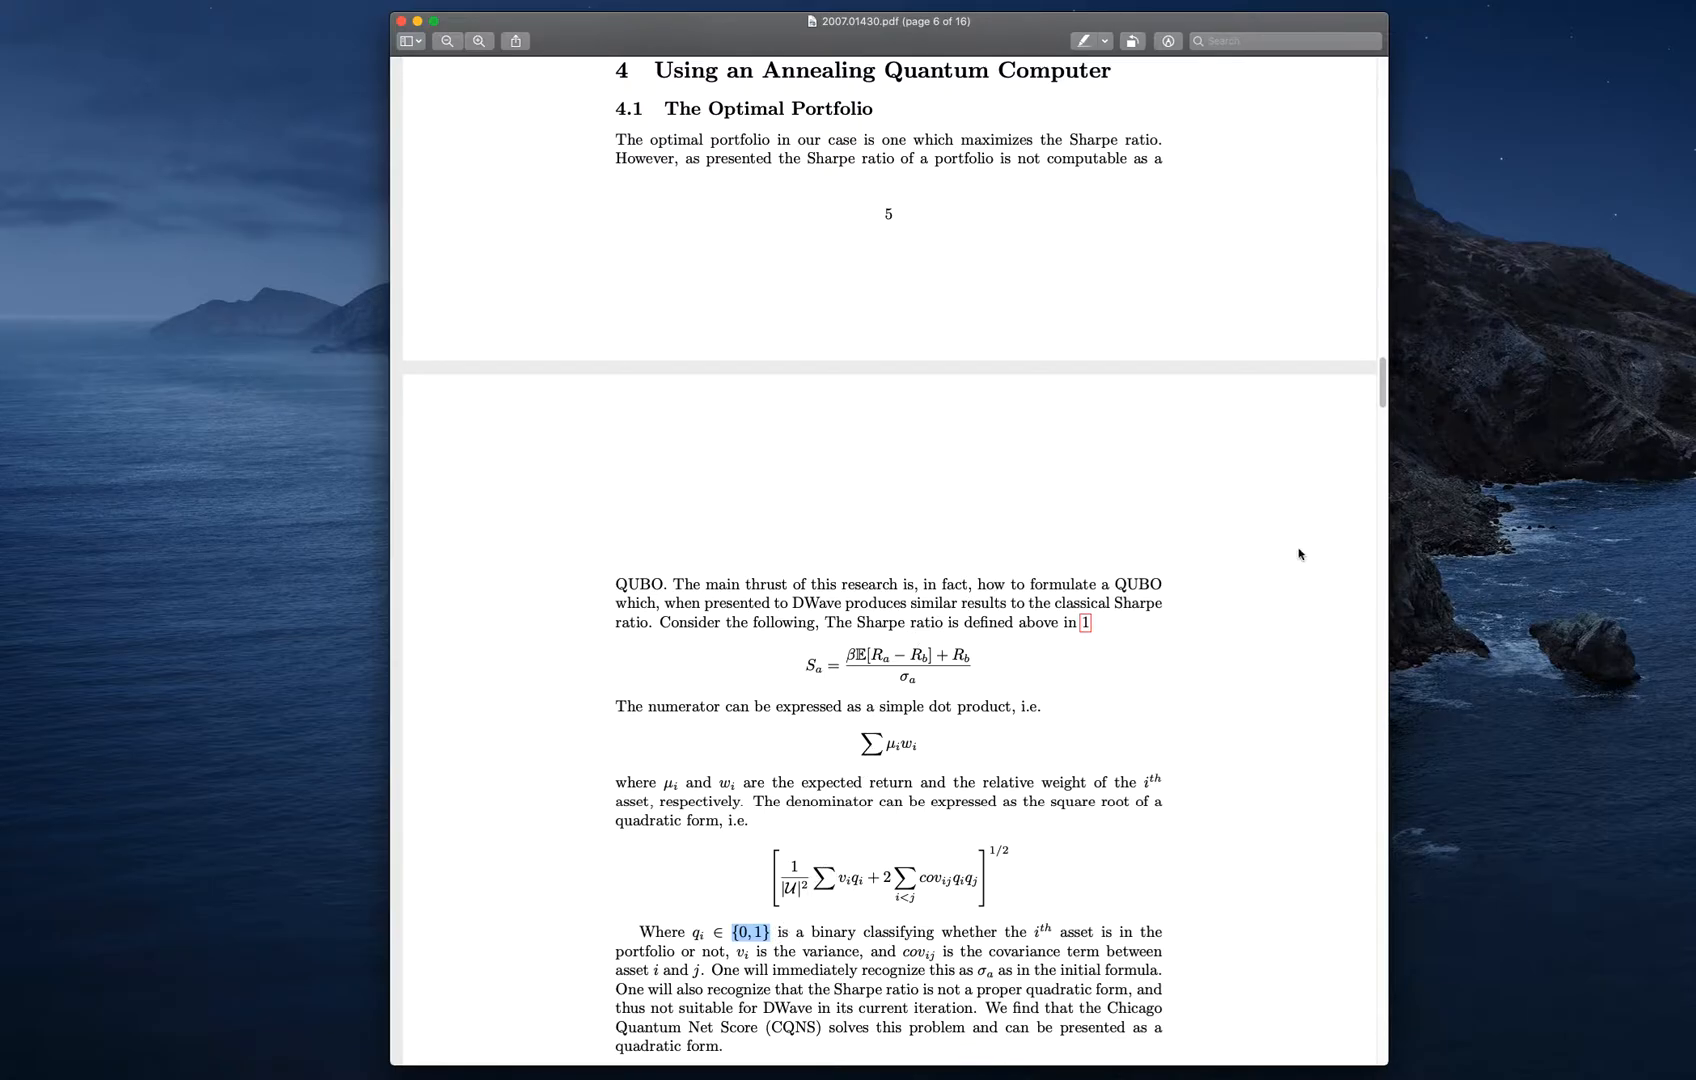
# Scroll down to section 4.2 on number of assets and clear the {0,1} selection
pyautogui.scroll(-3)
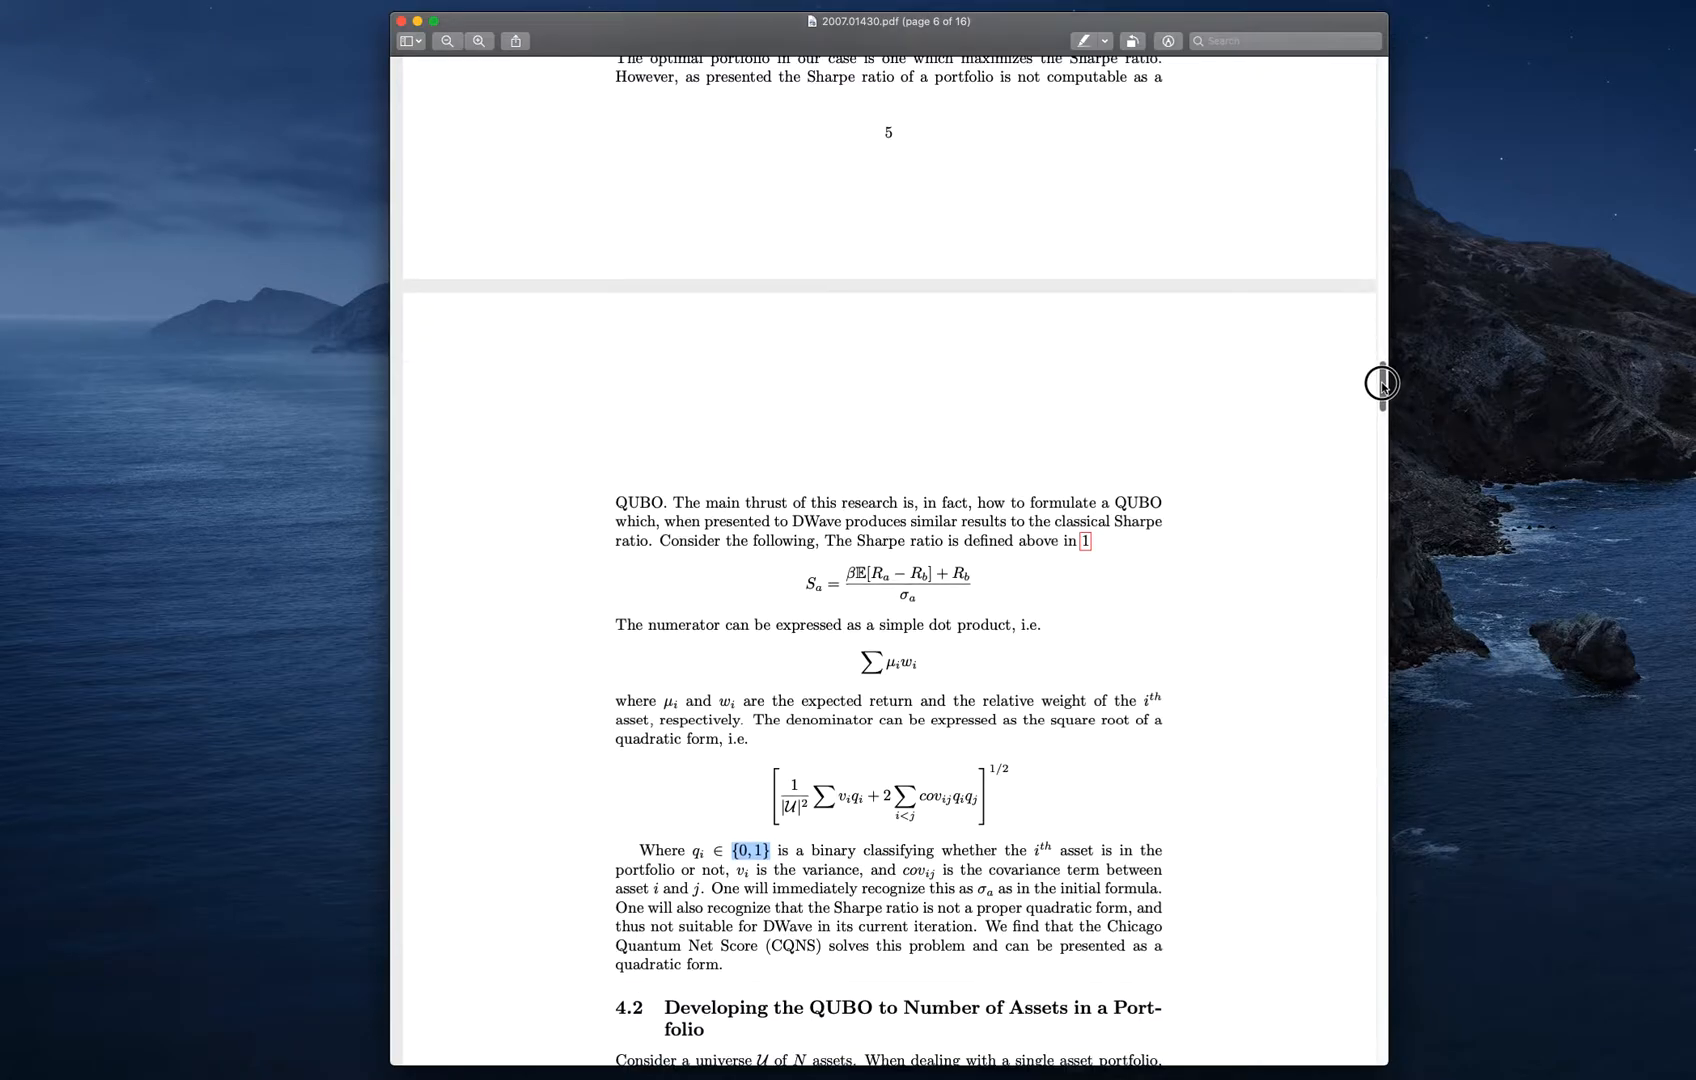
pyautogui.scroll(-3)
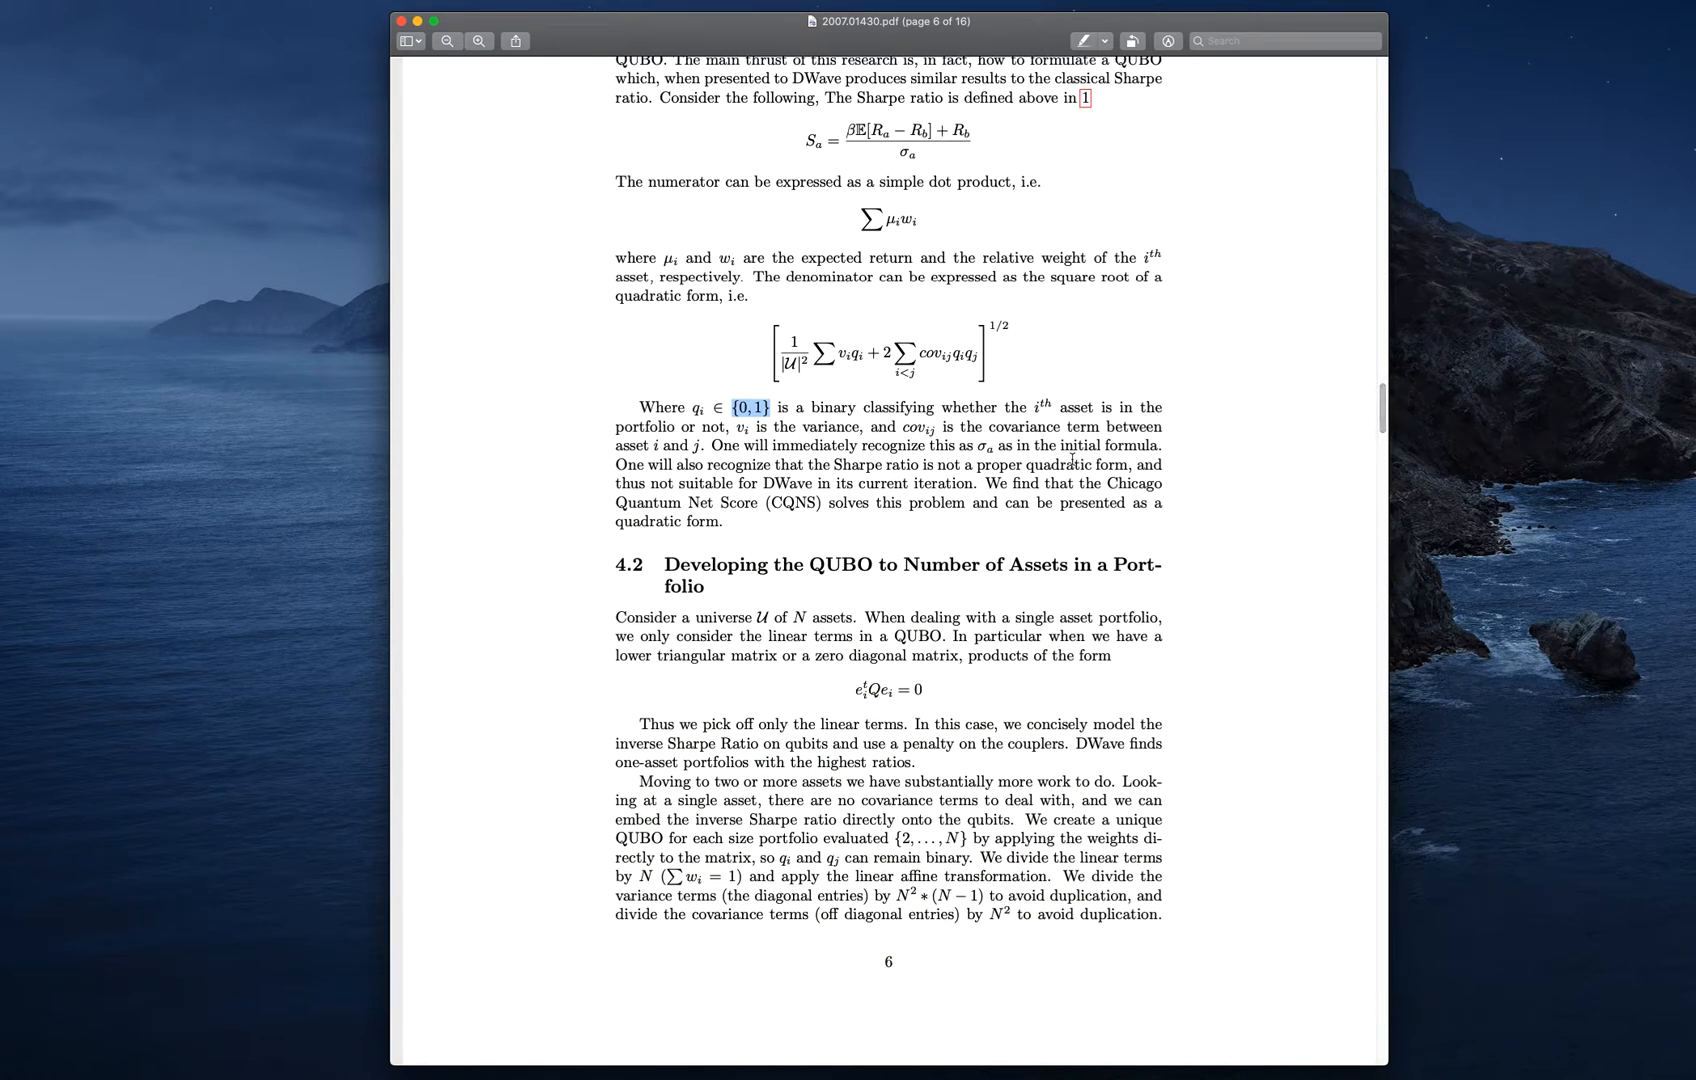
pyautogui.moveTo(984, 484)
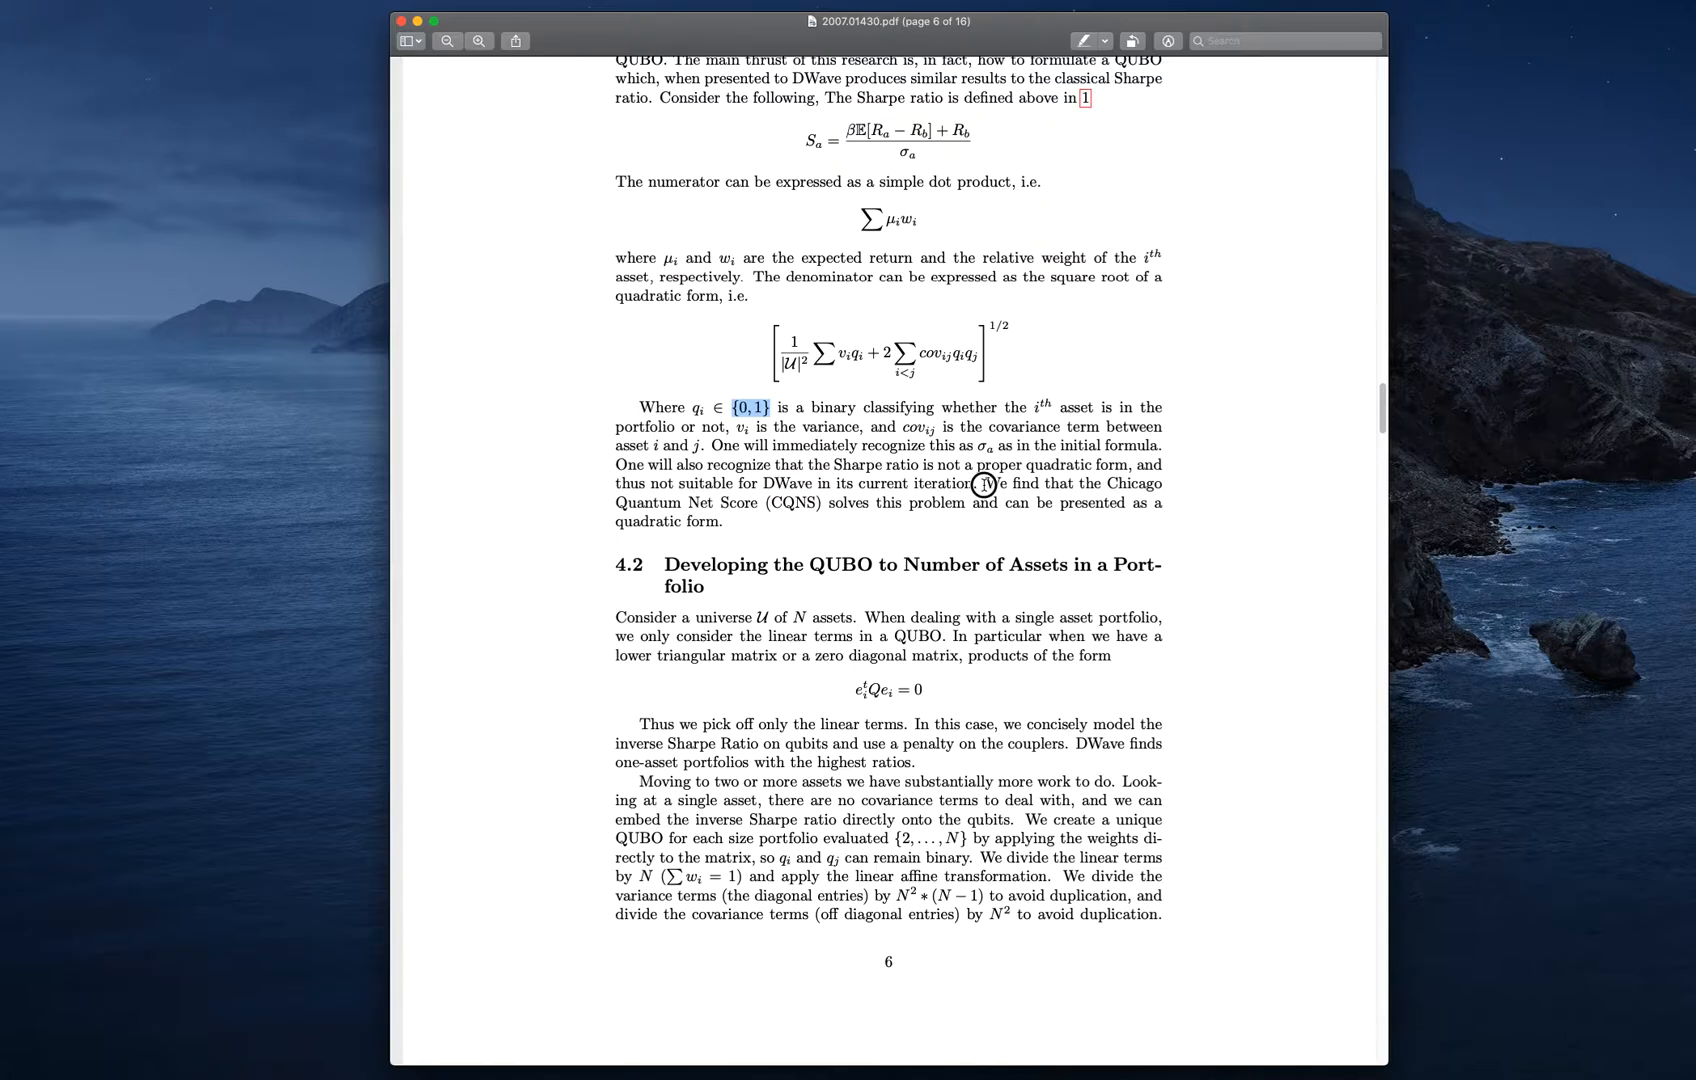
pyautogui.moveTo(995, 483); pyautogui.dragTo(842, 503)
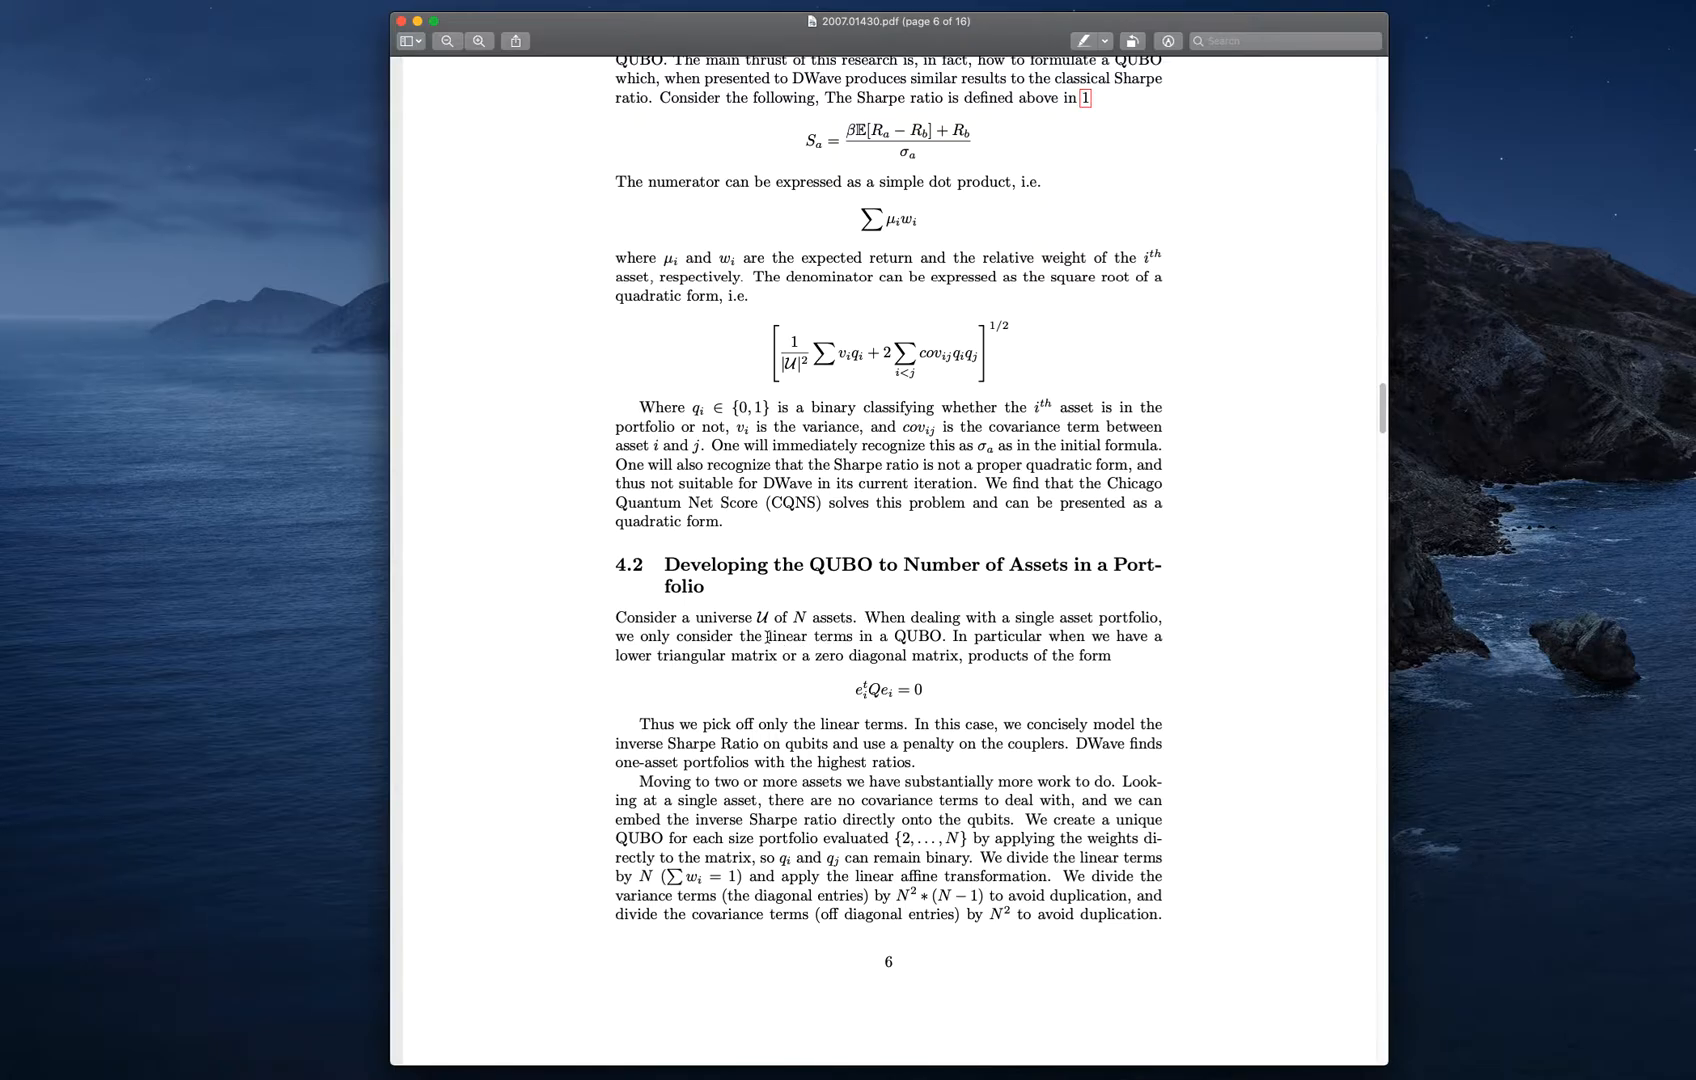
pyautogui.doubleClick(800, 636)
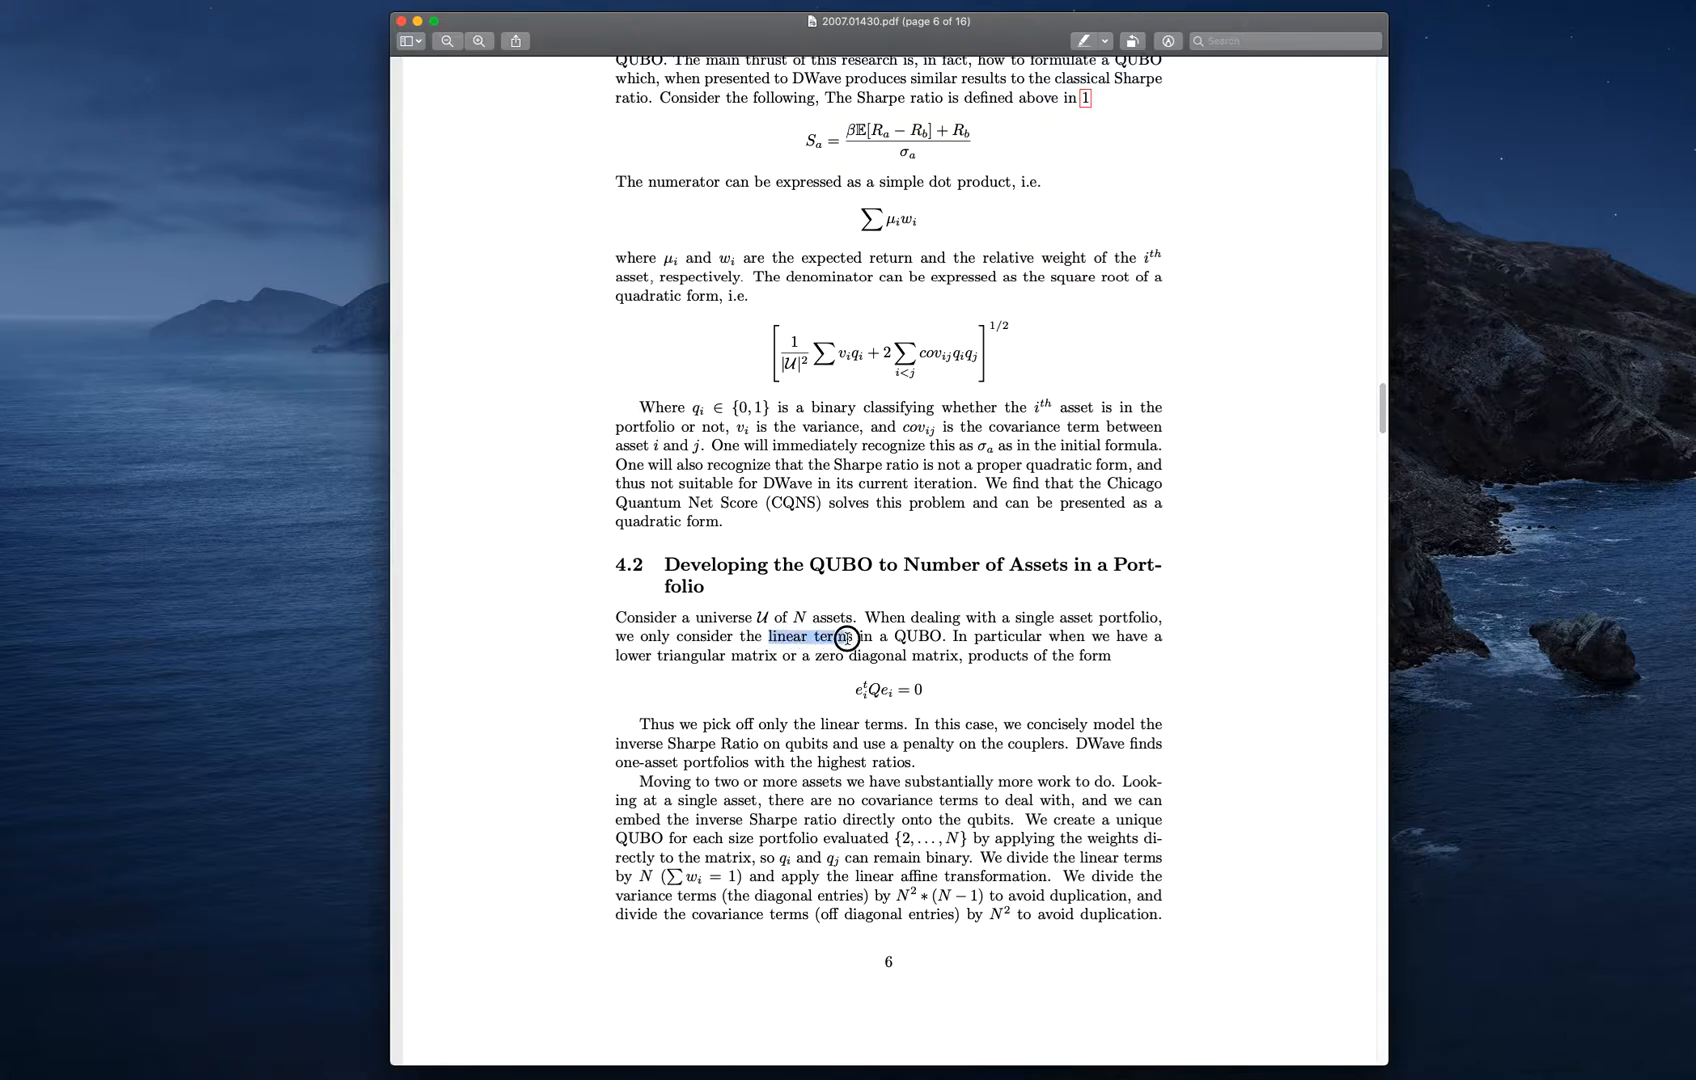
pyautogui.moveTo(844, 636); pyautogui.dragTo(943, 636)
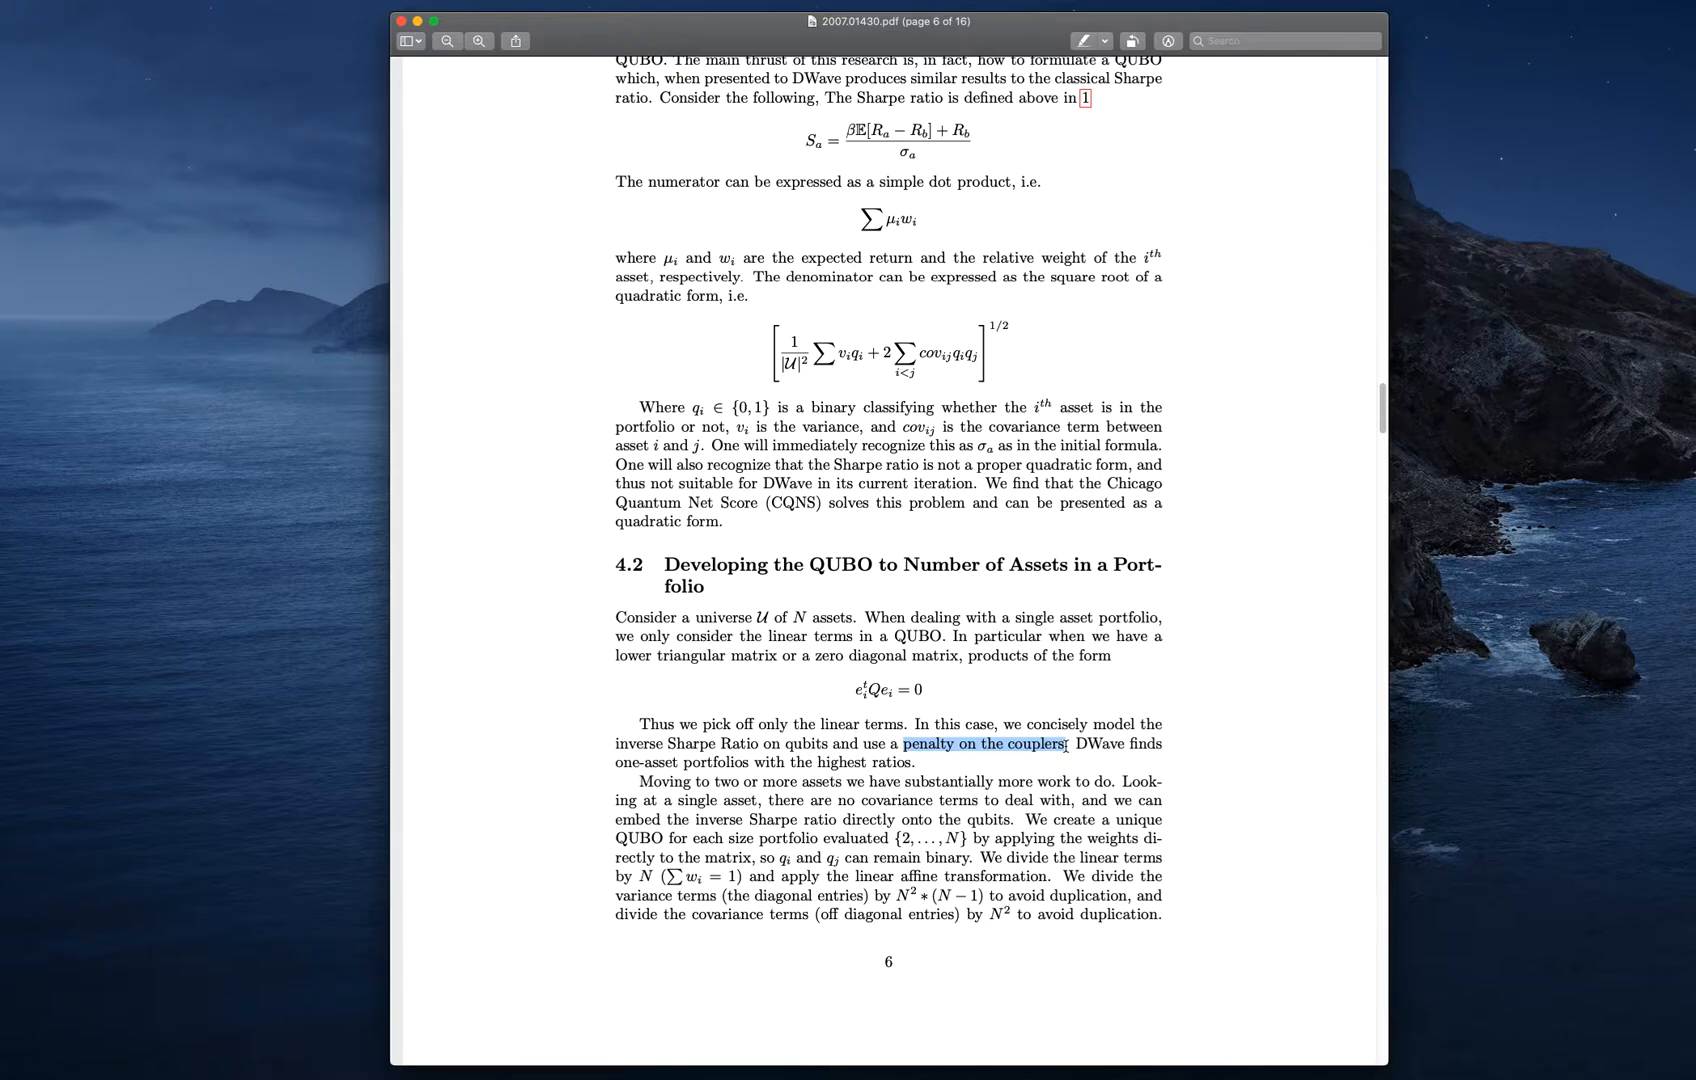
pyautogui.moveTo(1018, 707)
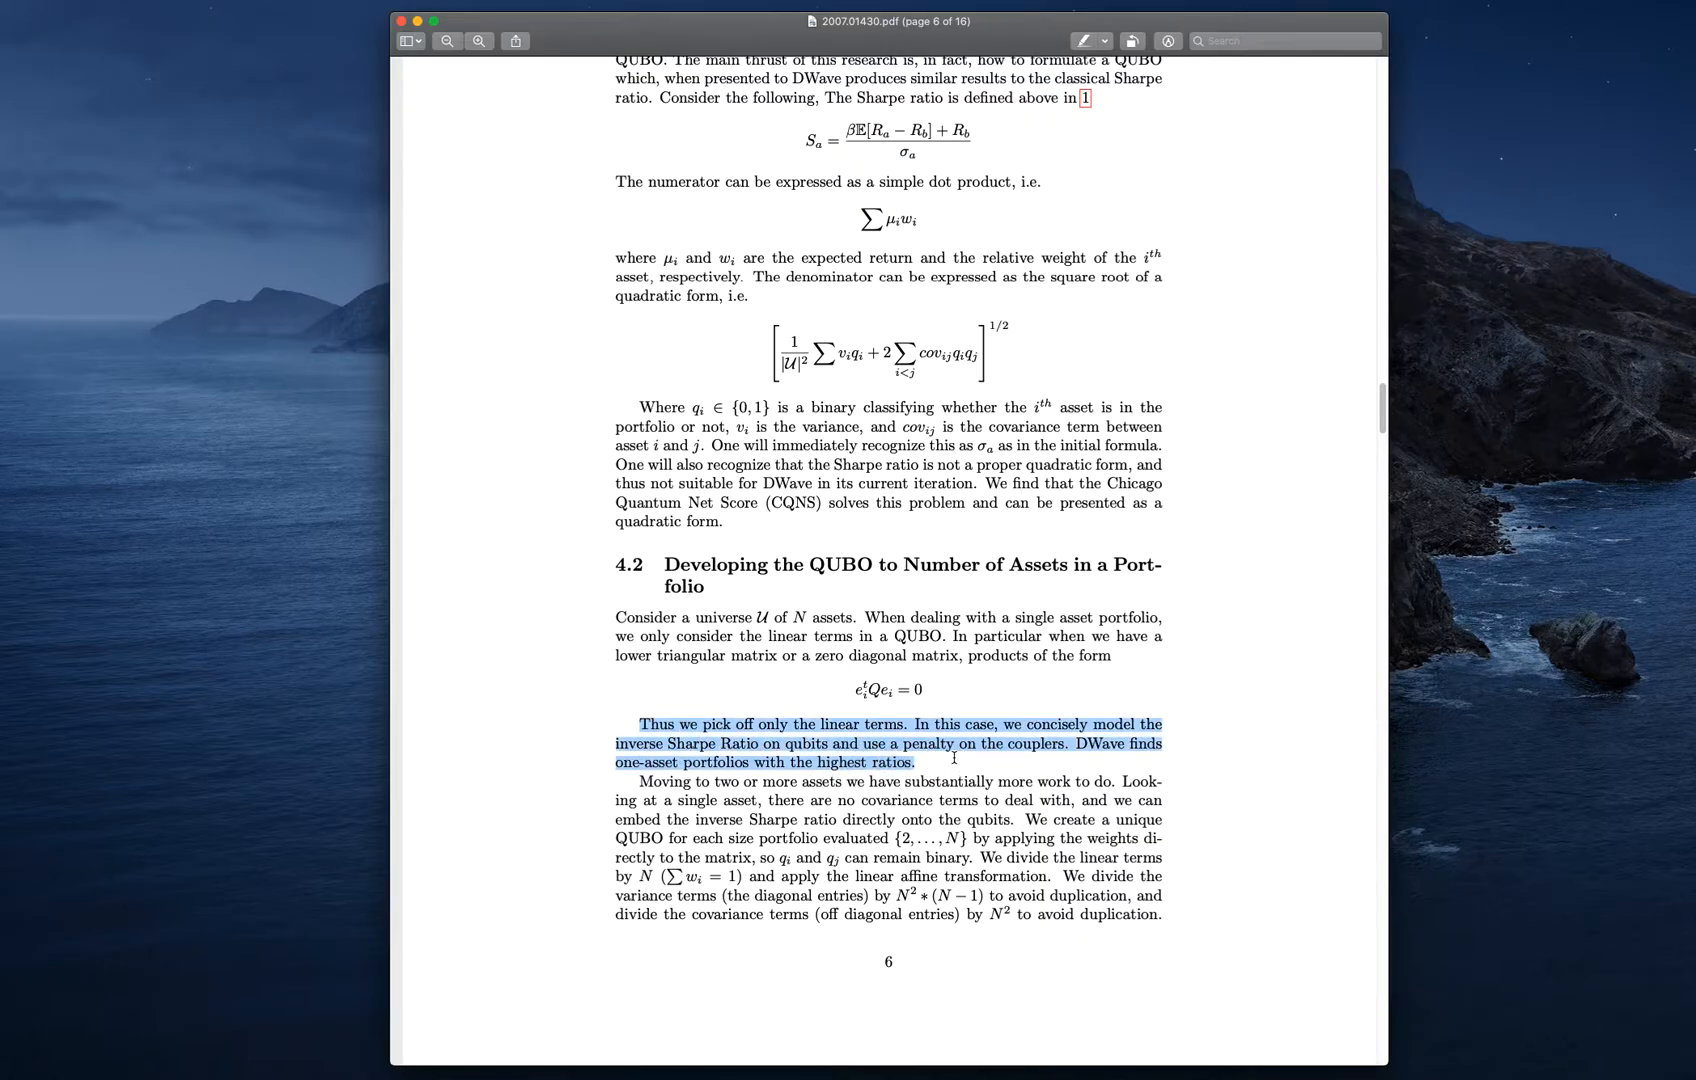
pyautogui.moveTo(860, 762)
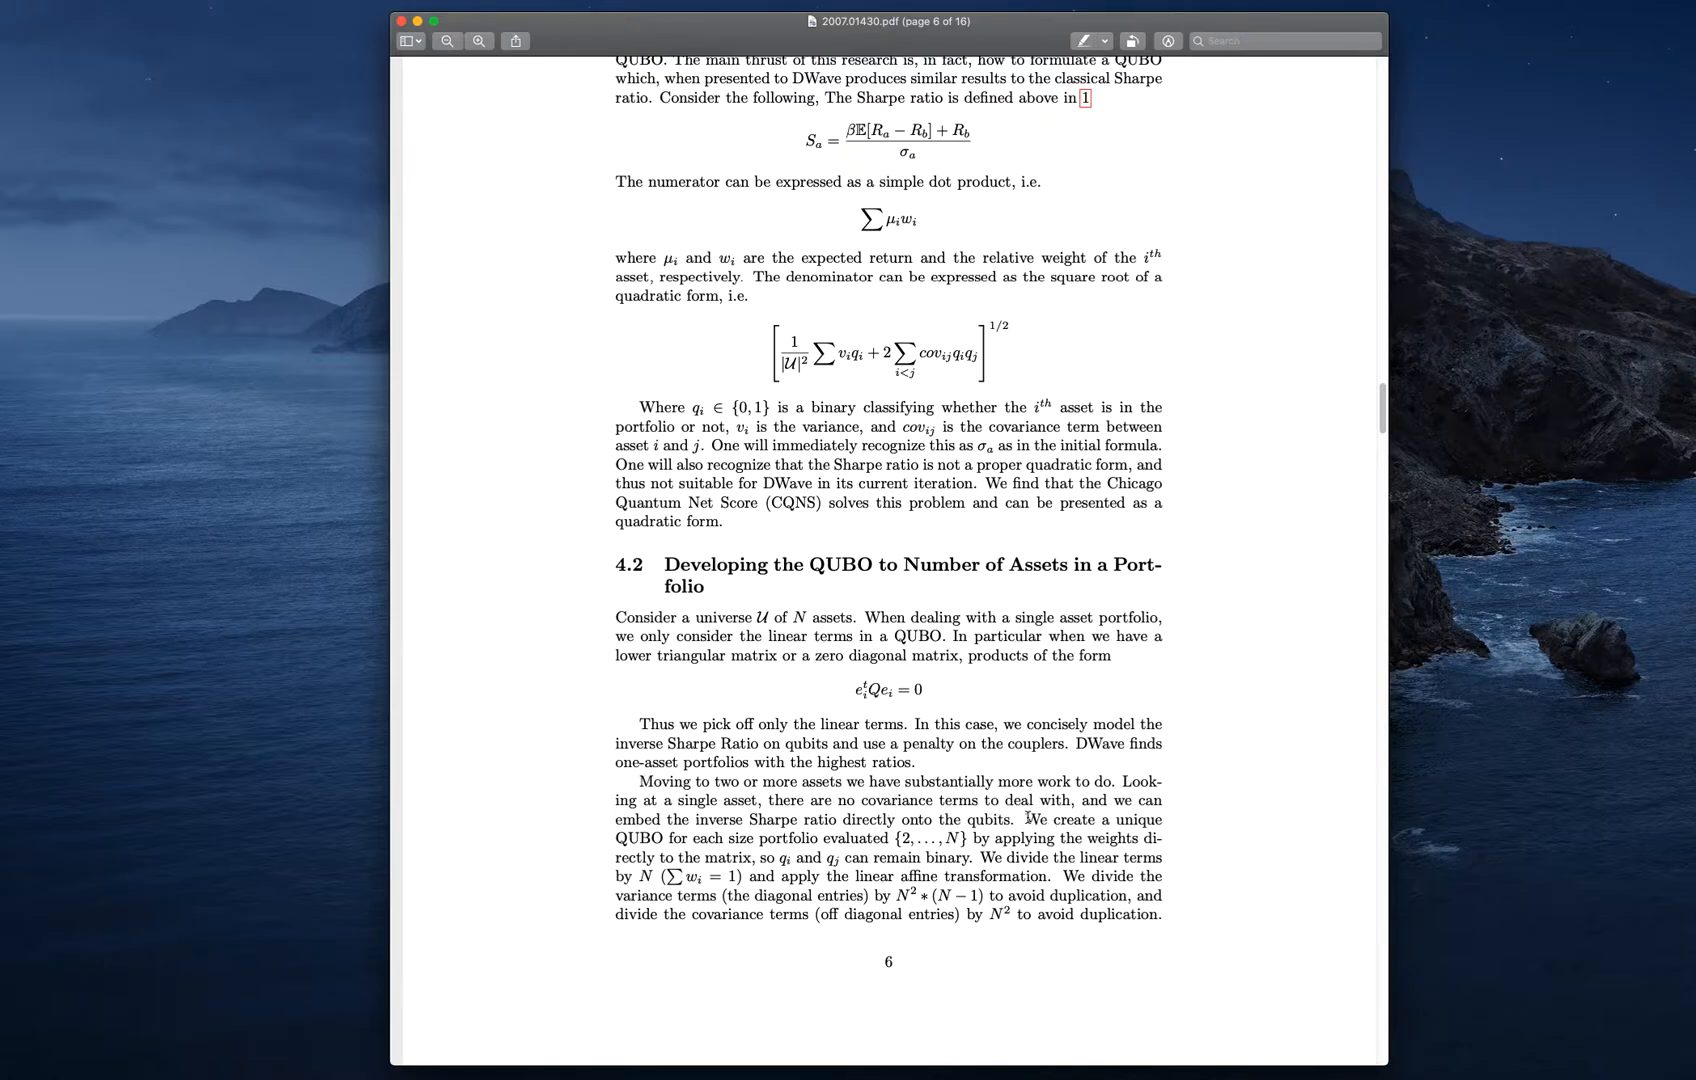
# Highlight the unique-QUBO-per-size sentence, then the sentence on dividing the linear terms
pyautogui.moveTo(1023, 819); pyautogui.dragTo(970, 839)
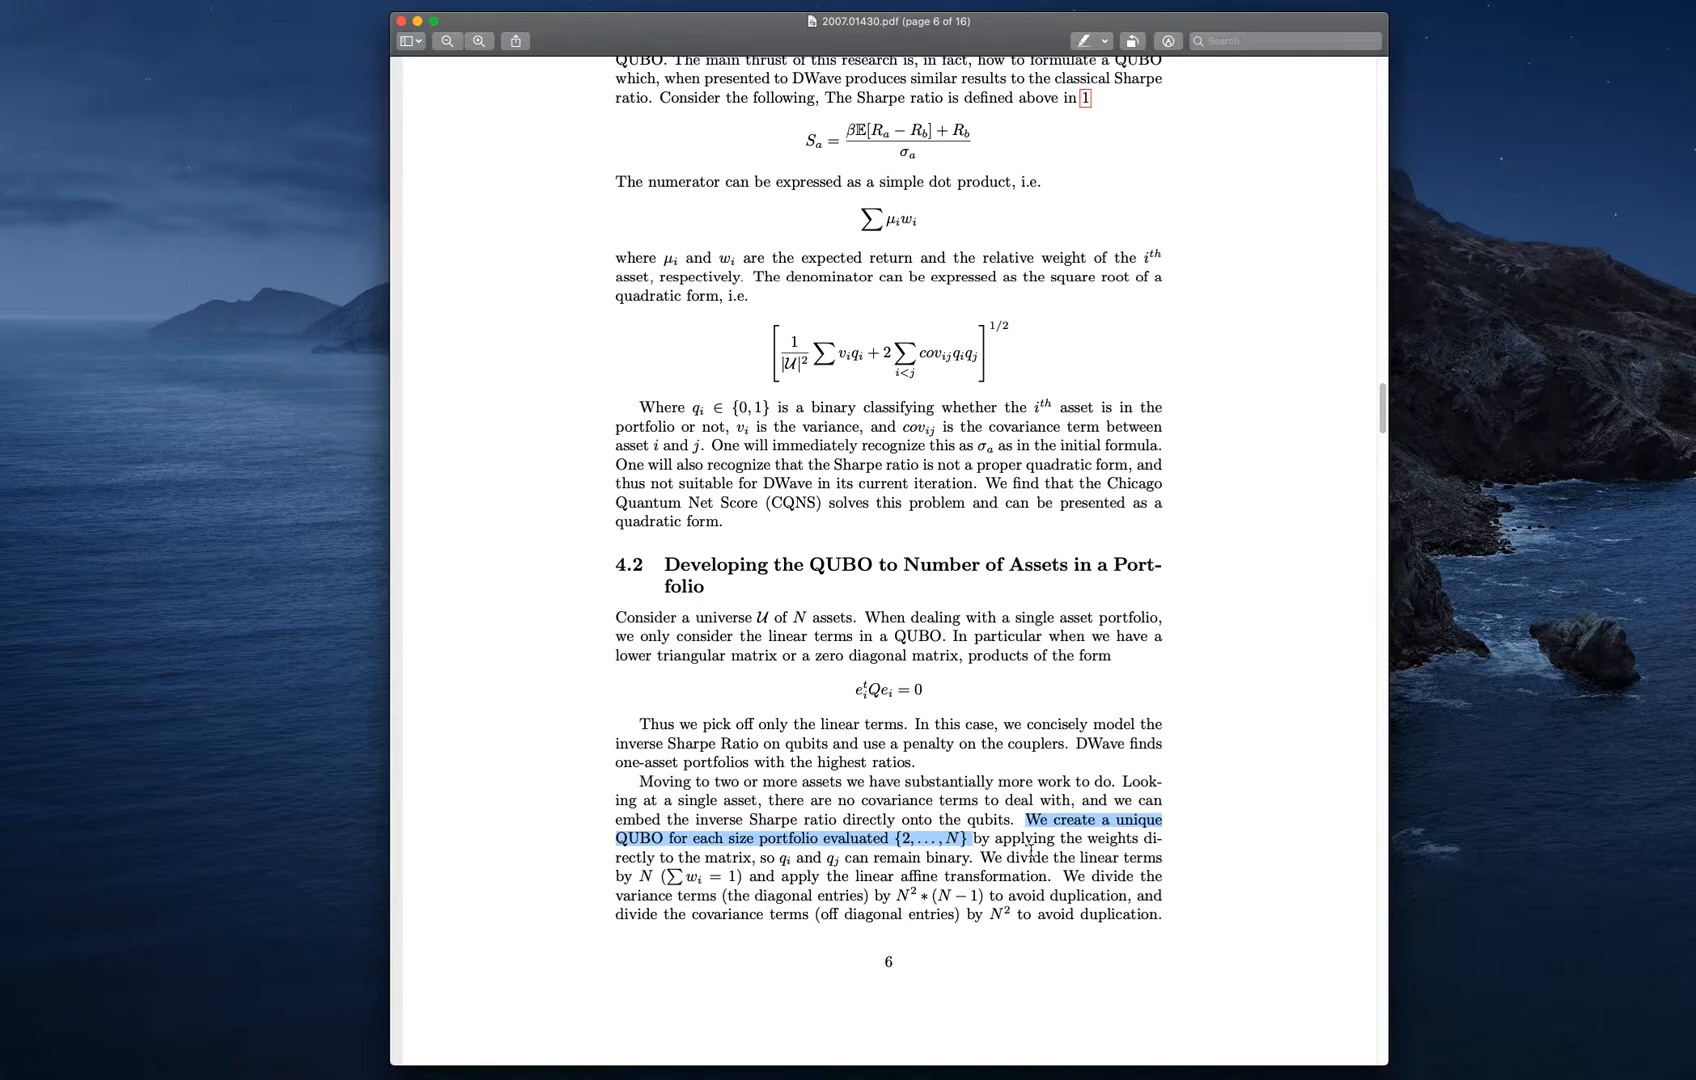
pyautogui.moveTo(1030, 849)
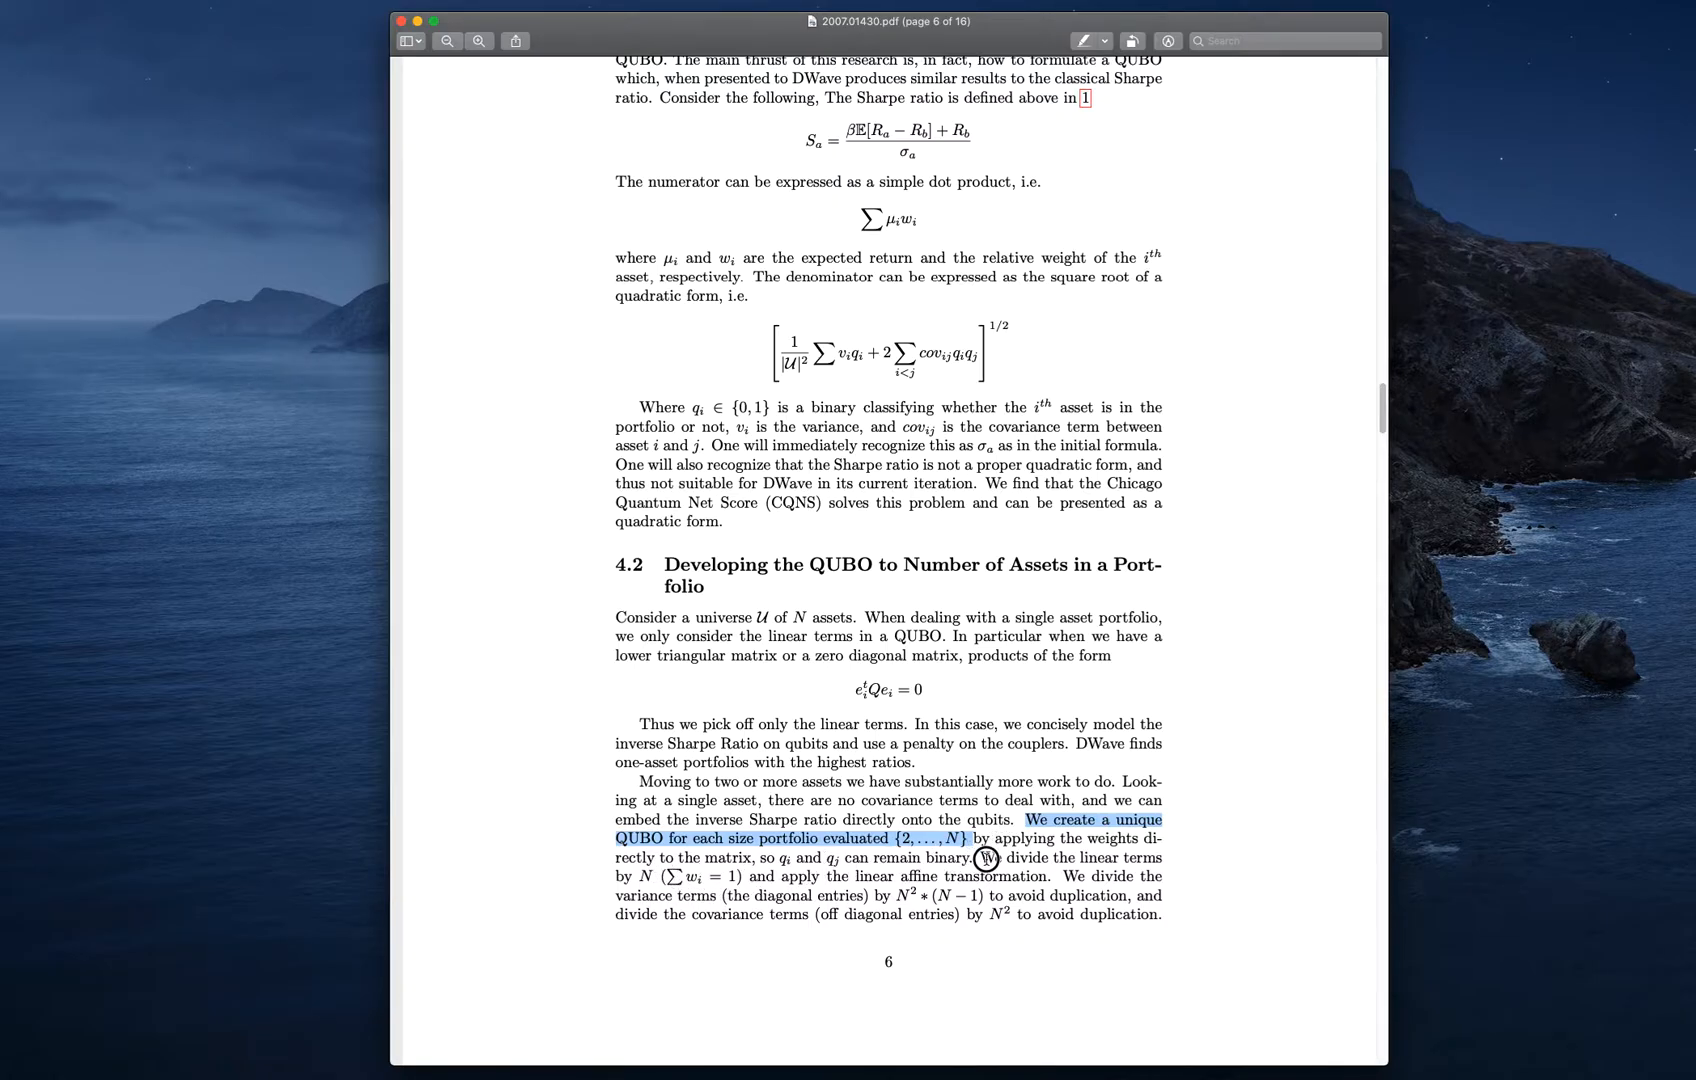
pyautogui.moveTo(971, 857); pyautogui.dragTo(1156, 857)
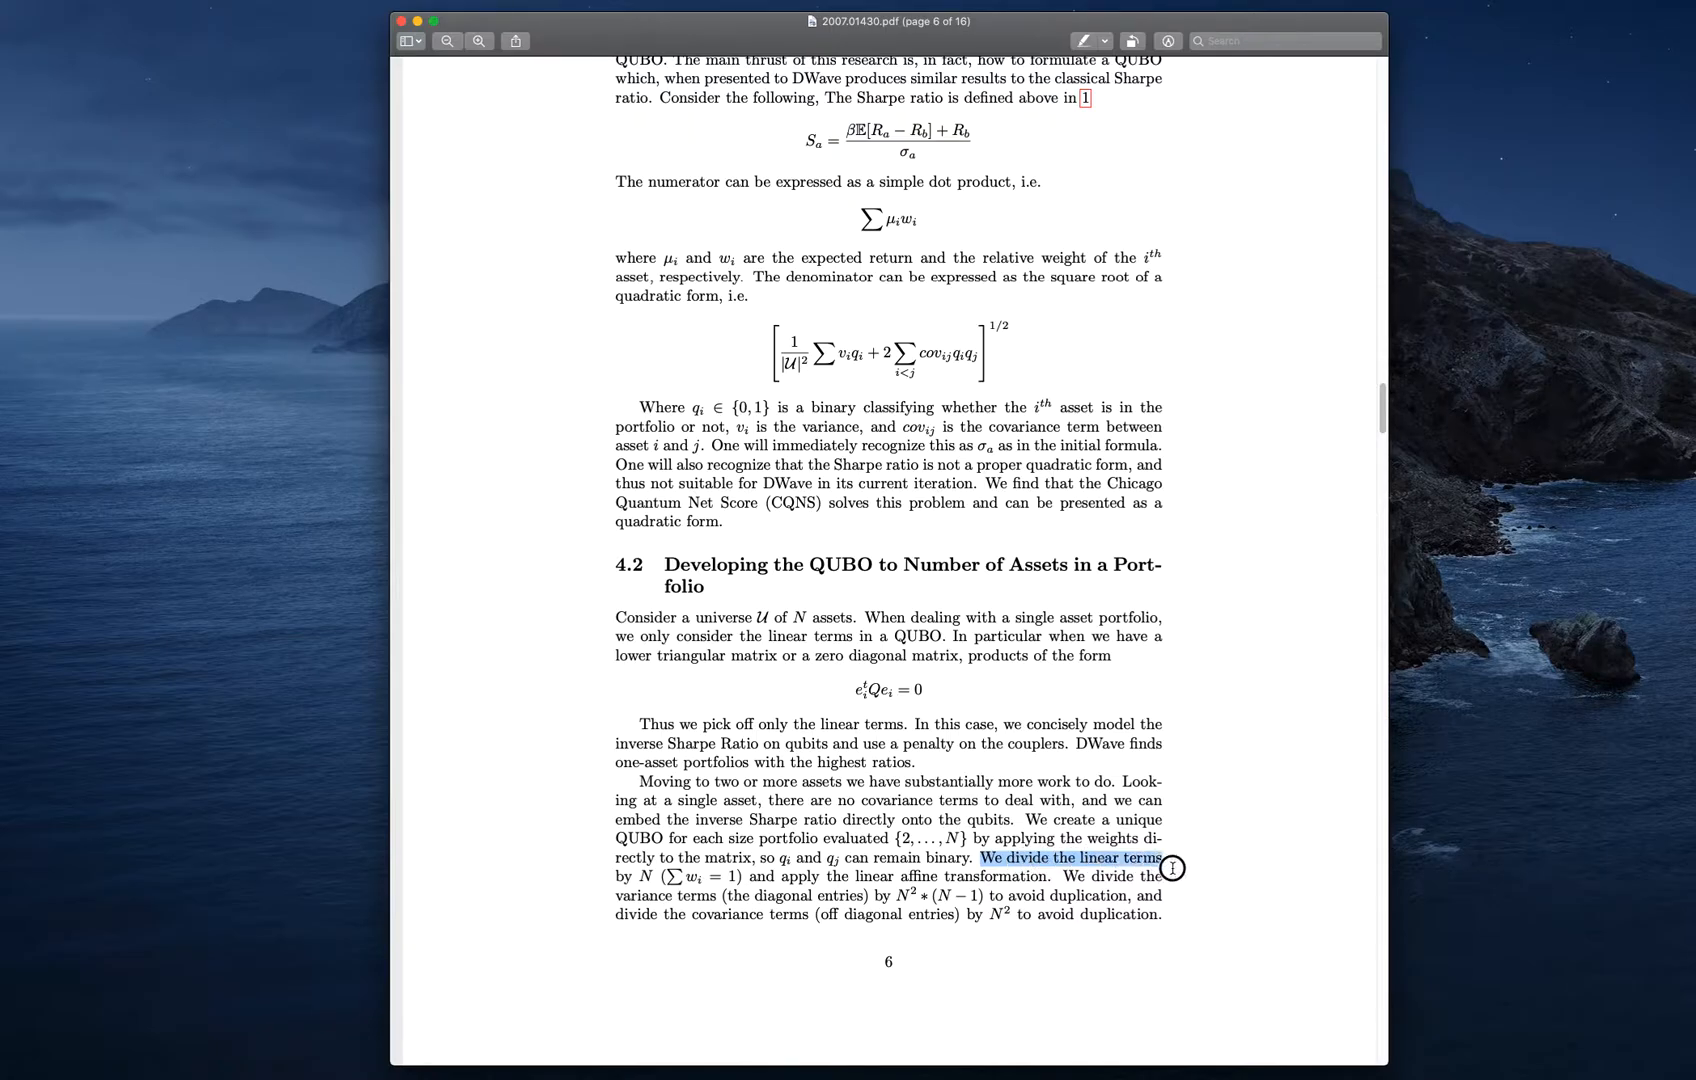
pyautogui.moveTo(1172, 868); pyautogui.dragTo(740, 877)
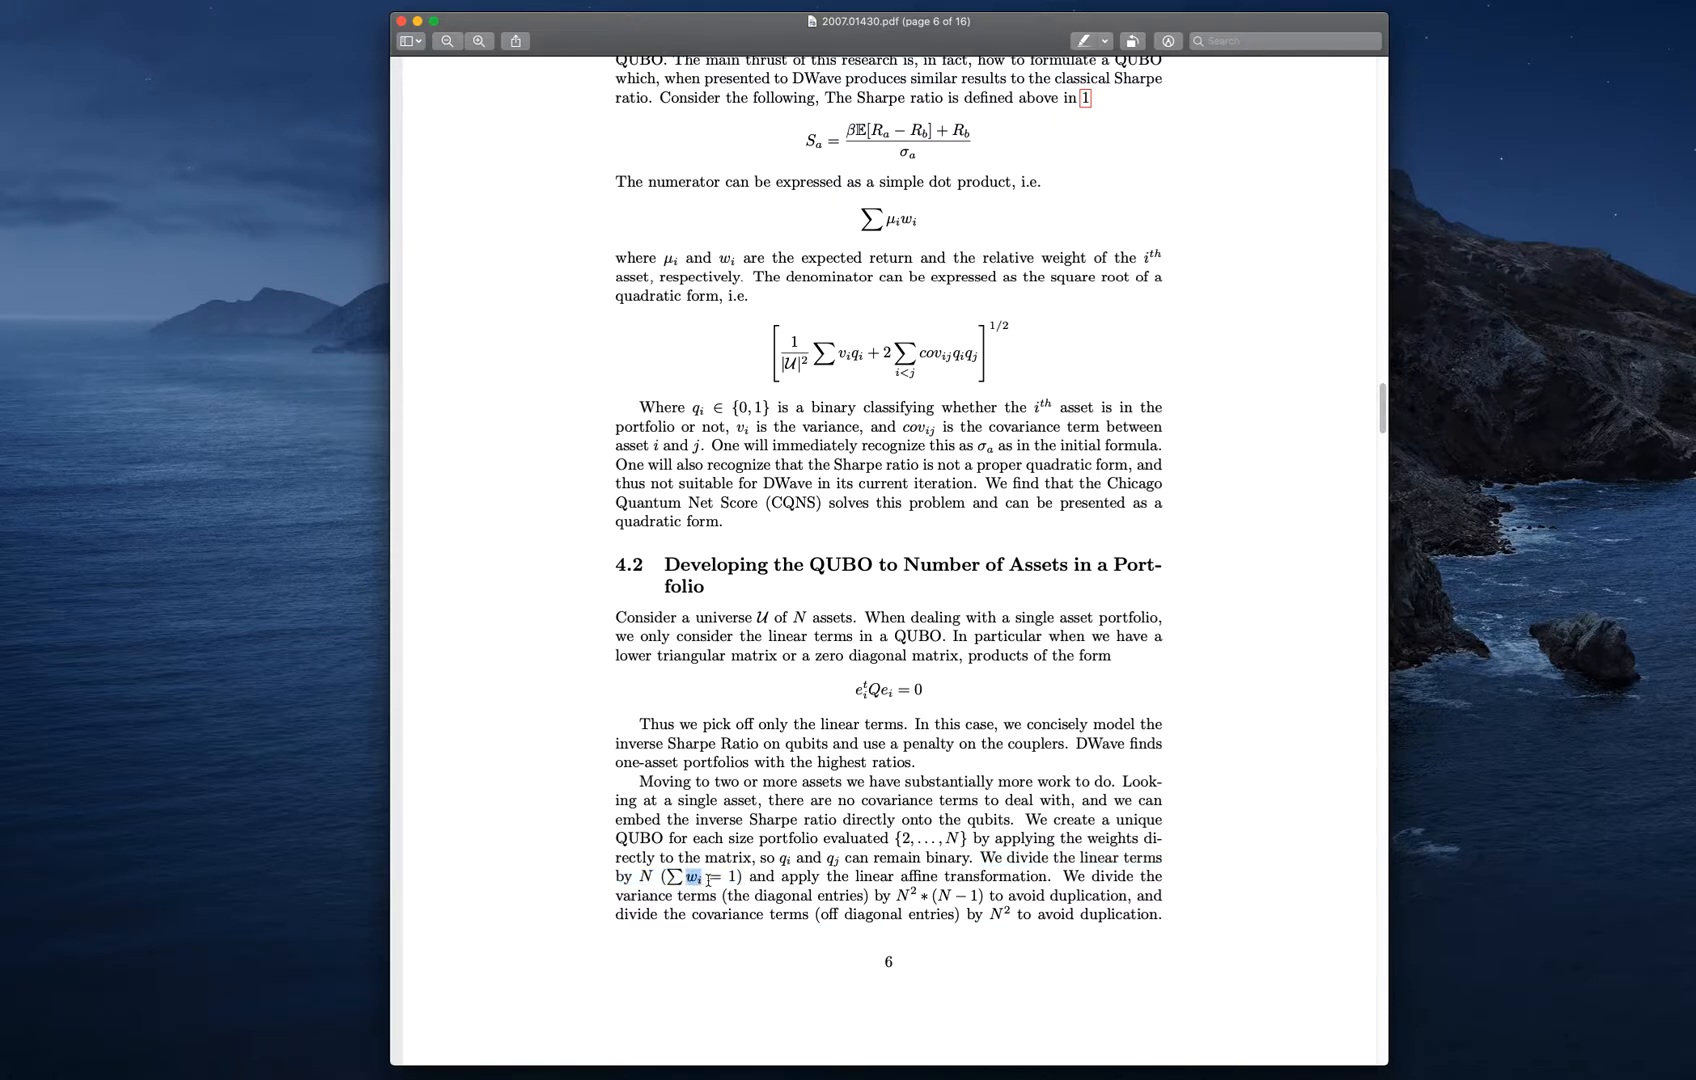
pyautogui.moveTo(692, 877); pyautogui.dragTo(736, 877)
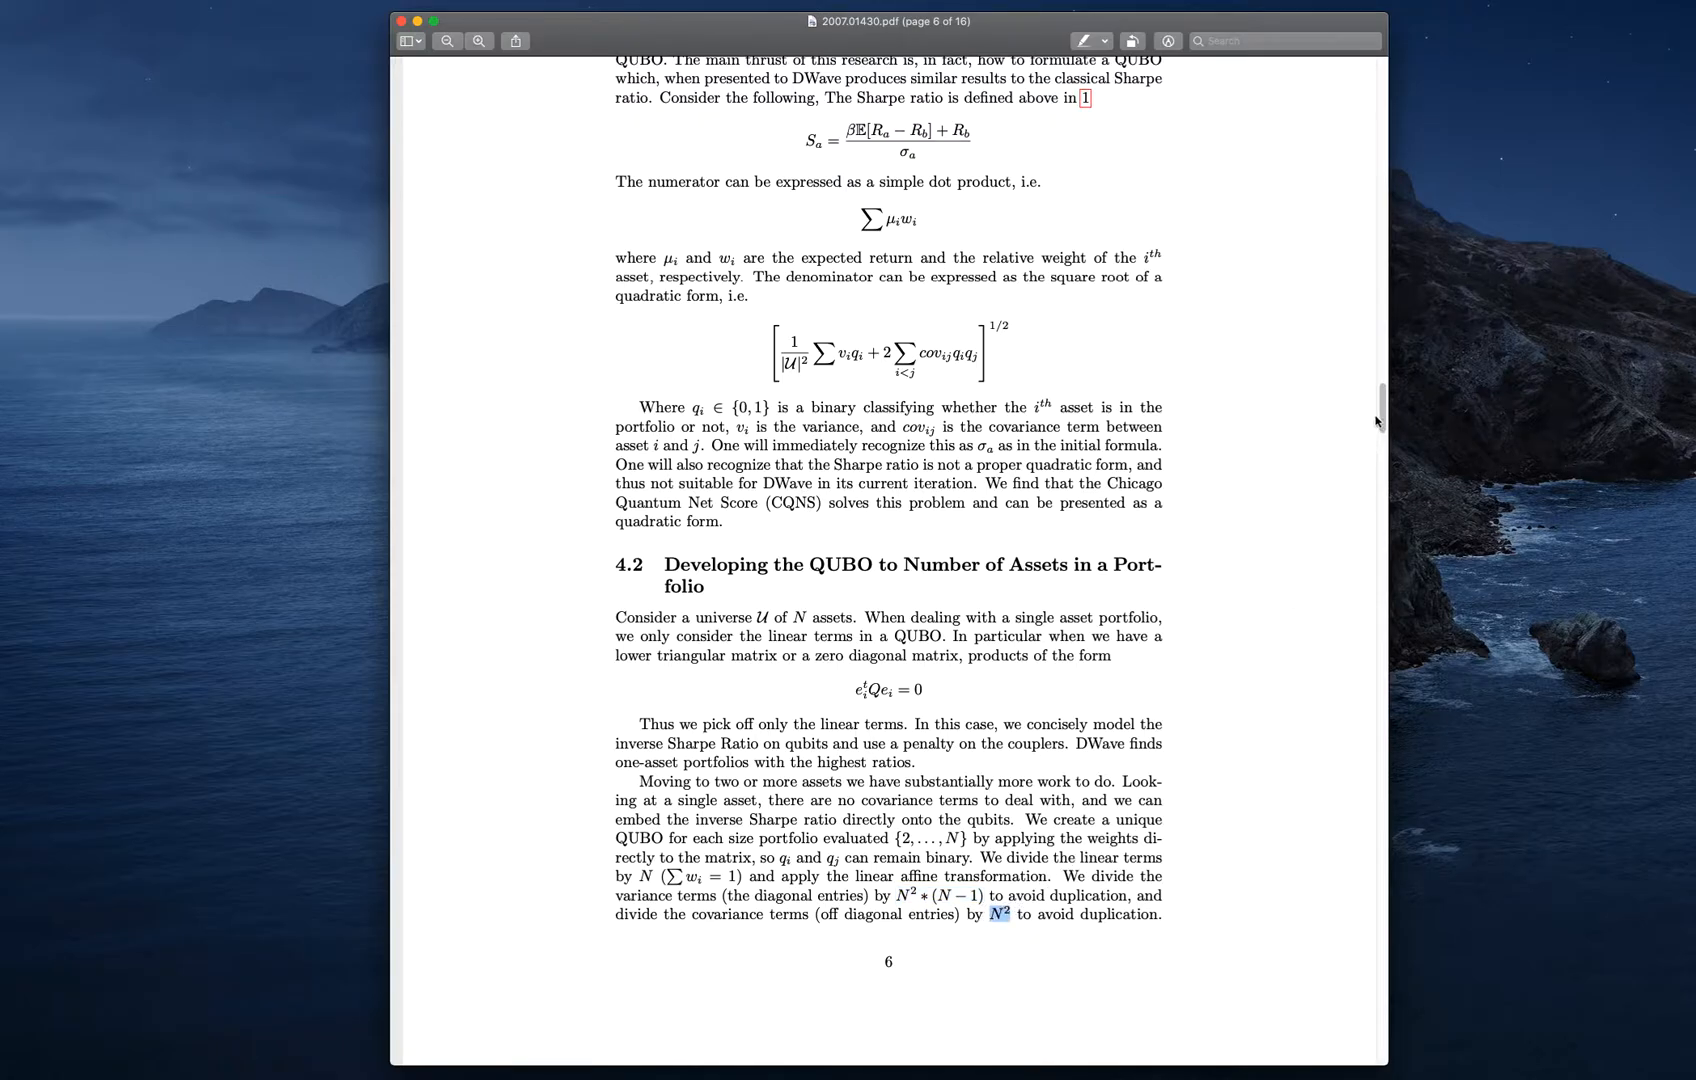
pyautogui.moveTo(1384, 414)
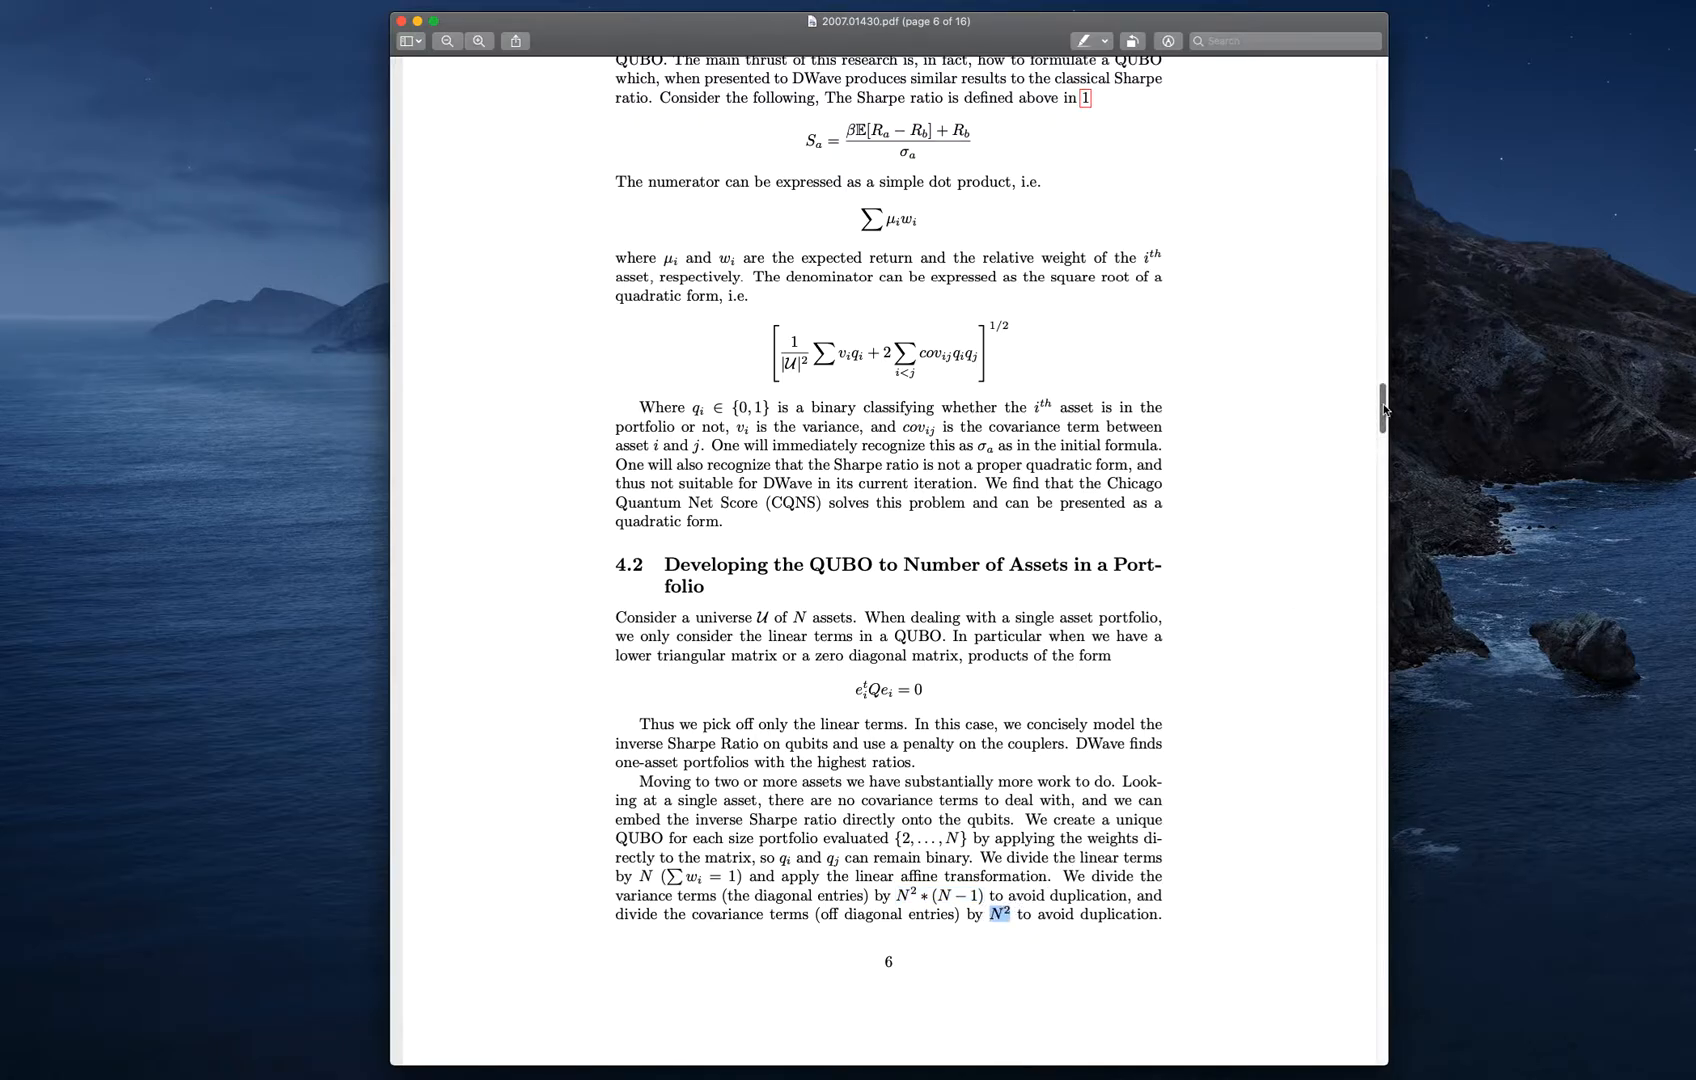
# Scroll down until page 7 with section 4.3 on embedding and hardware fills the window
pyautogui.scroll(-3)
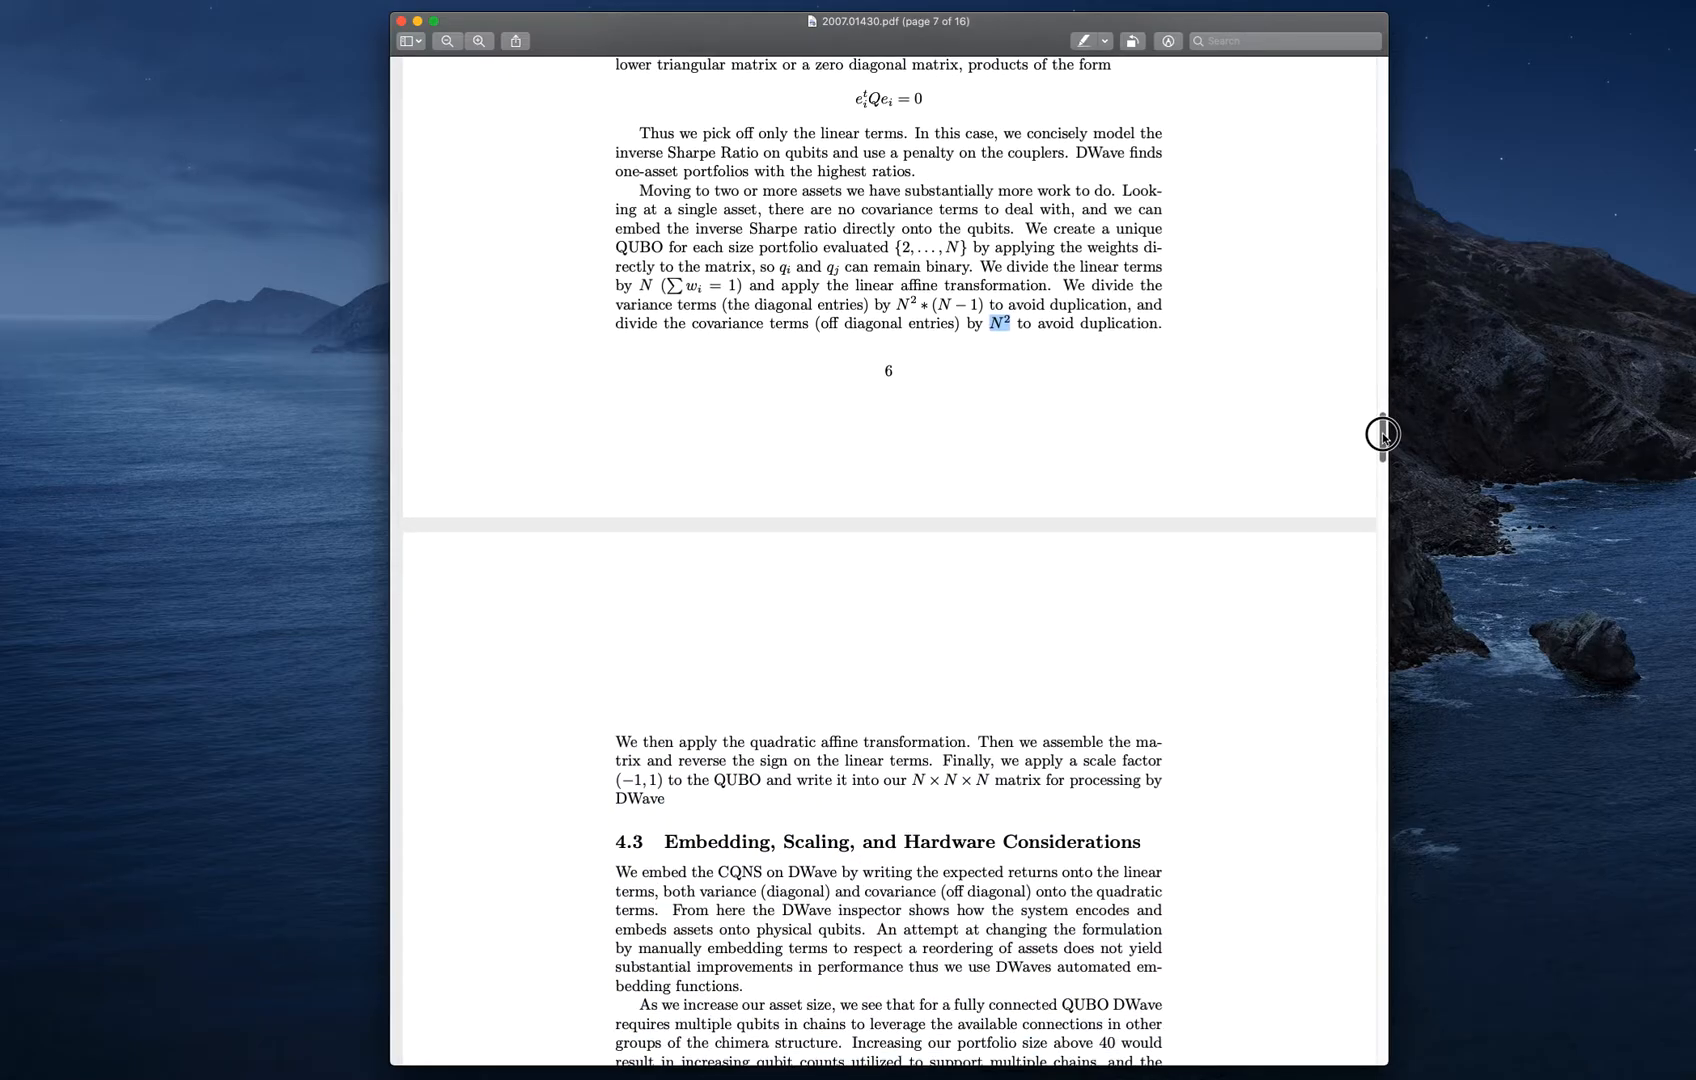
pyautogui.scroll(-3)
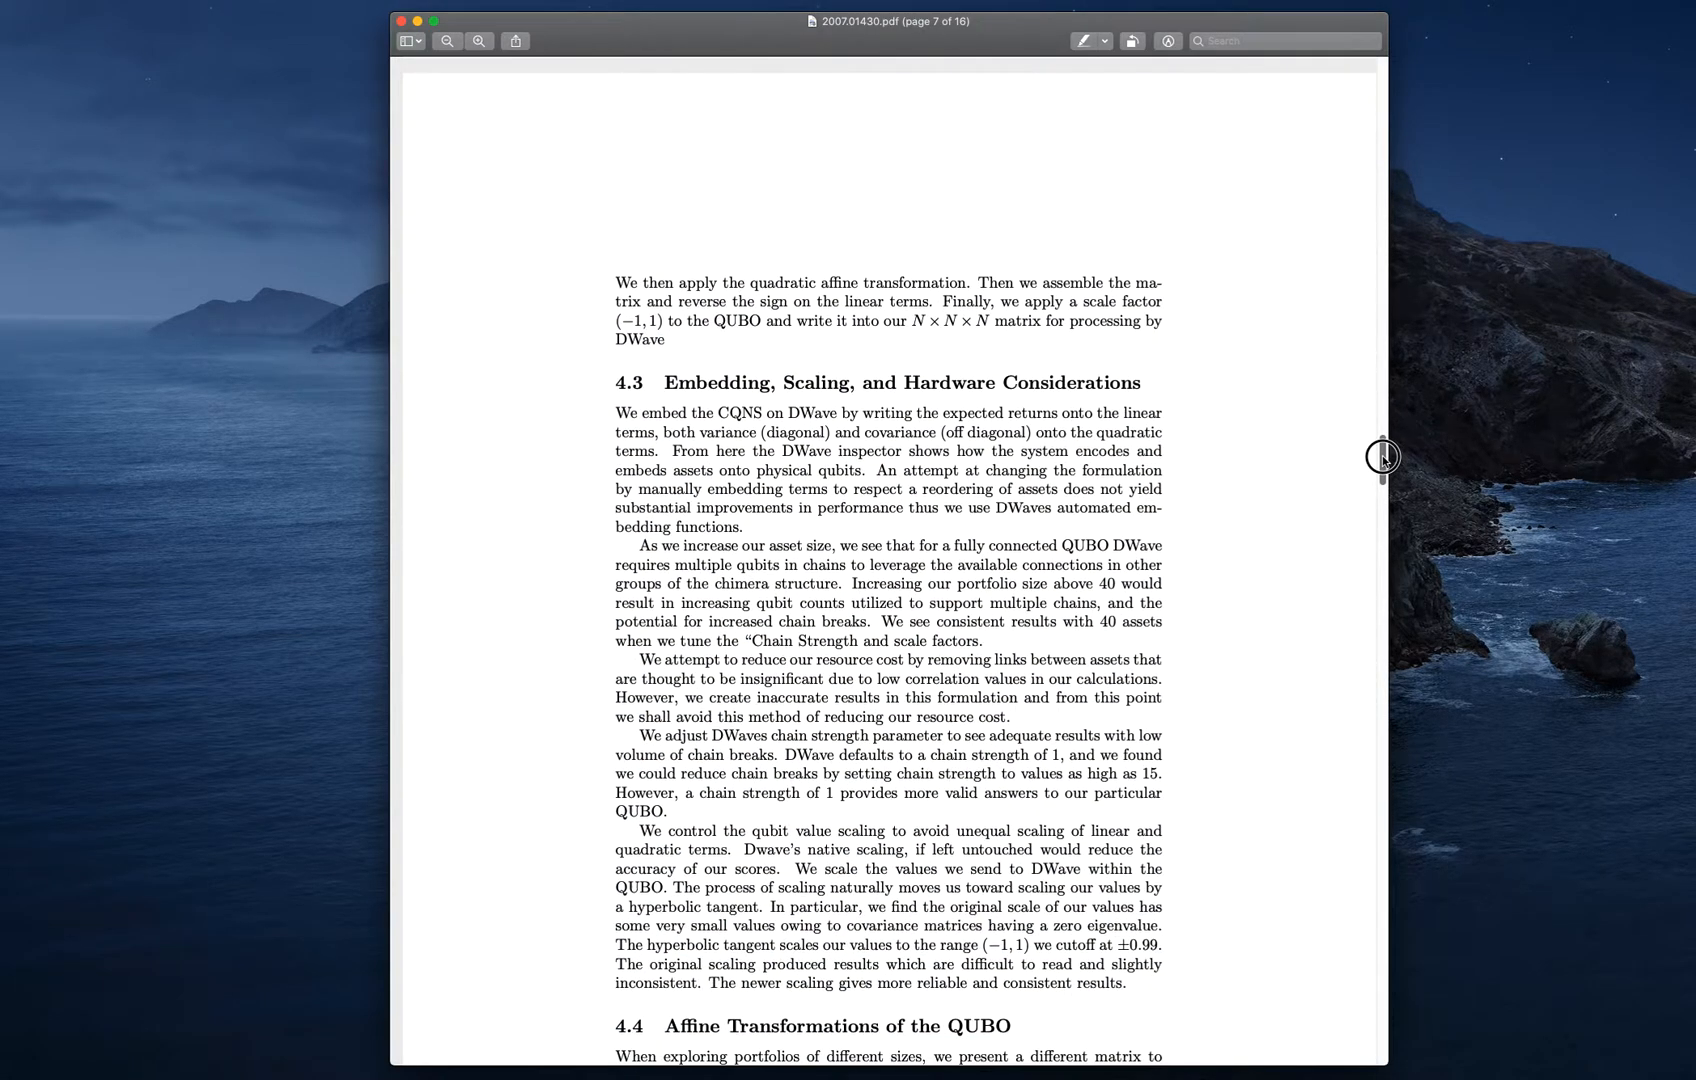
pyautogui.scroll(-3)
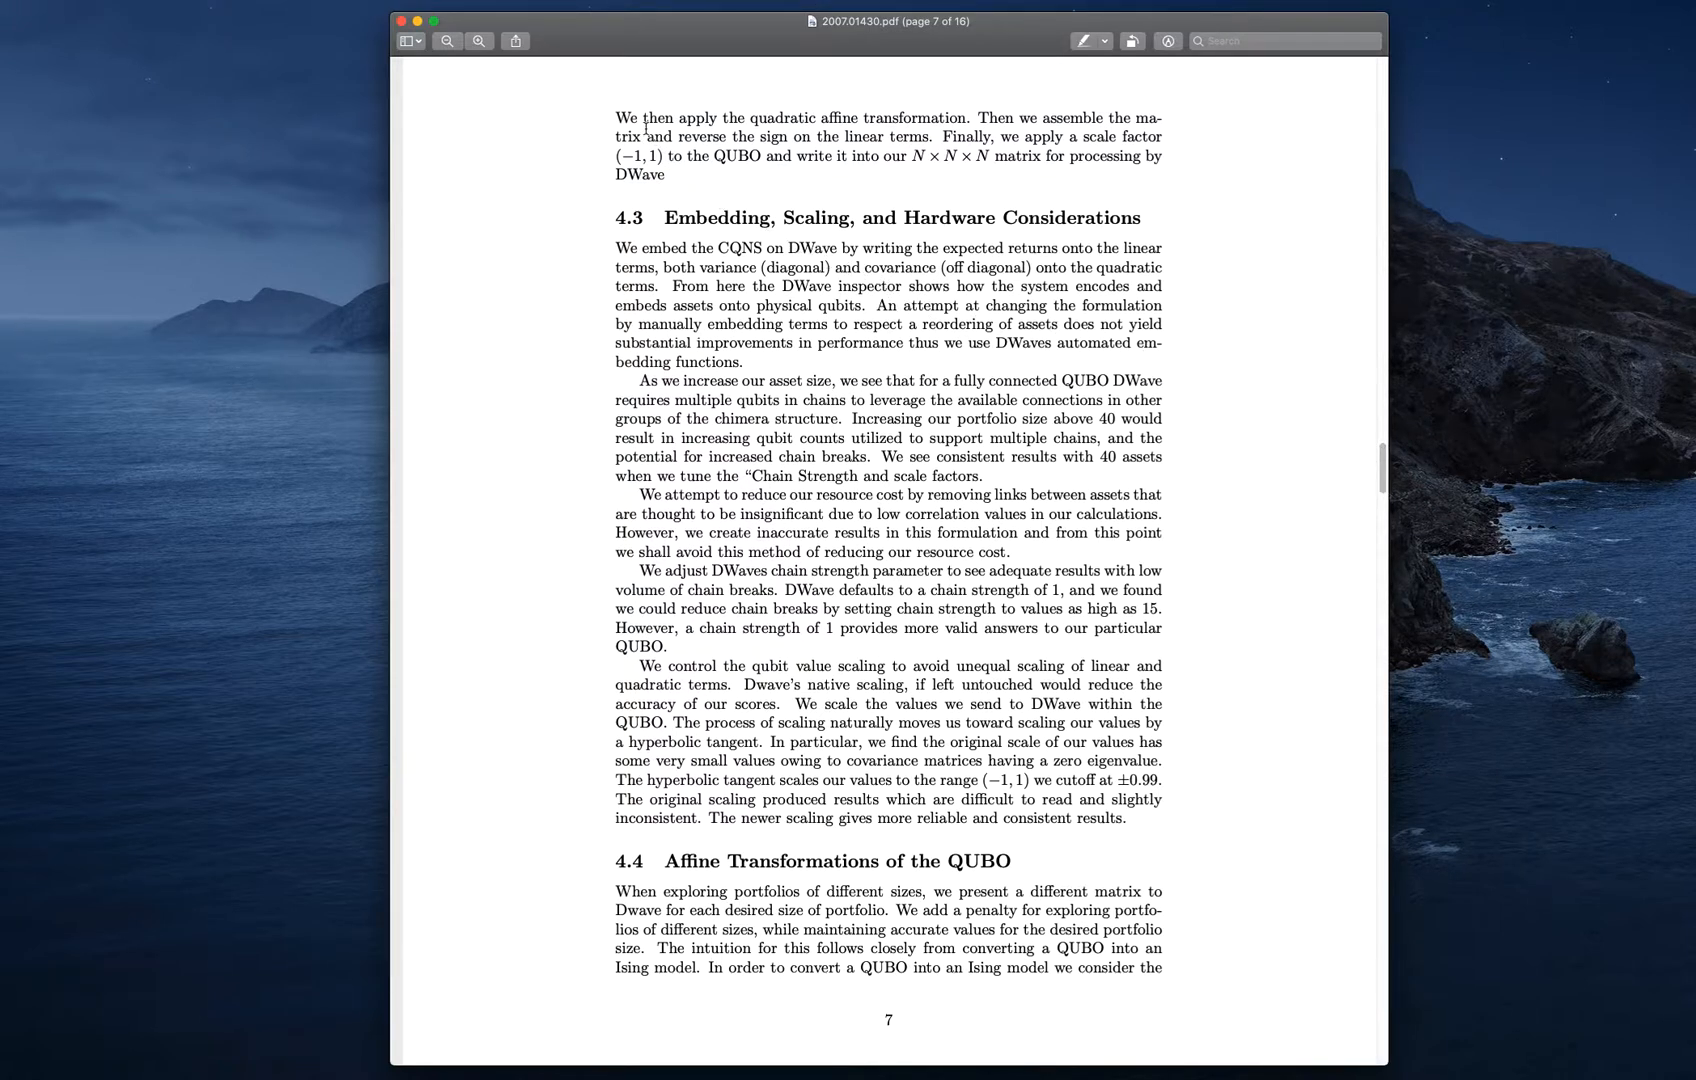
pyautogui.moveTo(614, 117); pyautogui.dragTo(860, 117)
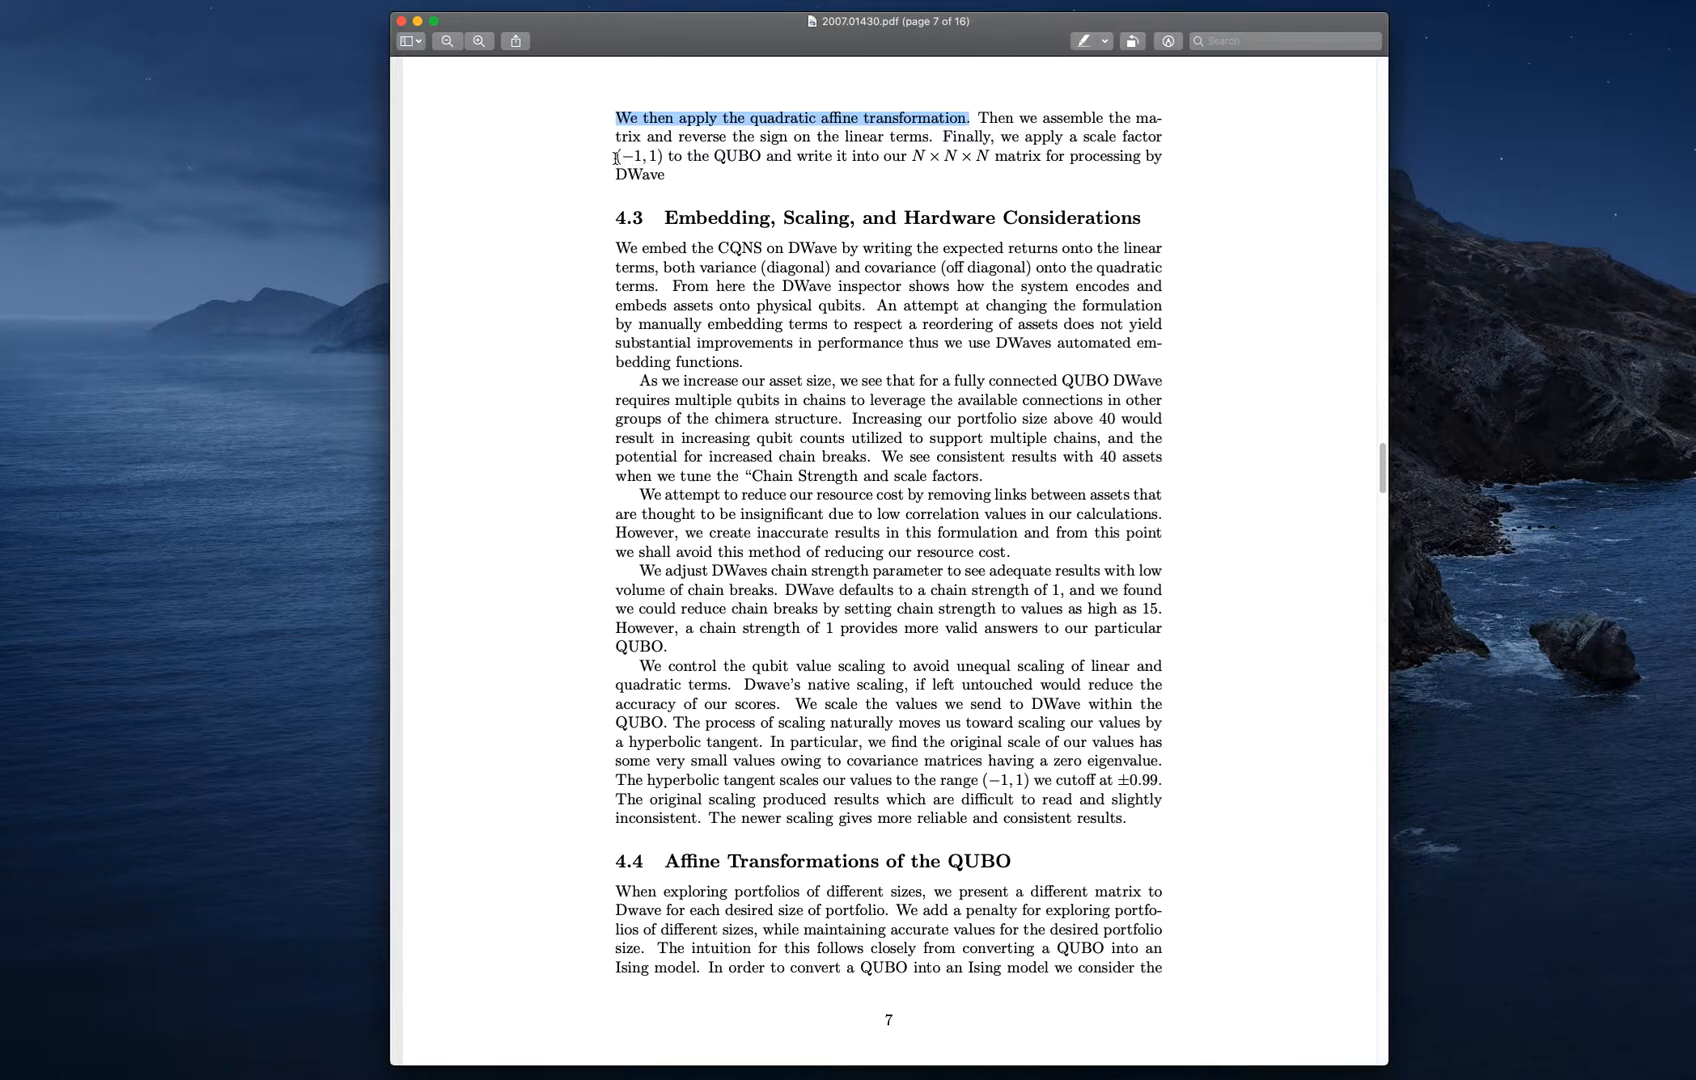
pyautogui.moveTo(614, 117); pyautogui.dragTo(757, 156)
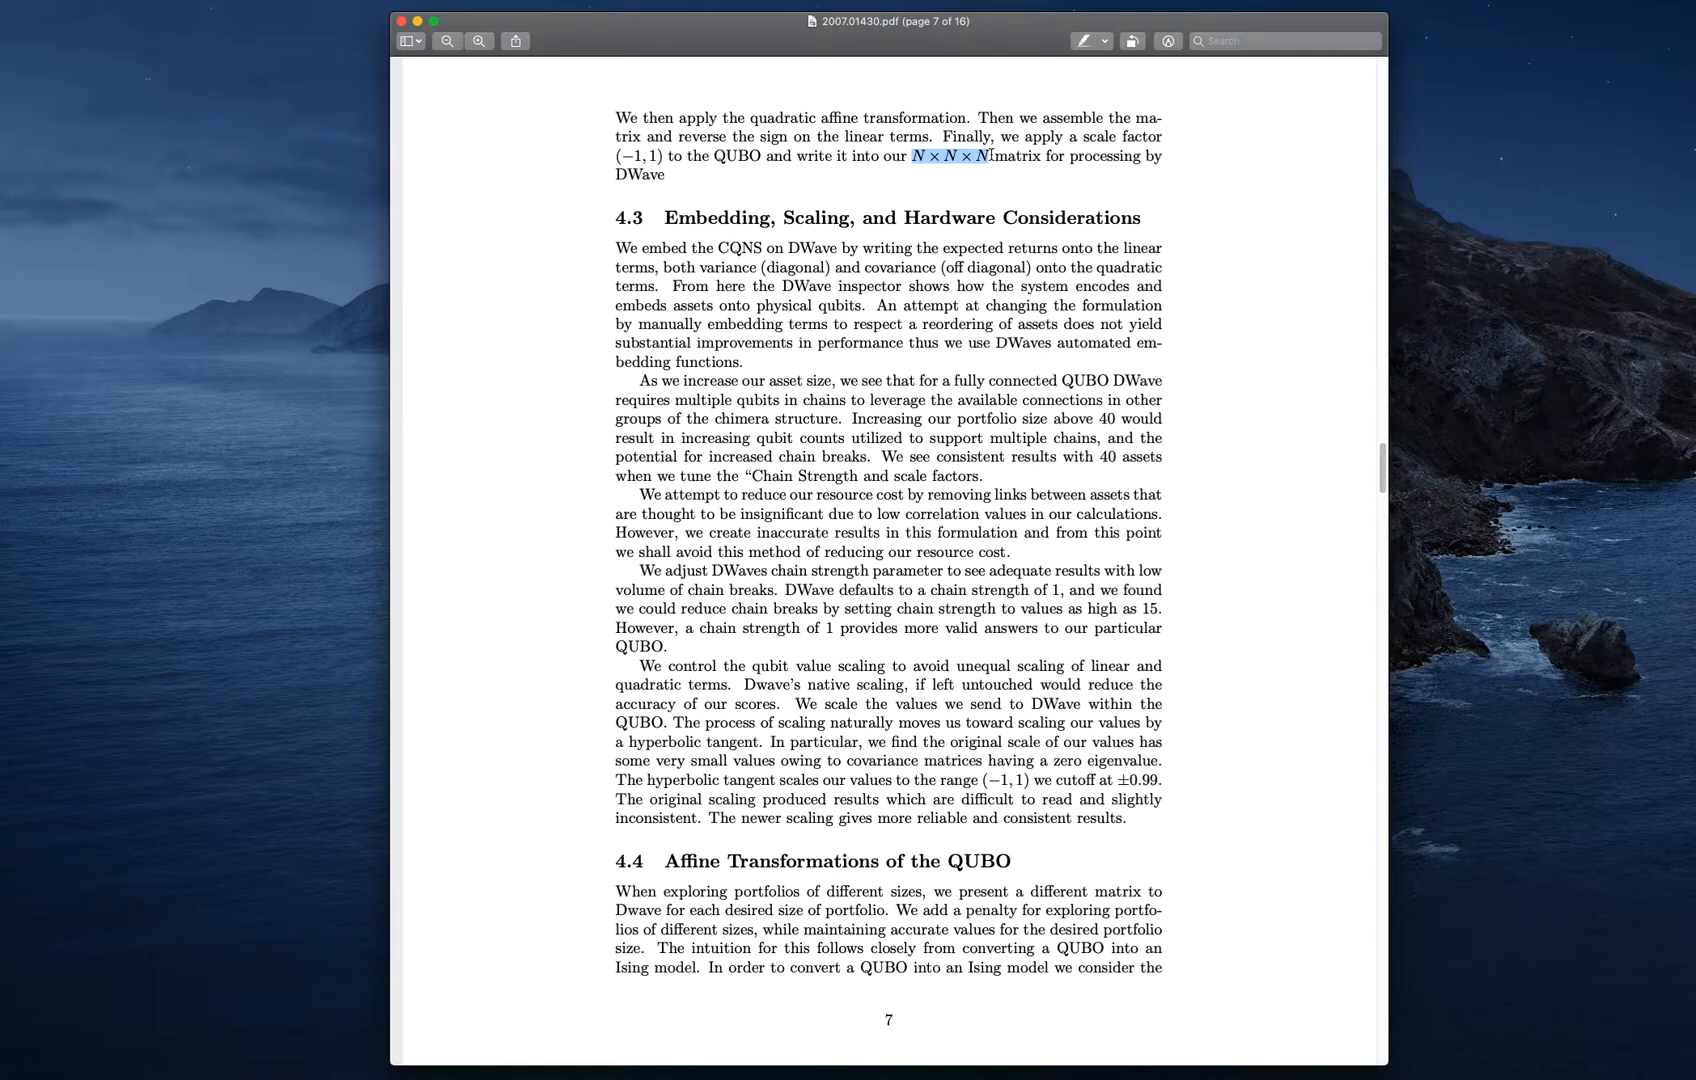
pyautogui.moveTo(990, 156)
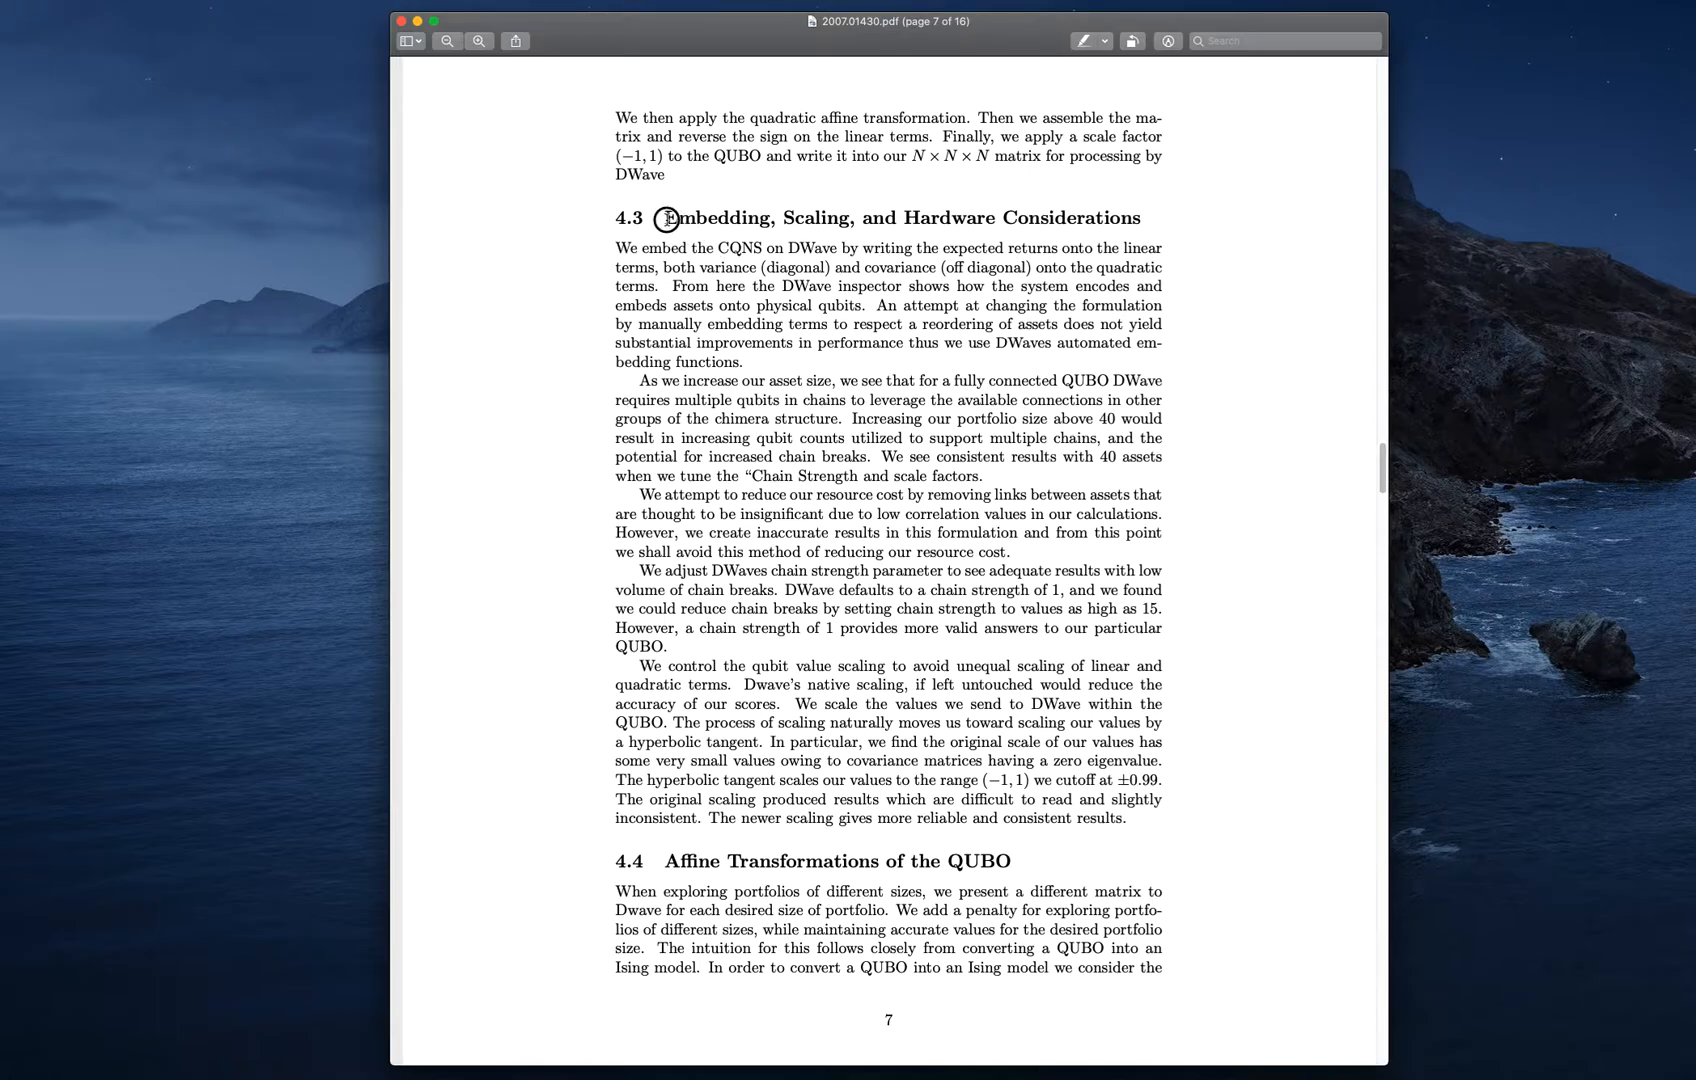
pyautogui.doubleClick(713, 218)
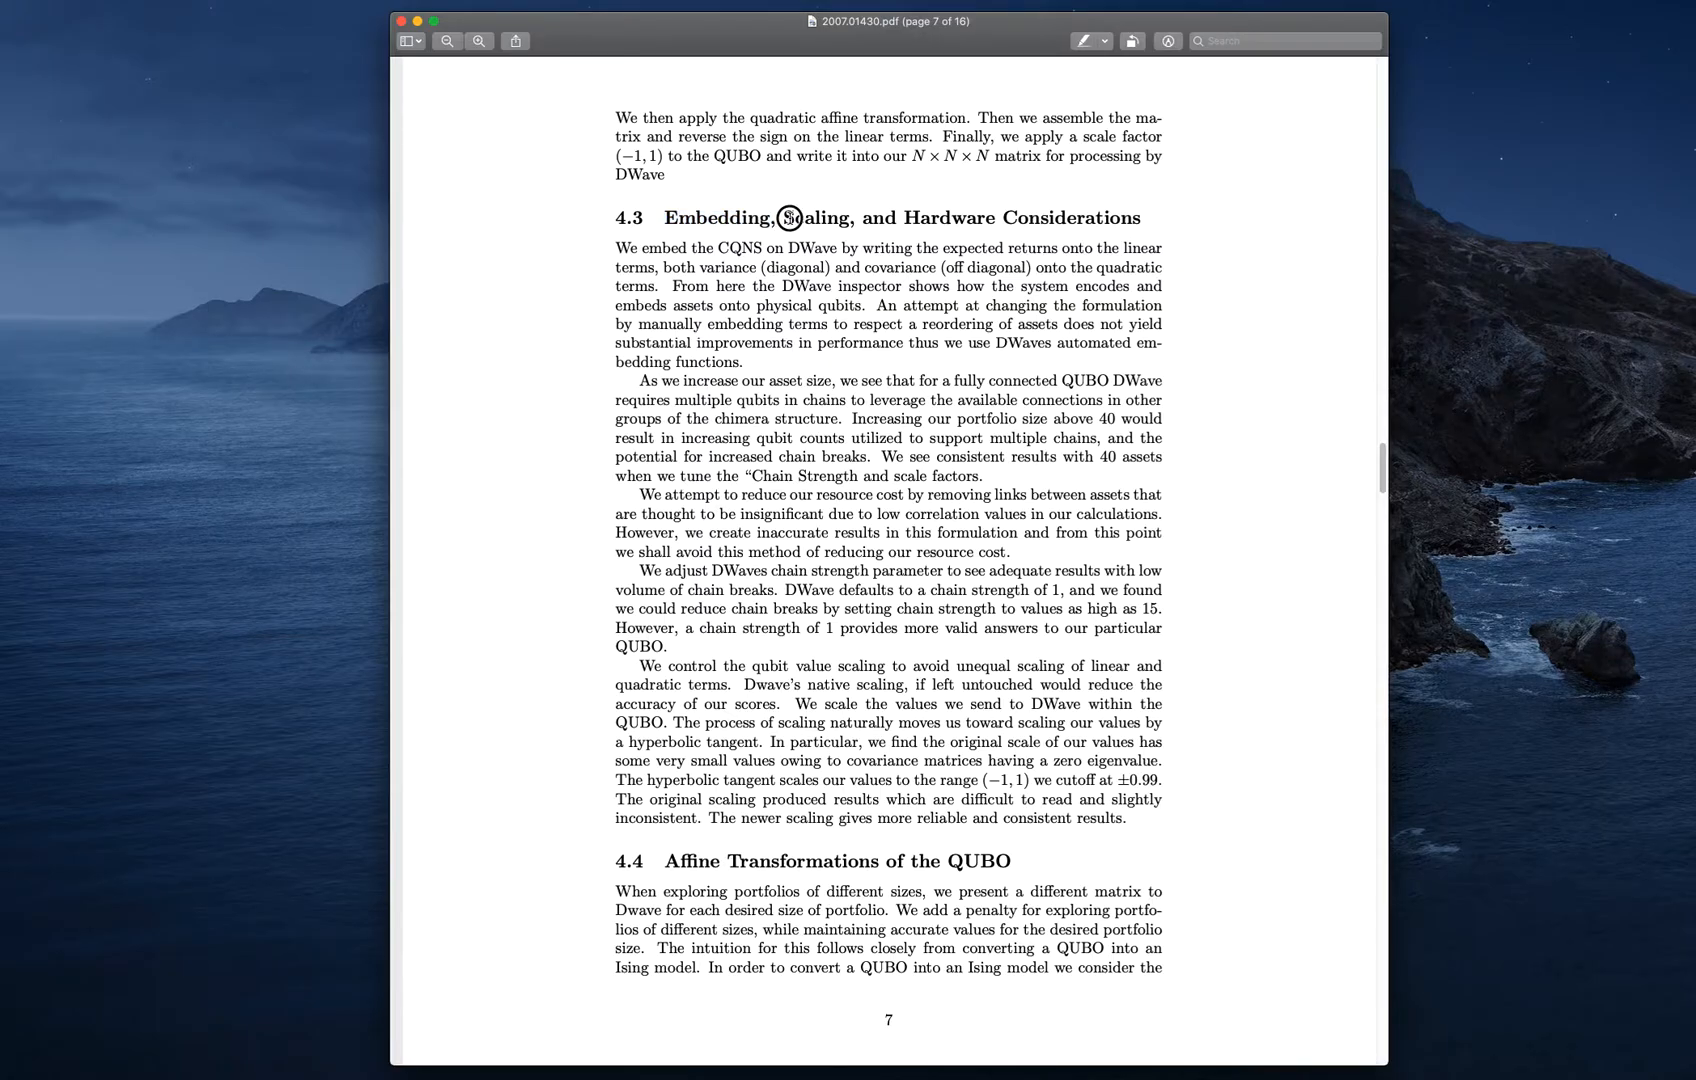
pyautogui.doubleClick(817, 218)
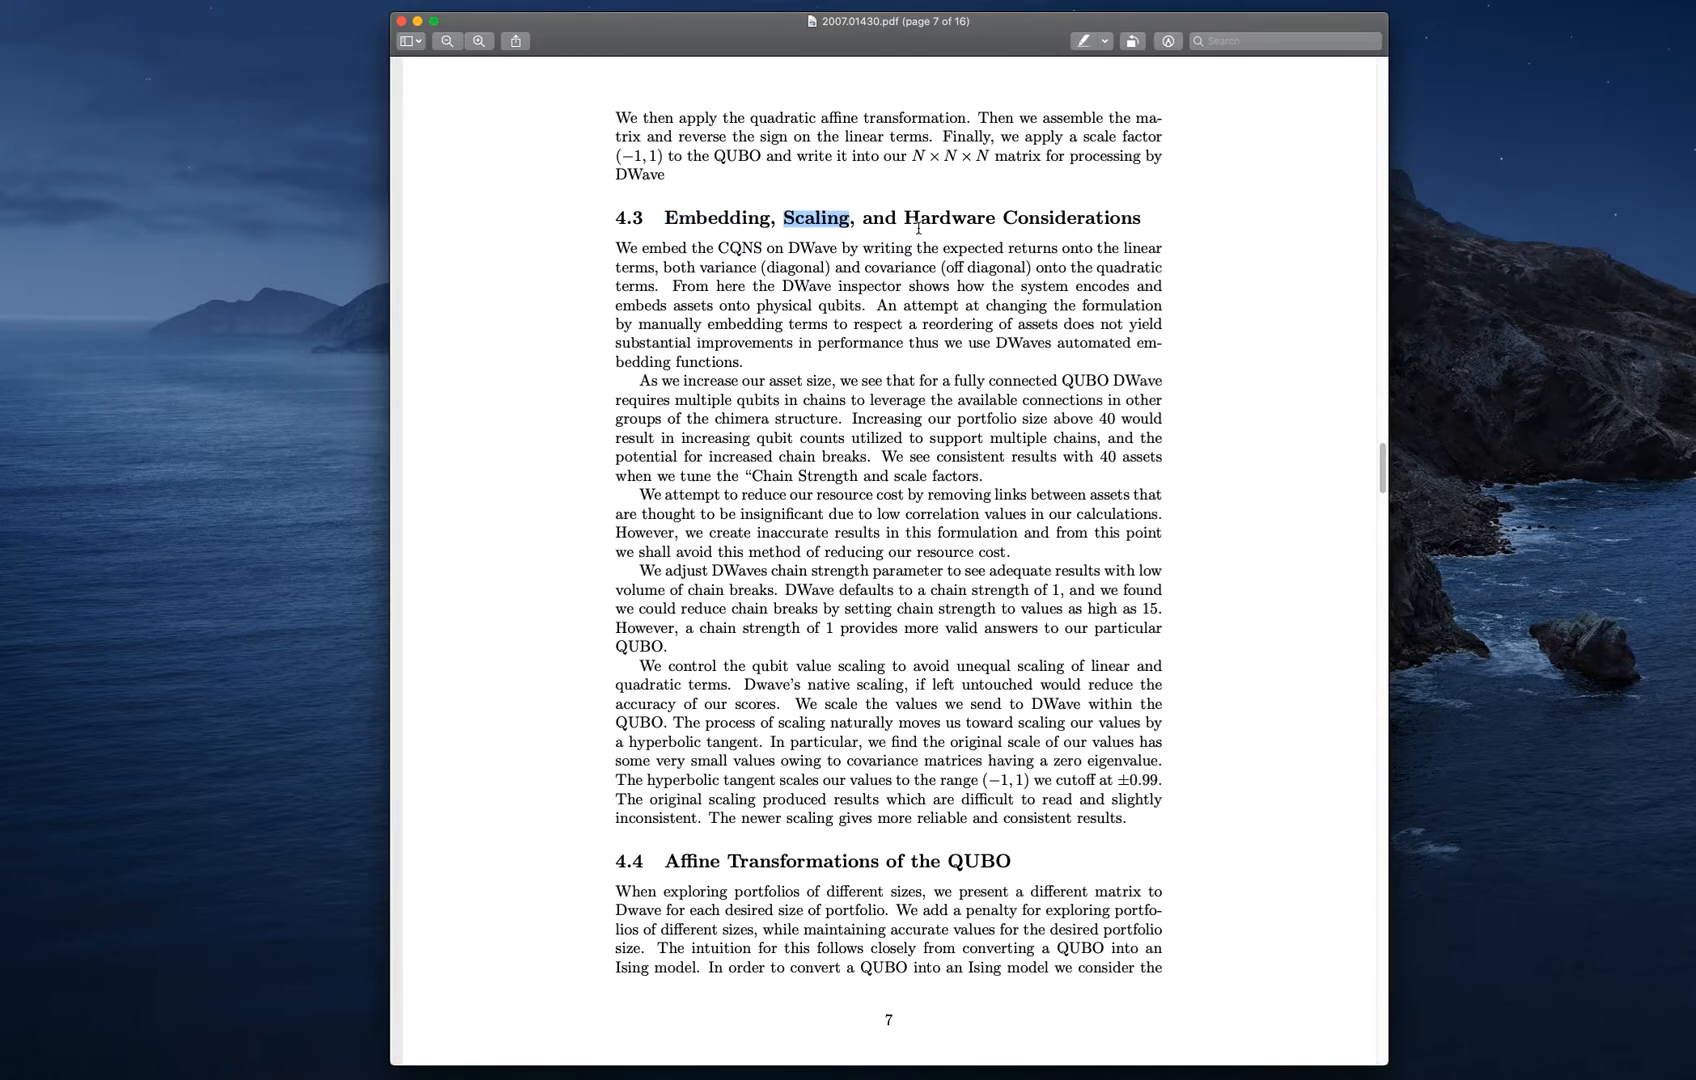
pyautogui.moveTo(817, 219); pyautogui.dragTo(1125, 219)
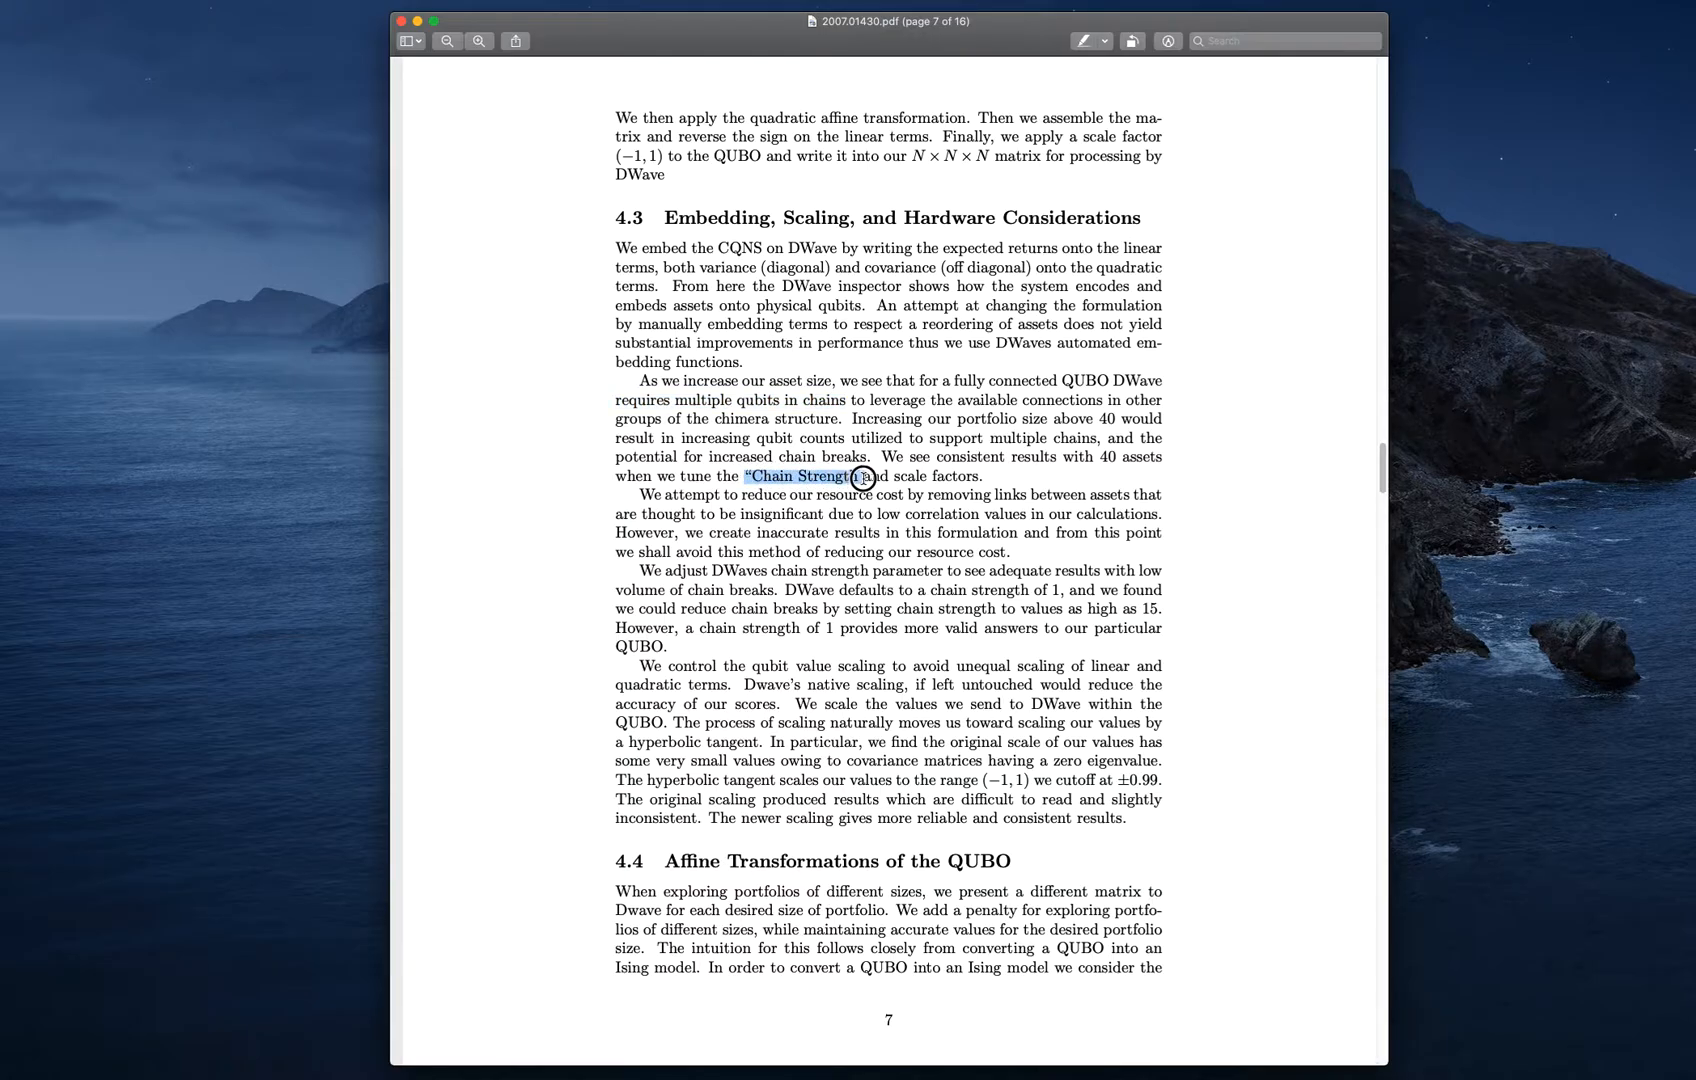
pyautogui.moveTo(754, 477); pyautogui.dragTo(865, 477)
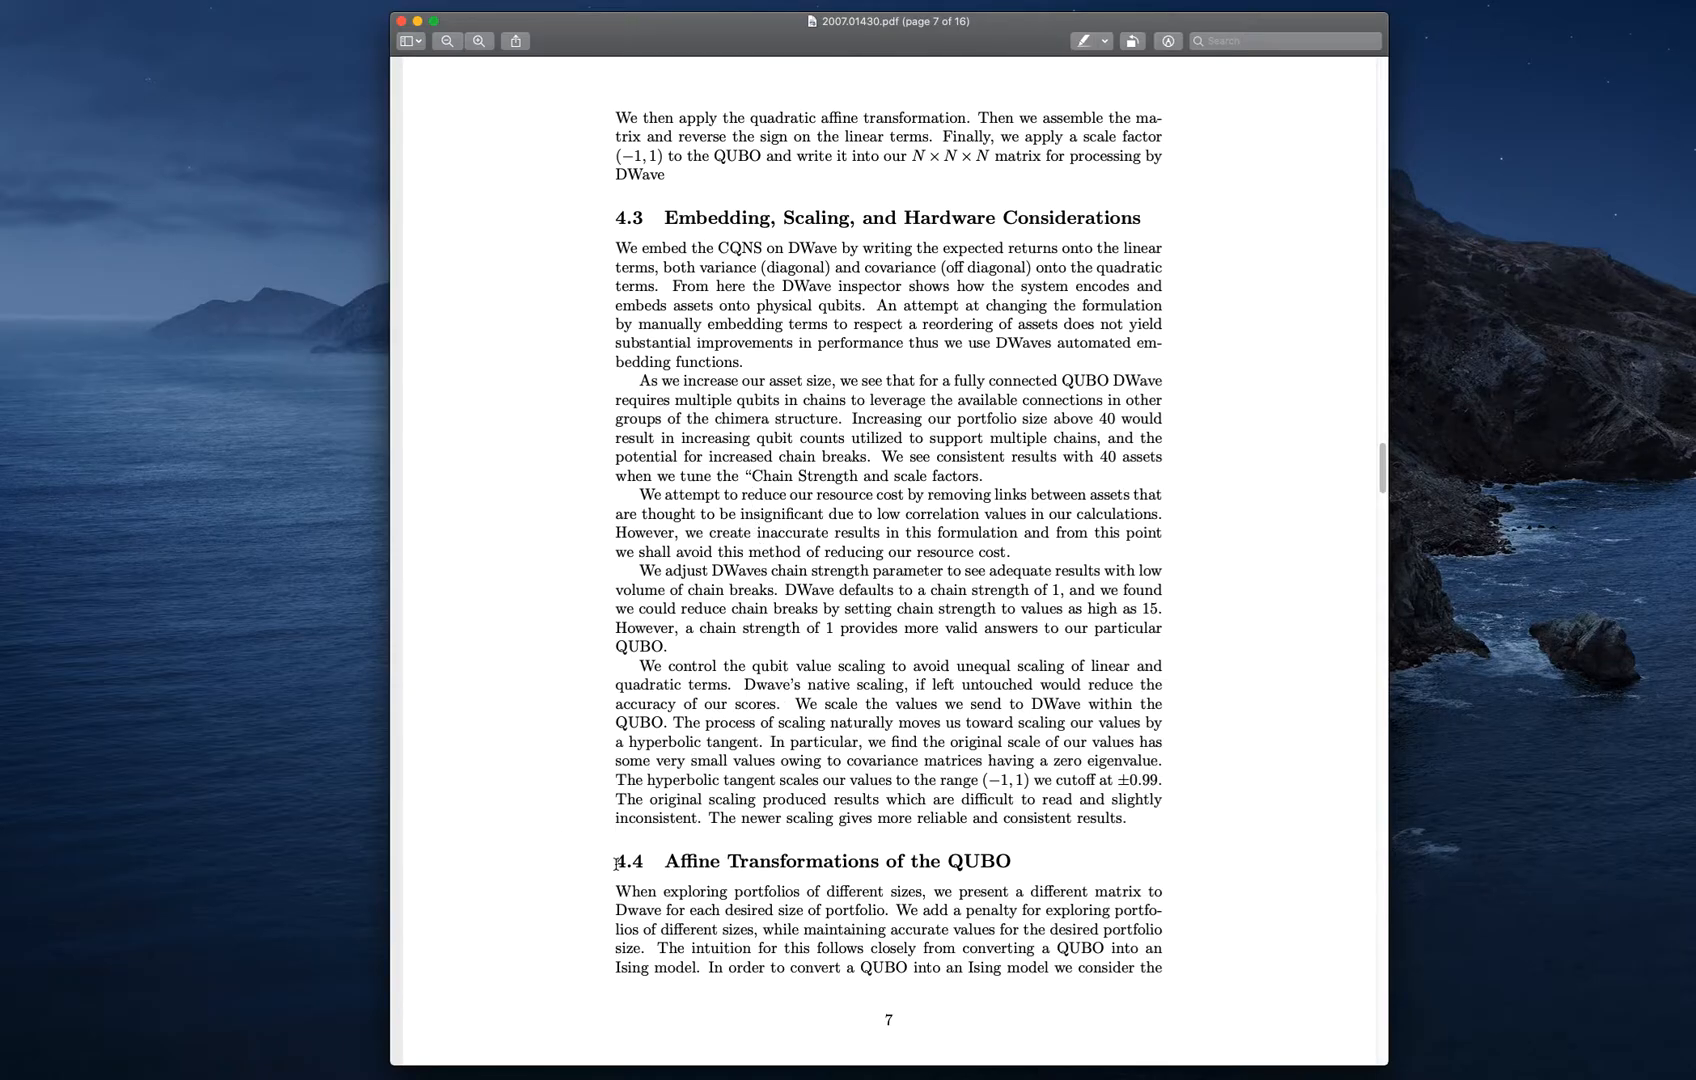
# Select the 4.4 Affine Transformations heading and scroll down to page 8
pyautogui.doubleClick(811, 860)
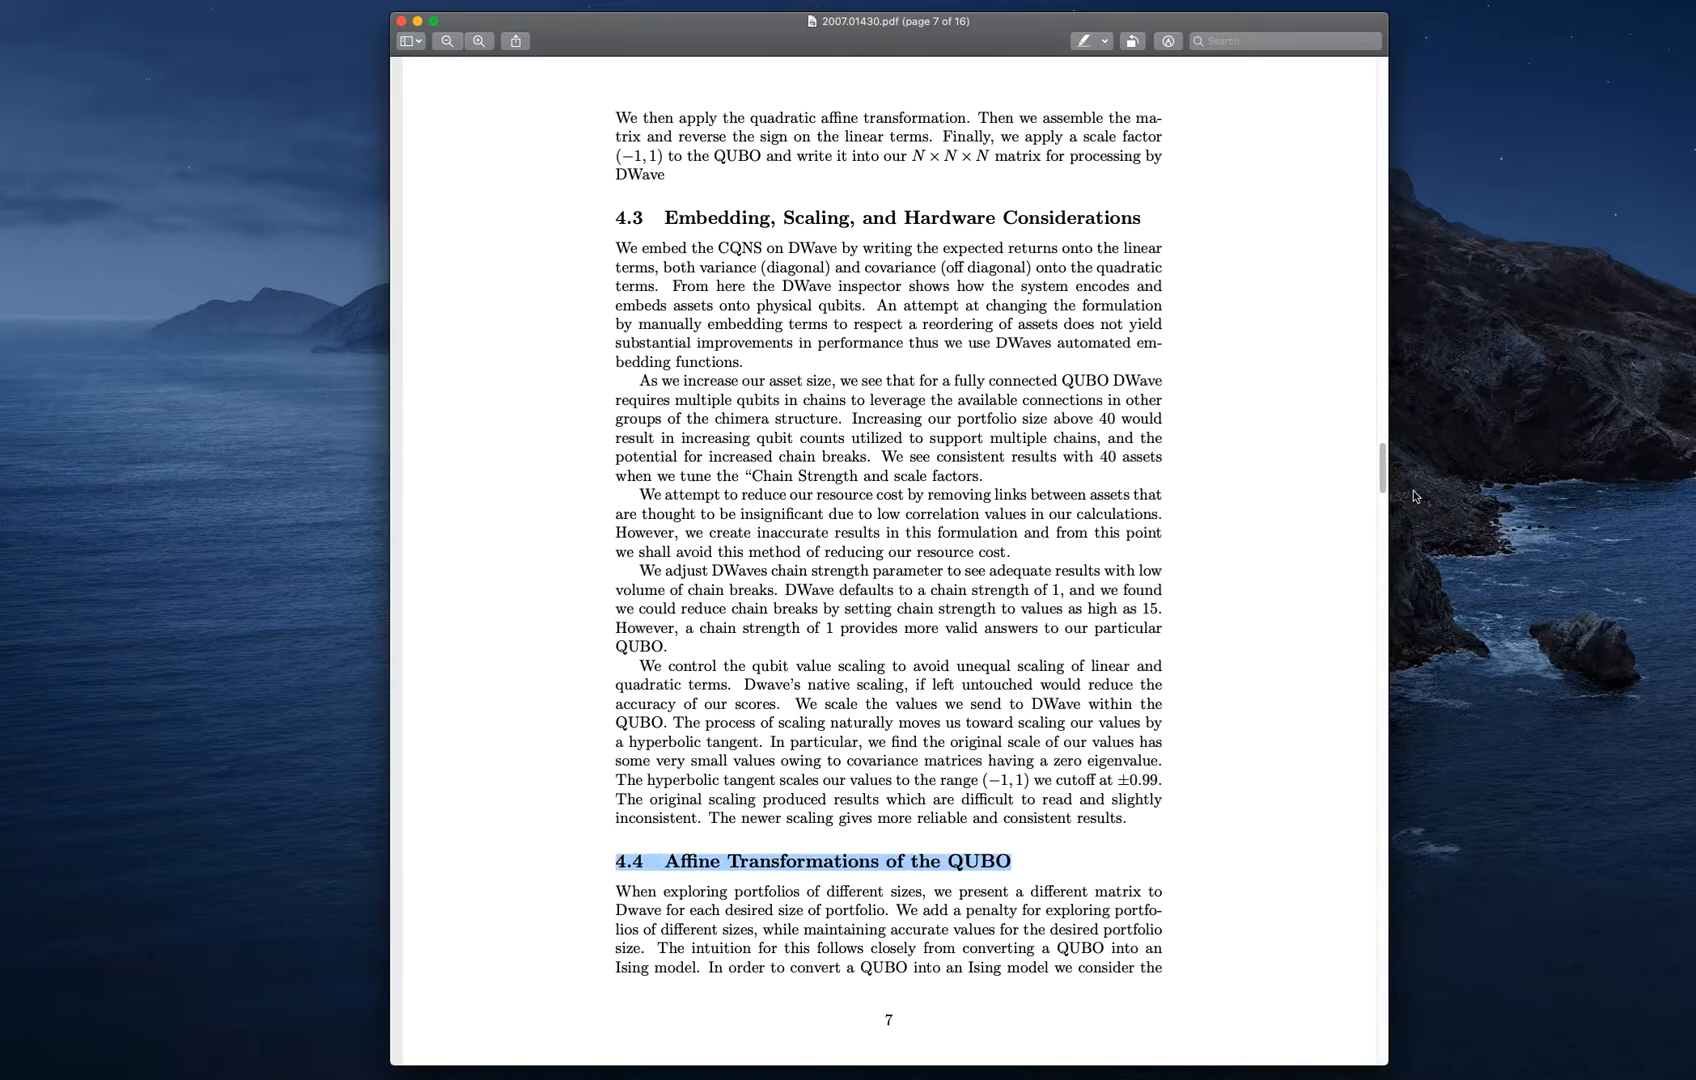
pyautogui.scroll(-3)
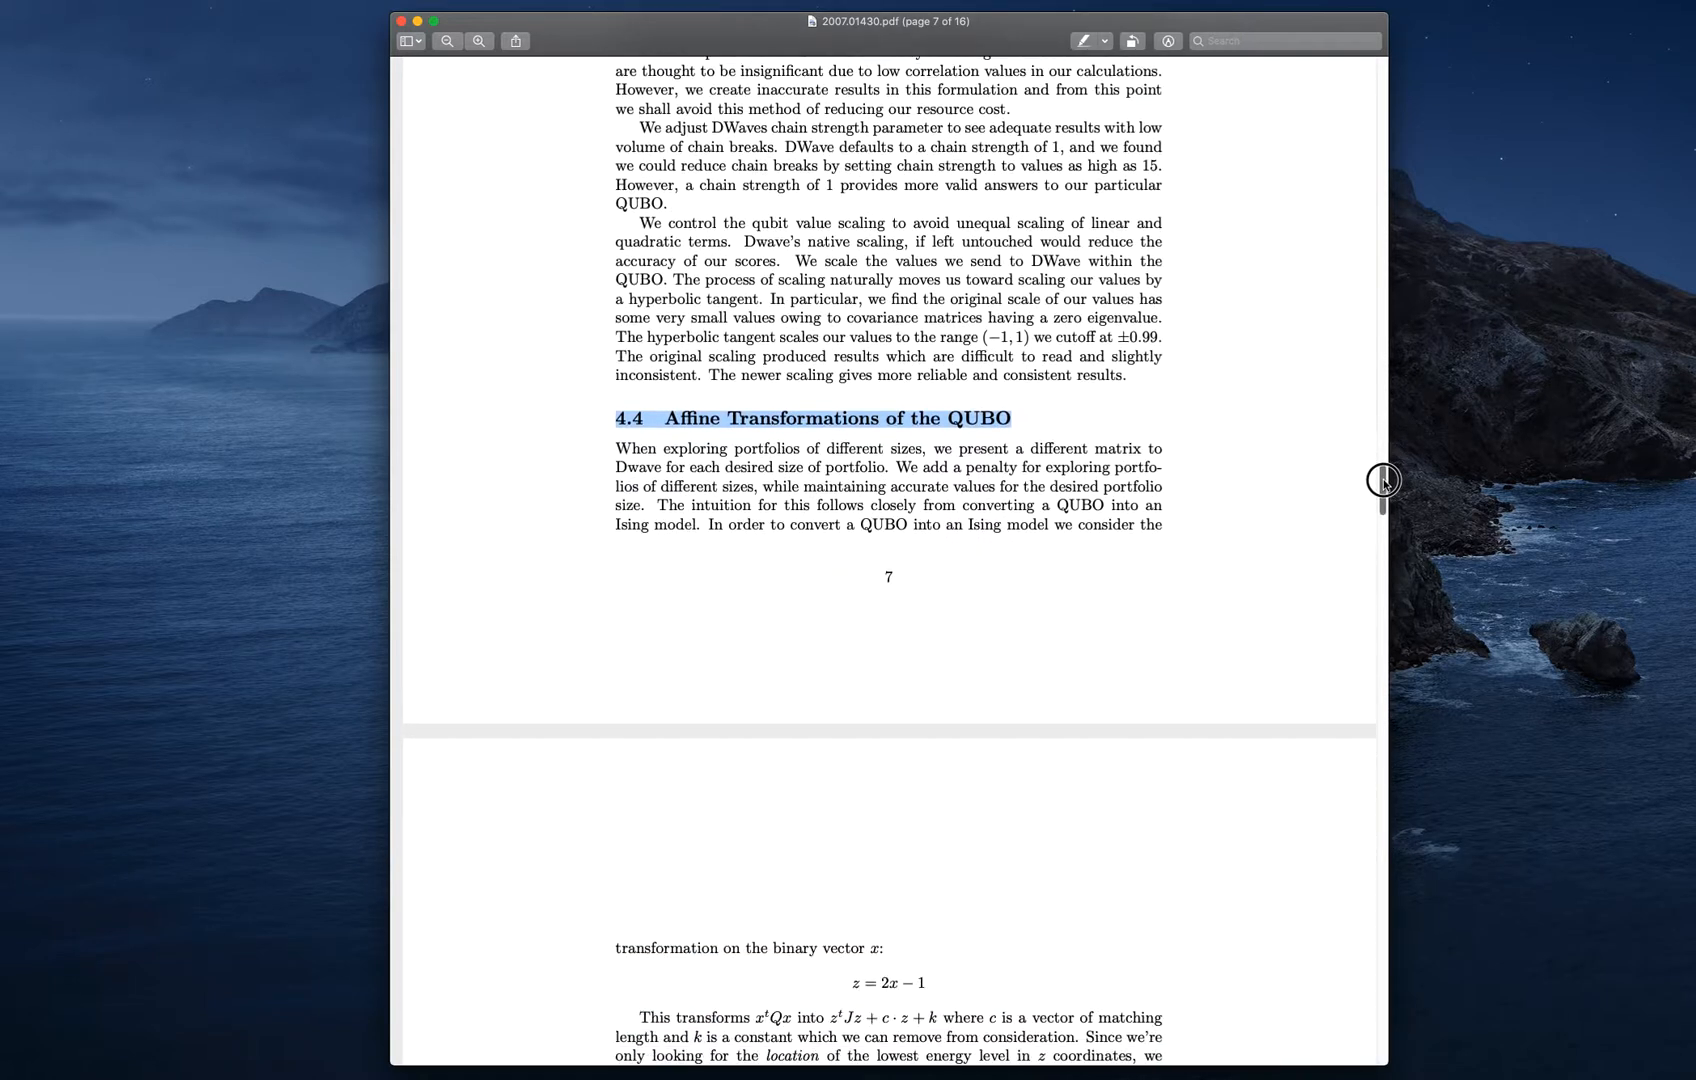
pyautogui.scroll(-3)
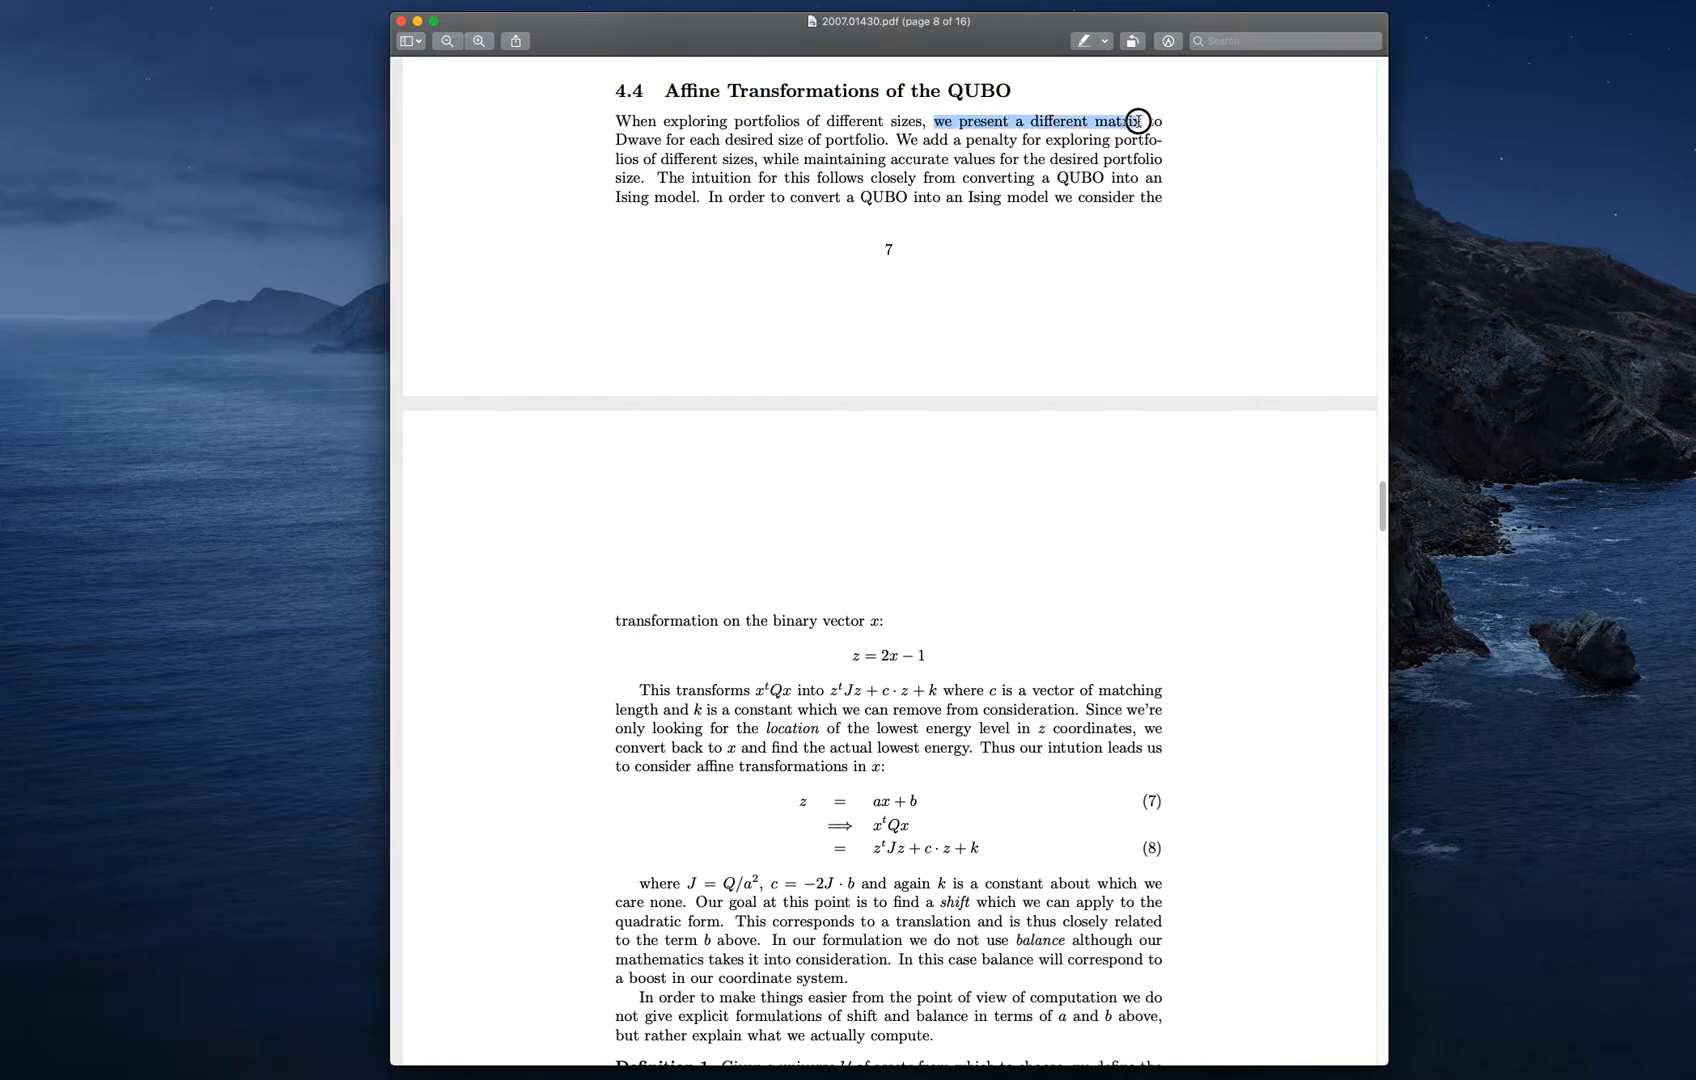
# Highlight the phrases about a different matrix, adding a penalty, and maintaining structure
pyautogui.moveTo(1136, 120); pyautogui.dragTo(892, 140)
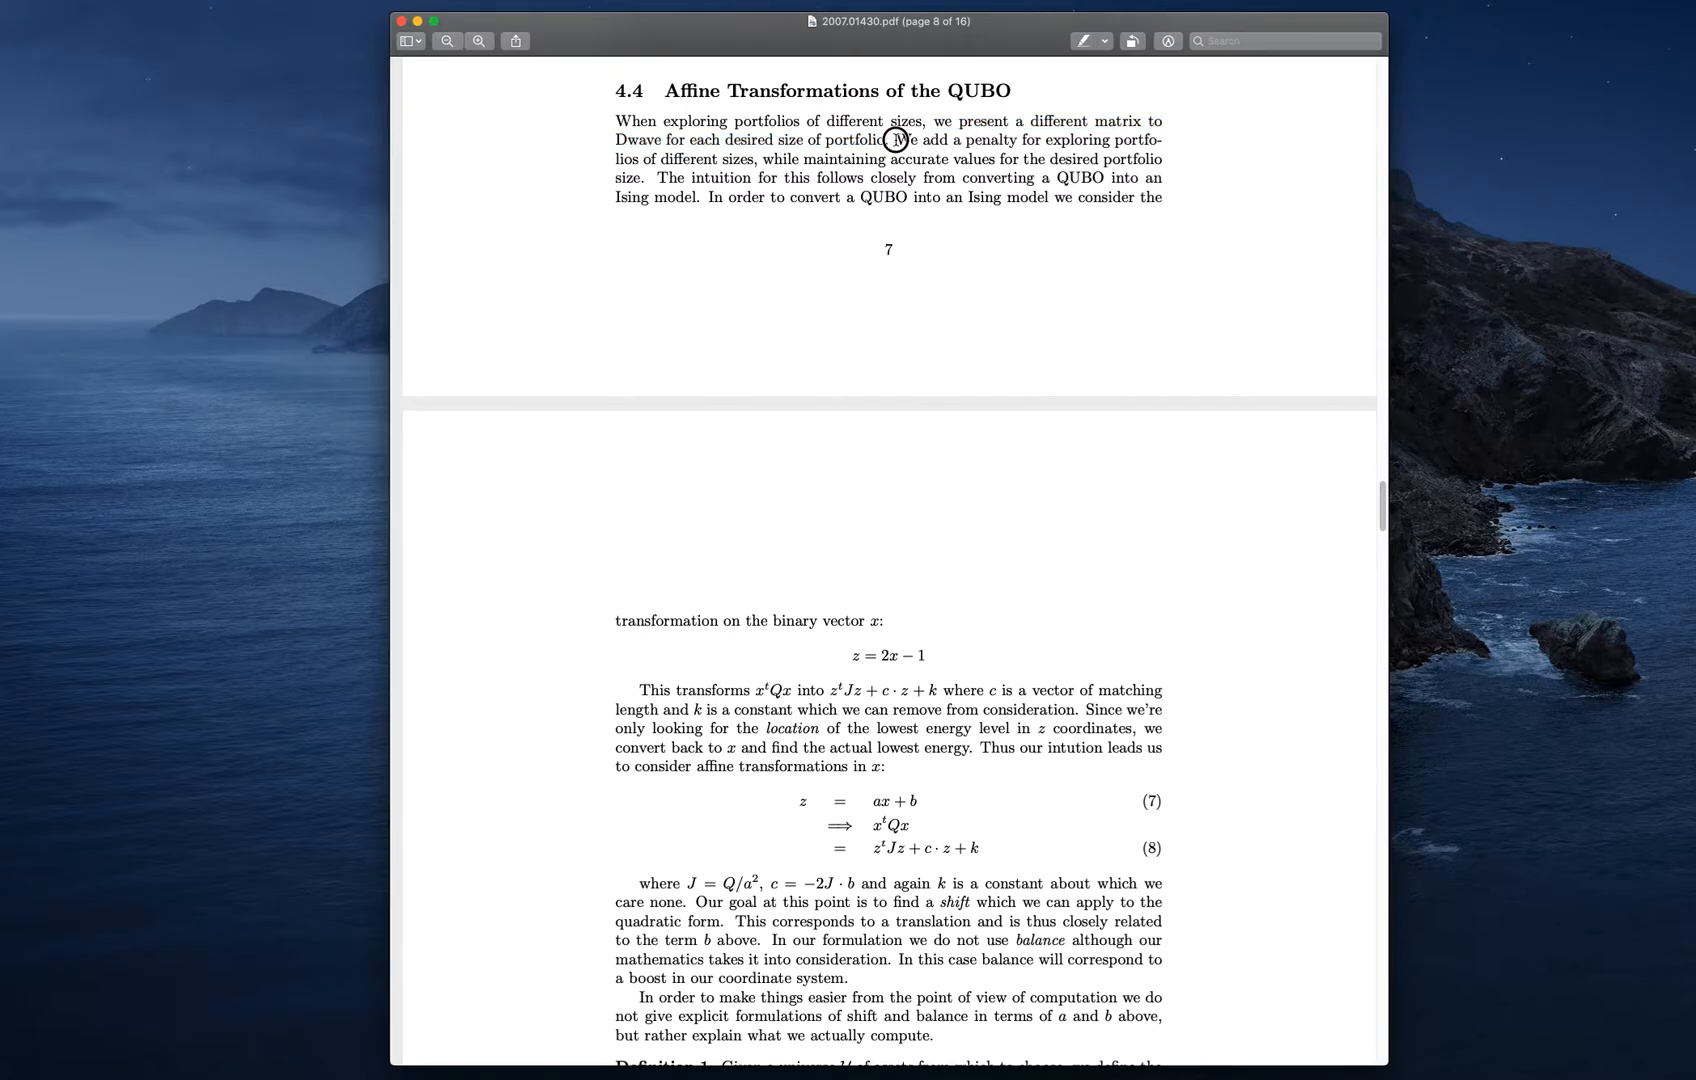
pyautogui.moveTo(898, 140); pyautogui.dragTo(757, 159)
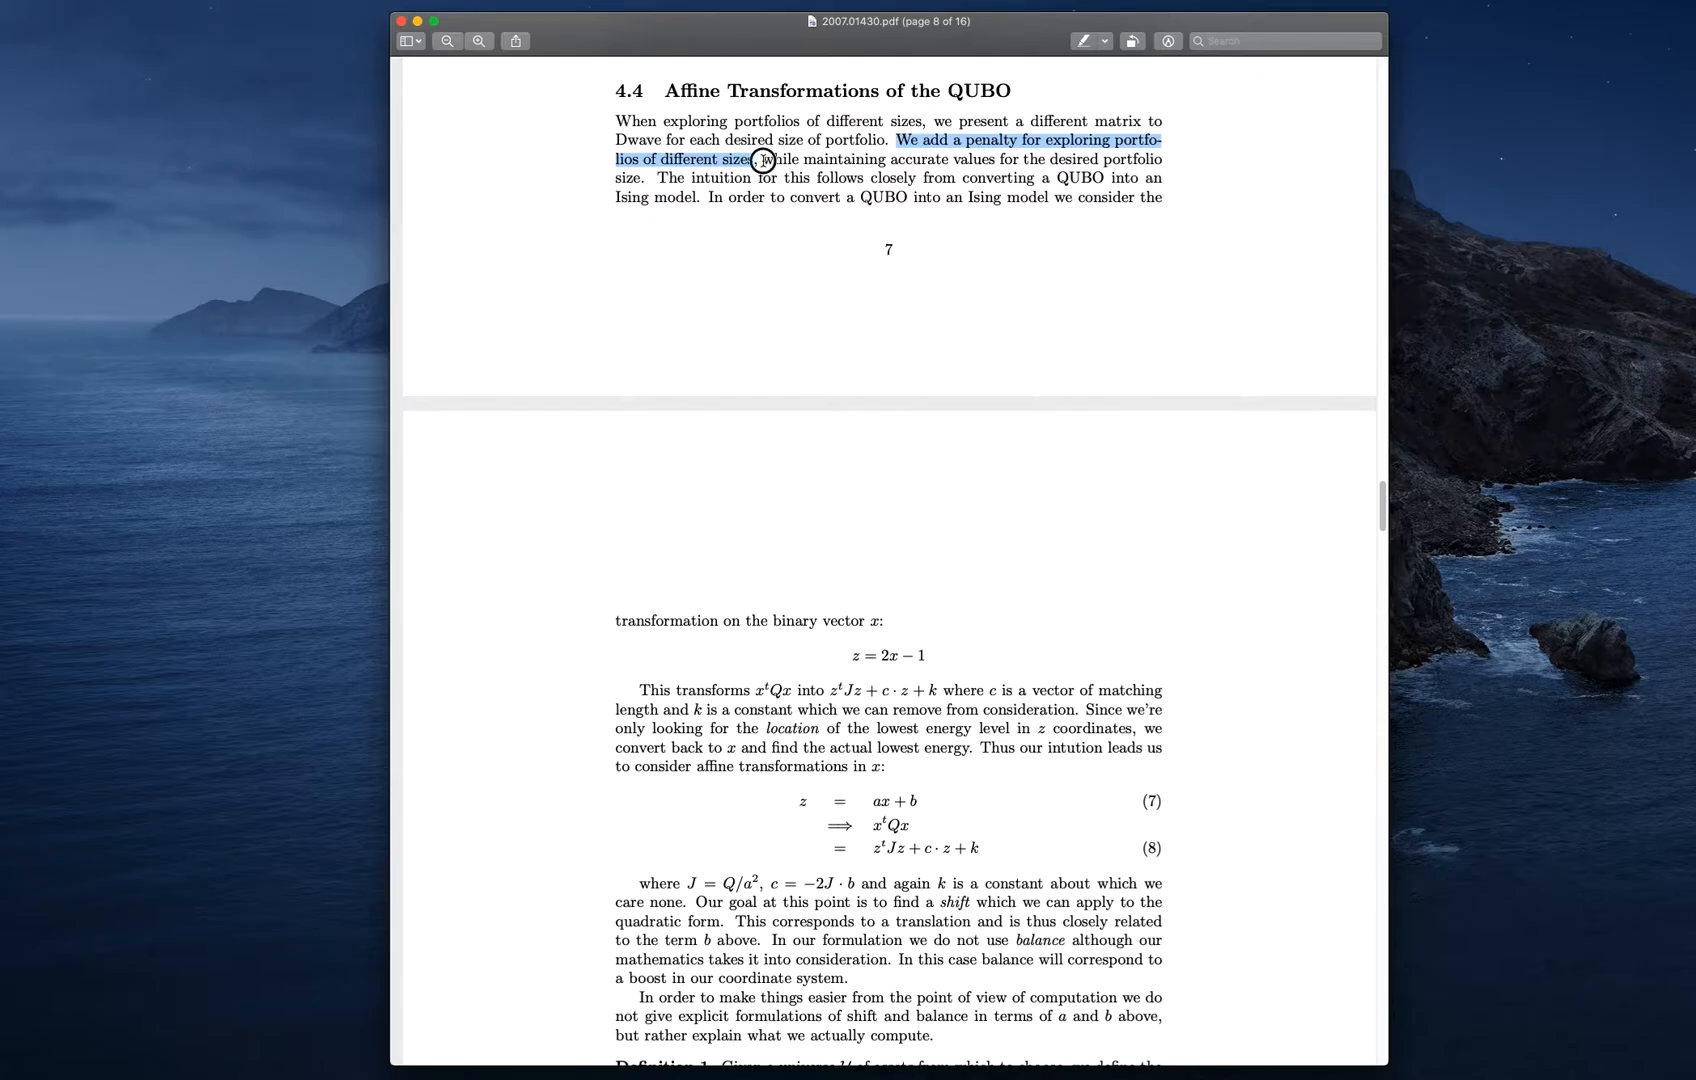
pyautogui.moveTo(763, 159); pyautogui.dragTo(885, 159)
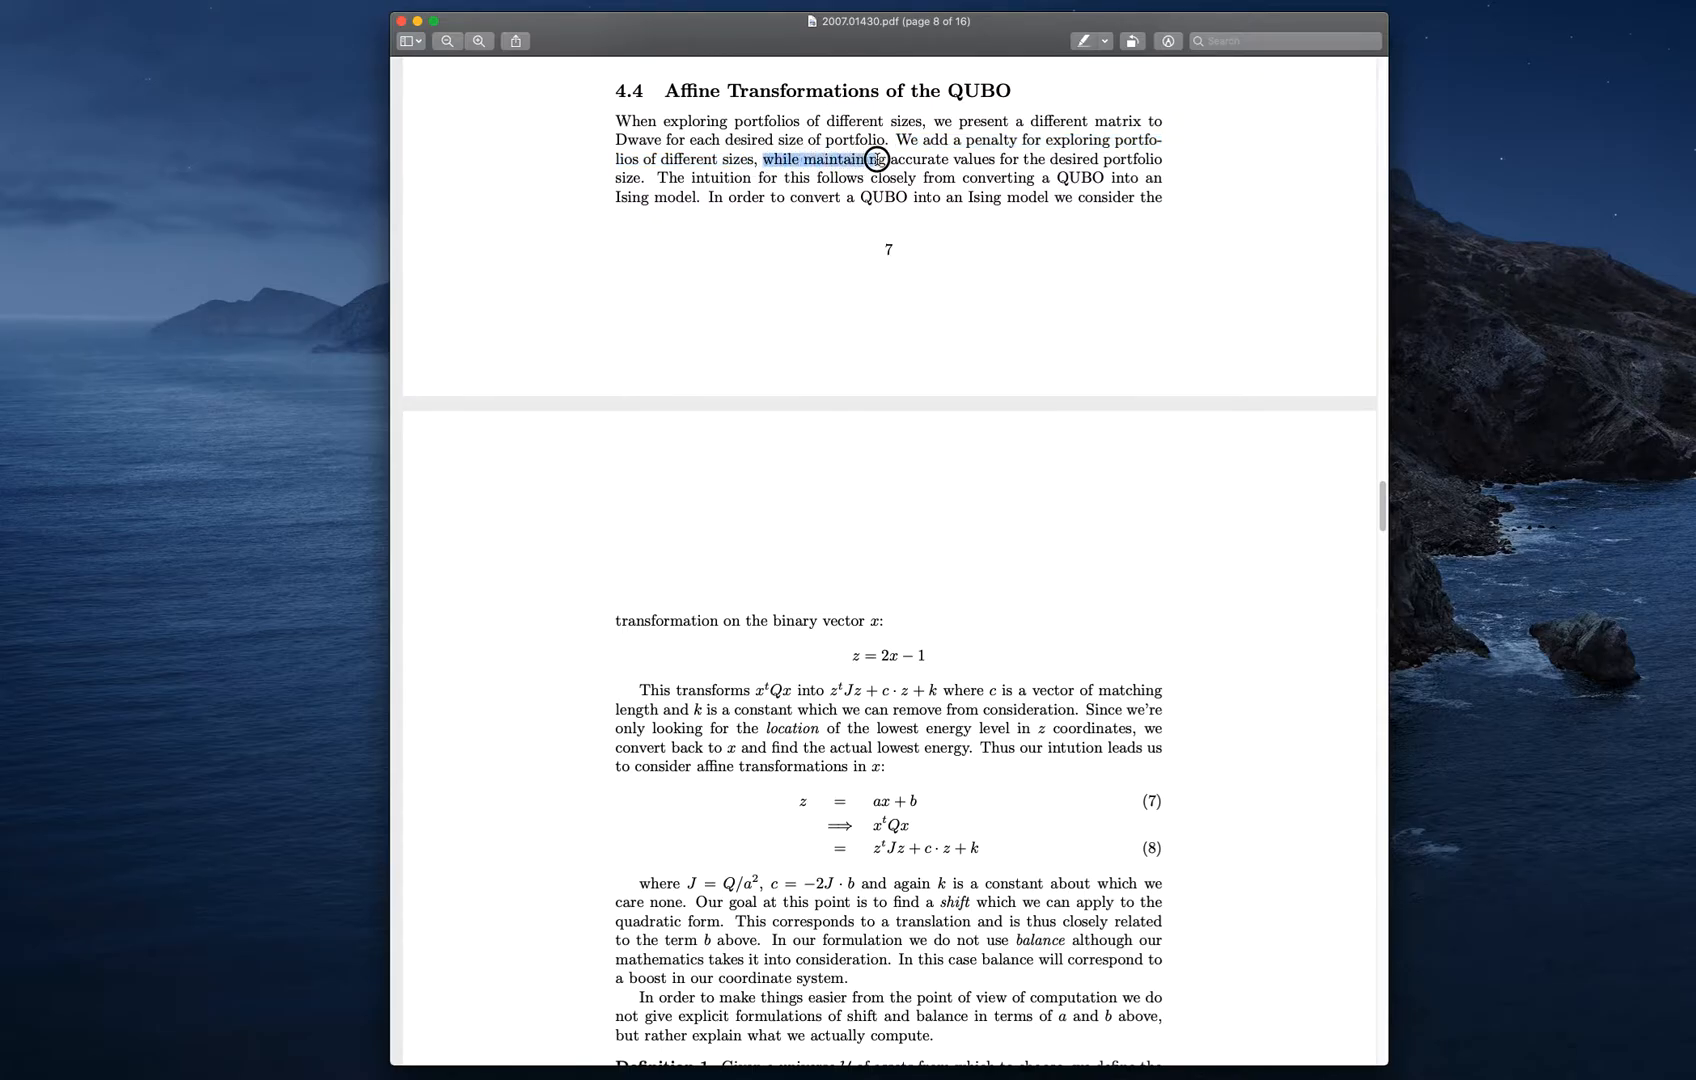
pyautogui.moveTo(876, 159); pyautogui.dragTo(1001, 159)
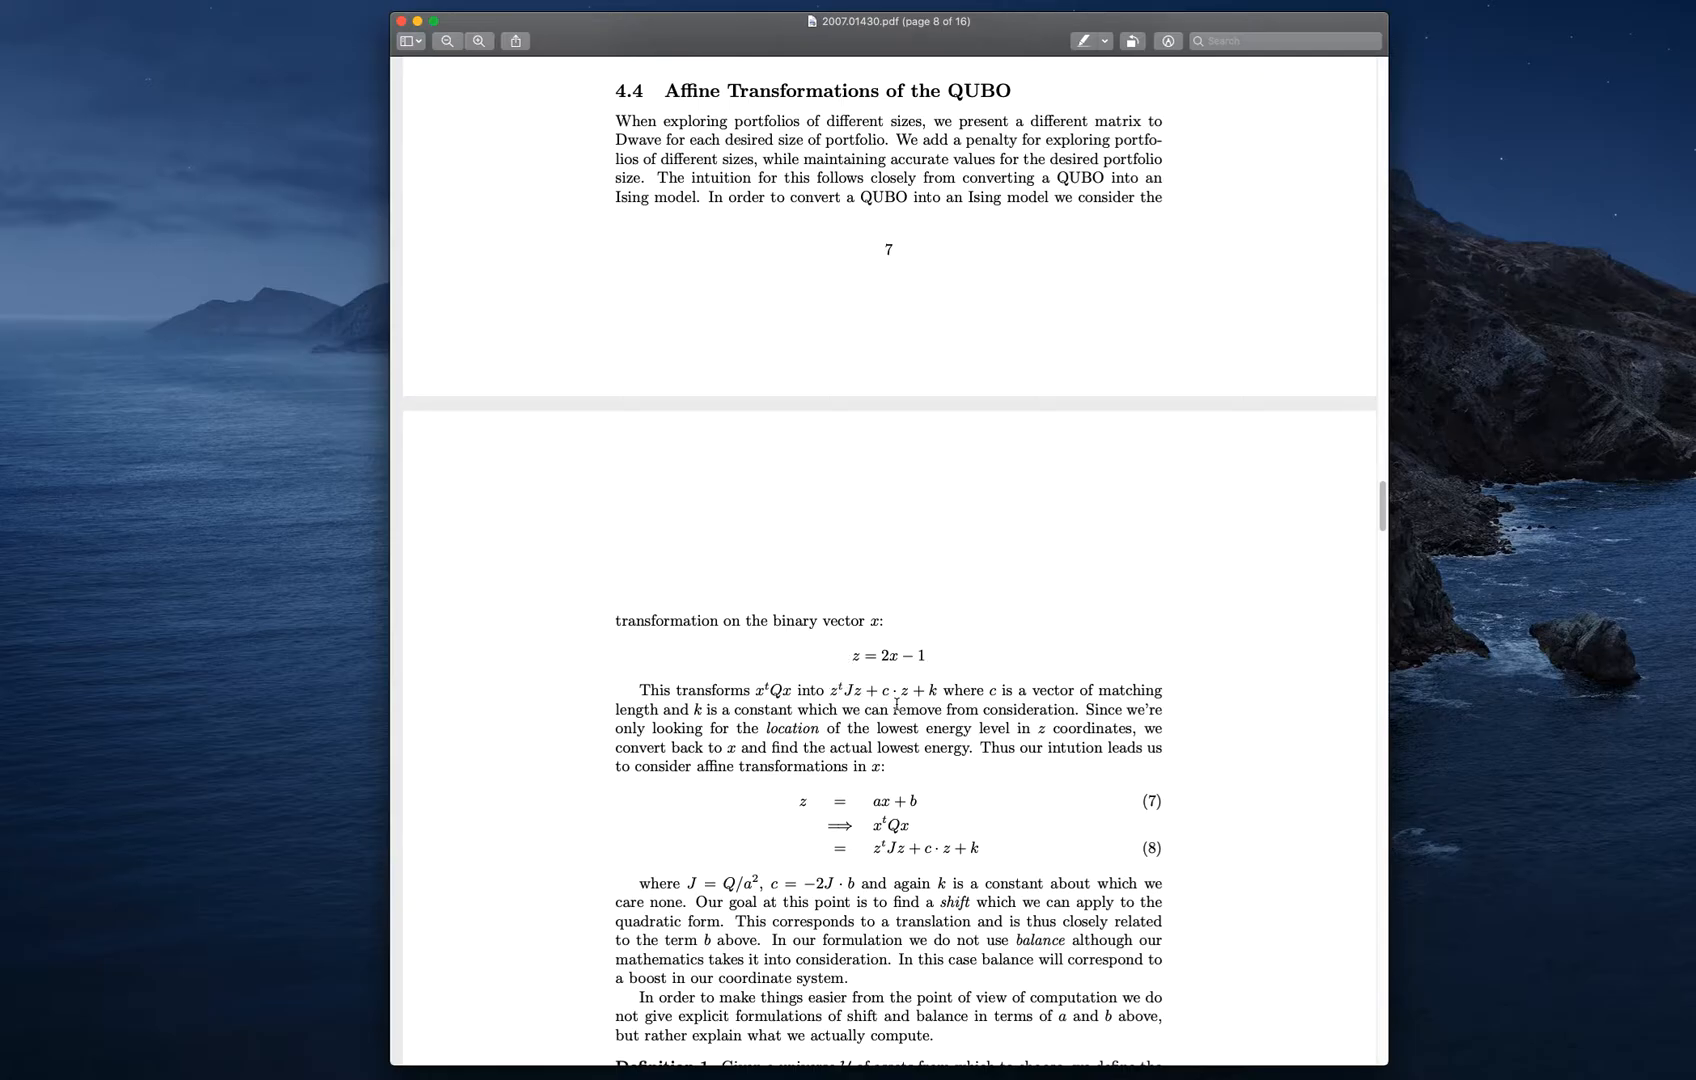
pyautogui.moveTo(838, 785)
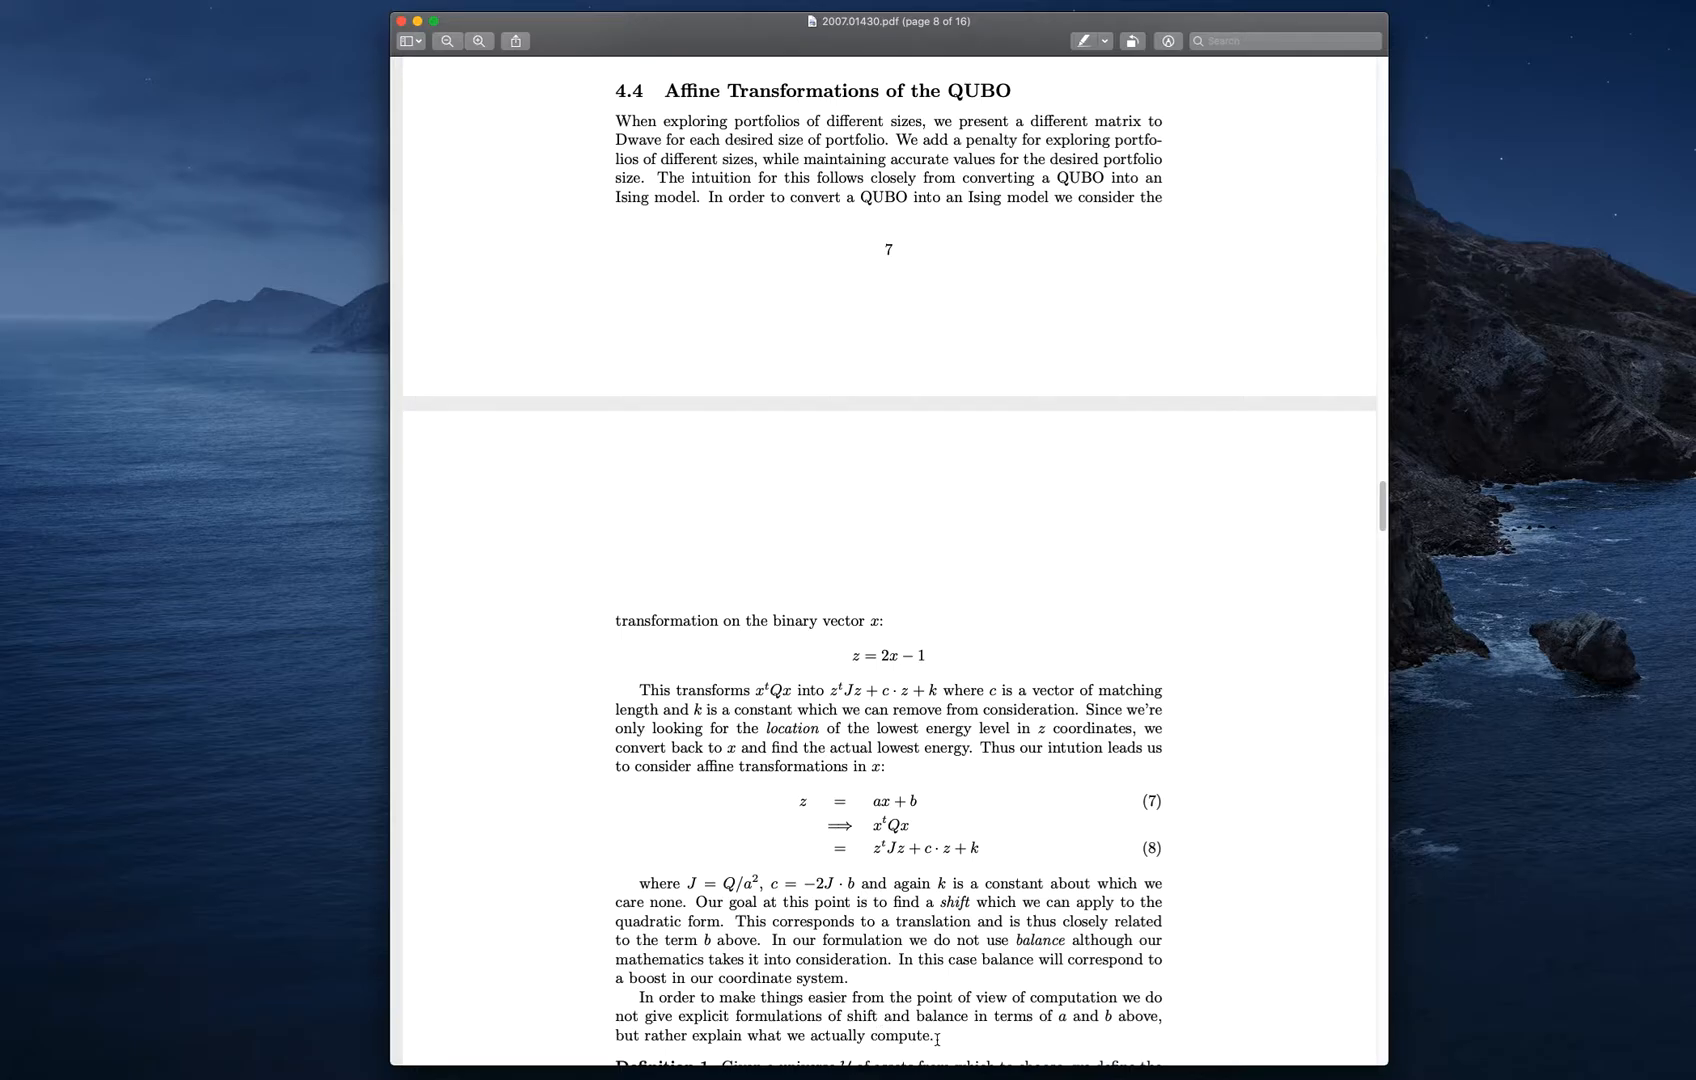
pyautogui.scroll(-3)
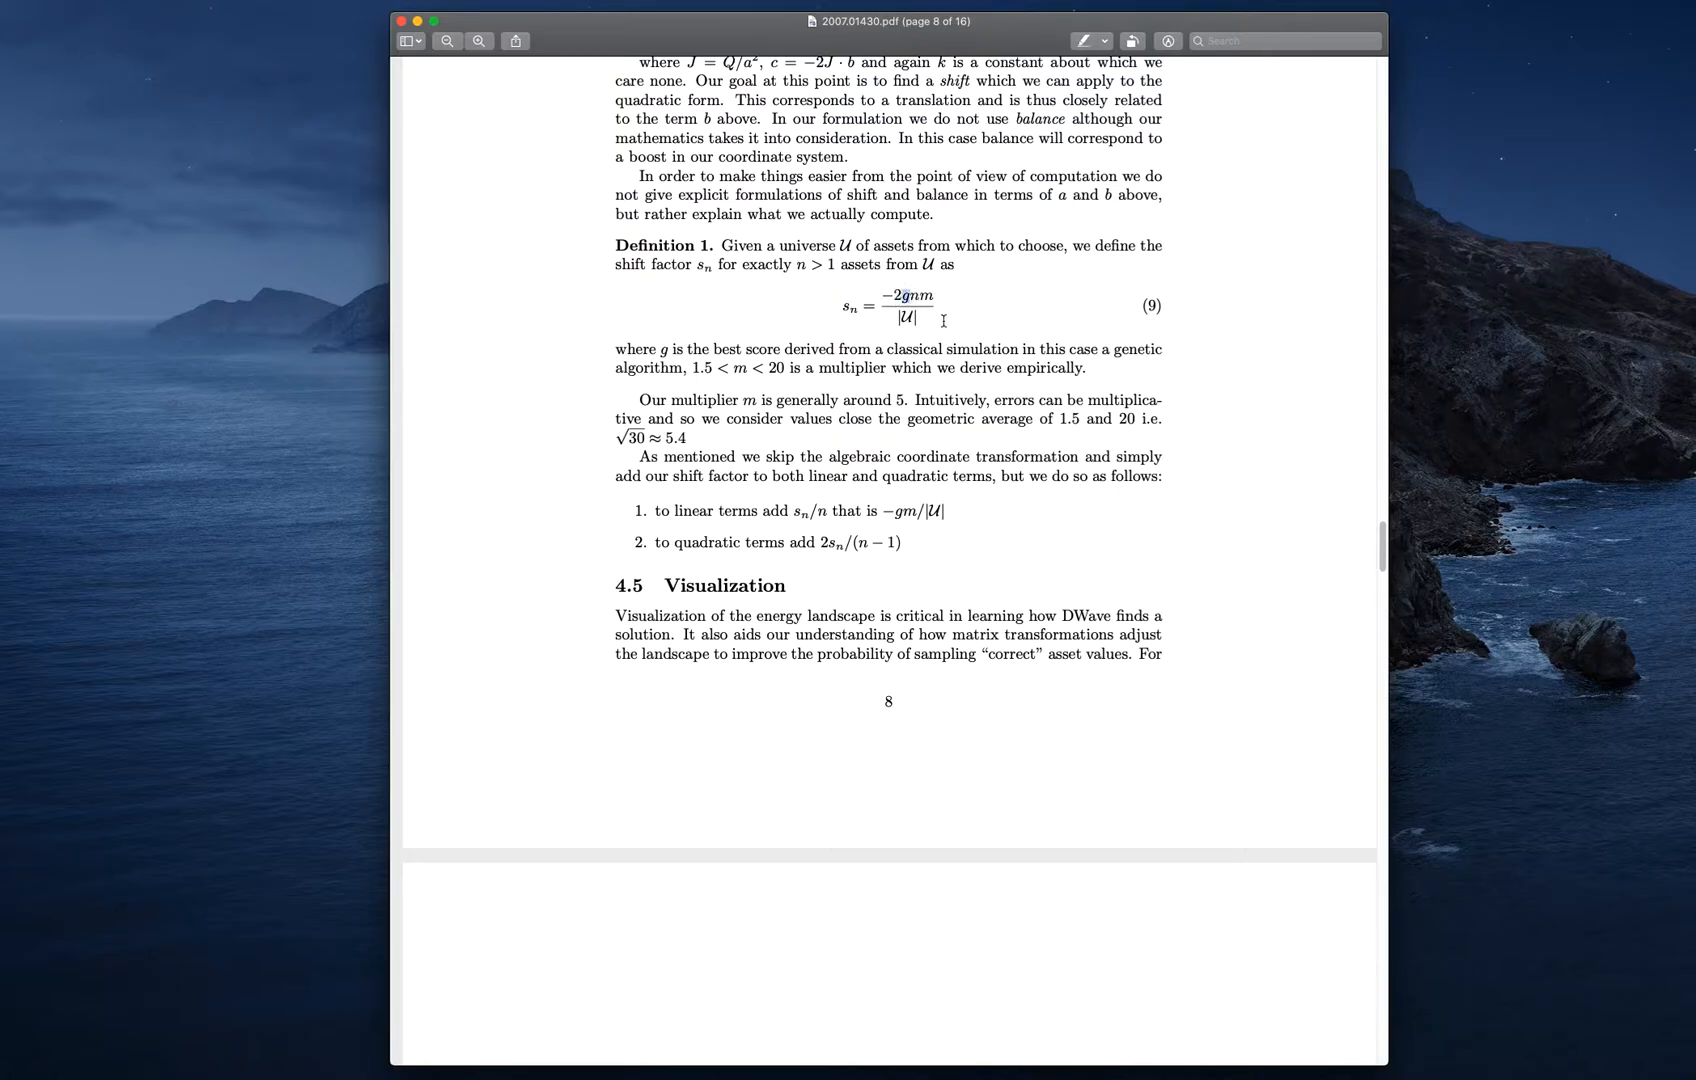
pyautogui.moveTo(950, 325)
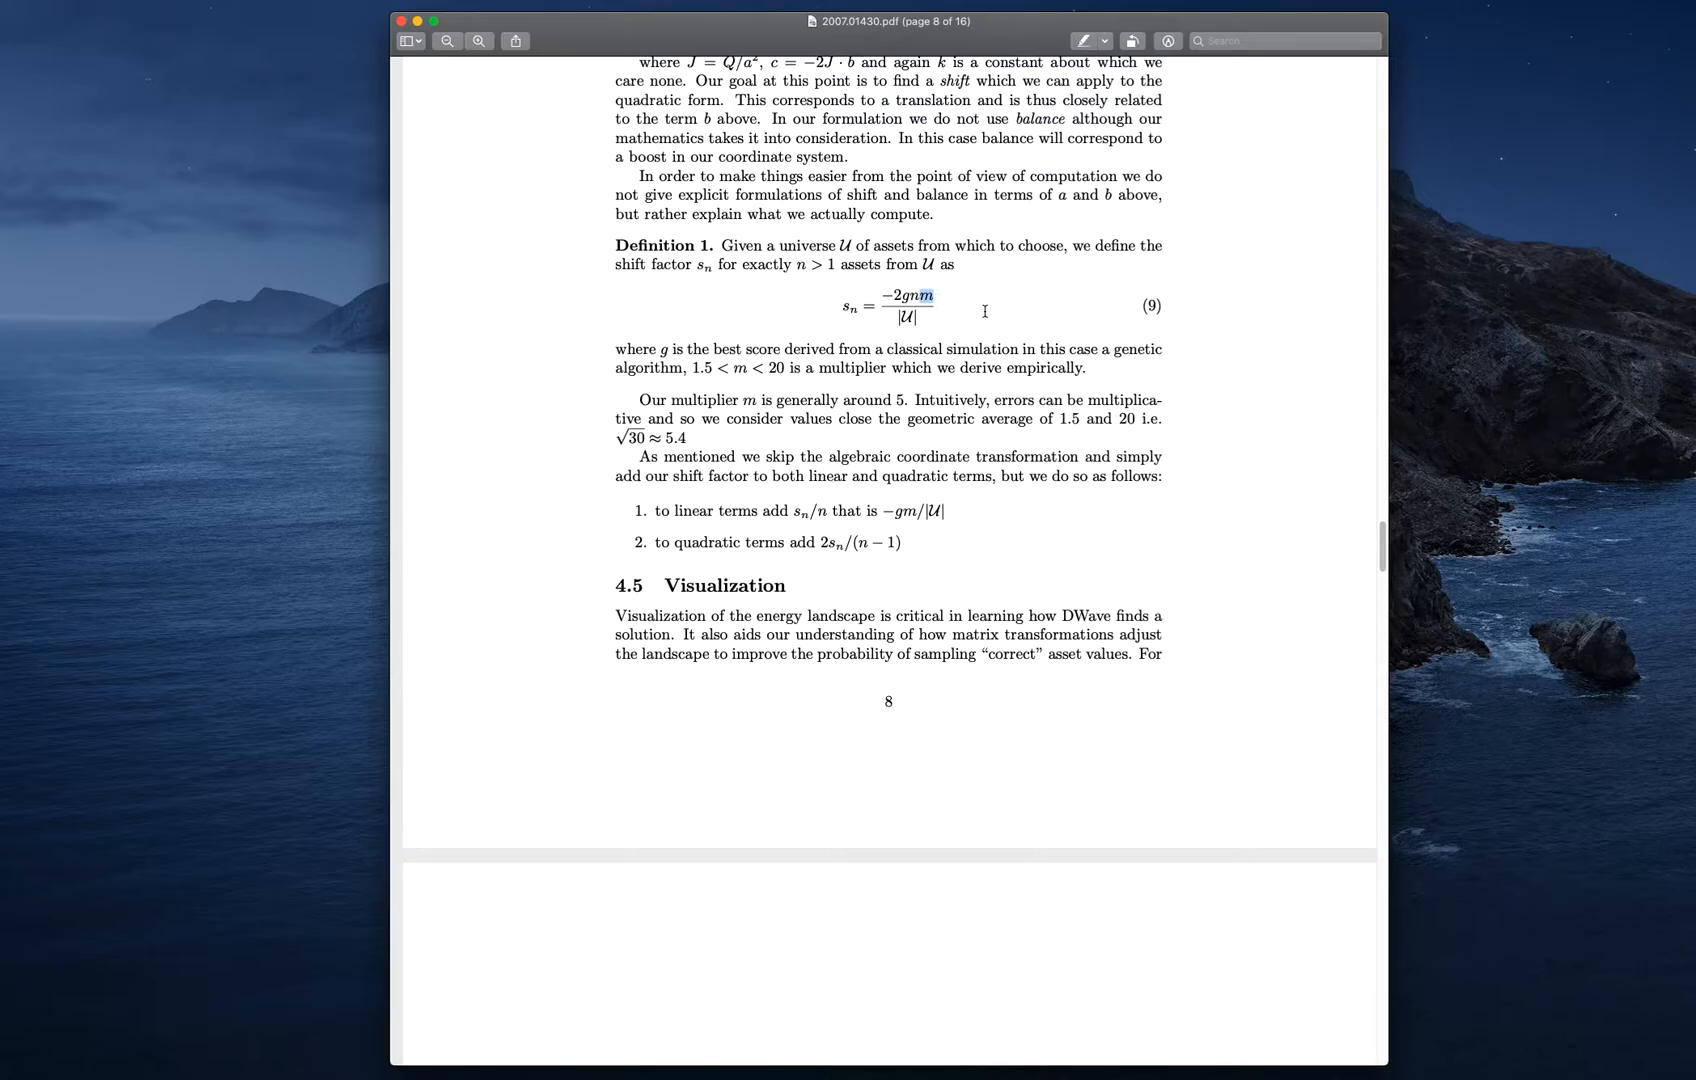
pyautogui.moveTo(813, 394)
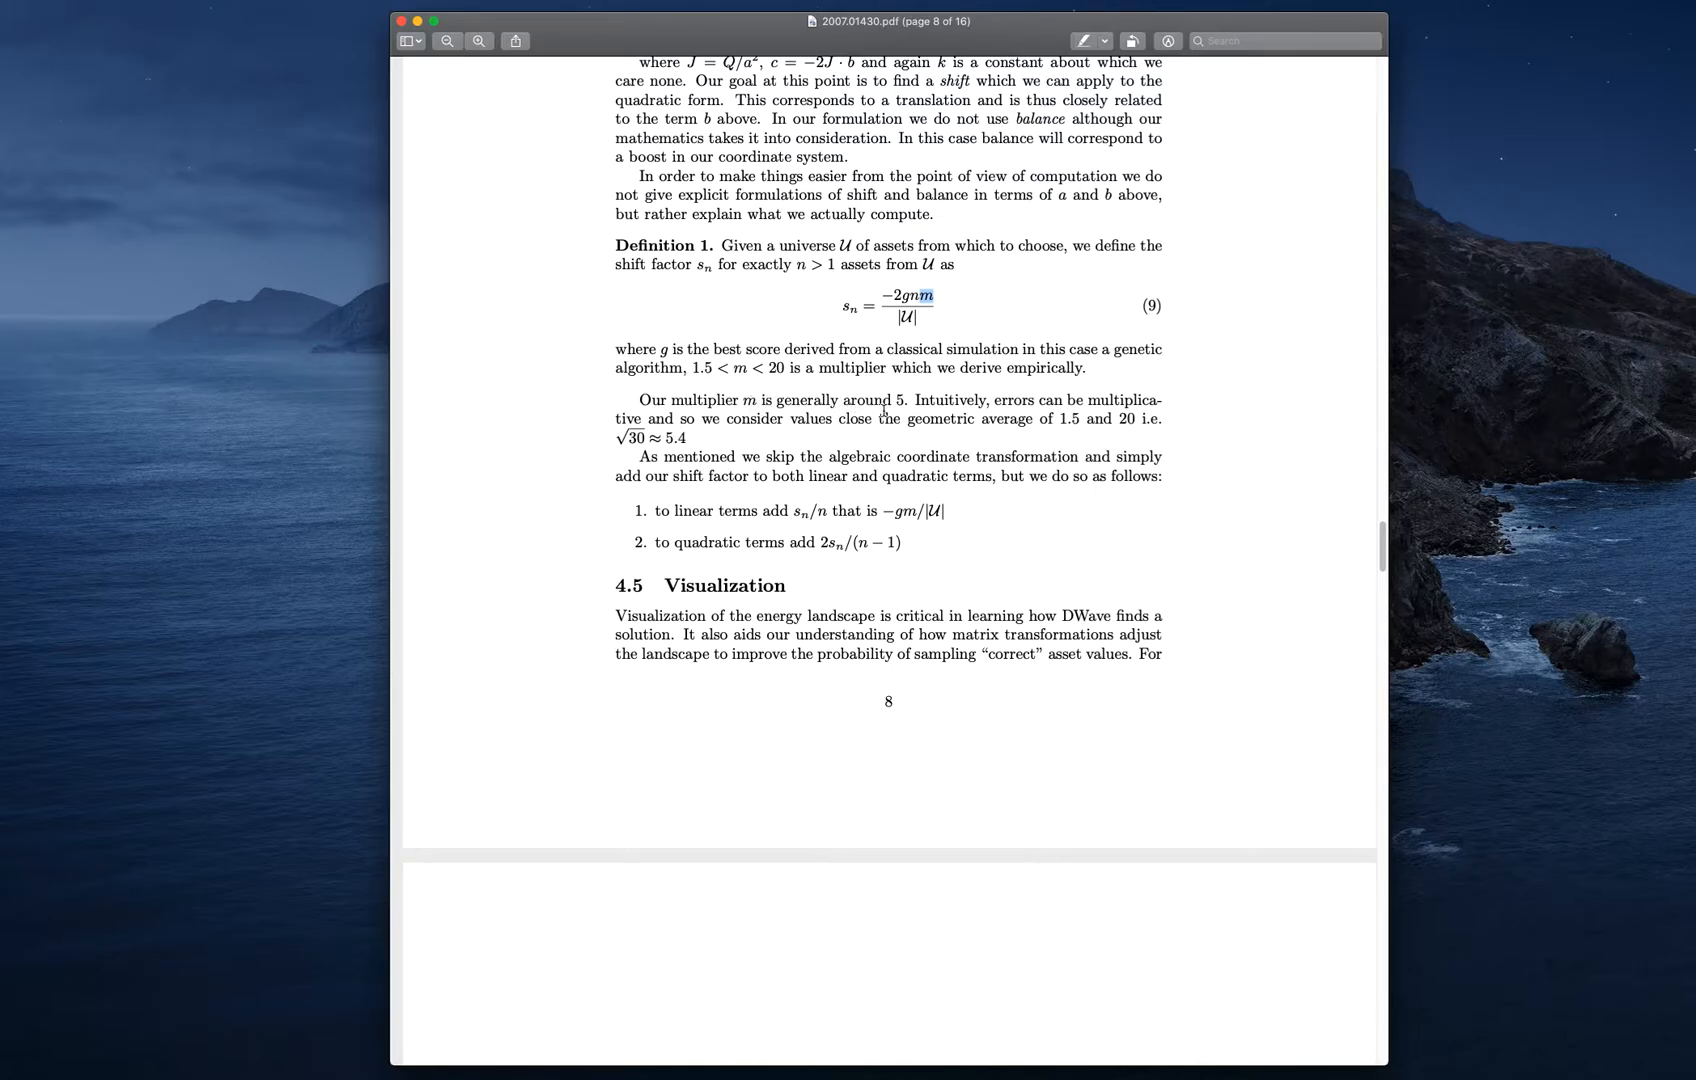
pyautogui.moveTo(891, 403)
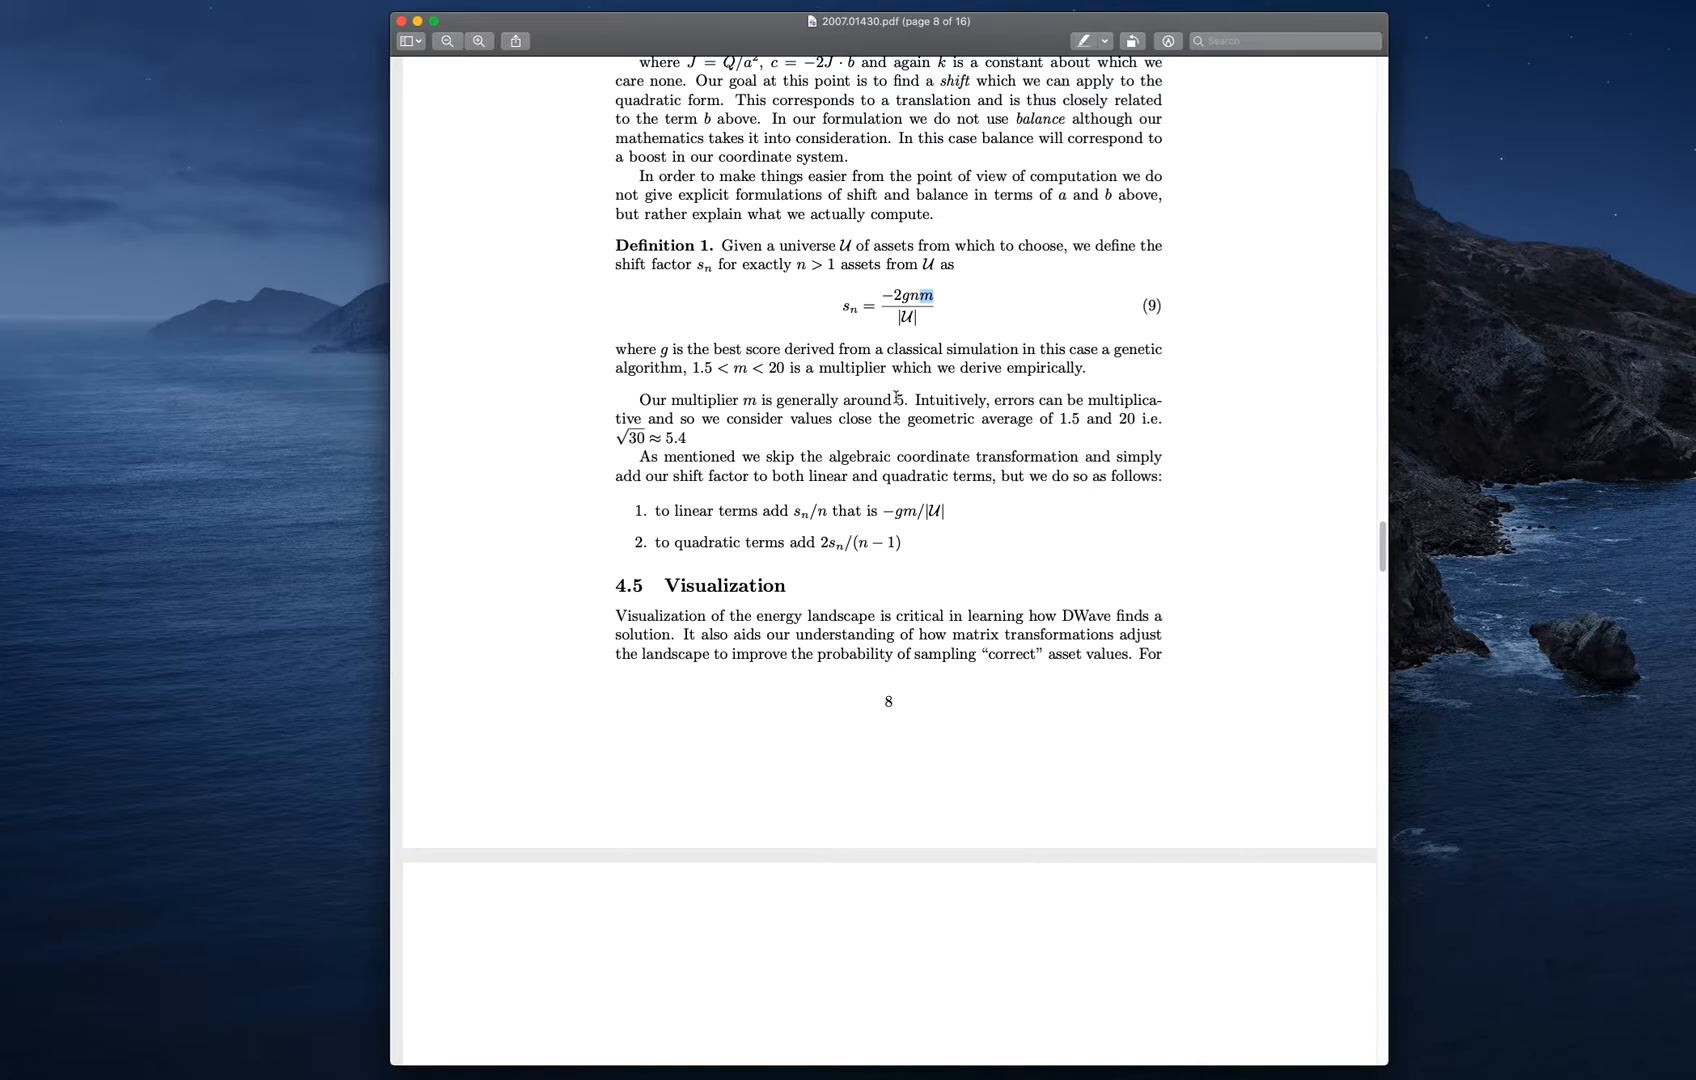
pyautogui.moveTo(1105, 431)
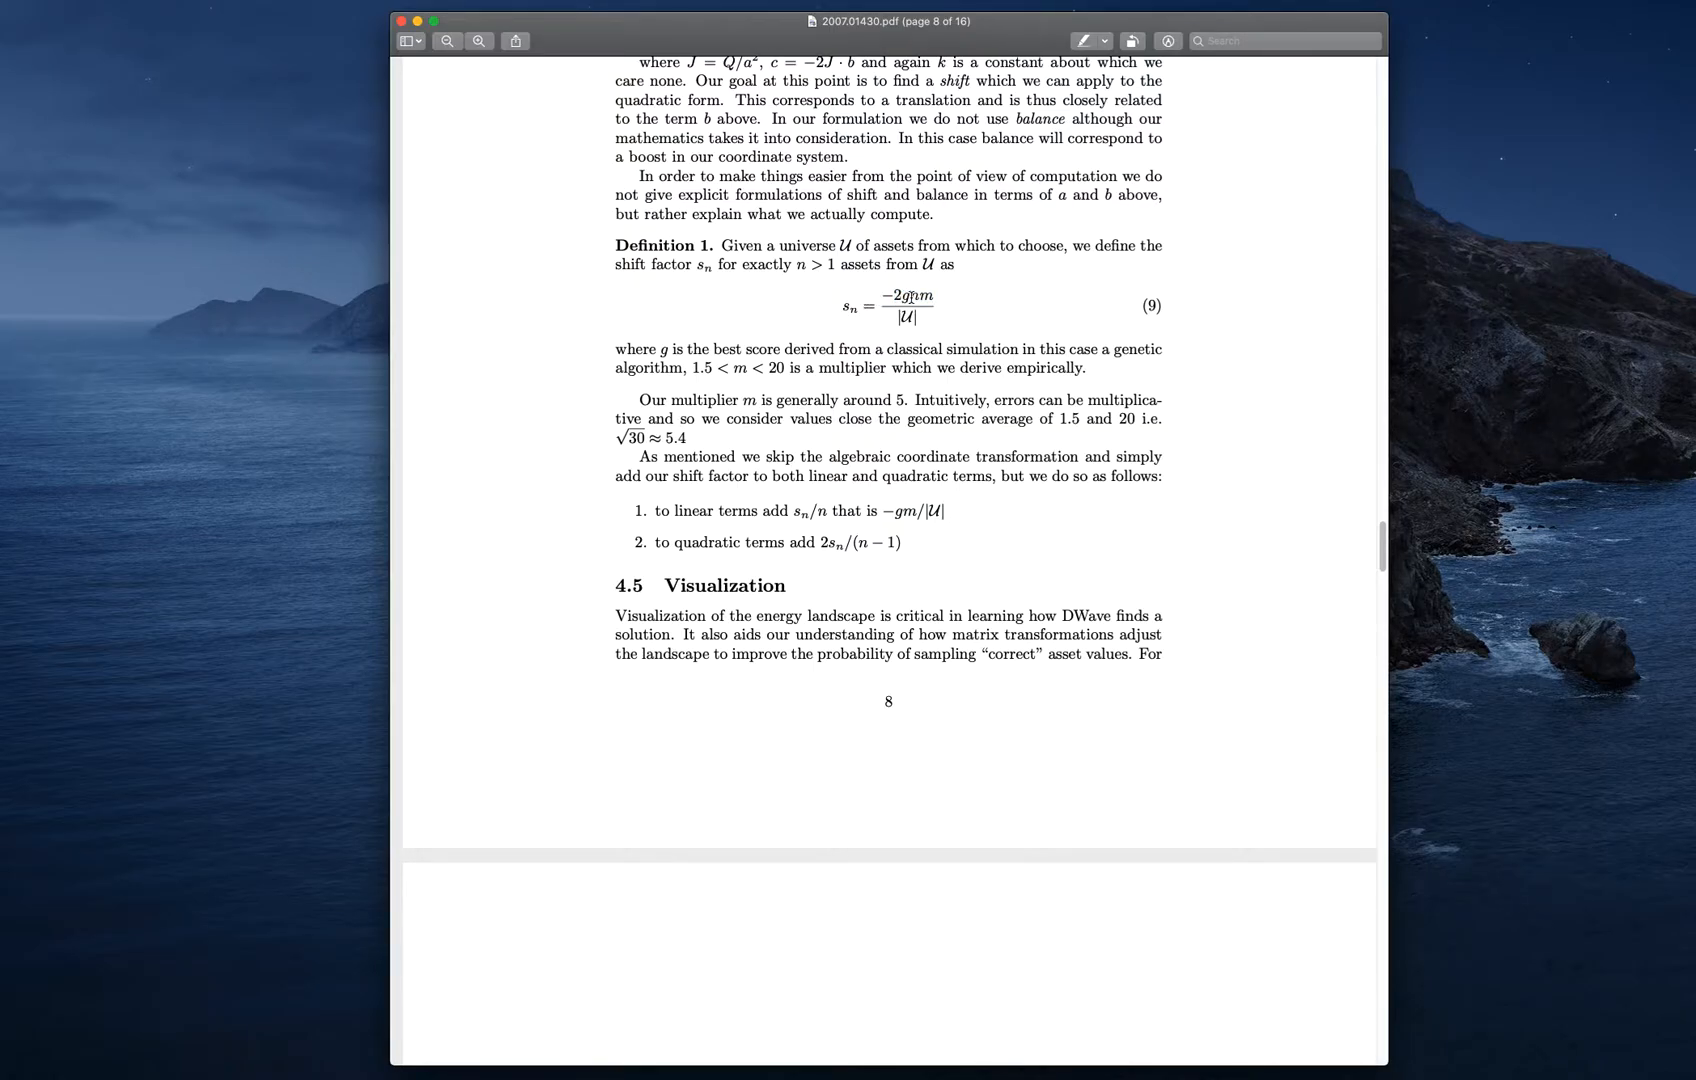
pyautogui.doubleClick(915, 295)
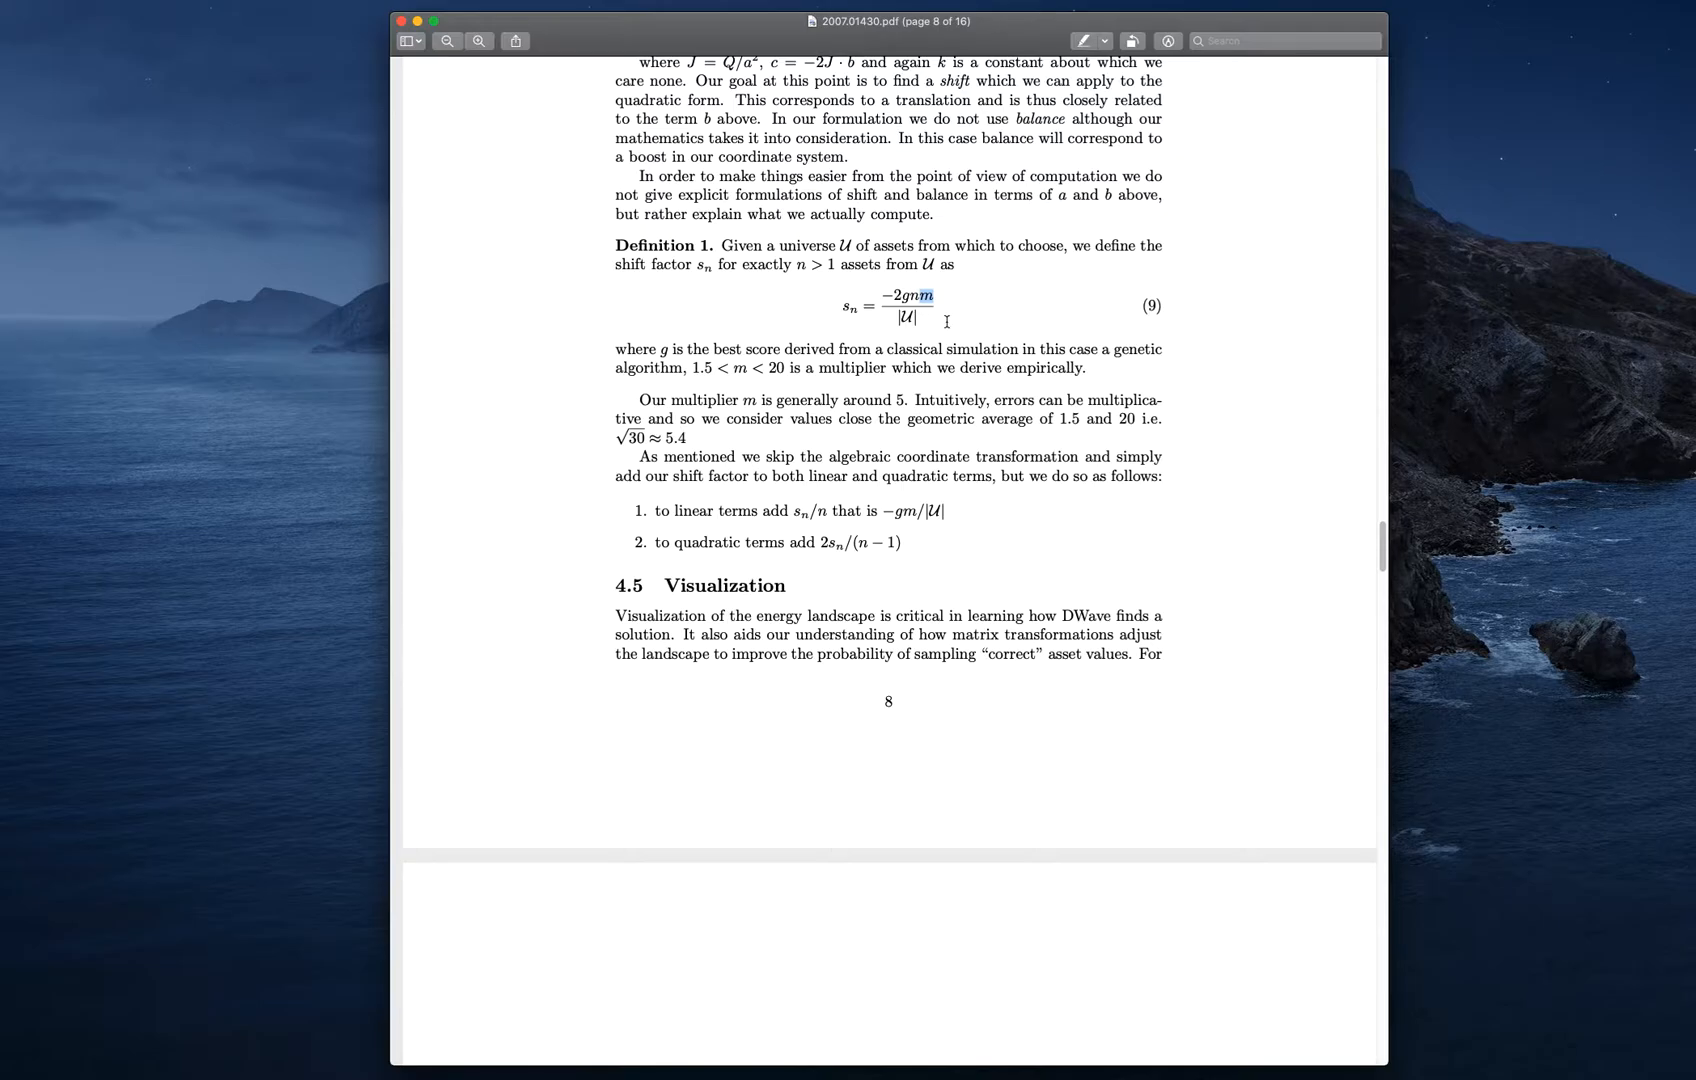
pyautogui.moveTo(854, 476)
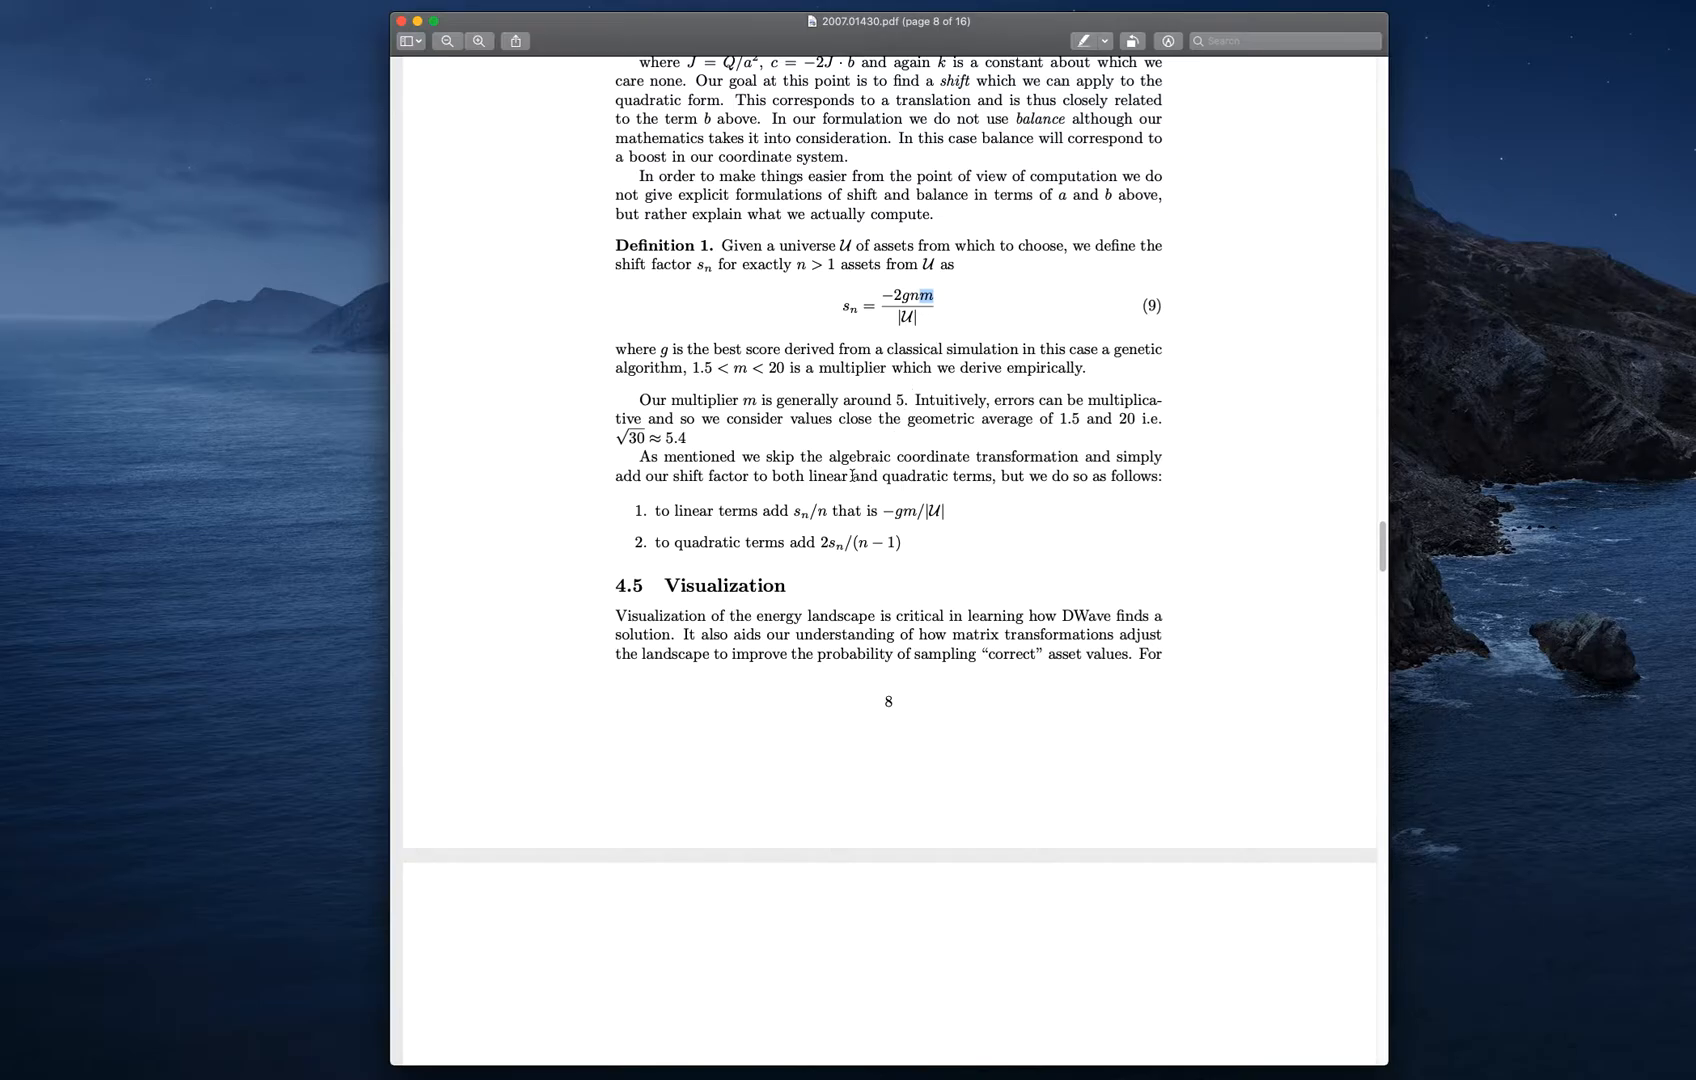
pyautogui.moveTo(970, 518)
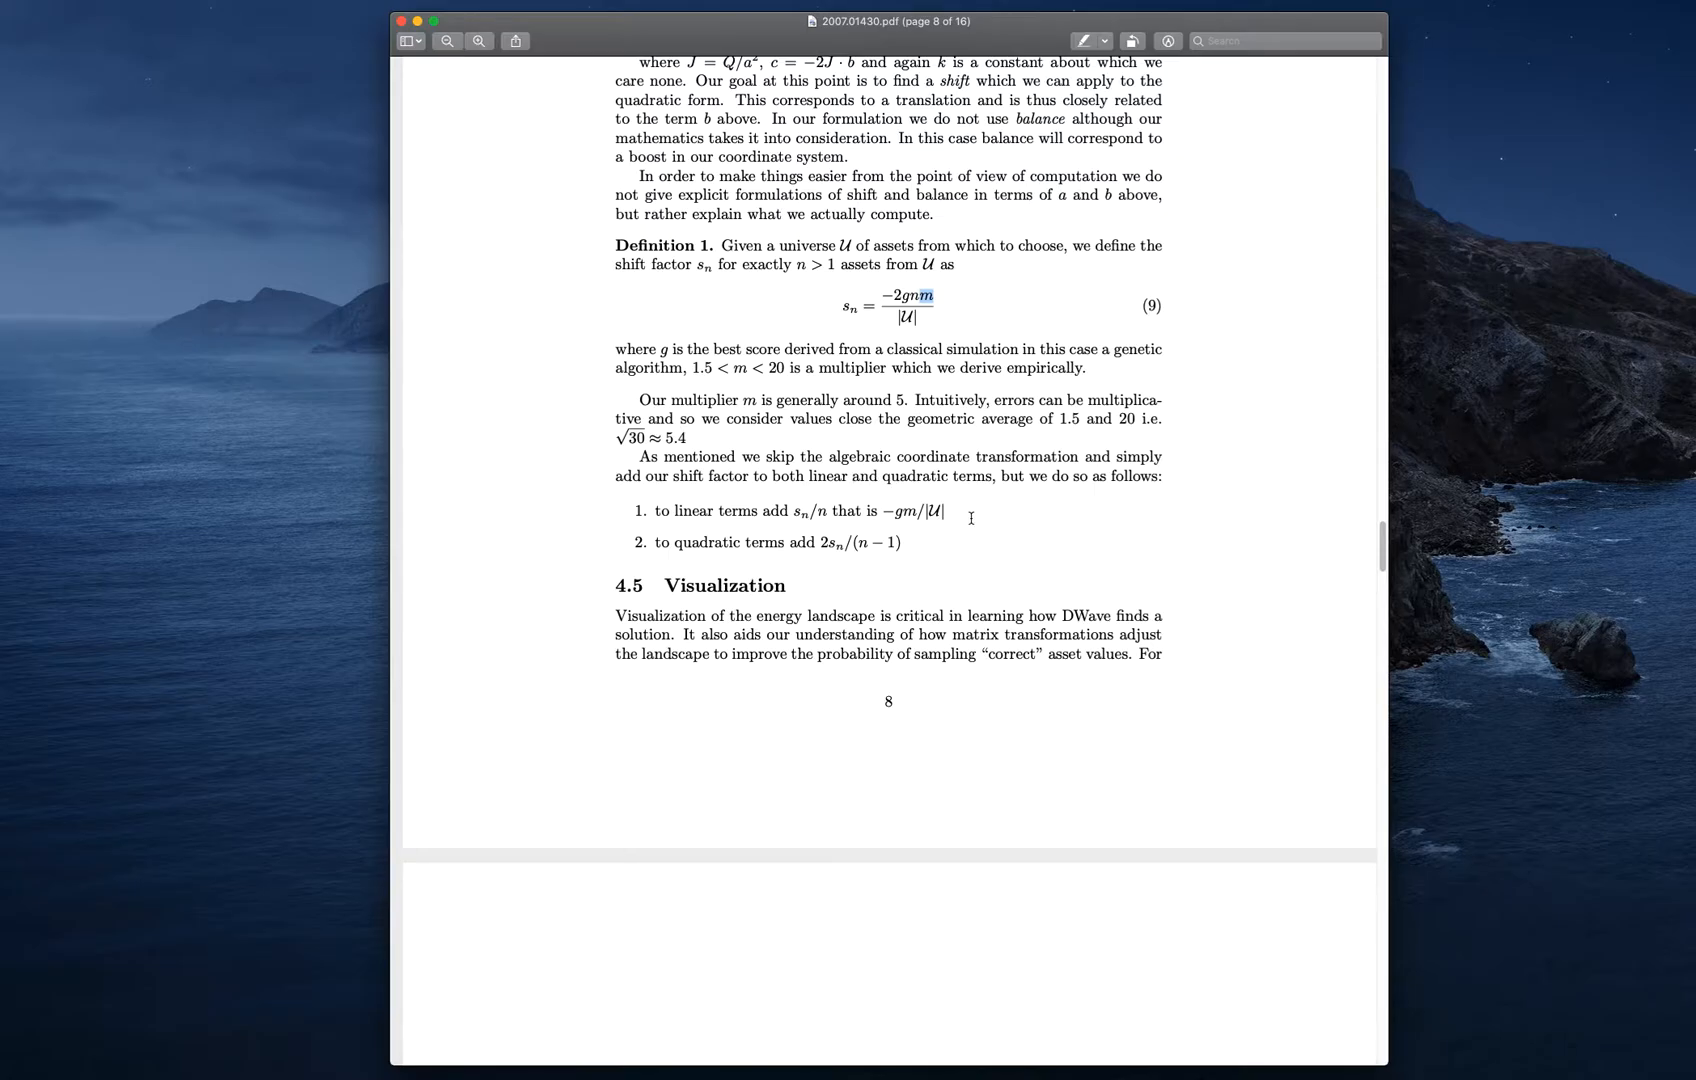
pyautogui.moveTo(877, 607)
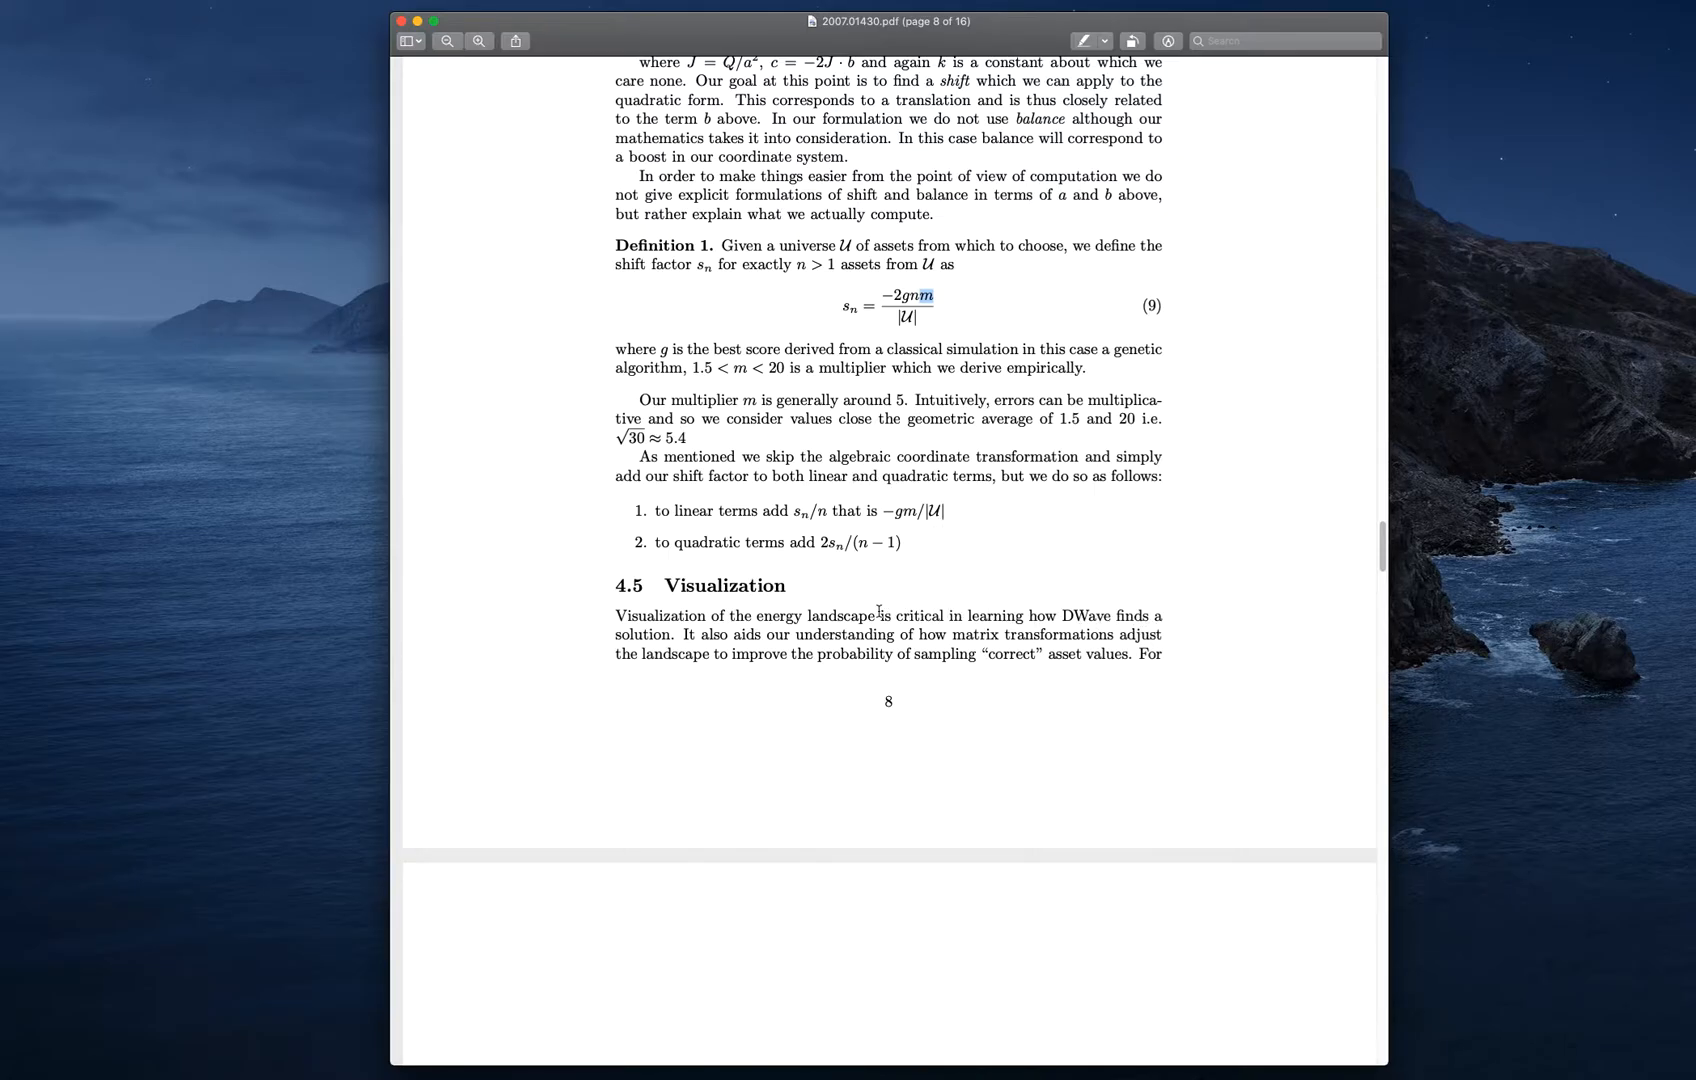
pyautogui.moveTo(854, 608)
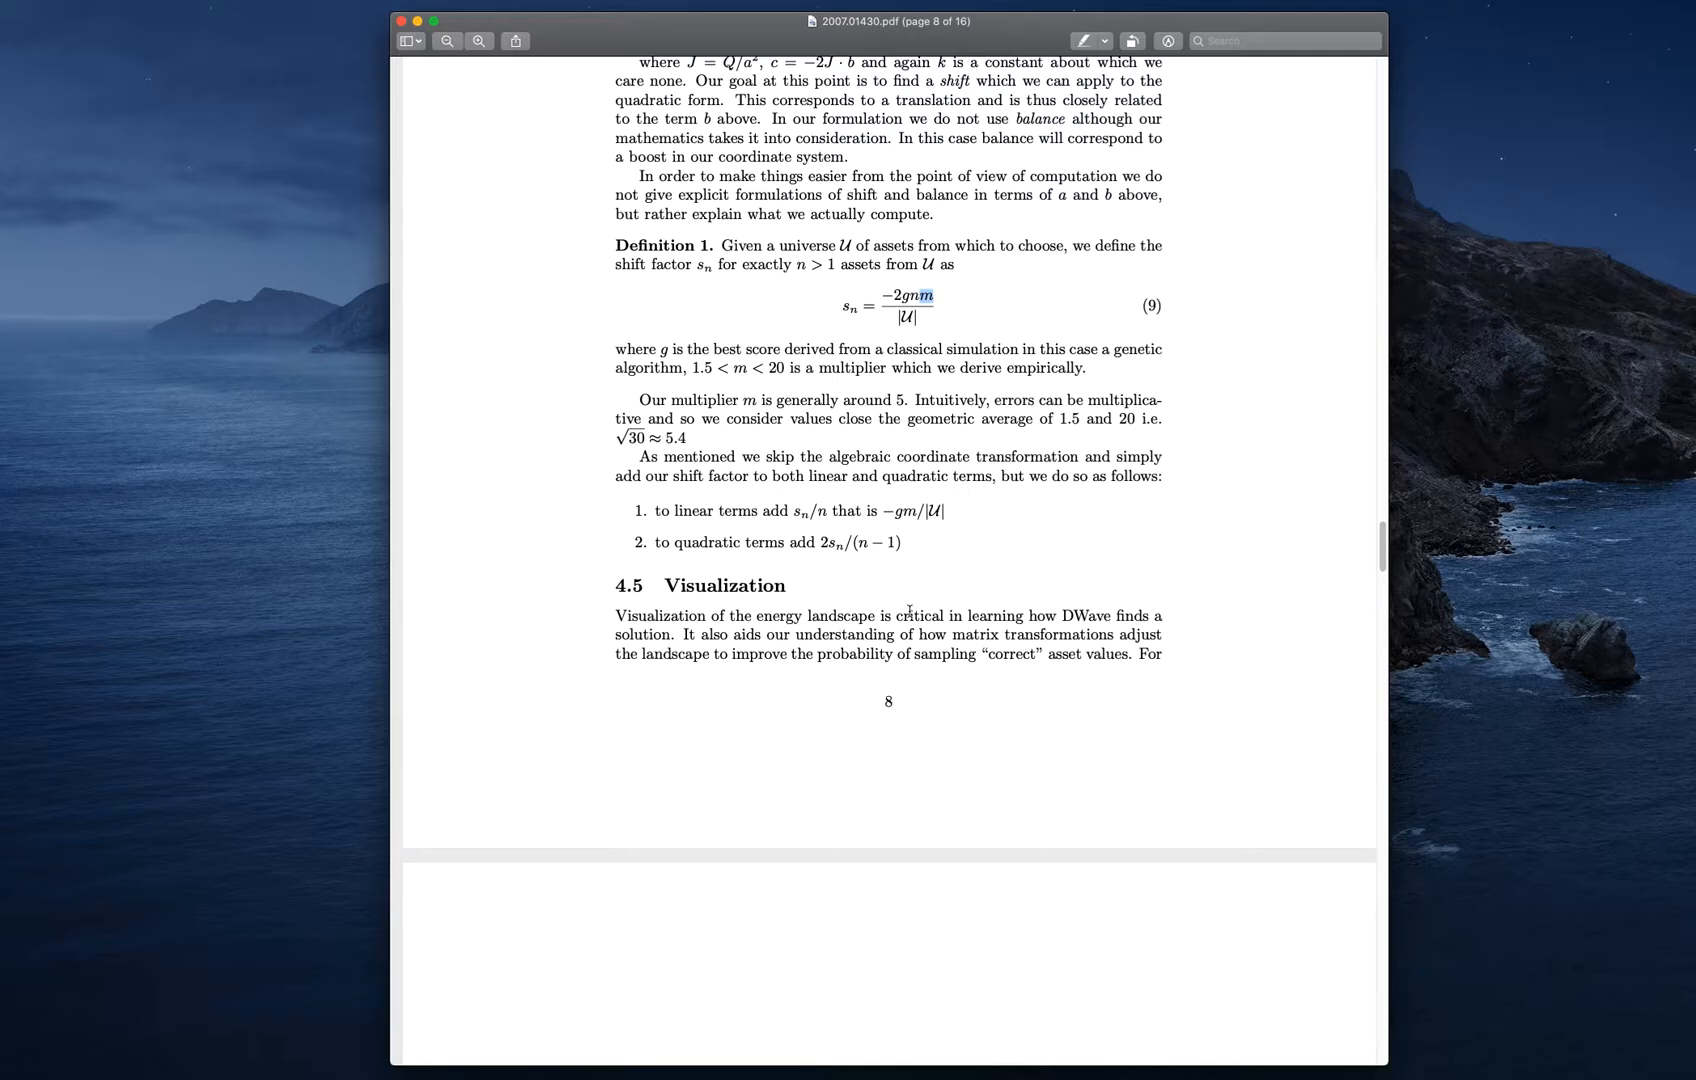
pyautogui.moveTo(1347, 596)
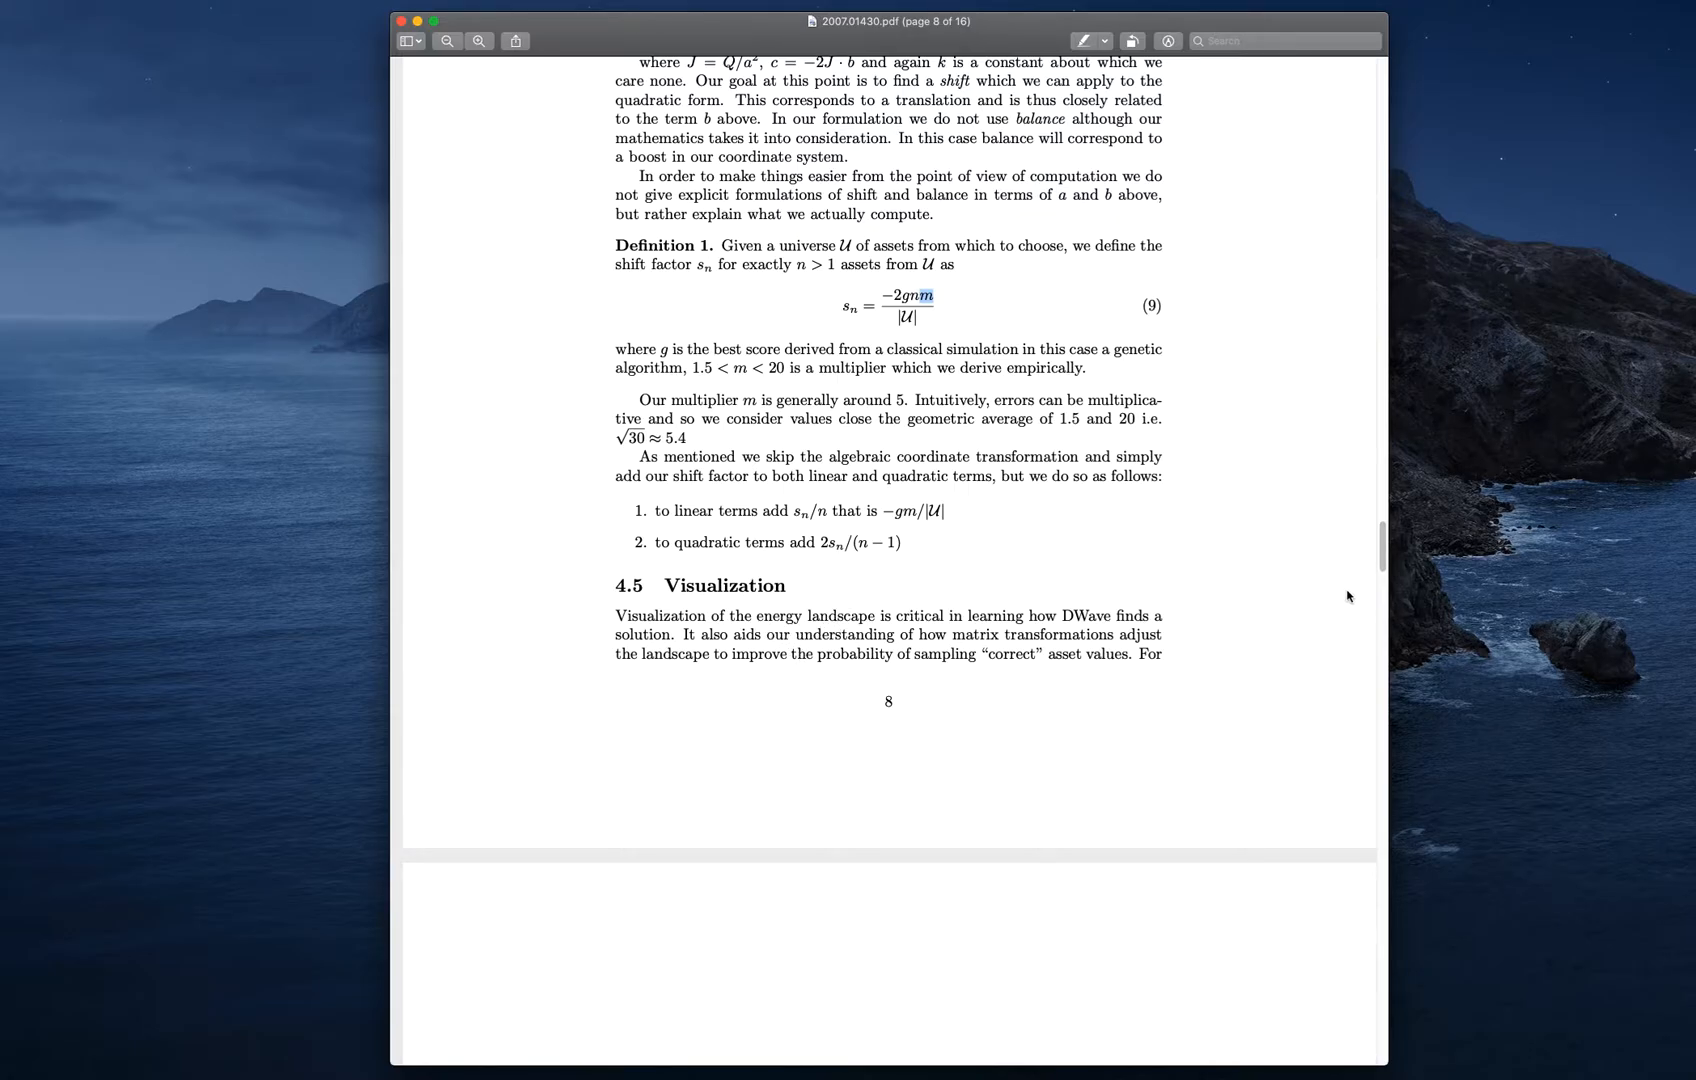
pyautogui.moveTo(1384, 544)
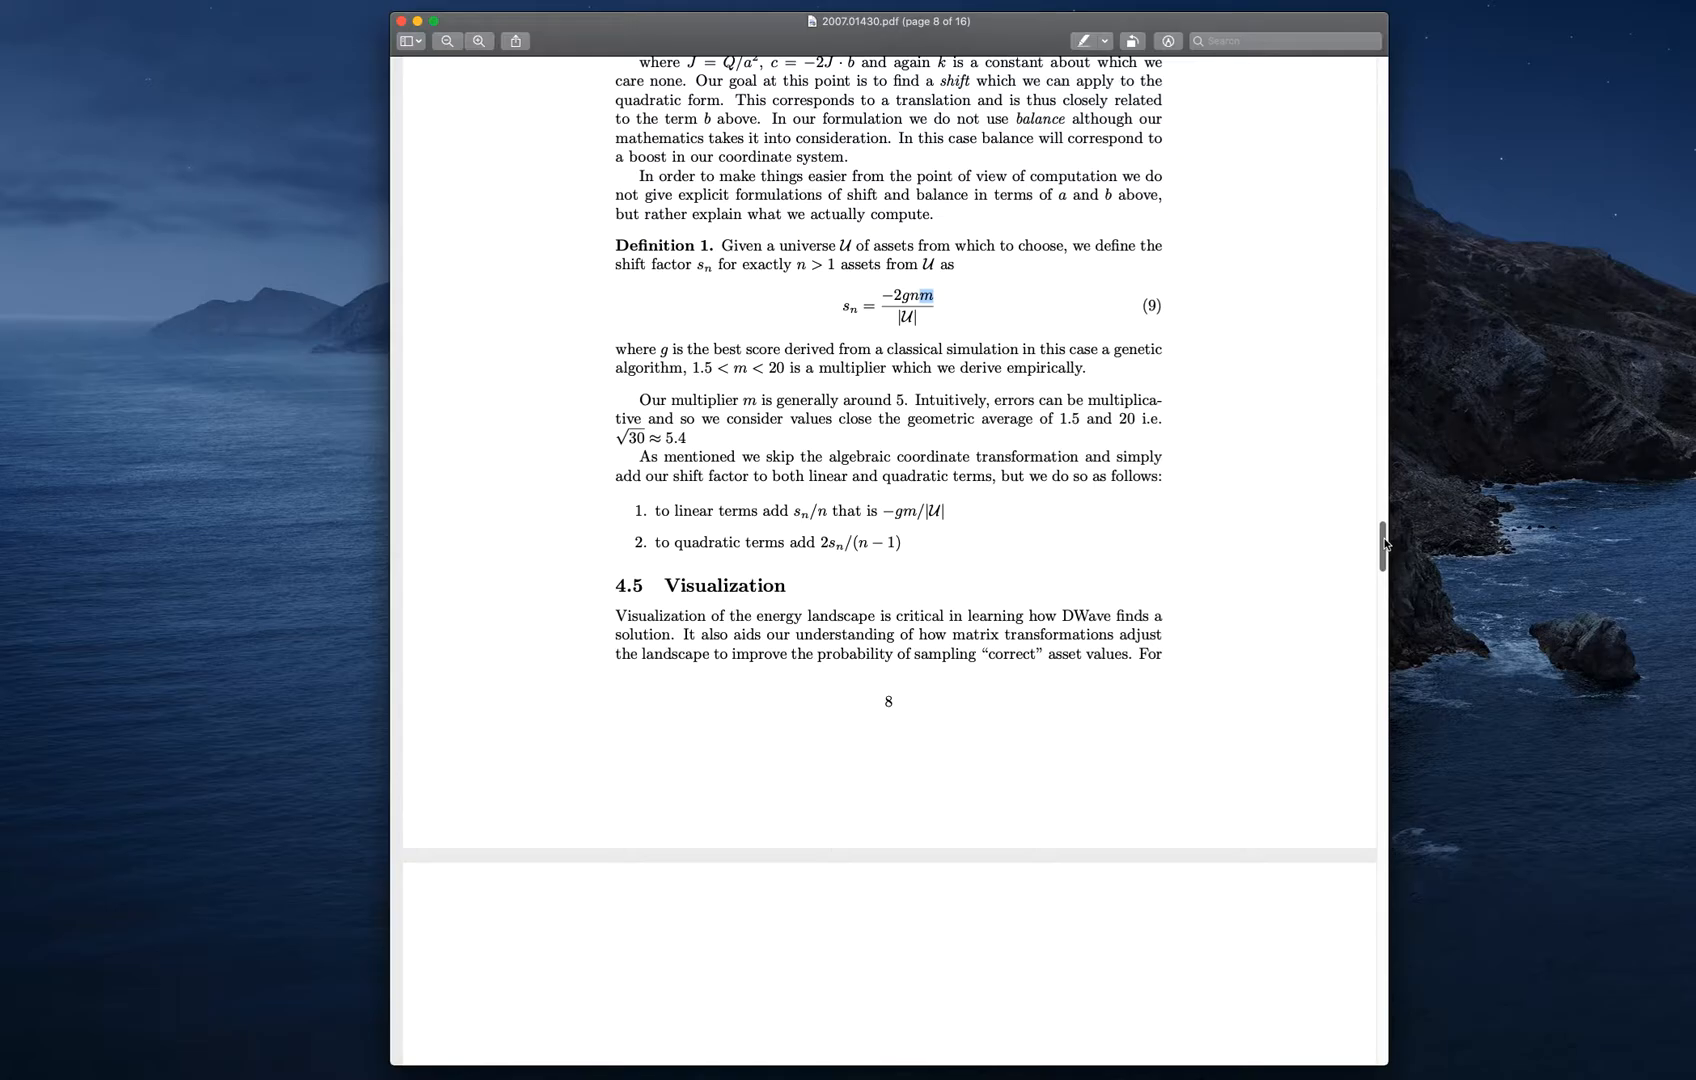
# Scroll to page 9's Figure 2 and select the Visualization paragraph's opening sentence
pyautogui.scroll(-3)
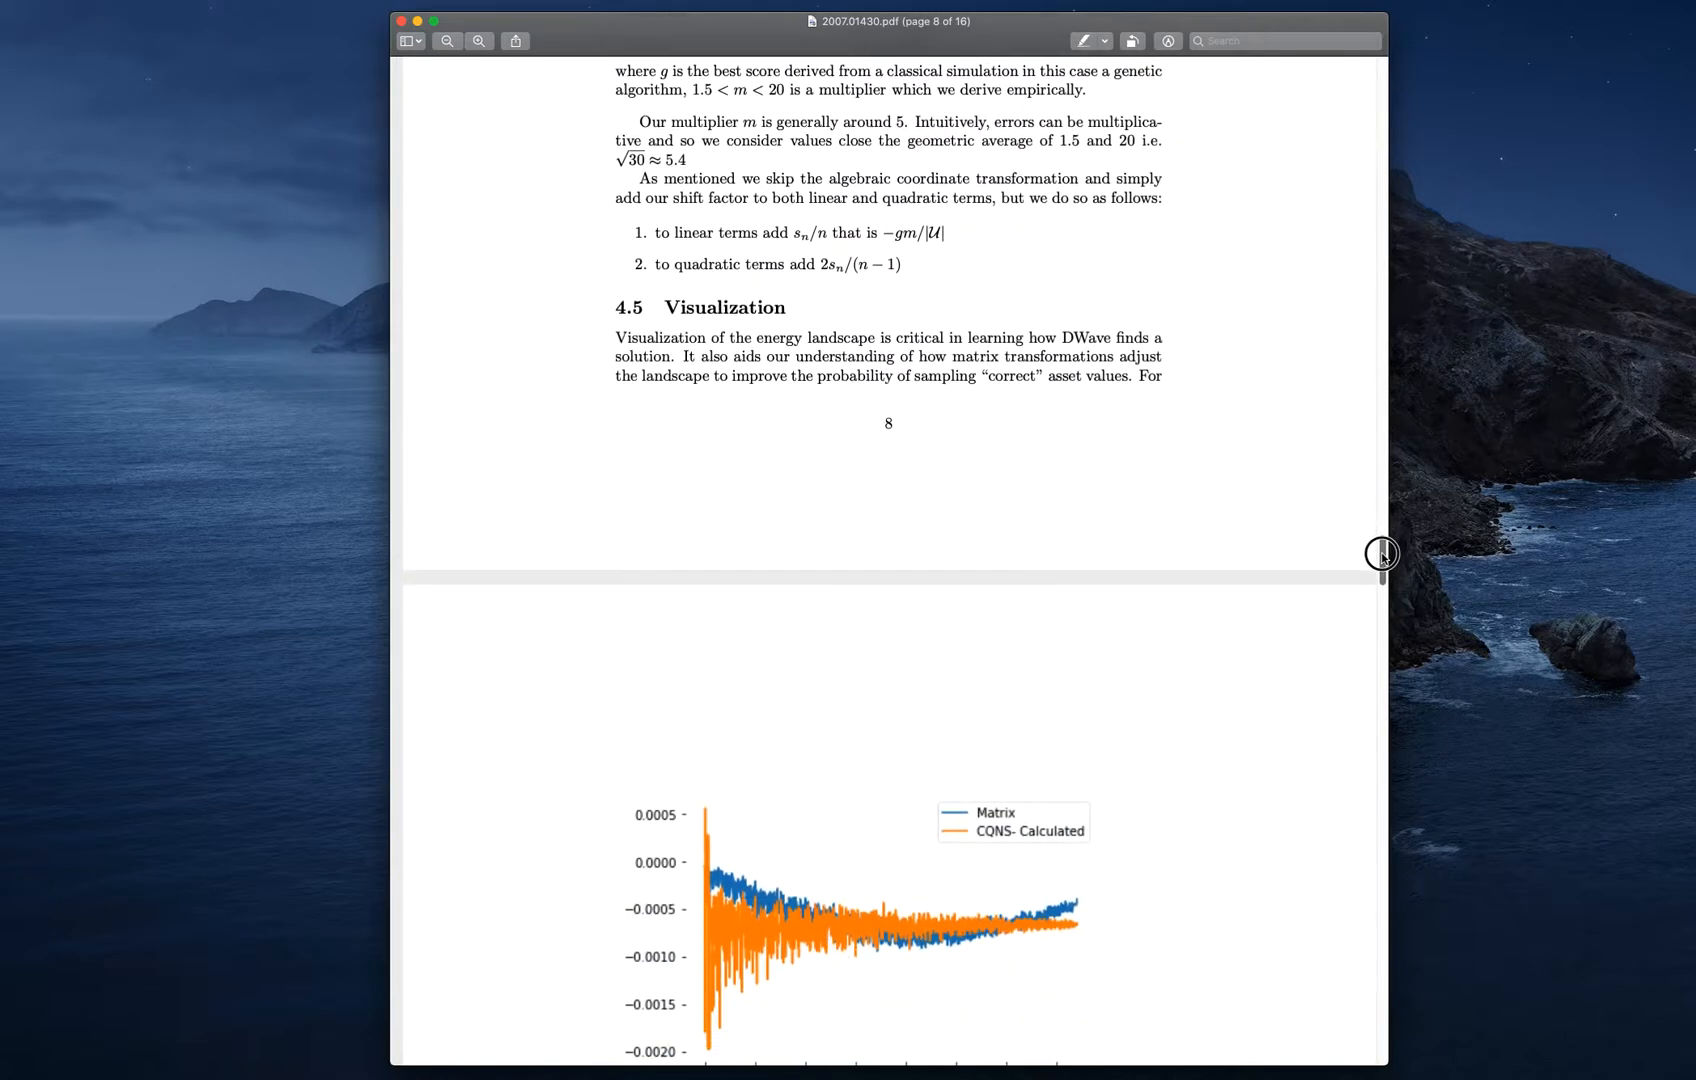
pyautogui.scroll(-3)
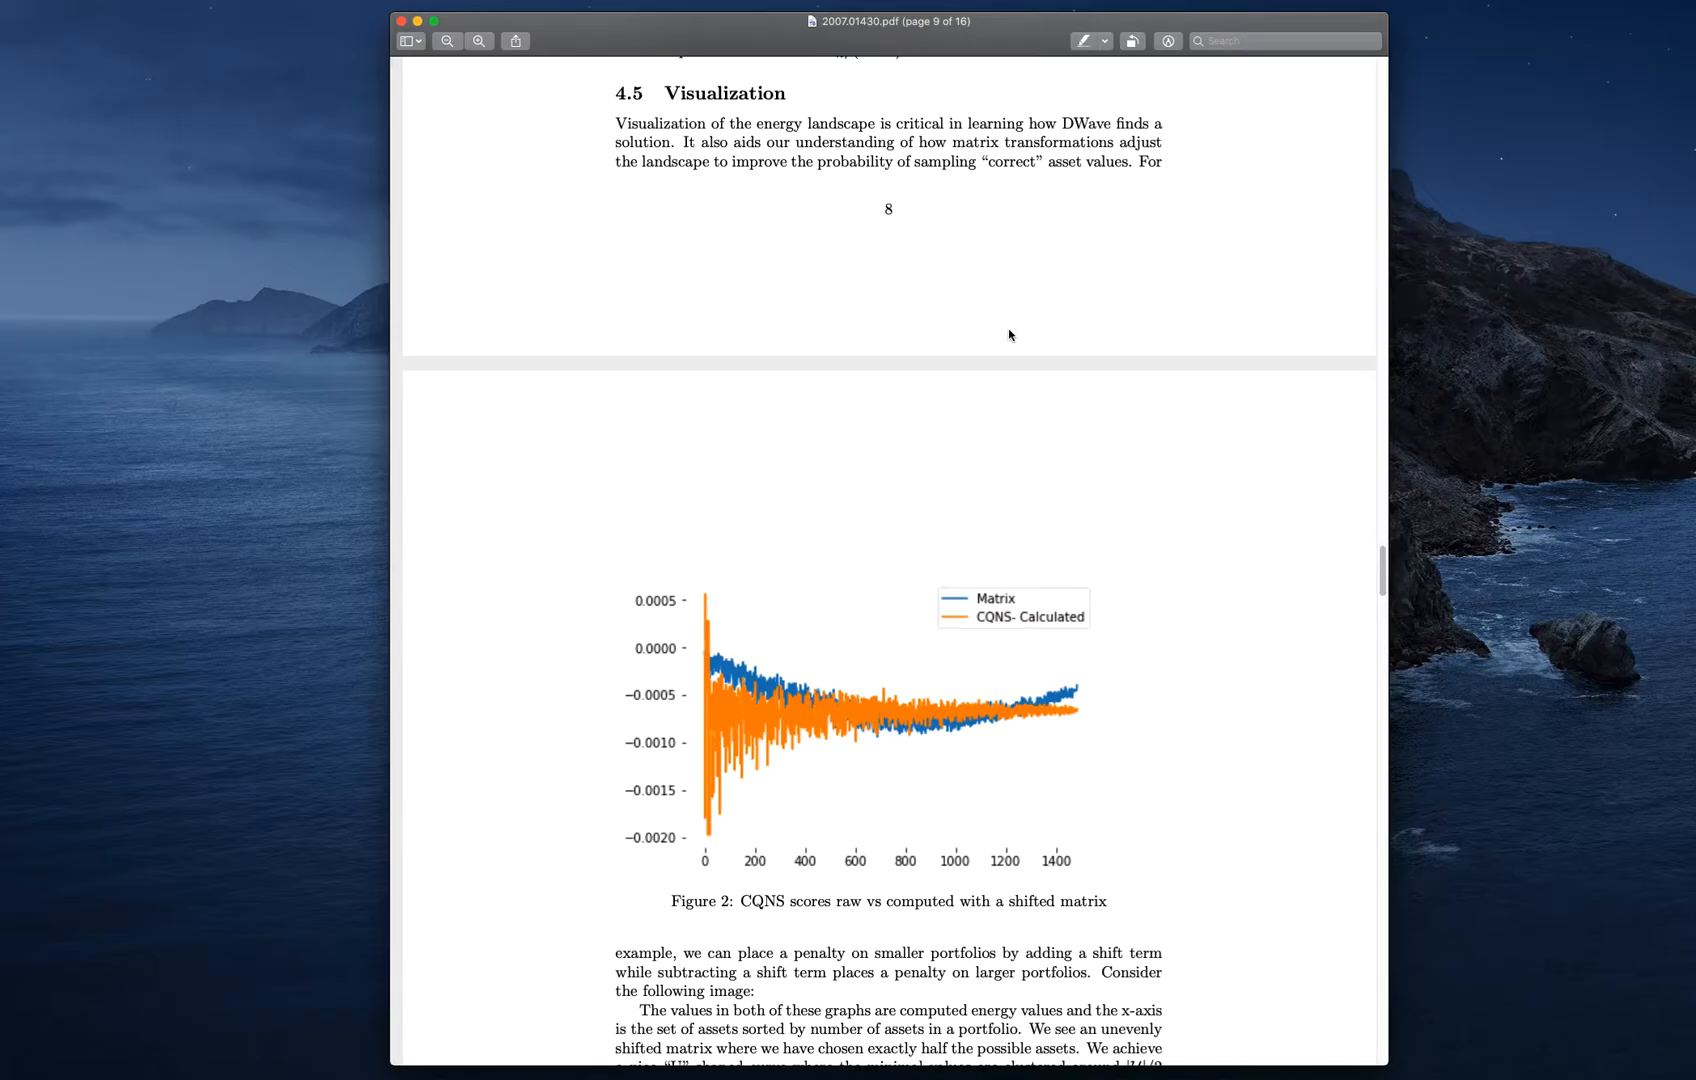
pyautogui.moveTo(615, 123); pyautogui.dragTo(865, 130)
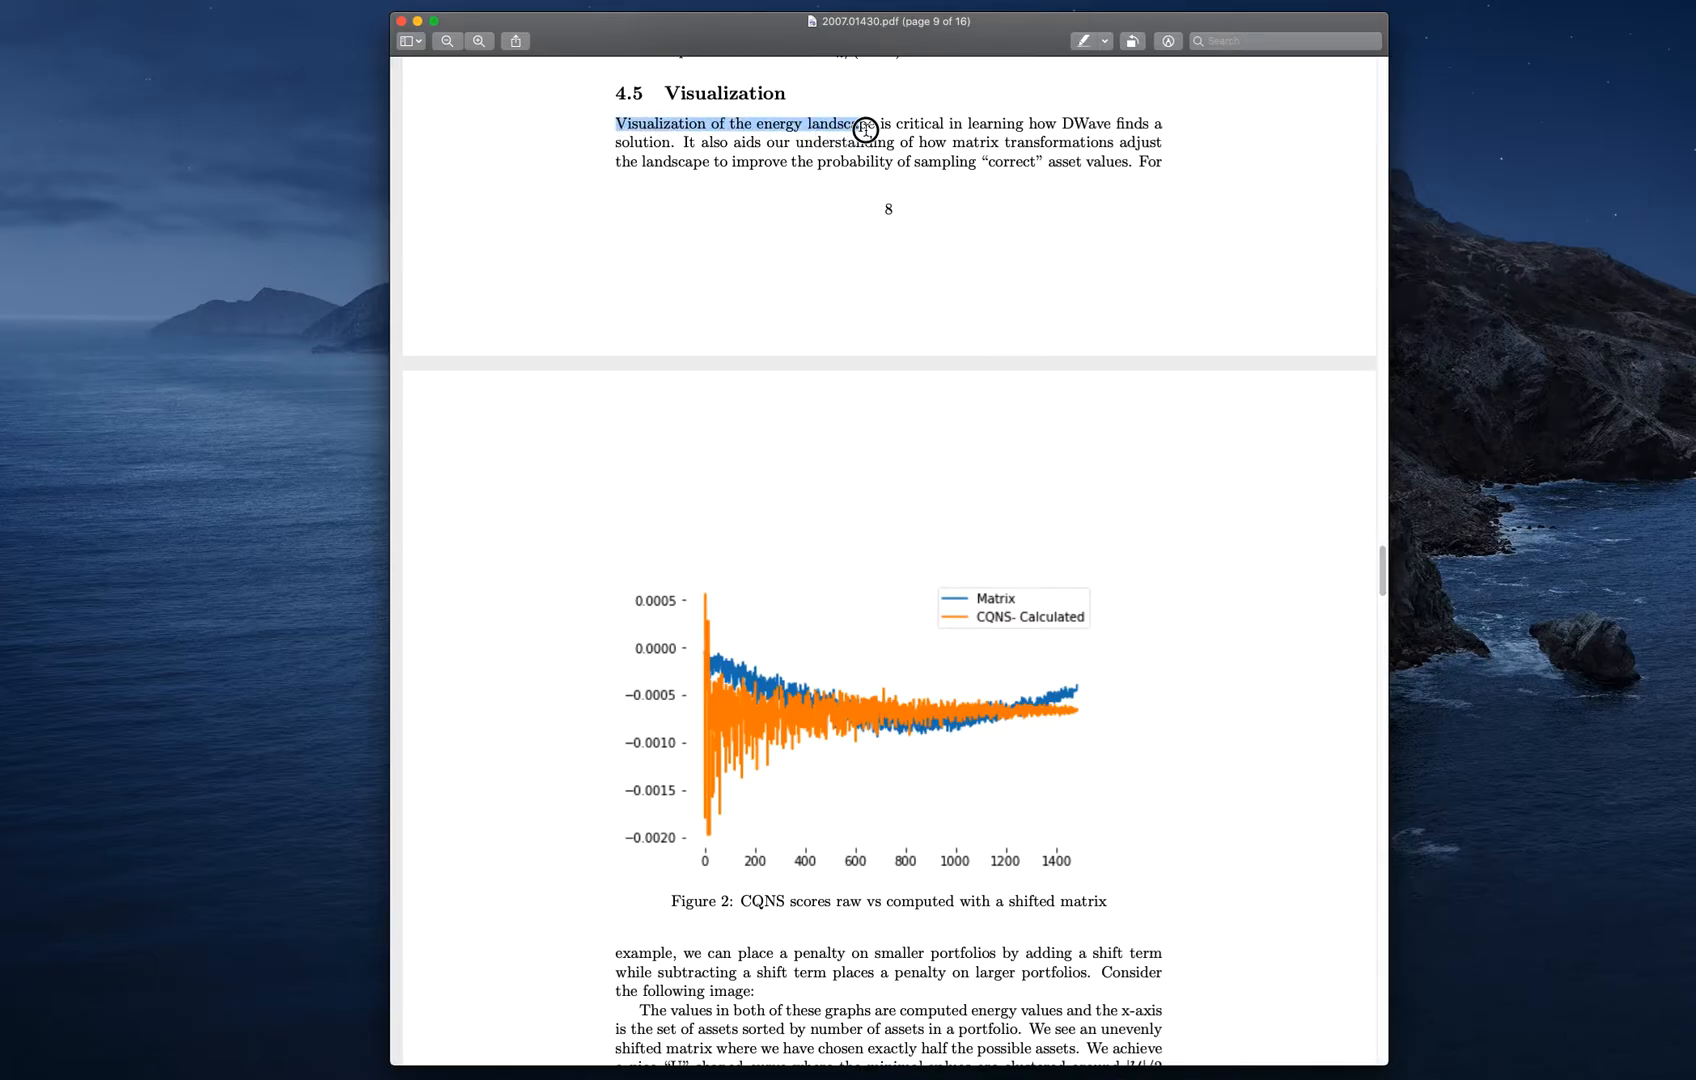
pyautogui.moveTo(865, 127); pyautogui.dragTo(1109, 127)
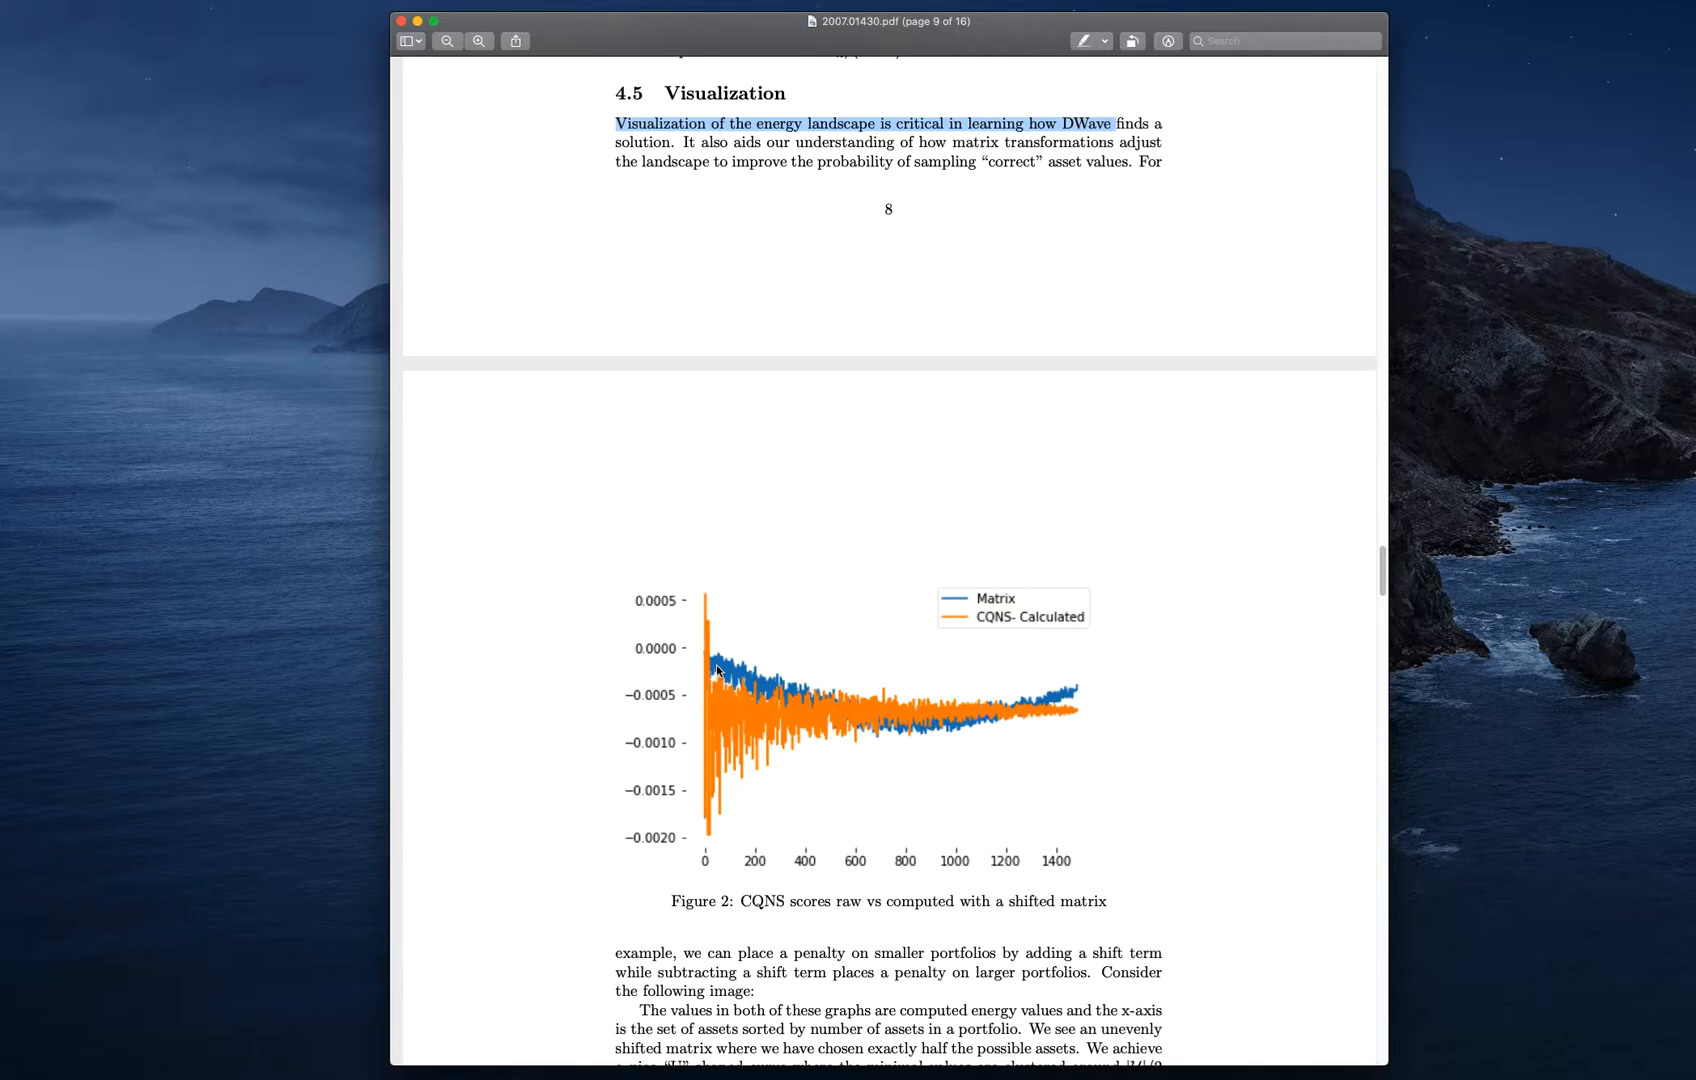
pyautogui.moveTo(667, 755)
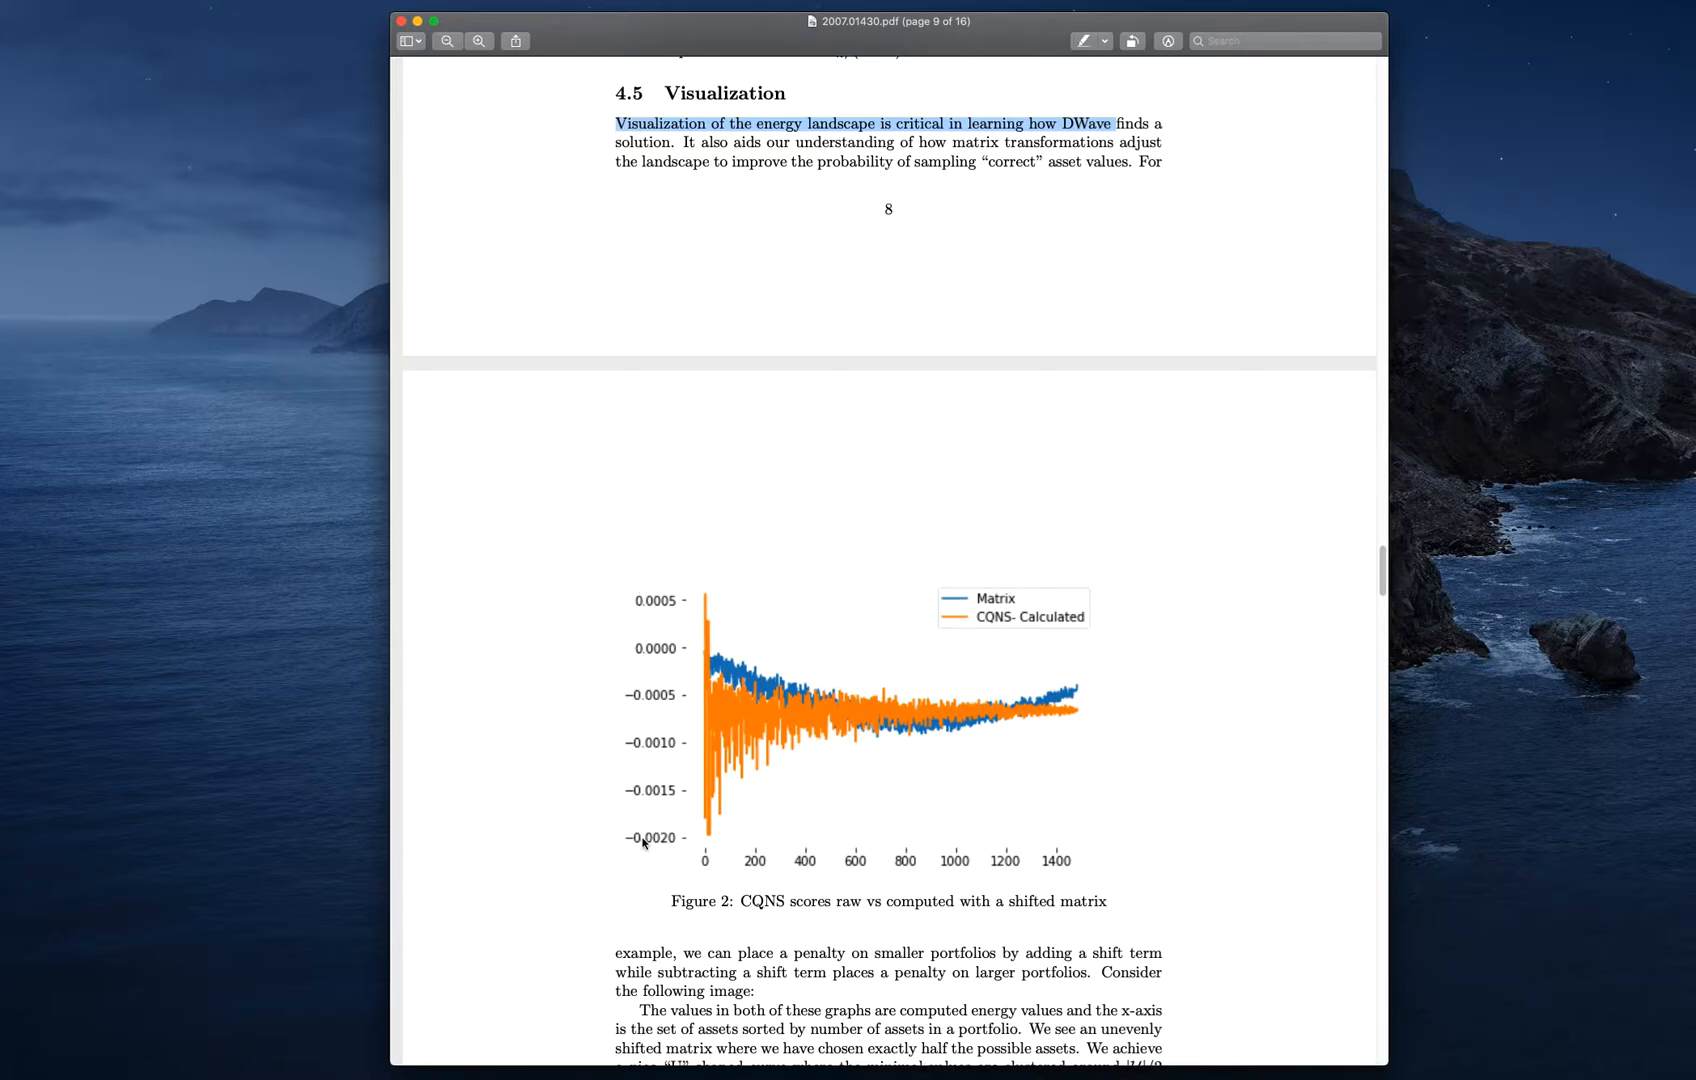
pyautogui.moveTo(717, 869)
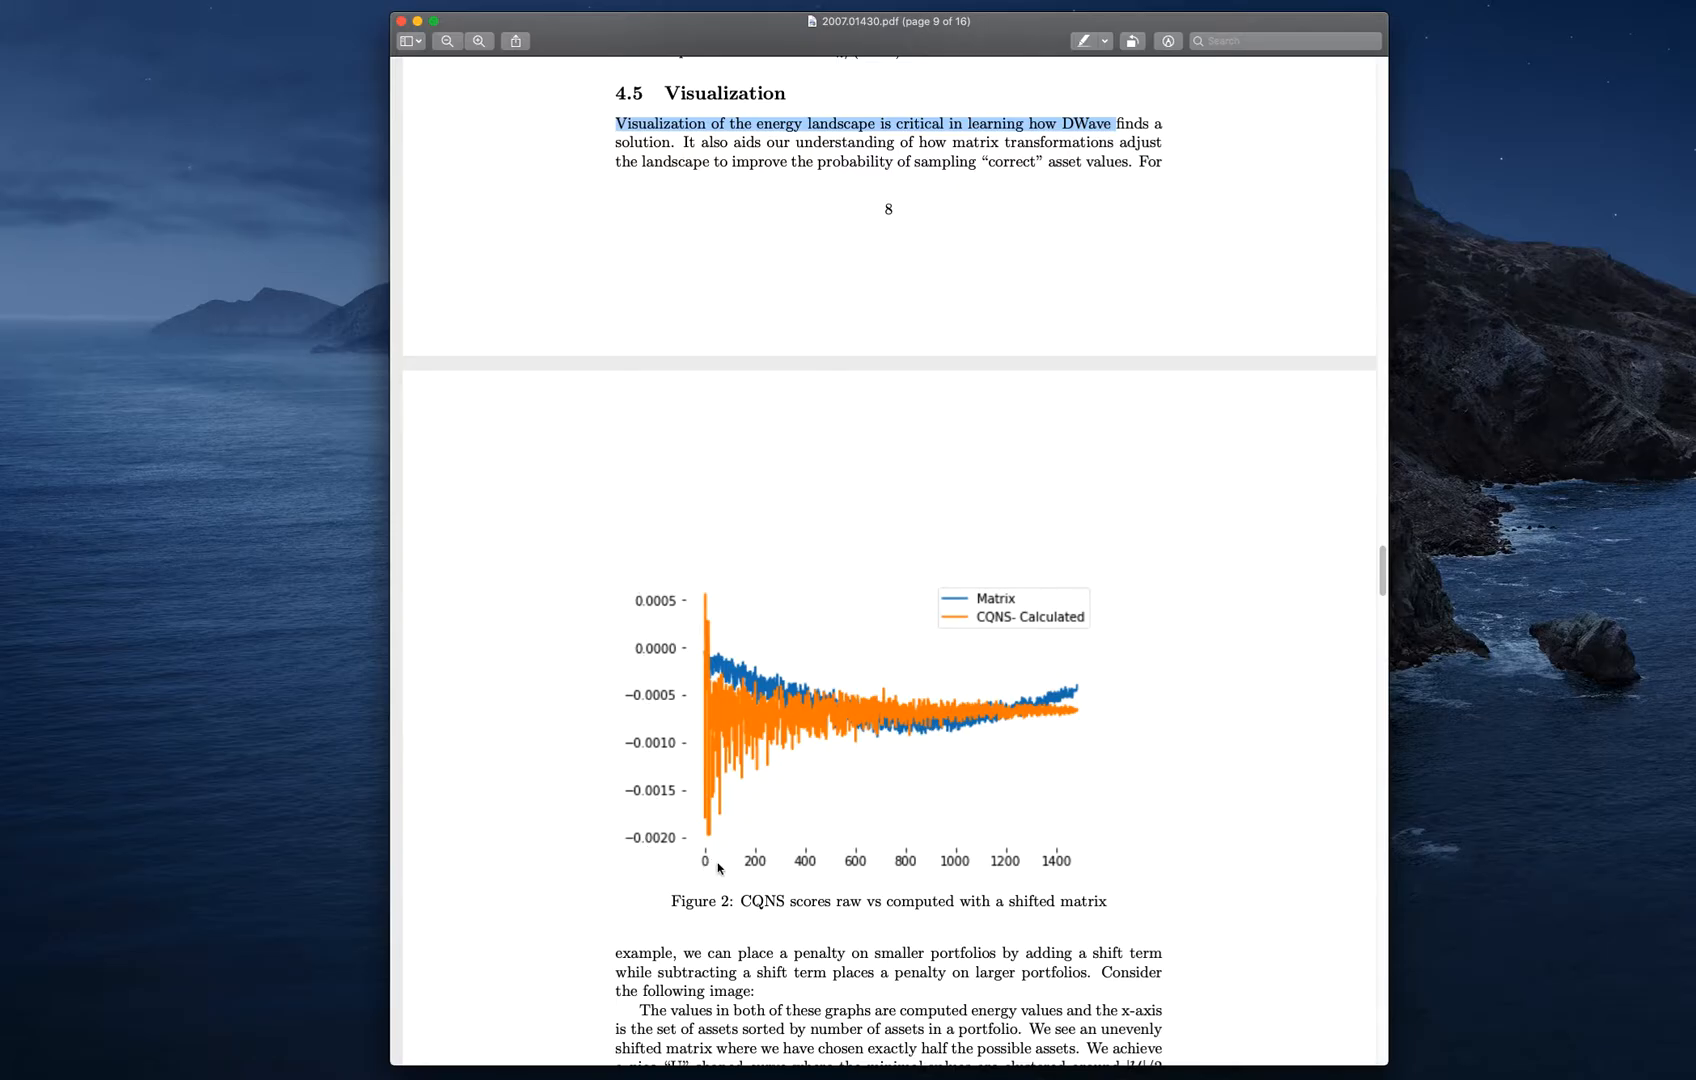
pyautogui.moveTo(704, 865)
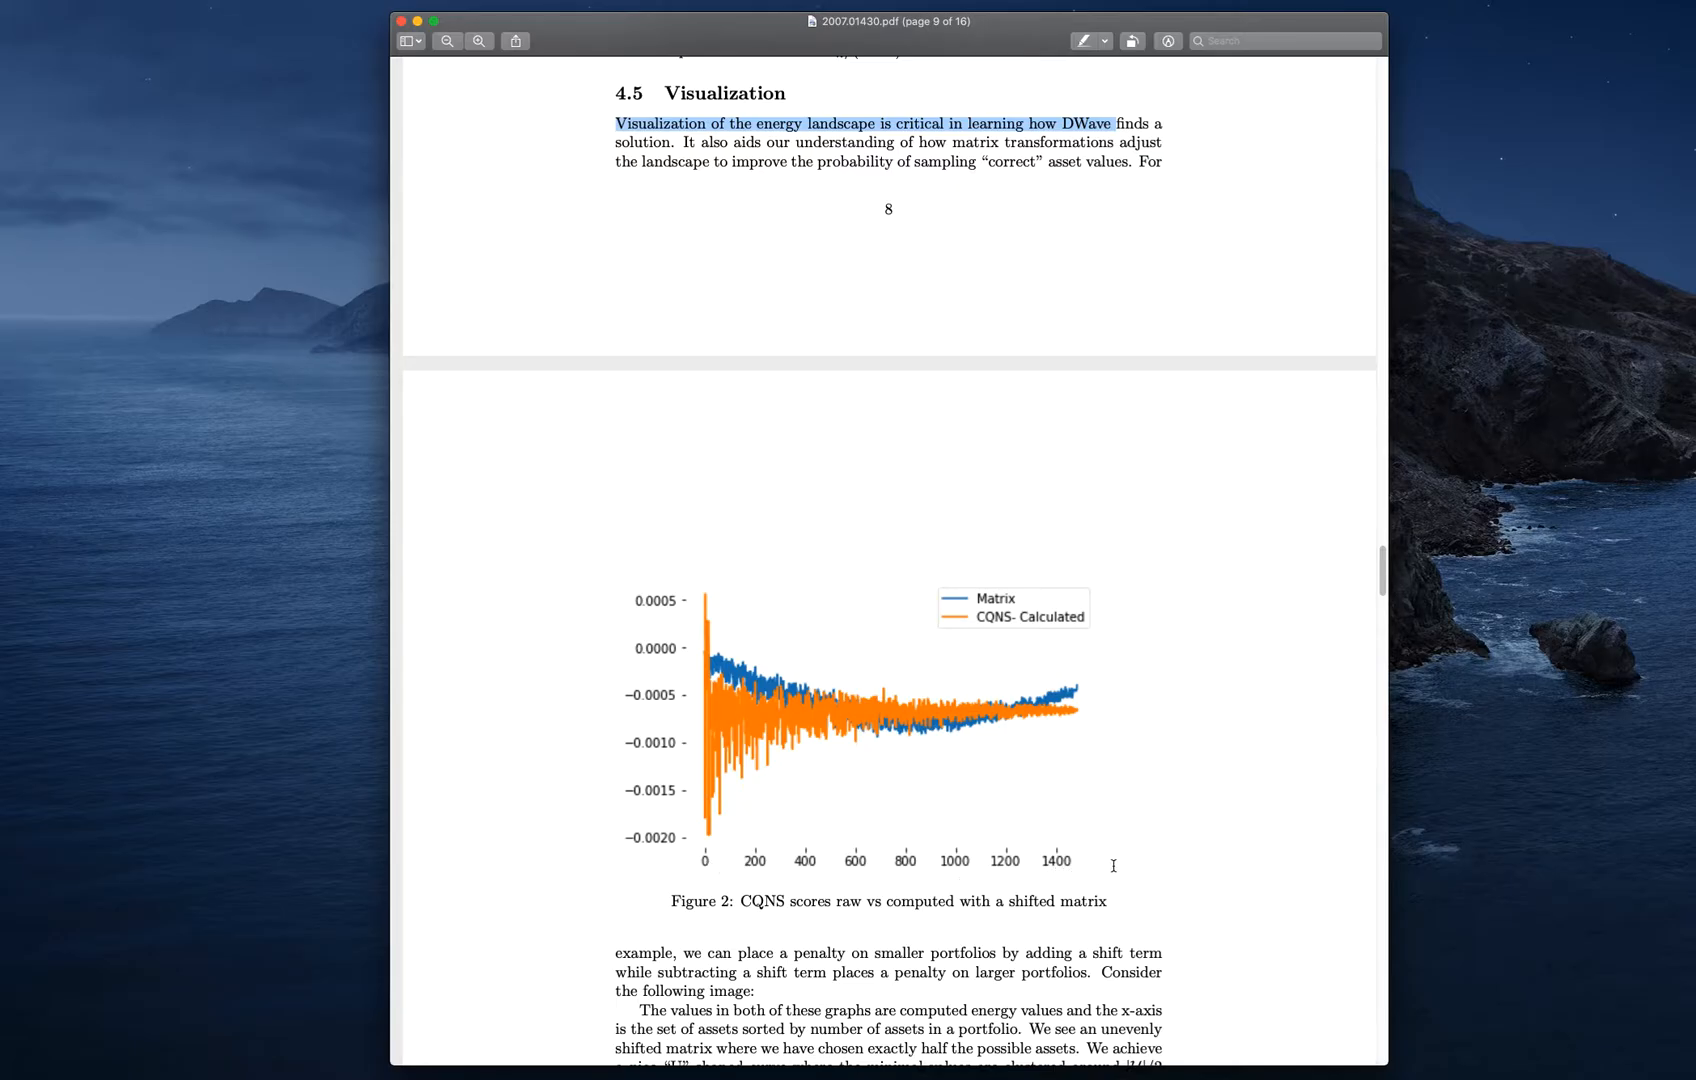
pyautogui.moveTo(713, 855)
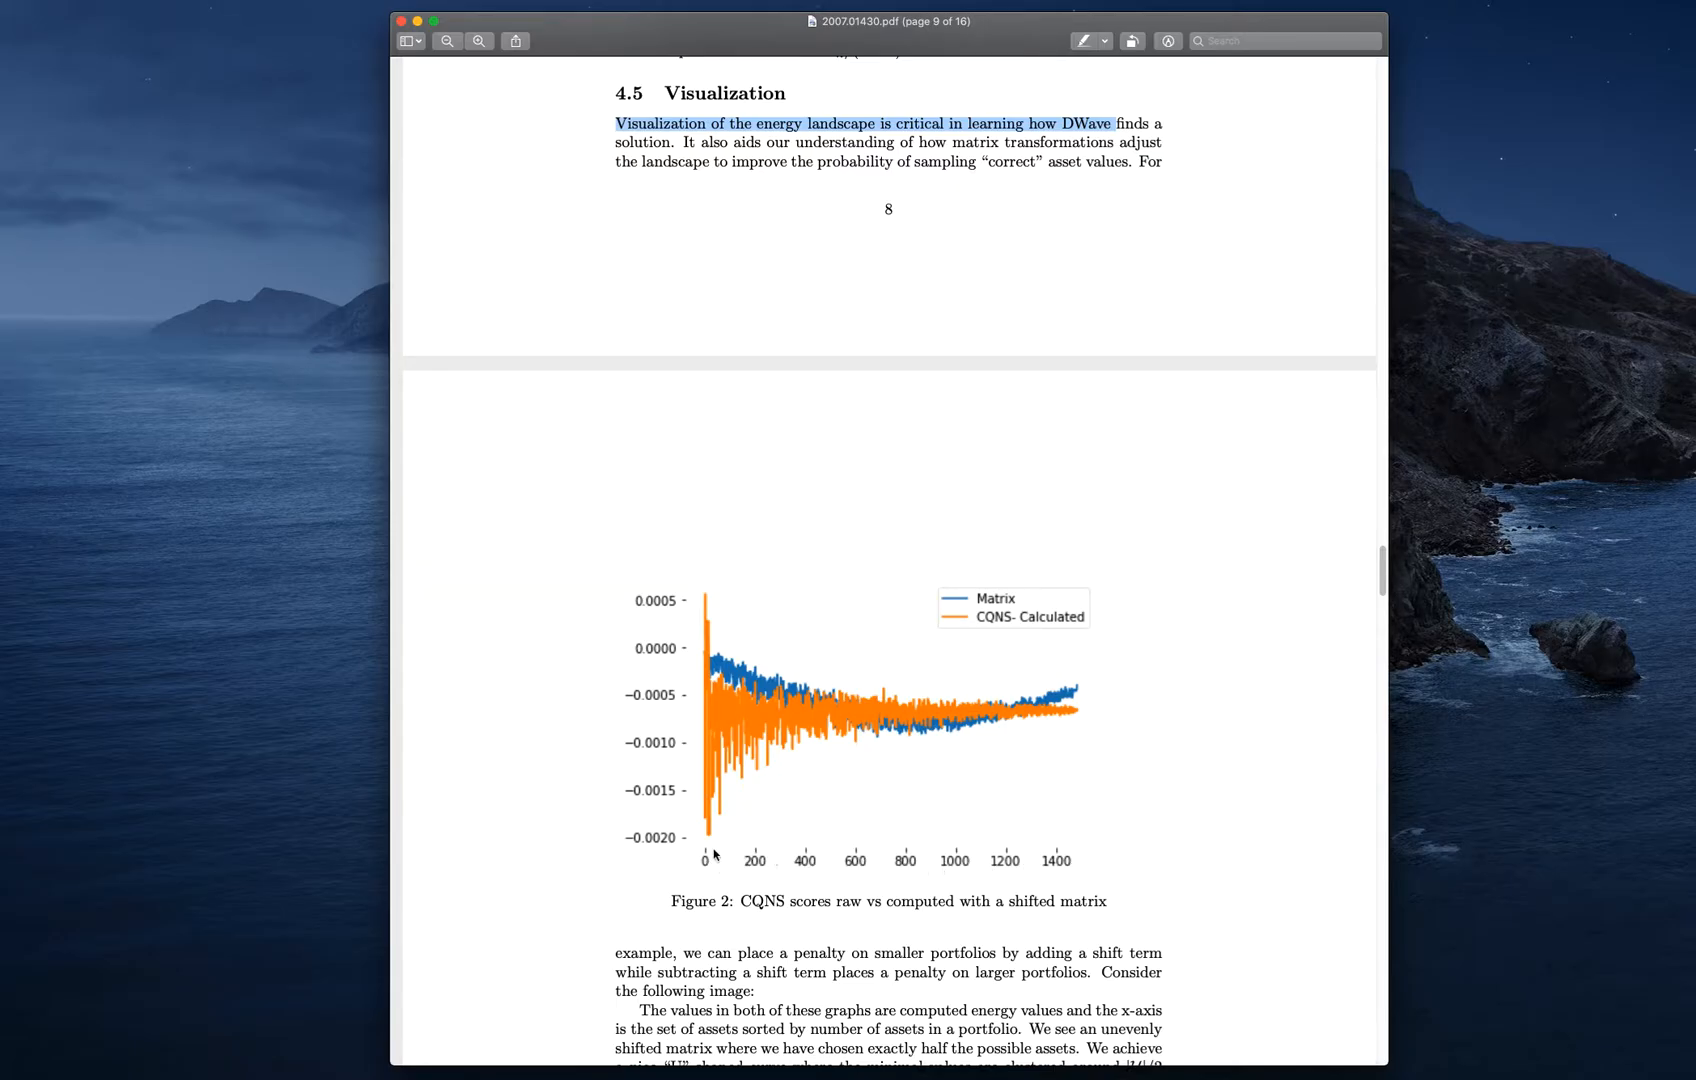
pyautogui.moveTo(1006, 869)
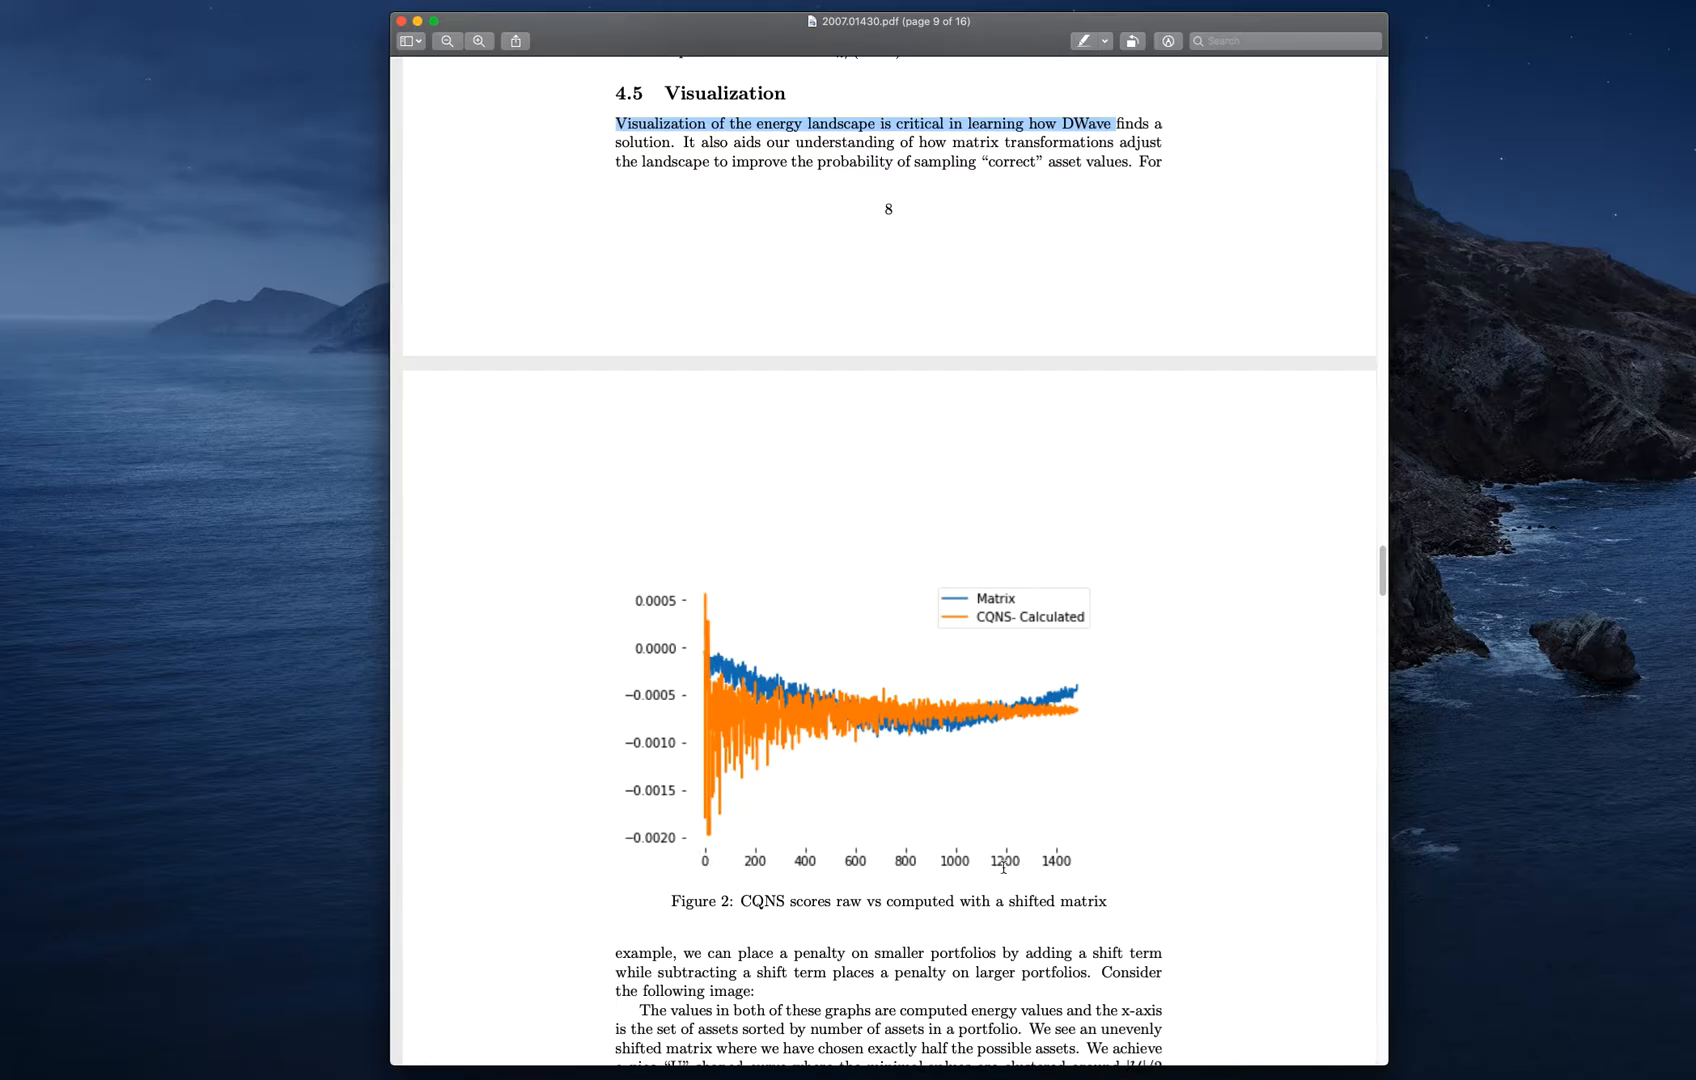
pyautogui.moveTo(1117, 871)
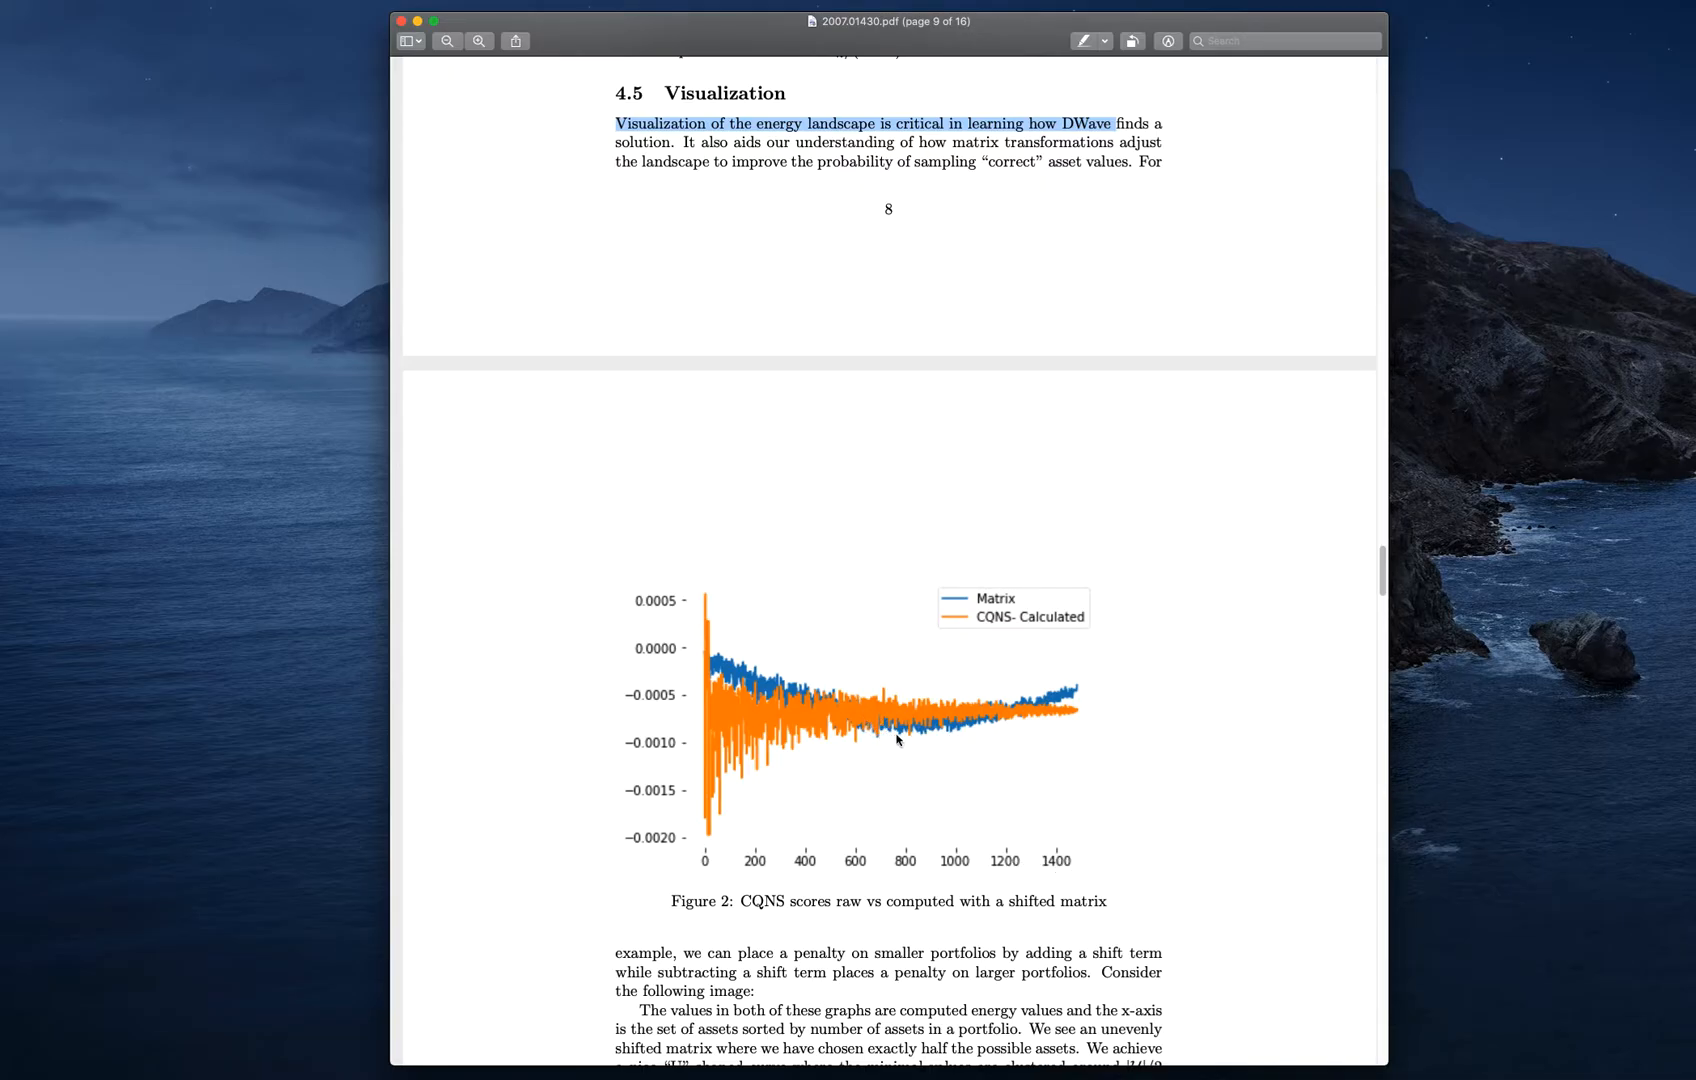
pyautogui.moveTo(1069, 698)
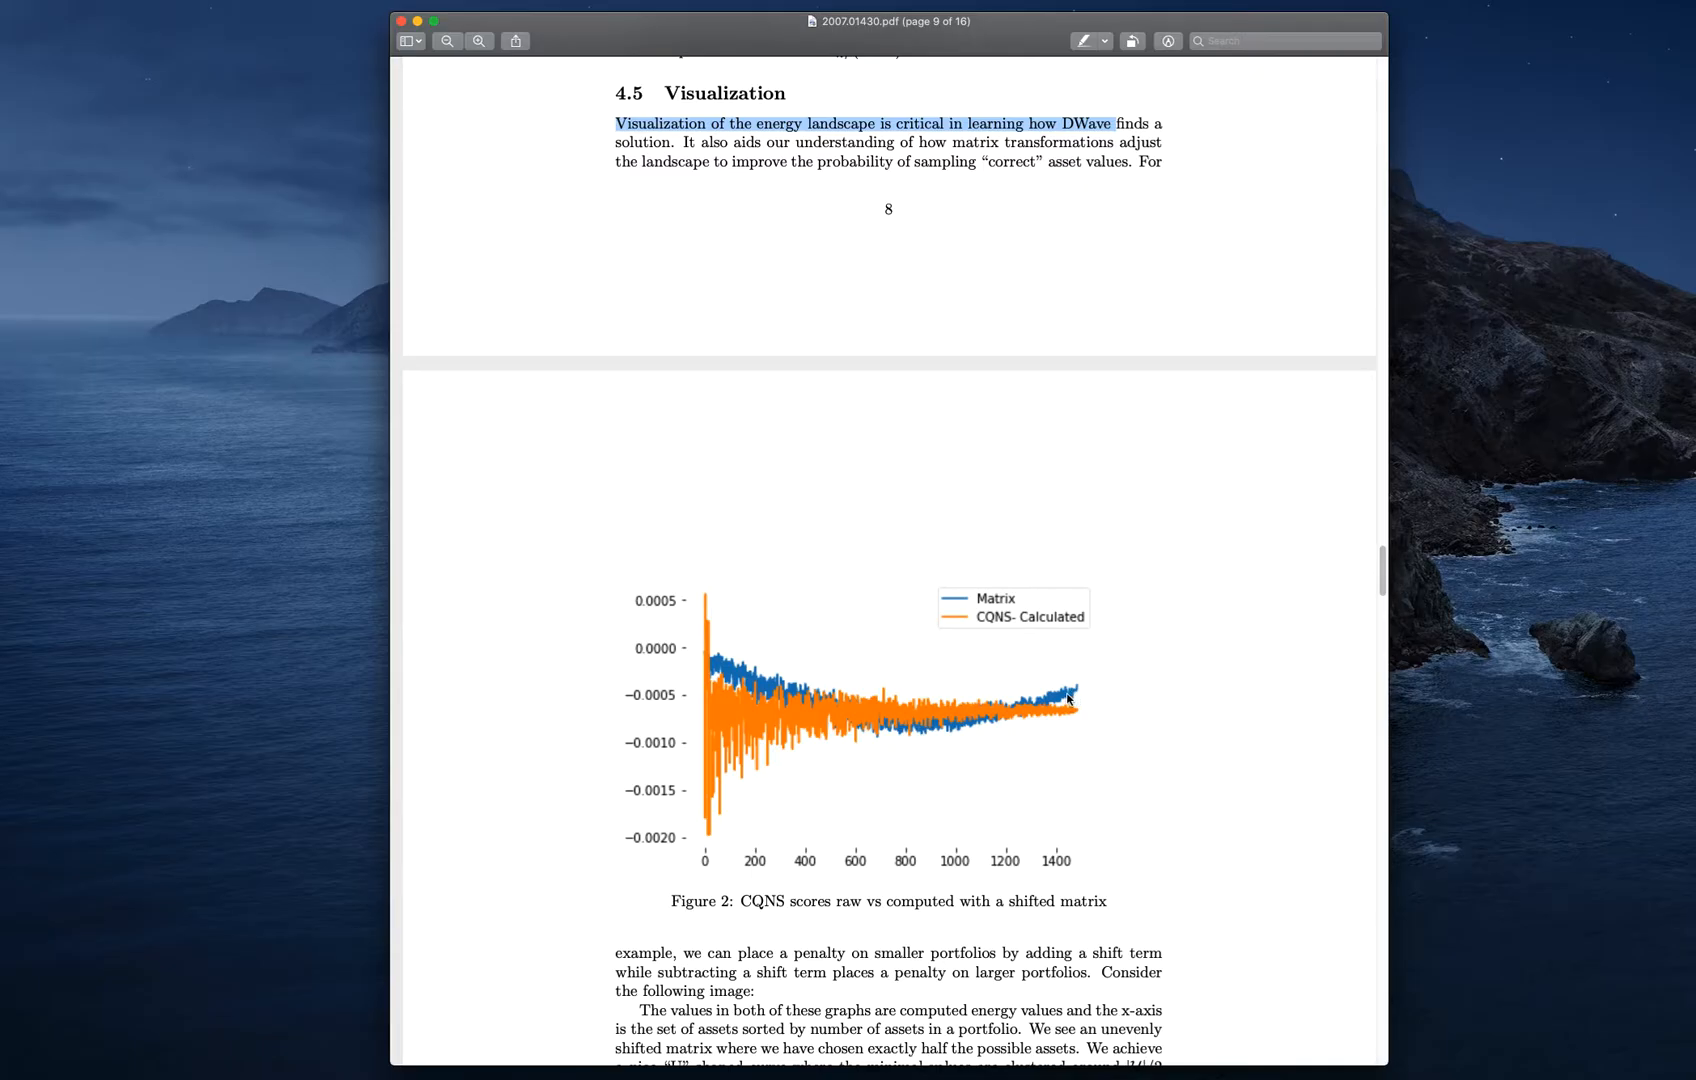
pyautogui.moveTo(708, 695)
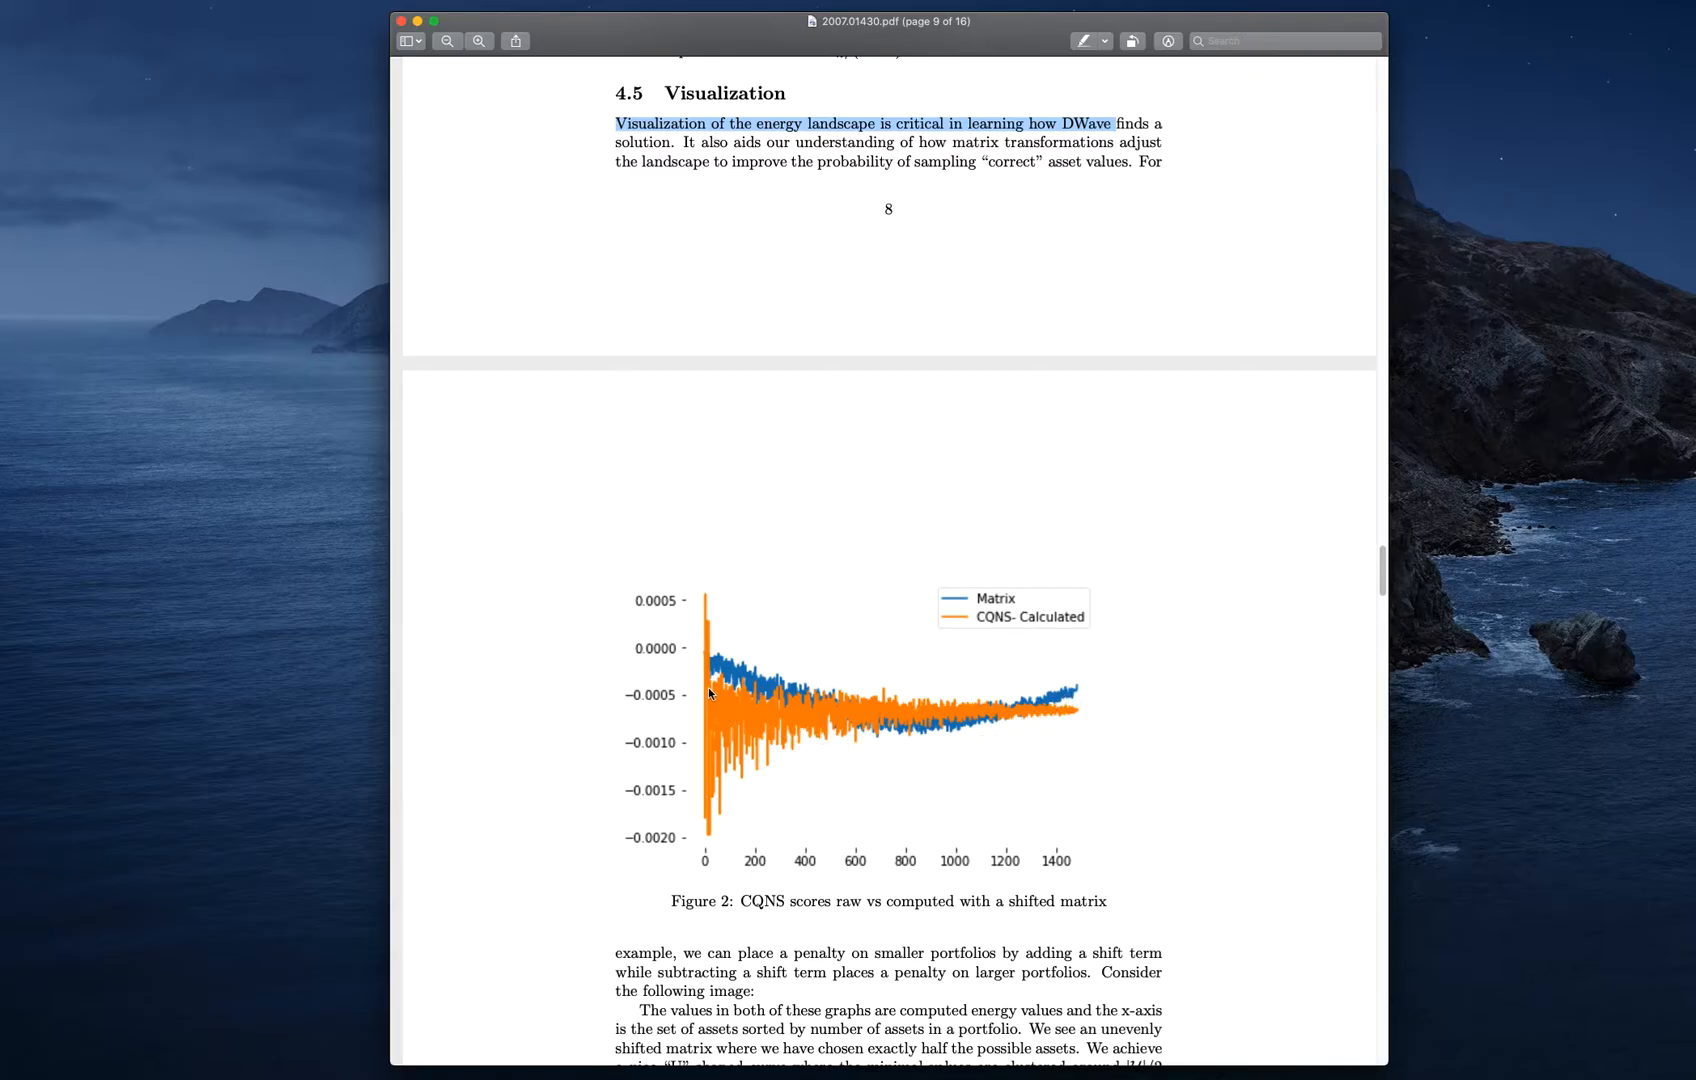
pyautogui.moveTo(707, 661)
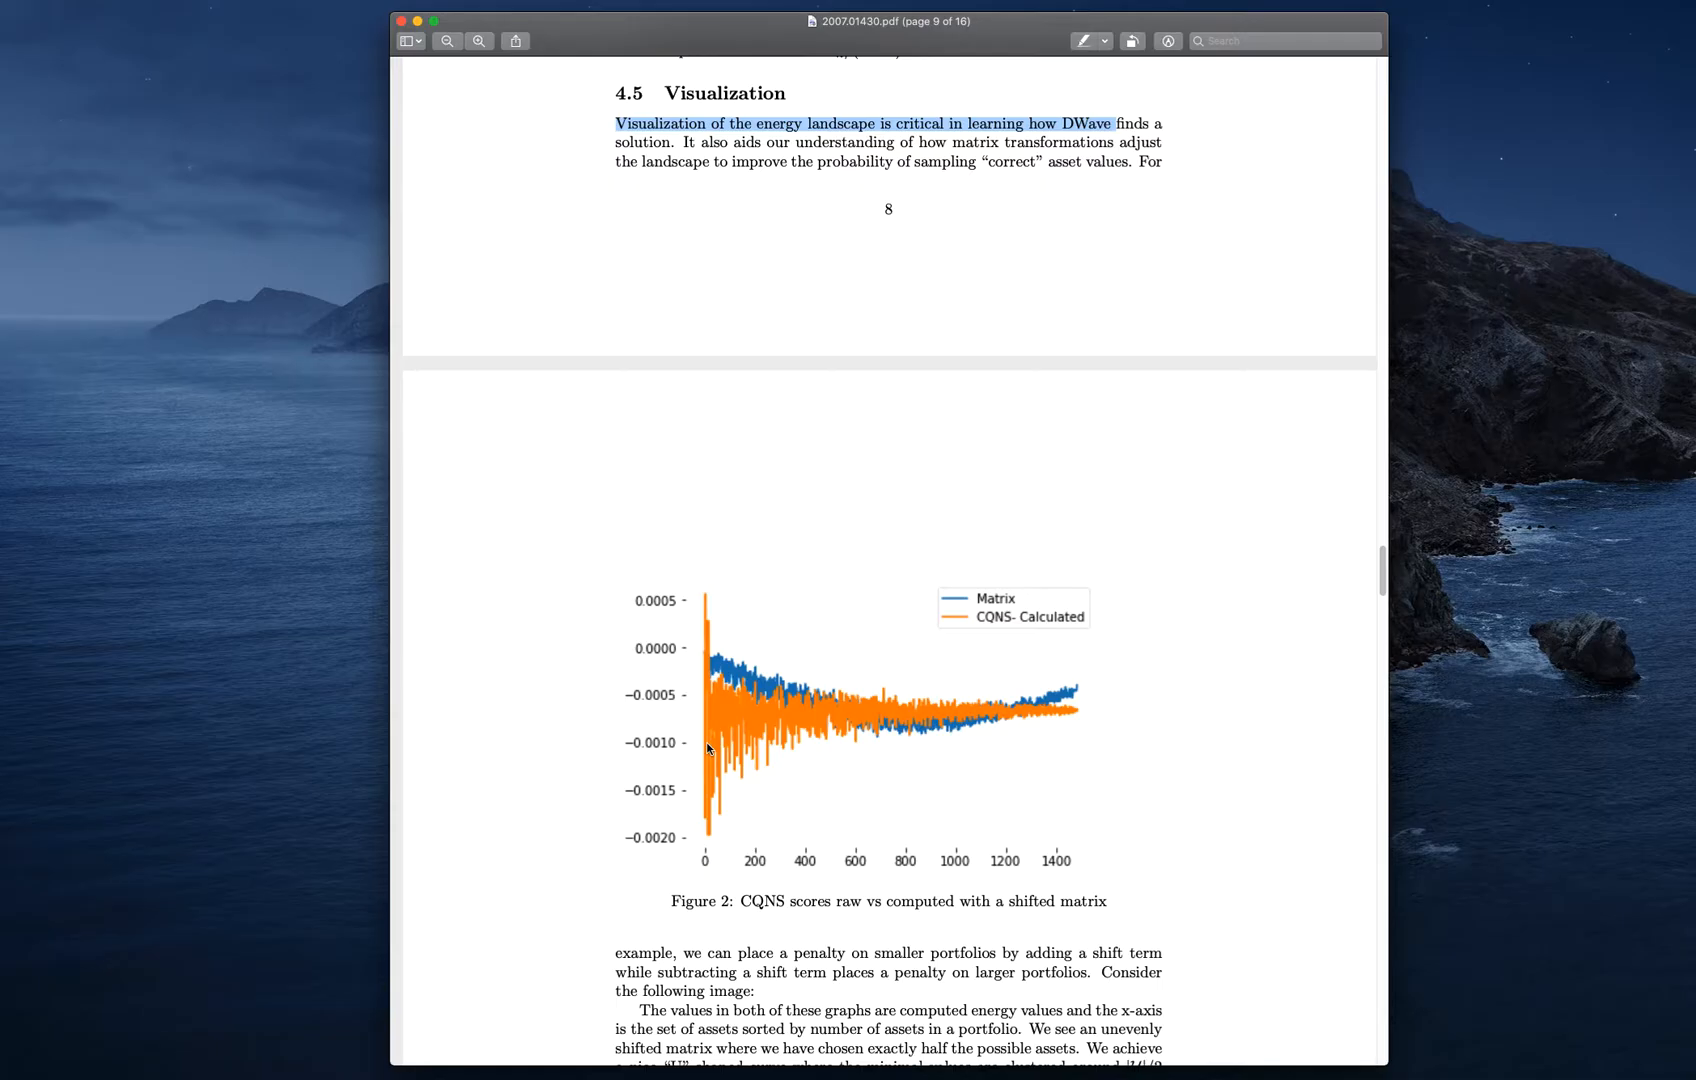
pyautogui.moveTo(714, 746)
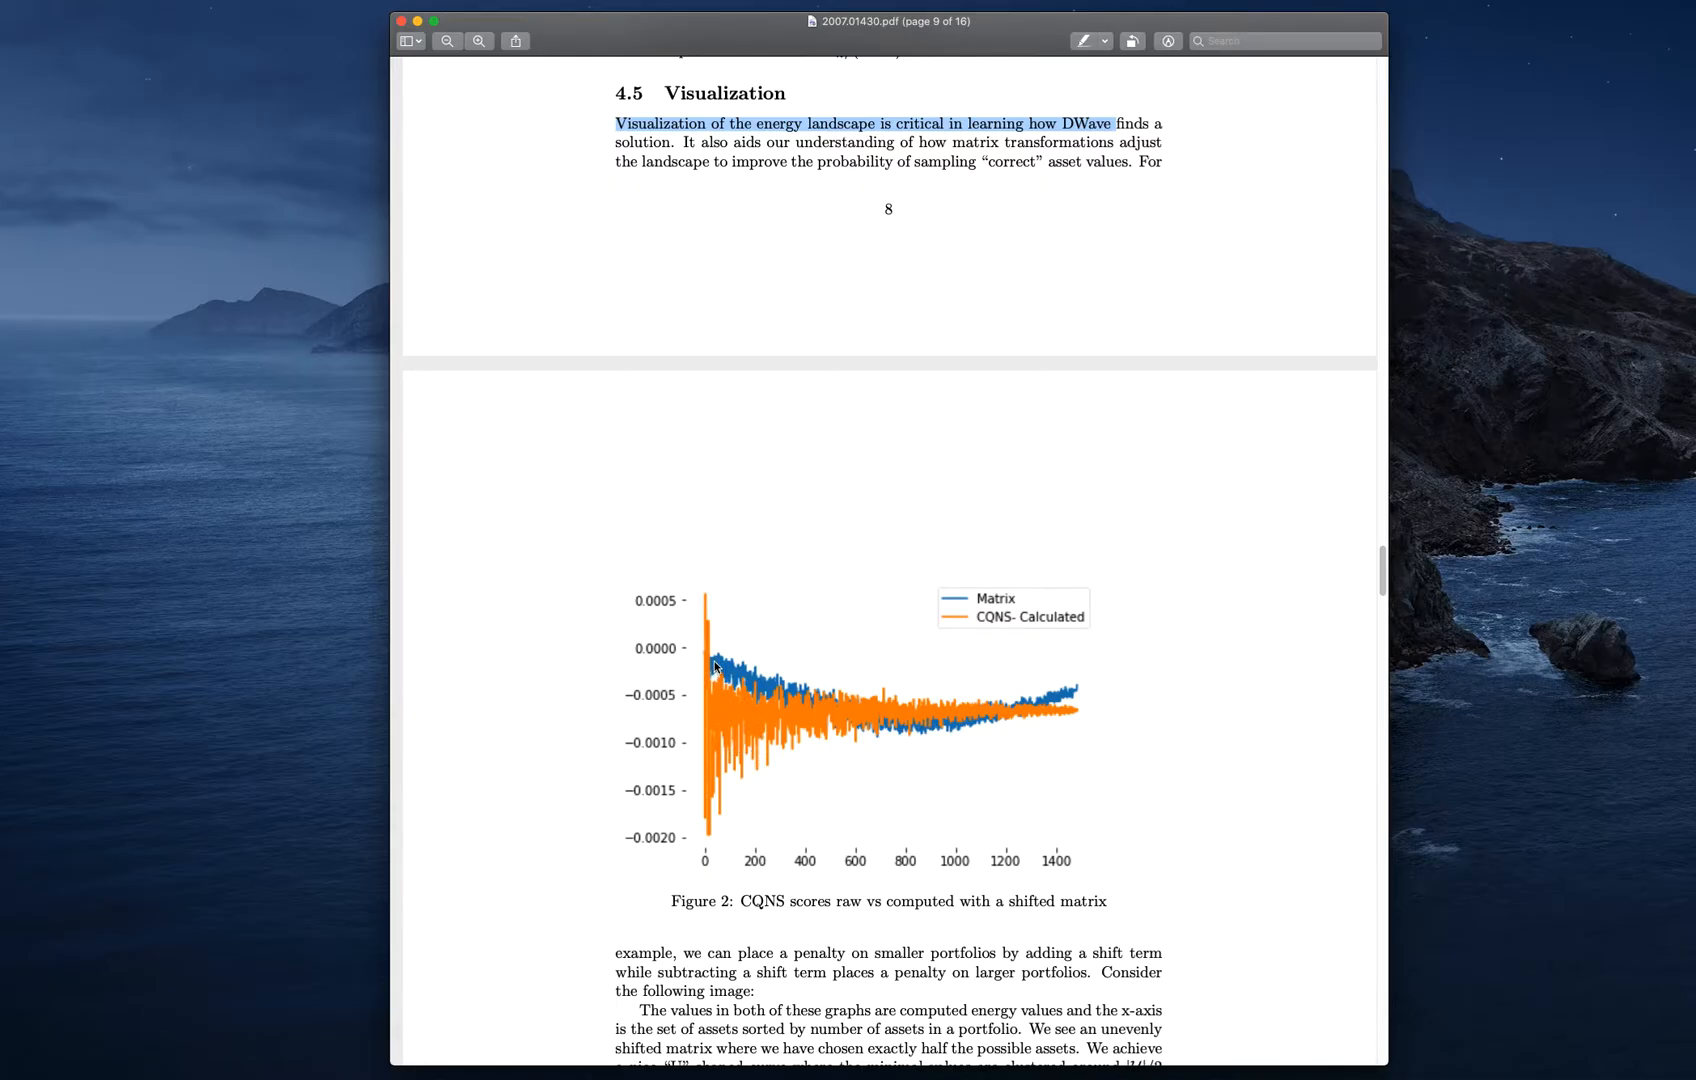
pyautogui.moveTo(754, 673)
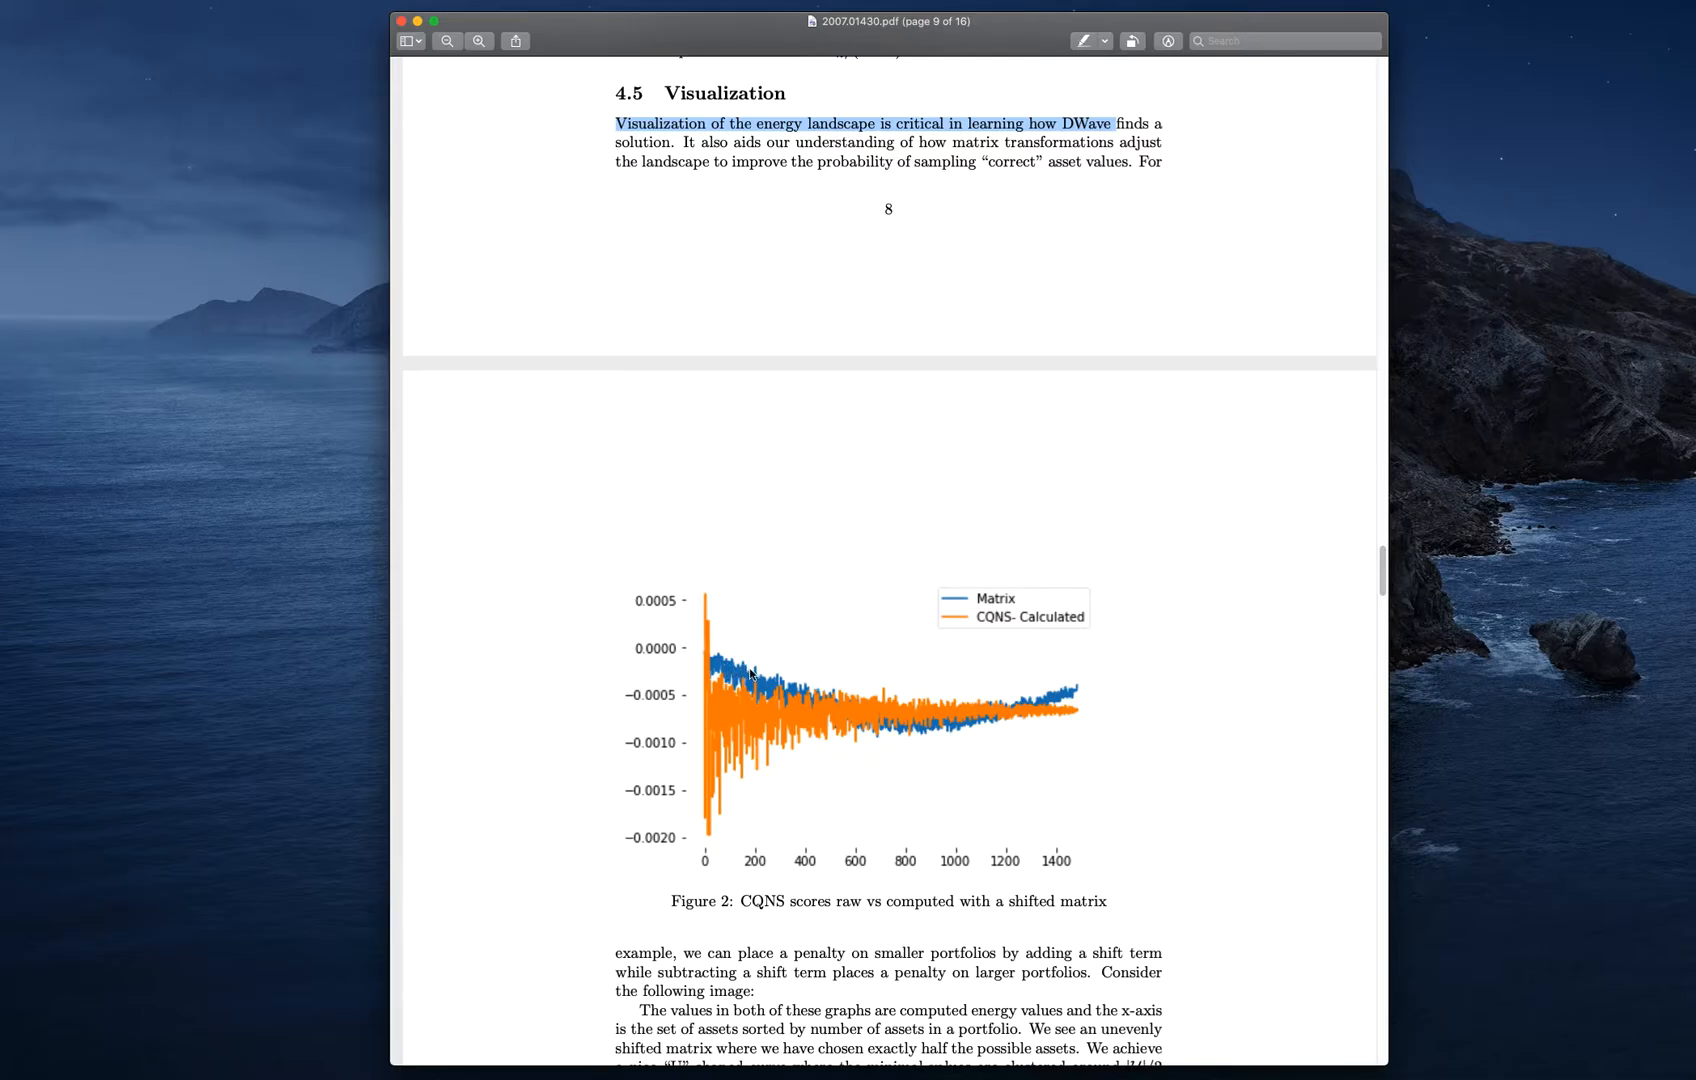
pyautogui.moveTo(1079, 689)
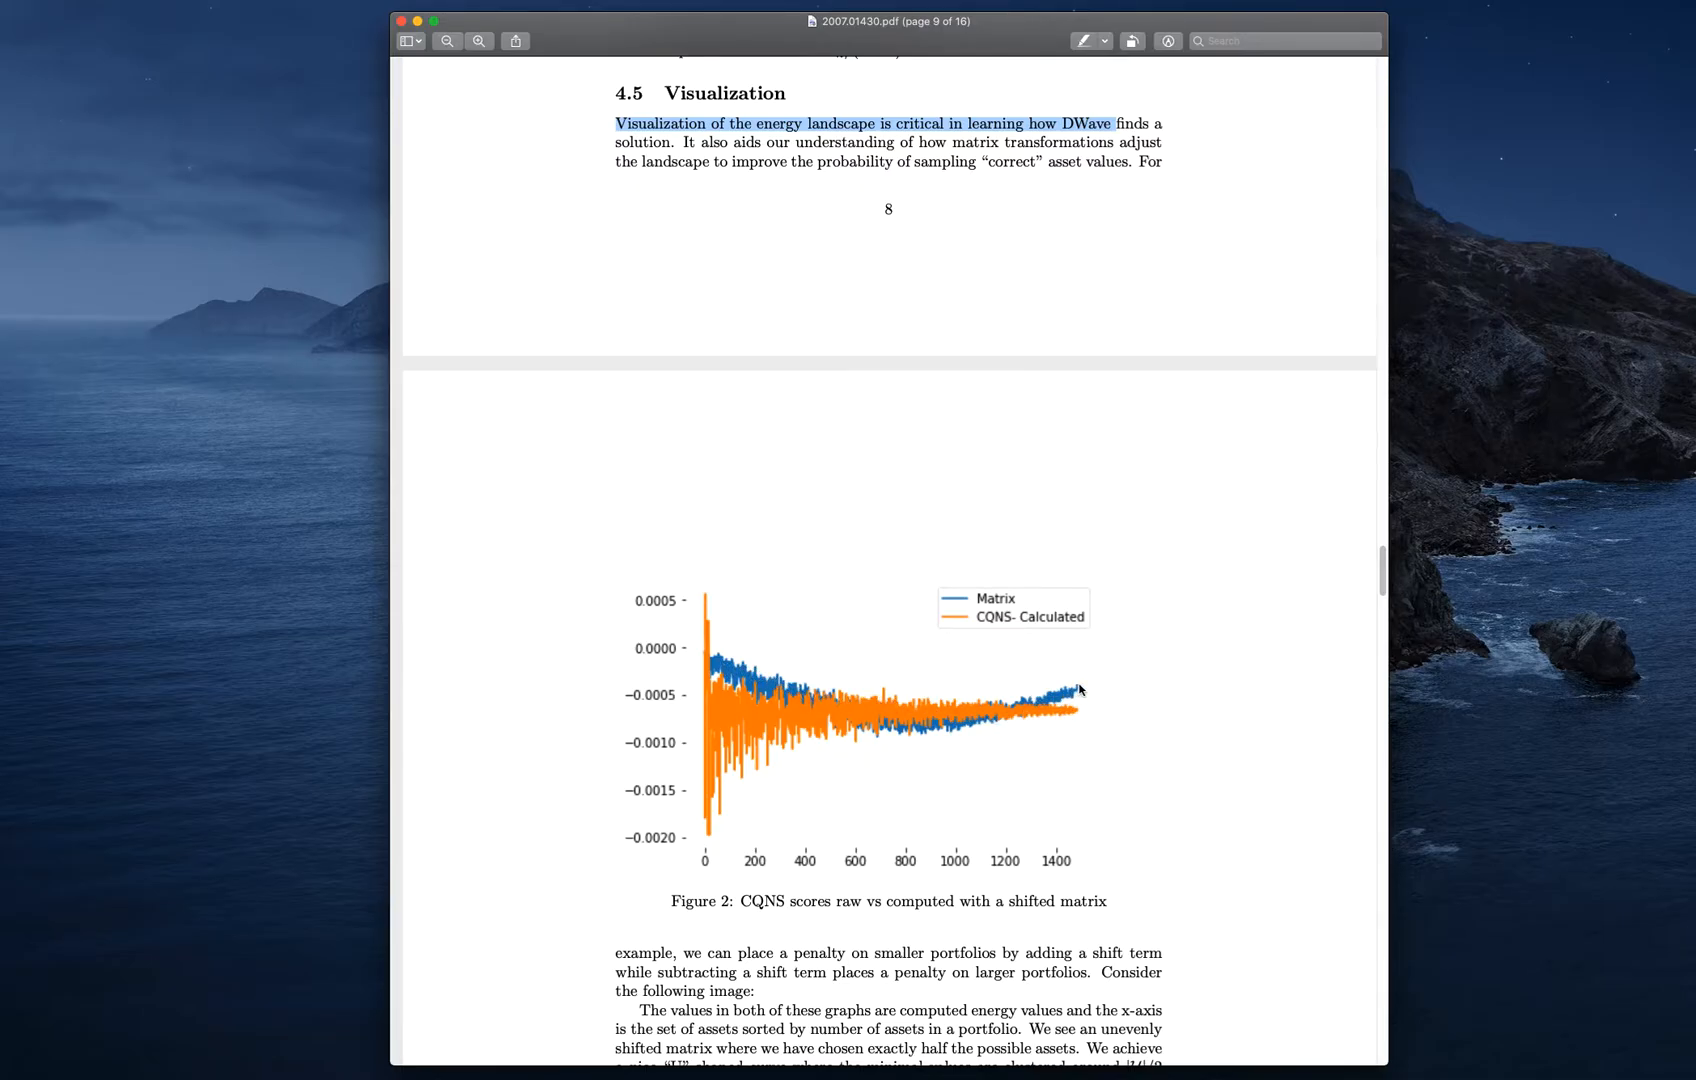
pyautogui.moveTo(1048, 725)
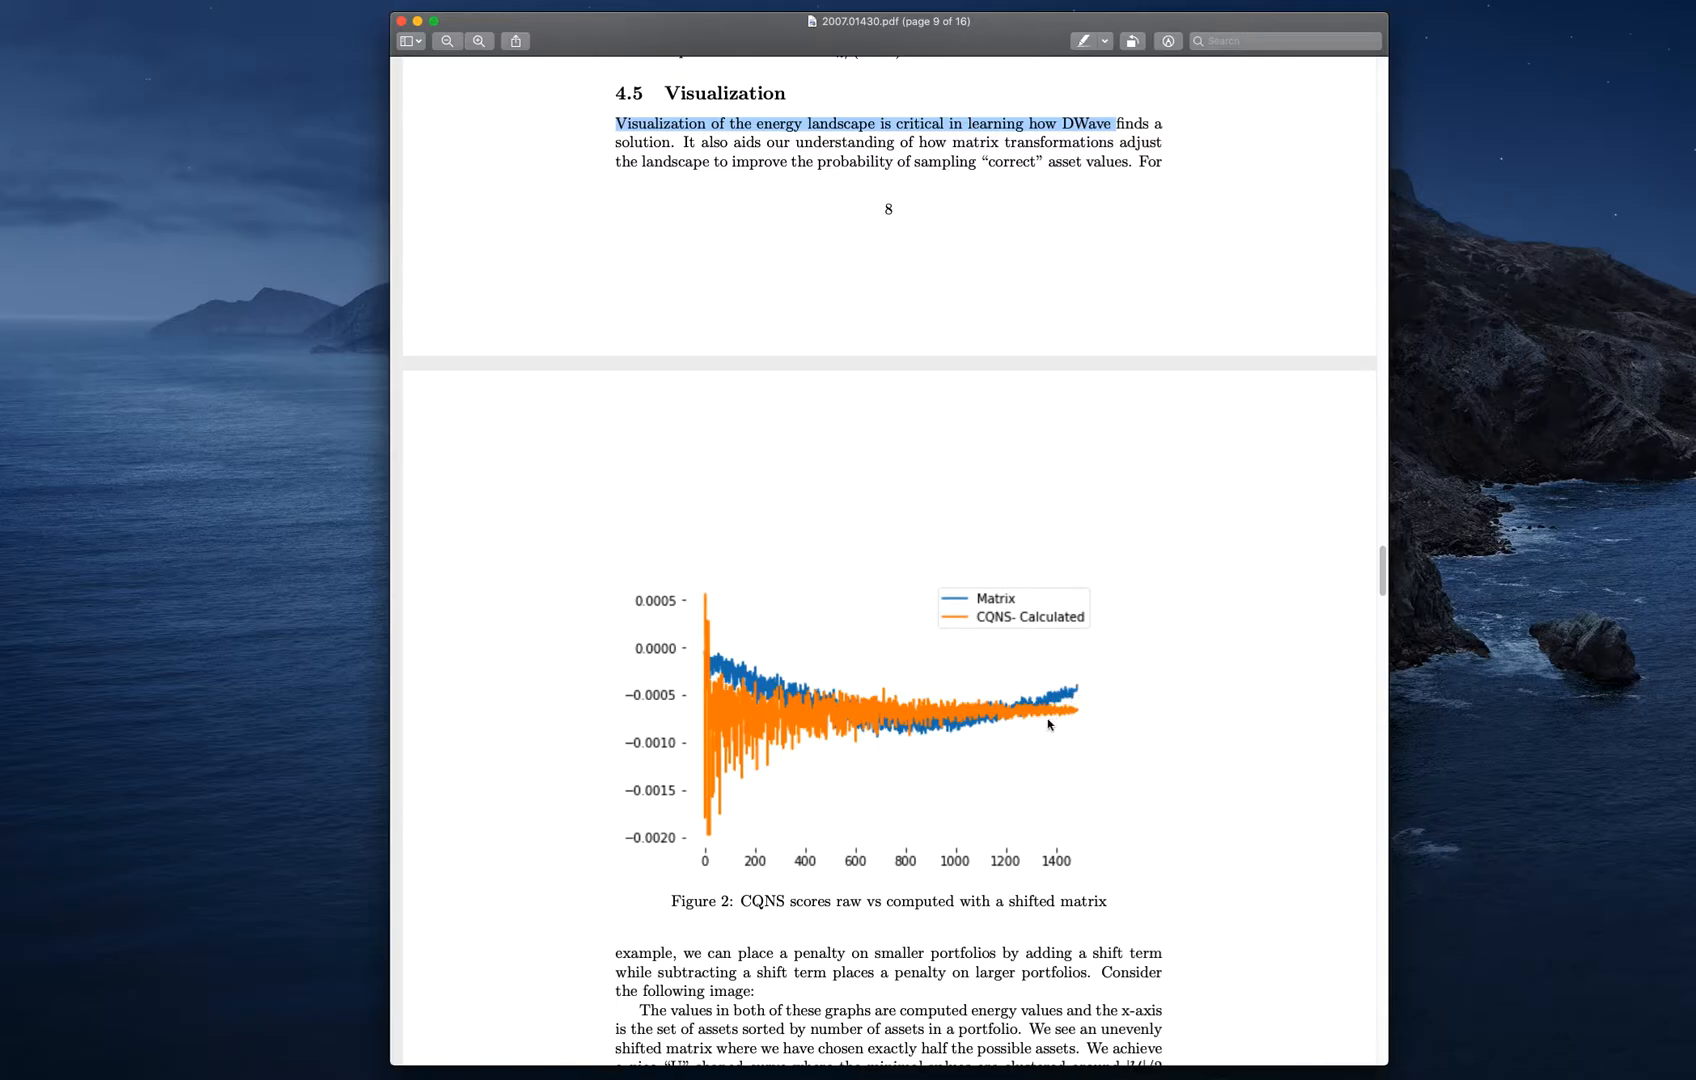
pyautogui.moveTo(885, 736)
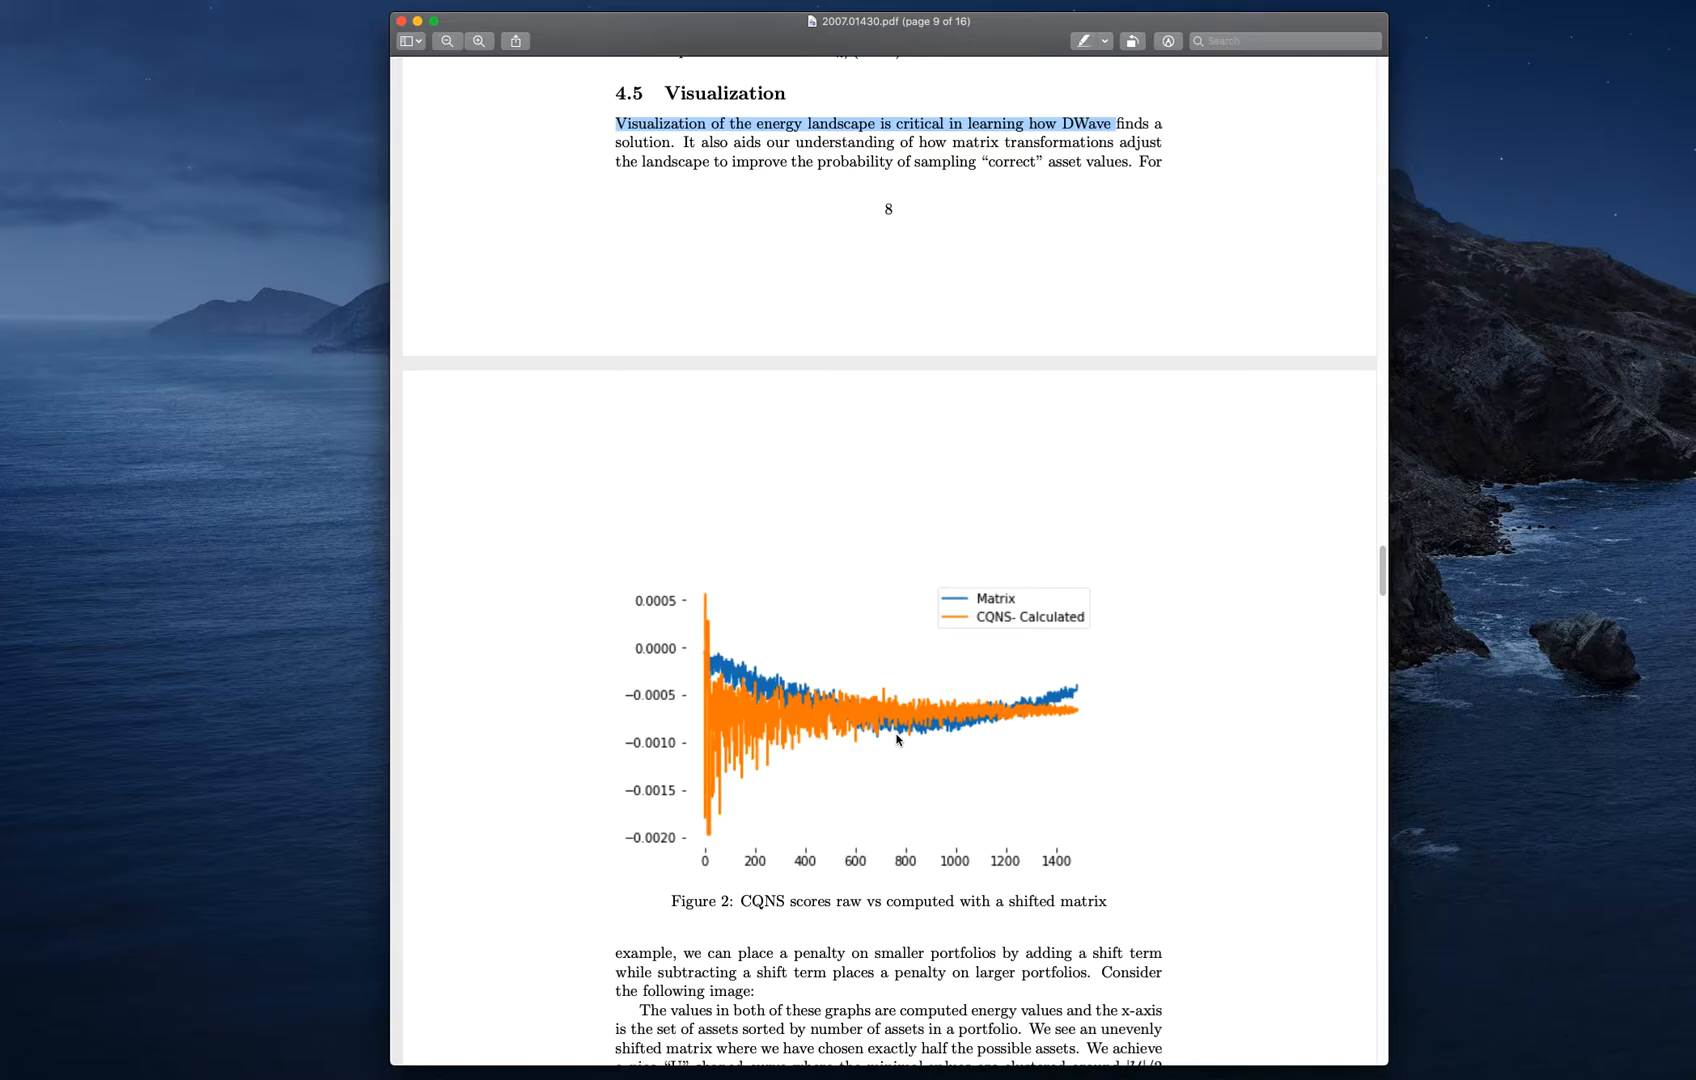
pyautogui.moveTo(883, 736)
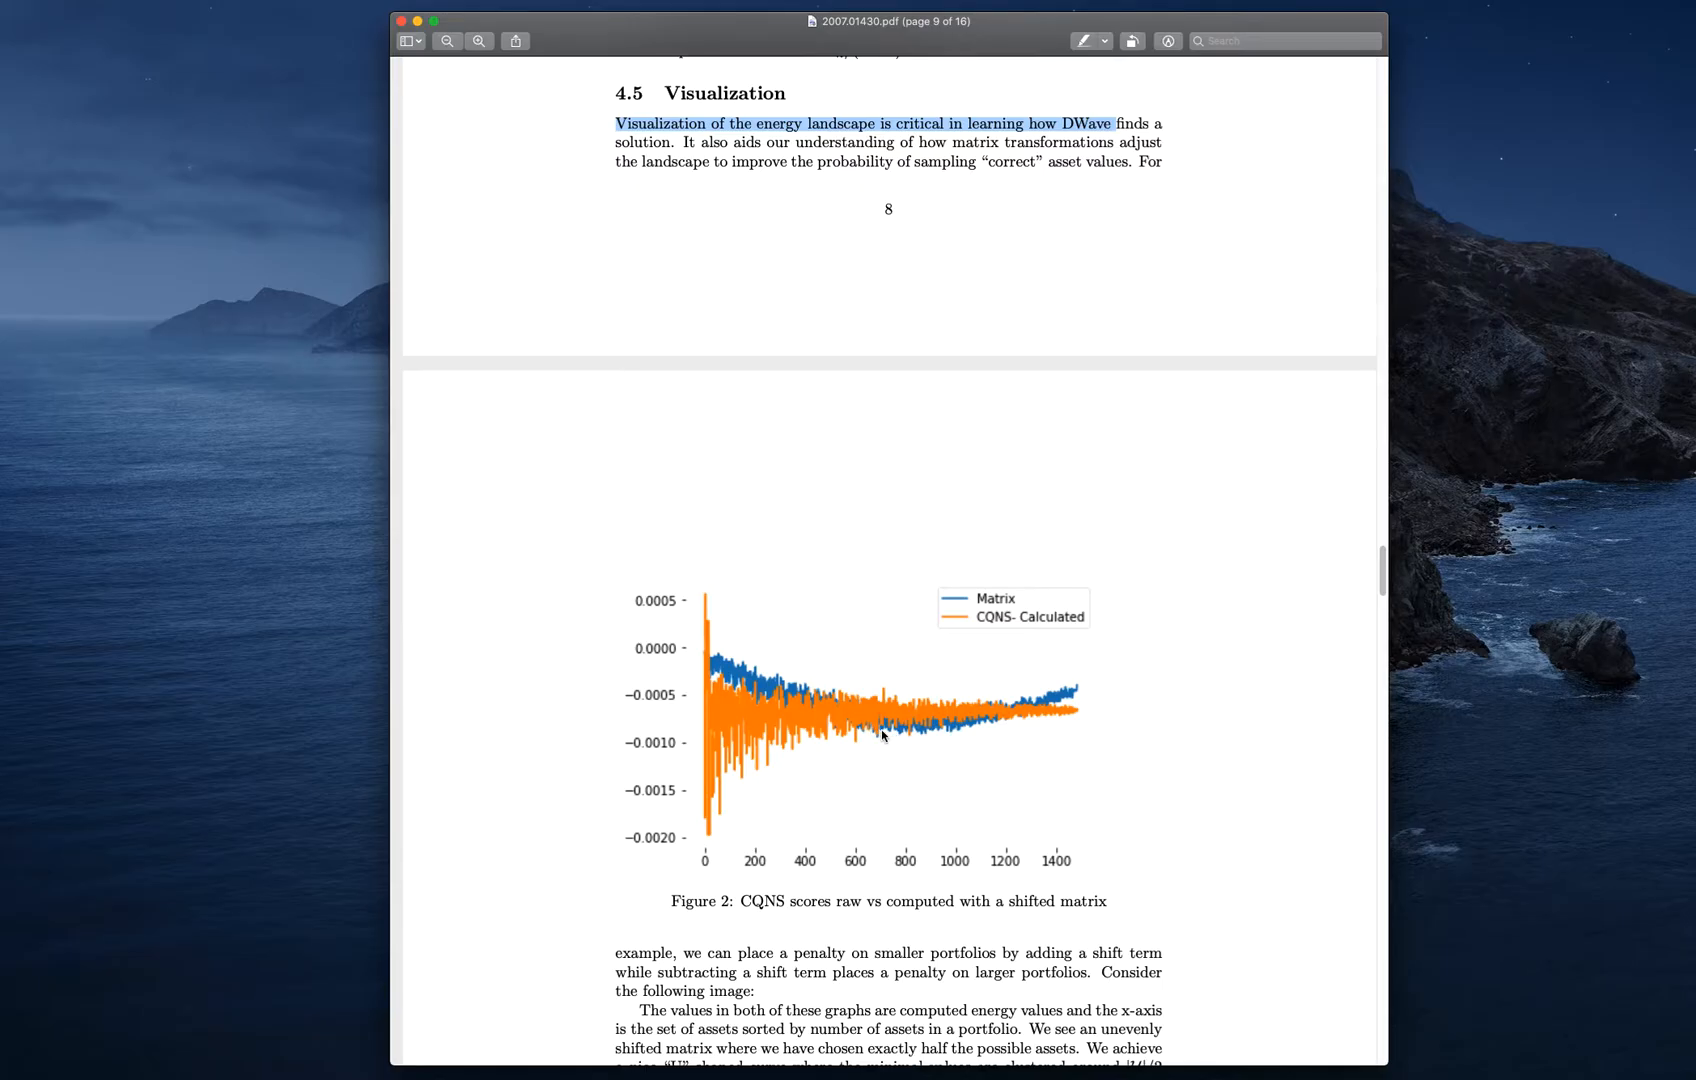
pyautogui.moveTo(931, 740)
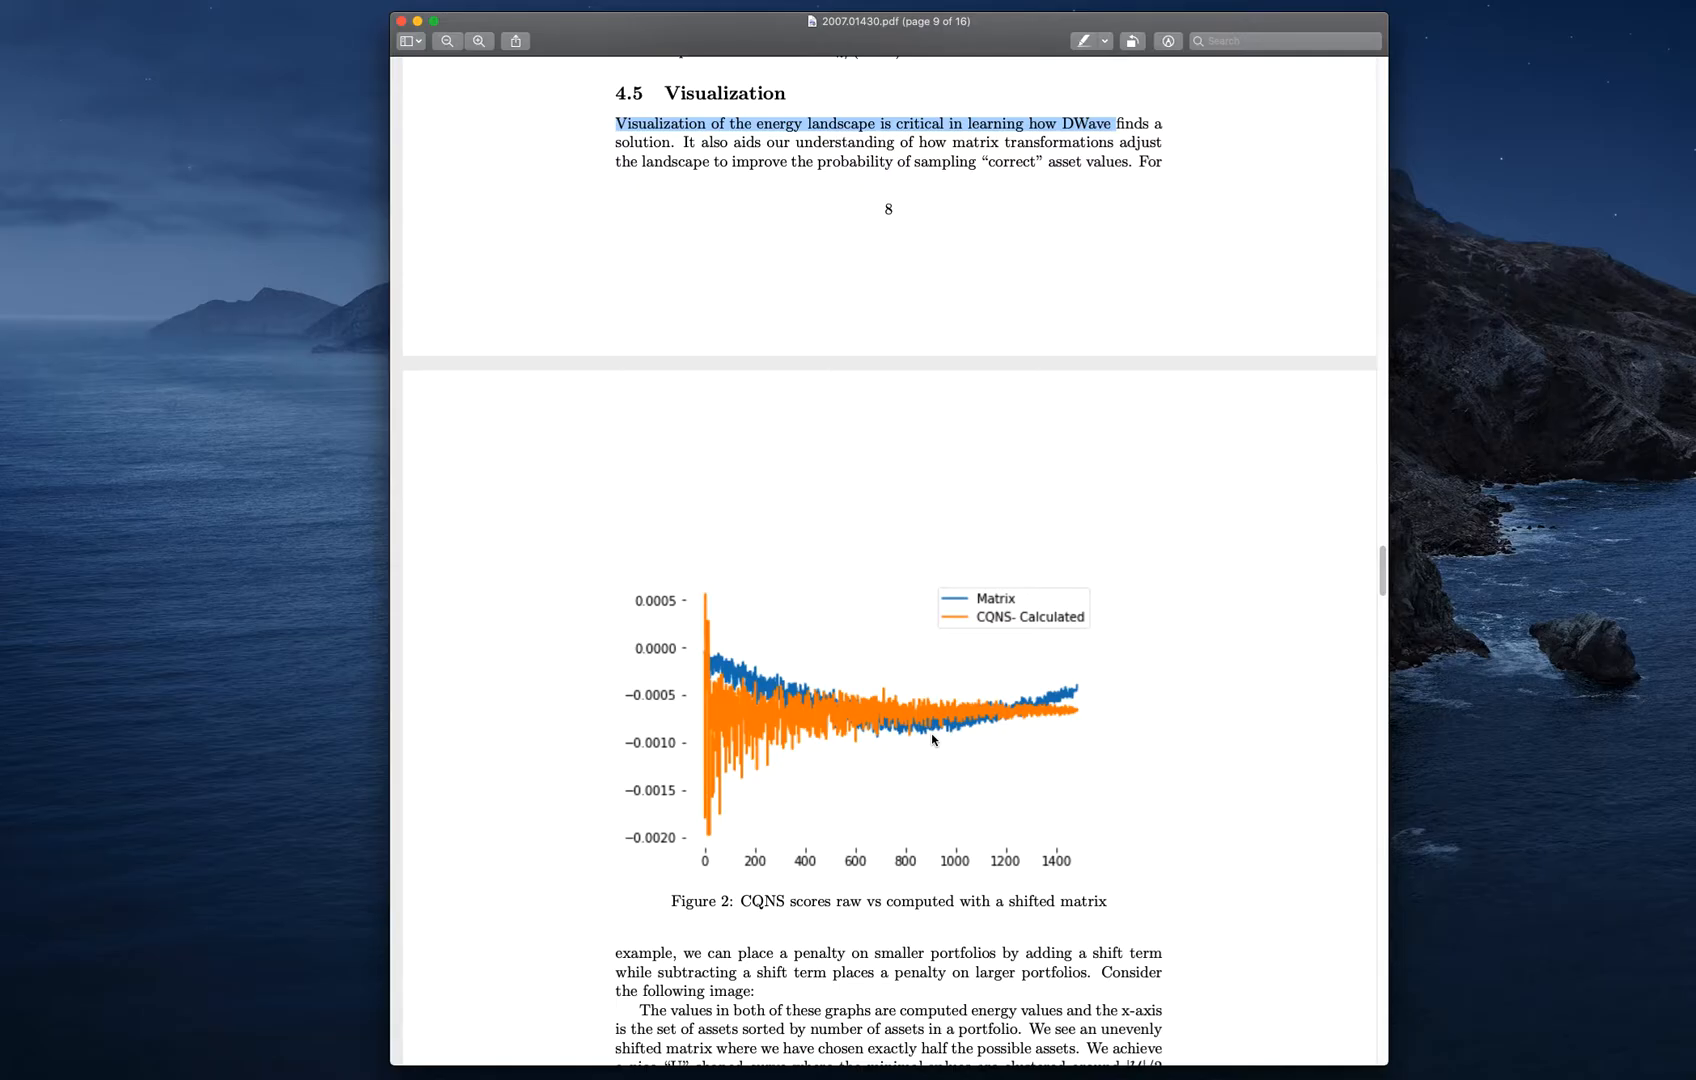
pyautogui.moveTo(932, 735)
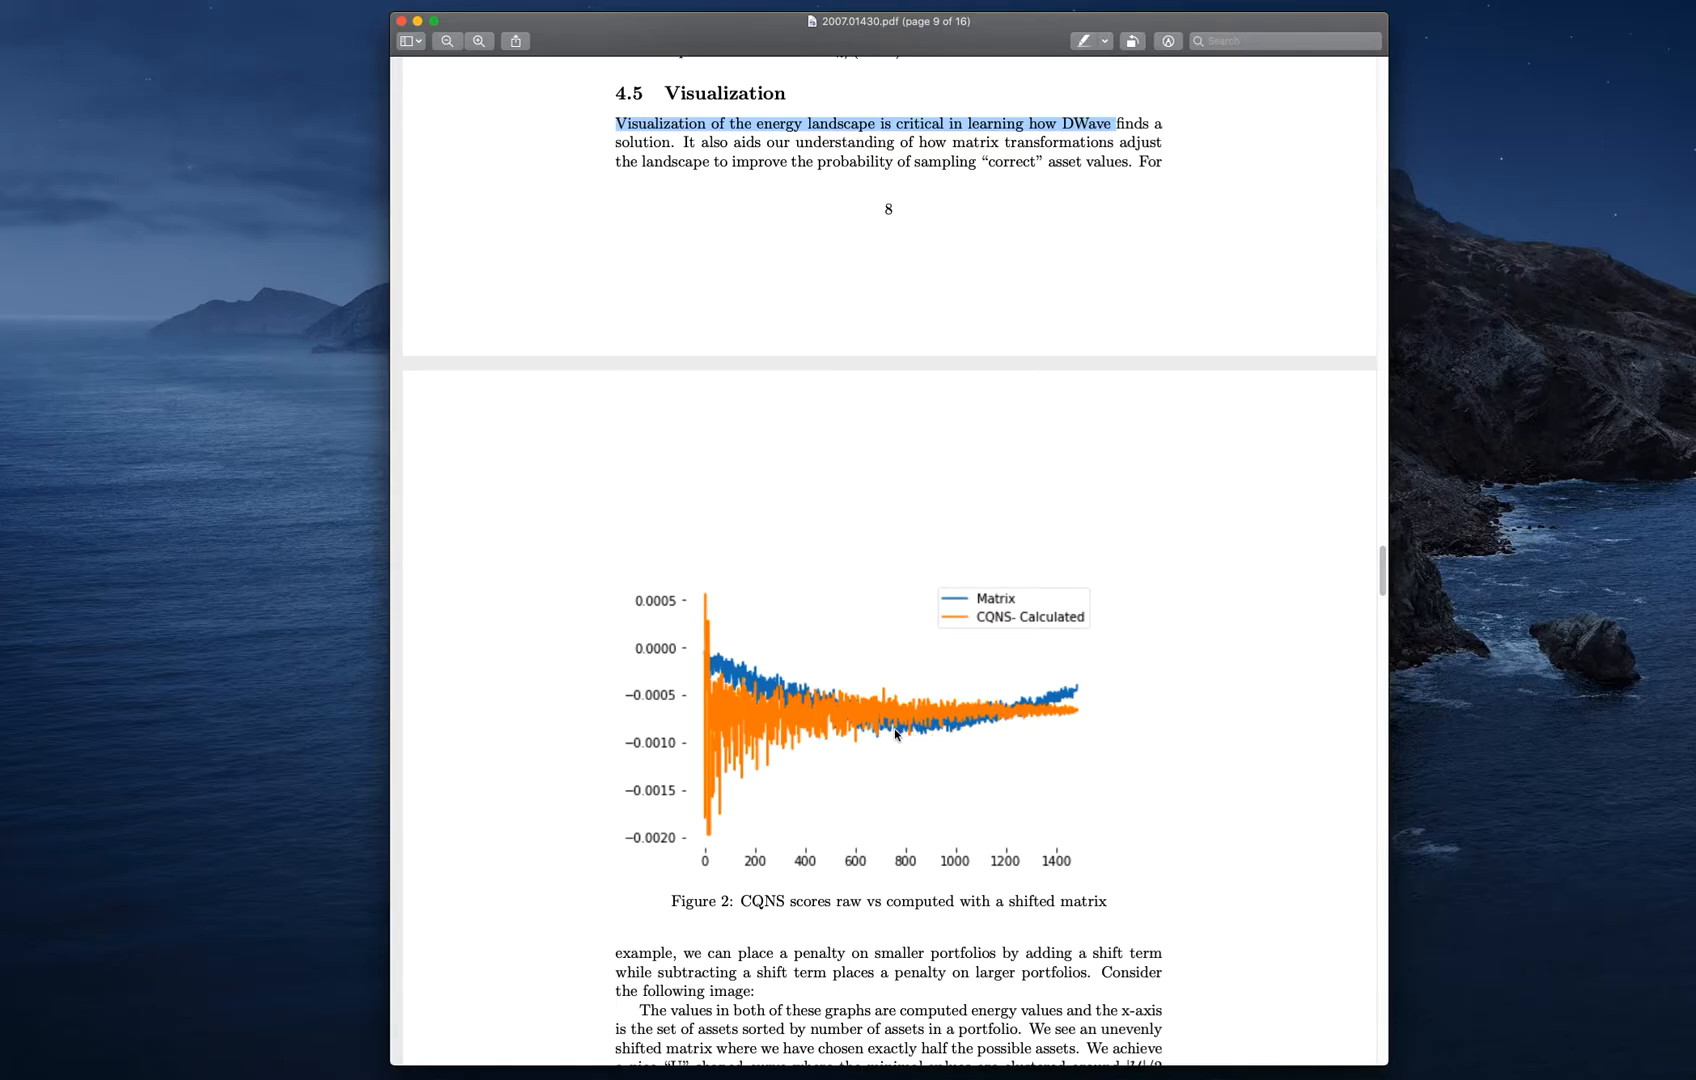
pyautogui.moveTo(901, 739)
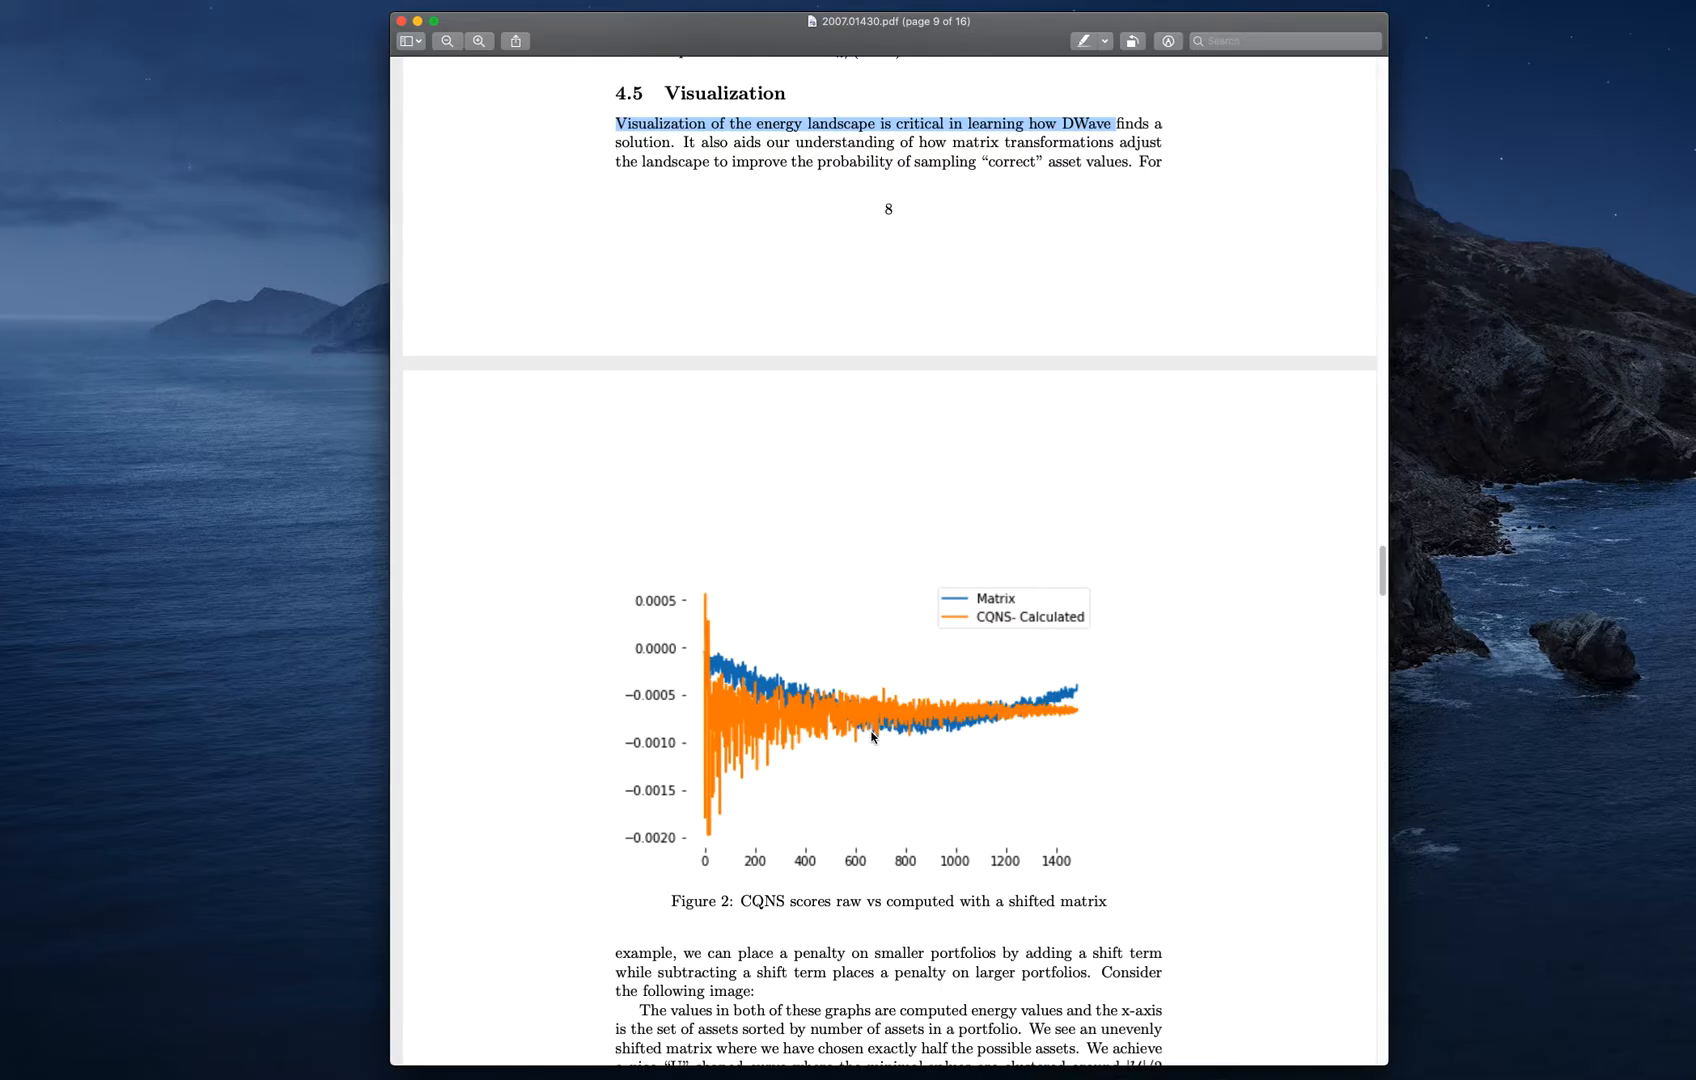
pyautogui.moveTo(940, 741)
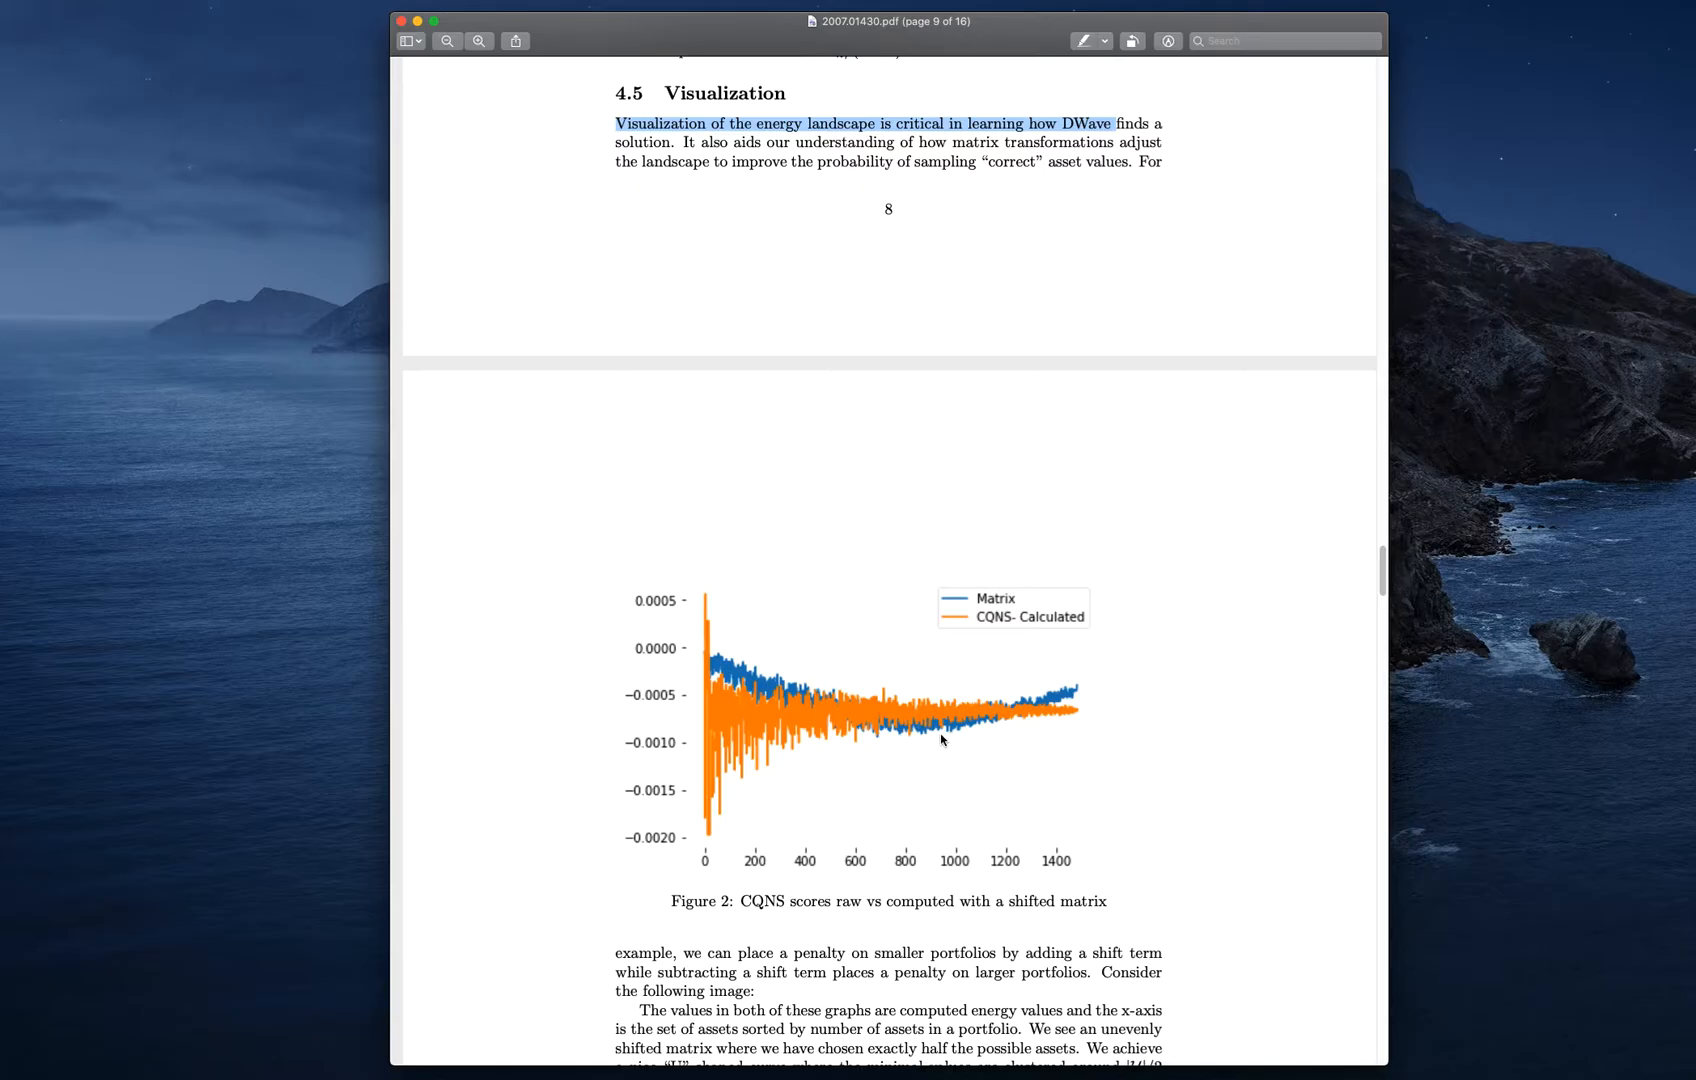
pyautogui.moveTo(1113, 892)
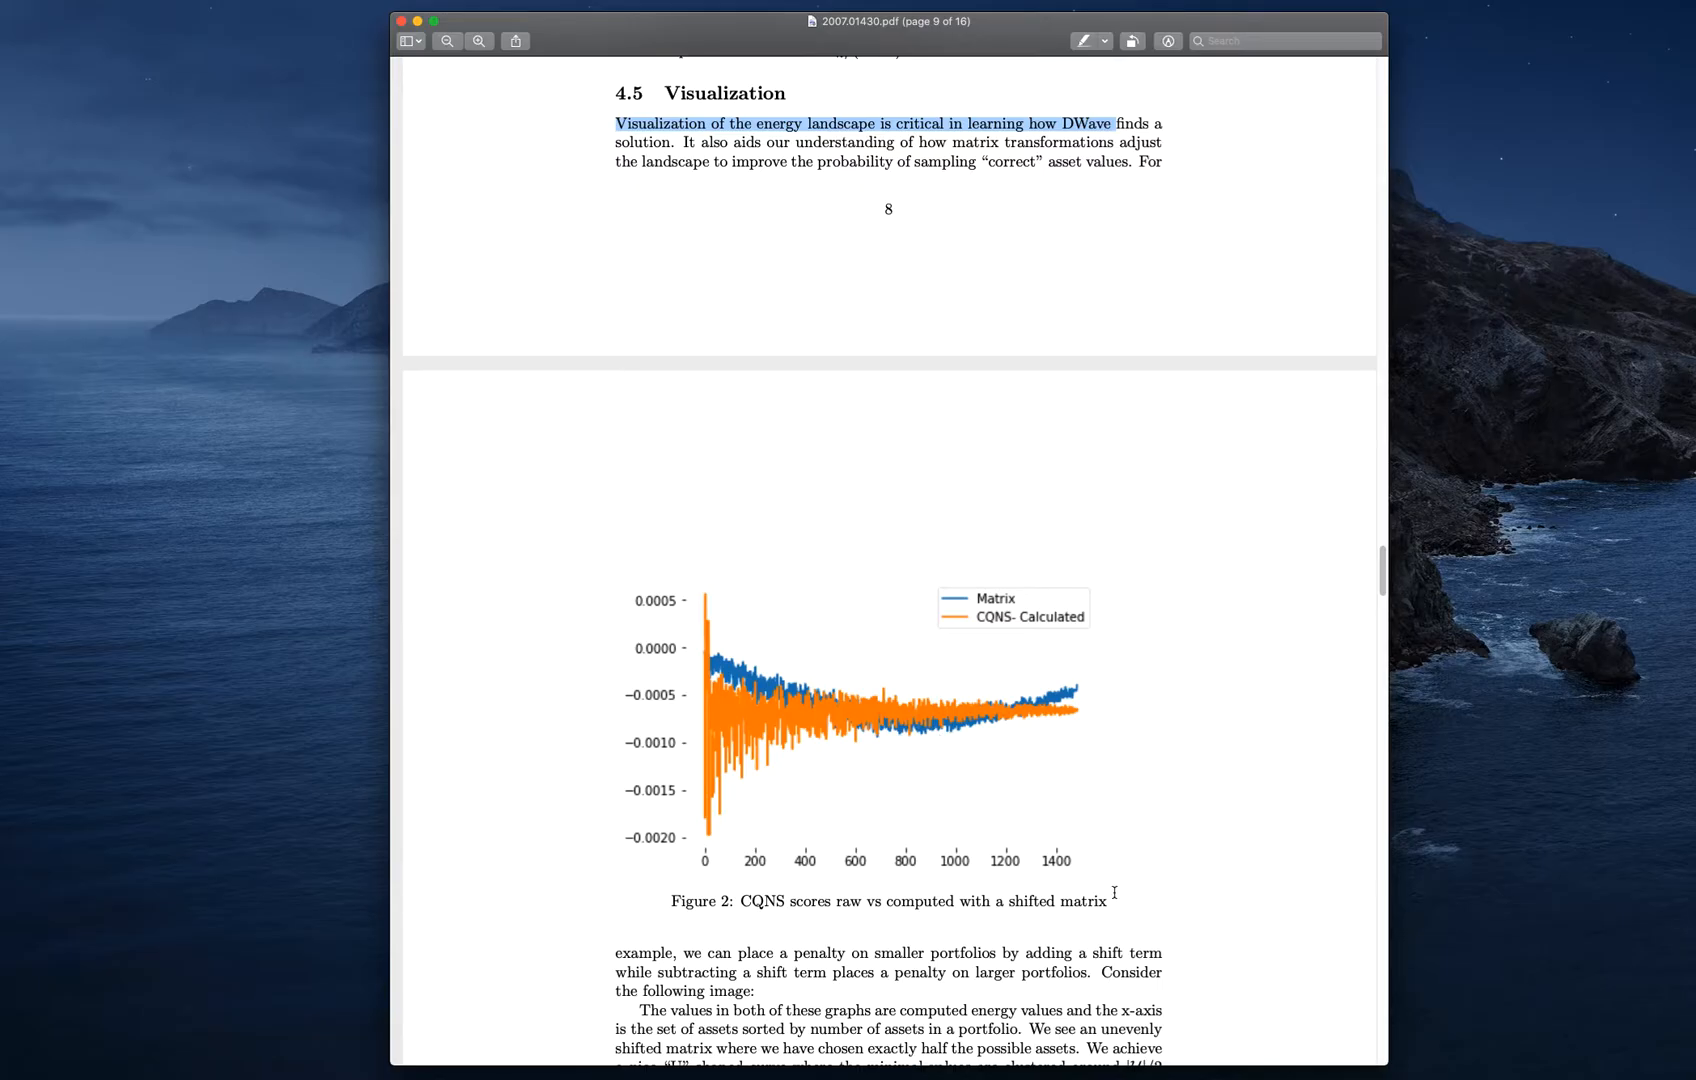
pyautogui.moveTo(1030, 682)
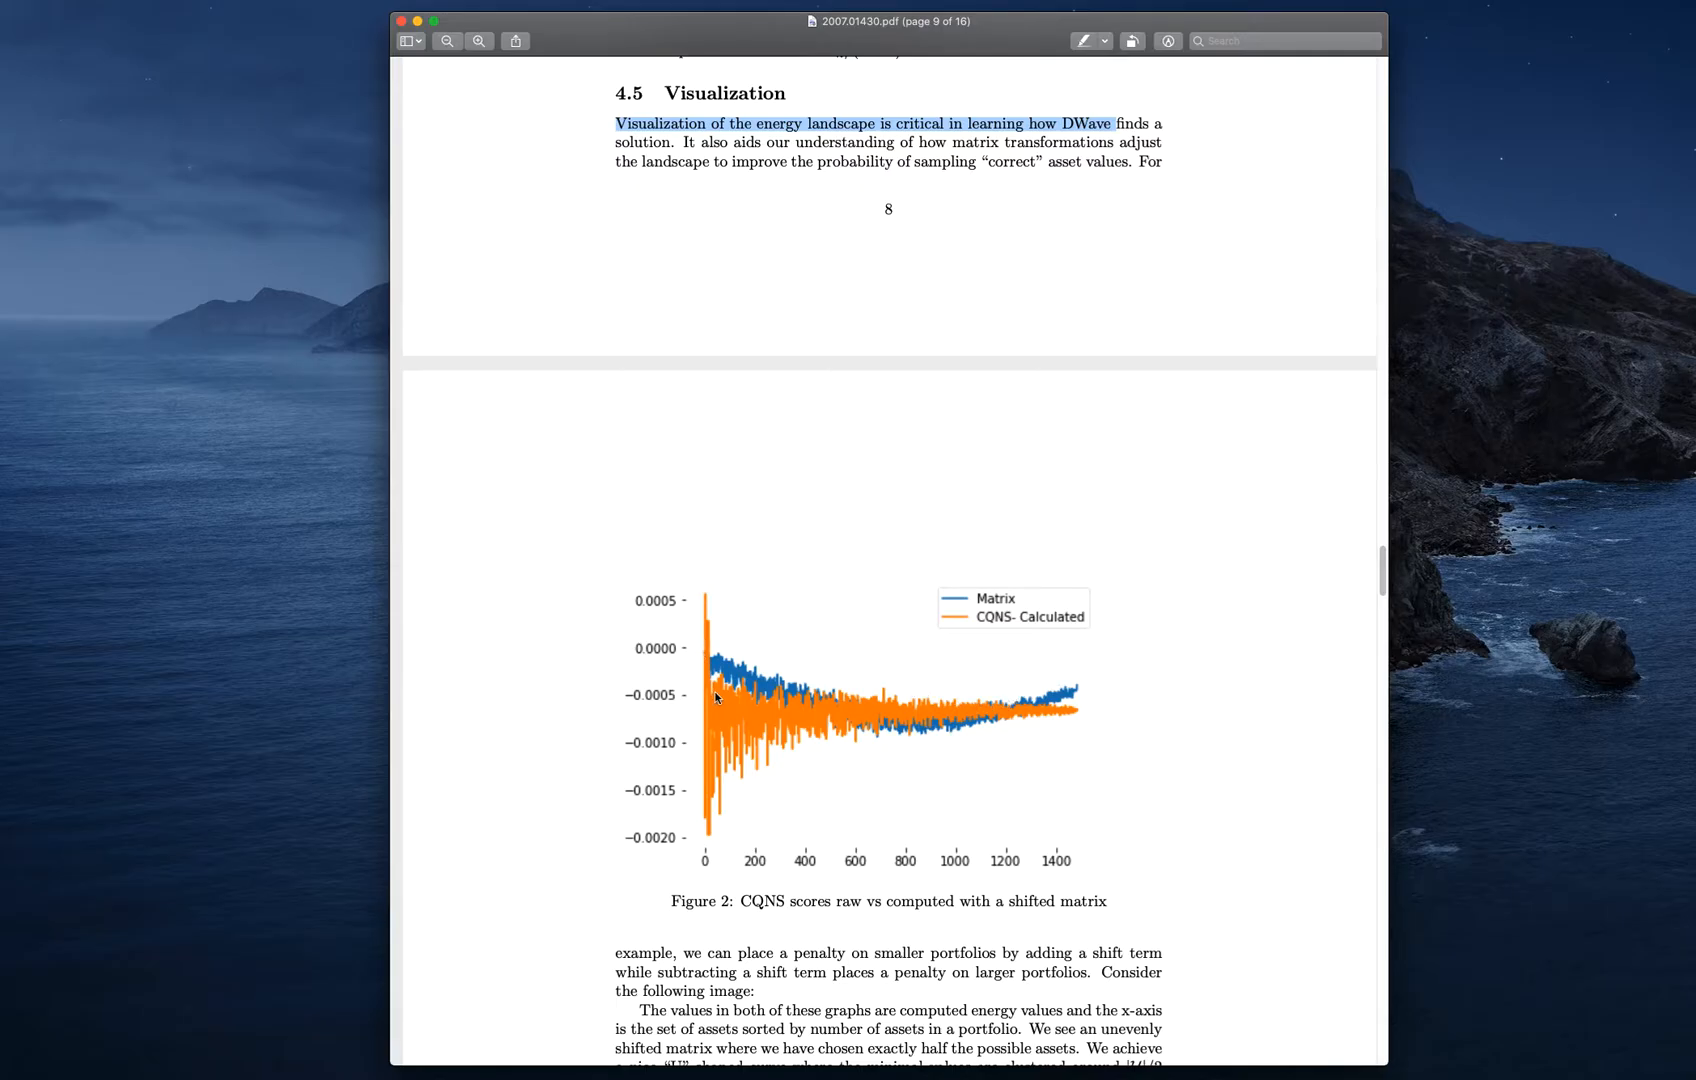
pyautogui.moveTo(906, 742)
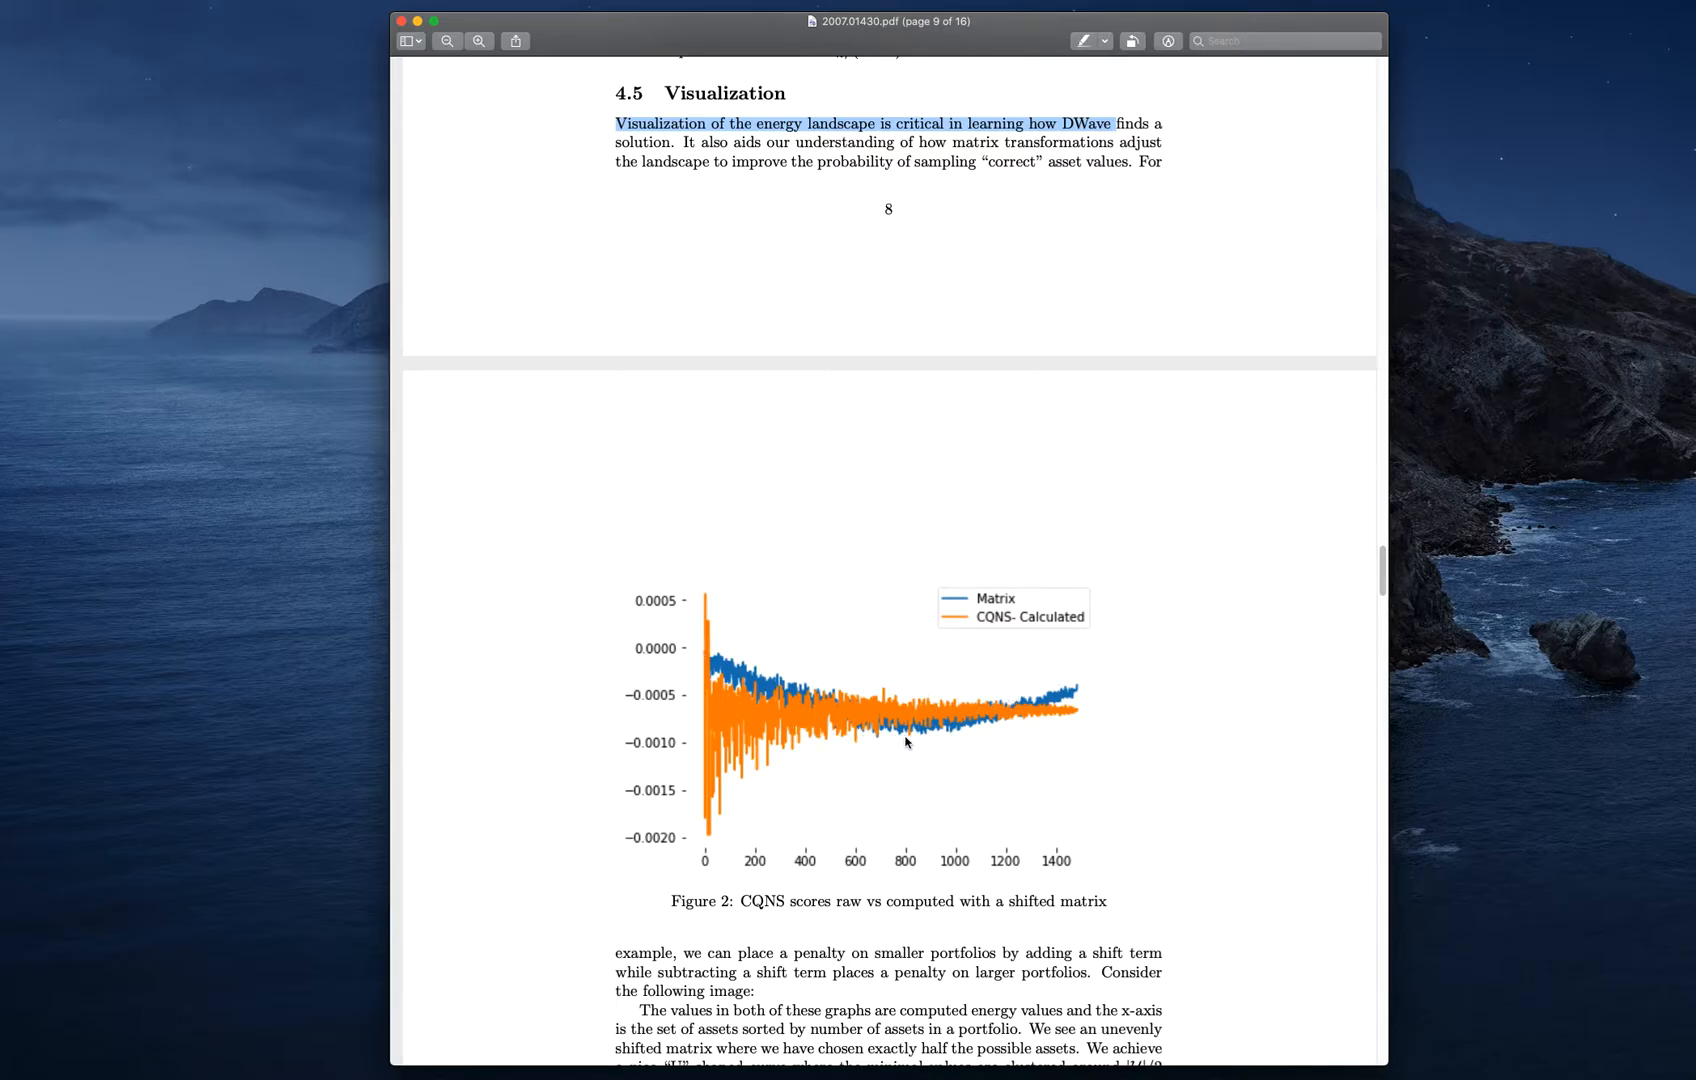
pyautogui.moveTo(906, 738)
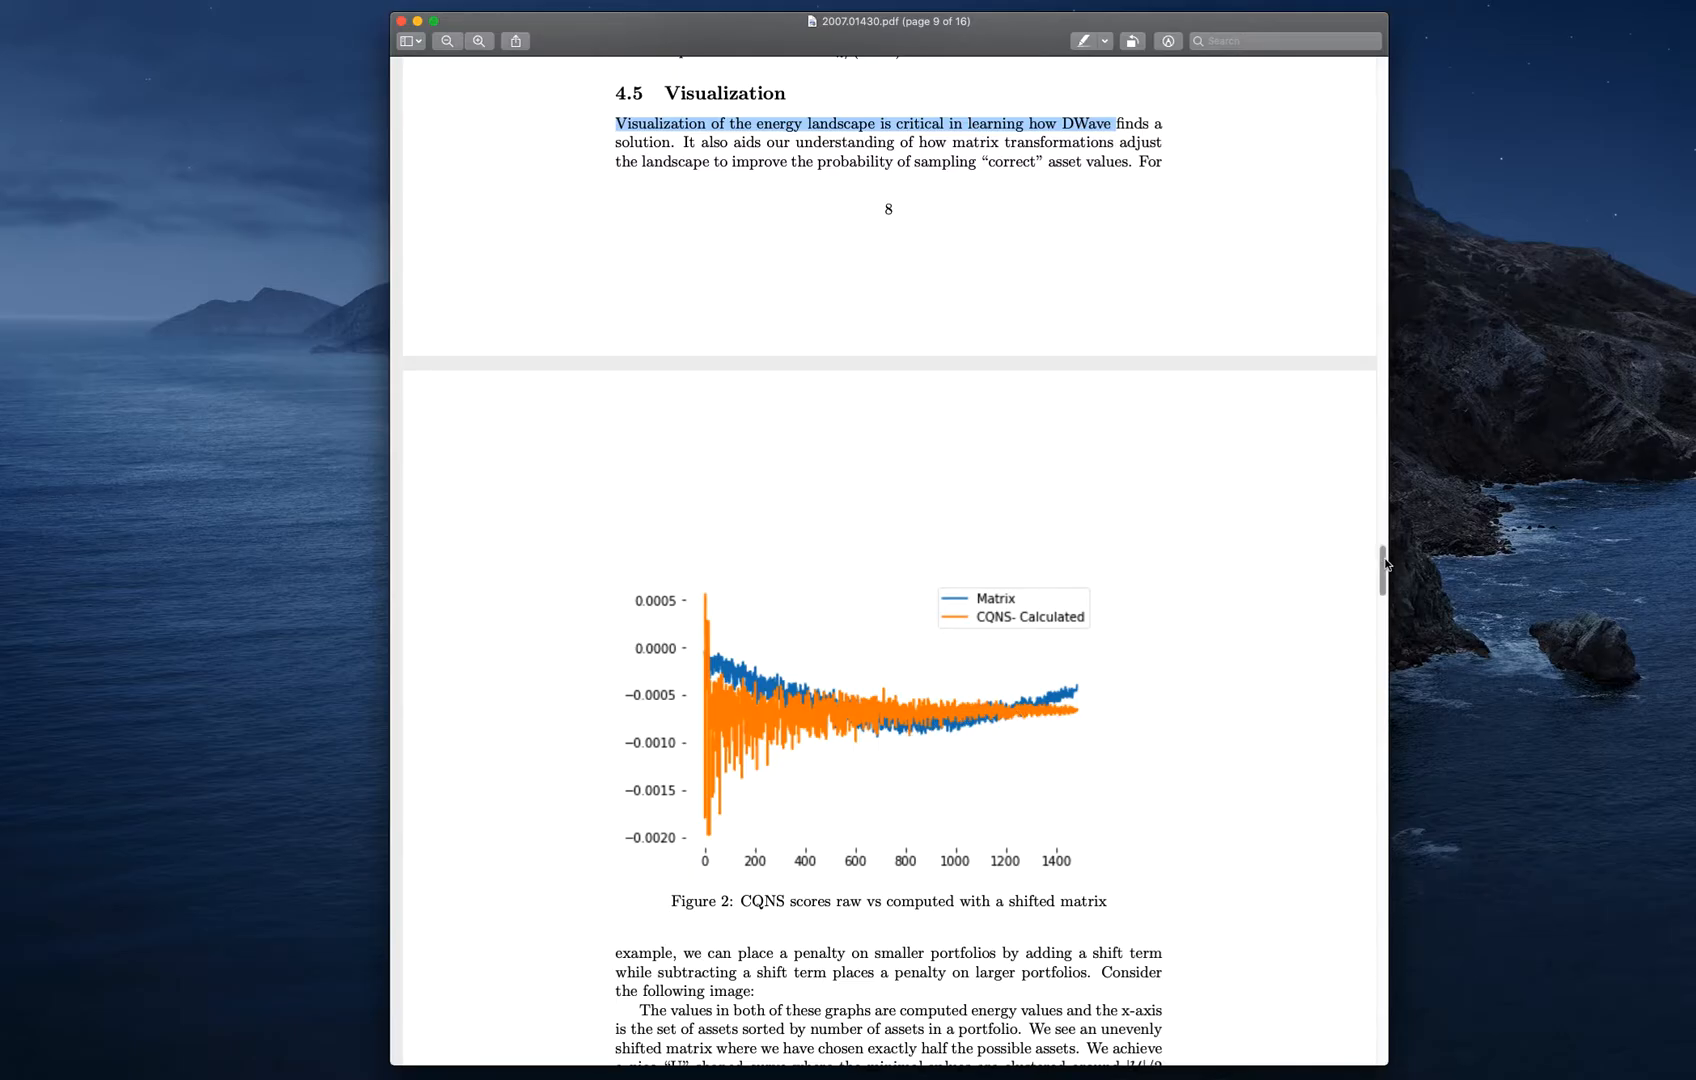
# Scroll to section 5 Results and highlight workflow steps 1 and 2
pyautogui.scroll(-3)
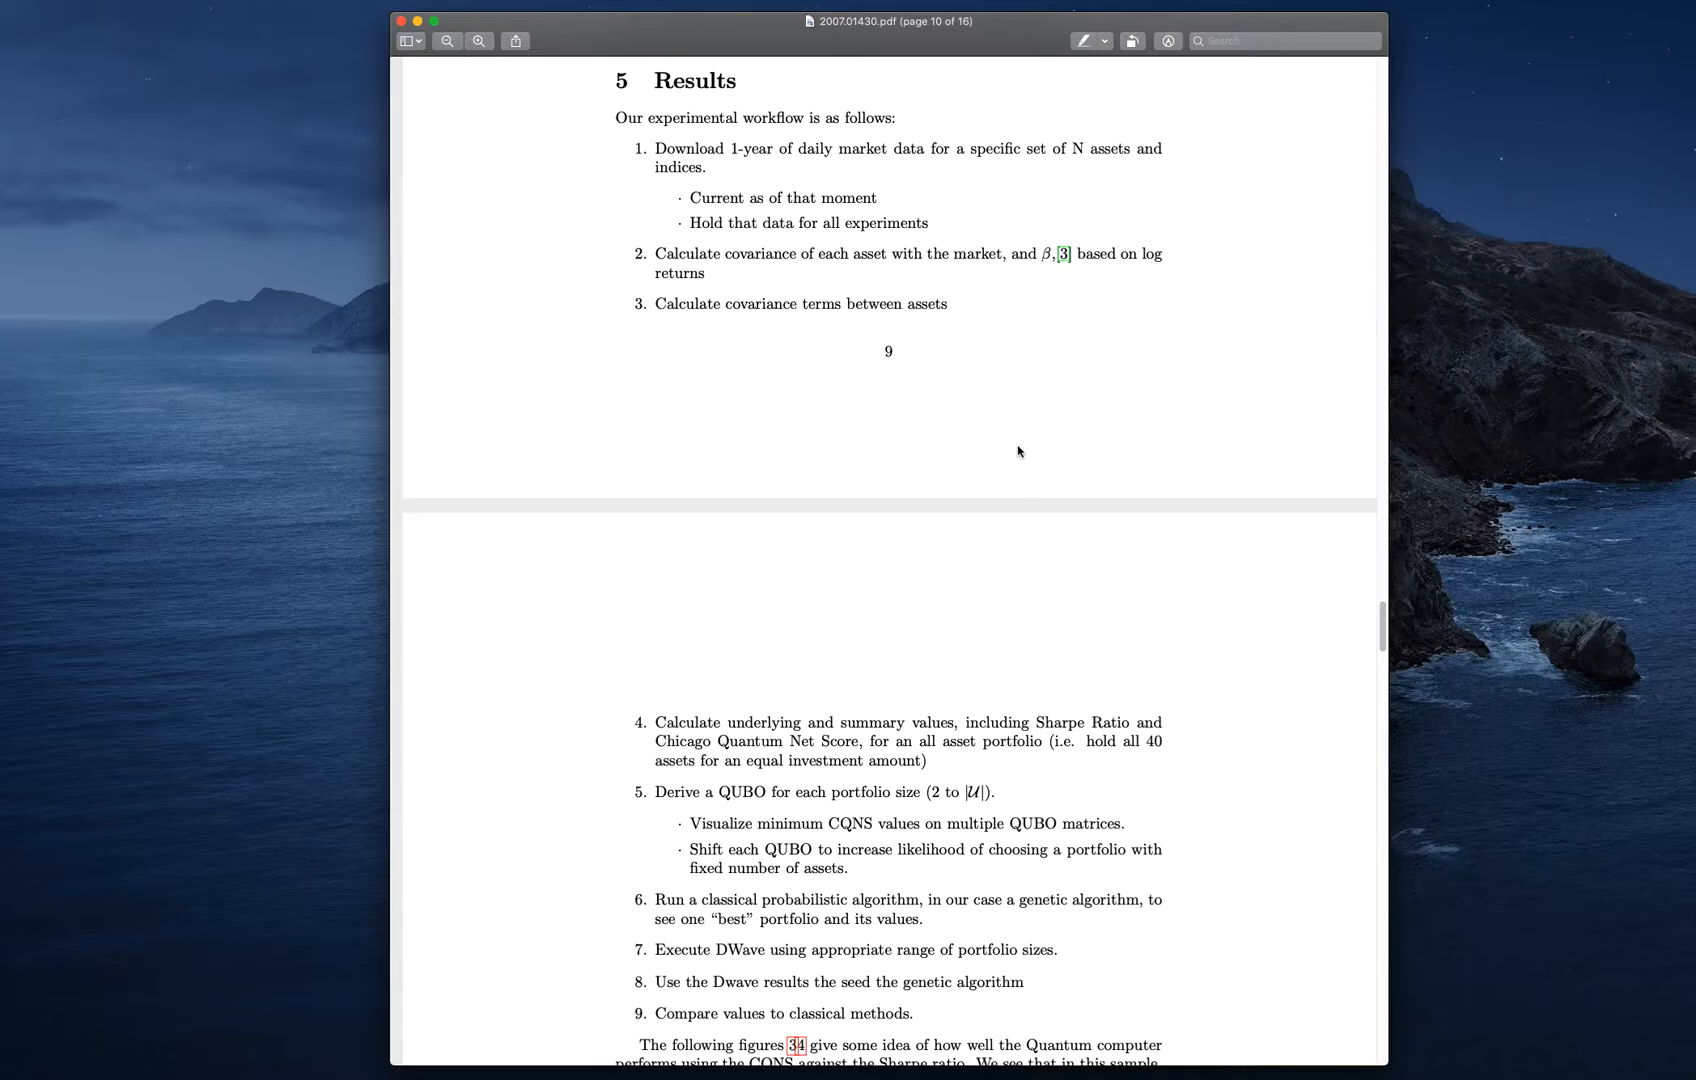
pyautogui.moveTo(726, 248)
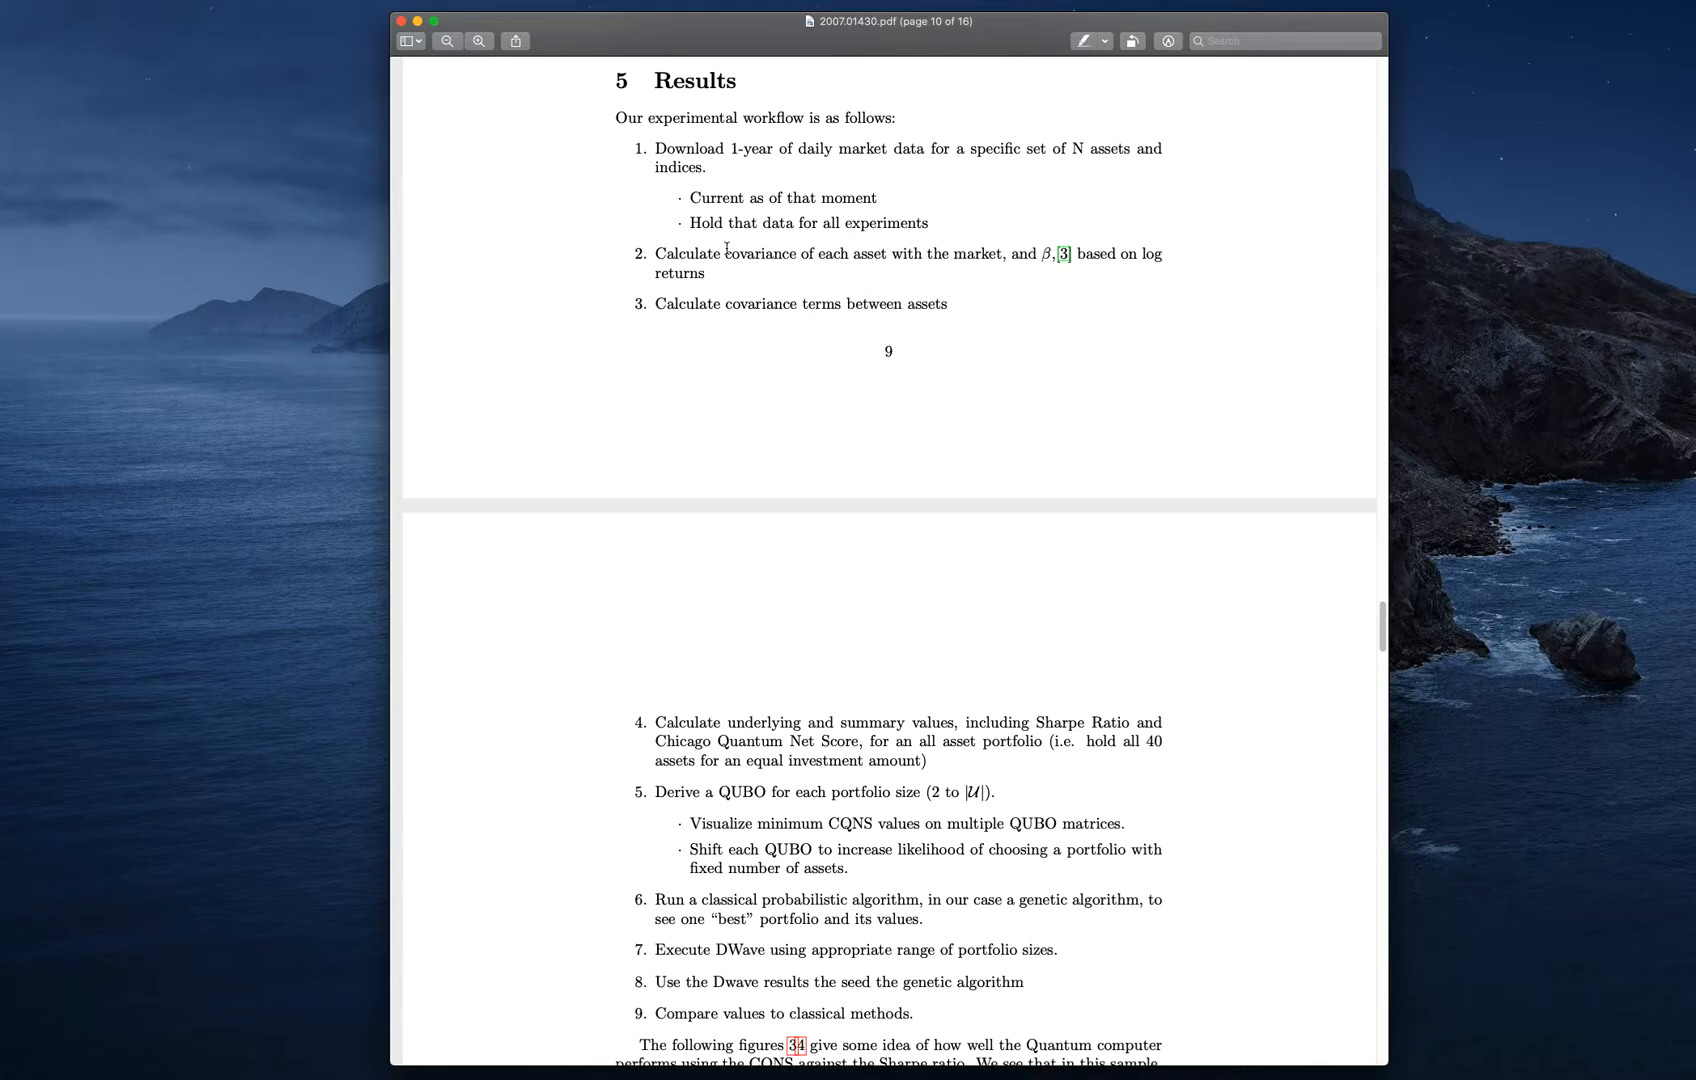
pyautogui.moveTo(655, 148); pyautogui.dragTo(830, 155)
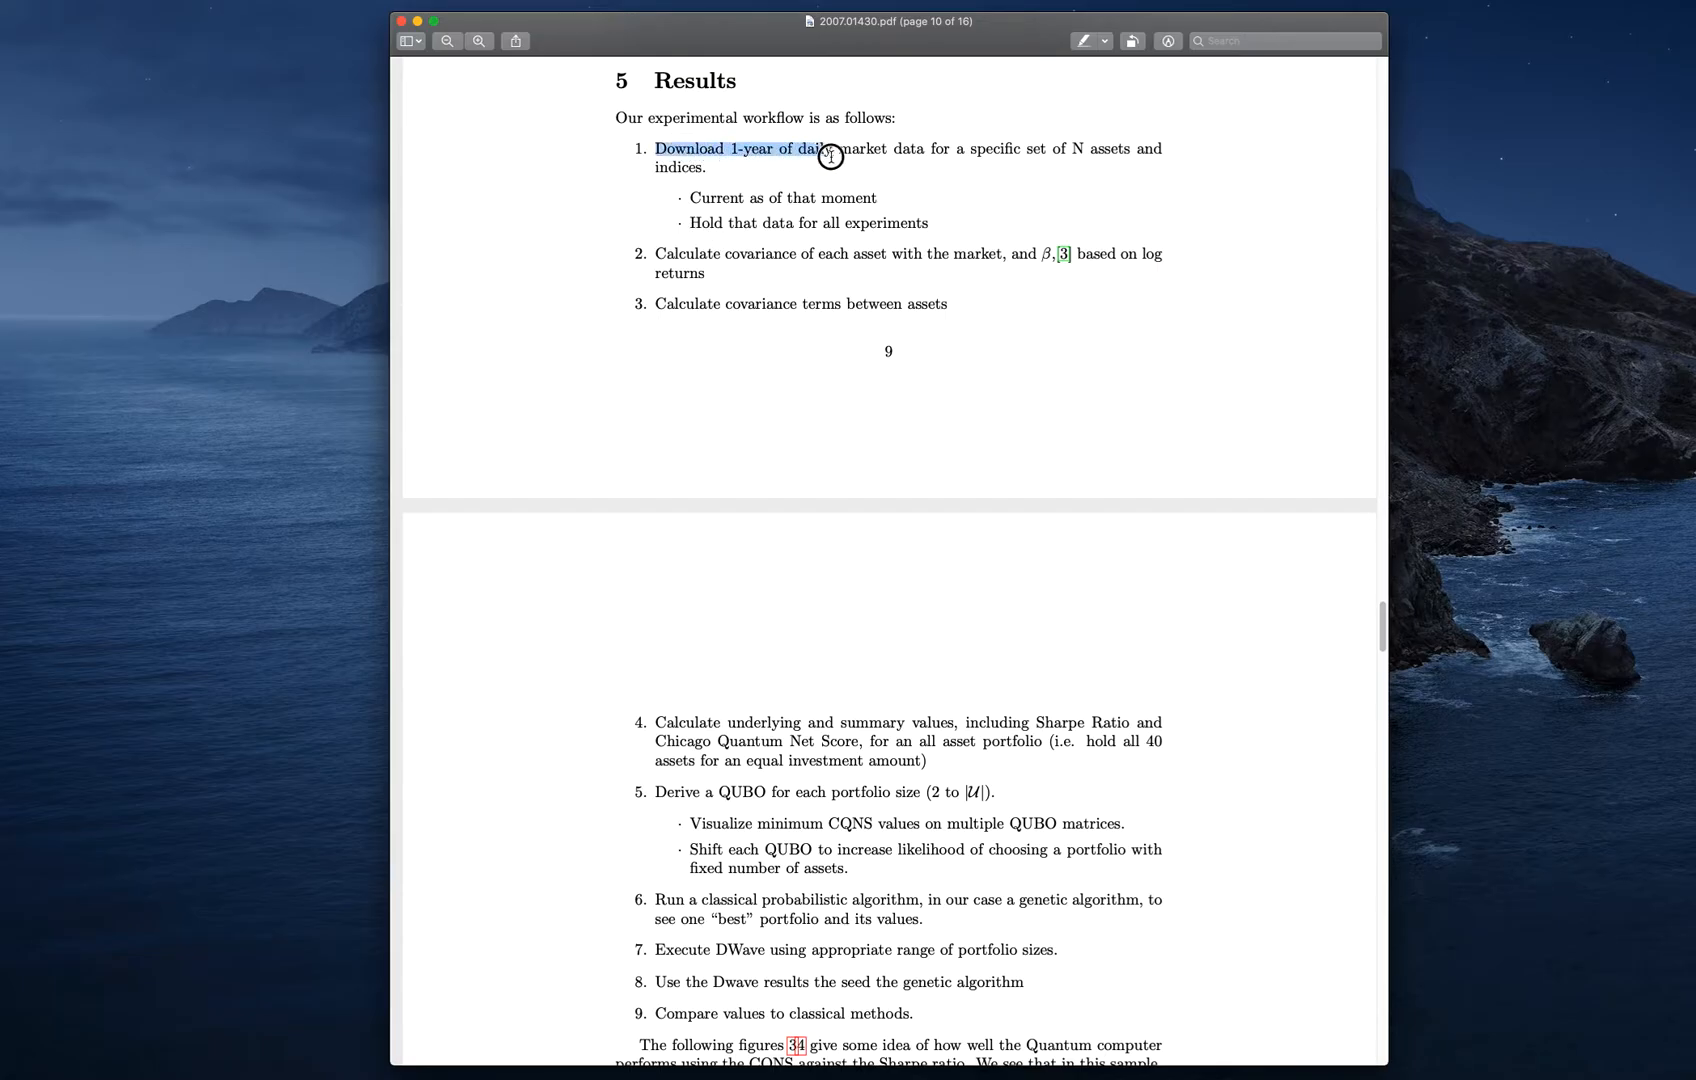
pyautogui.moveTo(830, 155); pyautogui.dragTo(1161, 158)
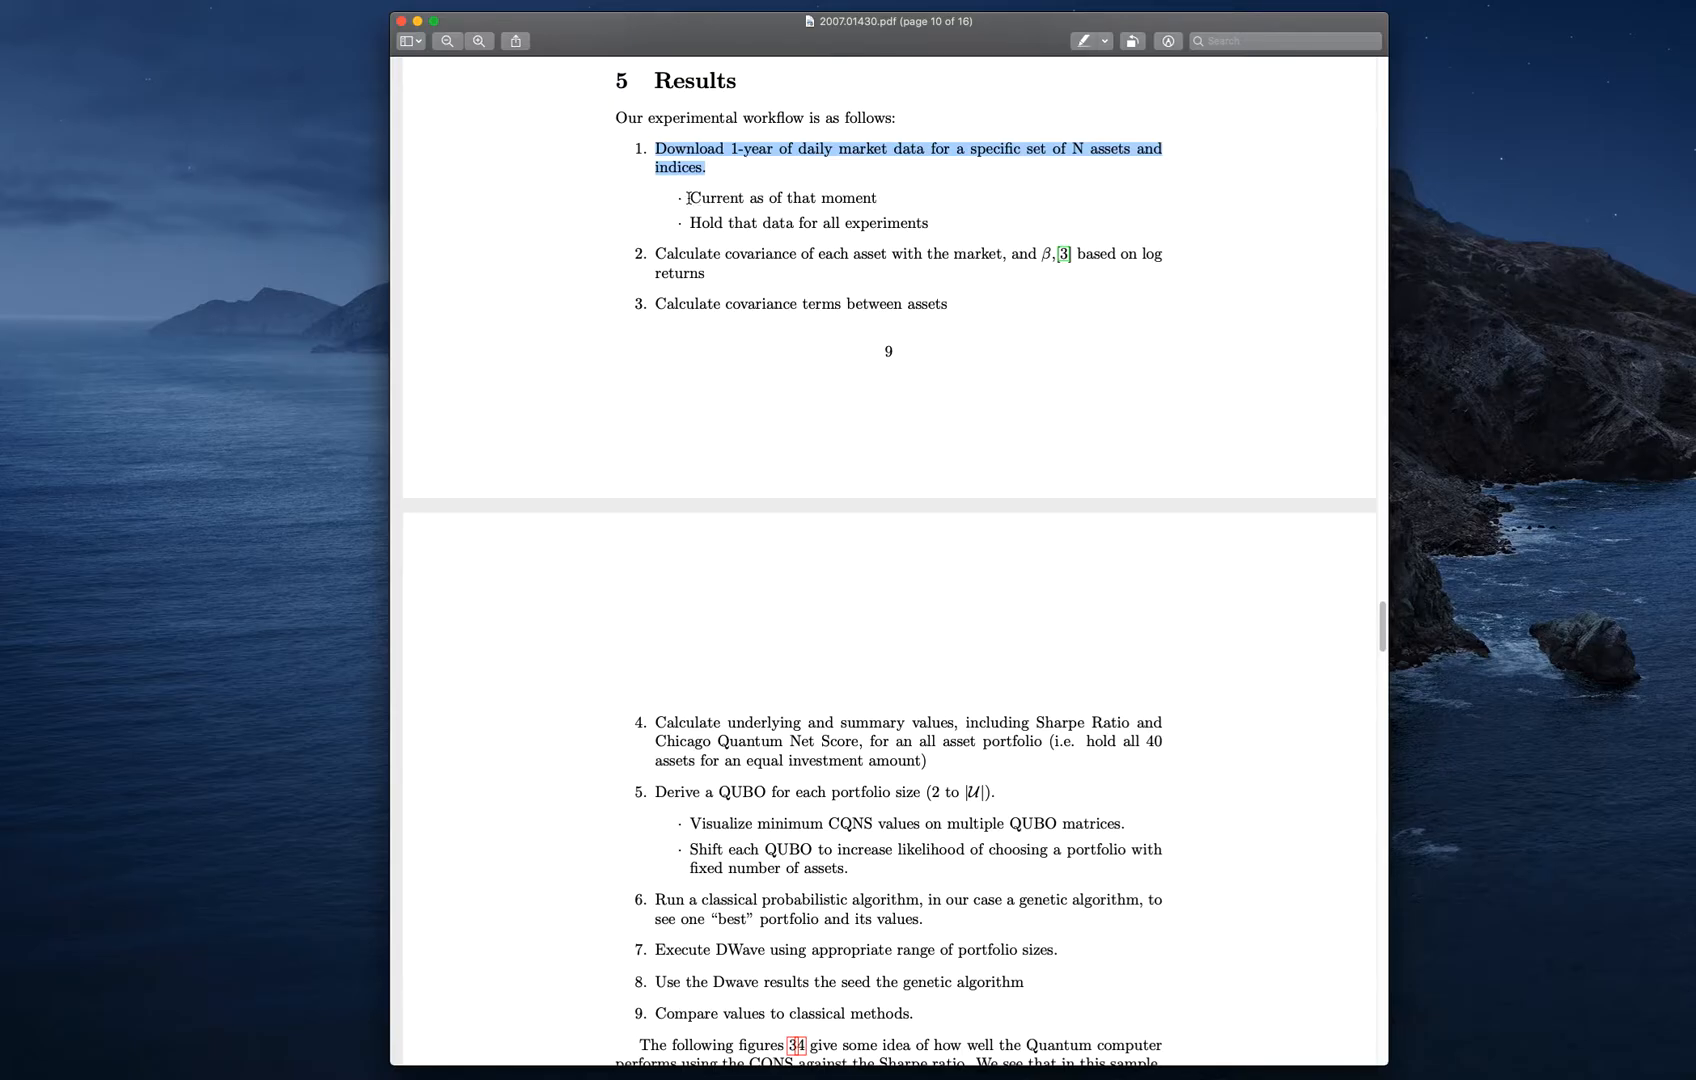
pyautogui.moveTo(691, 226)
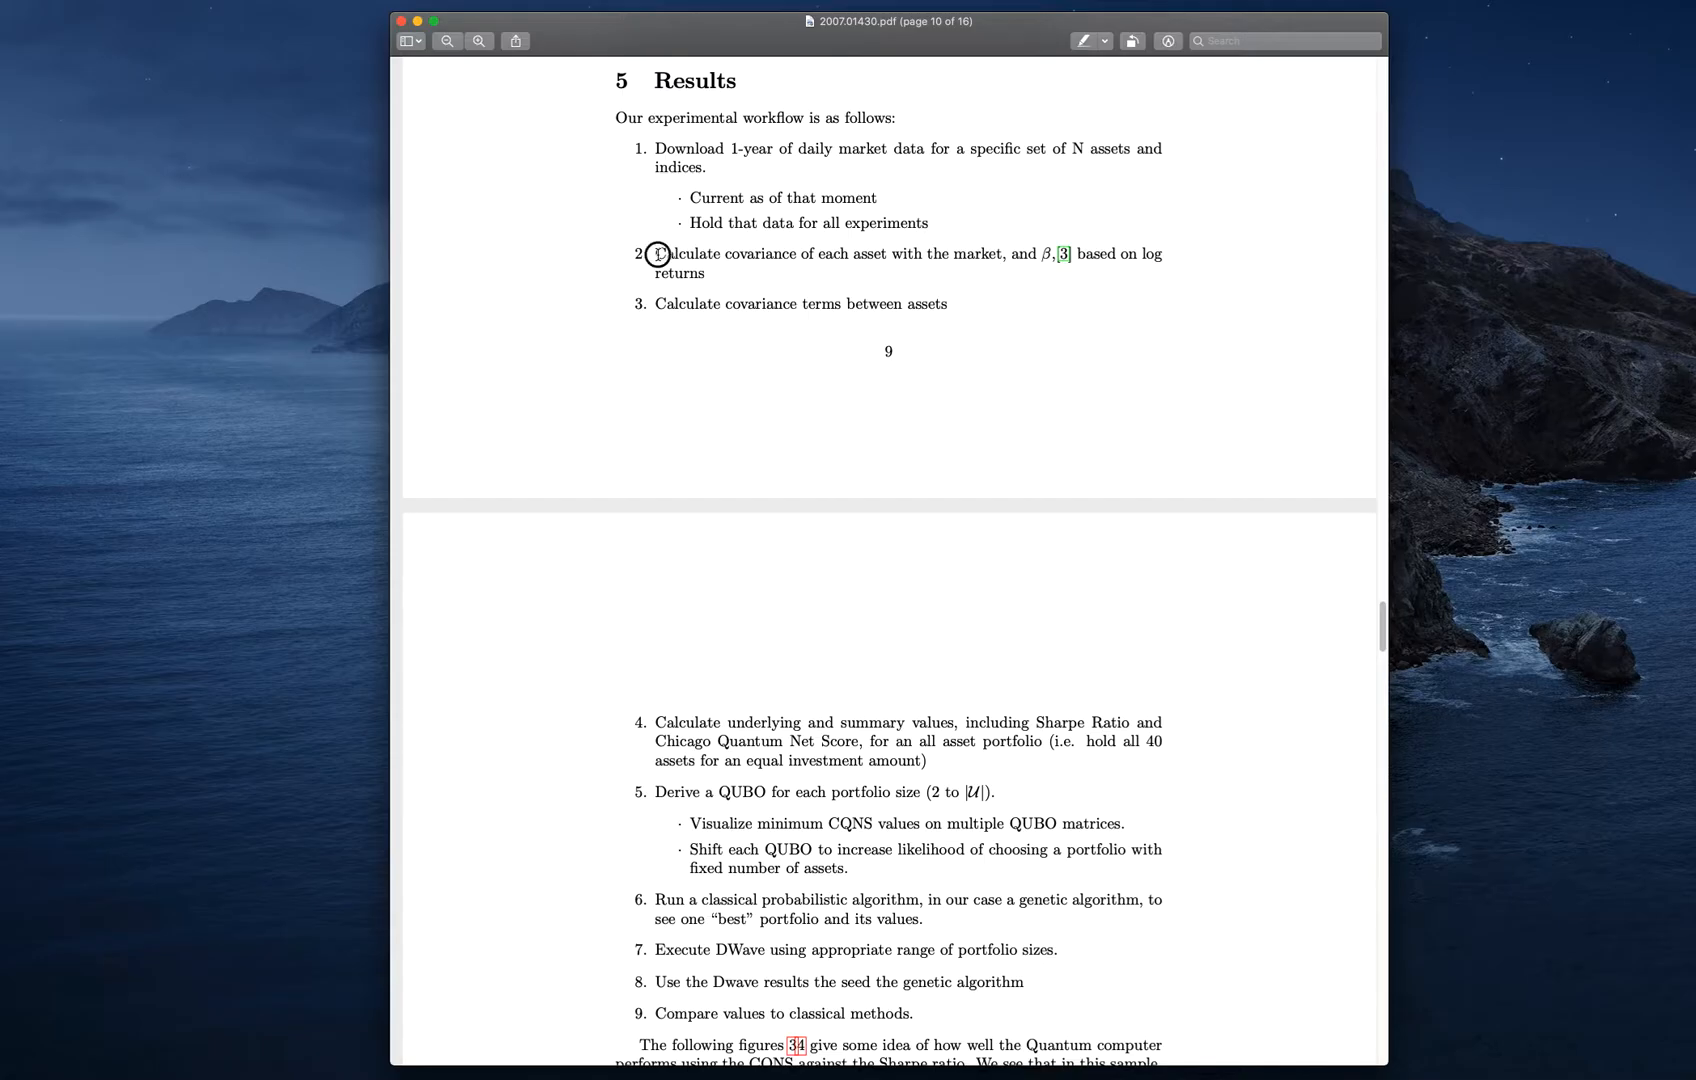
pyautogui.moveTo(657, 253); pyautogui.dragTo(1004, 253)
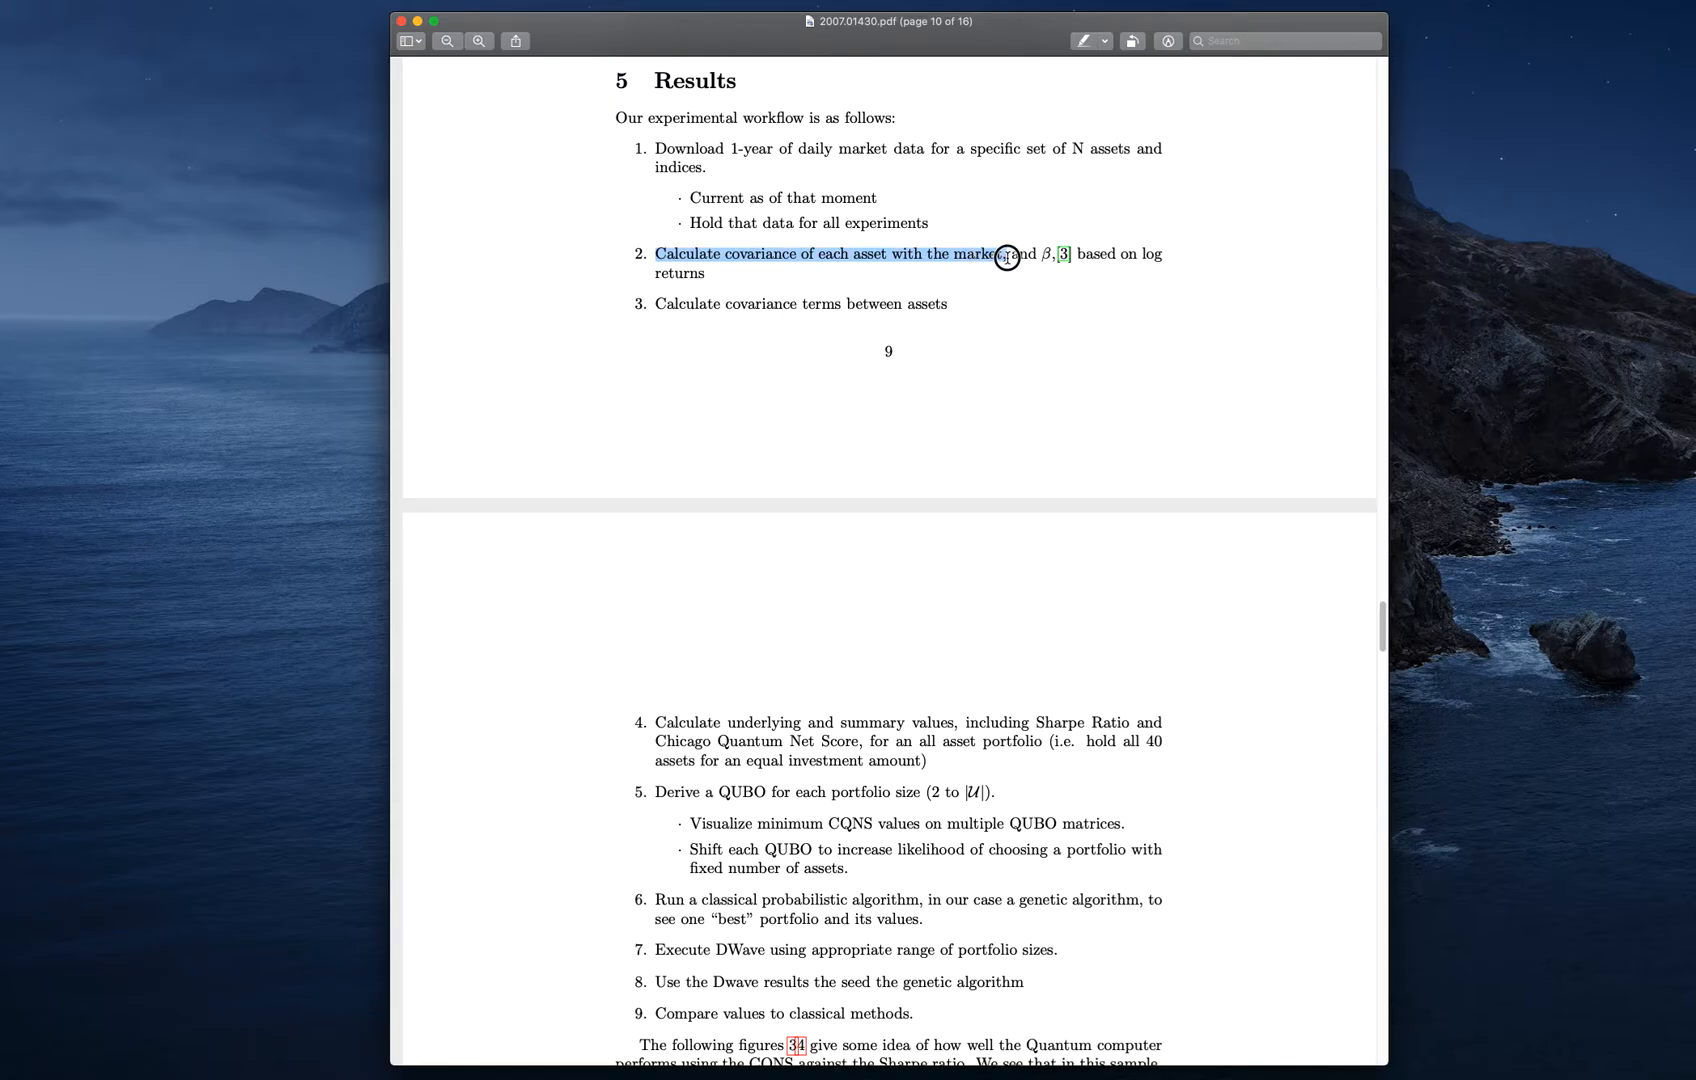
pyautogui.moveTo(1006, 258); pyautogui.dragTo(1055, 258)
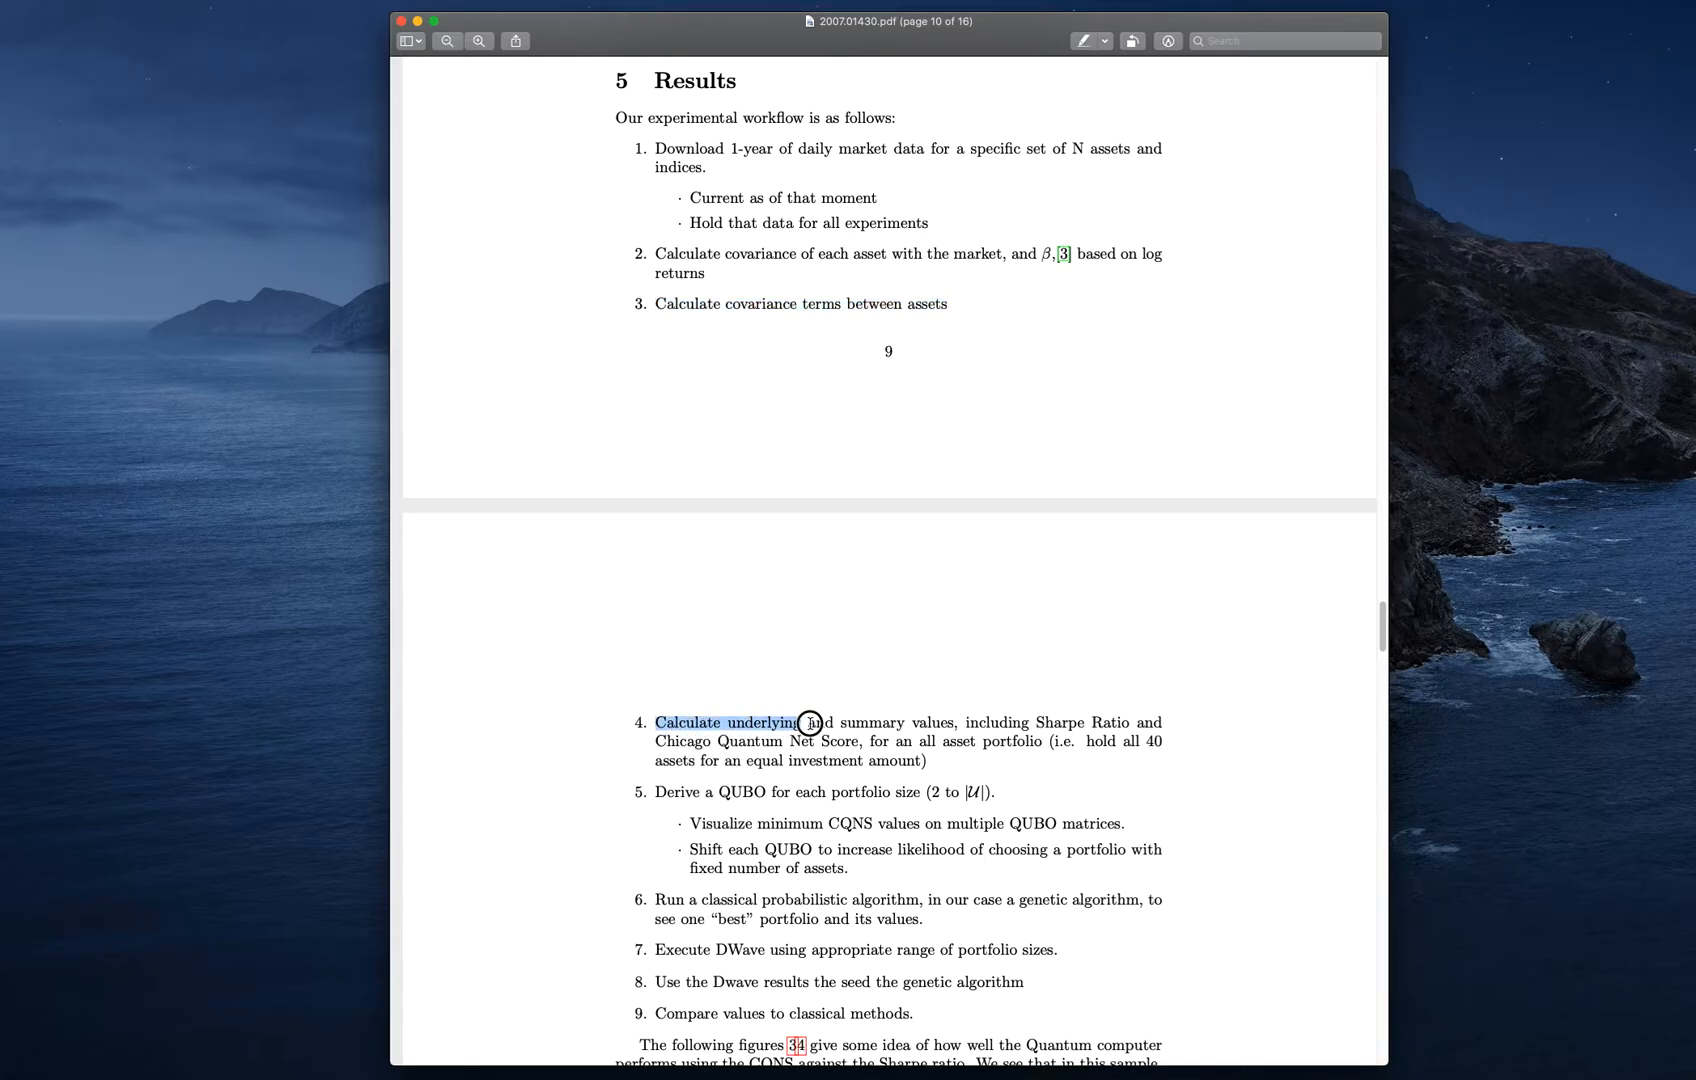
# Highlight workflow step 4 and the QUBO-shifting bullet, then scroll further down
pyautogui.moveTo(795, 723); pyautogui.dragTo(963, 723)
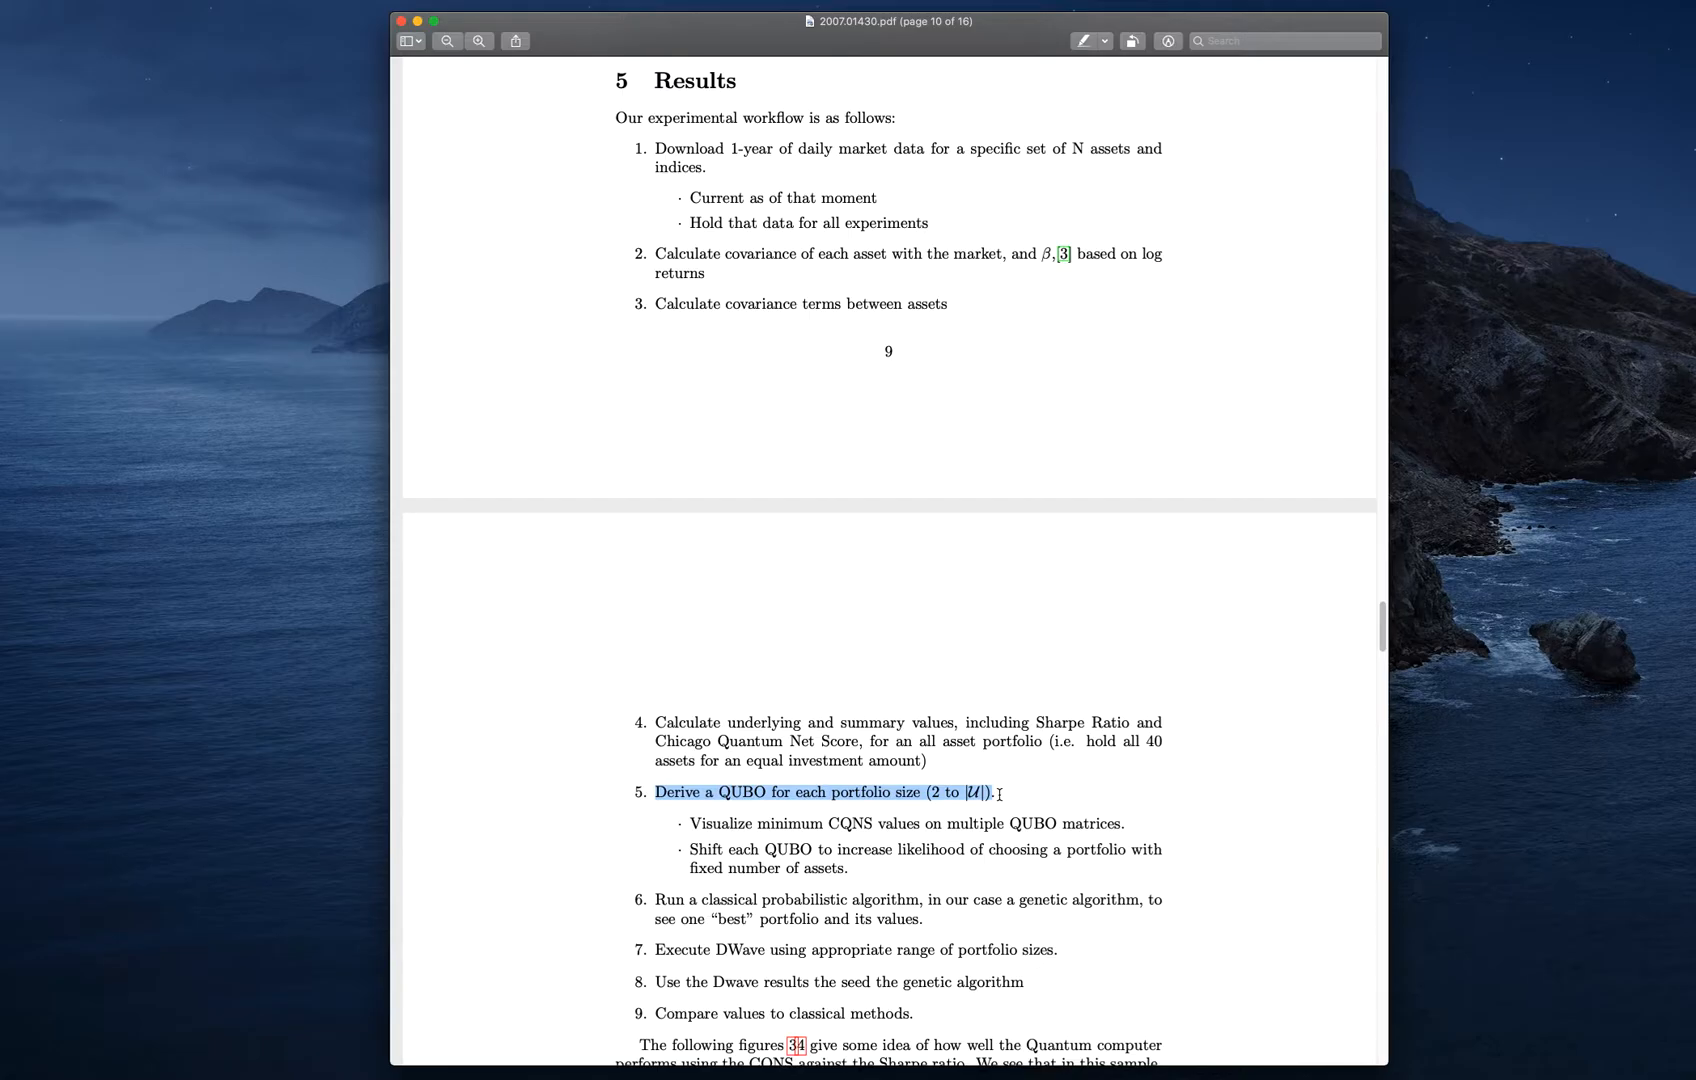
pyautogui.moveTo(971, 809)
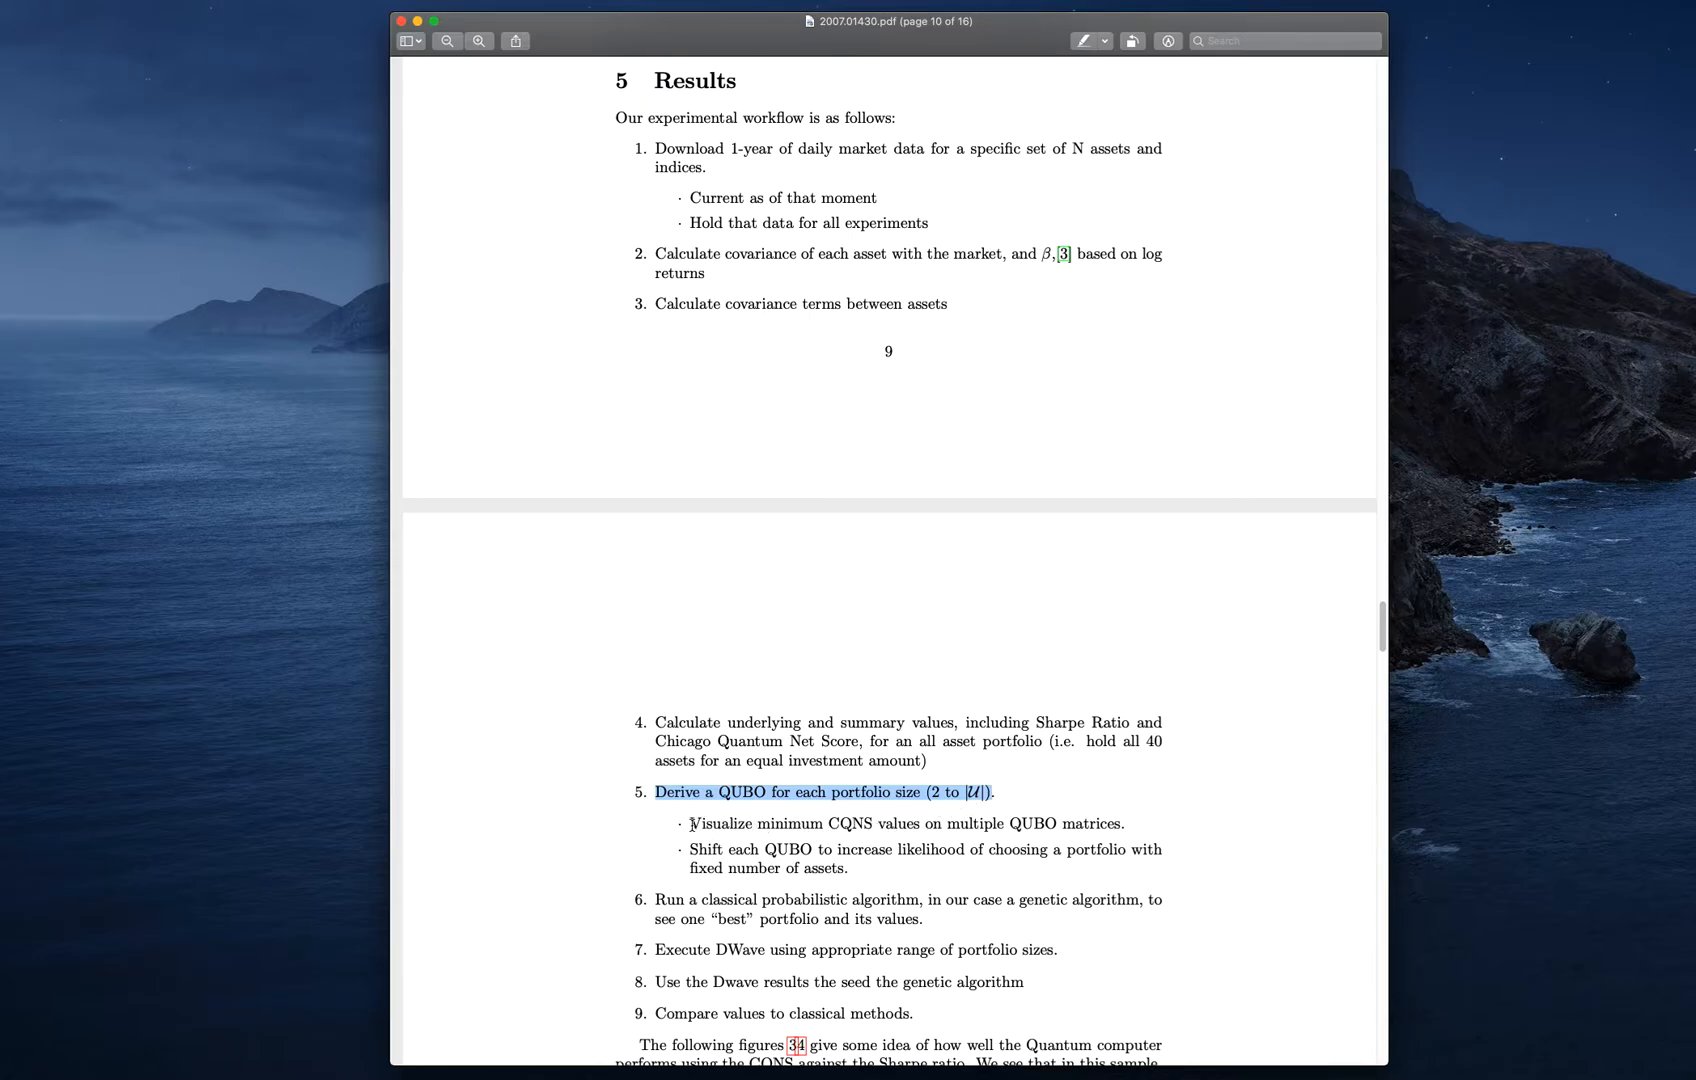
pyautogui.moveTo(689, 824); pyautogui.dragTo(916, 824)
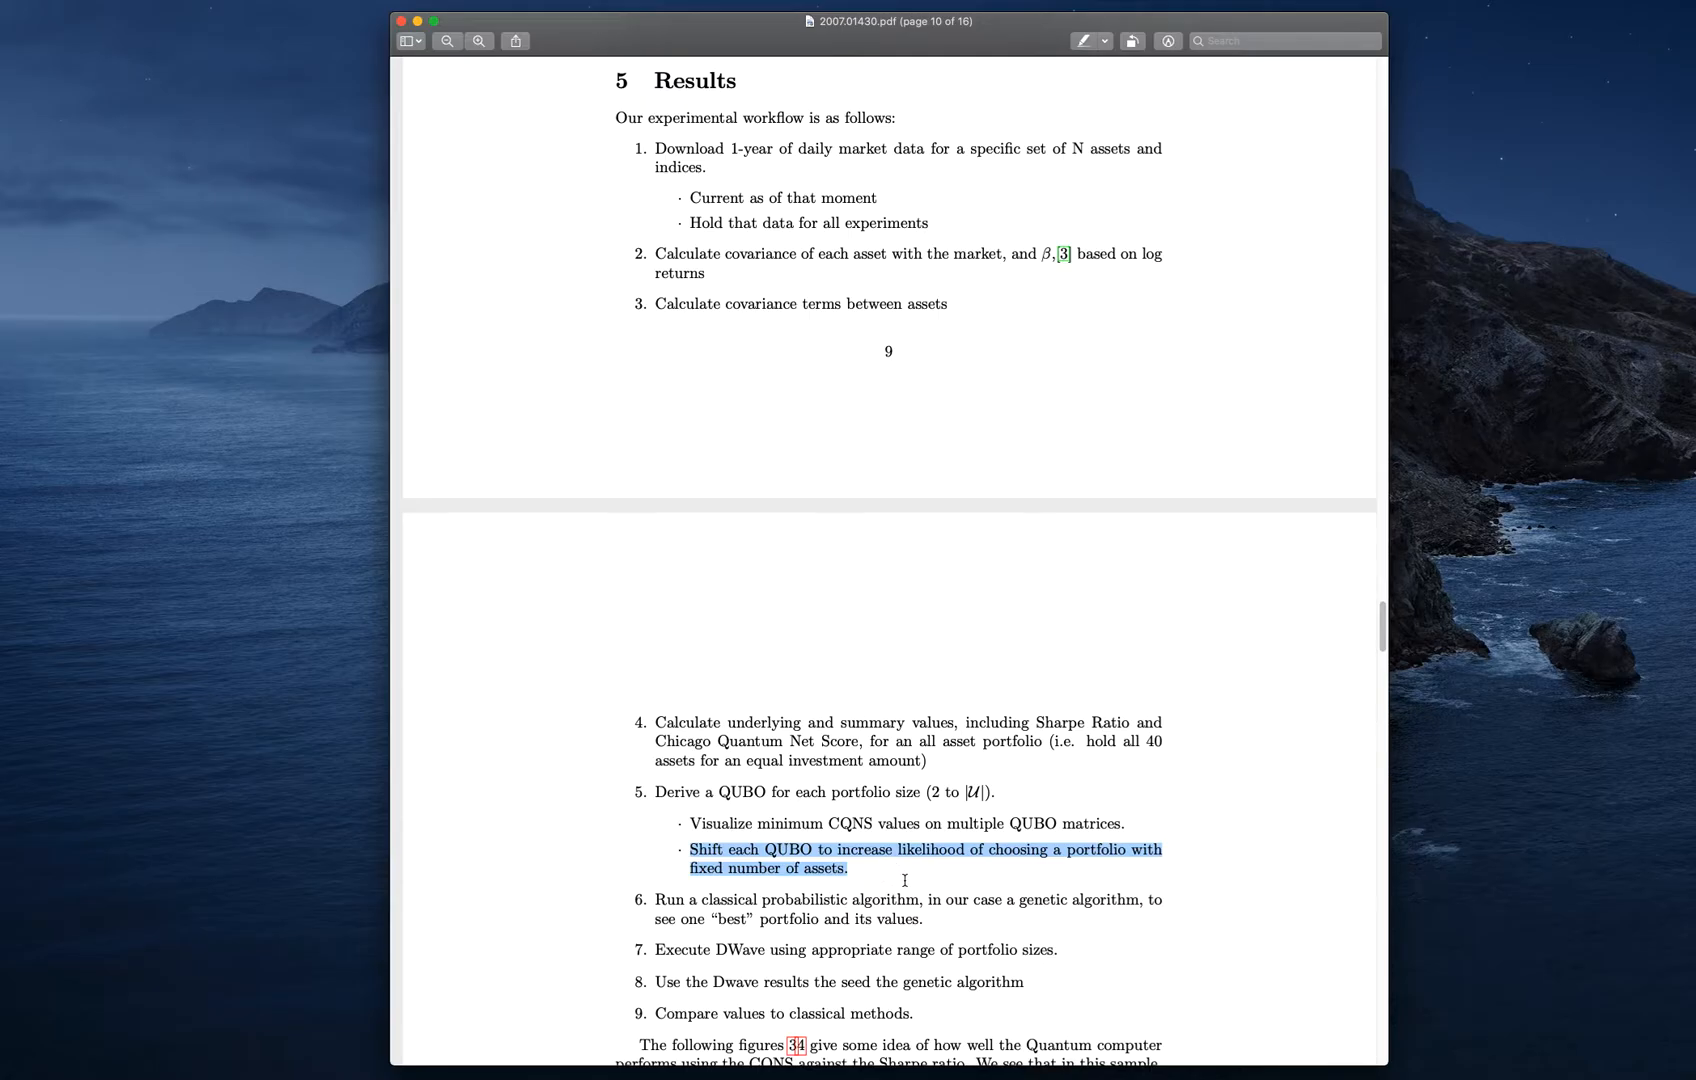
pyautogui.moveTo(650, 898)
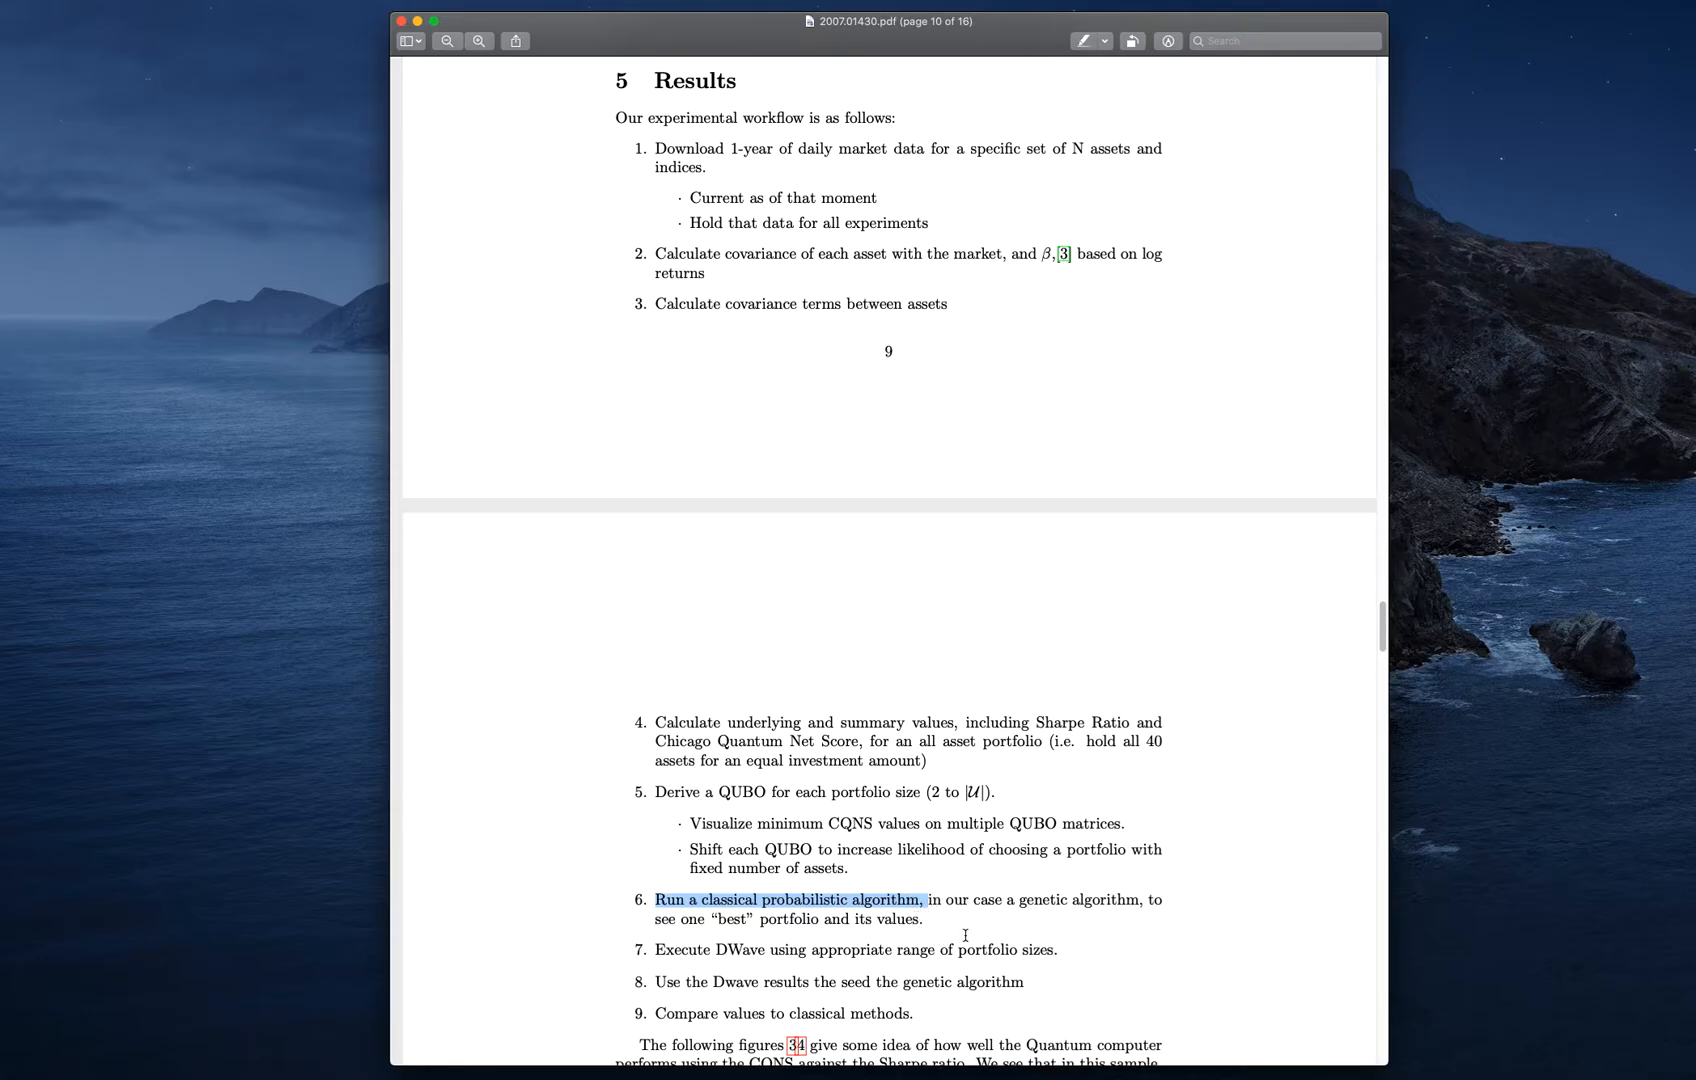
pyautogui.moveTo(932, 921)
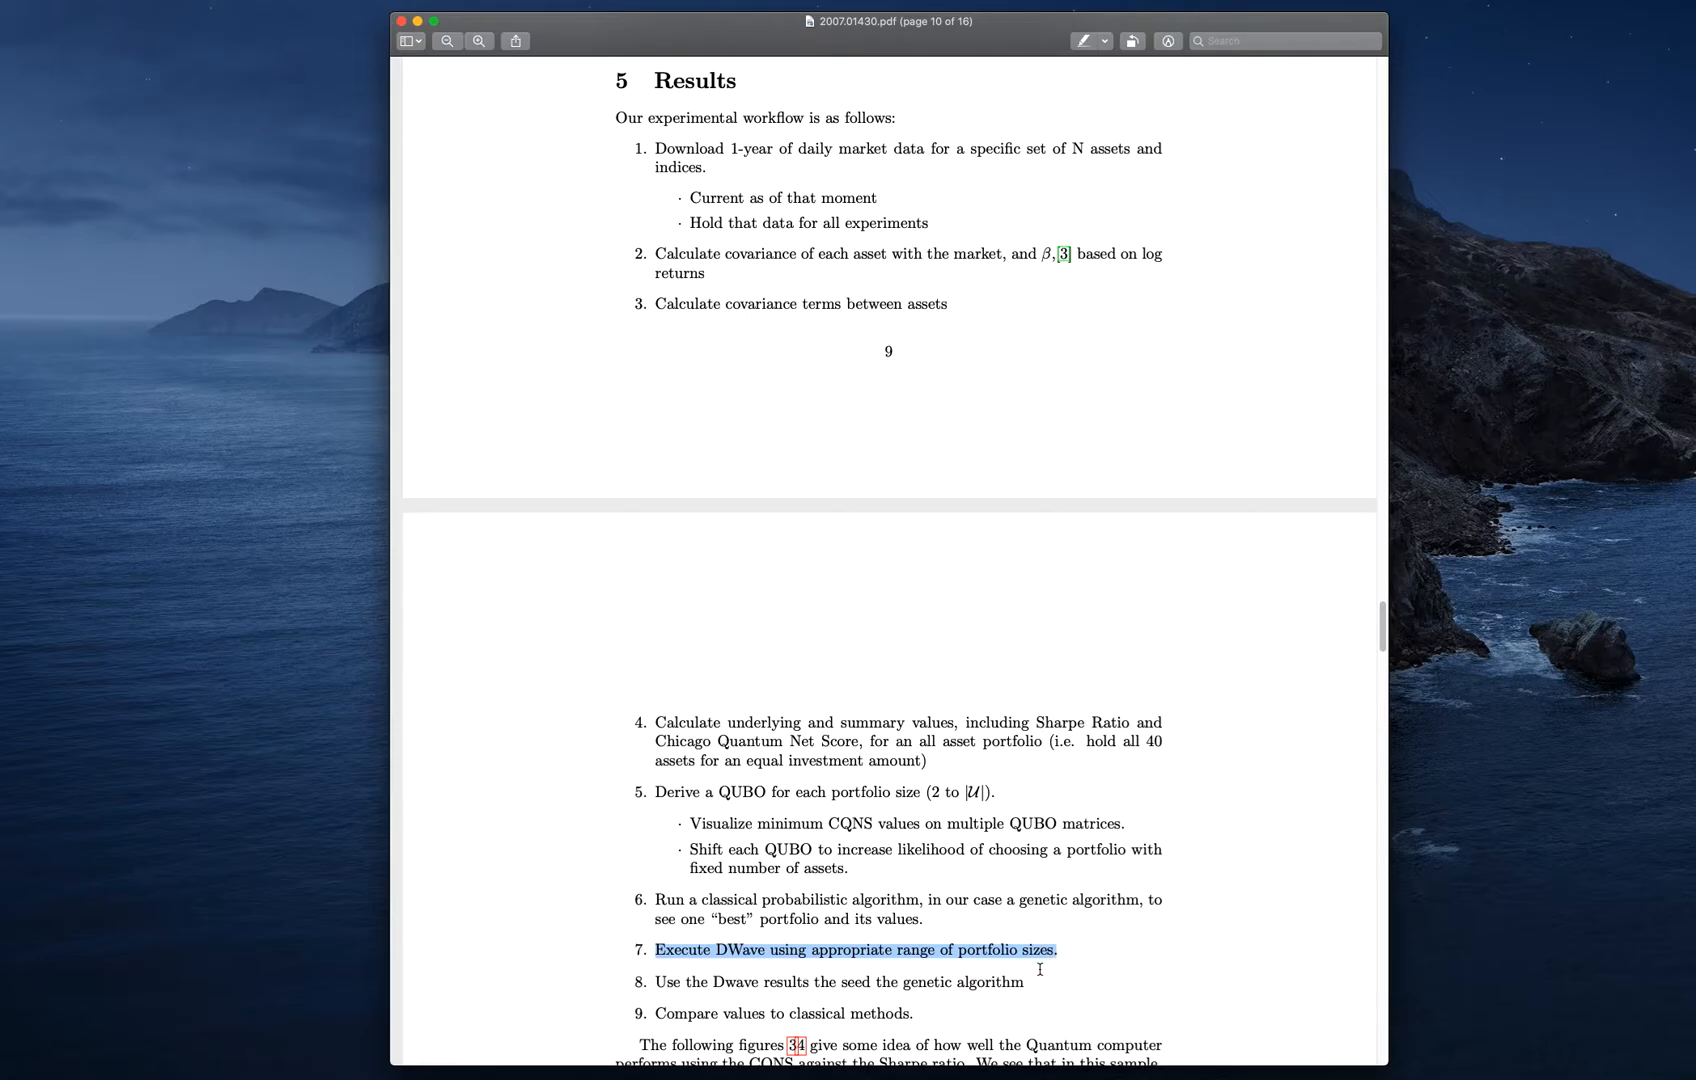
pyautogui.moveTo(763, 983)
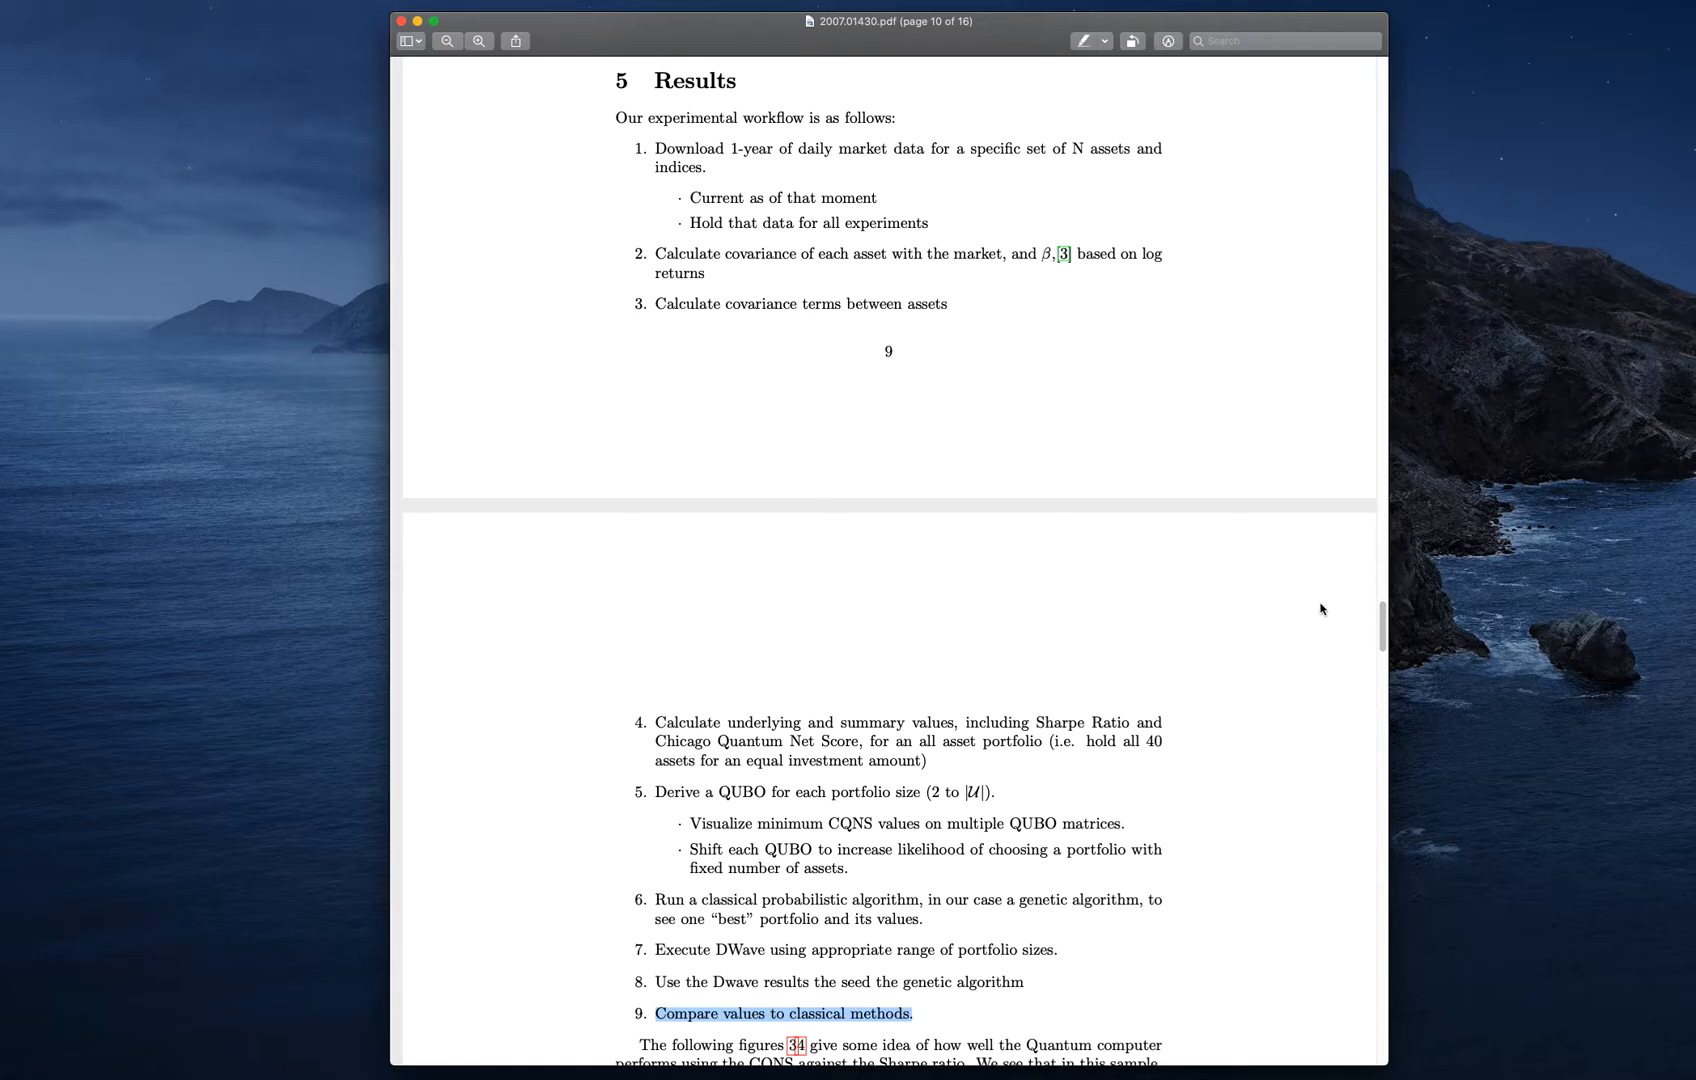
pyautogui.scroll(-3)
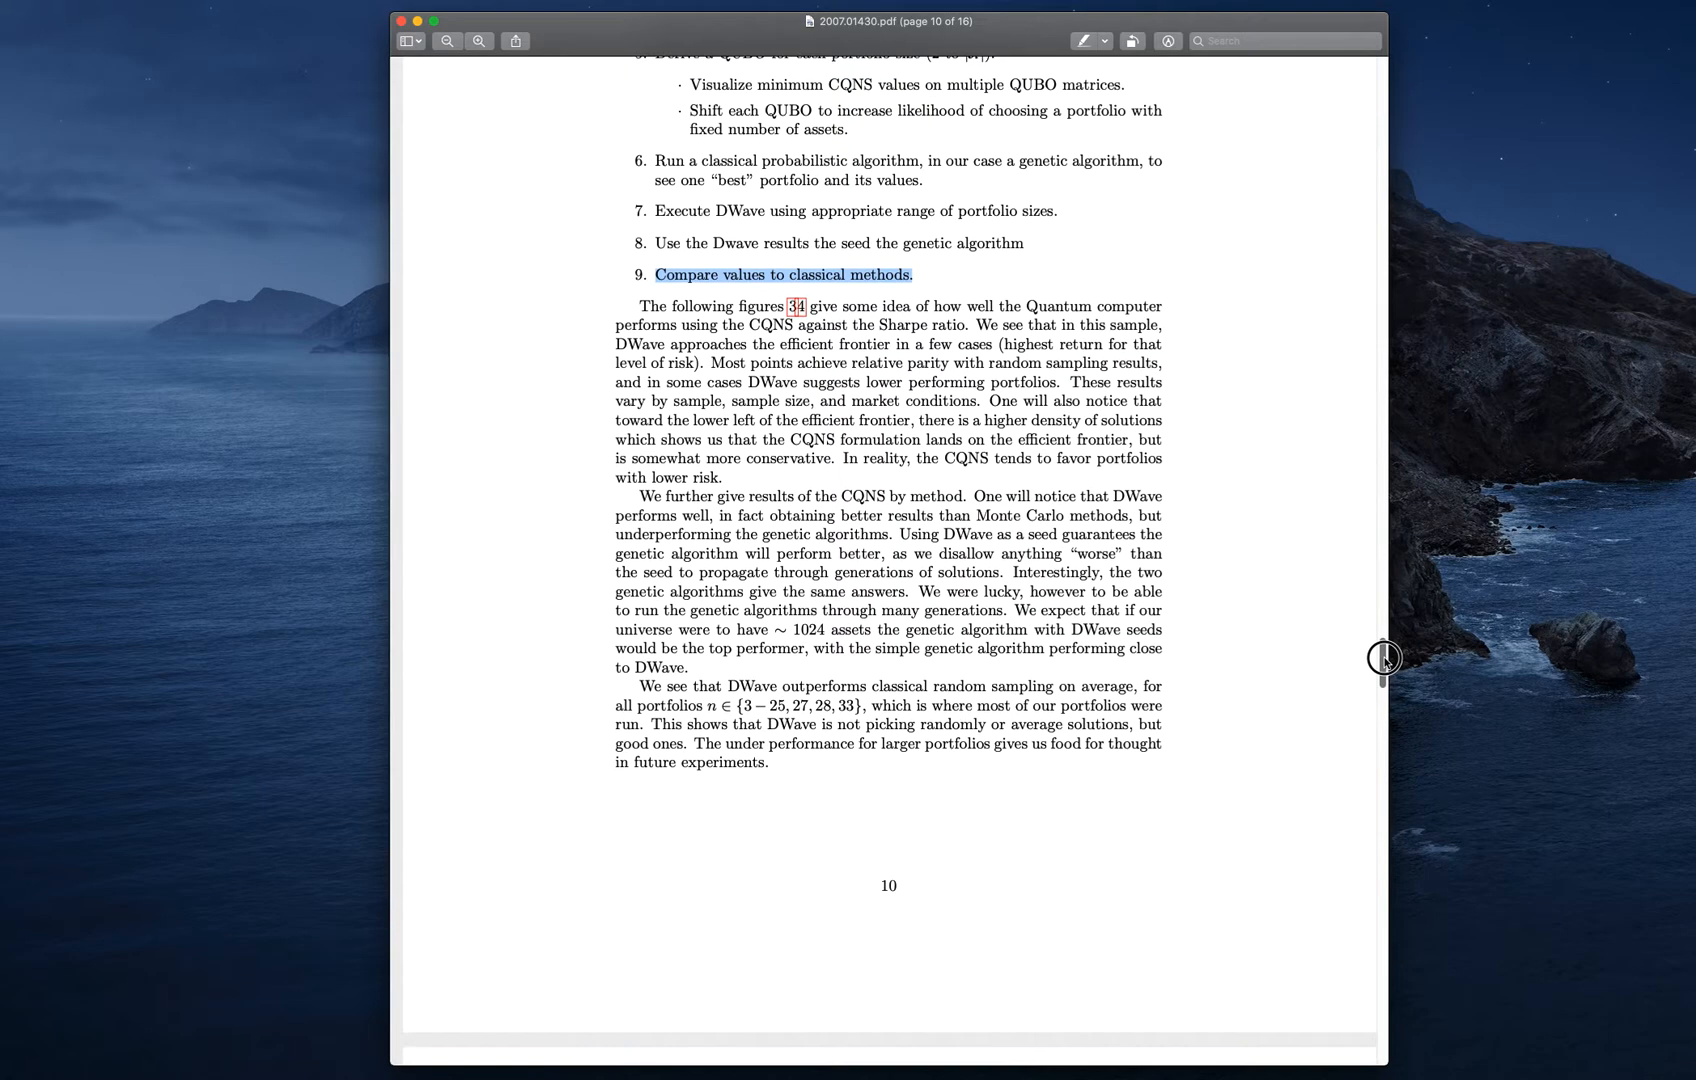
# Scroll onto page 11 showing Figures 3 and 4 and section 6 Discussion
pyautogui.scroll(-3)
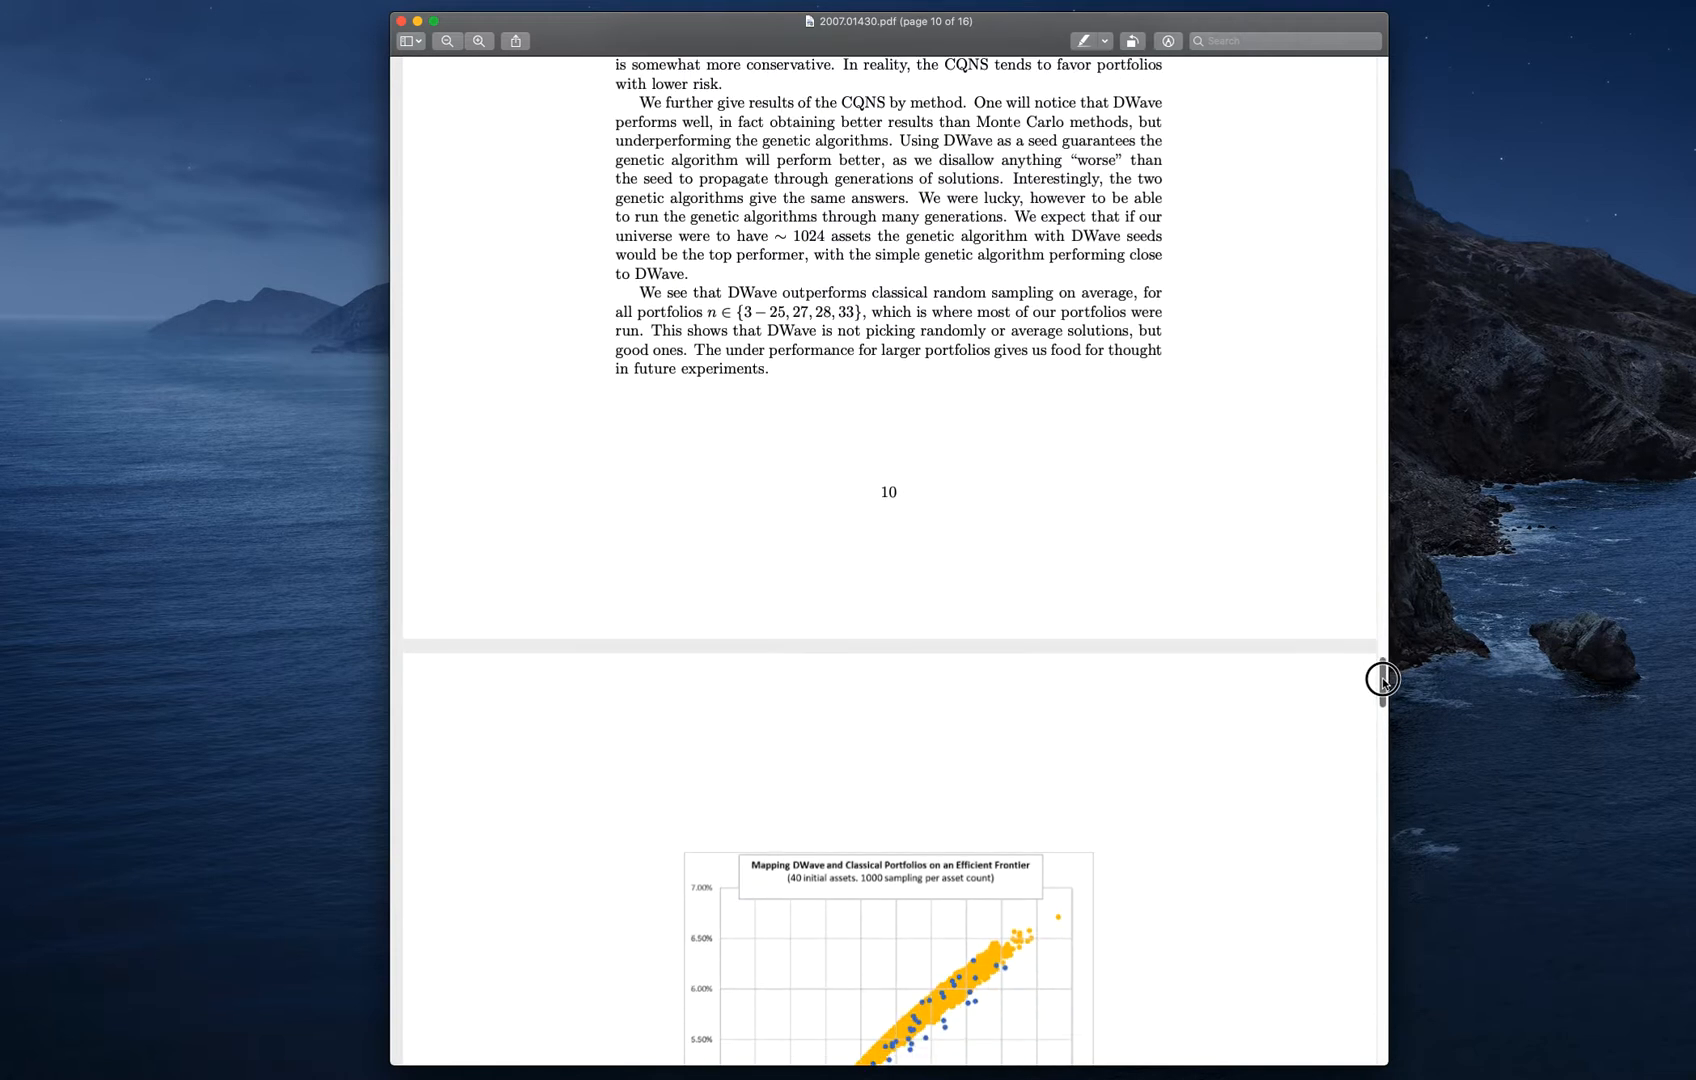
pyautogui.scroll(-3)
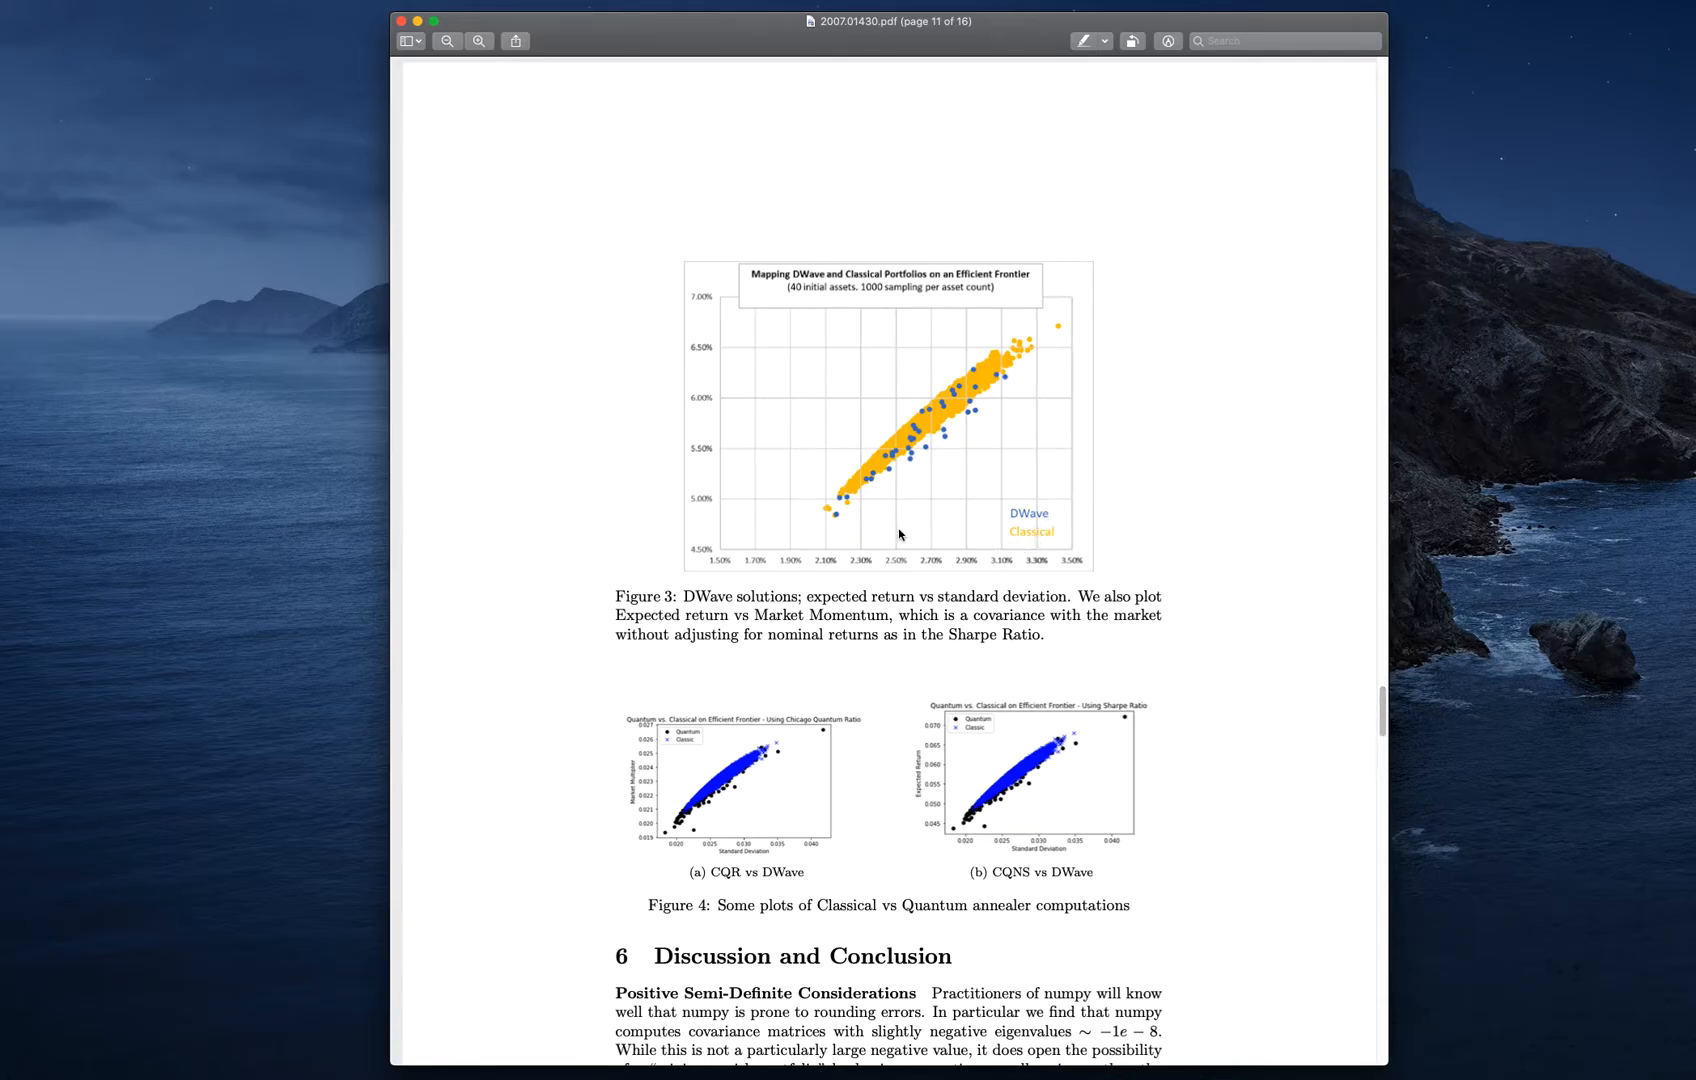
pyautogui.moveTo(853, 478)
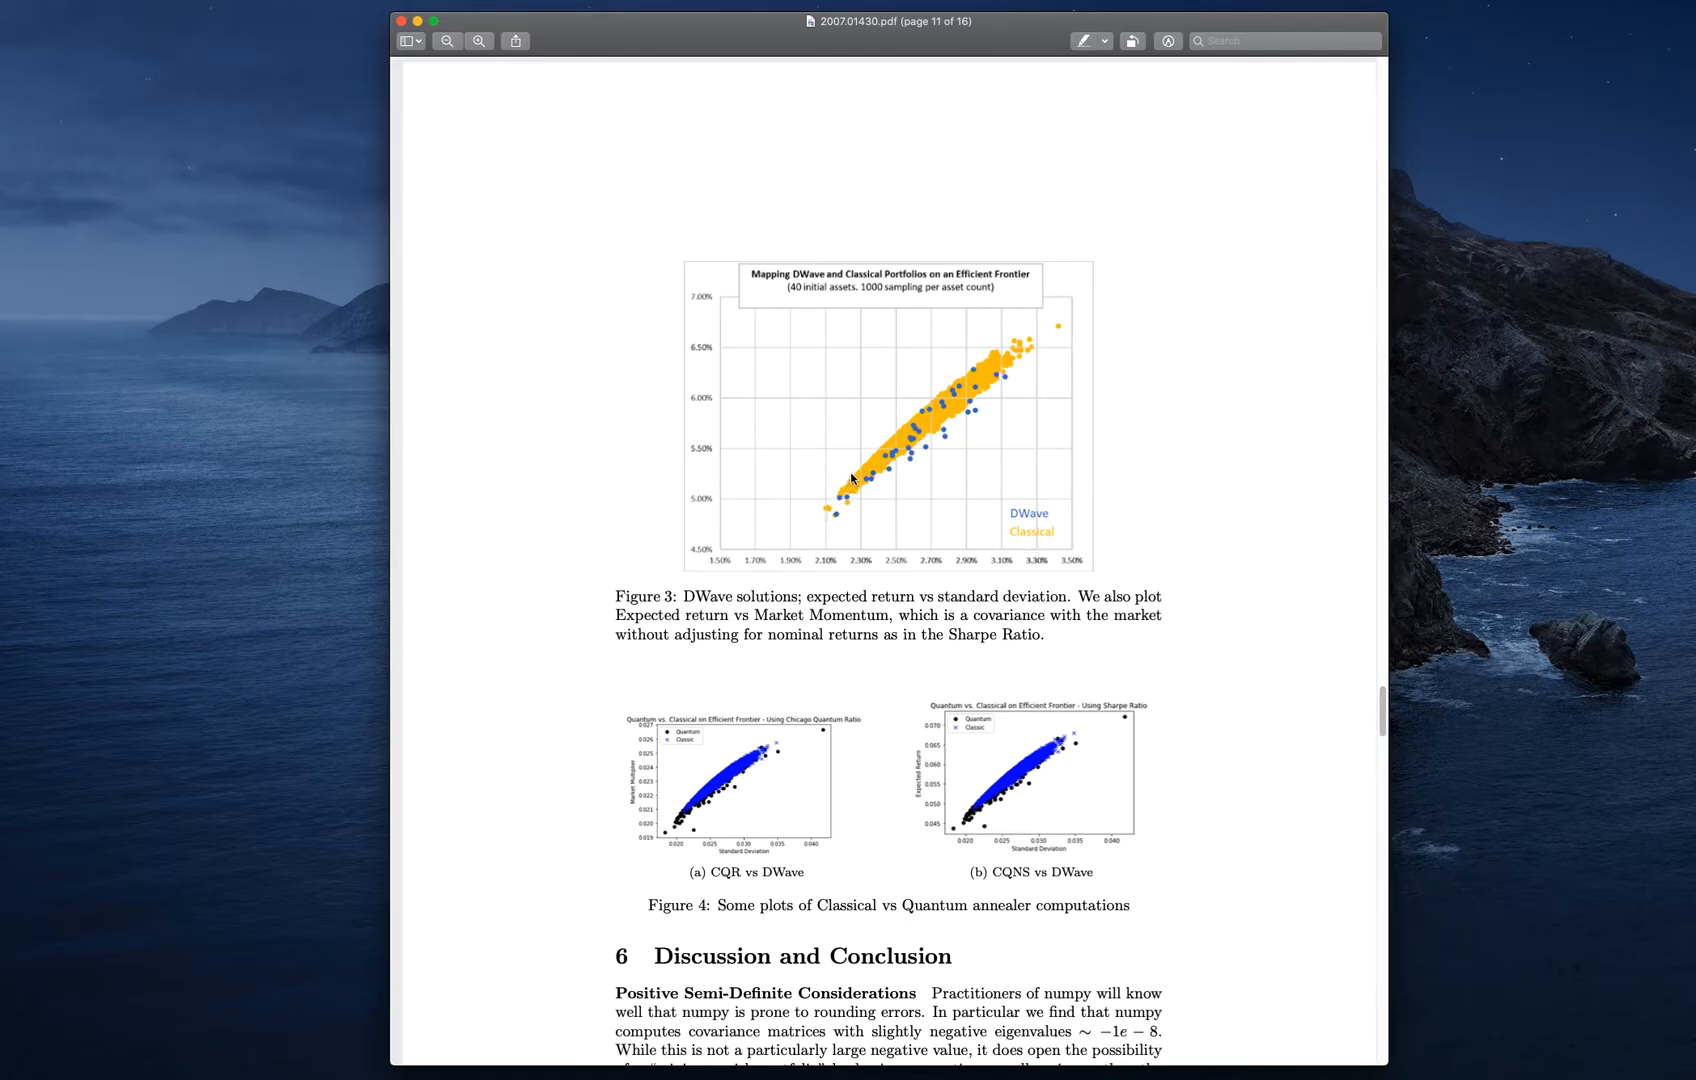
pyautogui.moveTo(1015, 350)
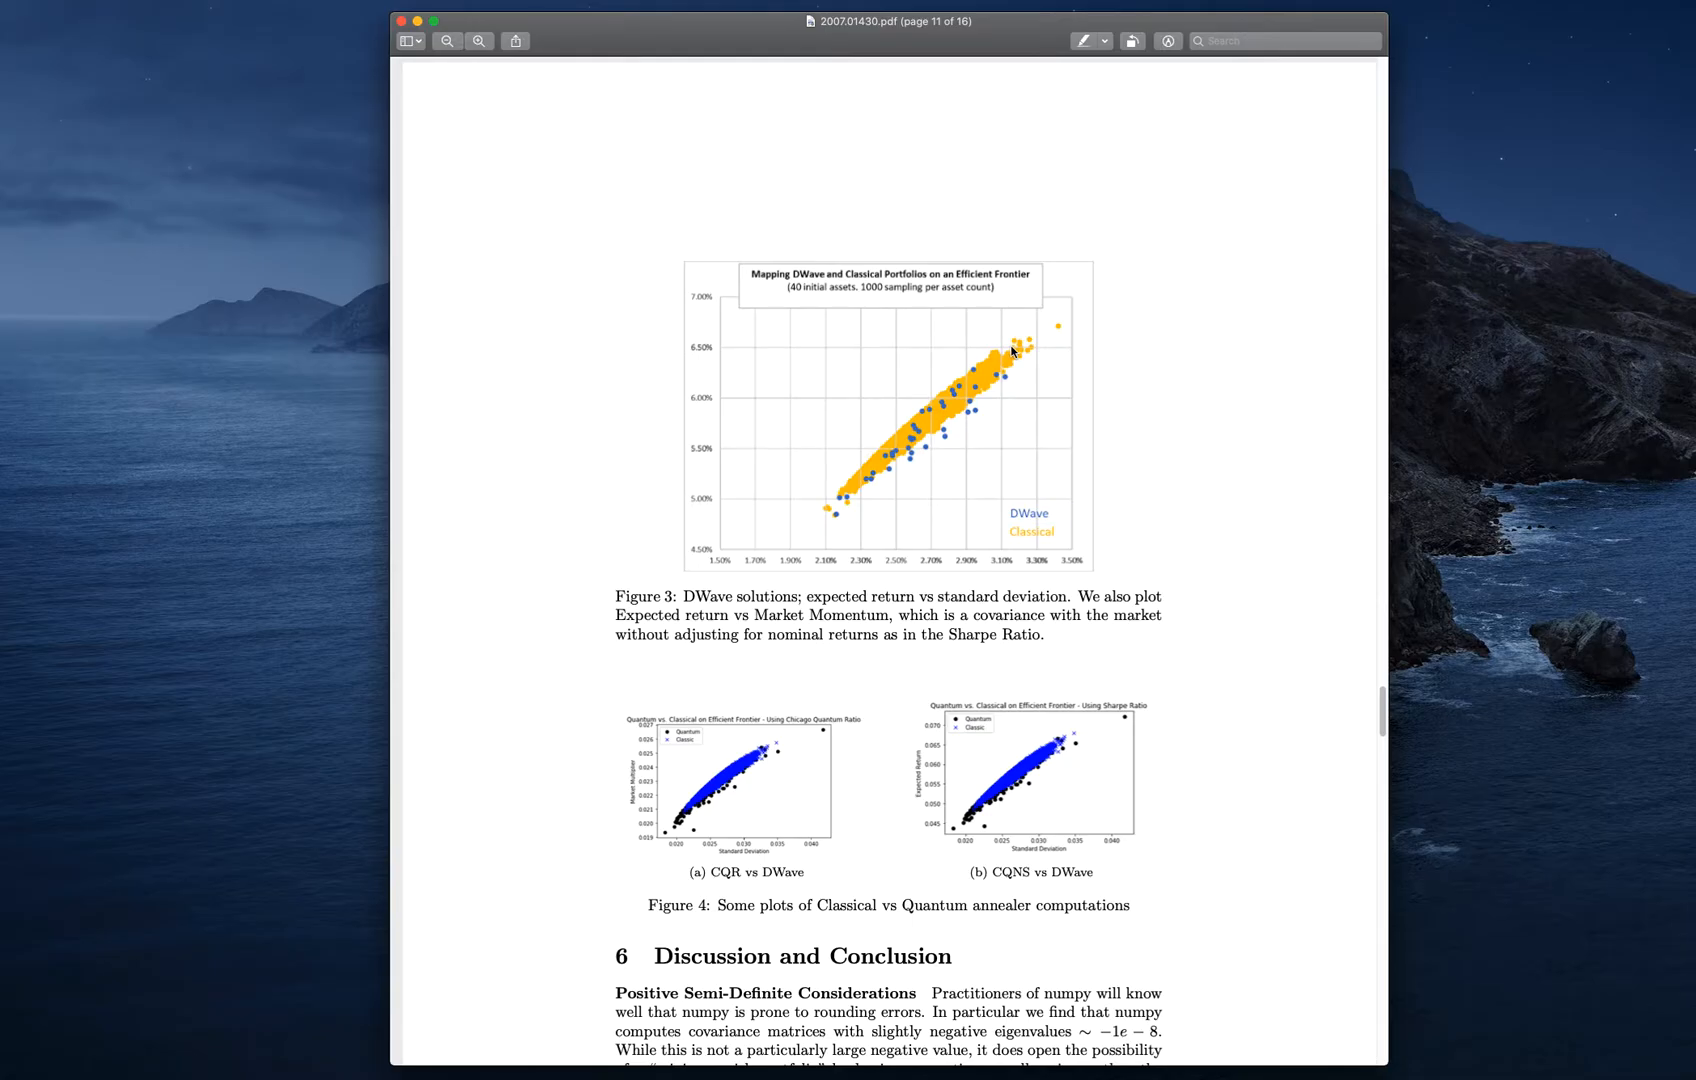
pyautogui.moveTo(1015, 351)
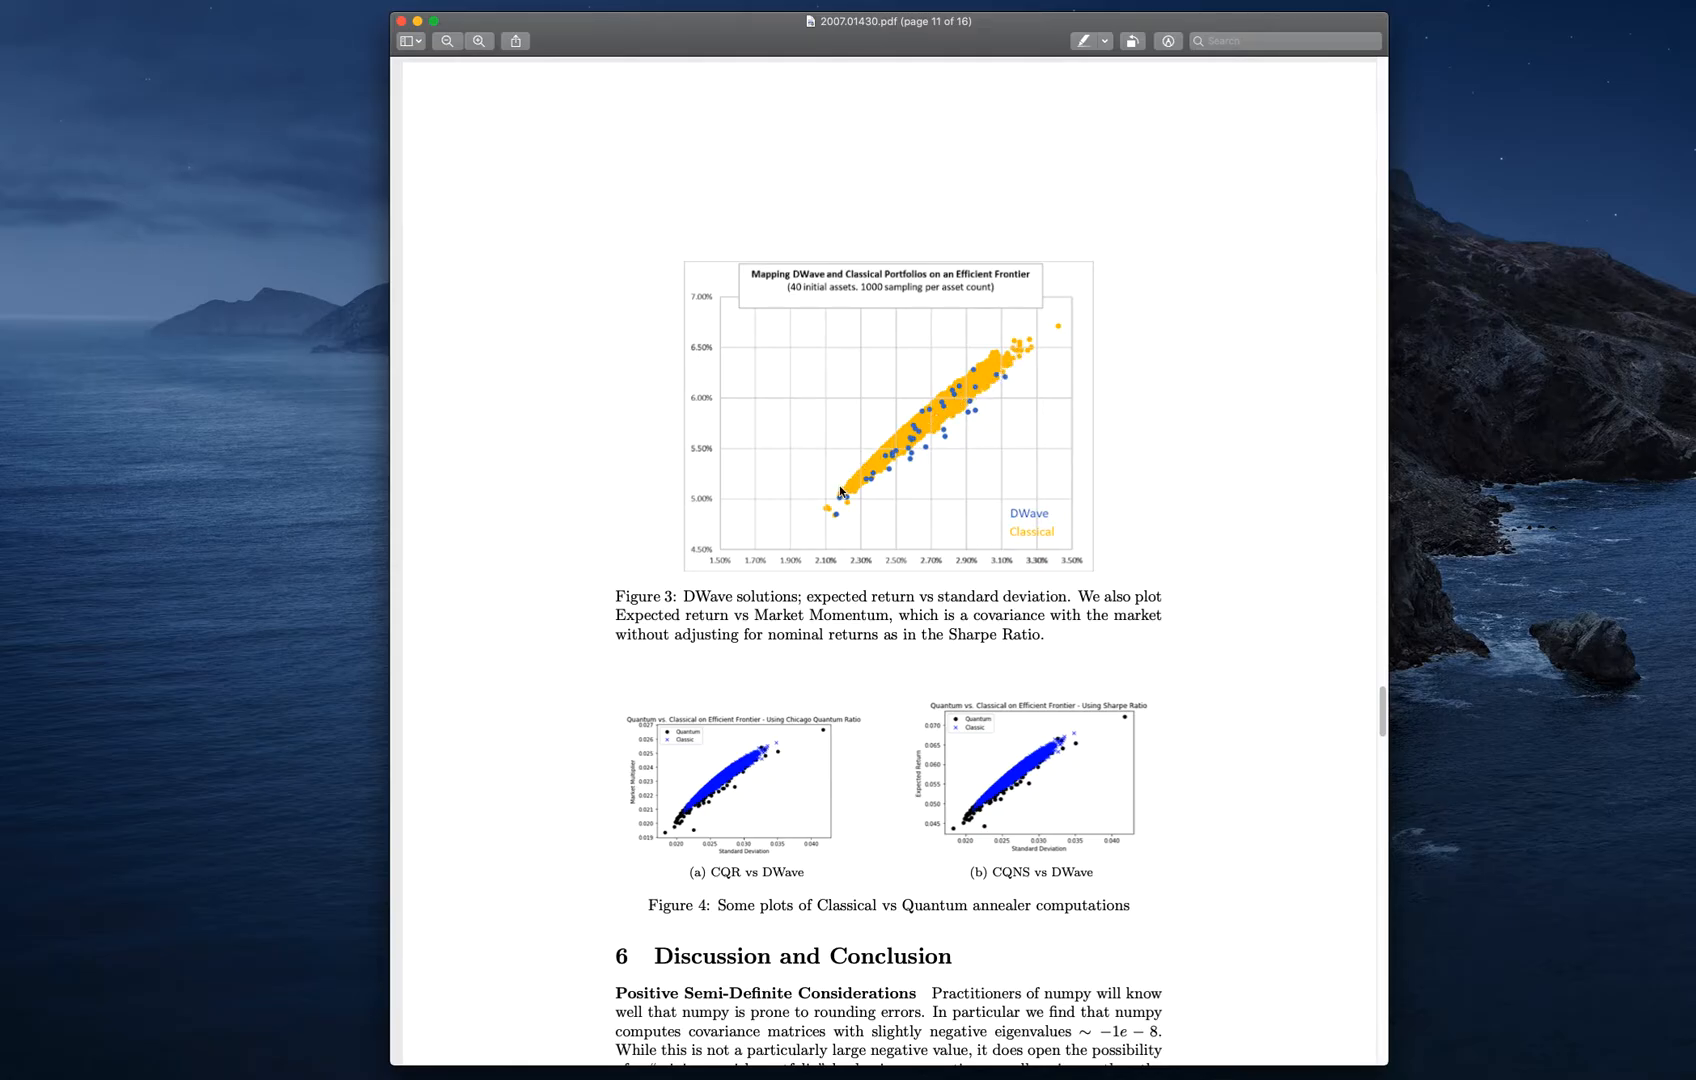
pyautogui.moveTo(1017, 365)
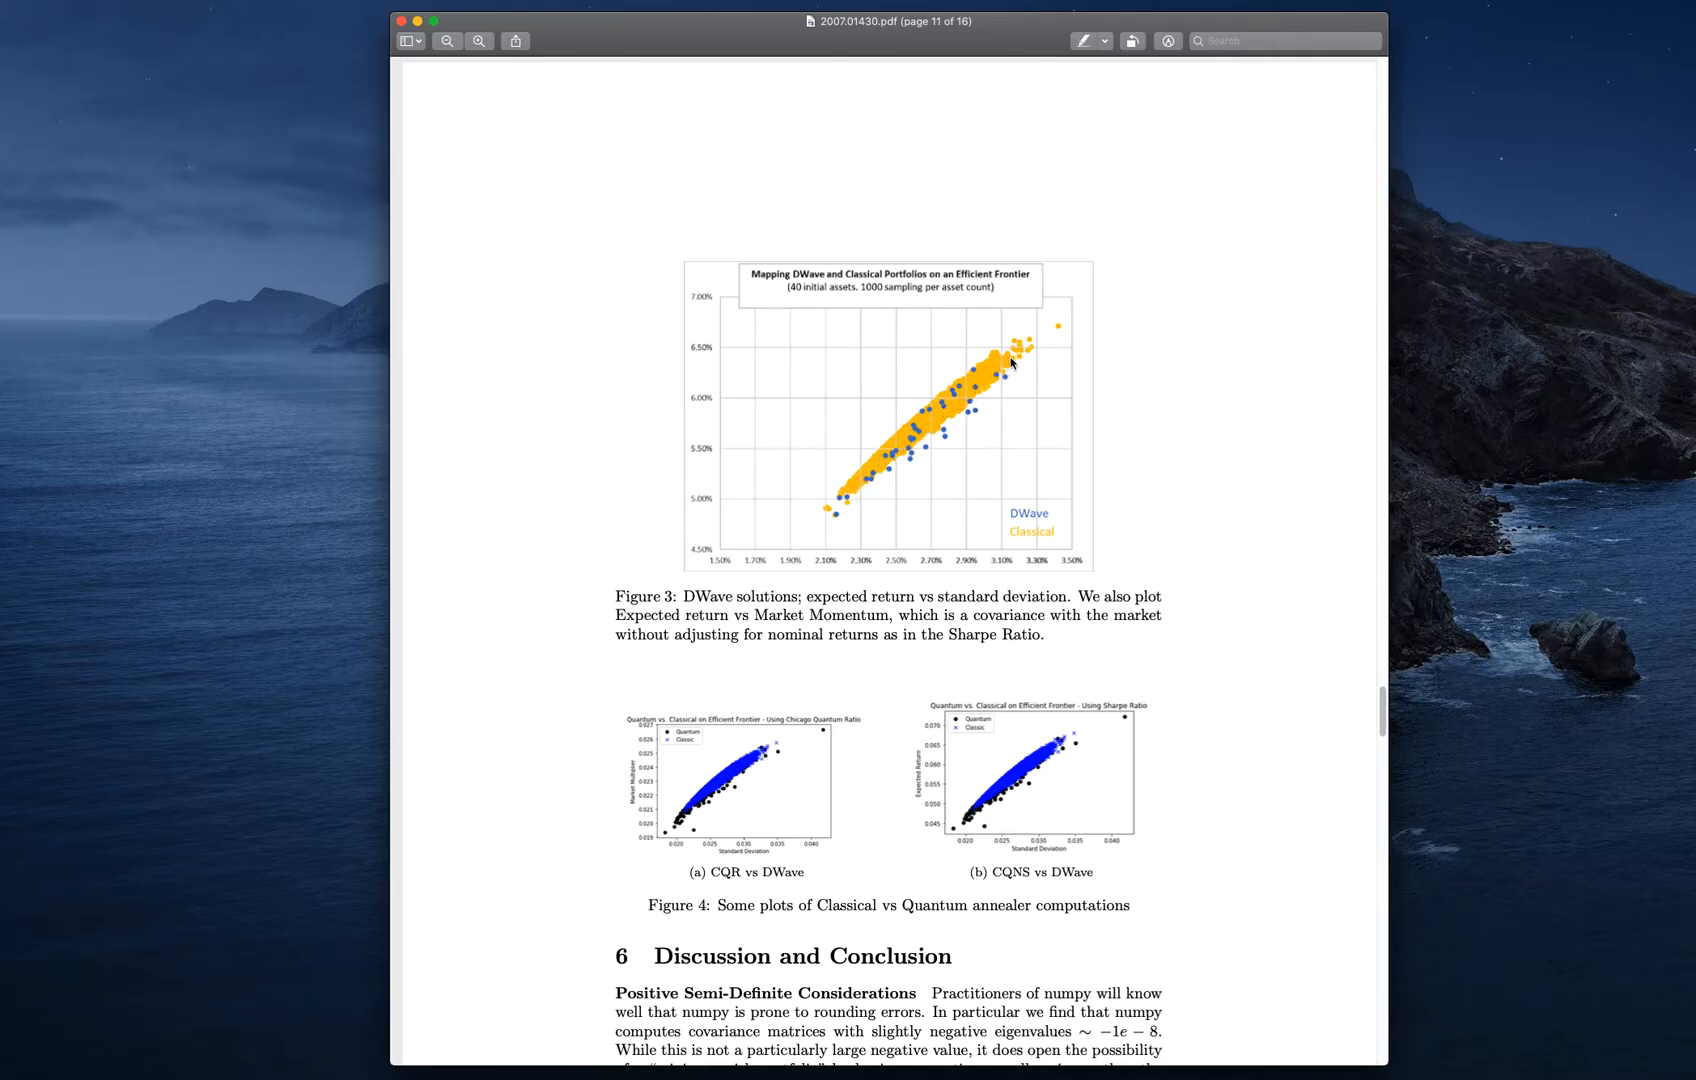
pyautogui.moveTo(980, 373)
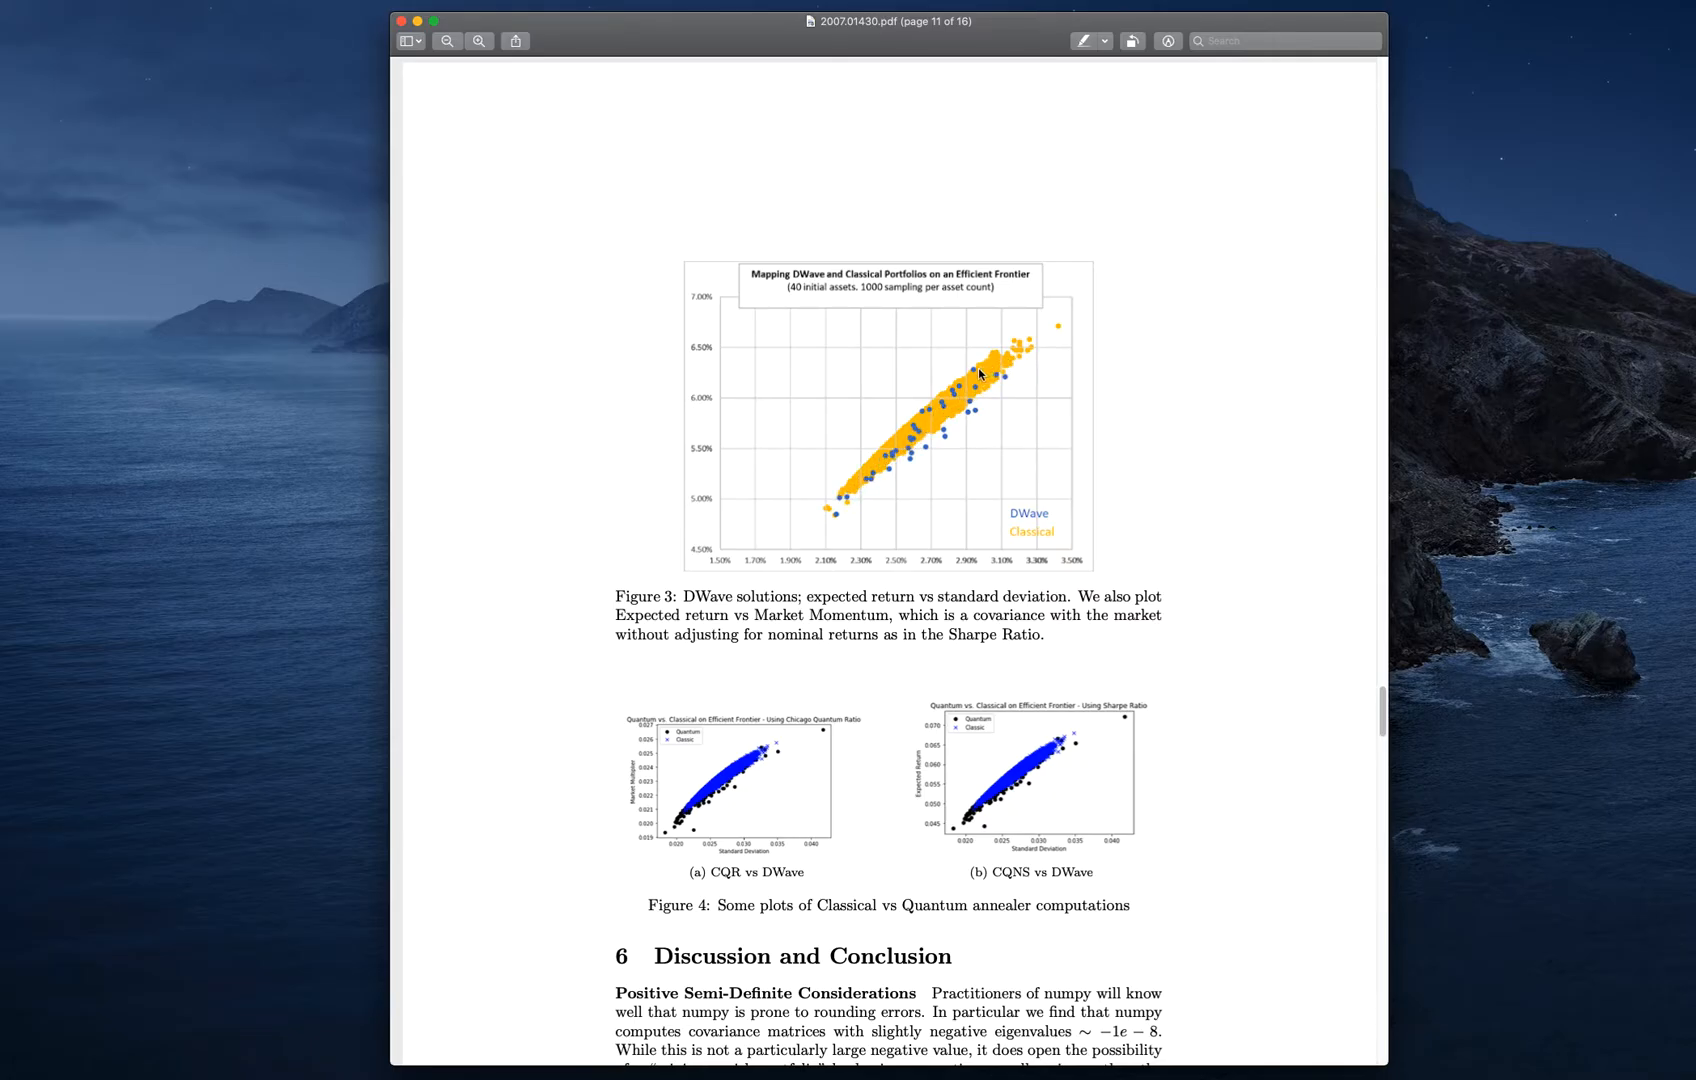
pyautogui.moveTo(984, 392)
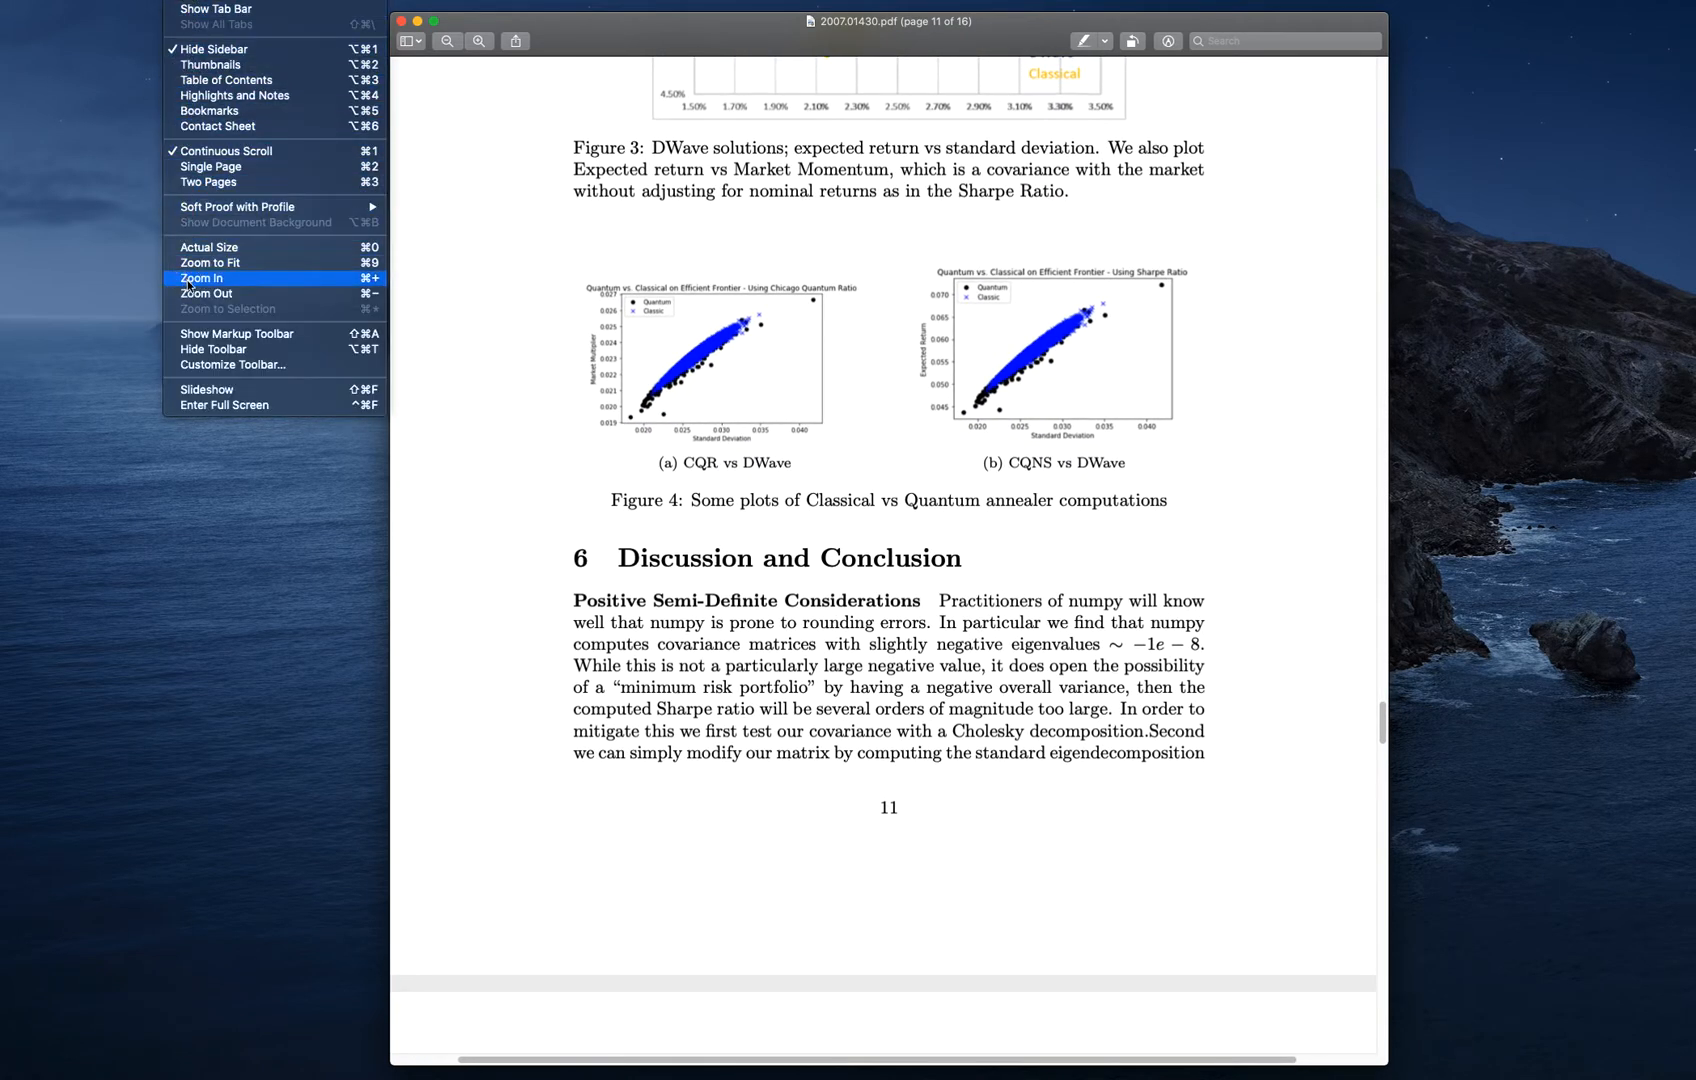
pyautogui.click(201, 278)
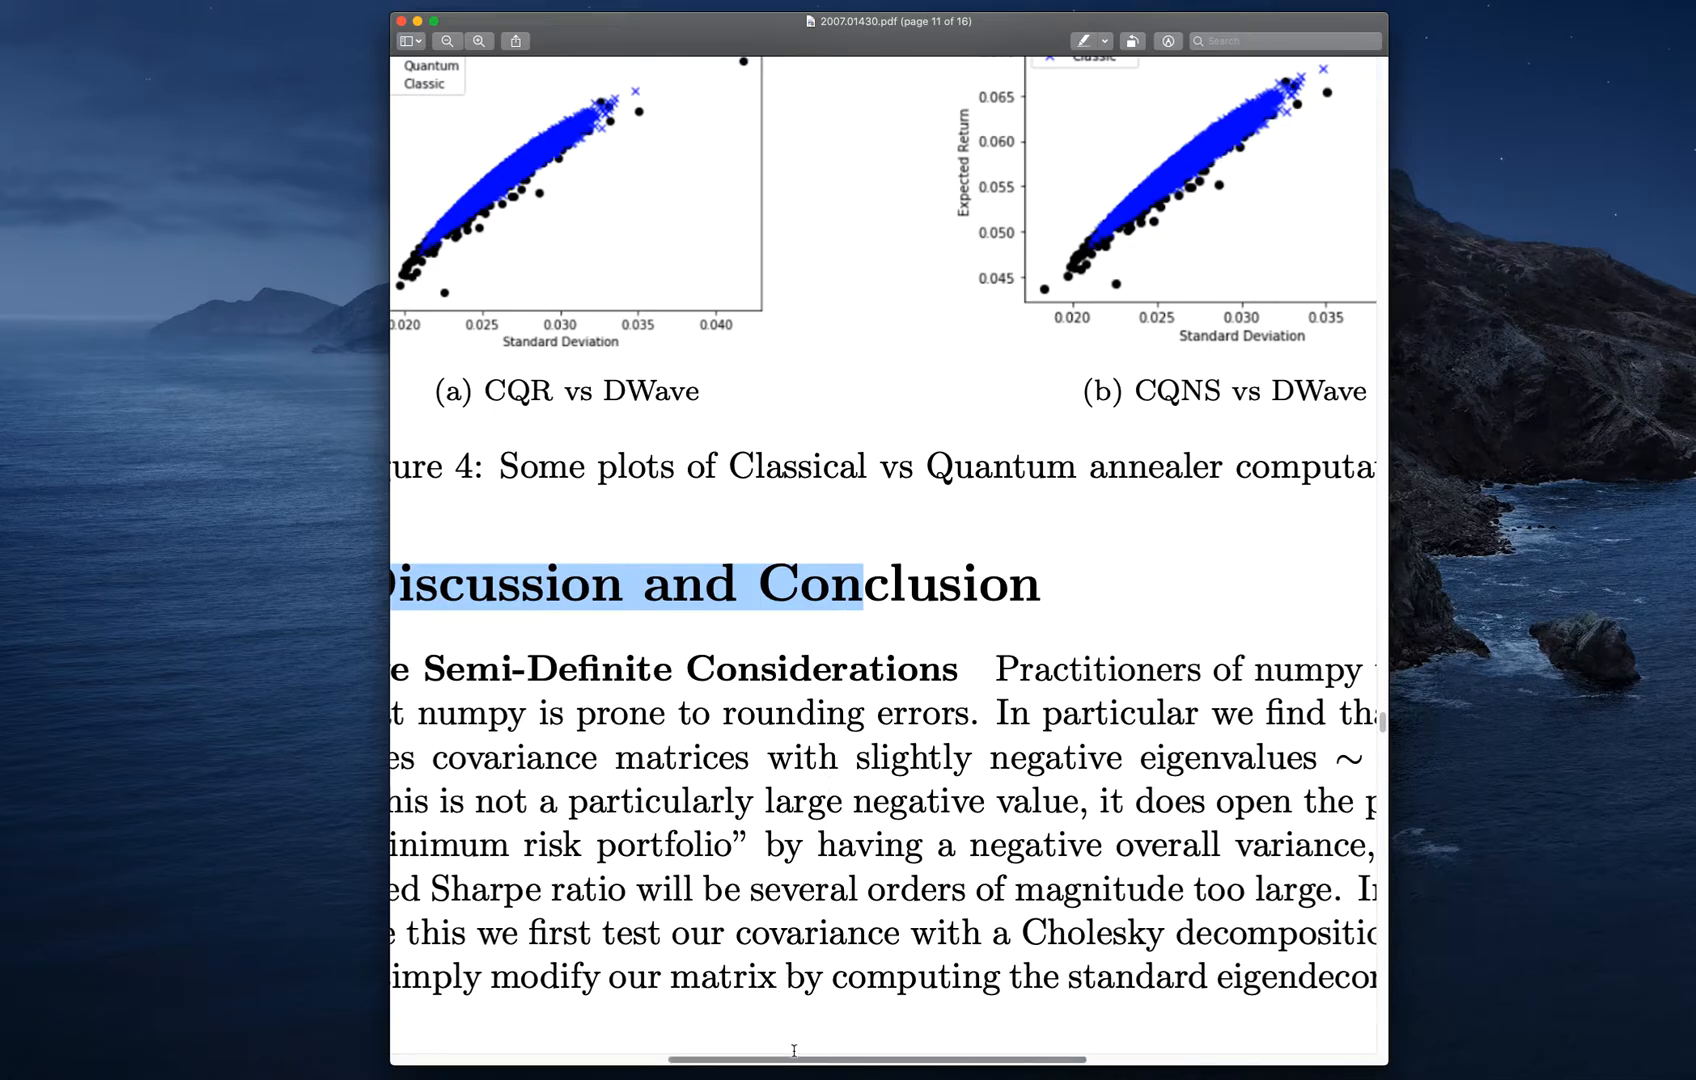
pyautogui.hscroll(3)
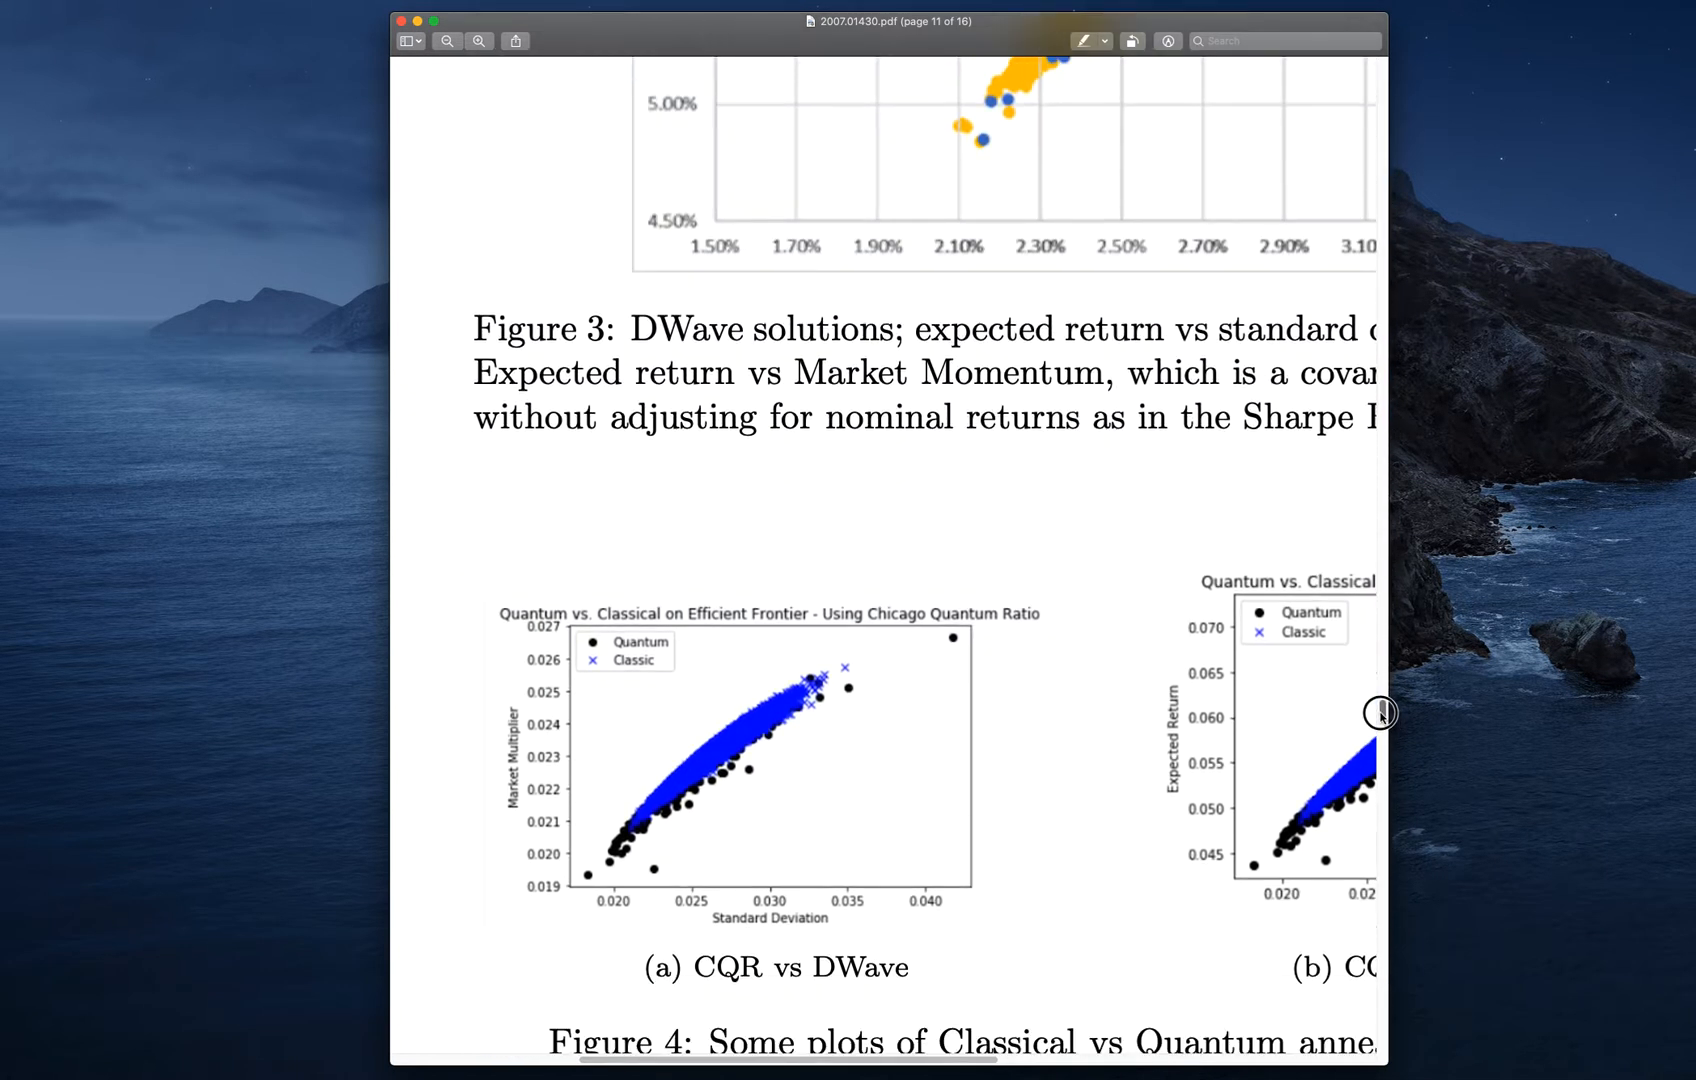
pyautogui.scroll(-3)
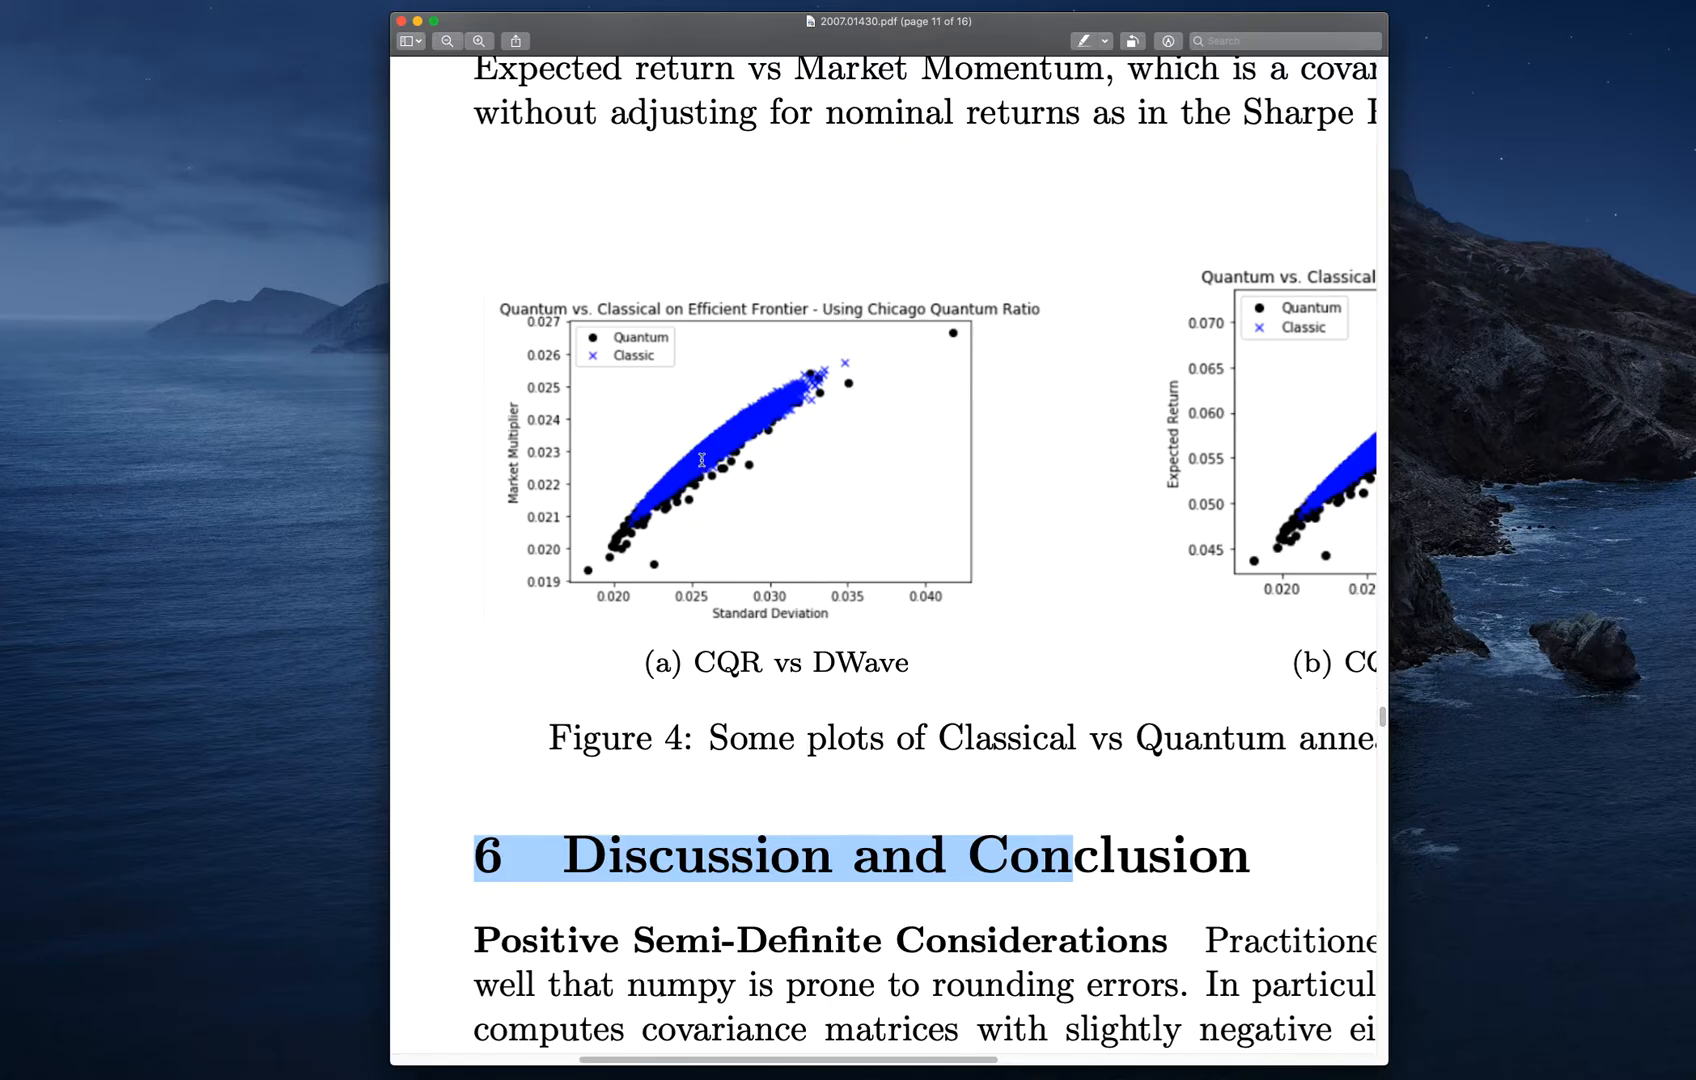
pyautogui.moveTo(607, 550)
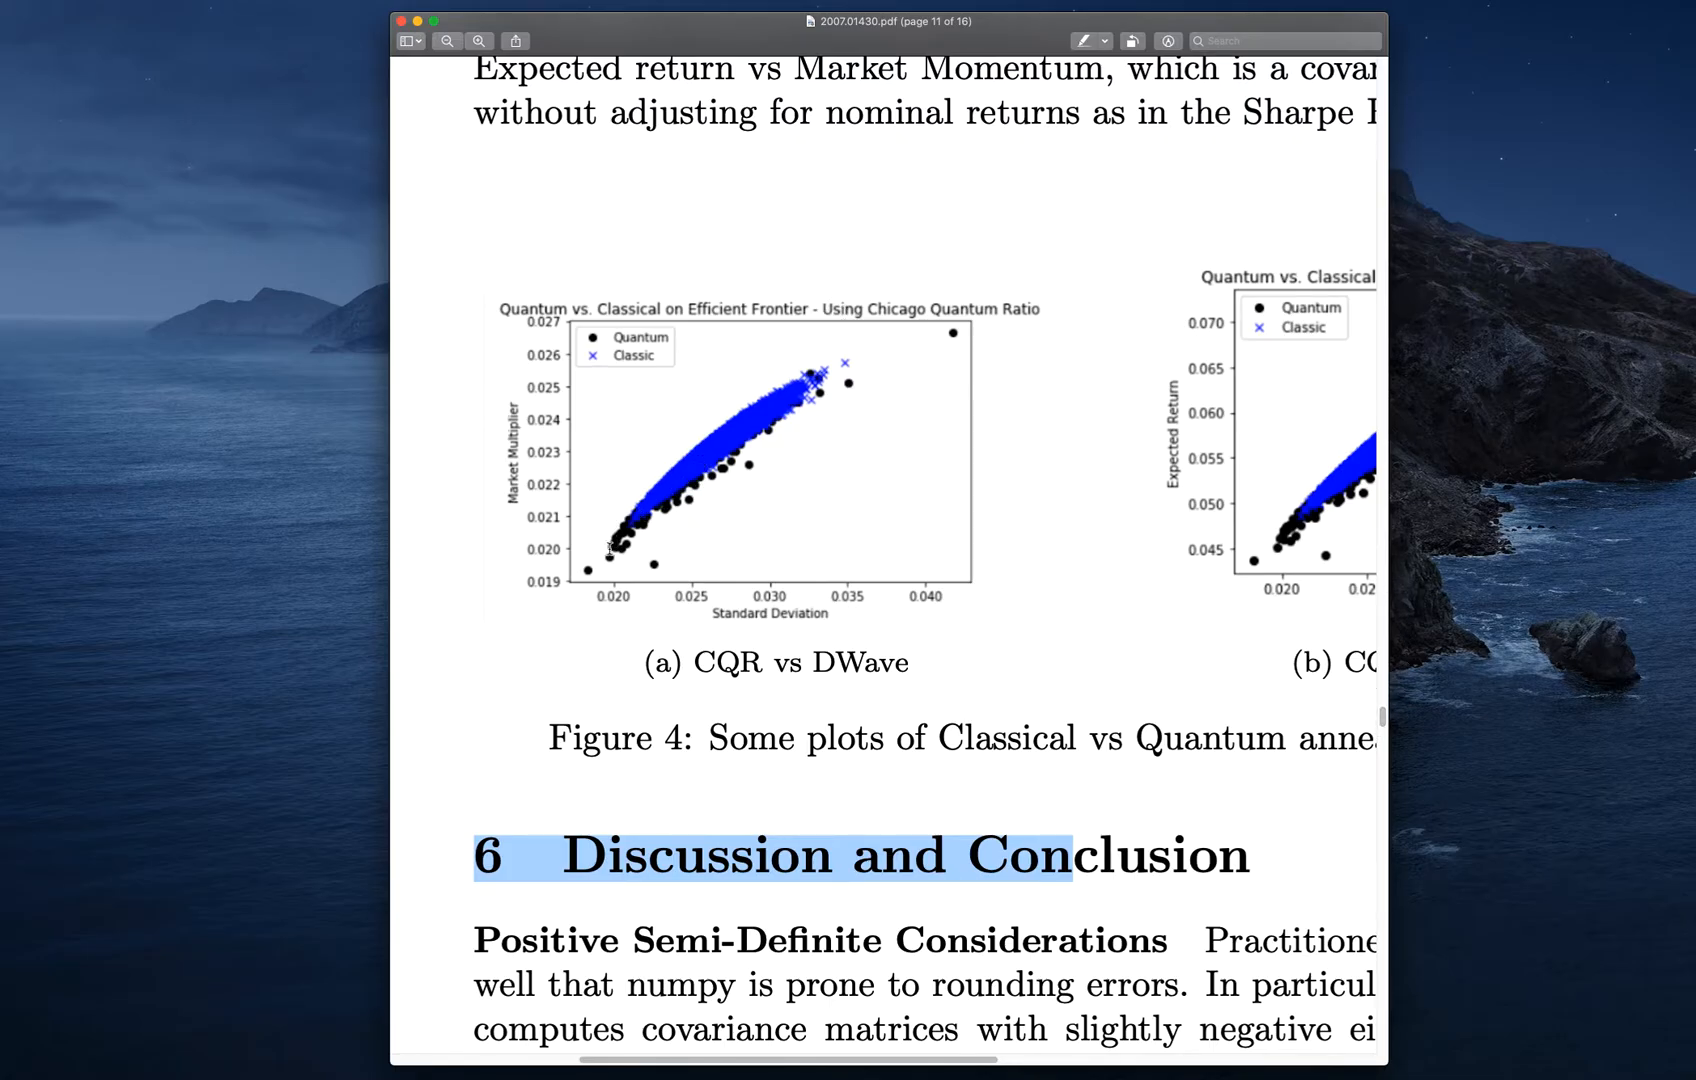
pyautogui.moveTo(638, 528)
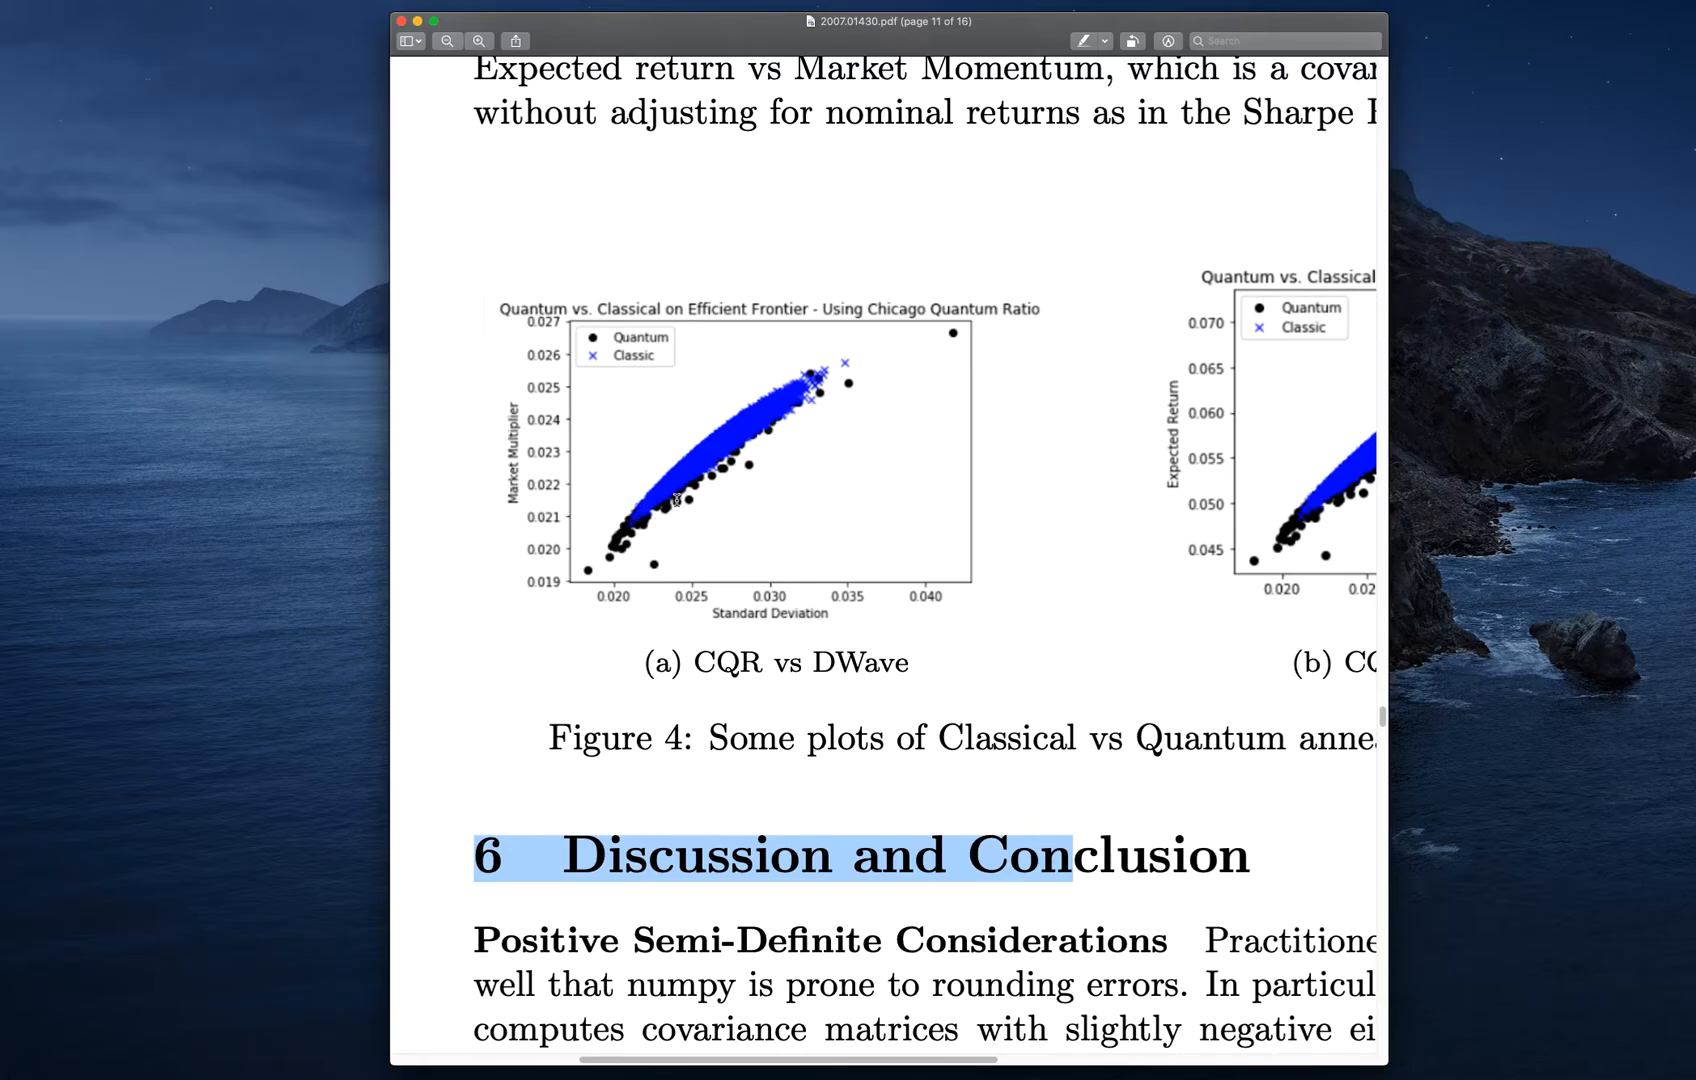
pyautogui.moveTo(795, 385)
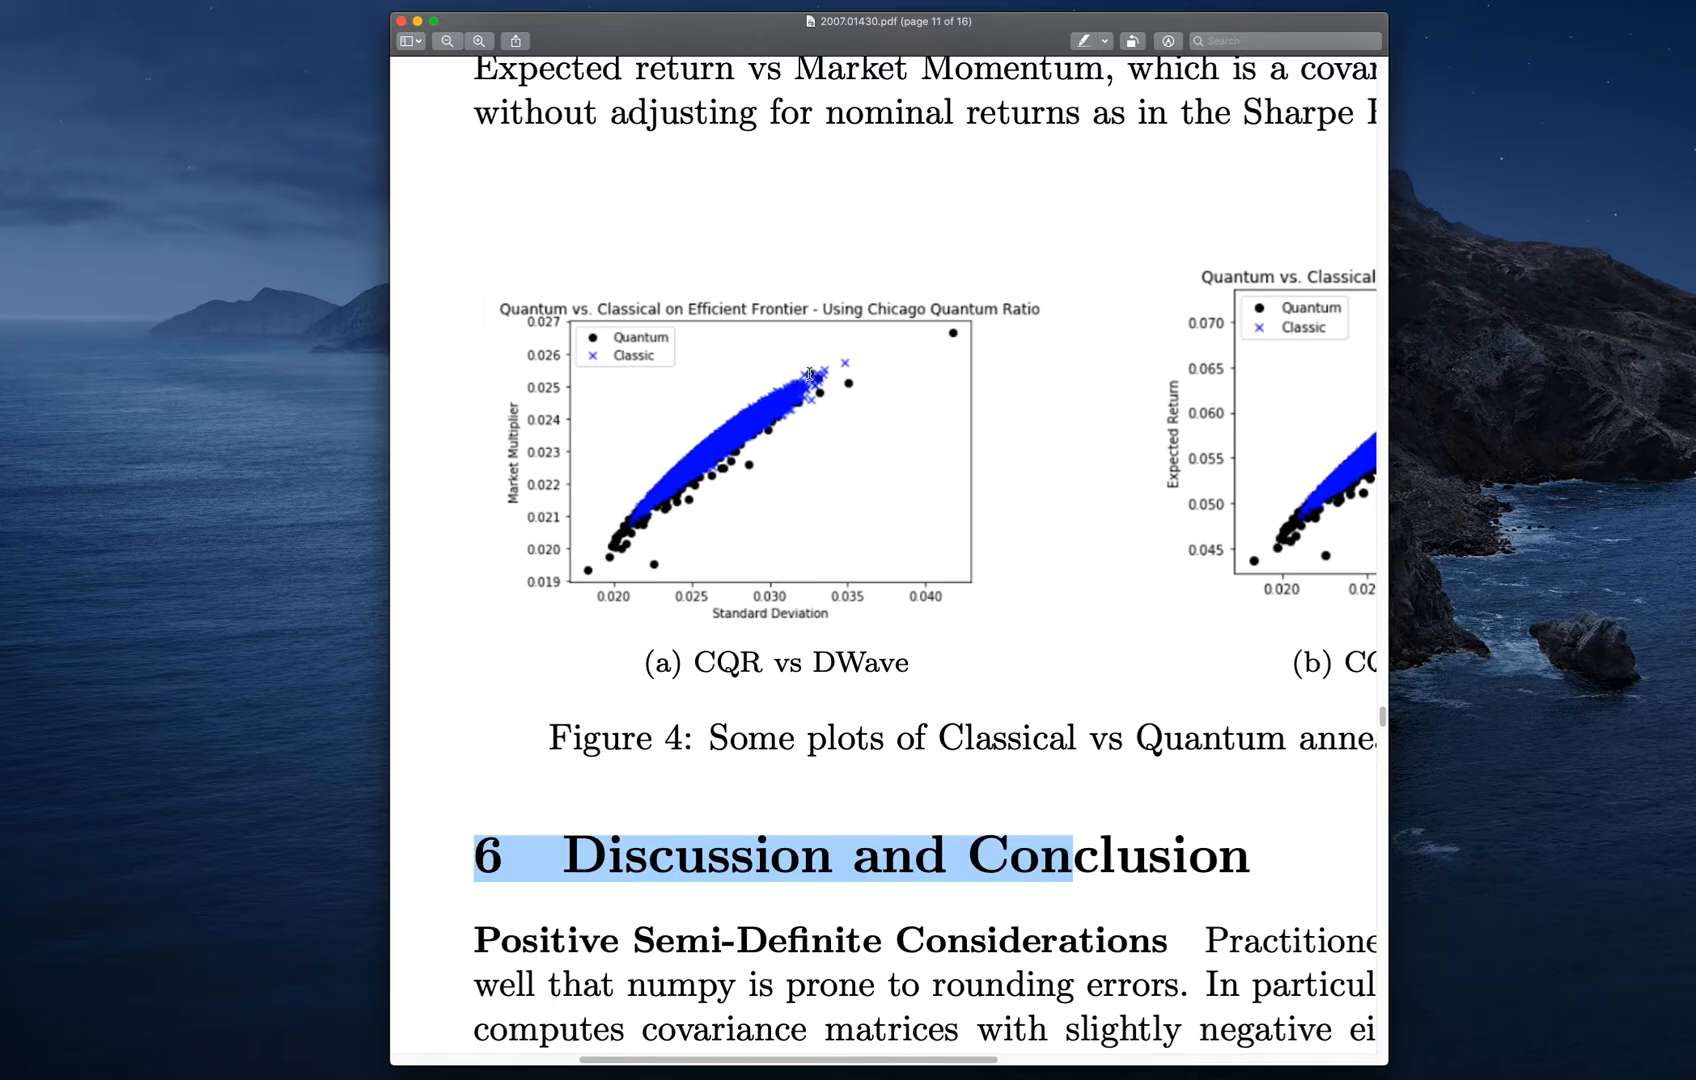
pyautogui.moveTo(806, 376)
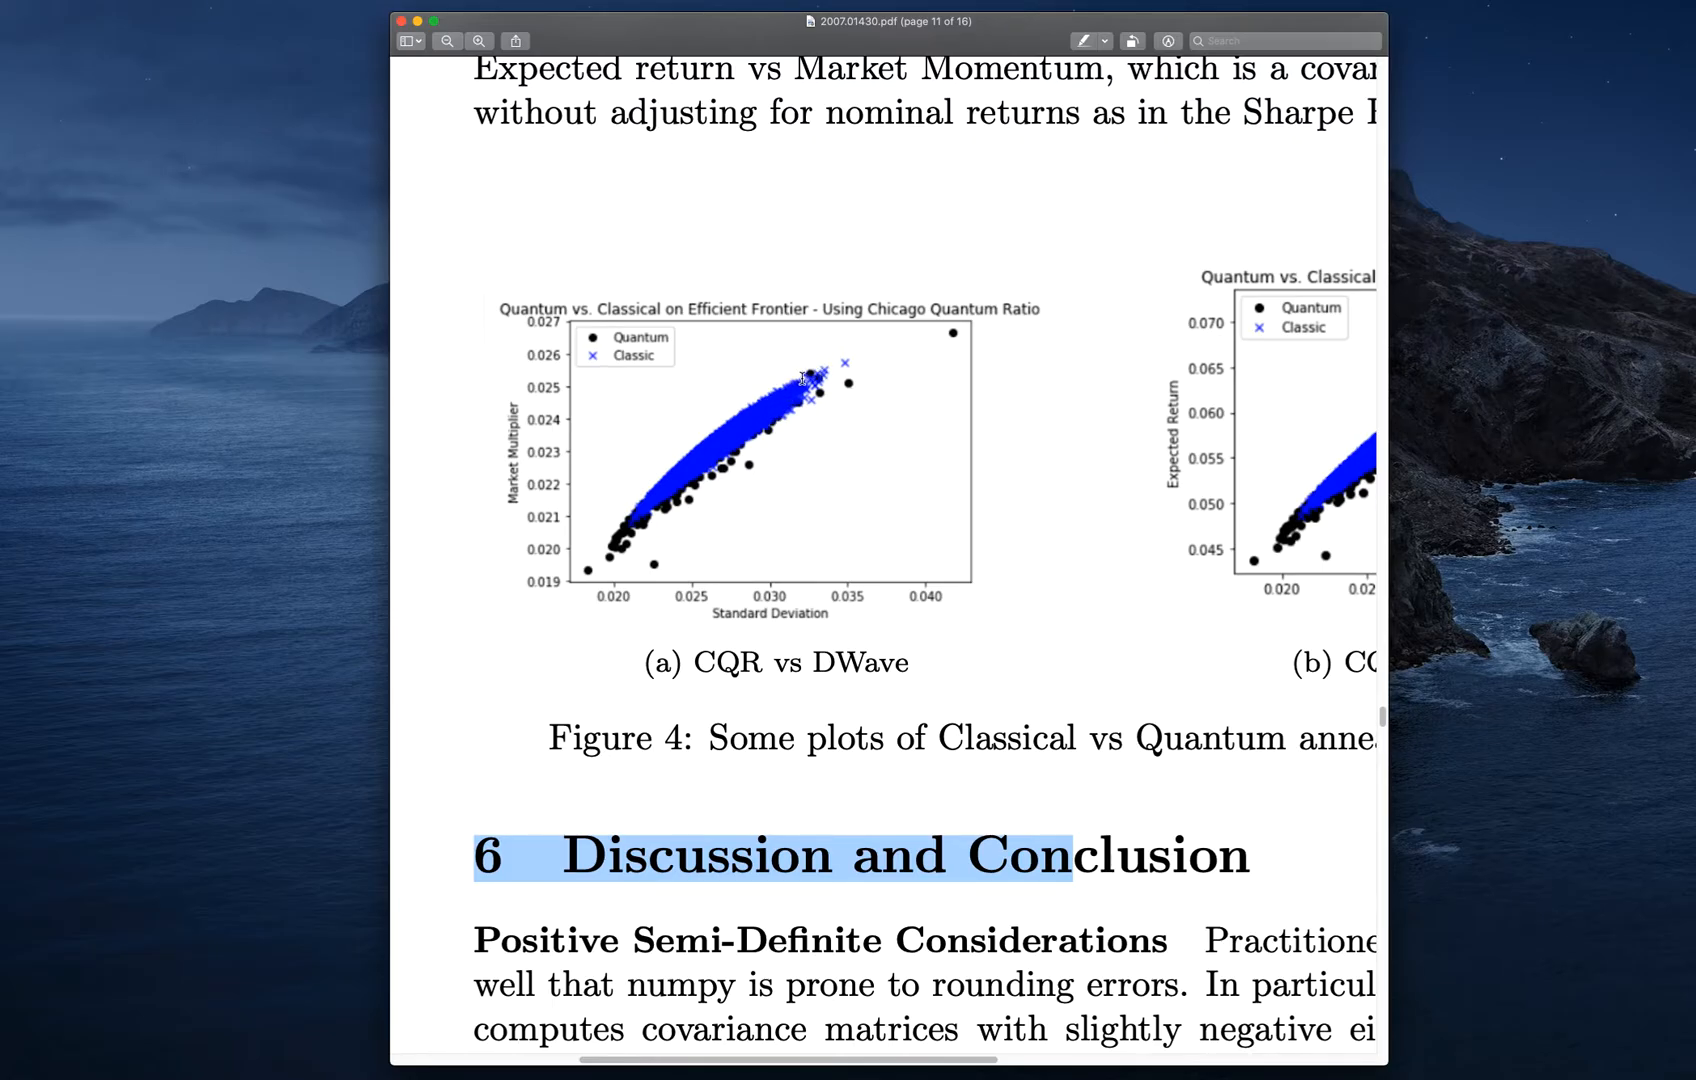
pyautogui.moveTo(946, 330)
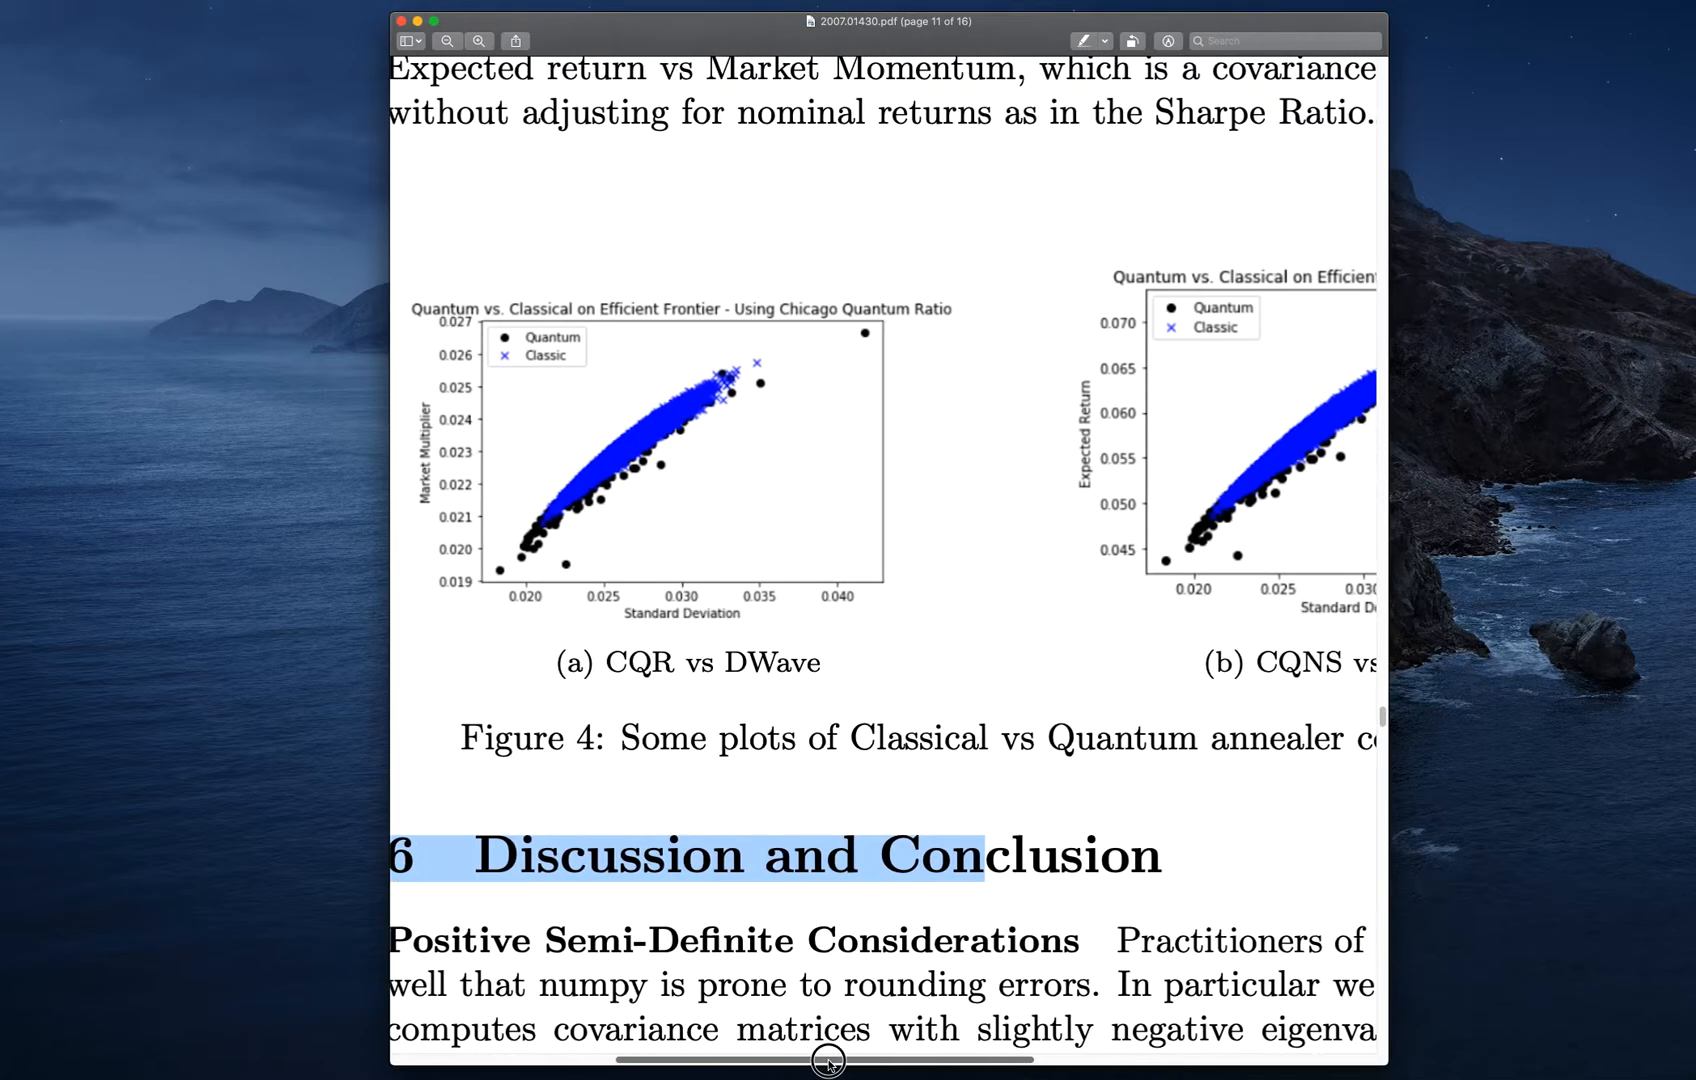
pyautogui.hscroll(3)
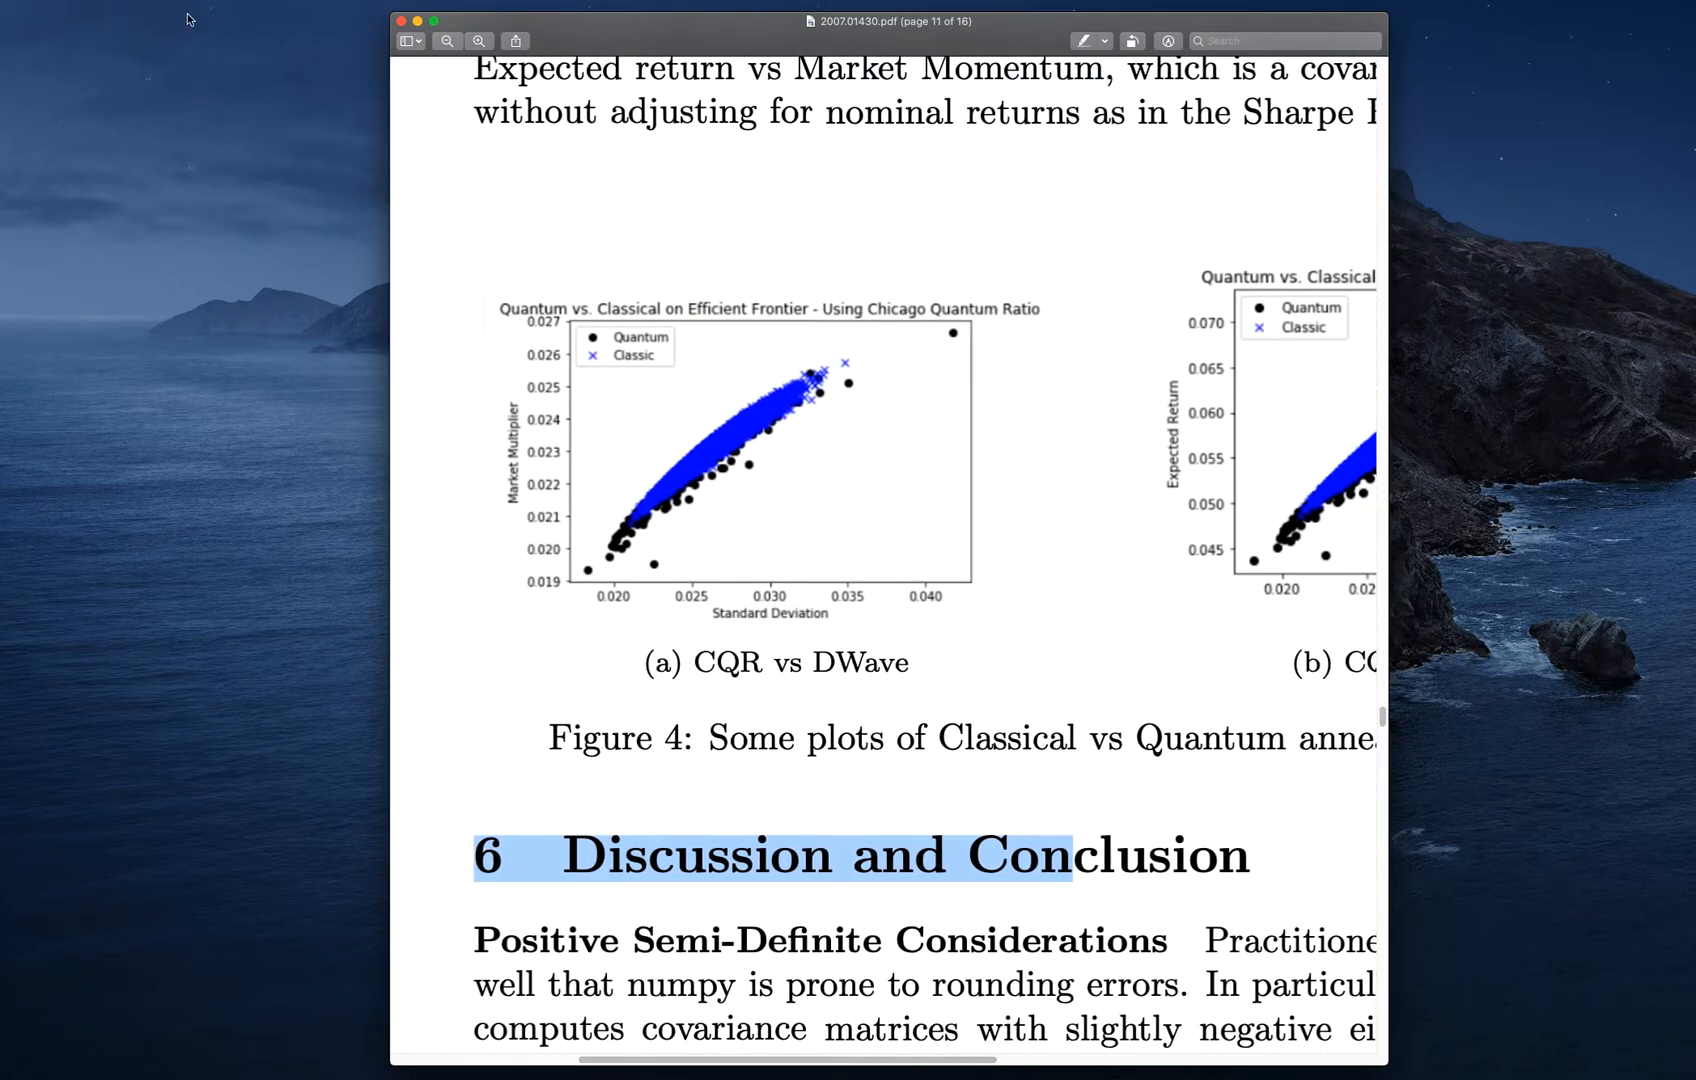
pyautogui.click(216, 5)
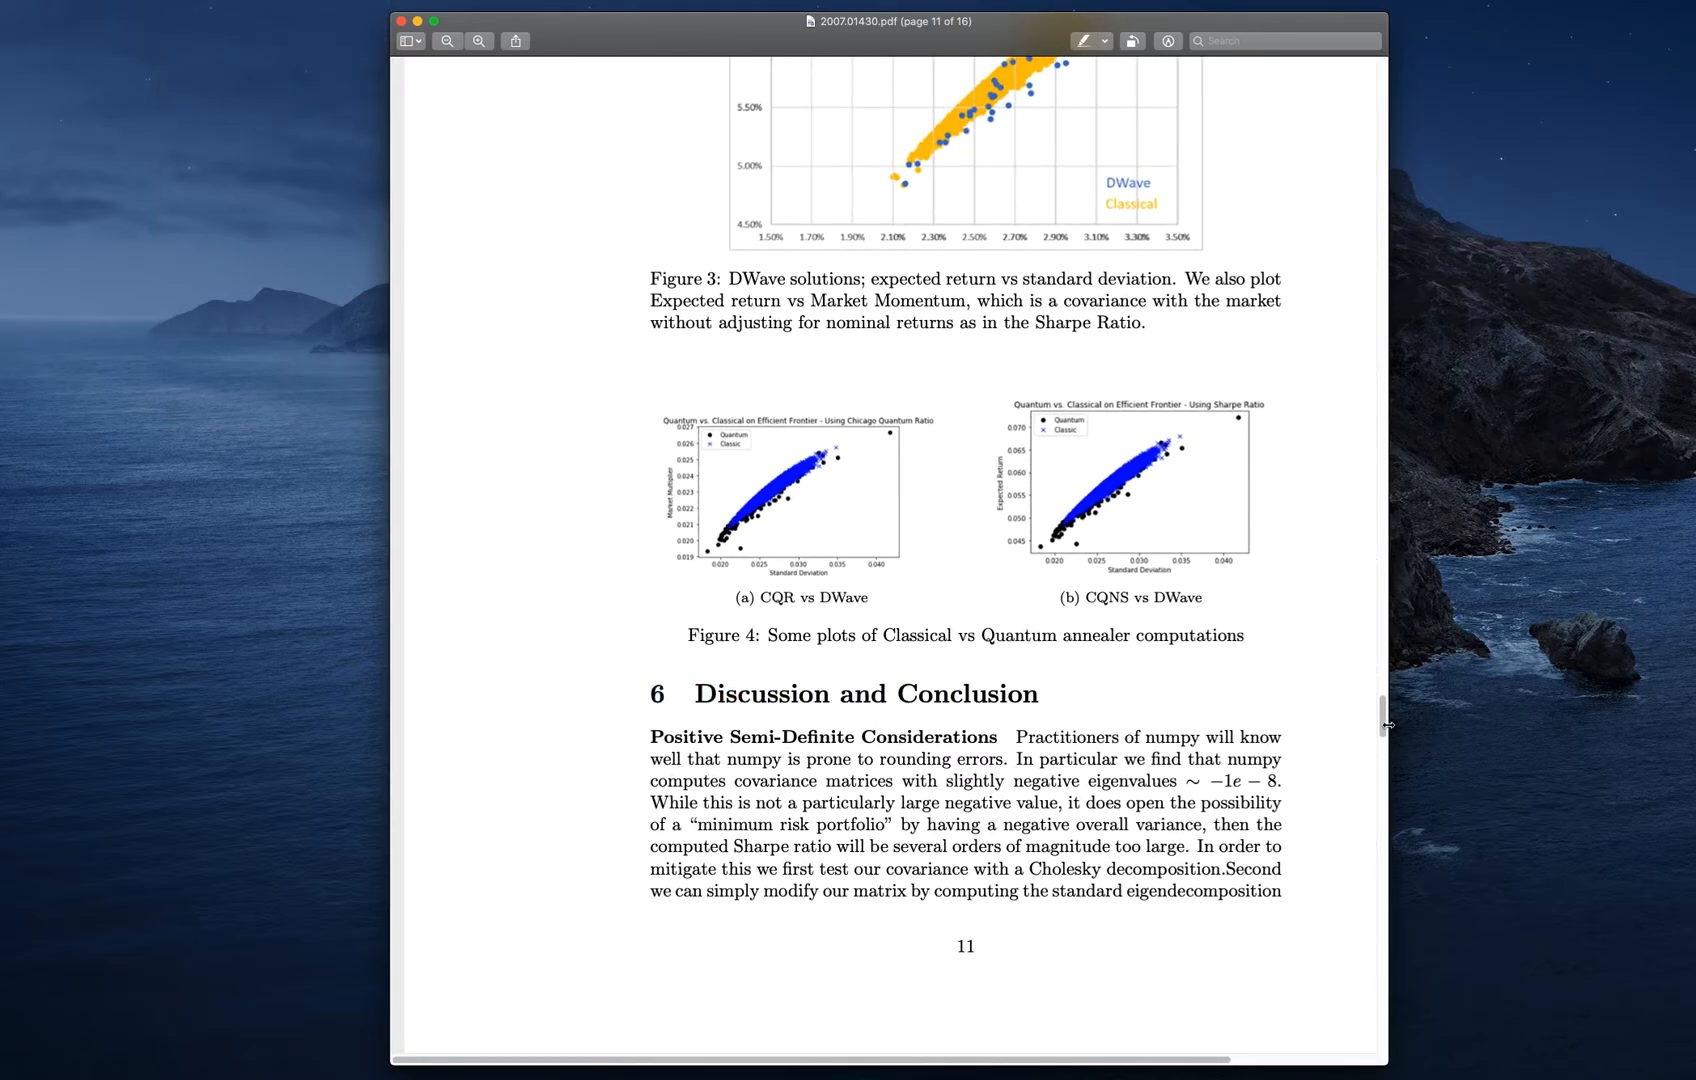
# Scroll to page 12 and zoom in on Figure 5's CQNS by Method chart
pyautogui.scroll(-3)
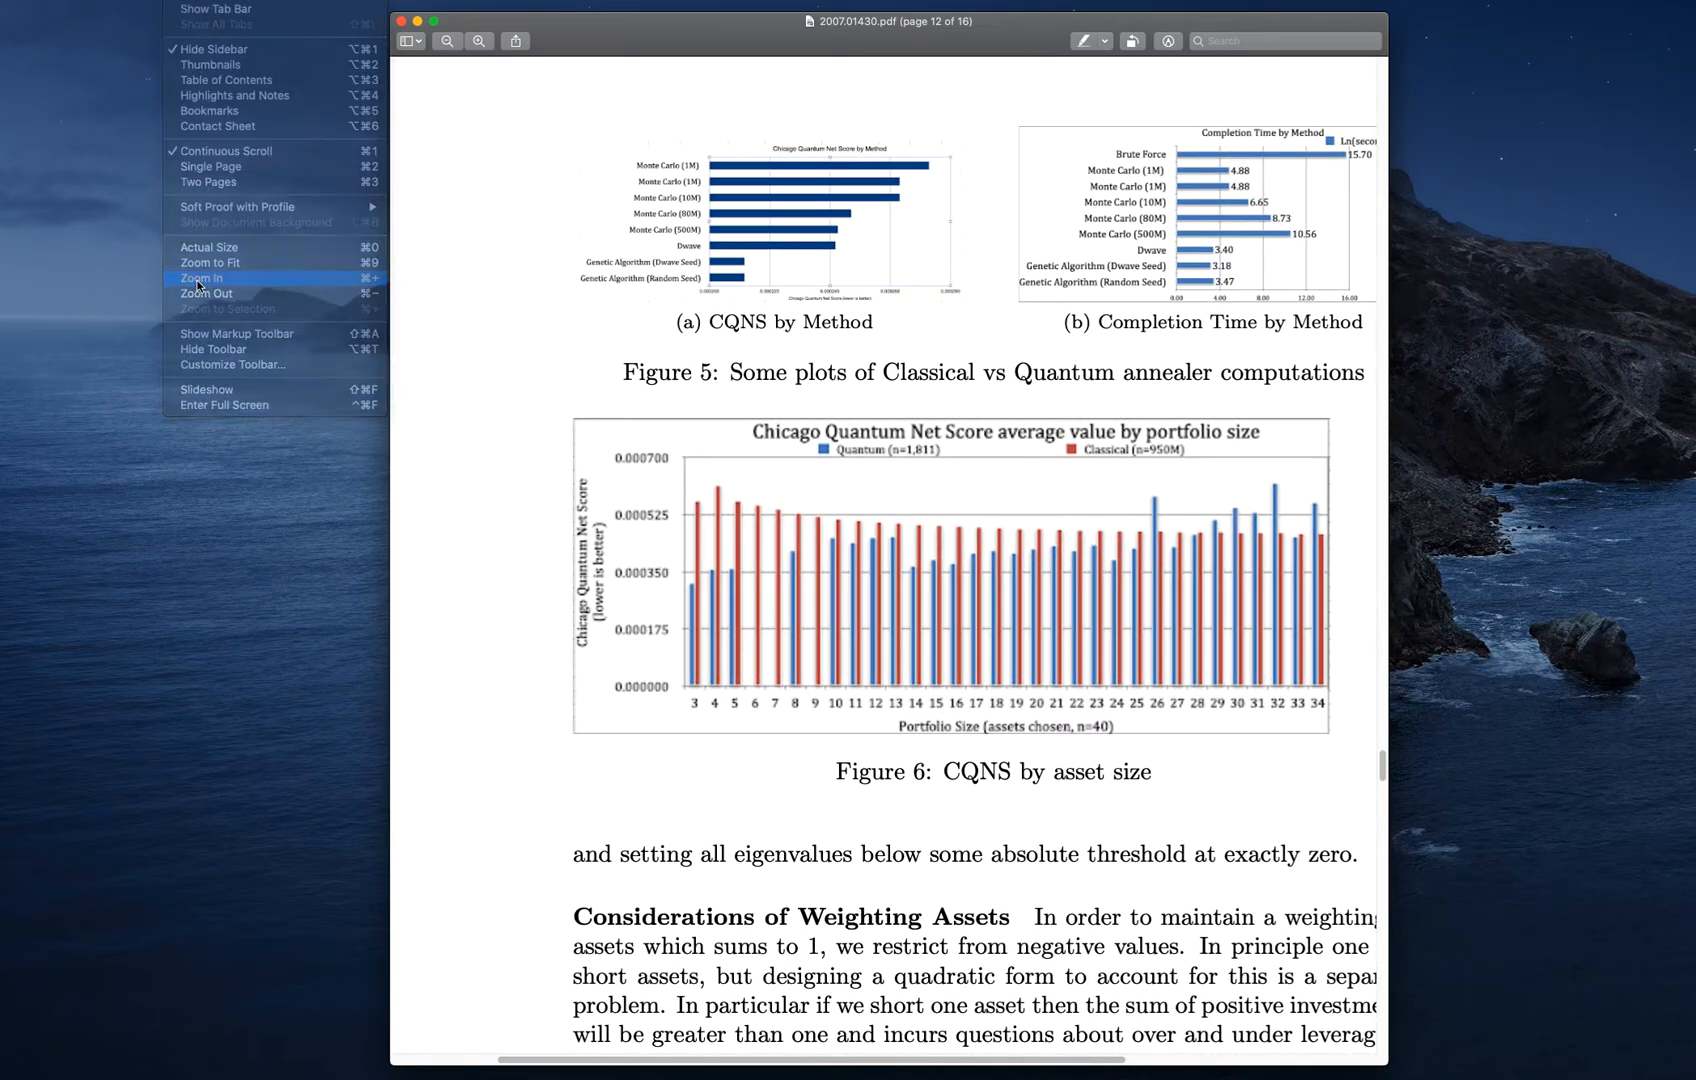
pyautogui.click(201, 277)
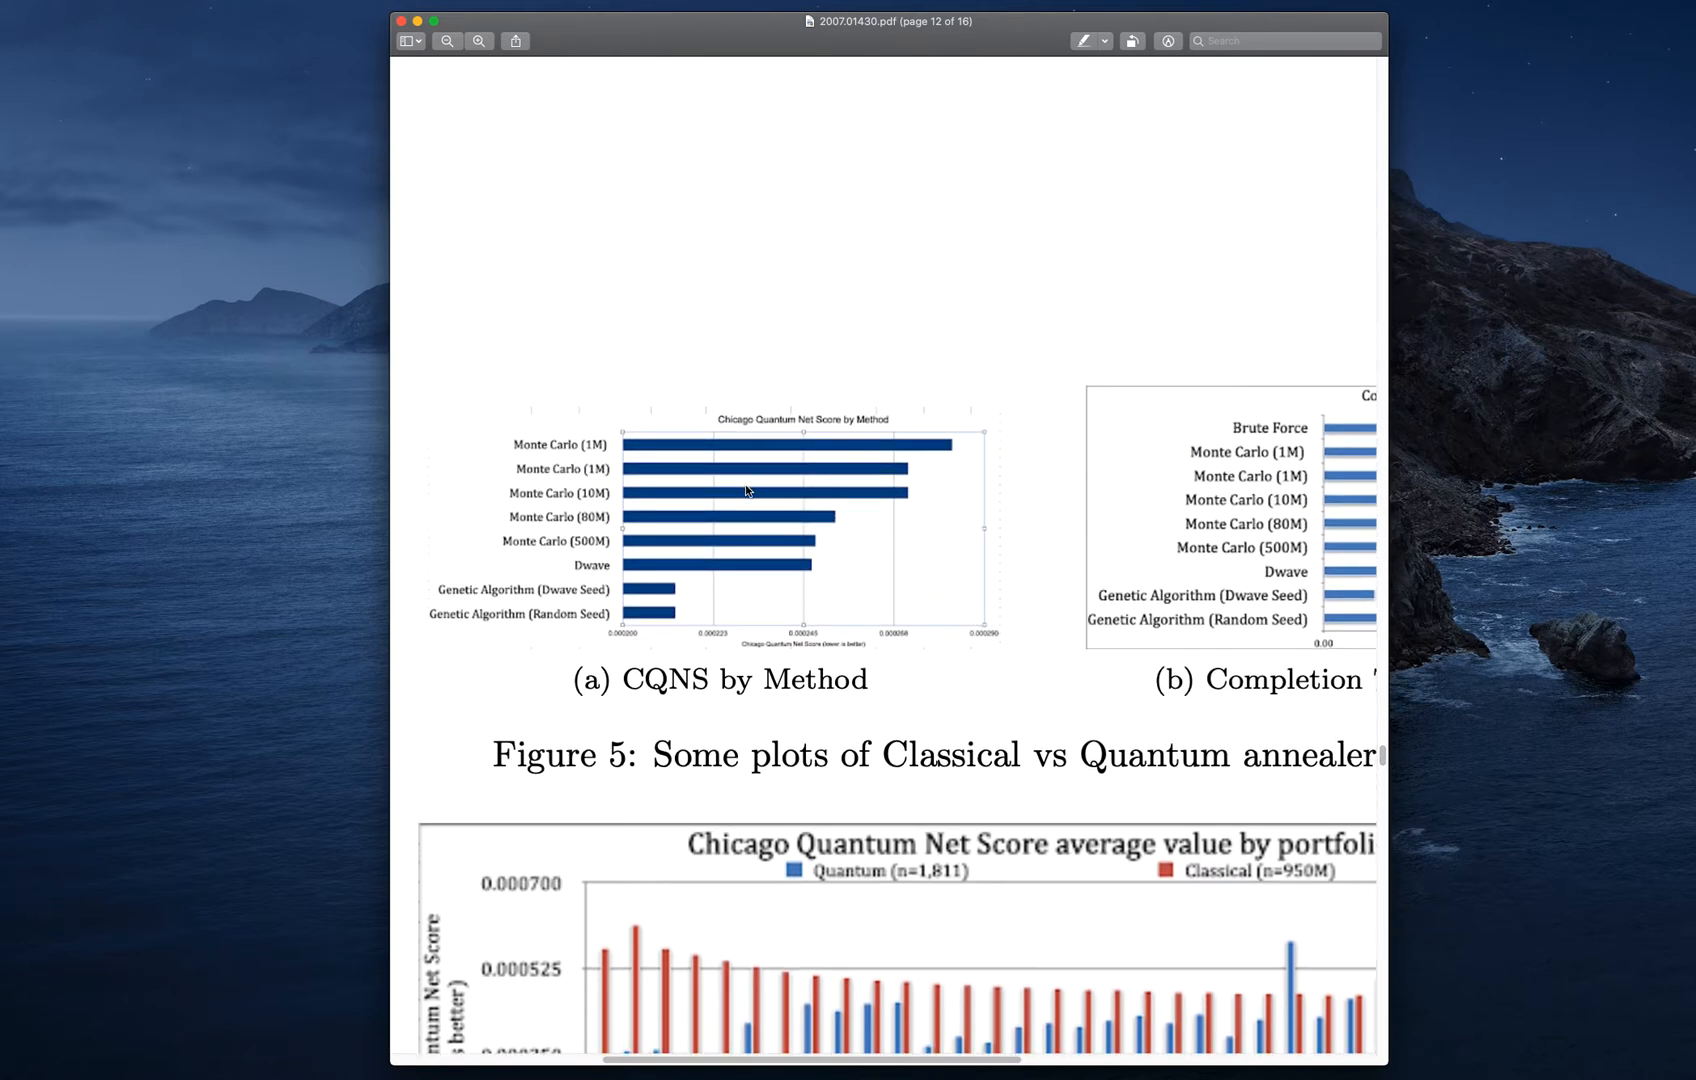
pyautogui.moveTo(731, 592)
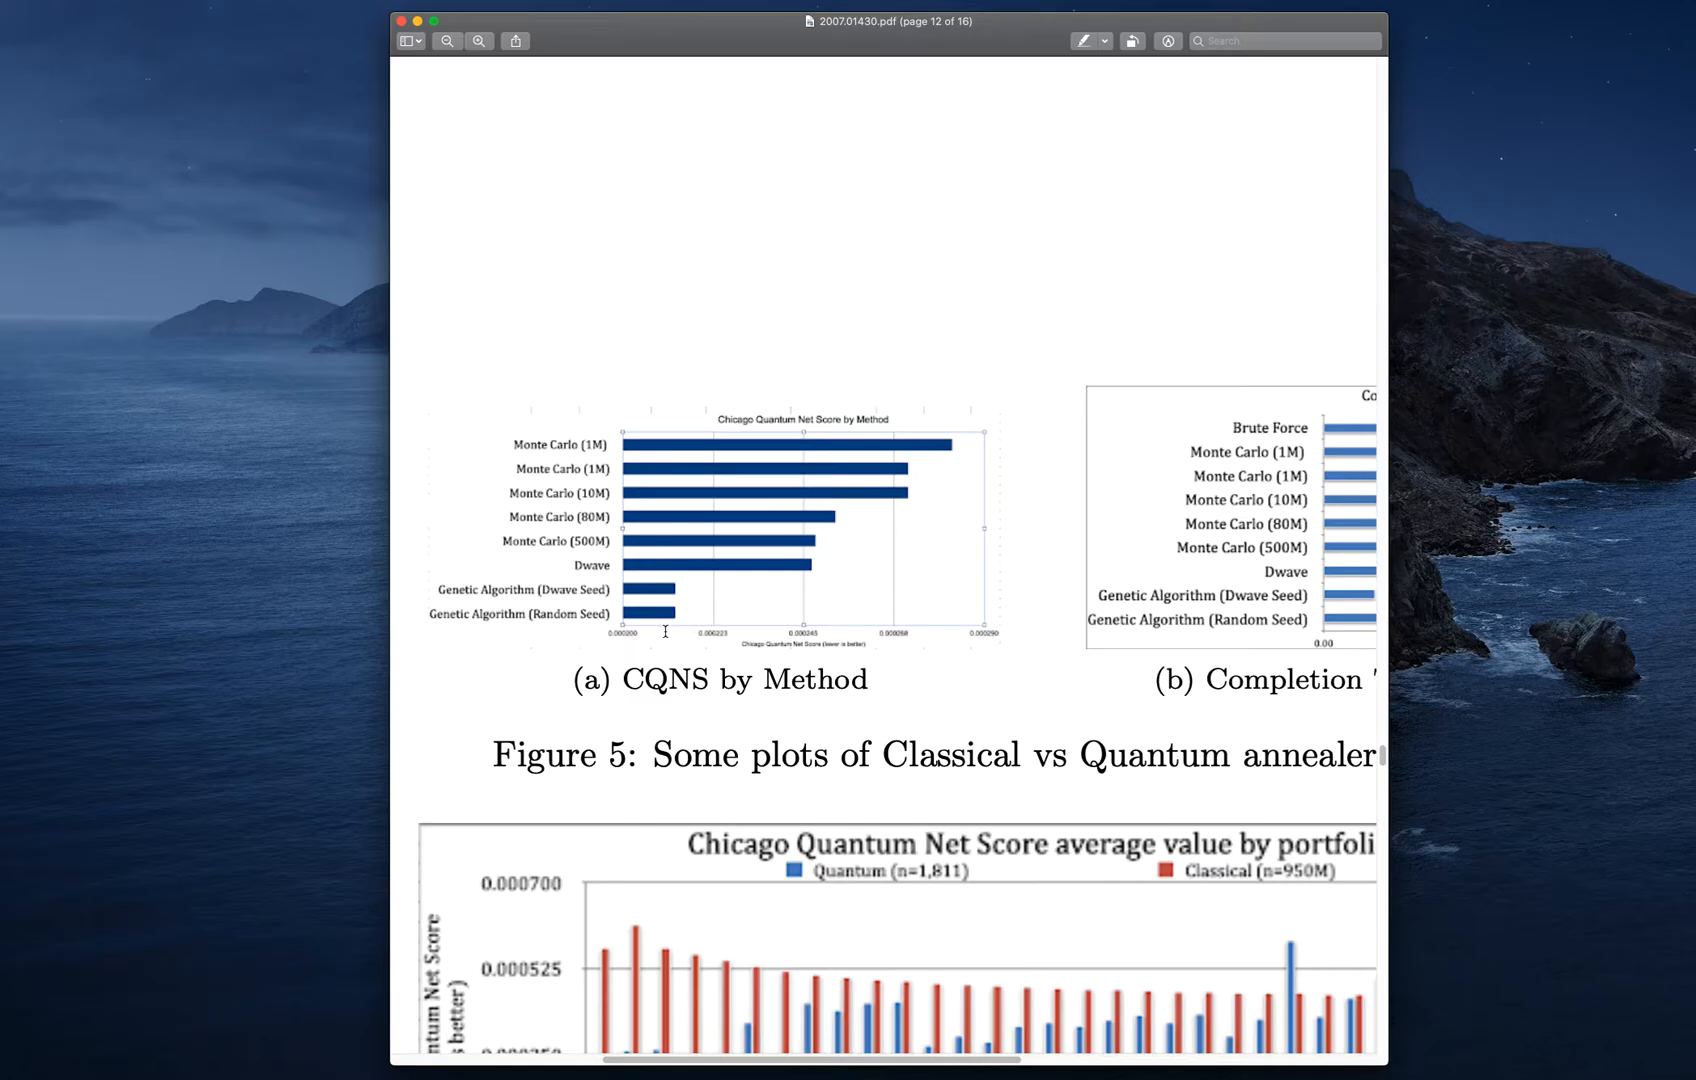
pyautogui.moveTo(487, 590)
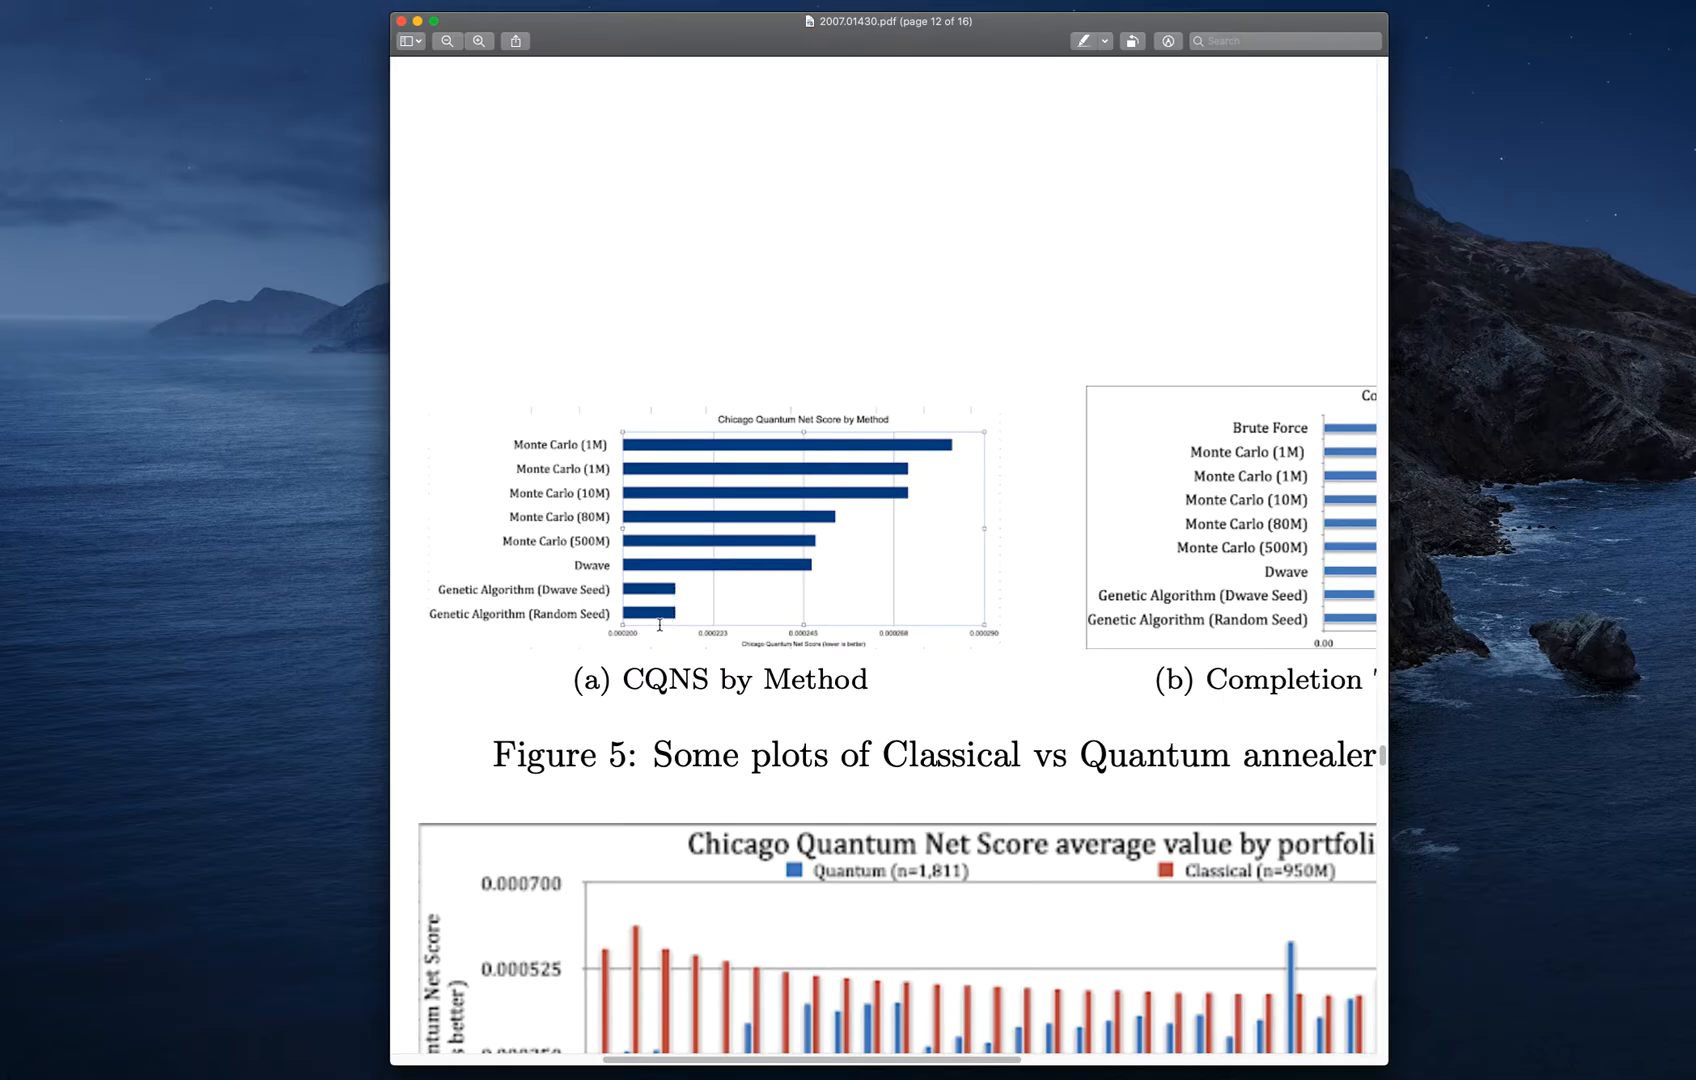
pyautogui.moveTo(810, 571)
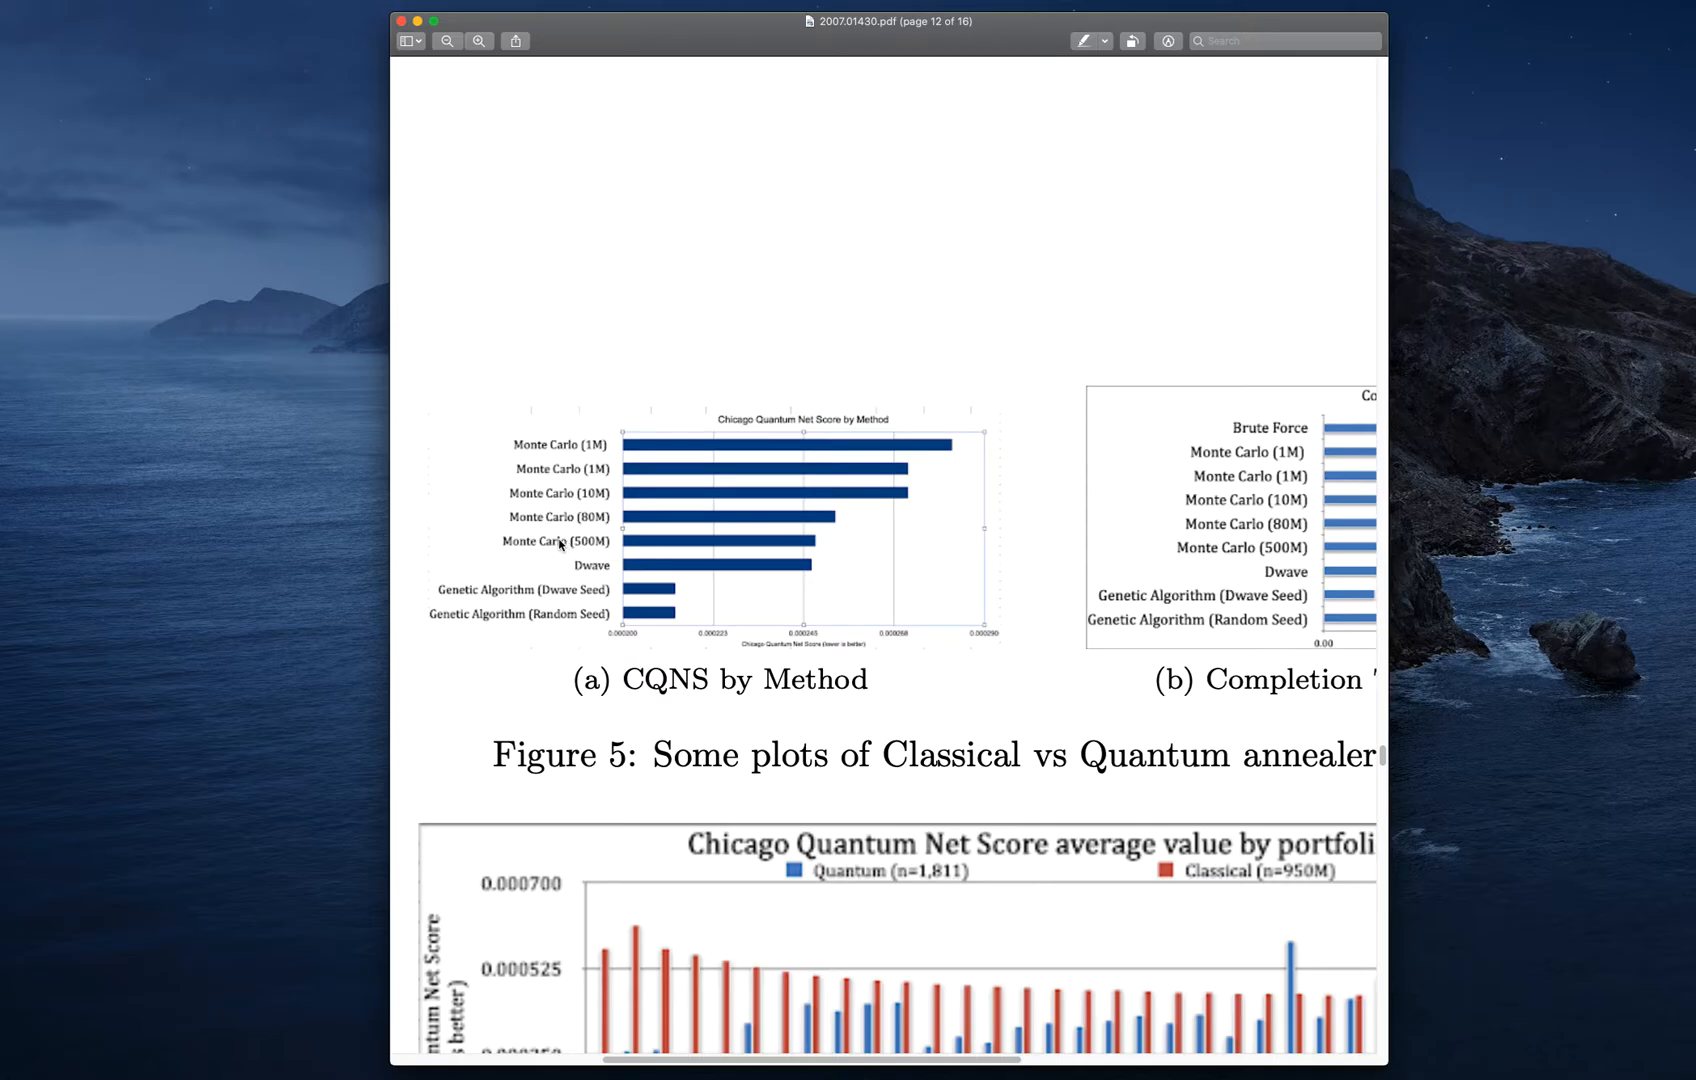
pyautogui.moveTo(577, 548)
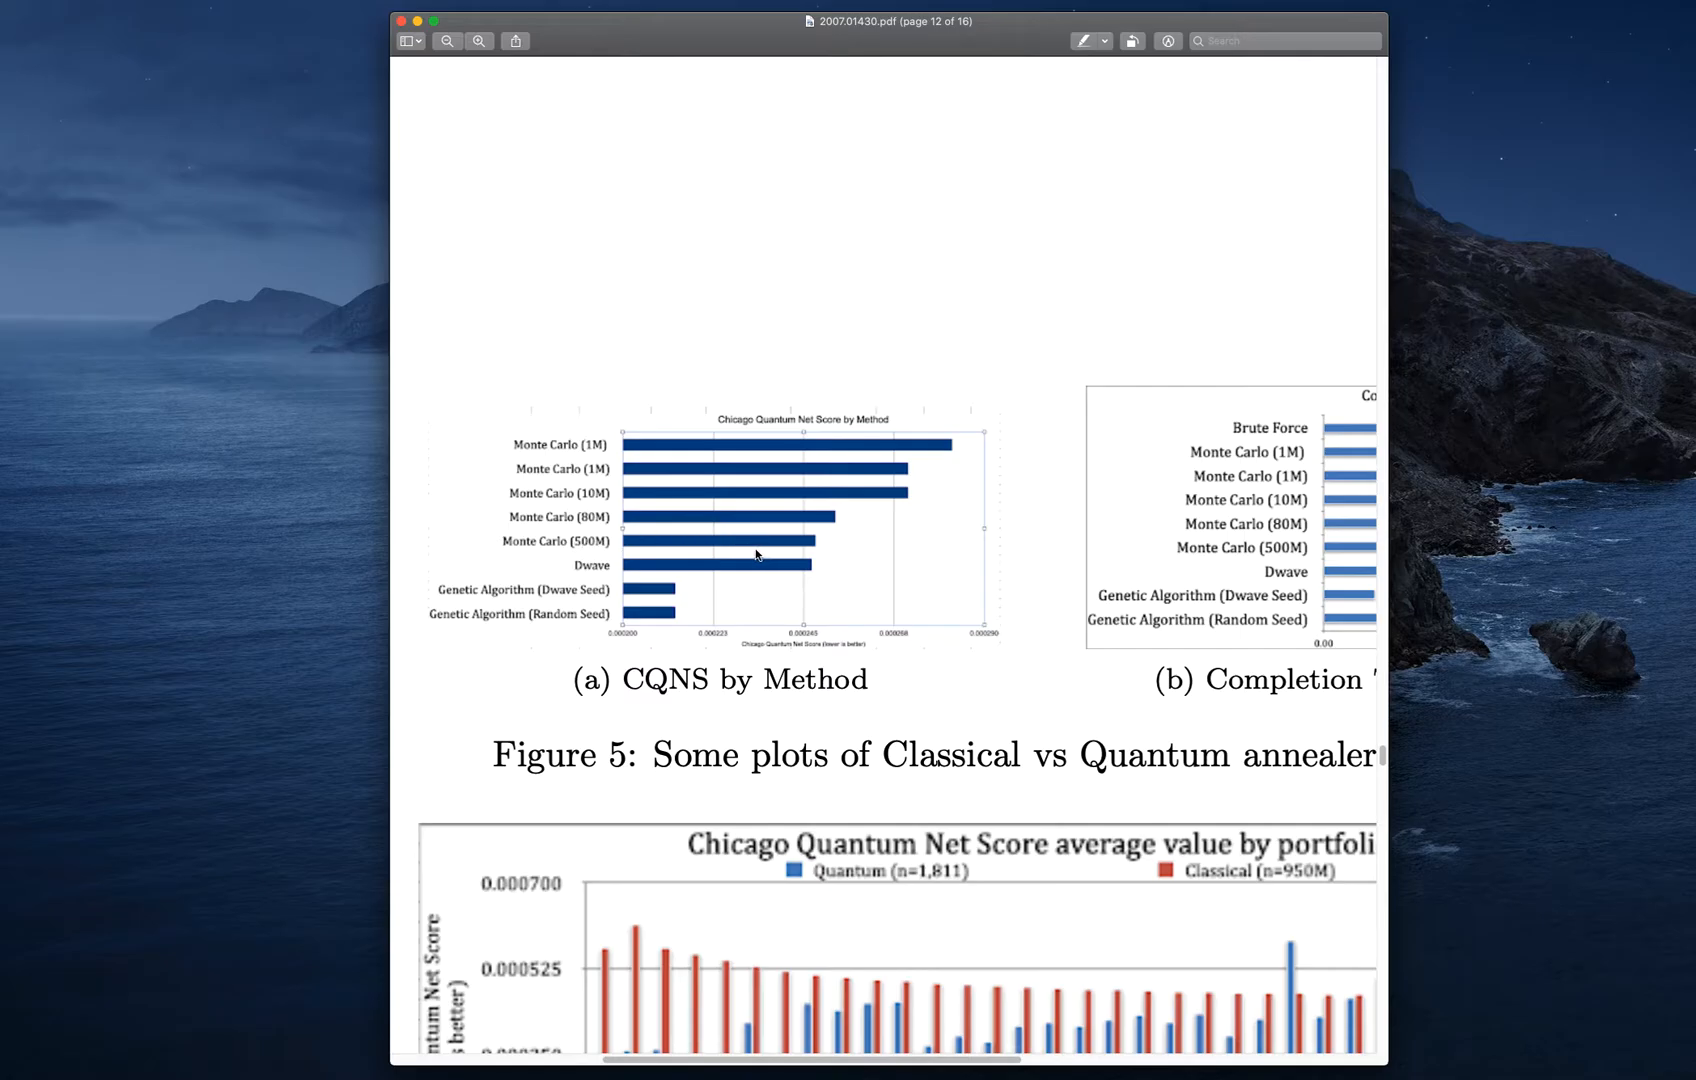
pyautogui.moveTo(819, 546)
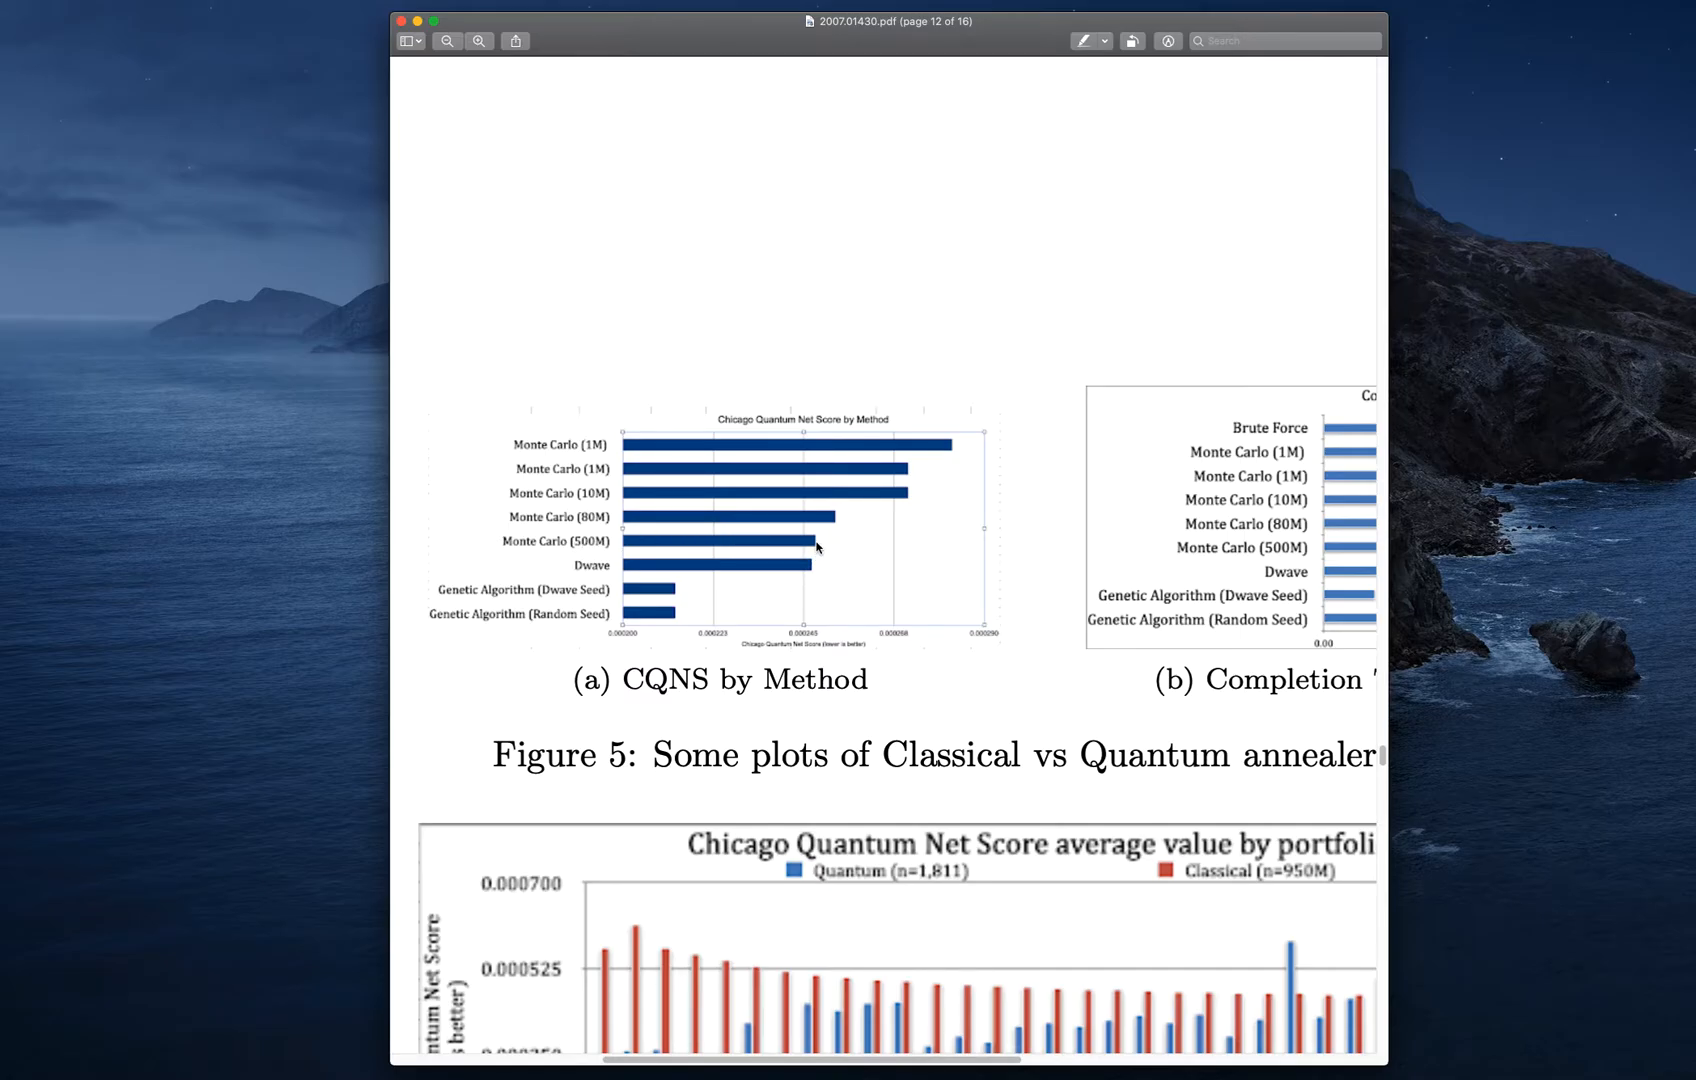
pyautogui.moveTo(814, 577)
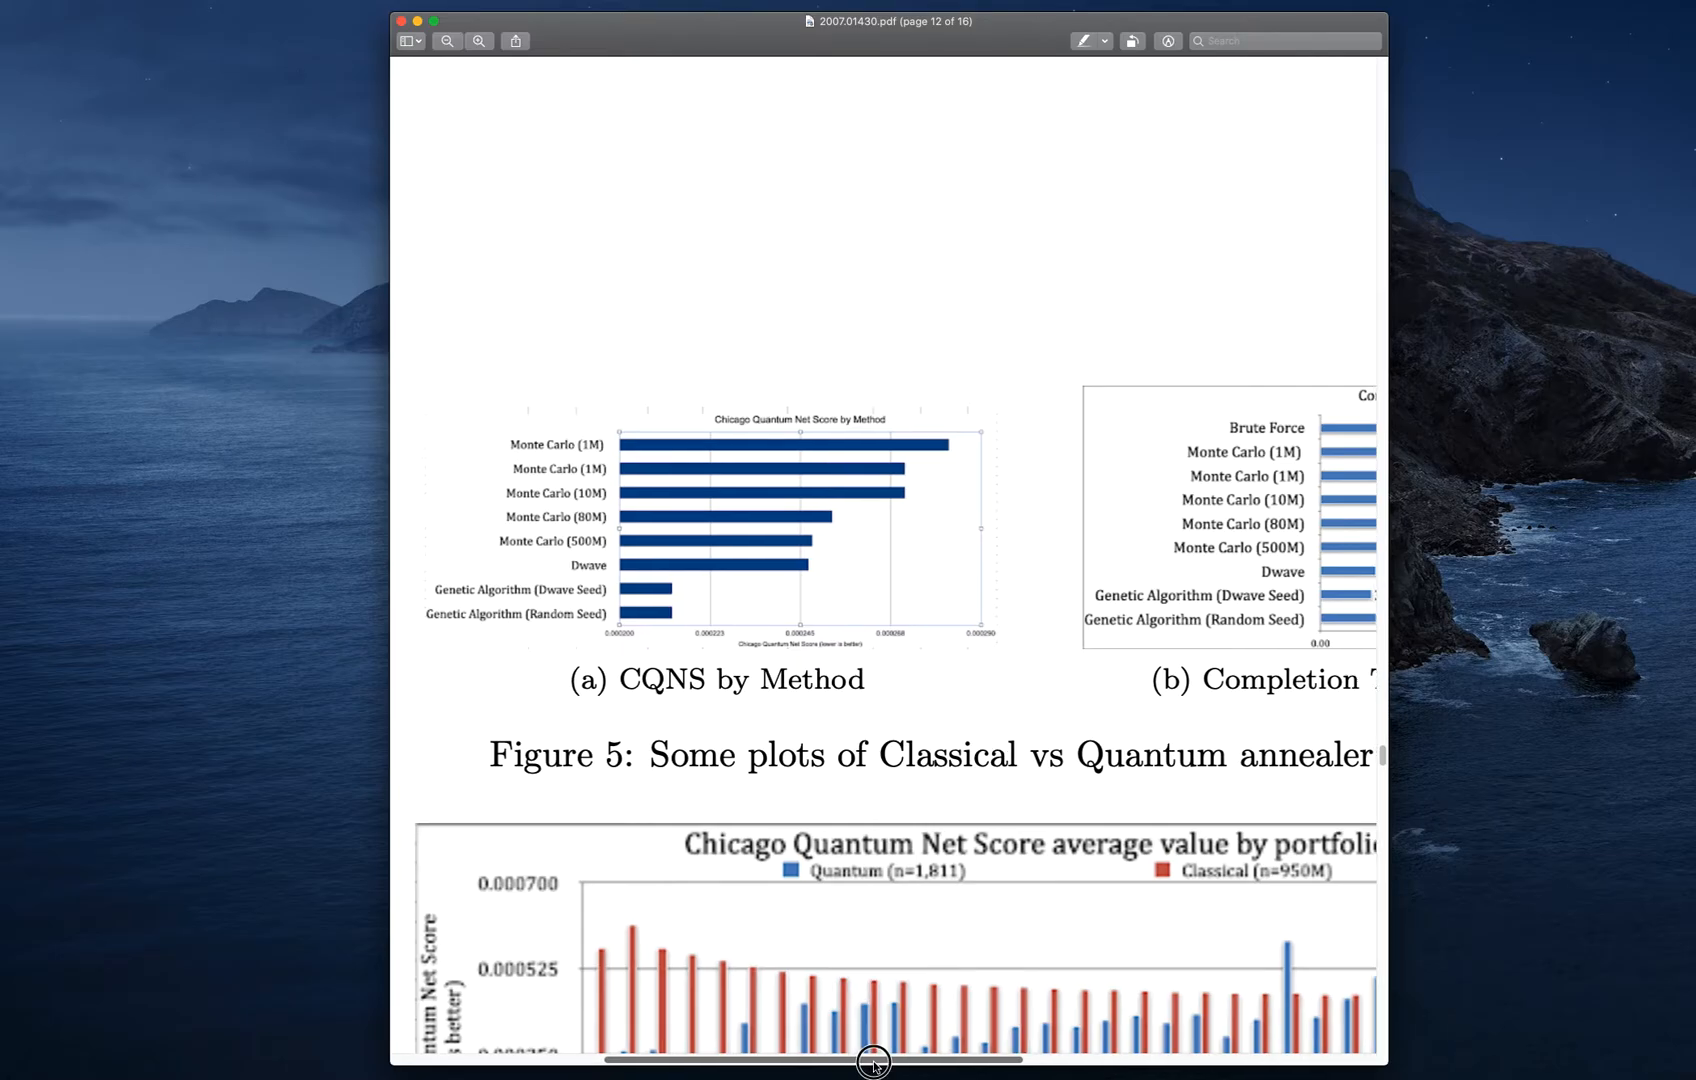
# Pan page 12 sideways to bring Figure 5(b)'s Completion Time by Method chart fully into view
pyautogui.moveTo(873, 1061); pyautogui.dragTo(1065, 1061)
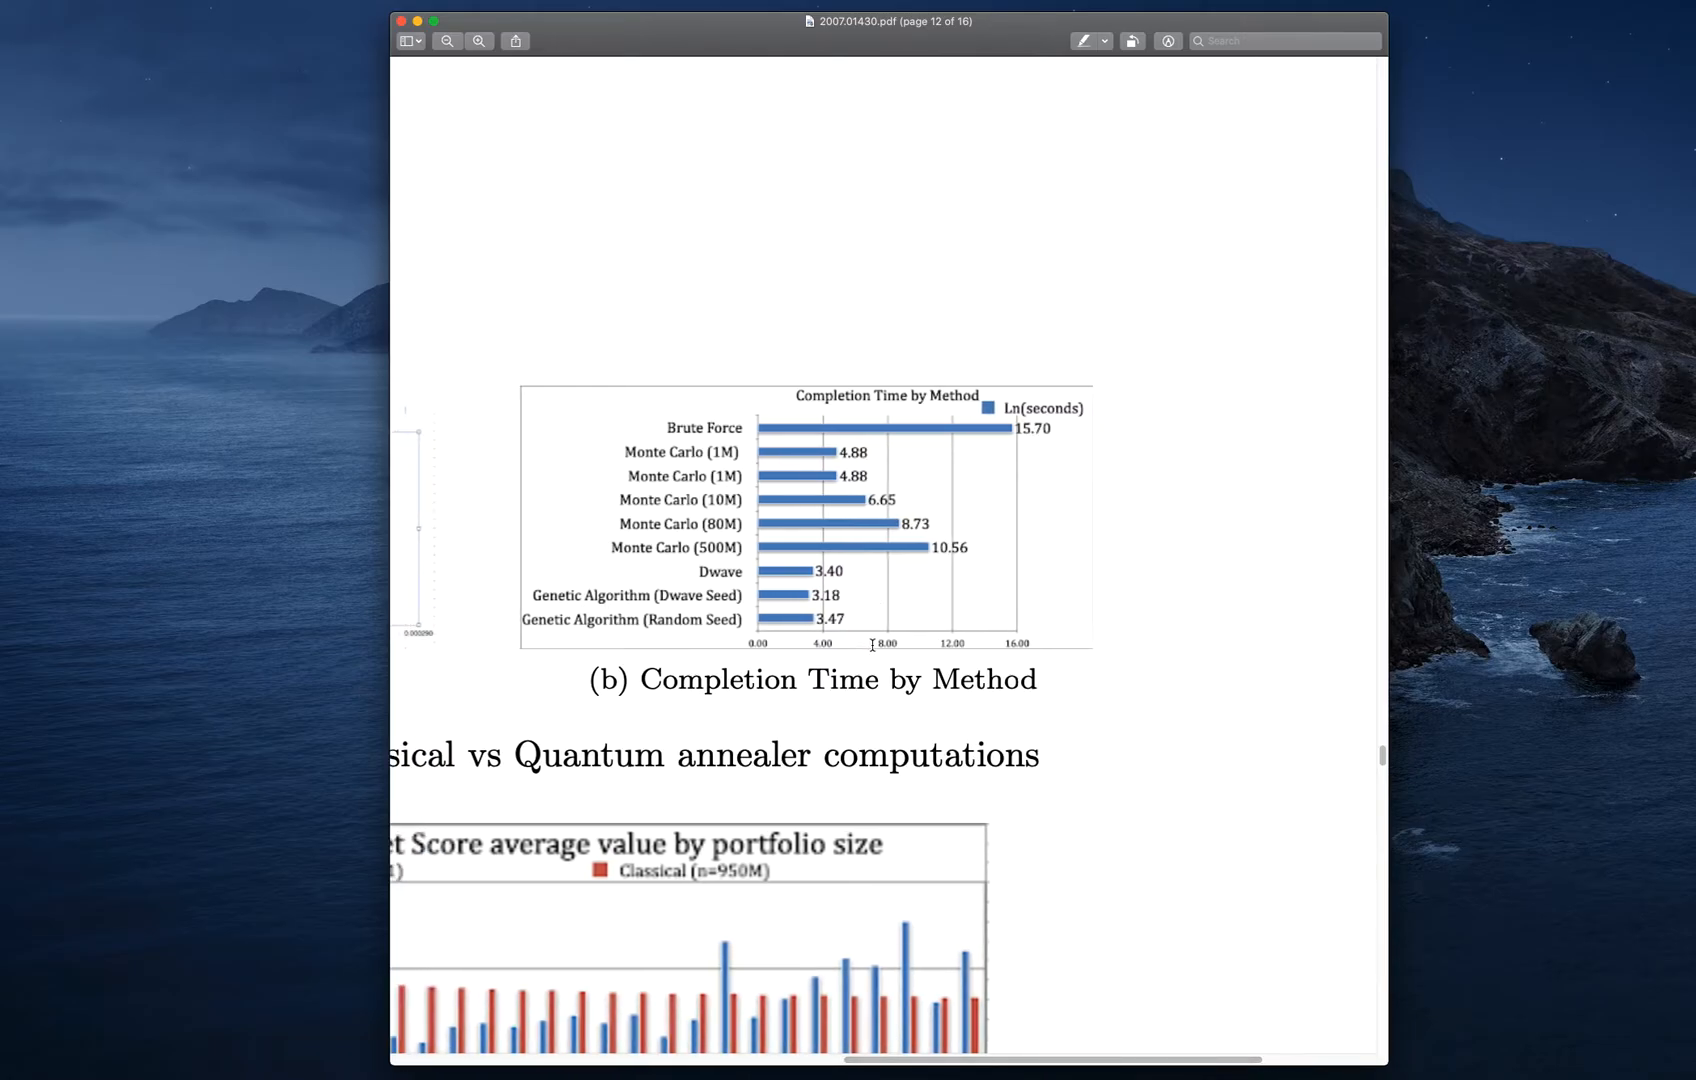
pyautogui.moveTo(625, 614)
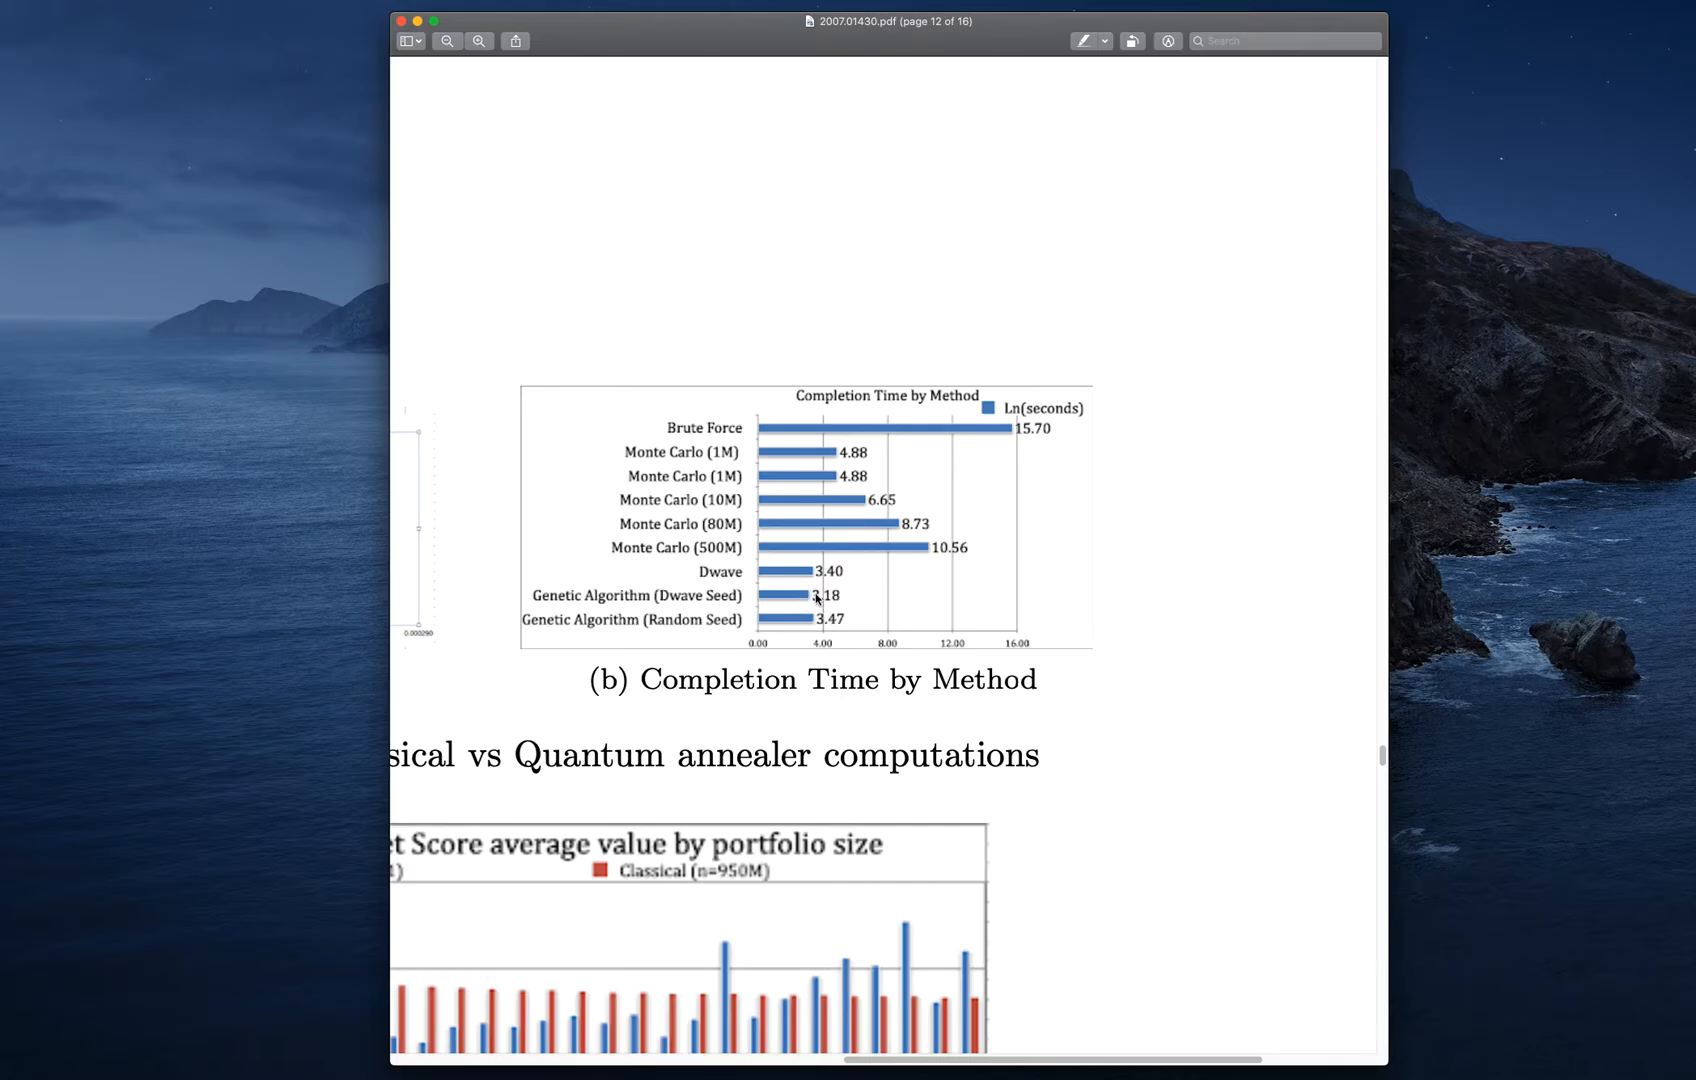
pyautogui.moveTo(744, 575)
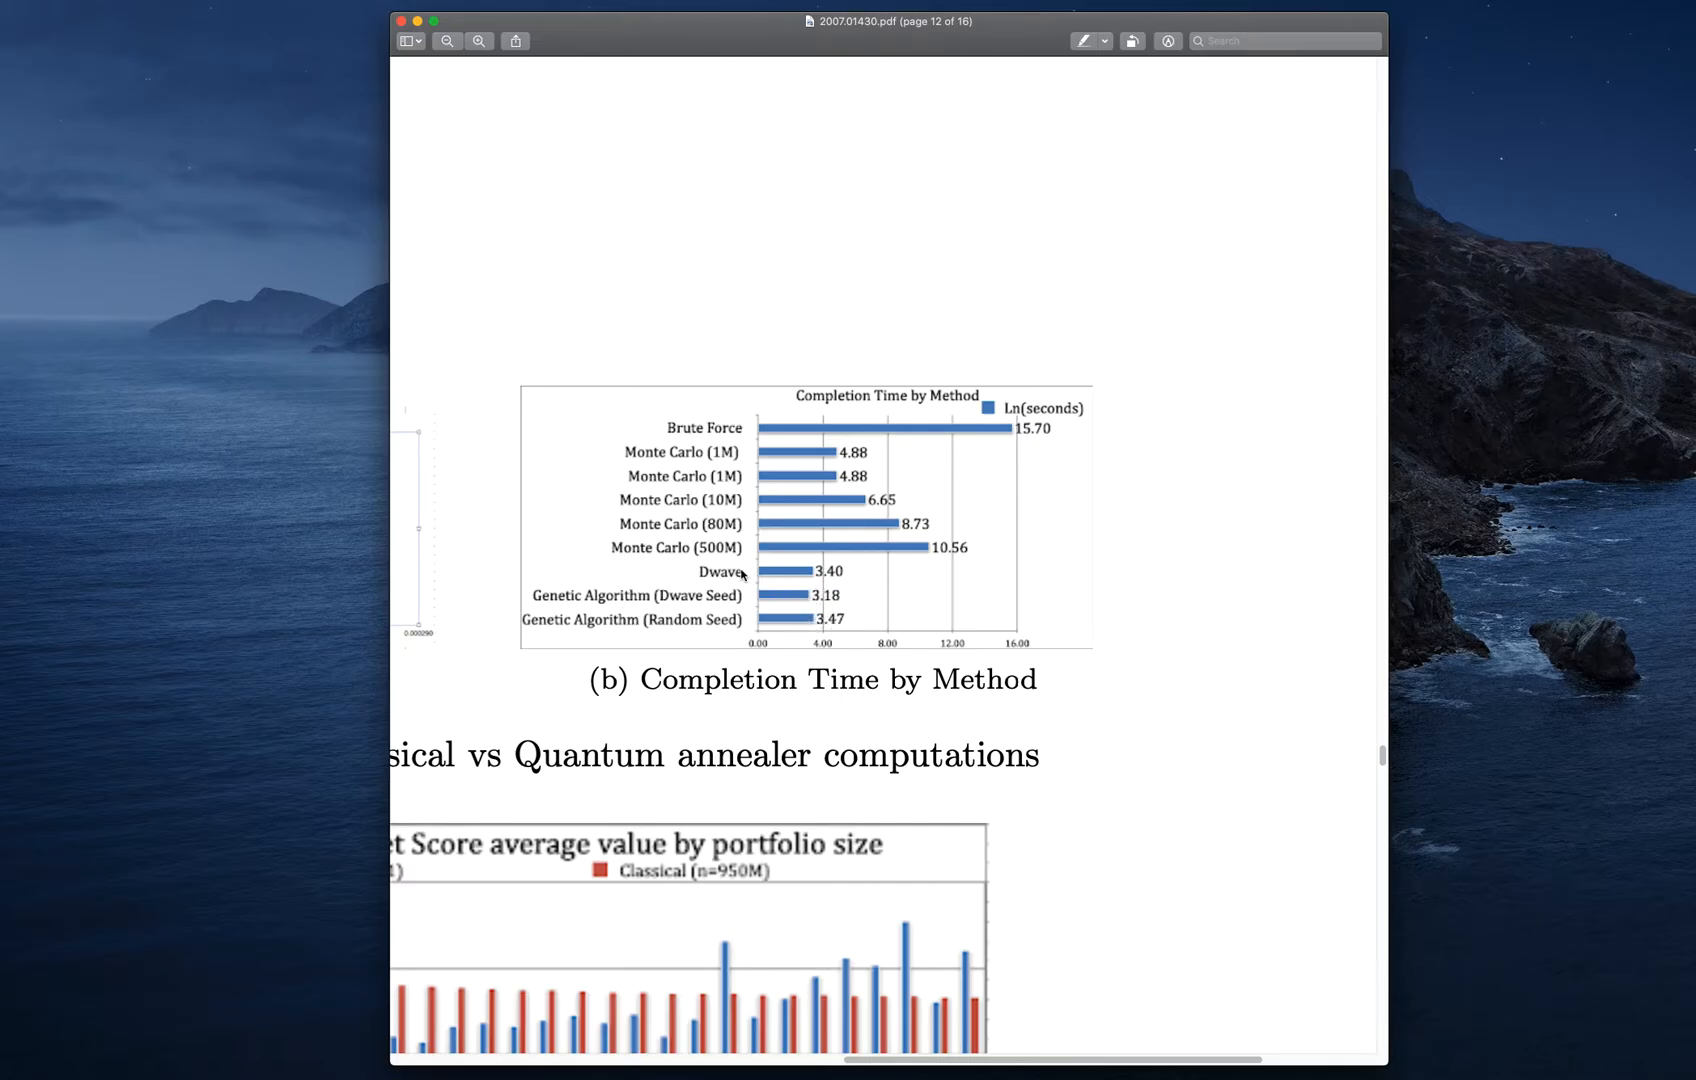
pyautogui.moveTo(856, 582)
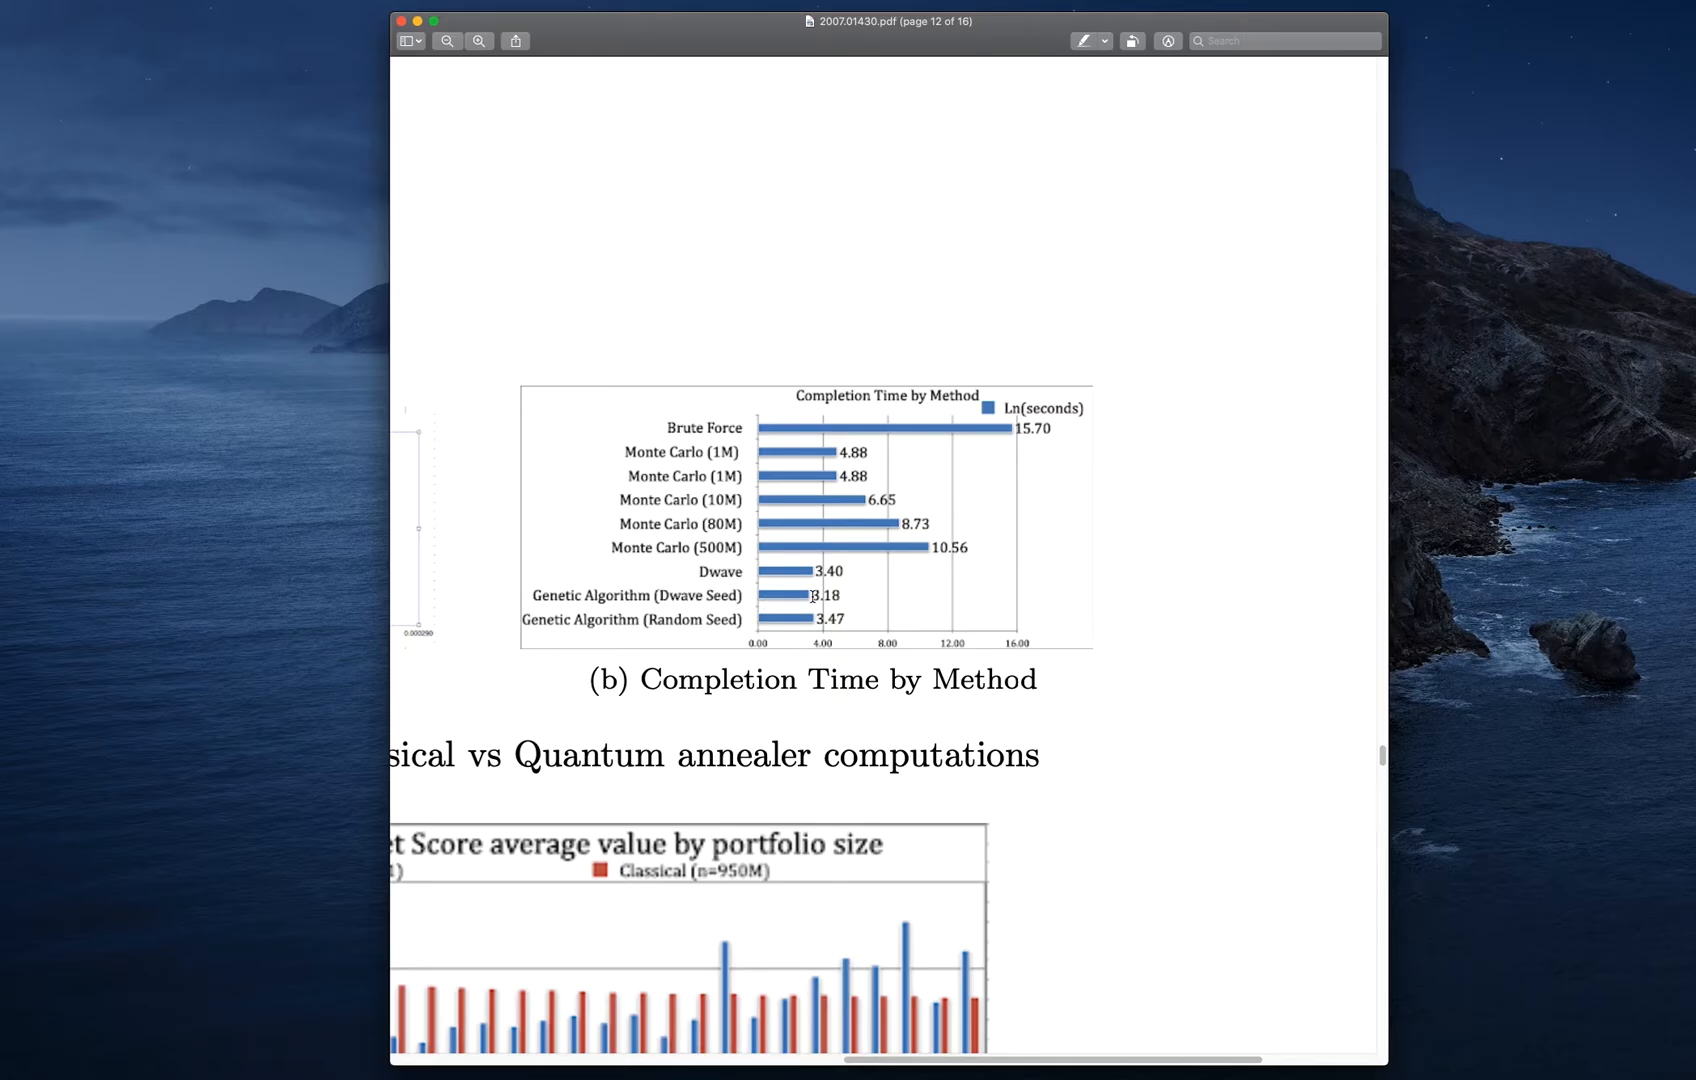
pyautogui.moveTo(824, 459)
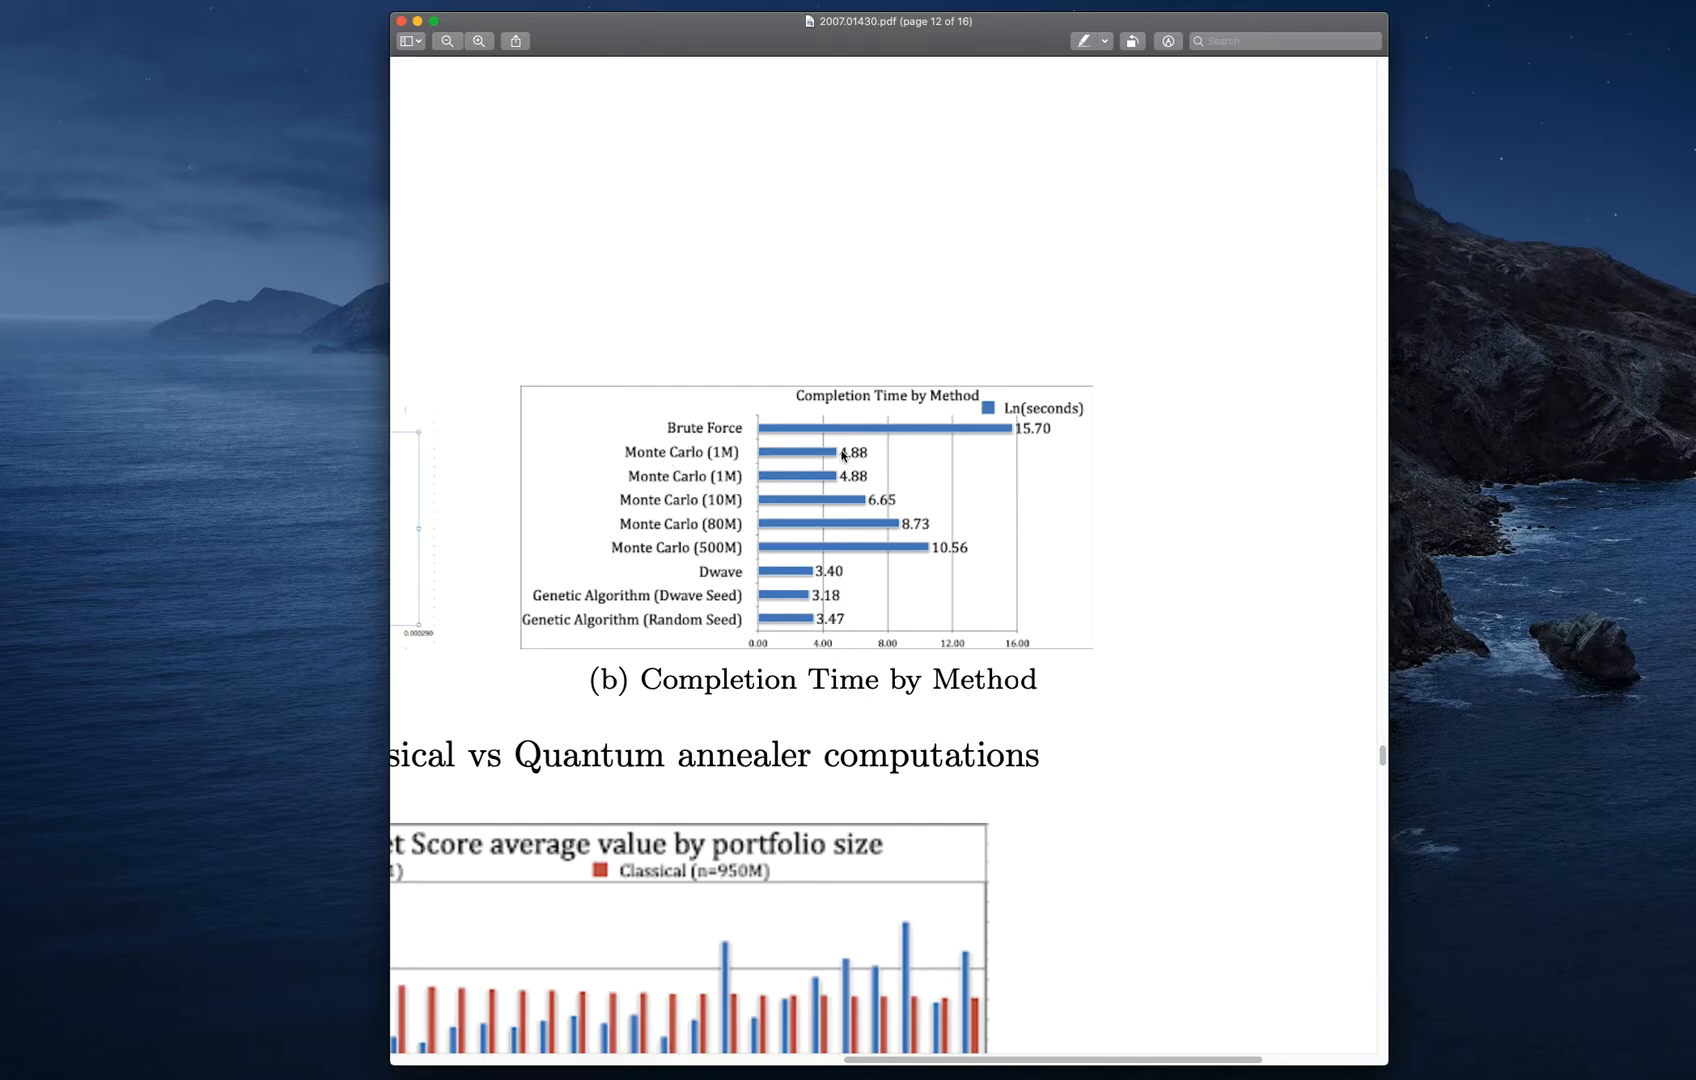
pyautogui.moveTo(869, 495)
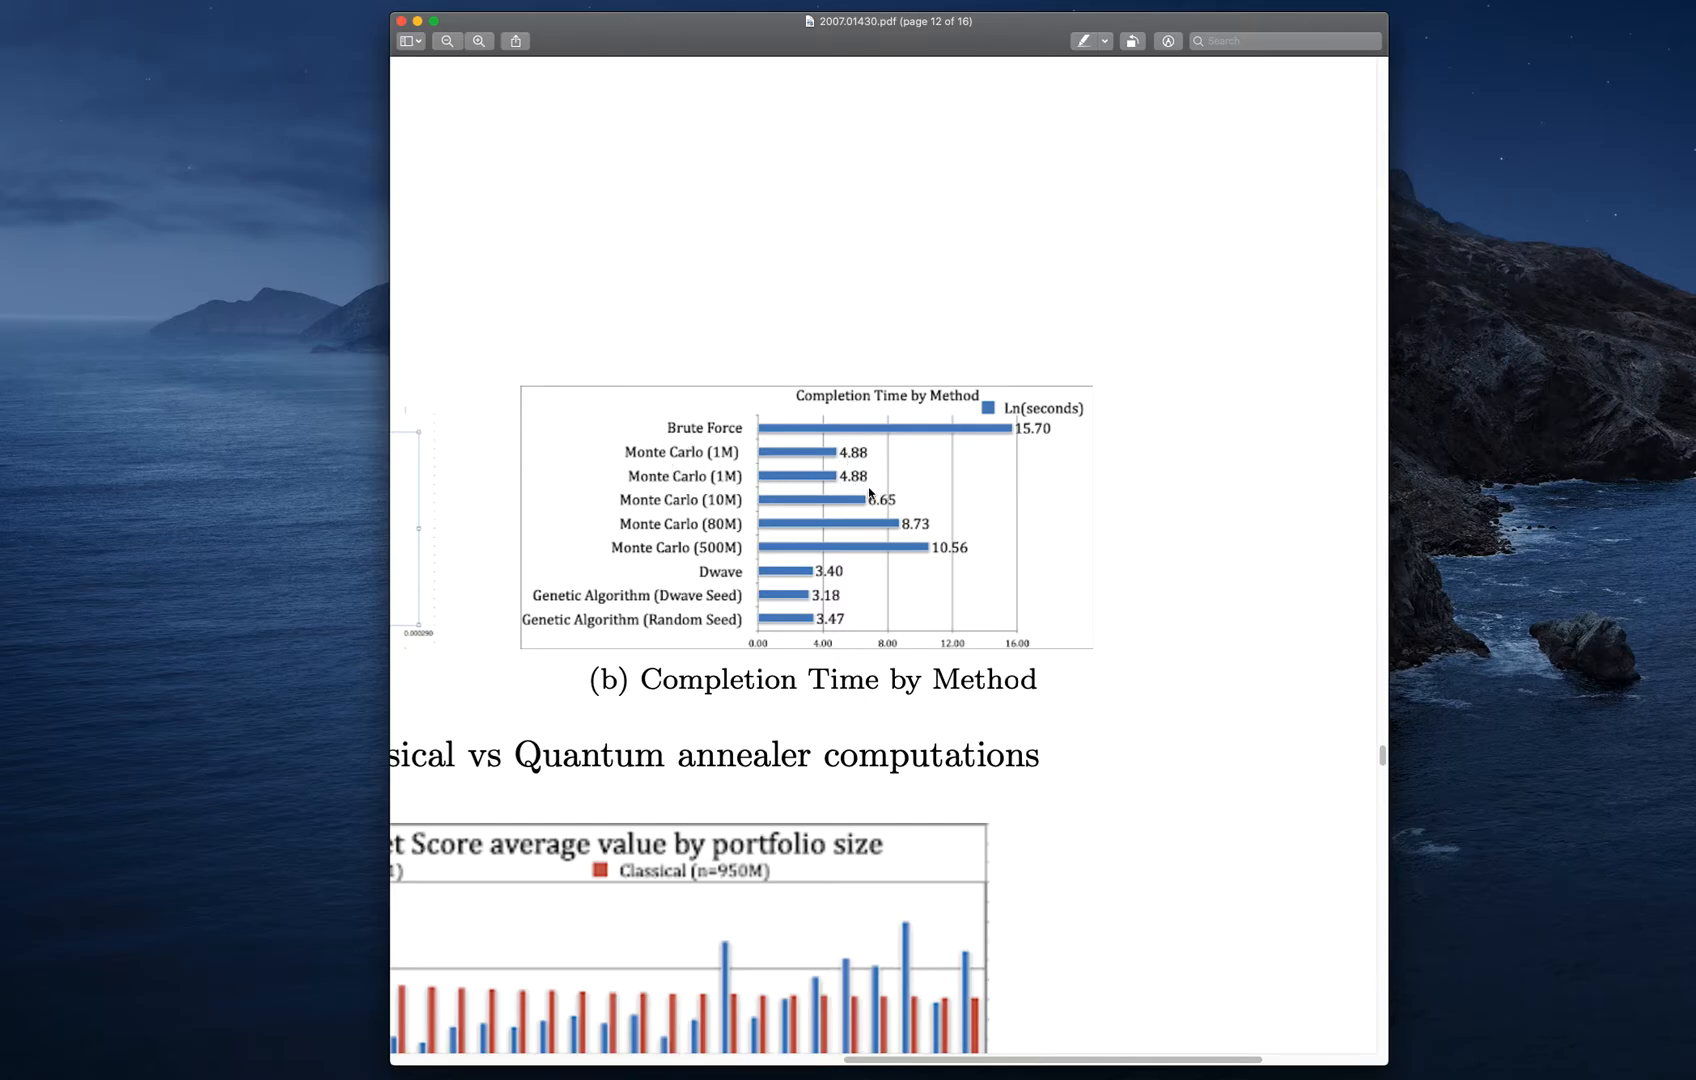
pyautogui.moveTo(1114, 435)
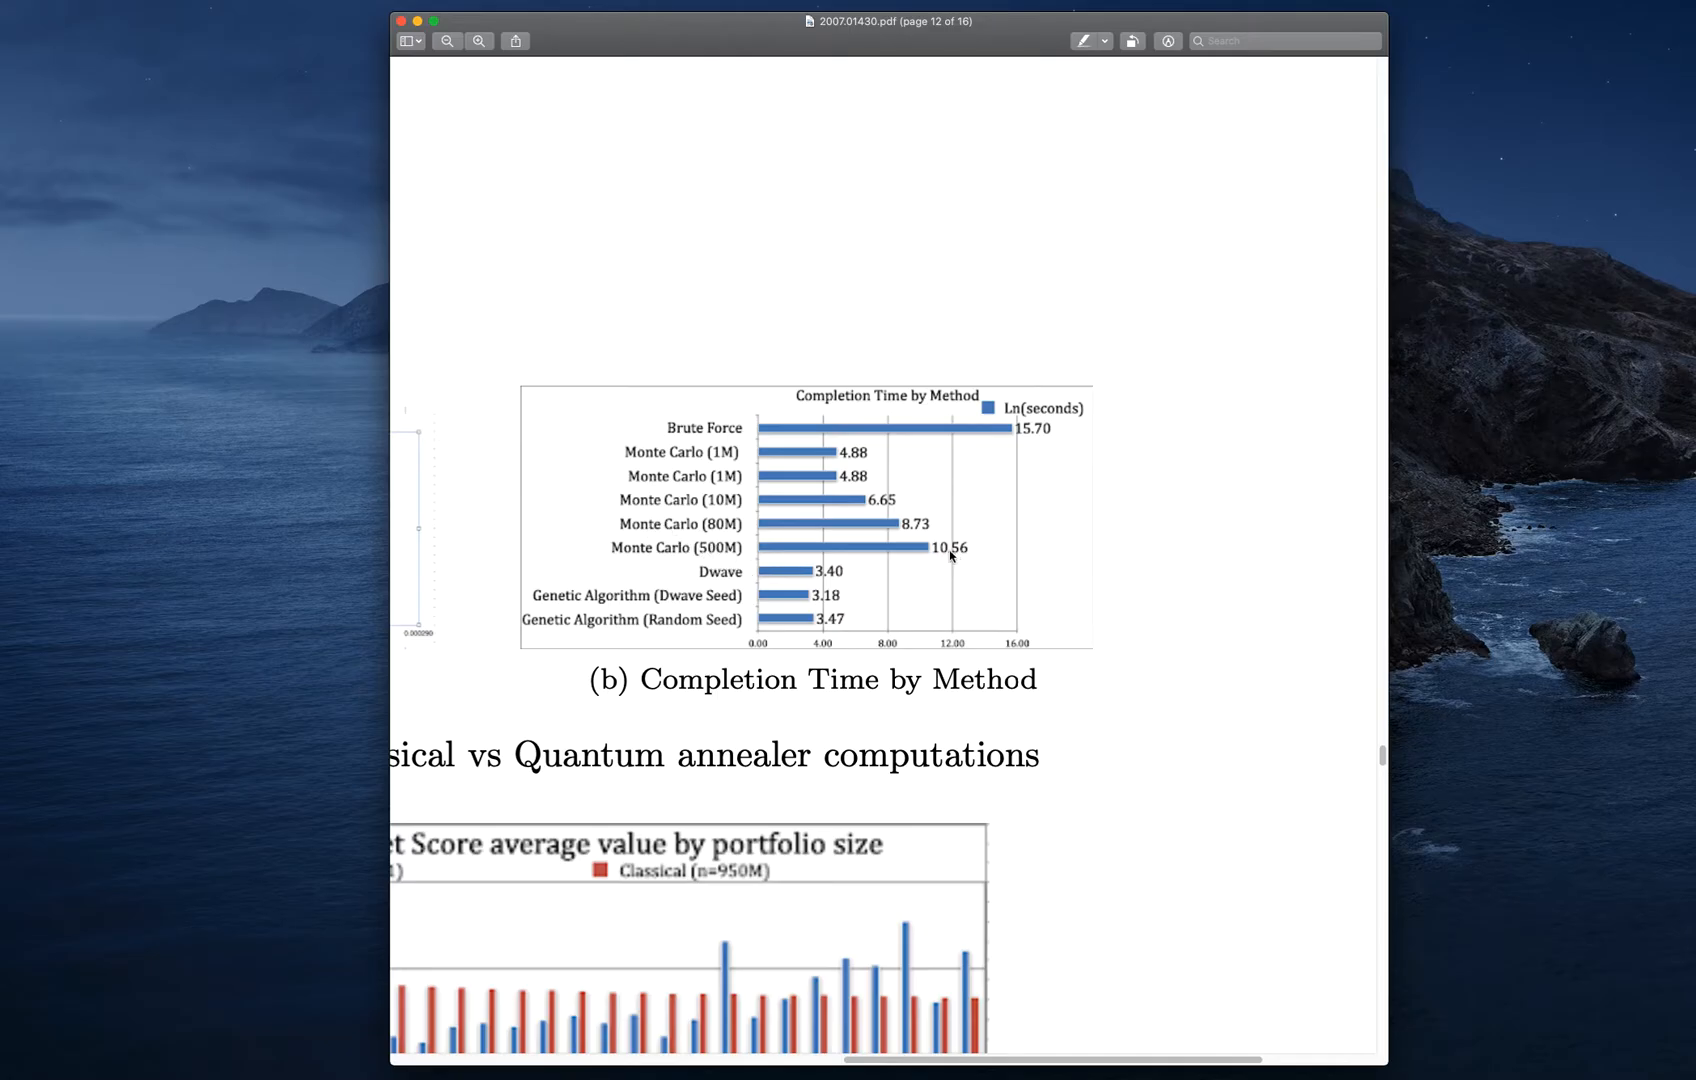
pyautogui.moveTo(1015, 1065)
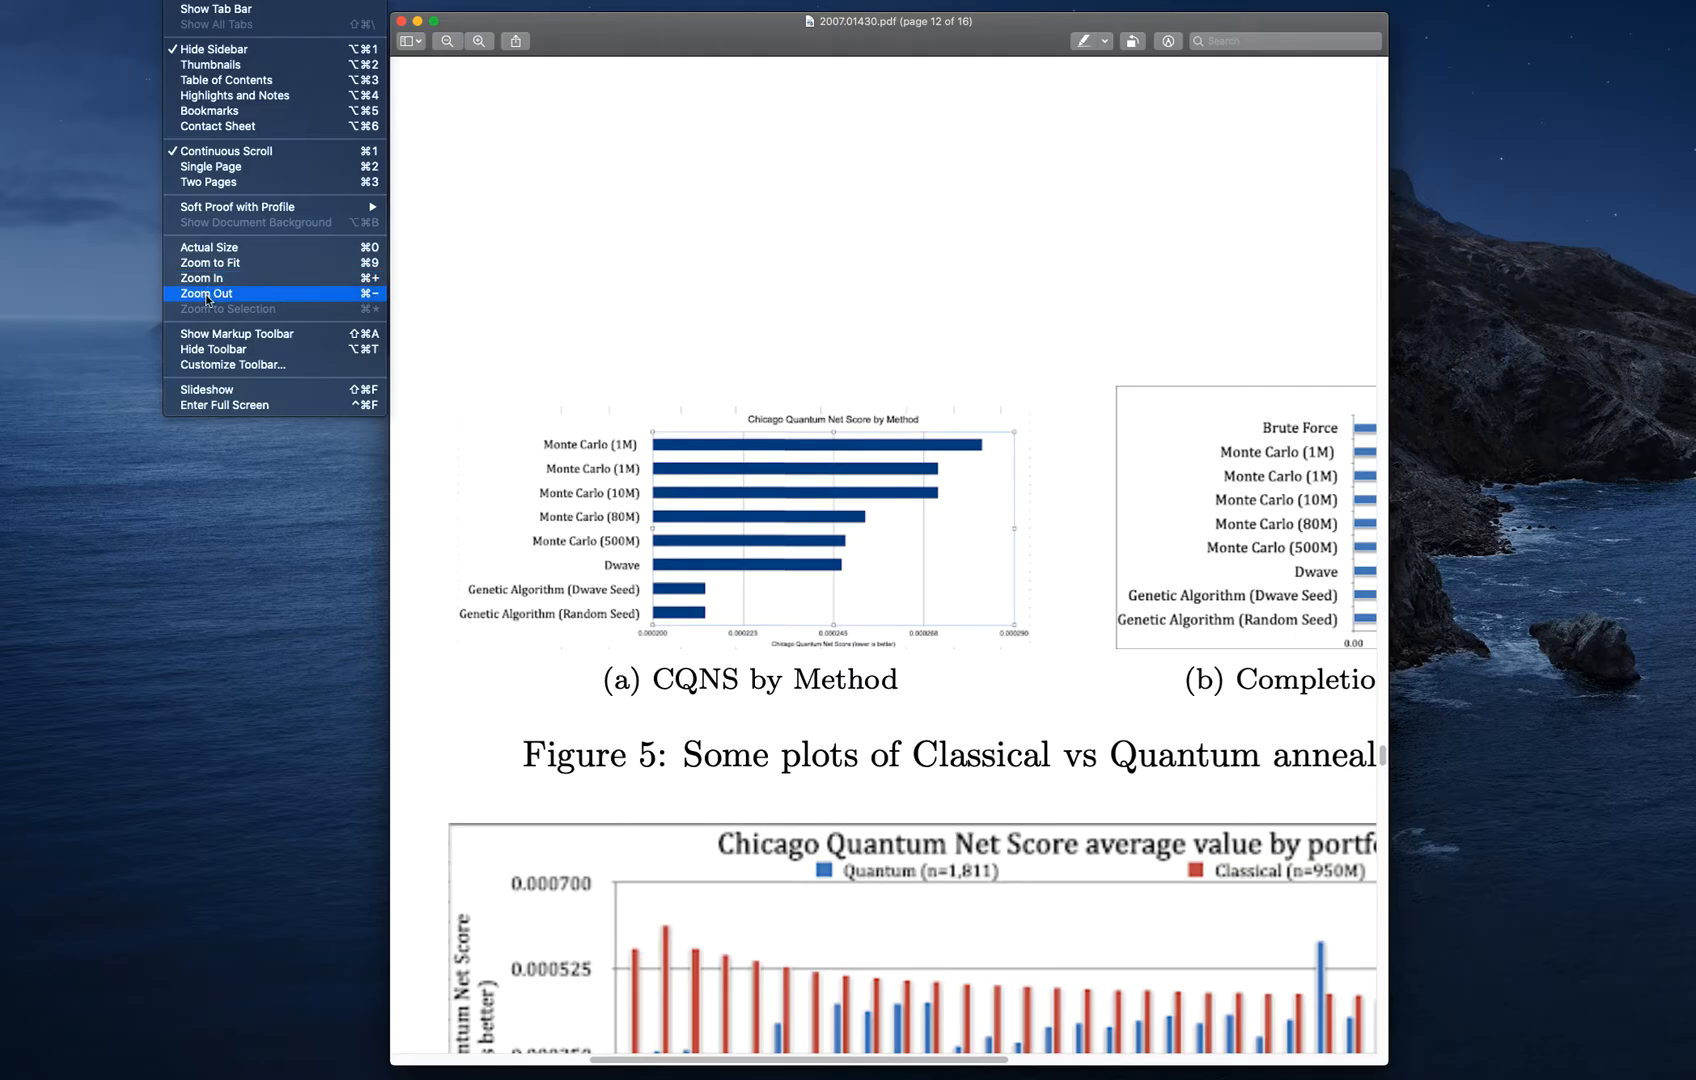
# Zoom page 12 back to normal size so Figure 5's charts and Figure 6 are visible
pyautogui.click(204, 293)
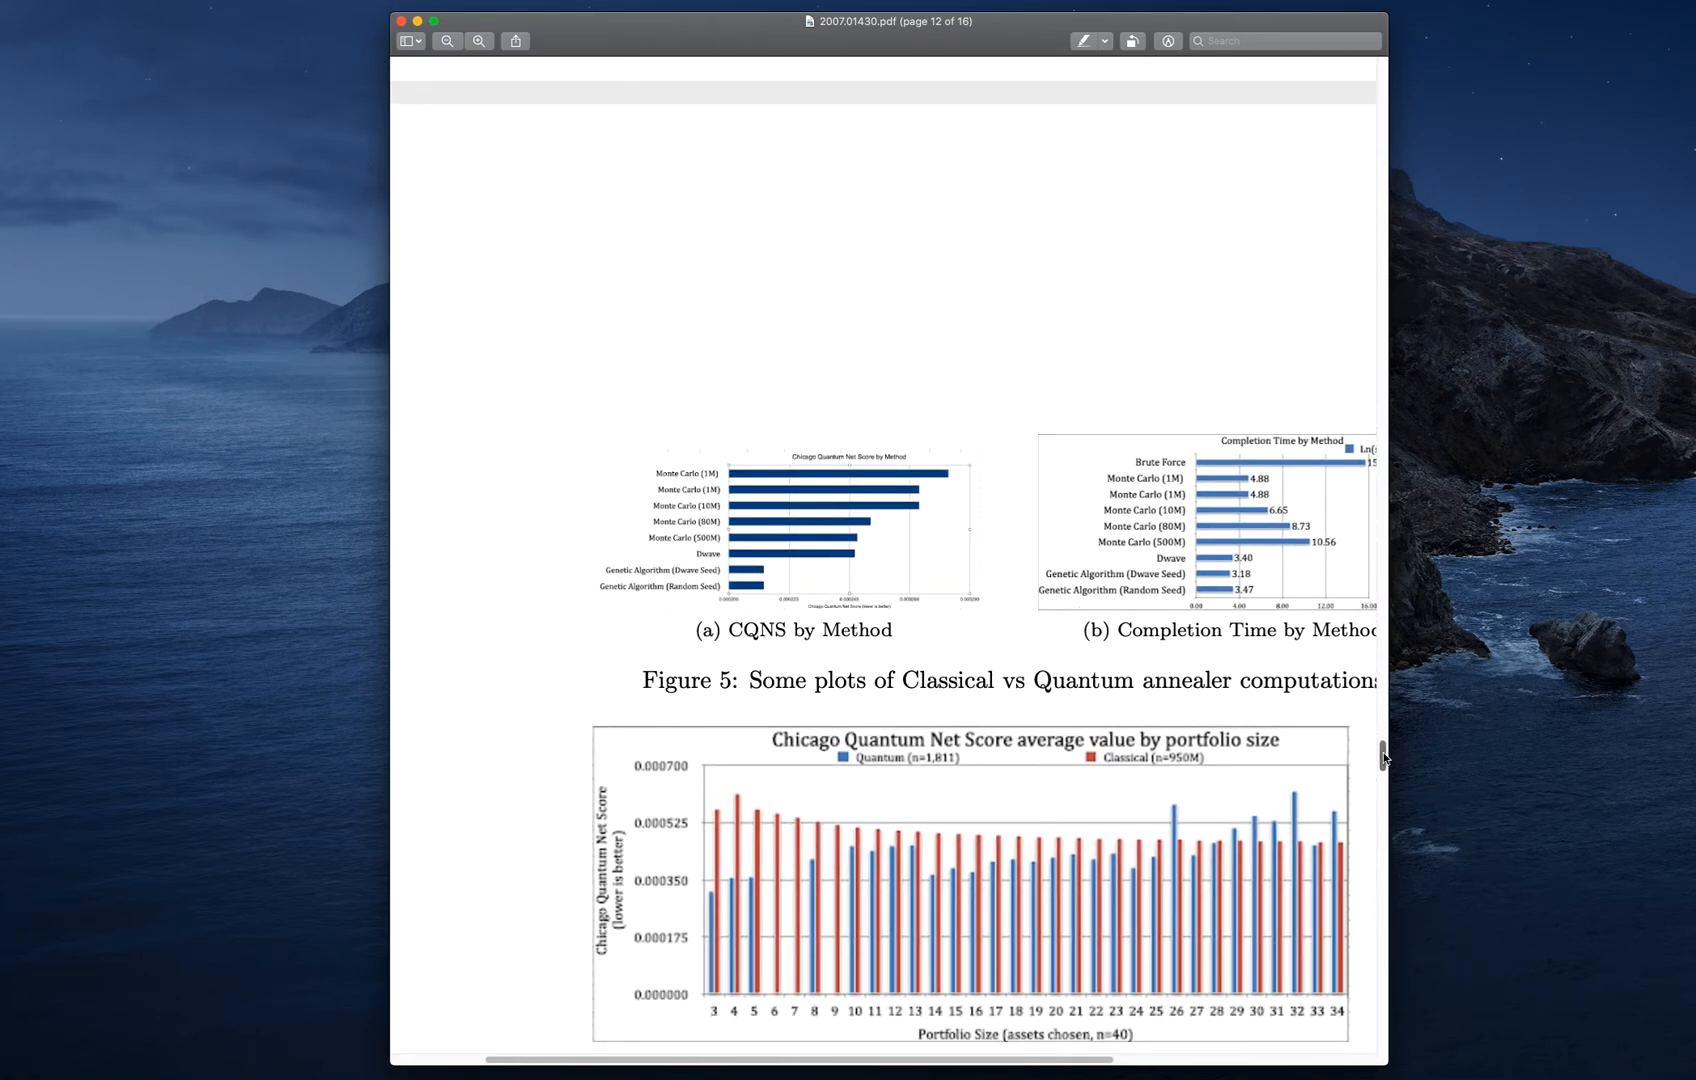
pyautogui.scroll(-3)
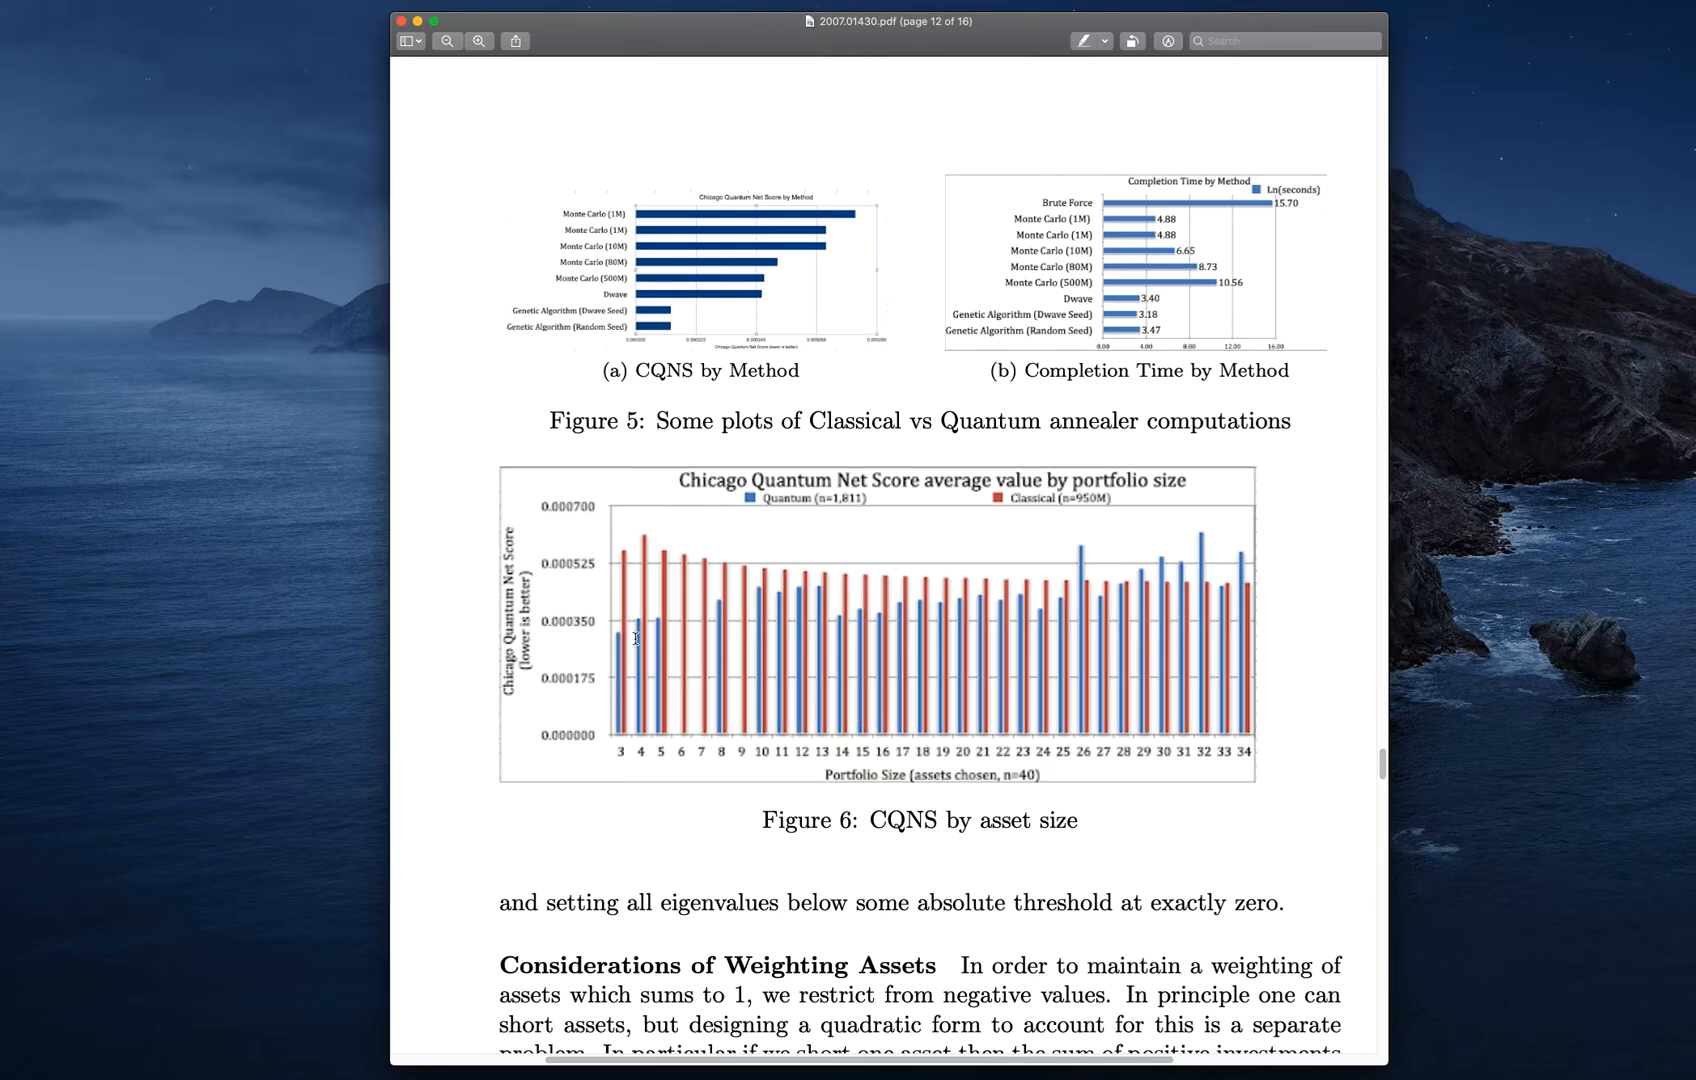
pyautogui.moveTo(611, 638)
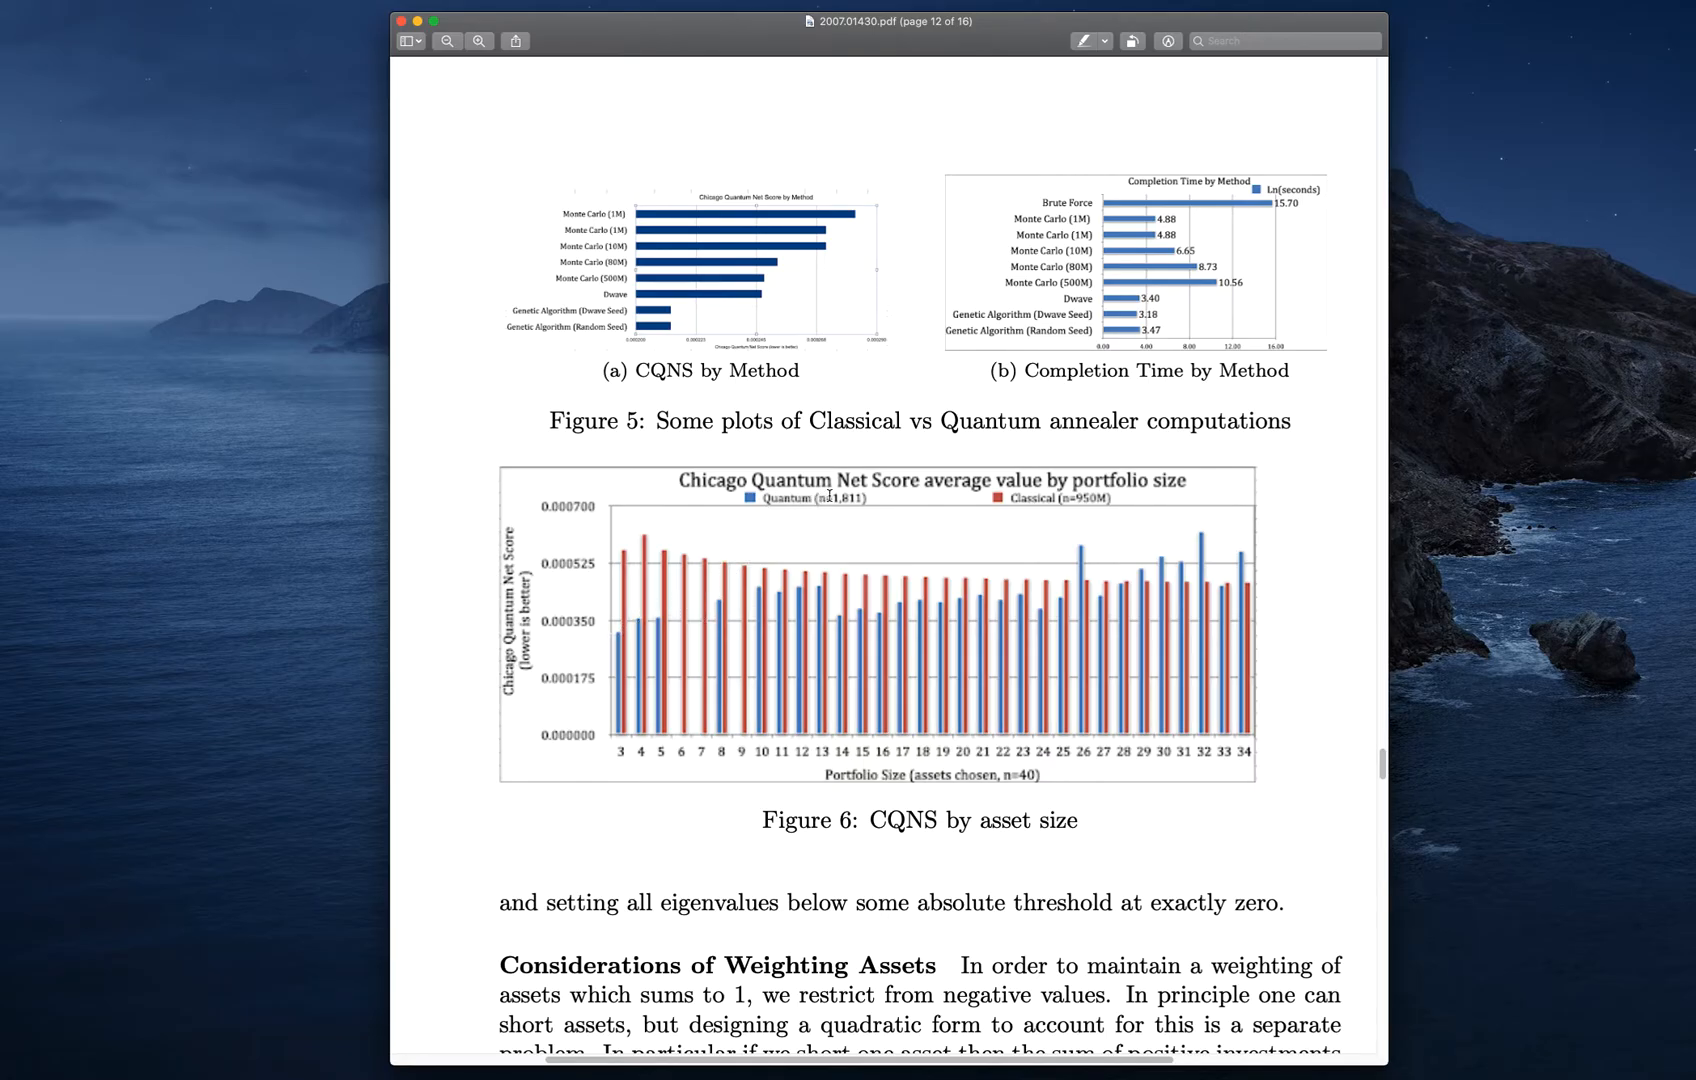
pyautogui.moveTo(1047, 514)
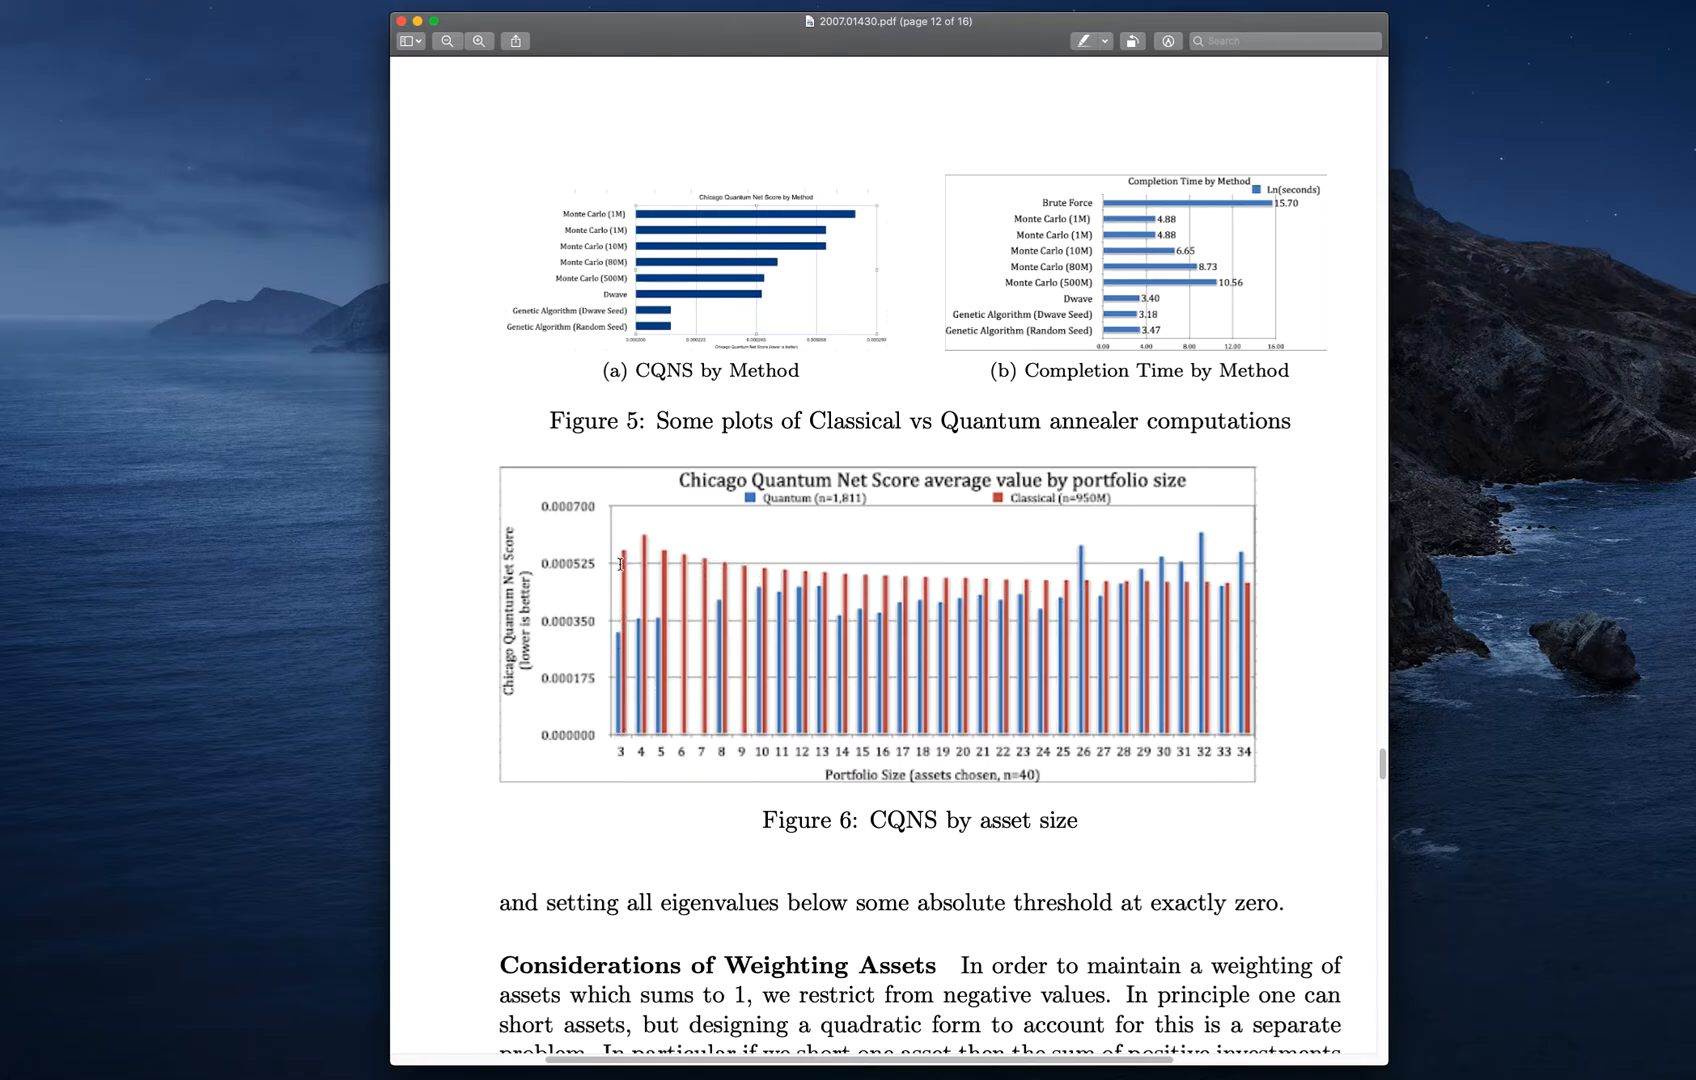
pyautogui.moveTo(821, 577)
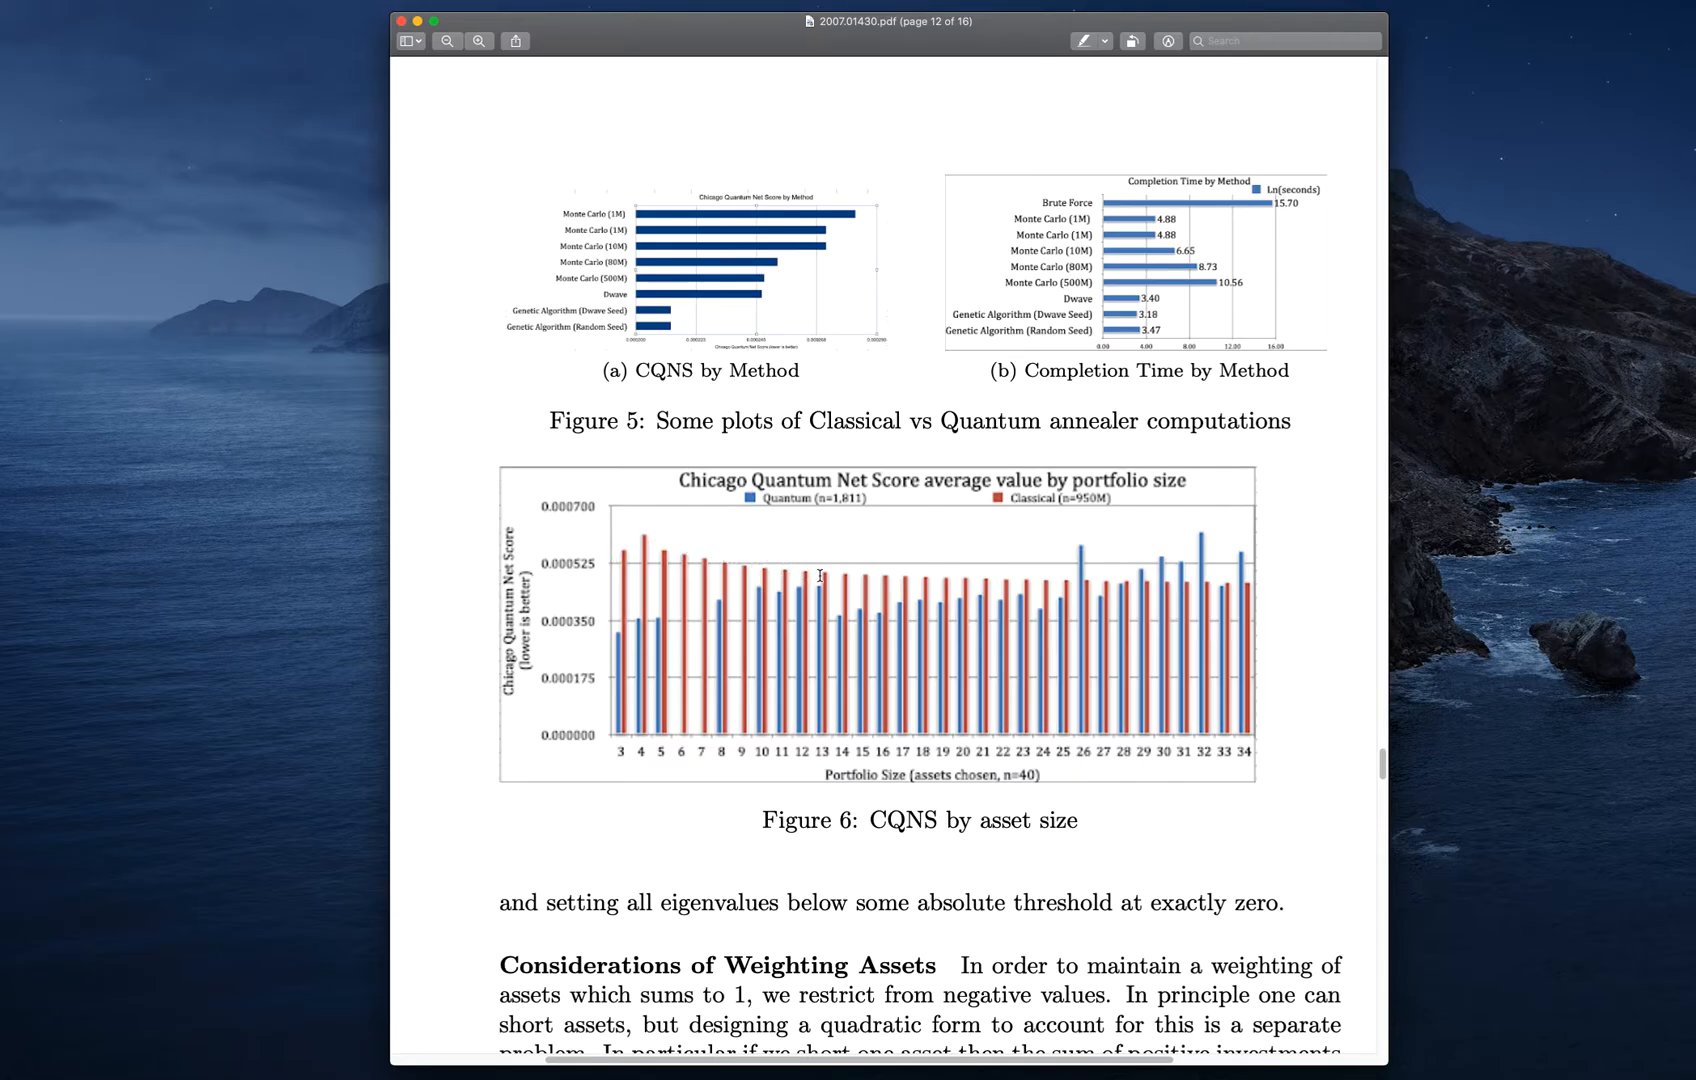
pyautogui.moveTo(1096, 597)
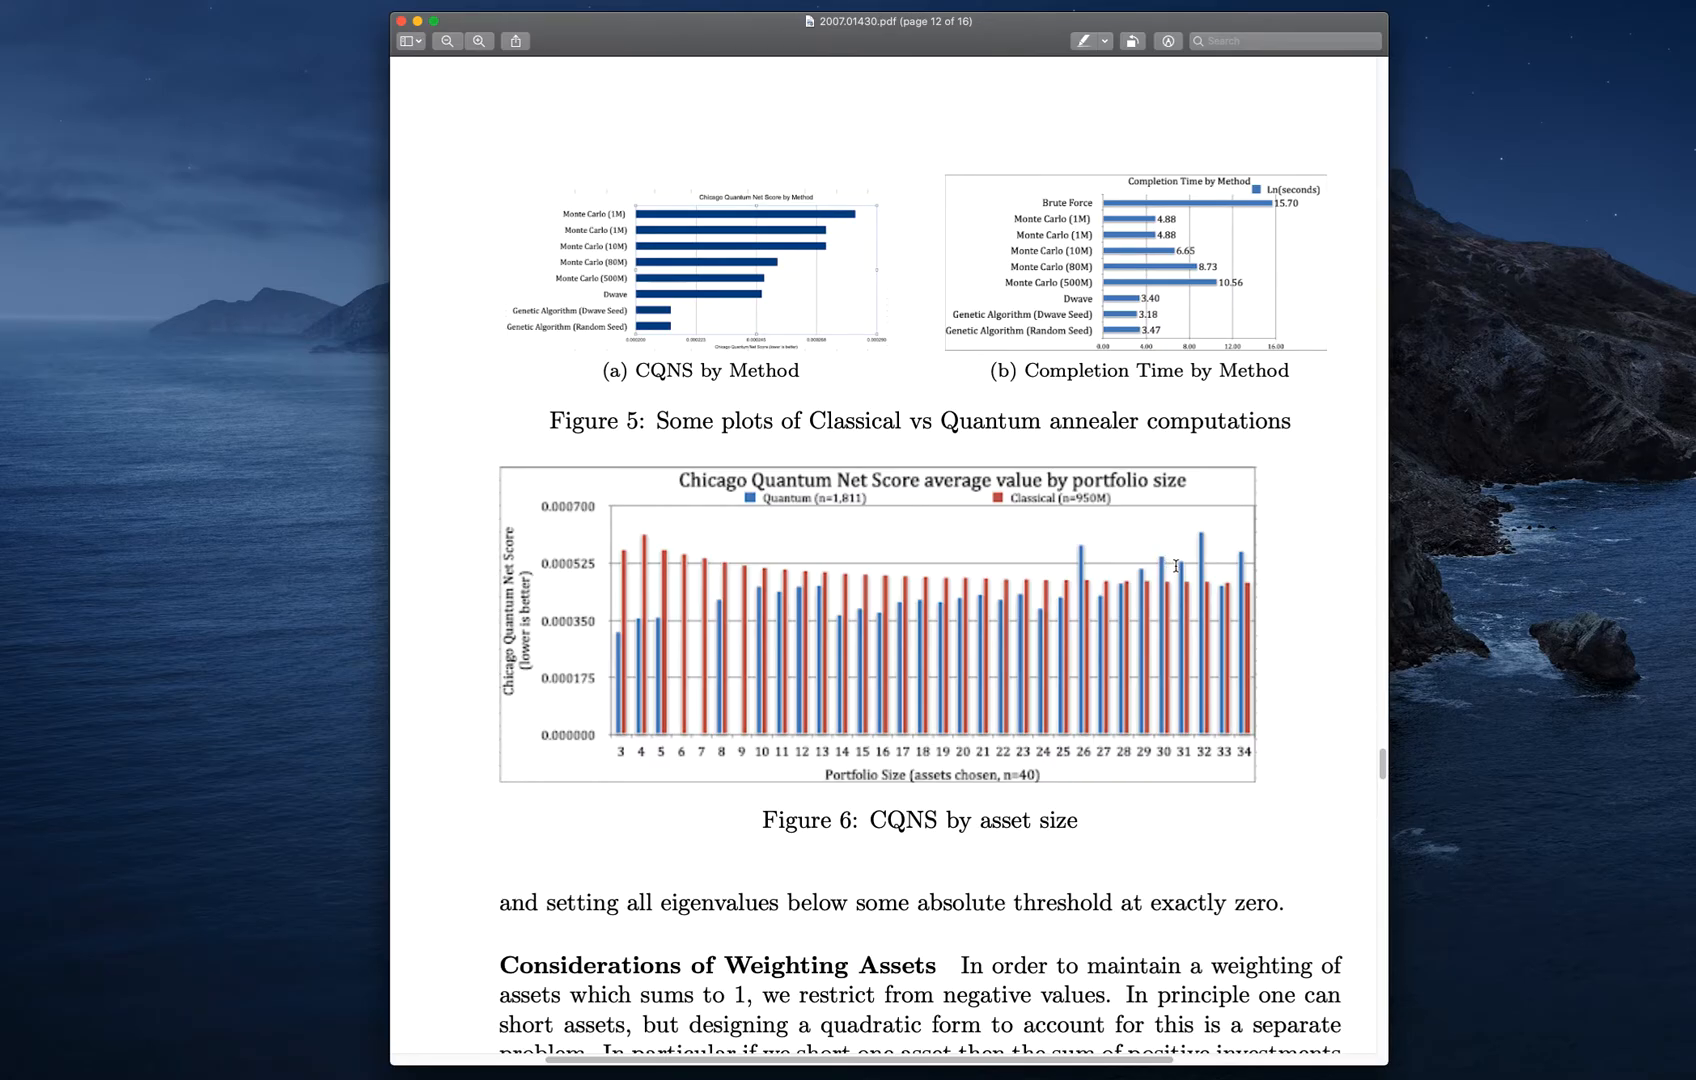
pyautogui.moveTo(1102, 582)
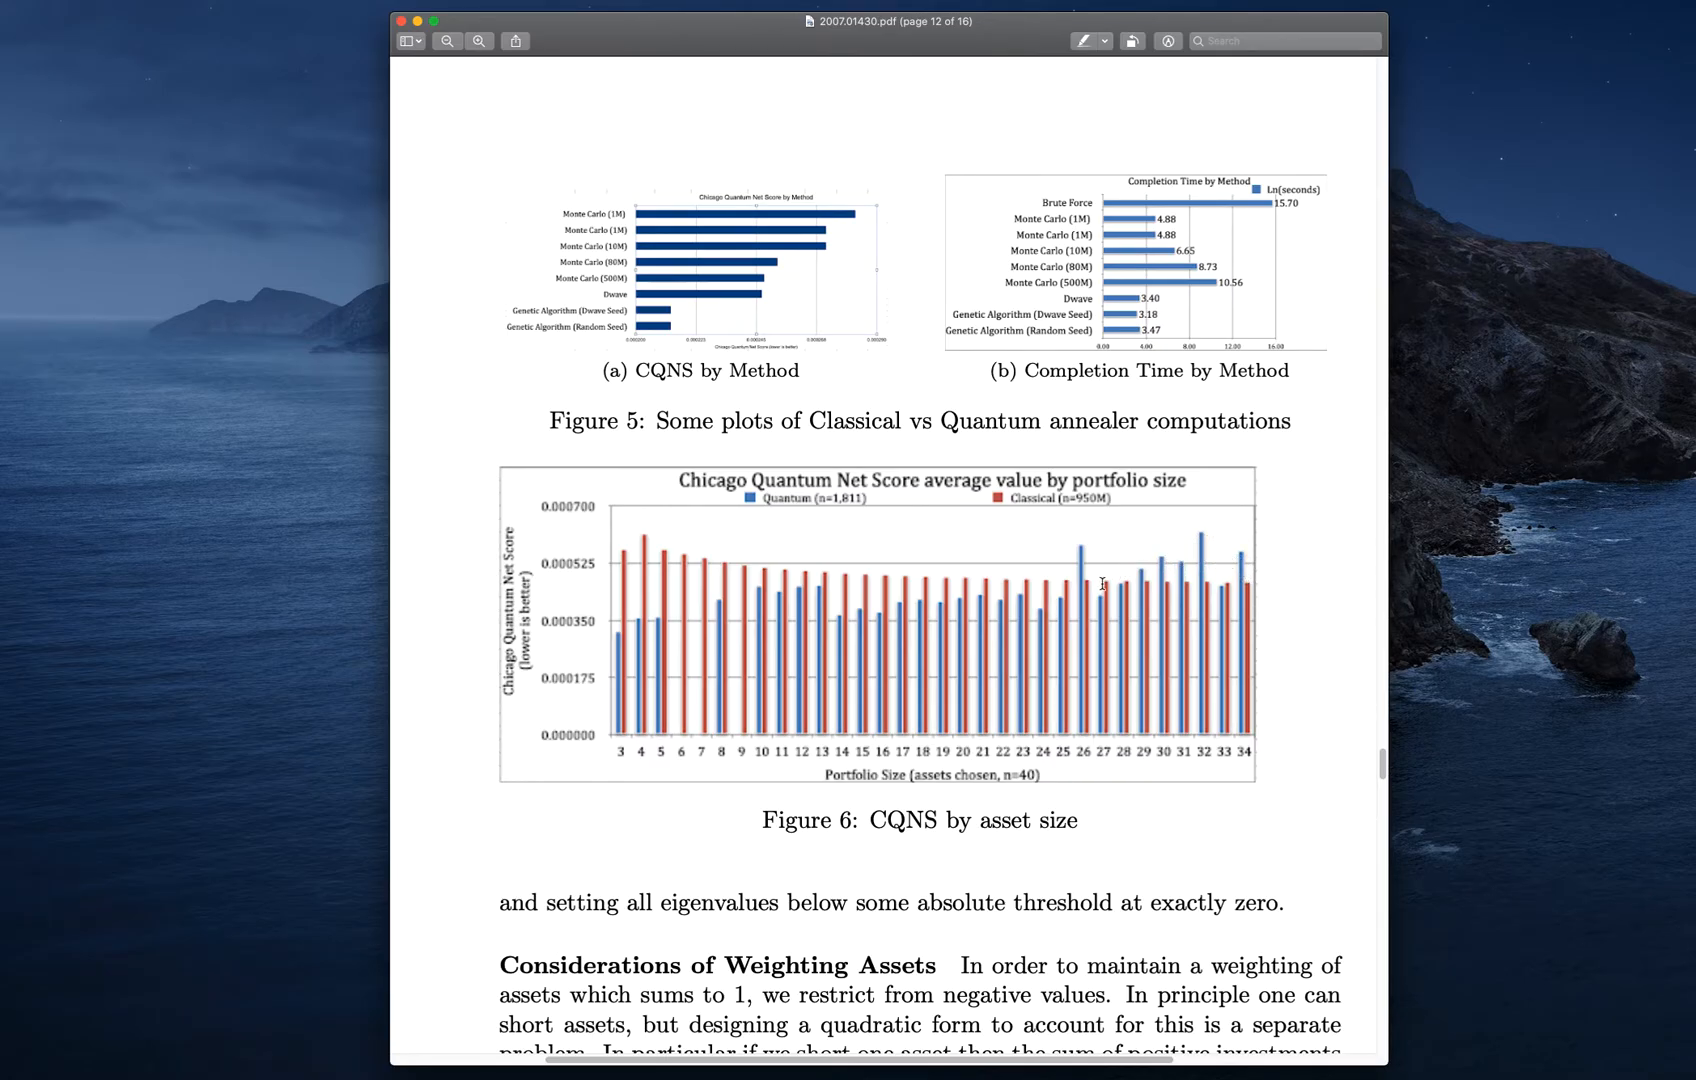
pyautogui.moveTo(1077, 552)
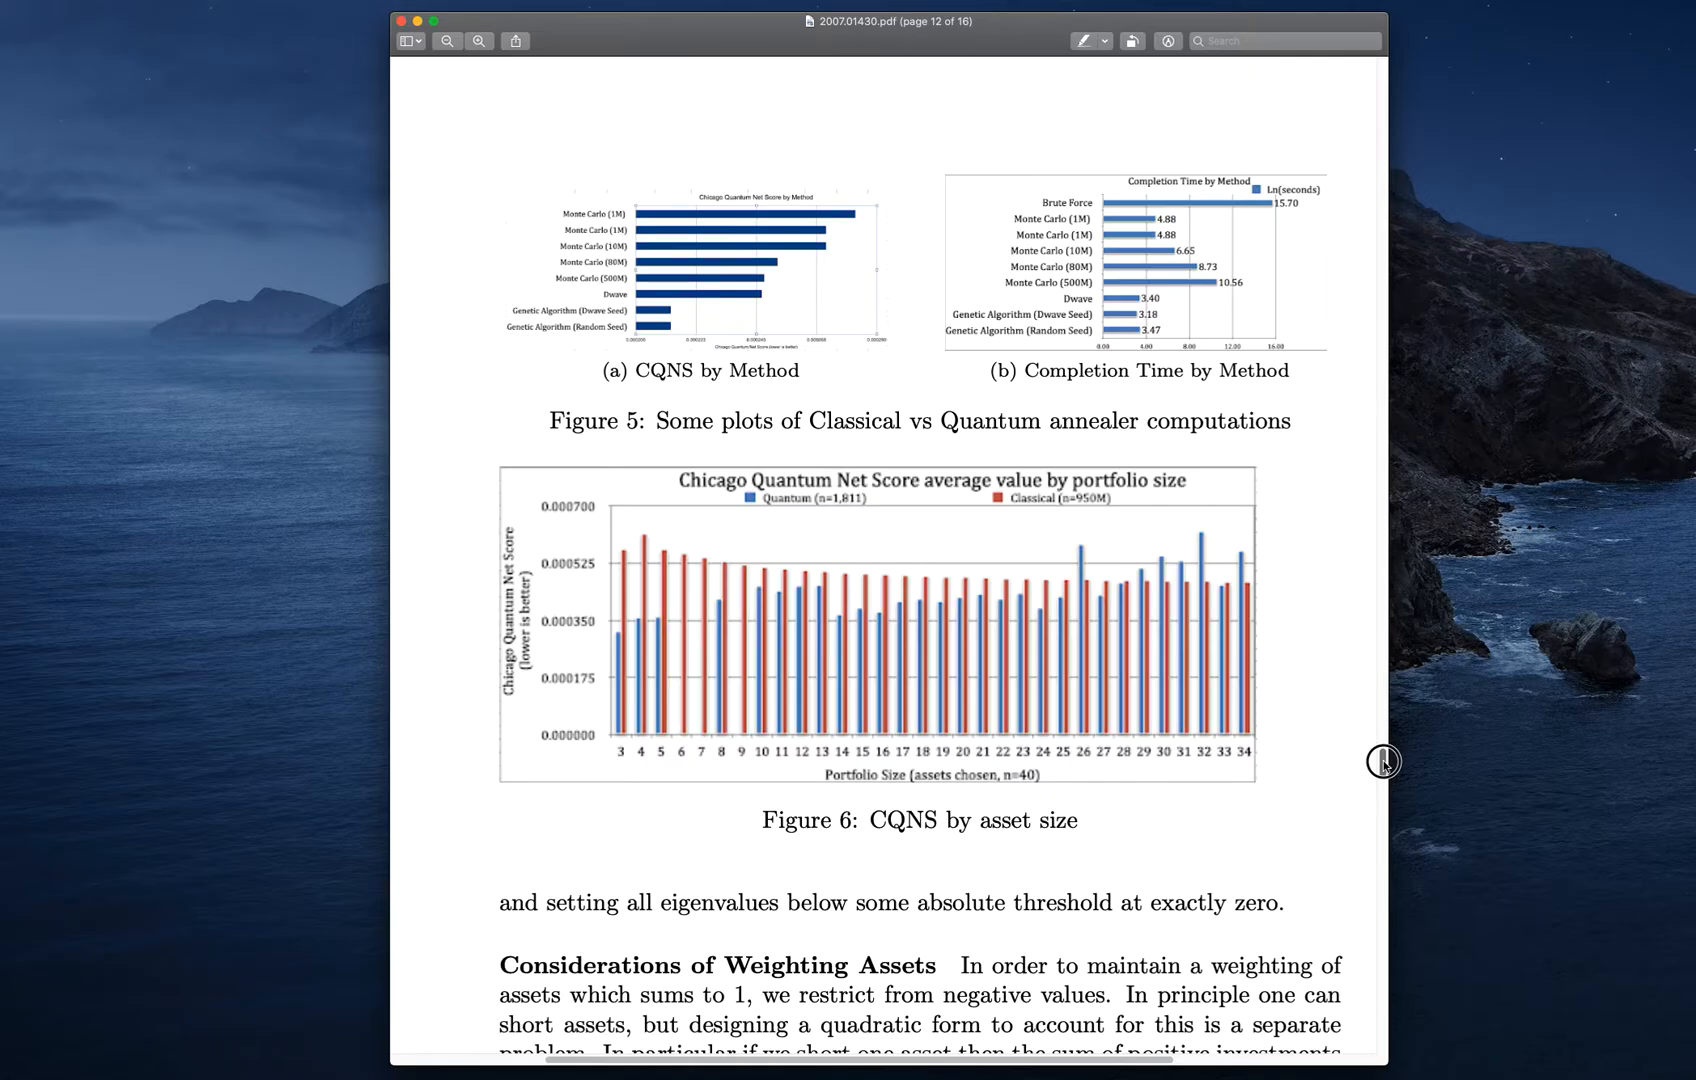
pyautogui.scroll(-3)
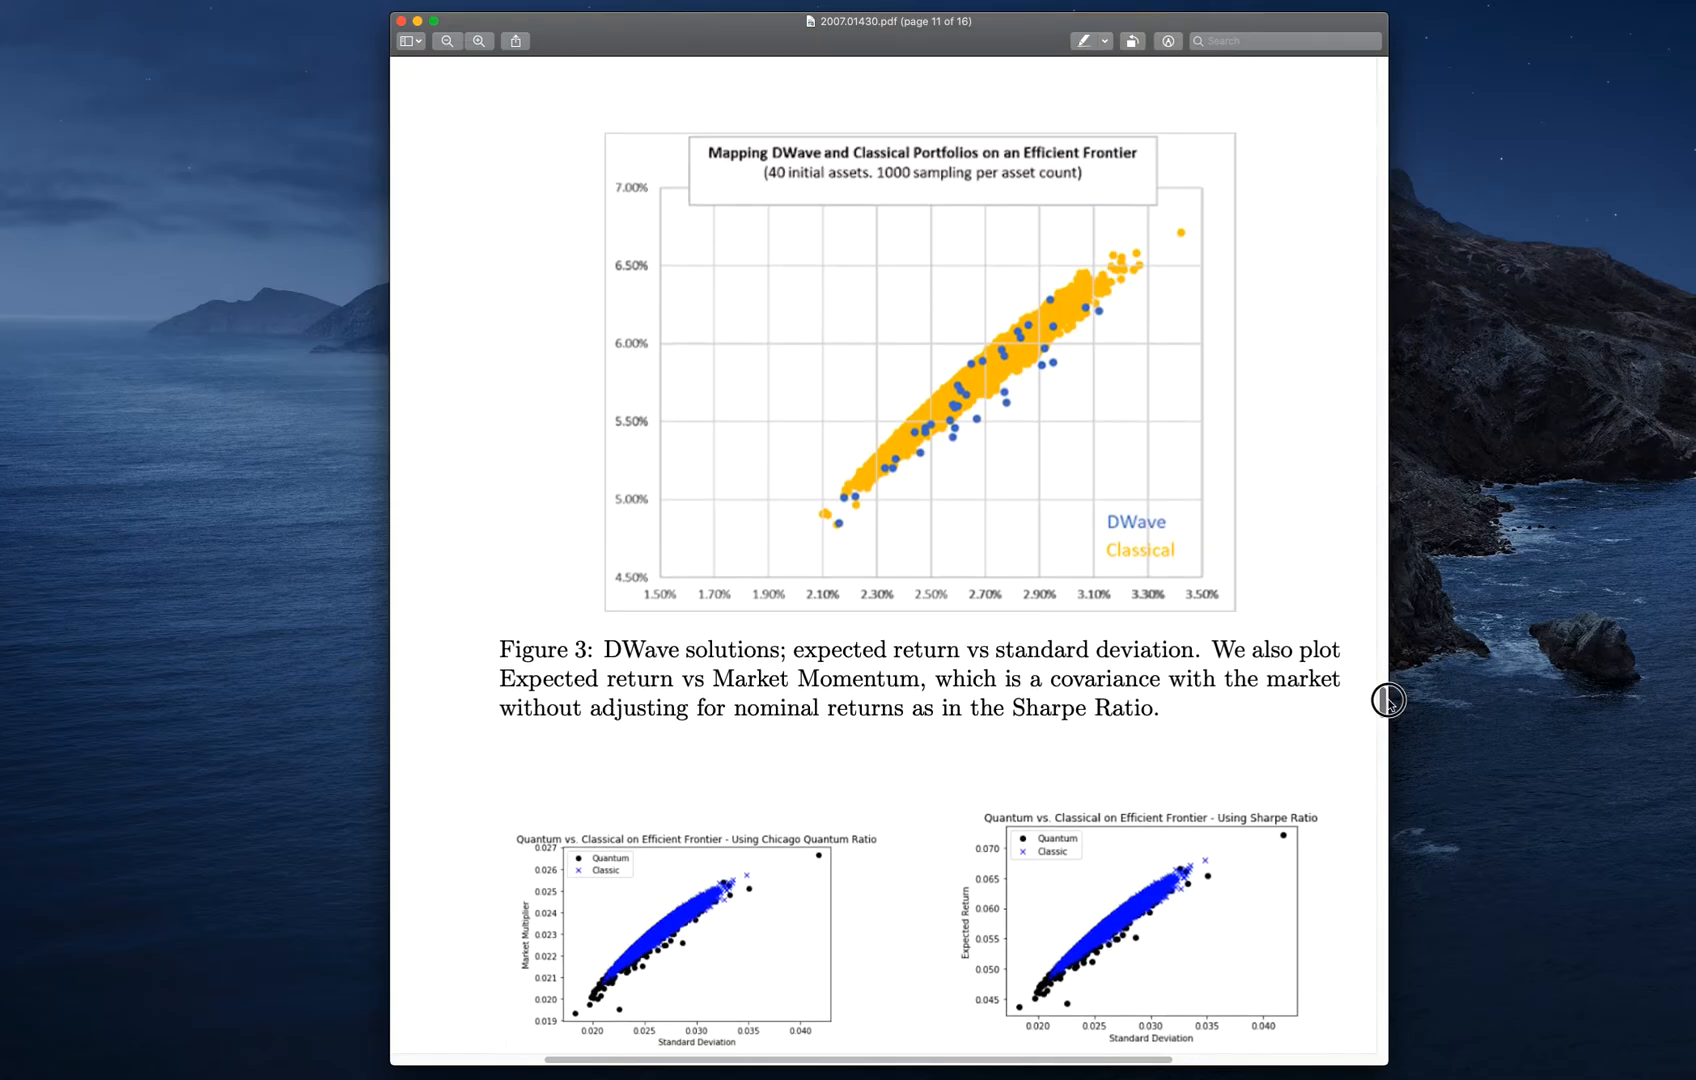
pyautogui.scroll(-3)
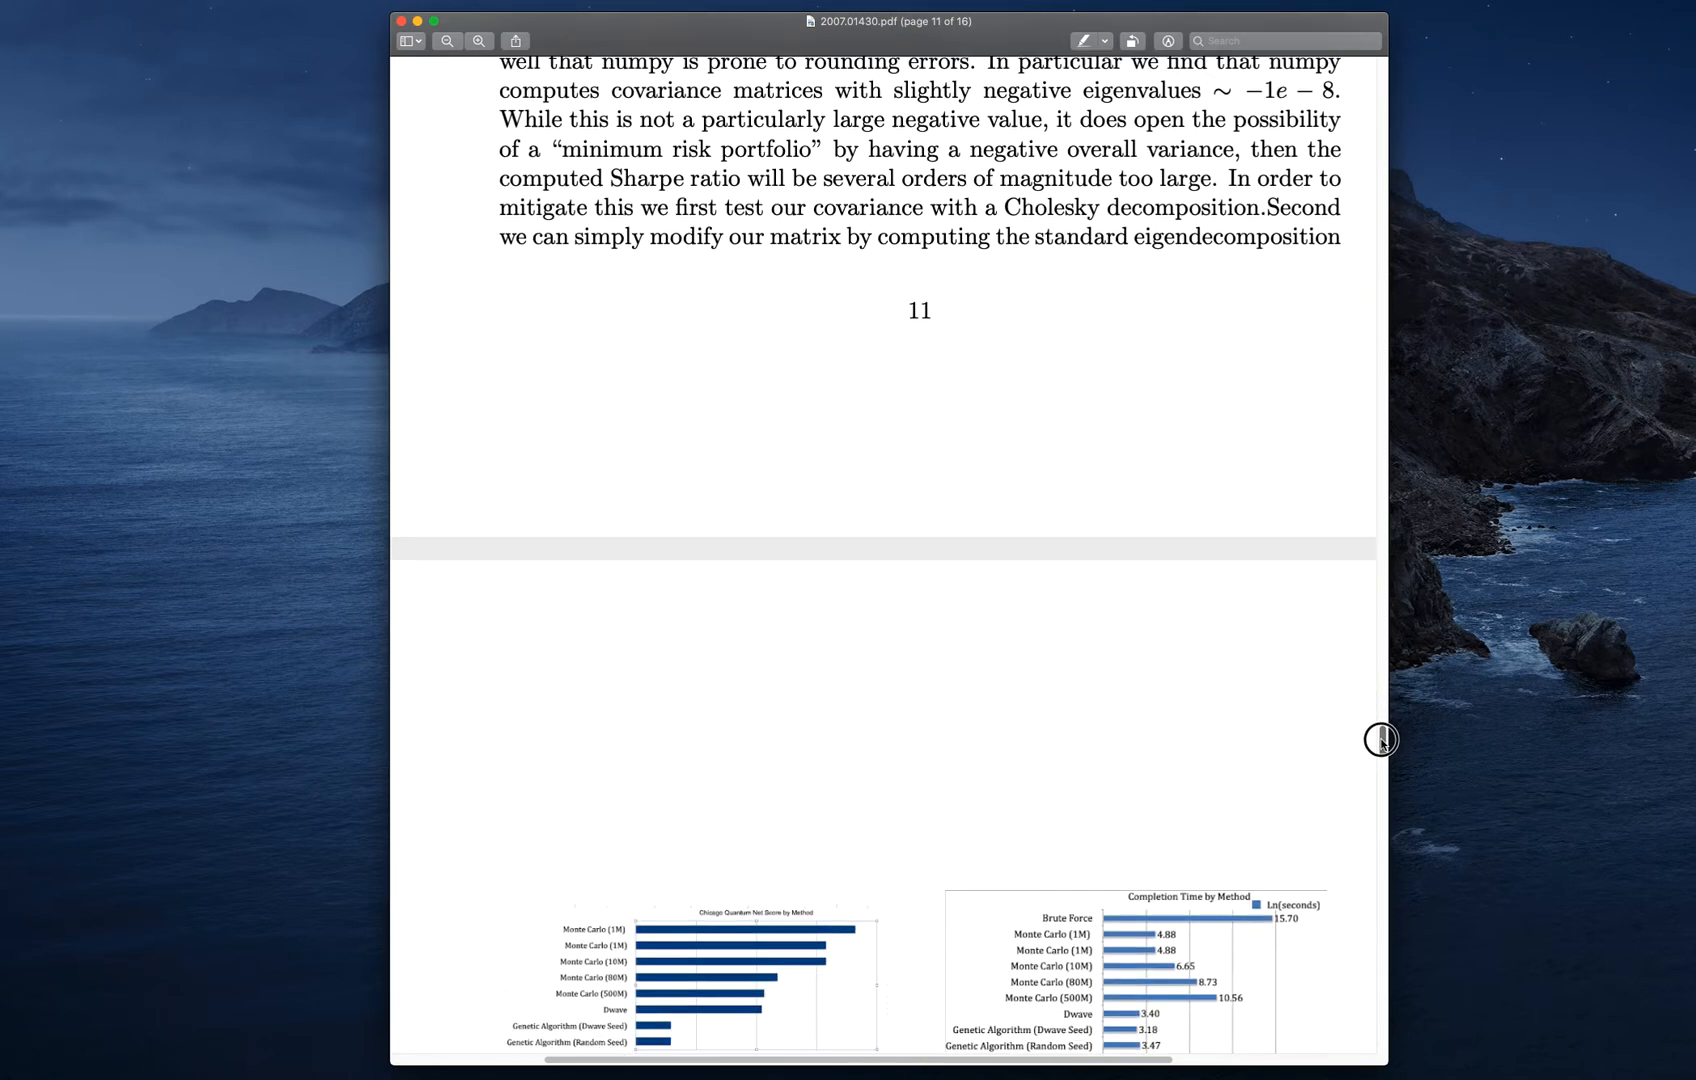
pyautogui.scroll(-3)
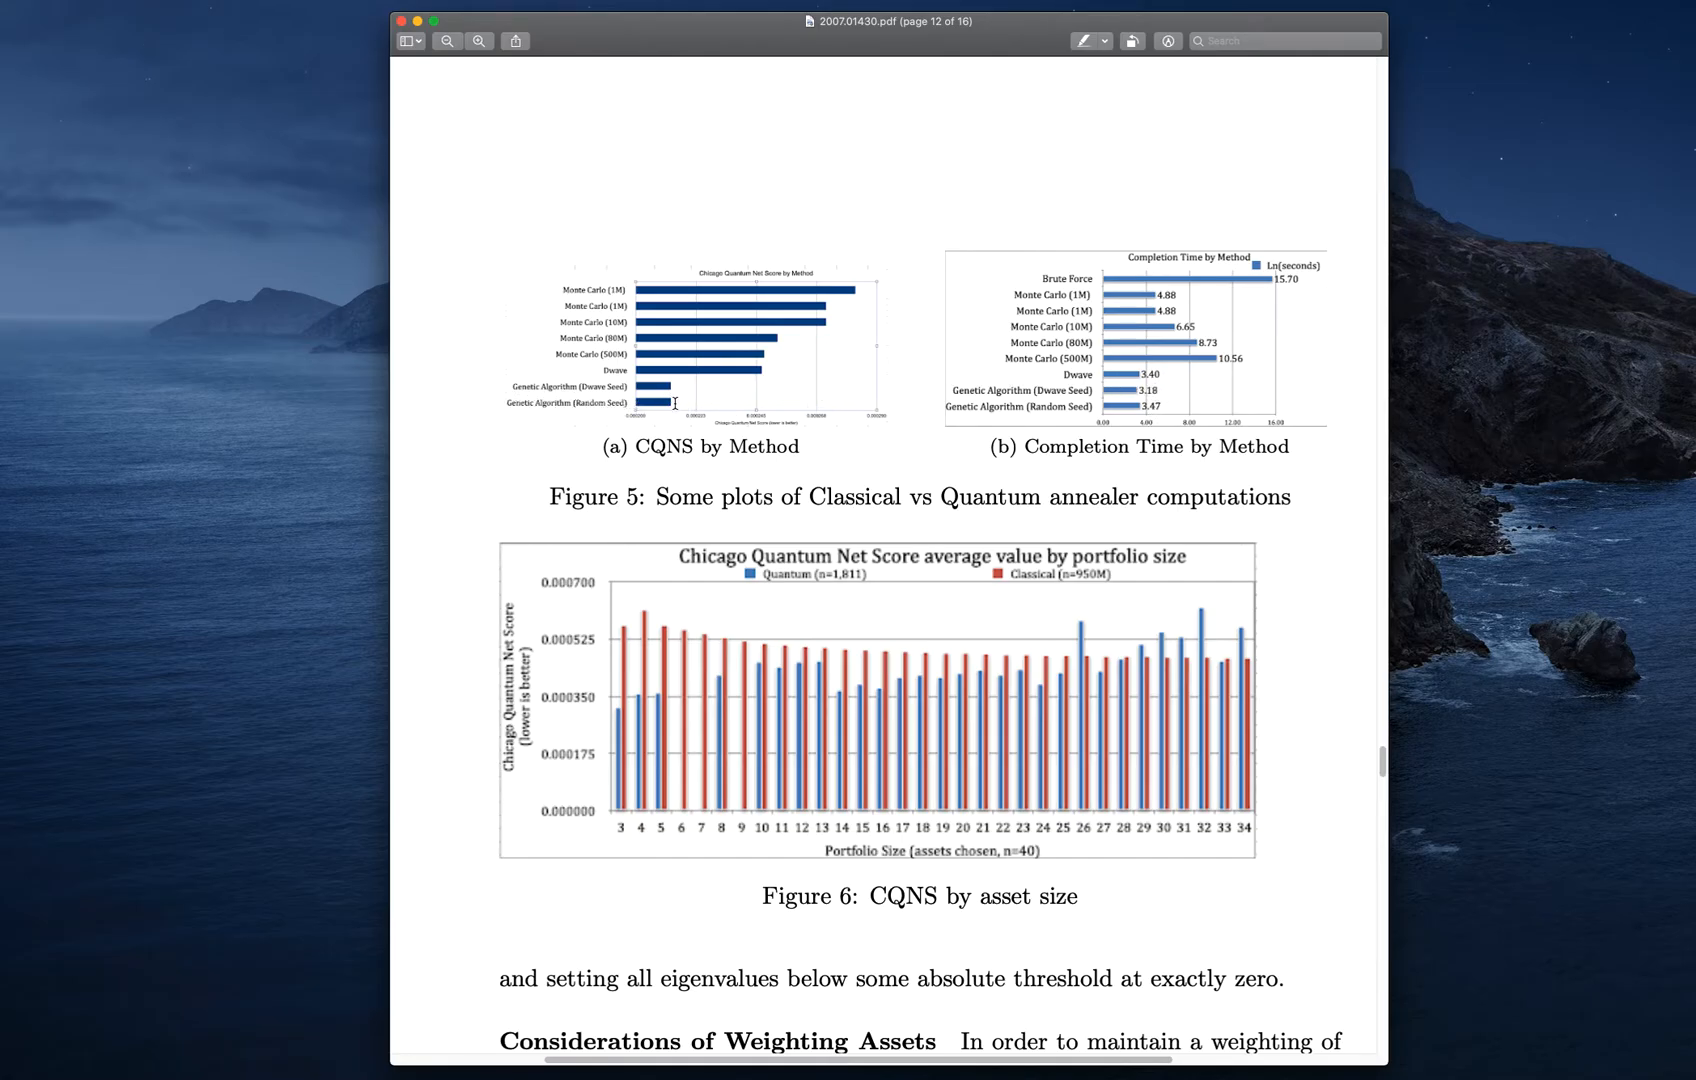
pyautogui.moveTo(984, 682)
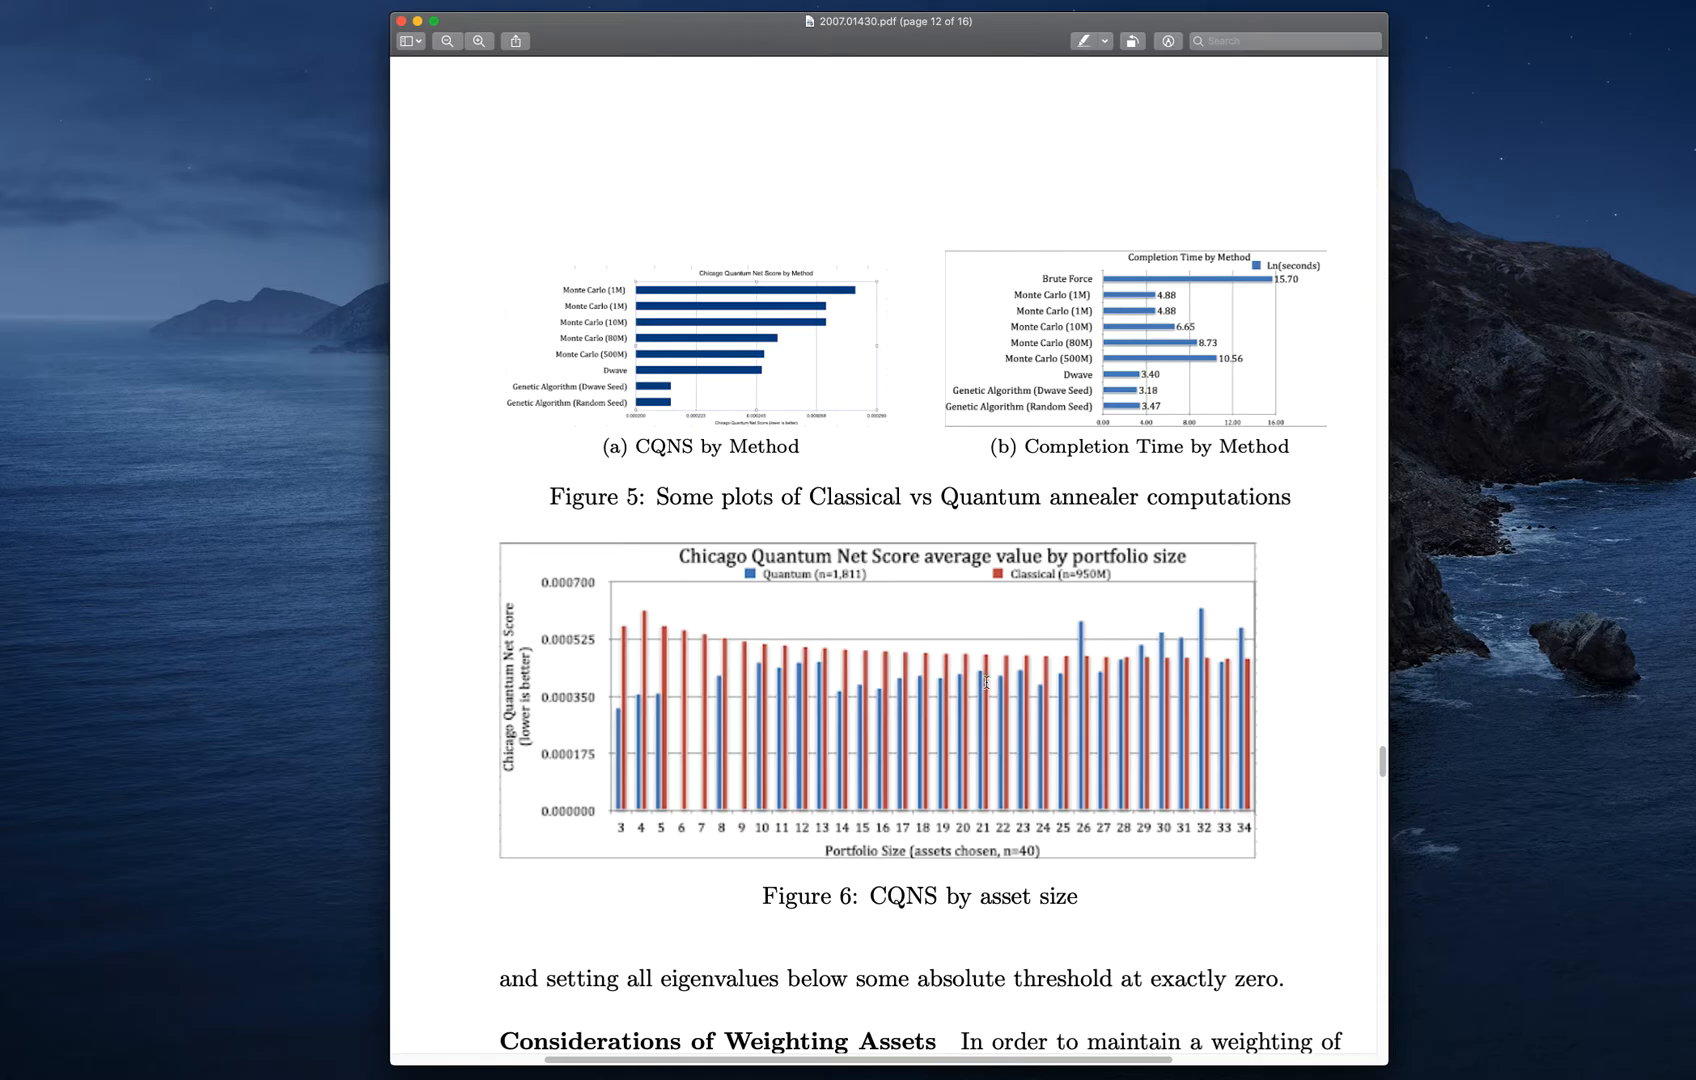
pyautogui.moveTo(779, 703)
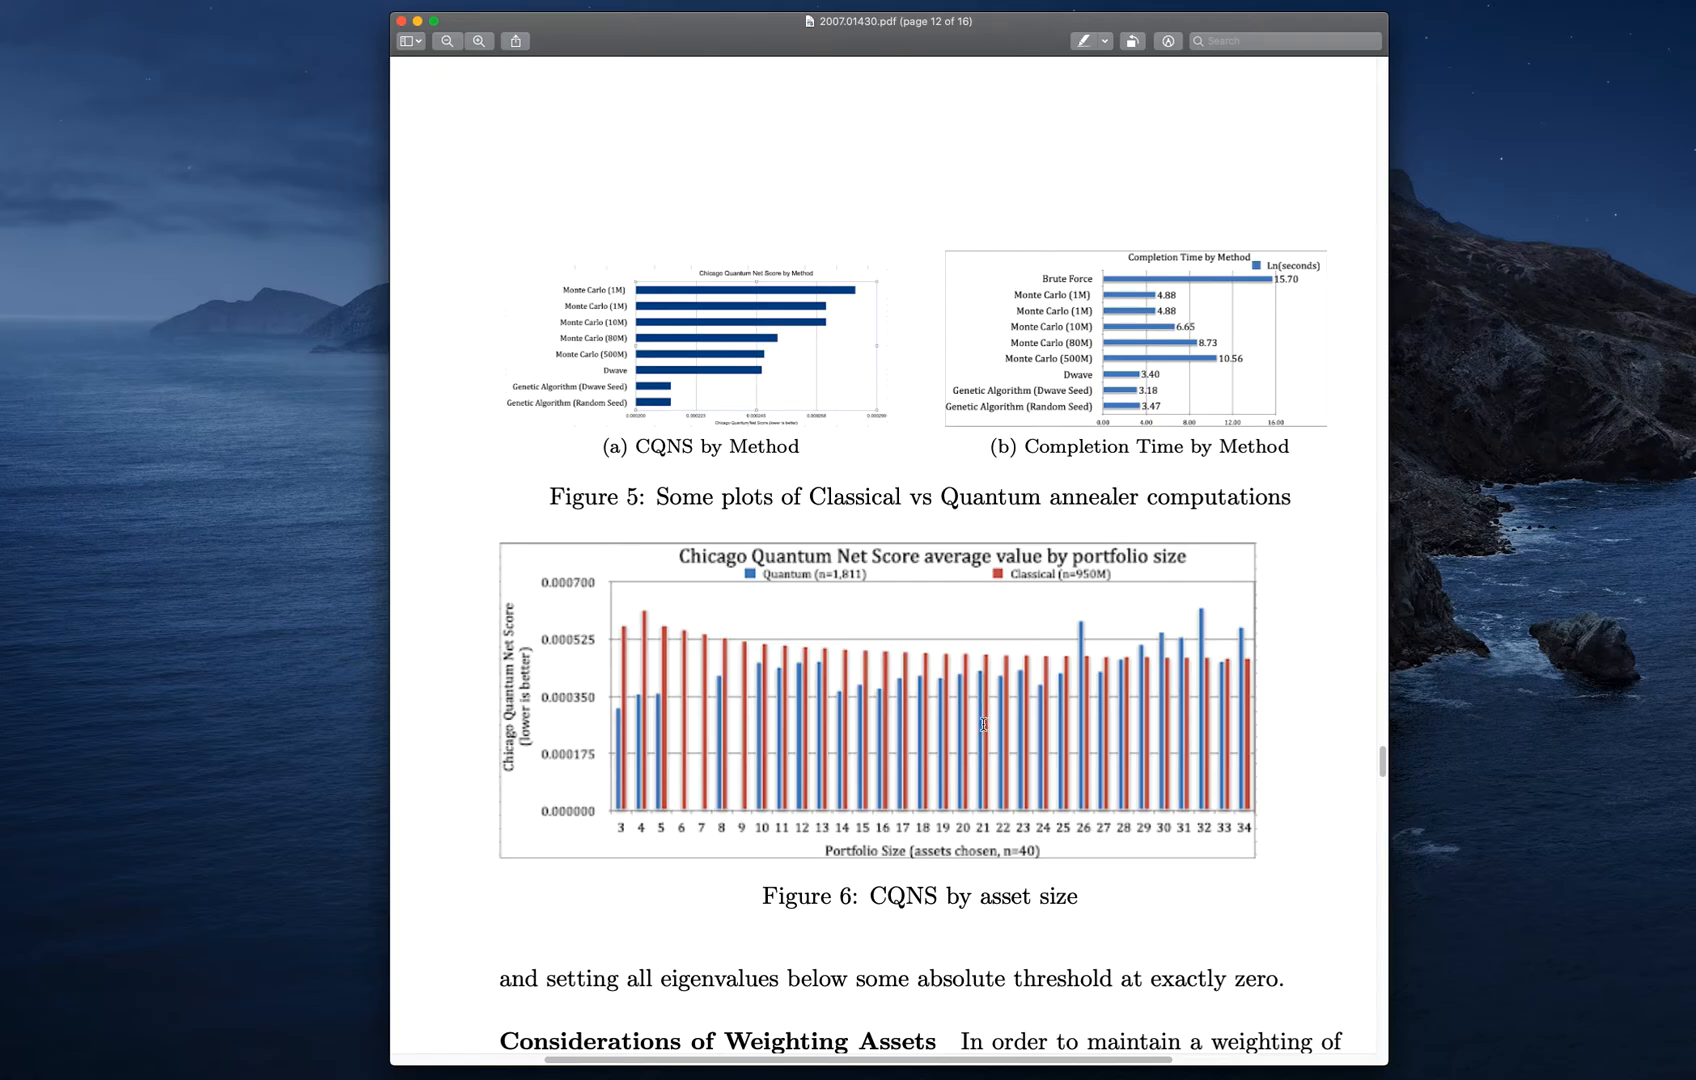
pyautogui.moveTo(1388, 760)
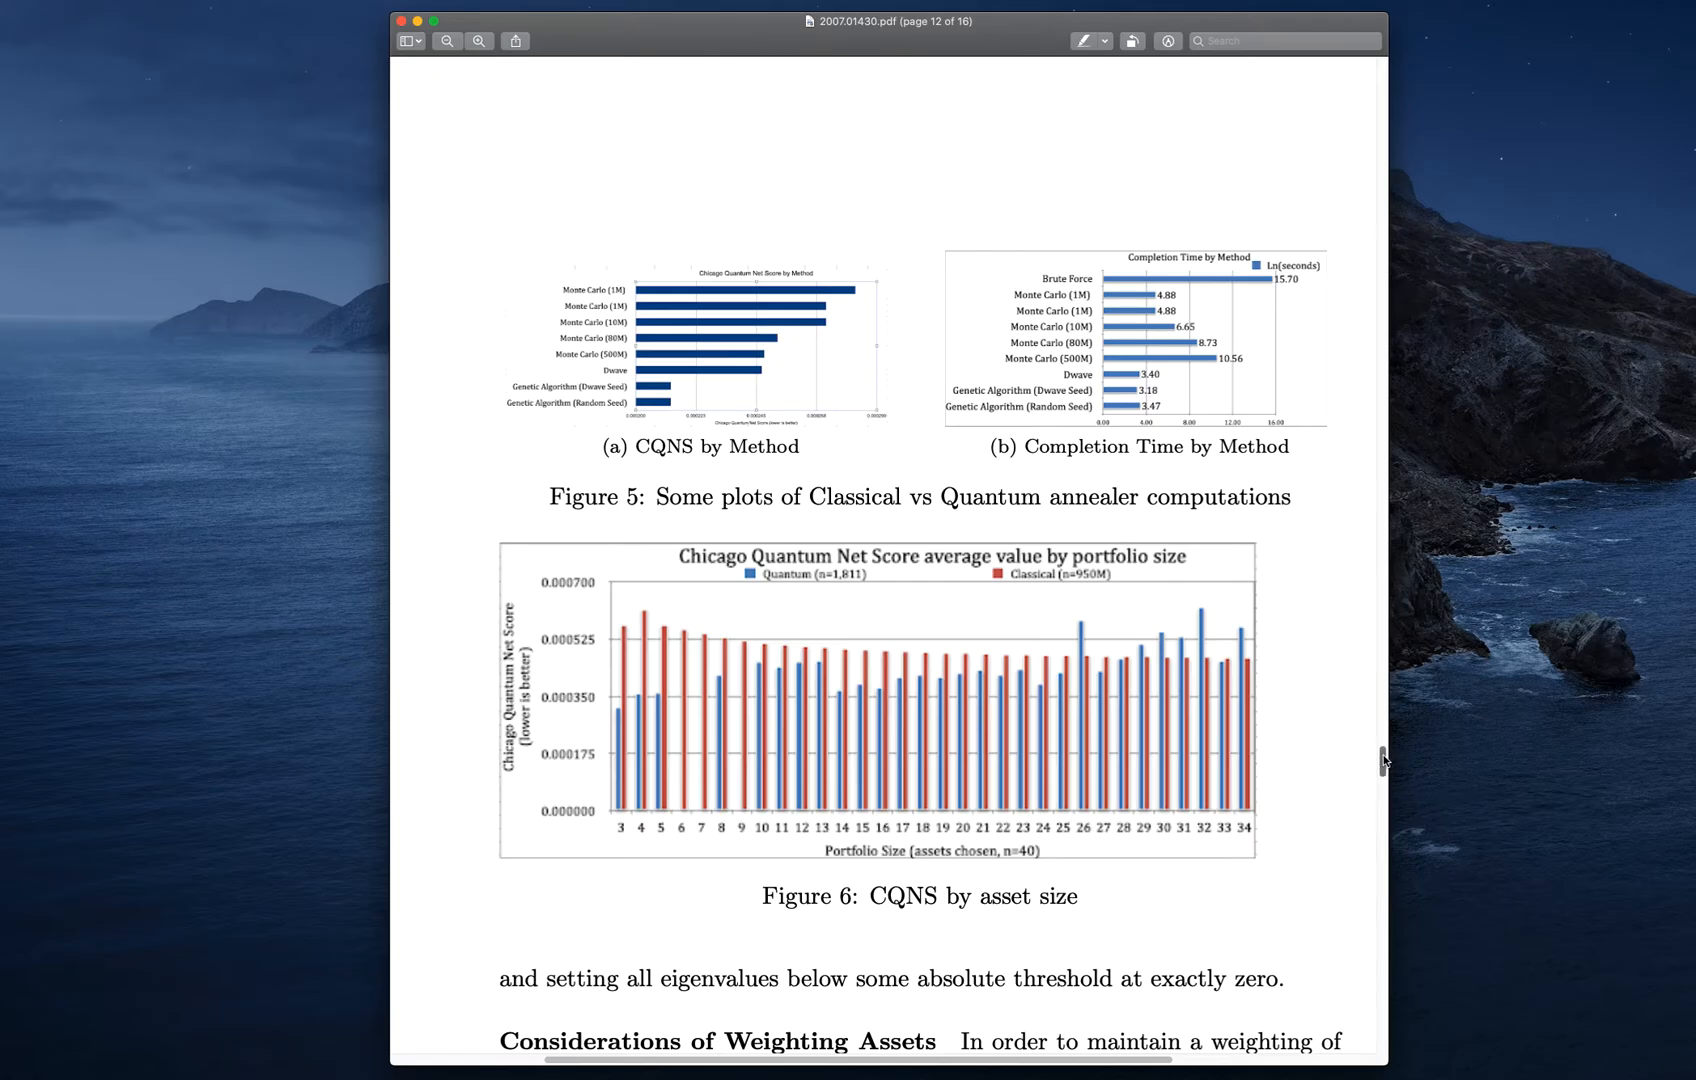
# Scroll below Figure 6 to show the full Considerations of Weighting Assets paragraph
pyautogui.scroll(-3)
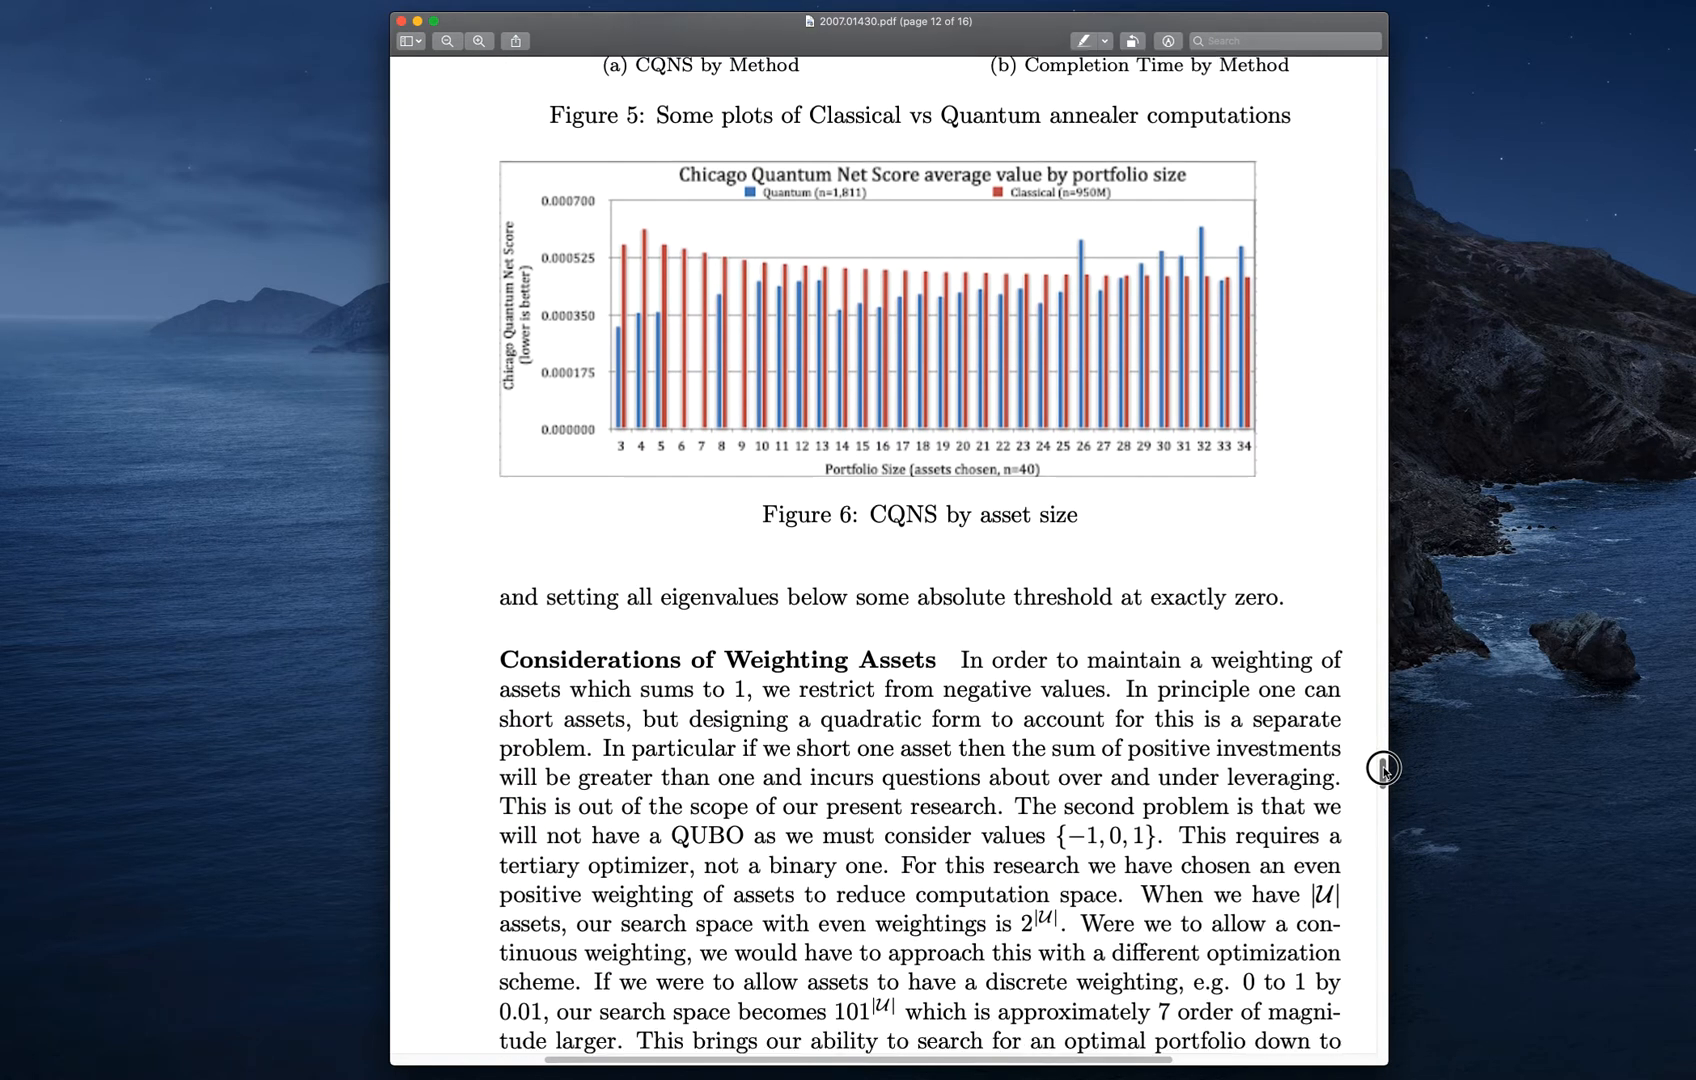
pyautogui.scroll(-3)
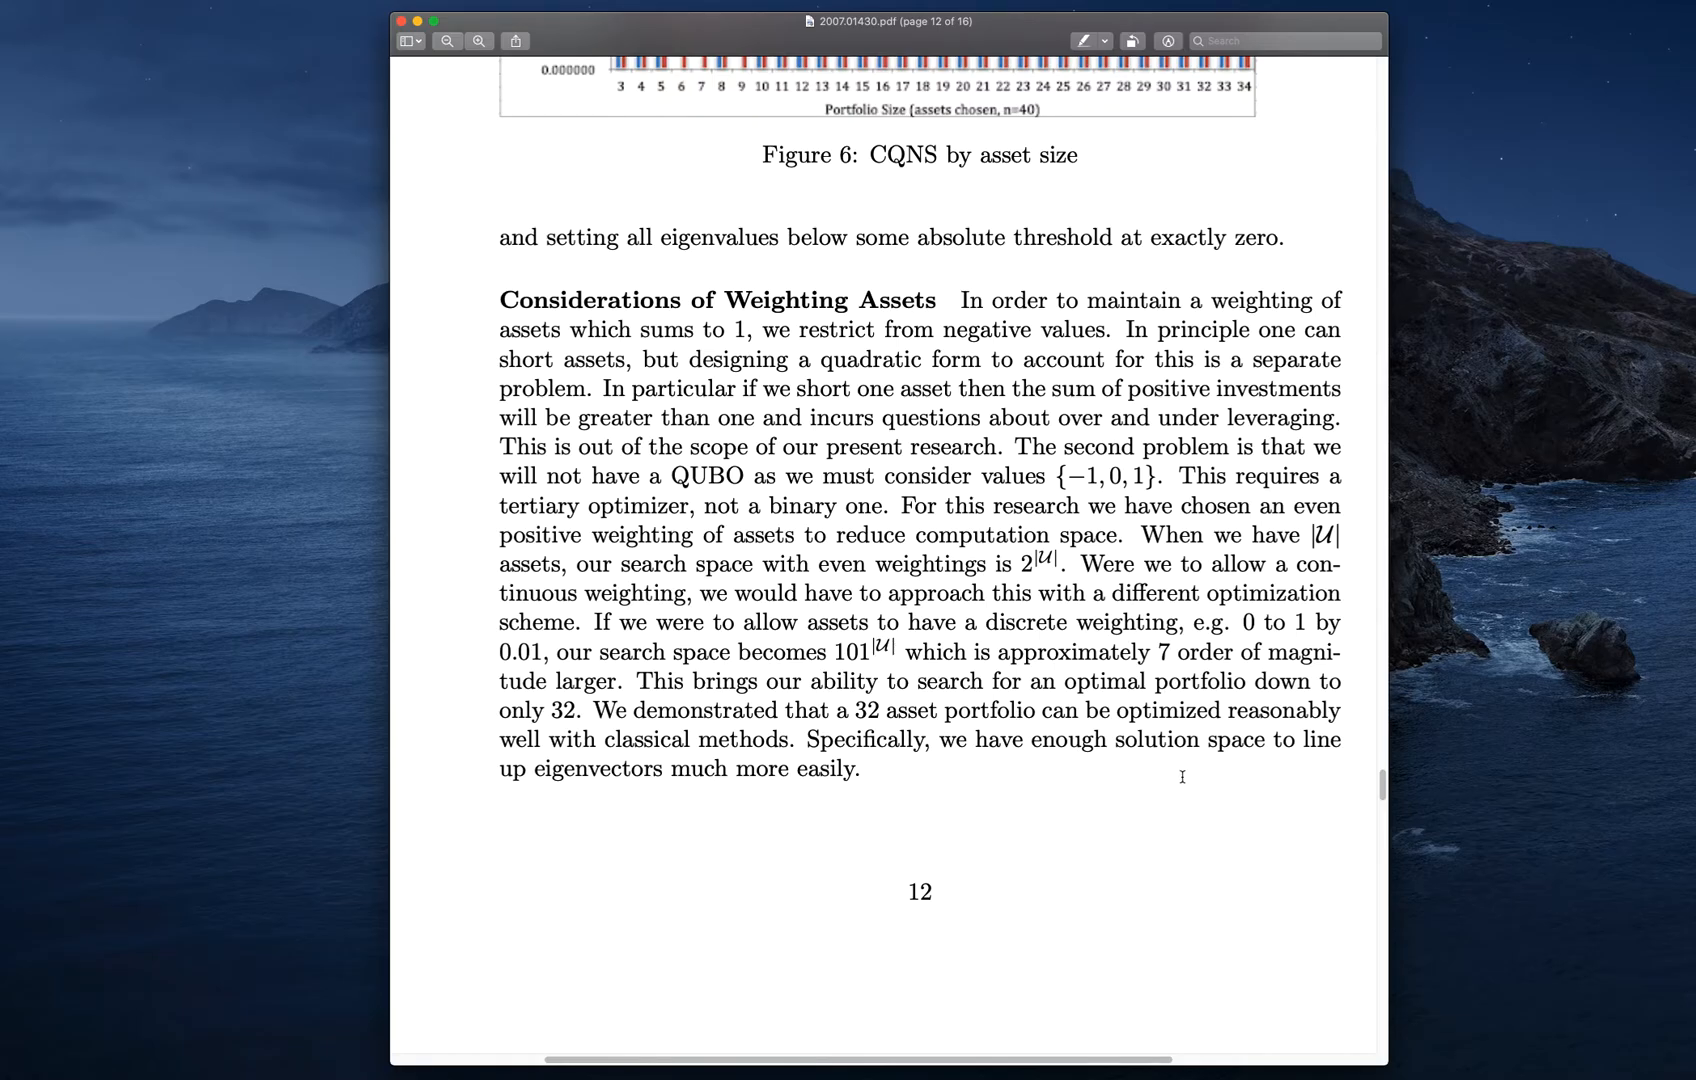
pyautogui.moveTo(1382, 788)
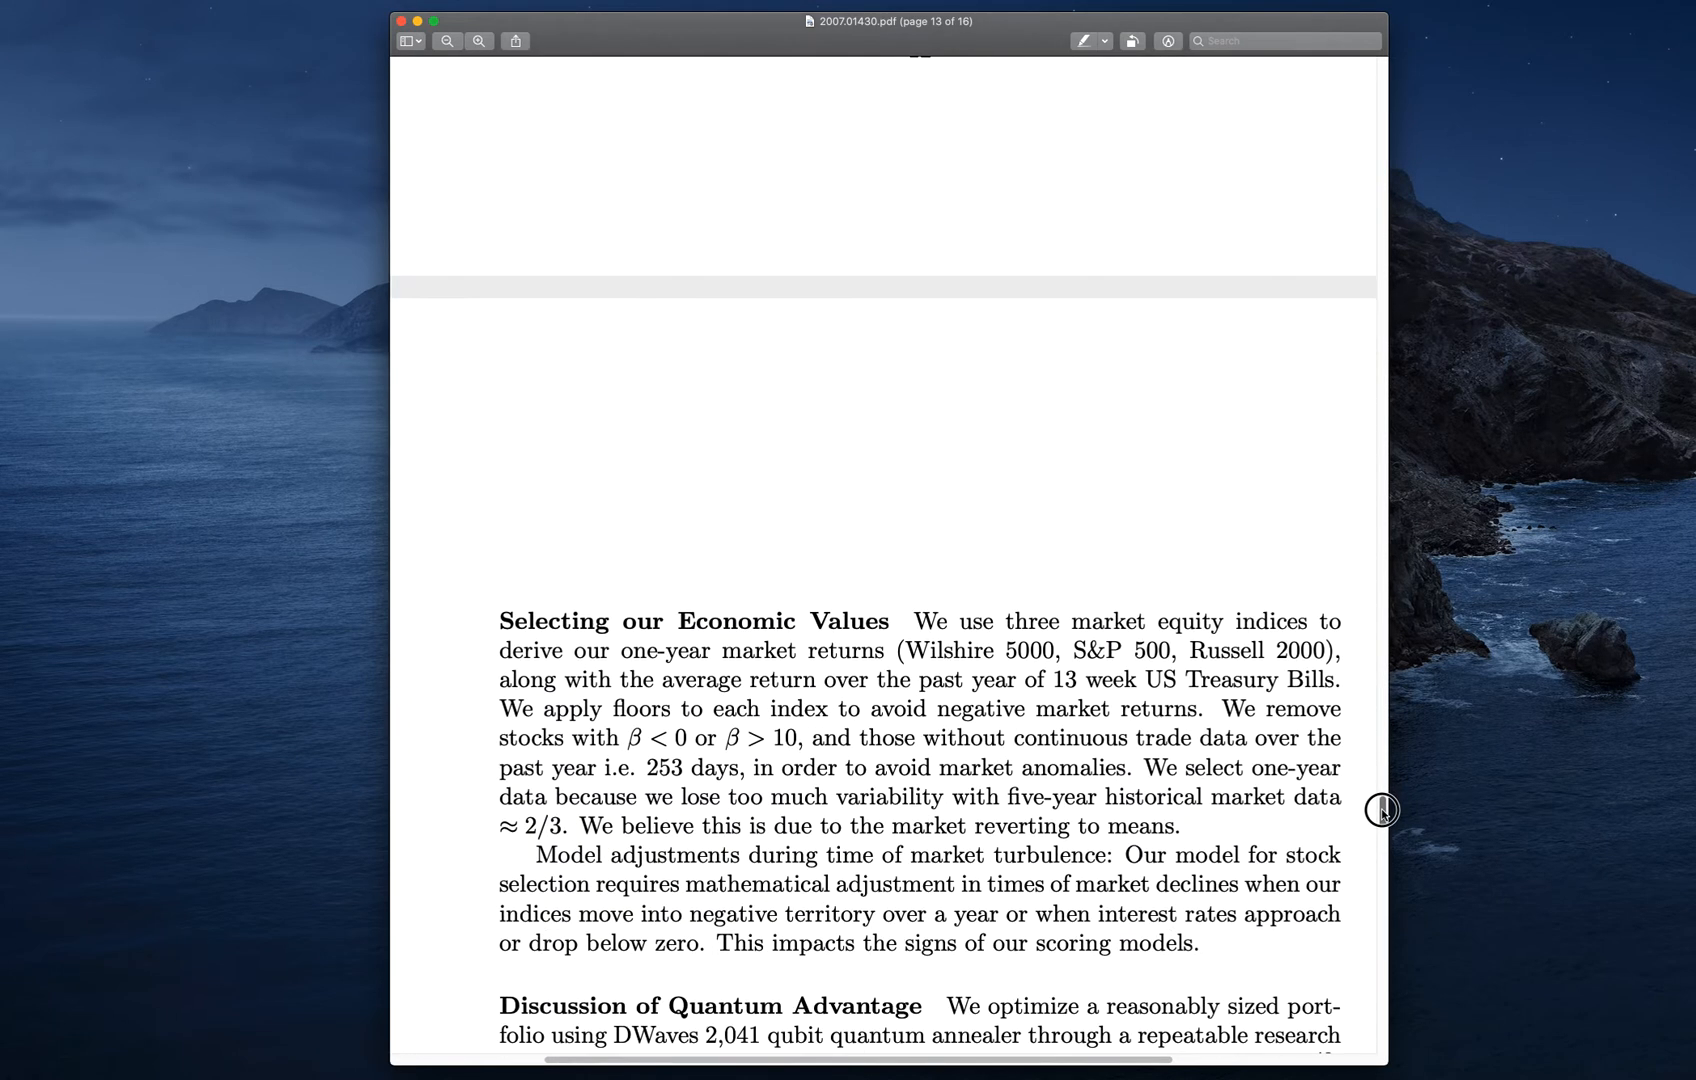
# On page 13, select 'Wilshire', the beta limits β < 0 or β > 10, and the market turbulence phrase
pyautogui.scroll(-3)
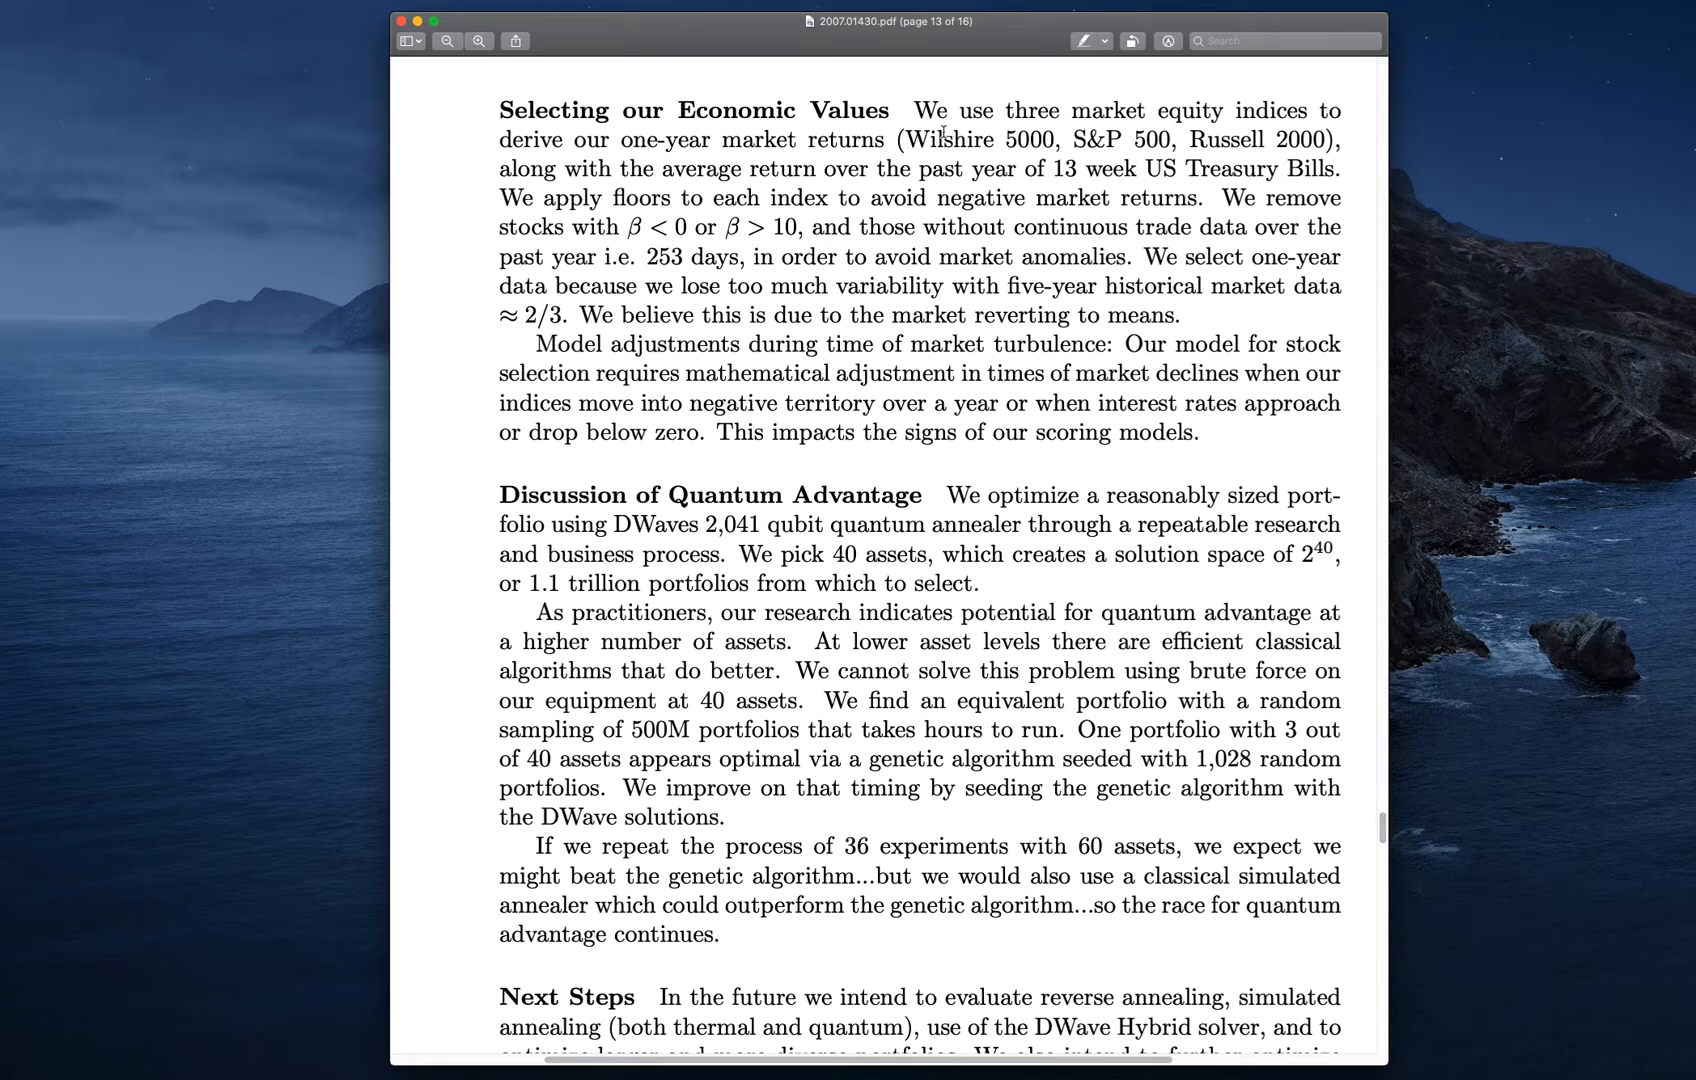
pyautogui.doubleClick(944, 140)
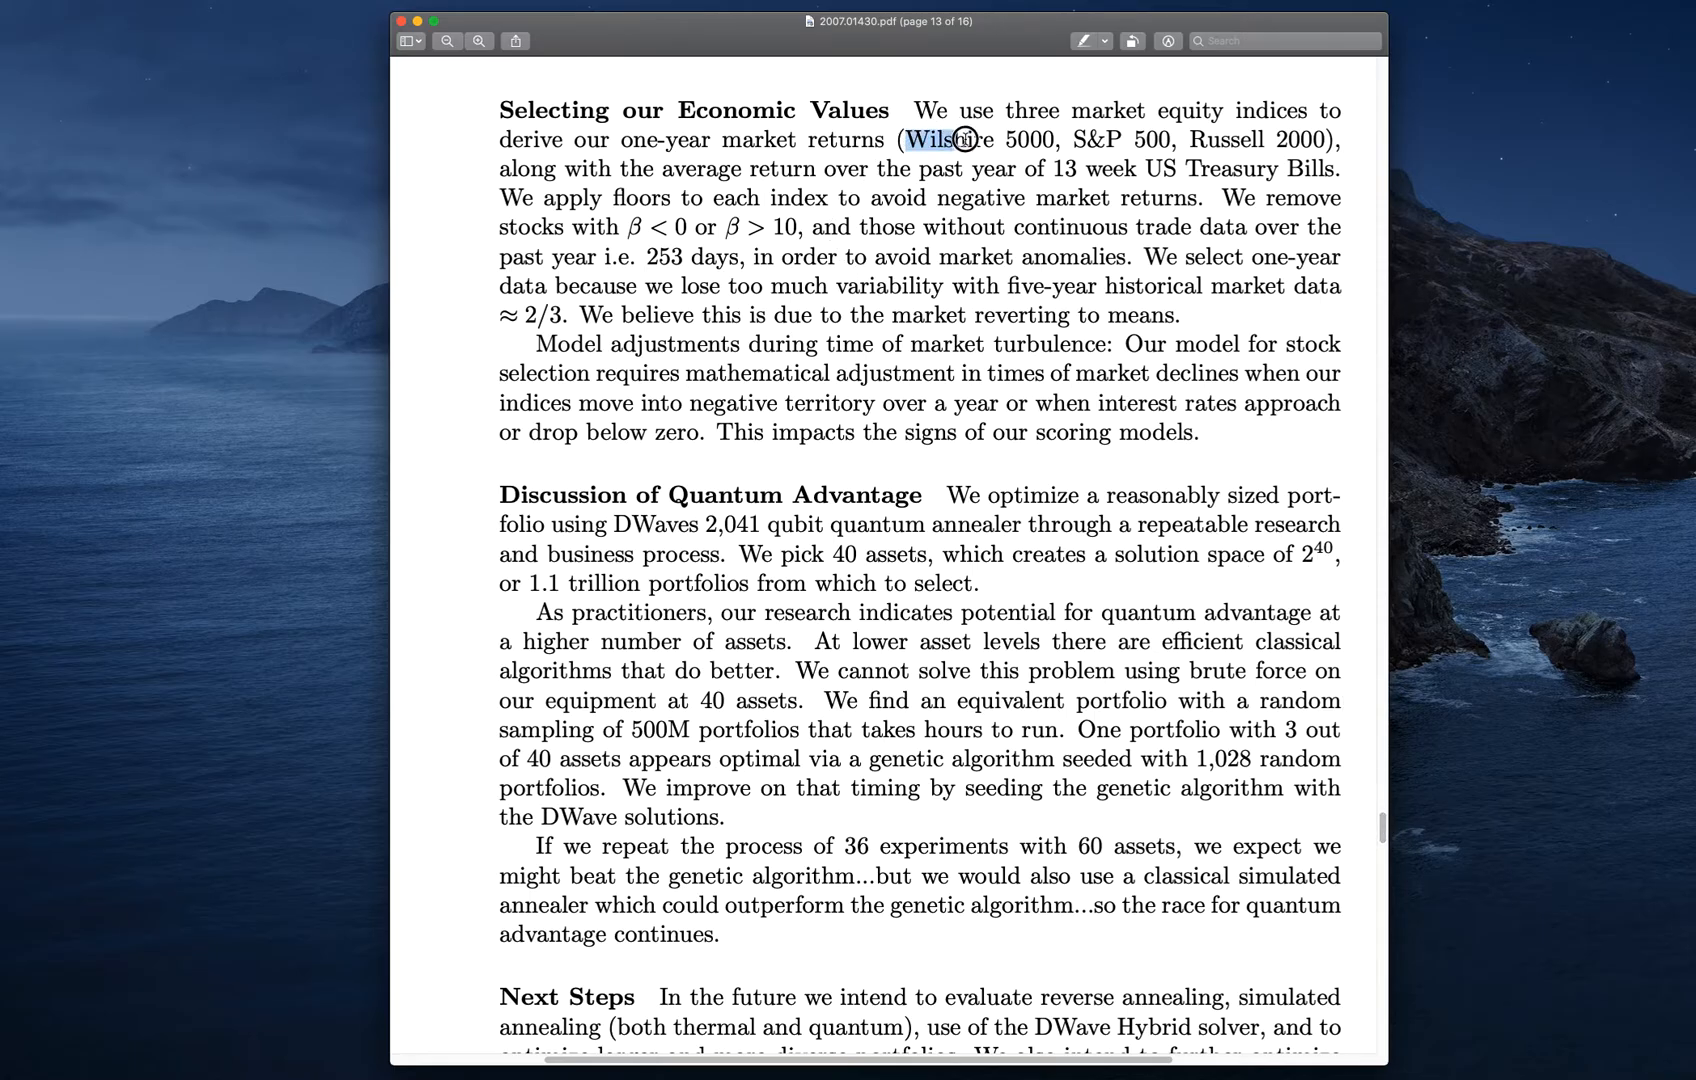
pyautogui.moveTo(950, 140); pyautogui.dragTo(1288, 140)
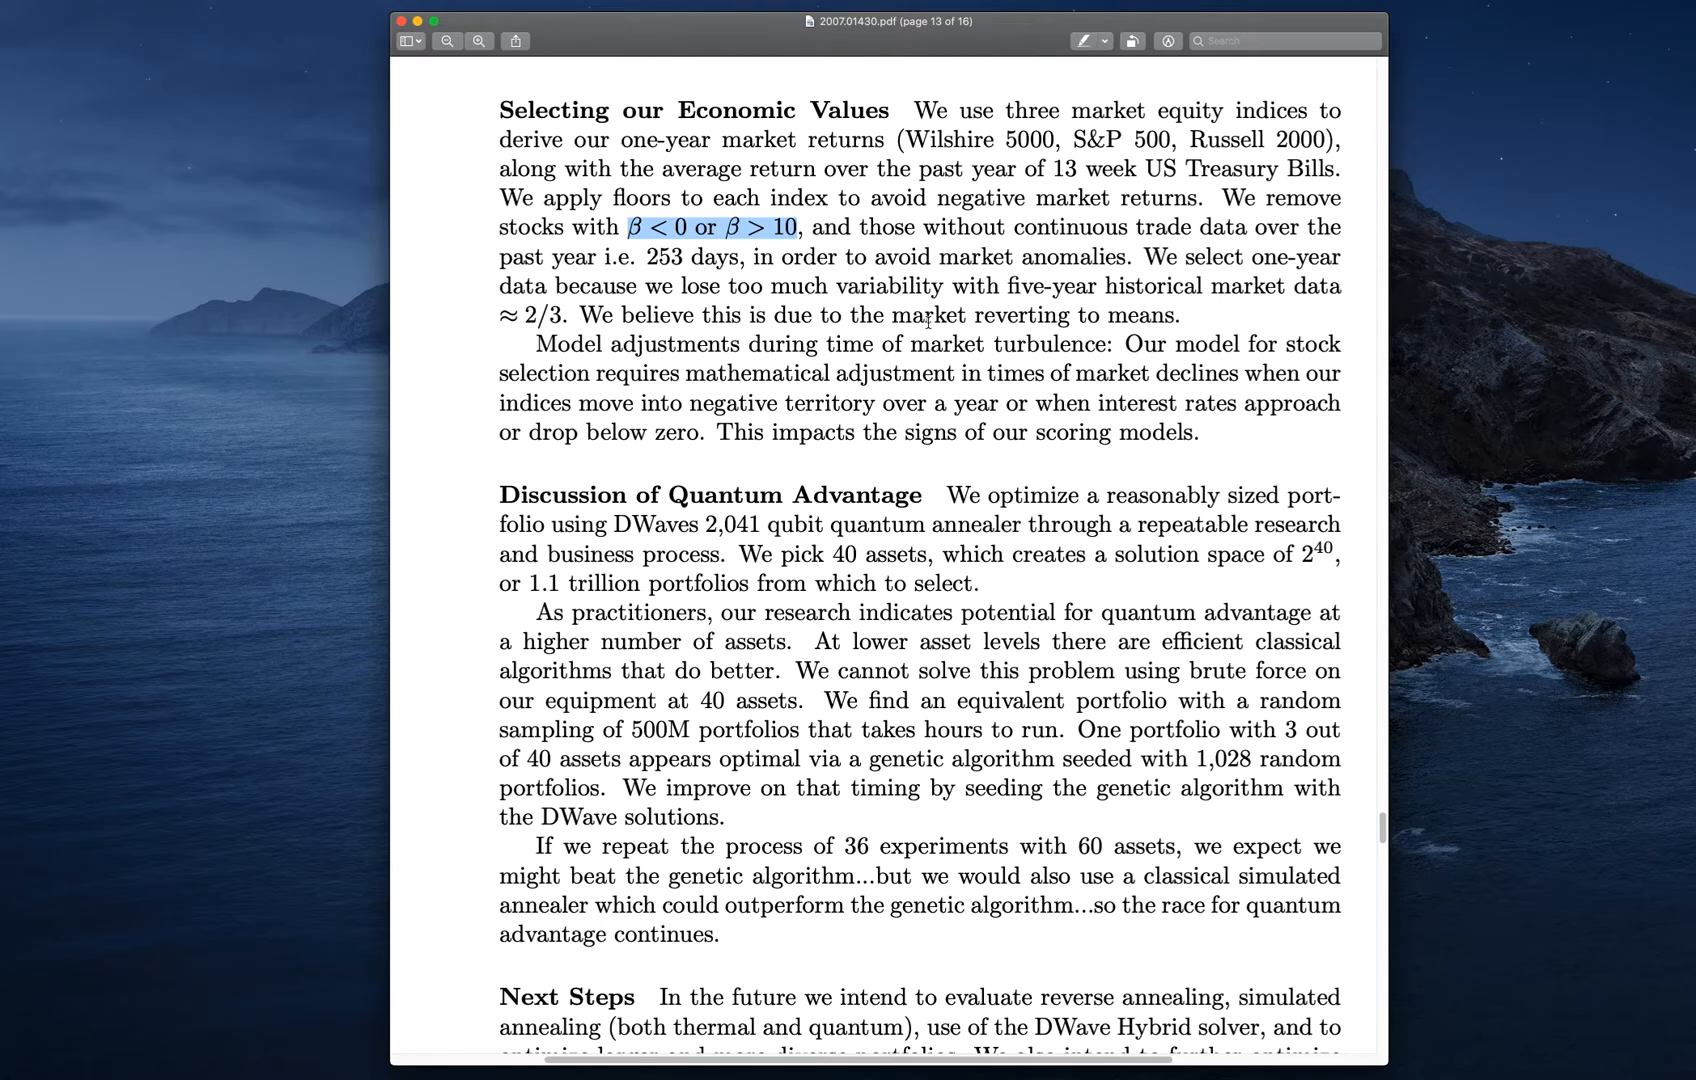
pyautogui.moveTo(1147, 252)
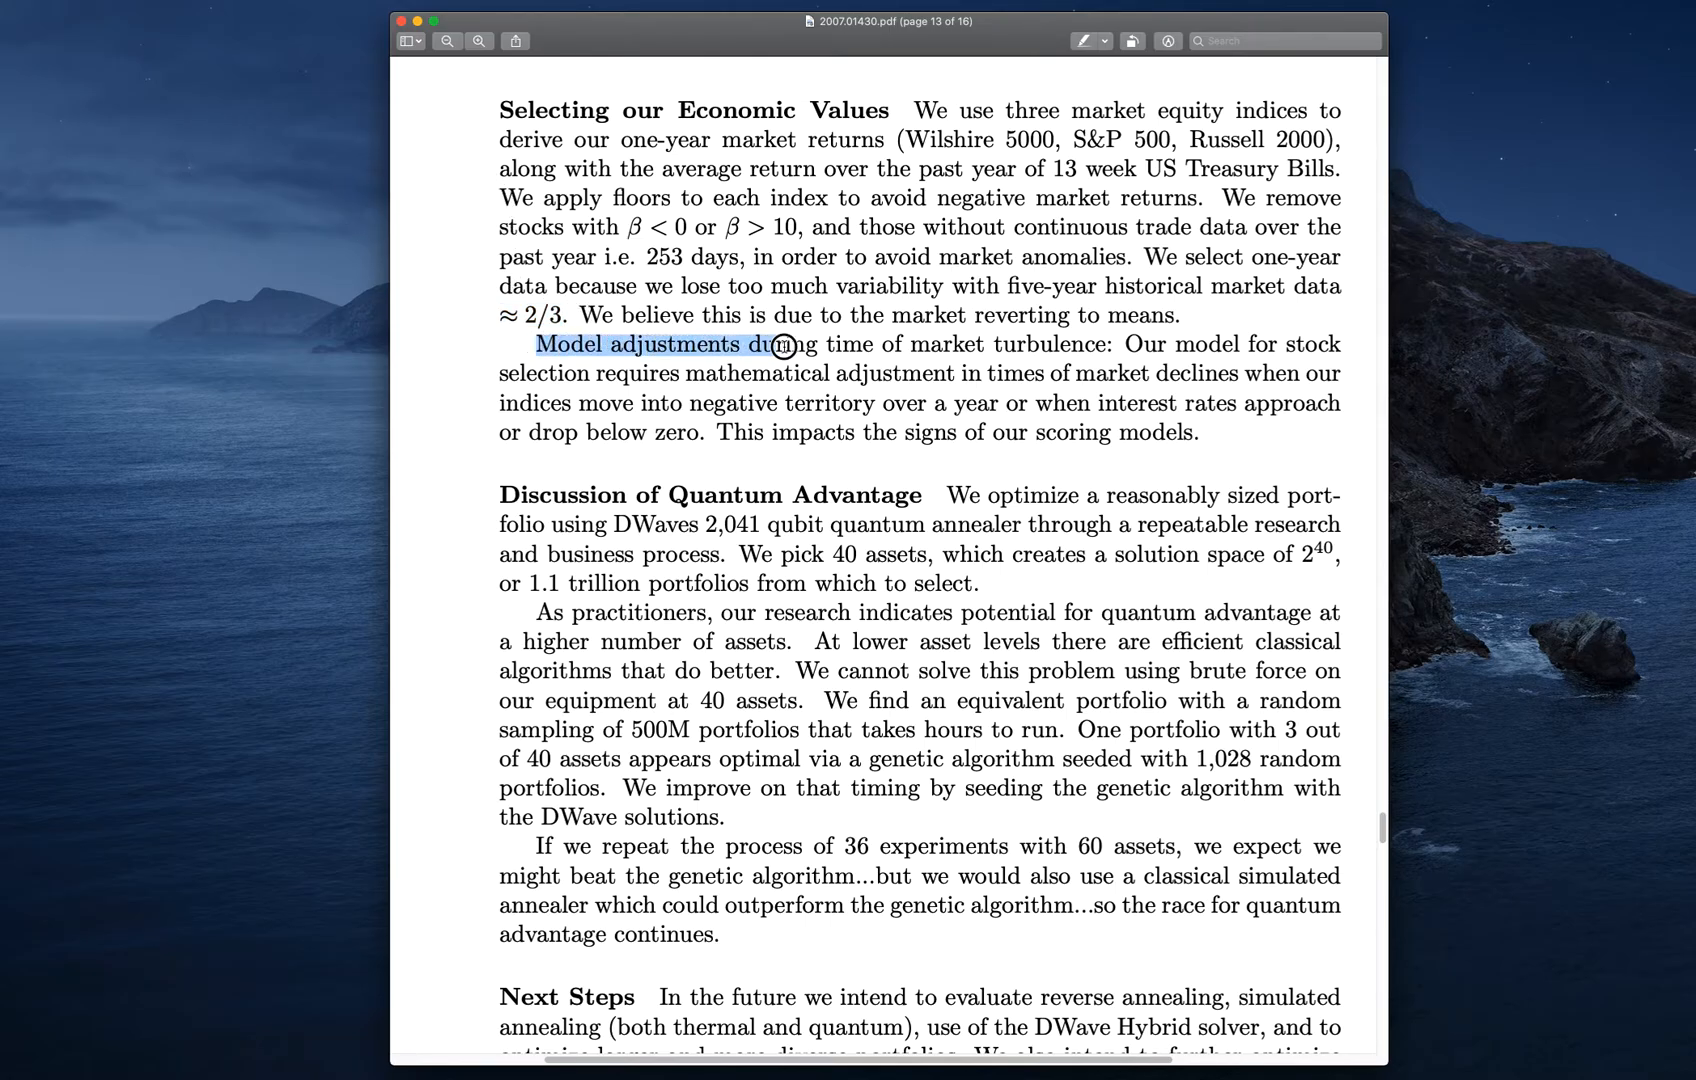
pyautogui.moveTo(781, 344); pyautogui.dragTo(1099, 344)
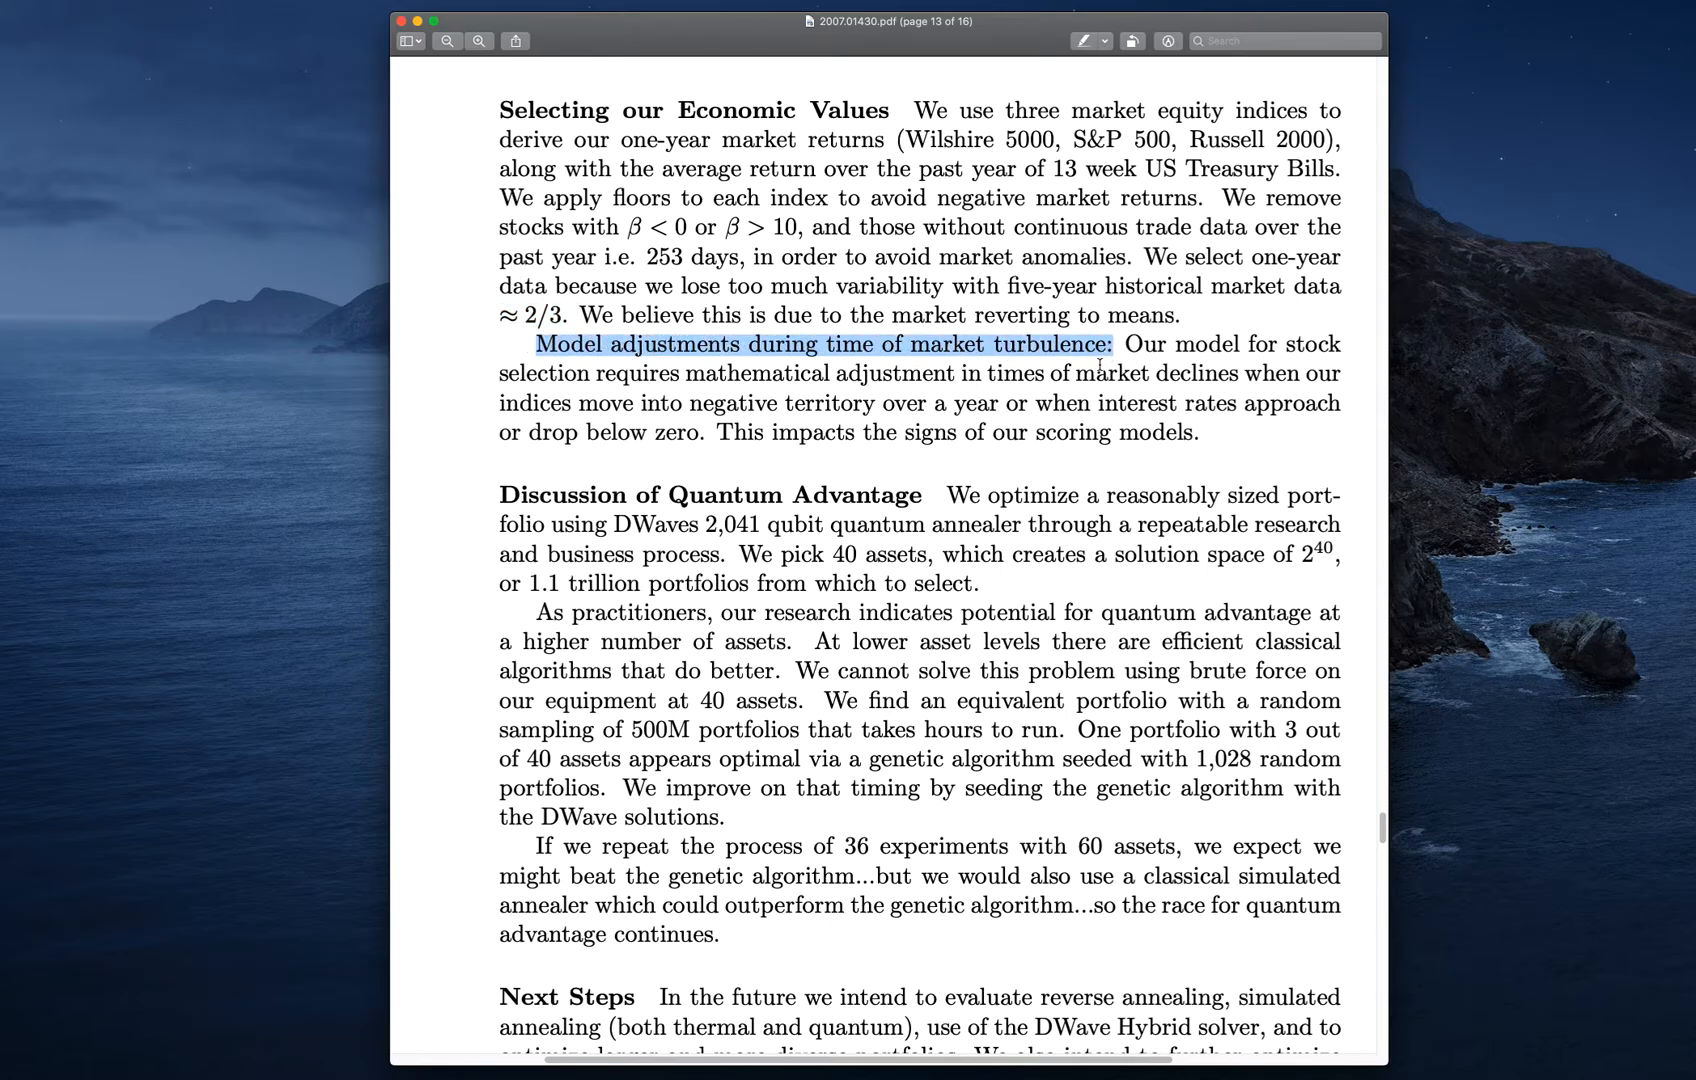
pyautogui.moveTo(575, 484)
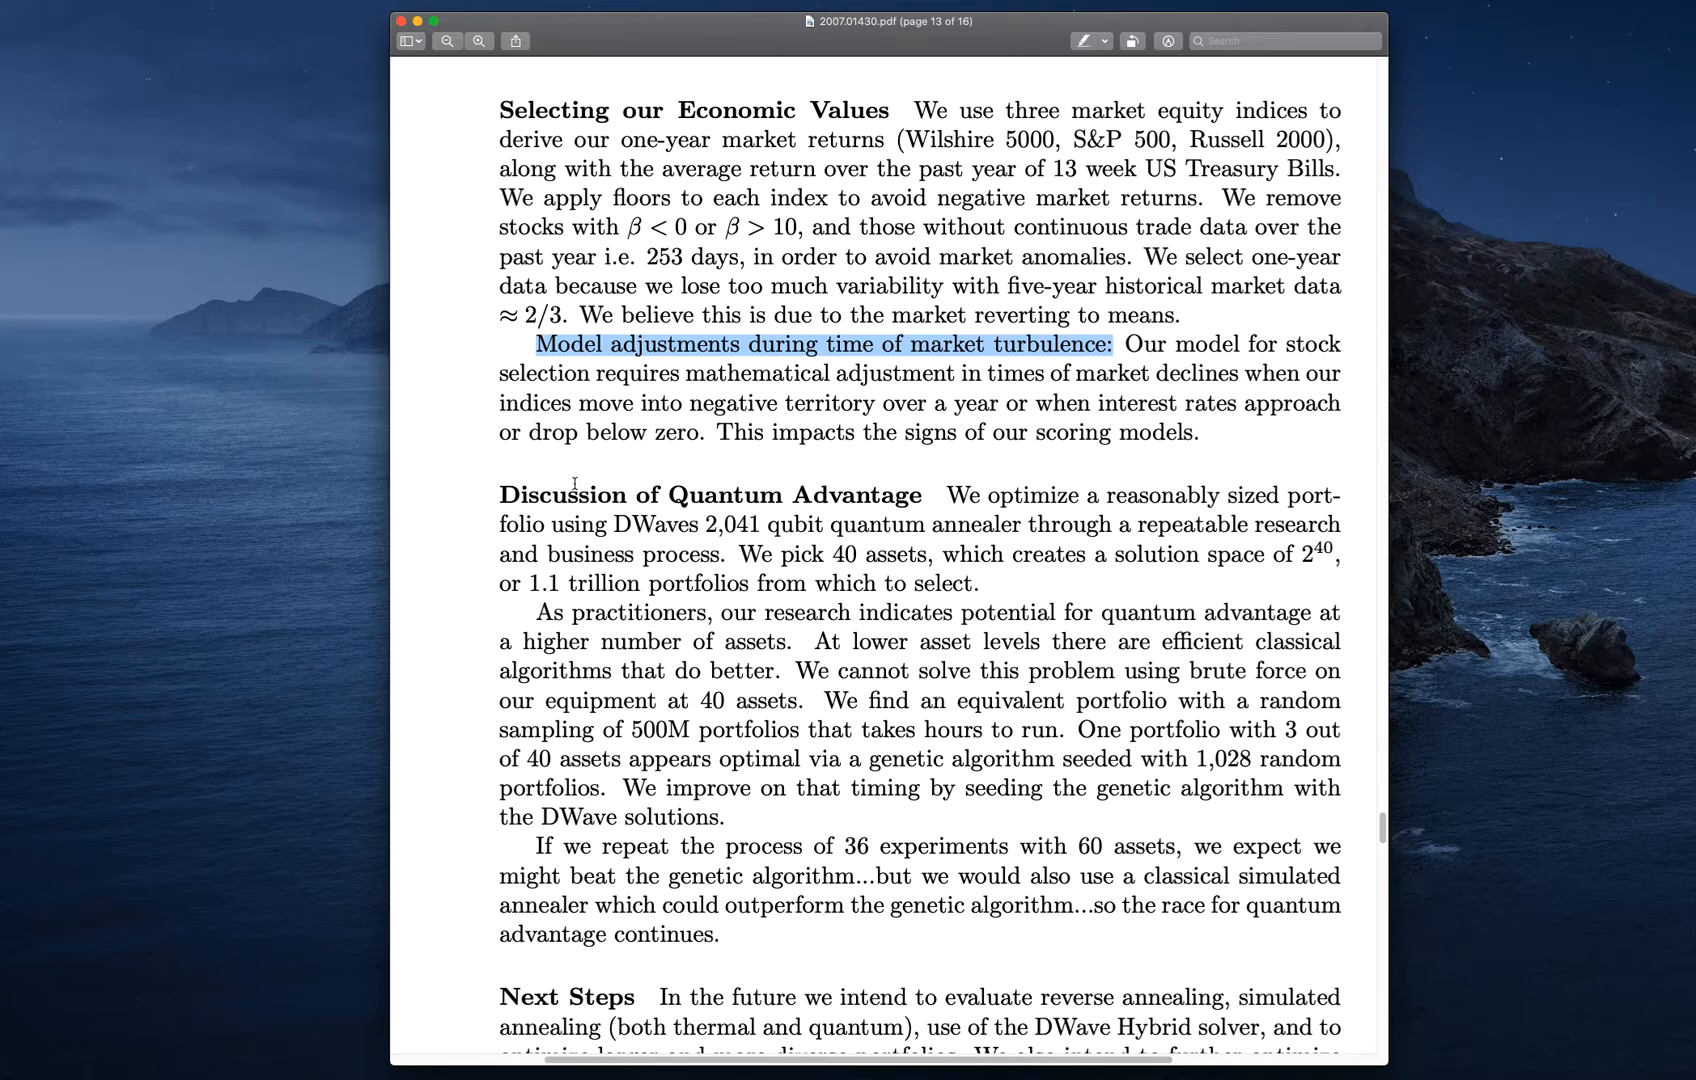
pyautogui.moveTo(817, 498)
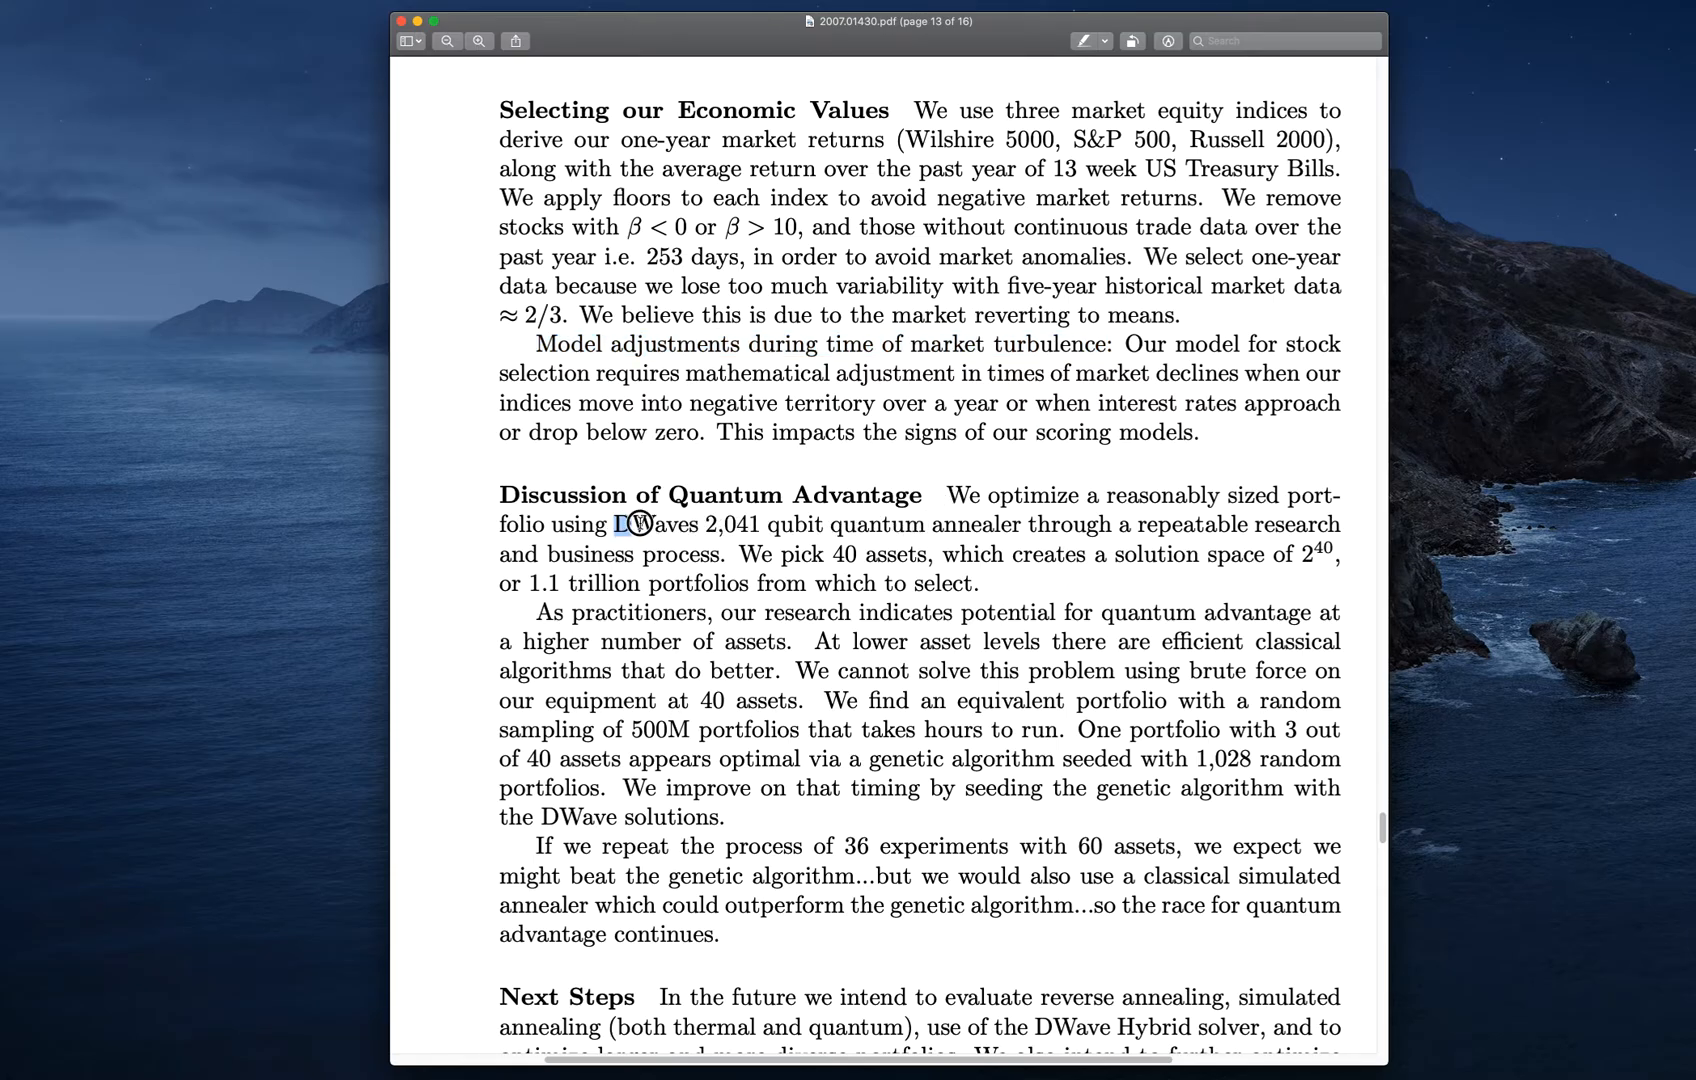
pyautogui.moveTo(630, 525); pyautogui.dragTo(1015, 525)
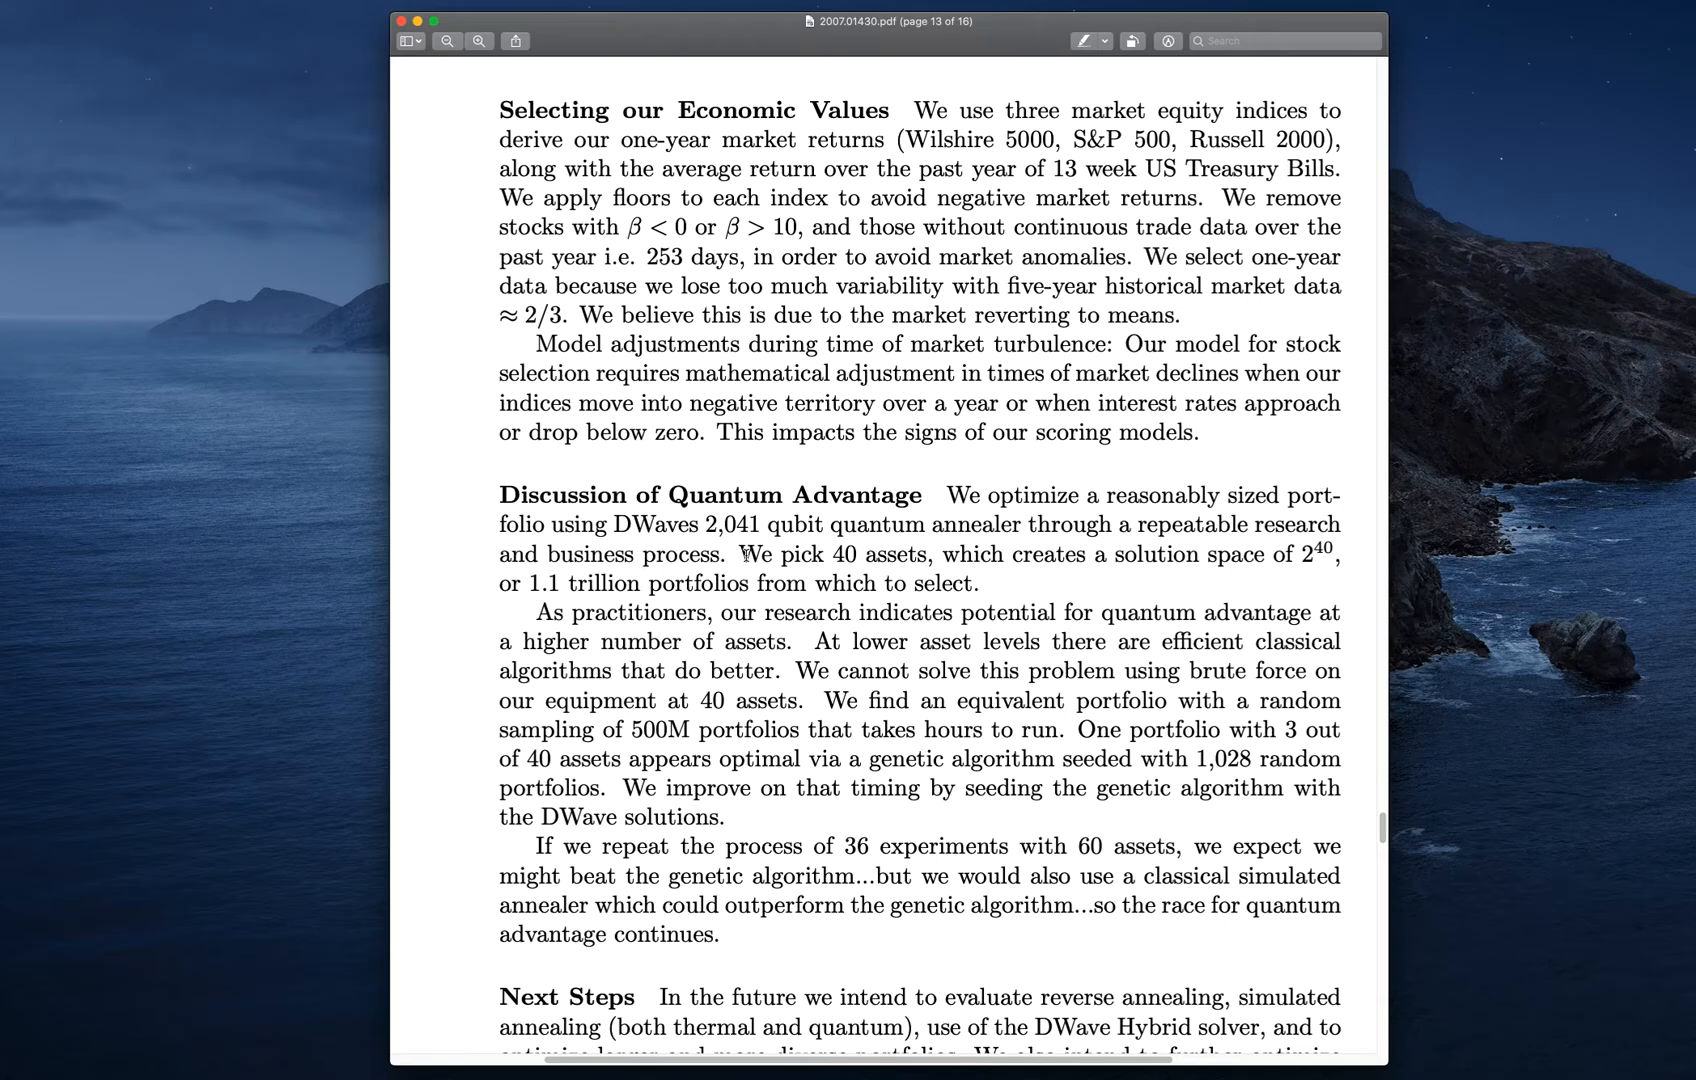
pyautogui.moveTo(741, 554); pyautogui.dragTo(986, 583)
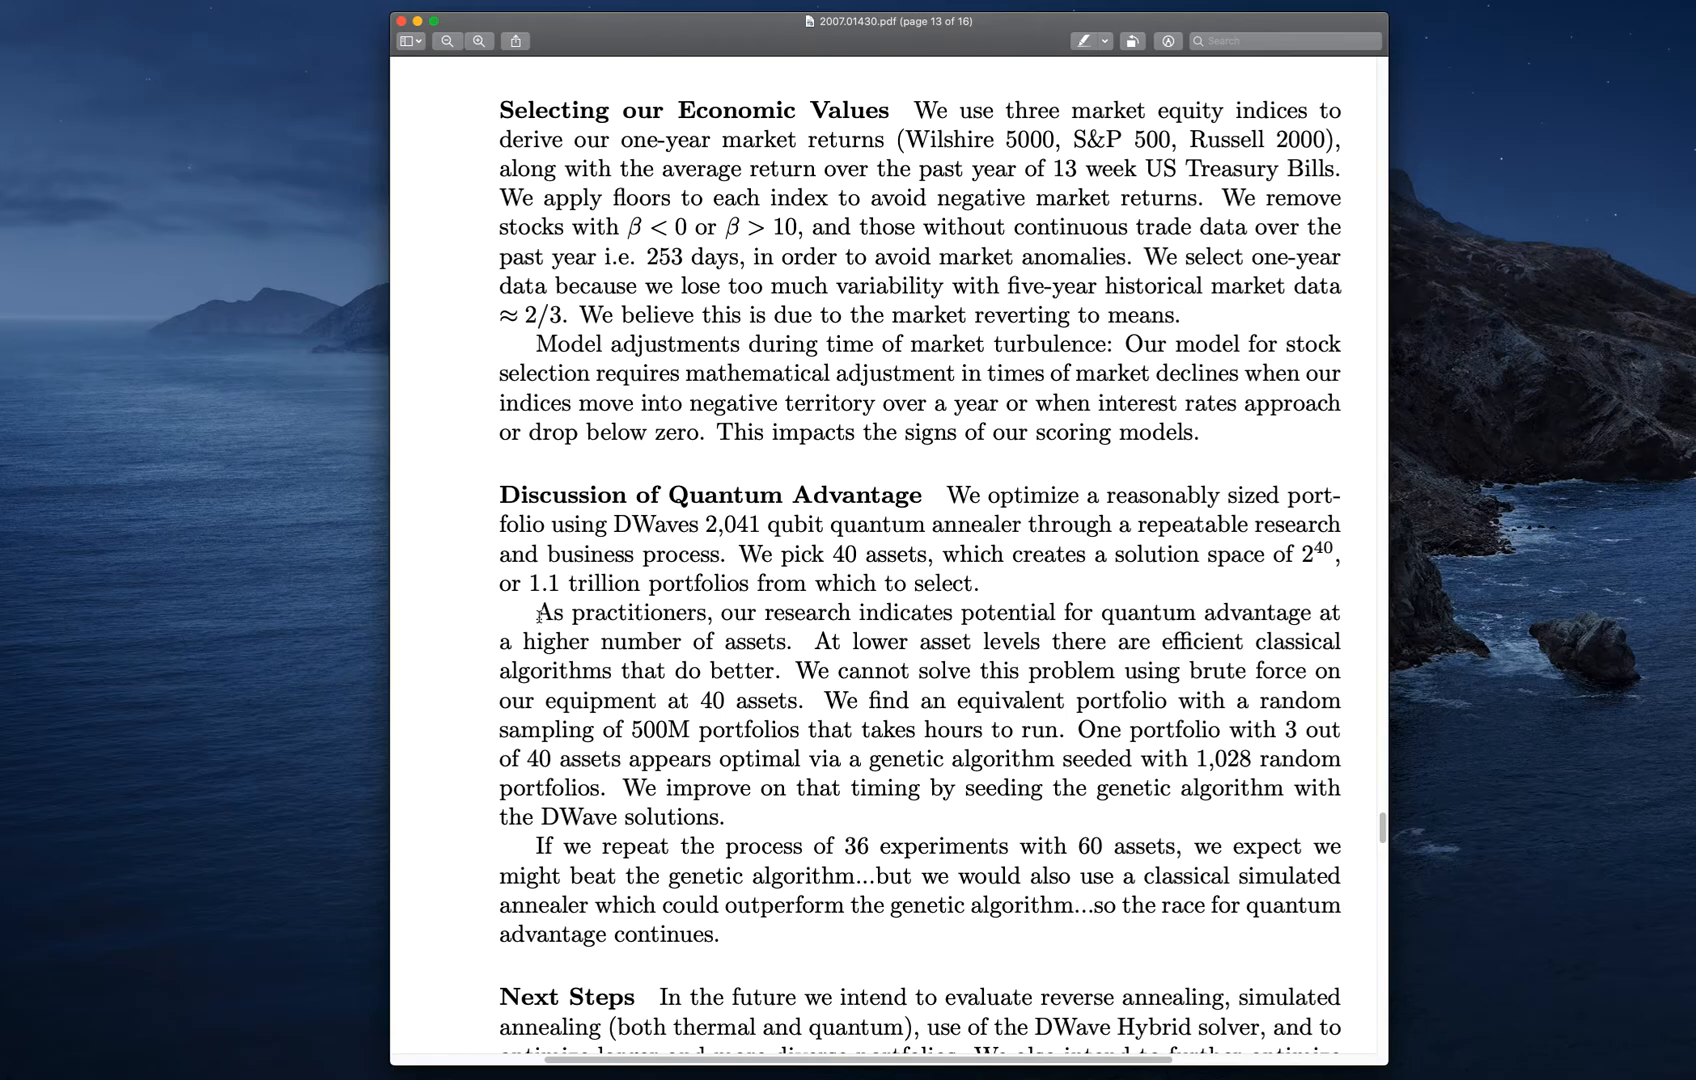
pyautogui.moveTo(538, 613); pyautogui.dragTo(790, 642)
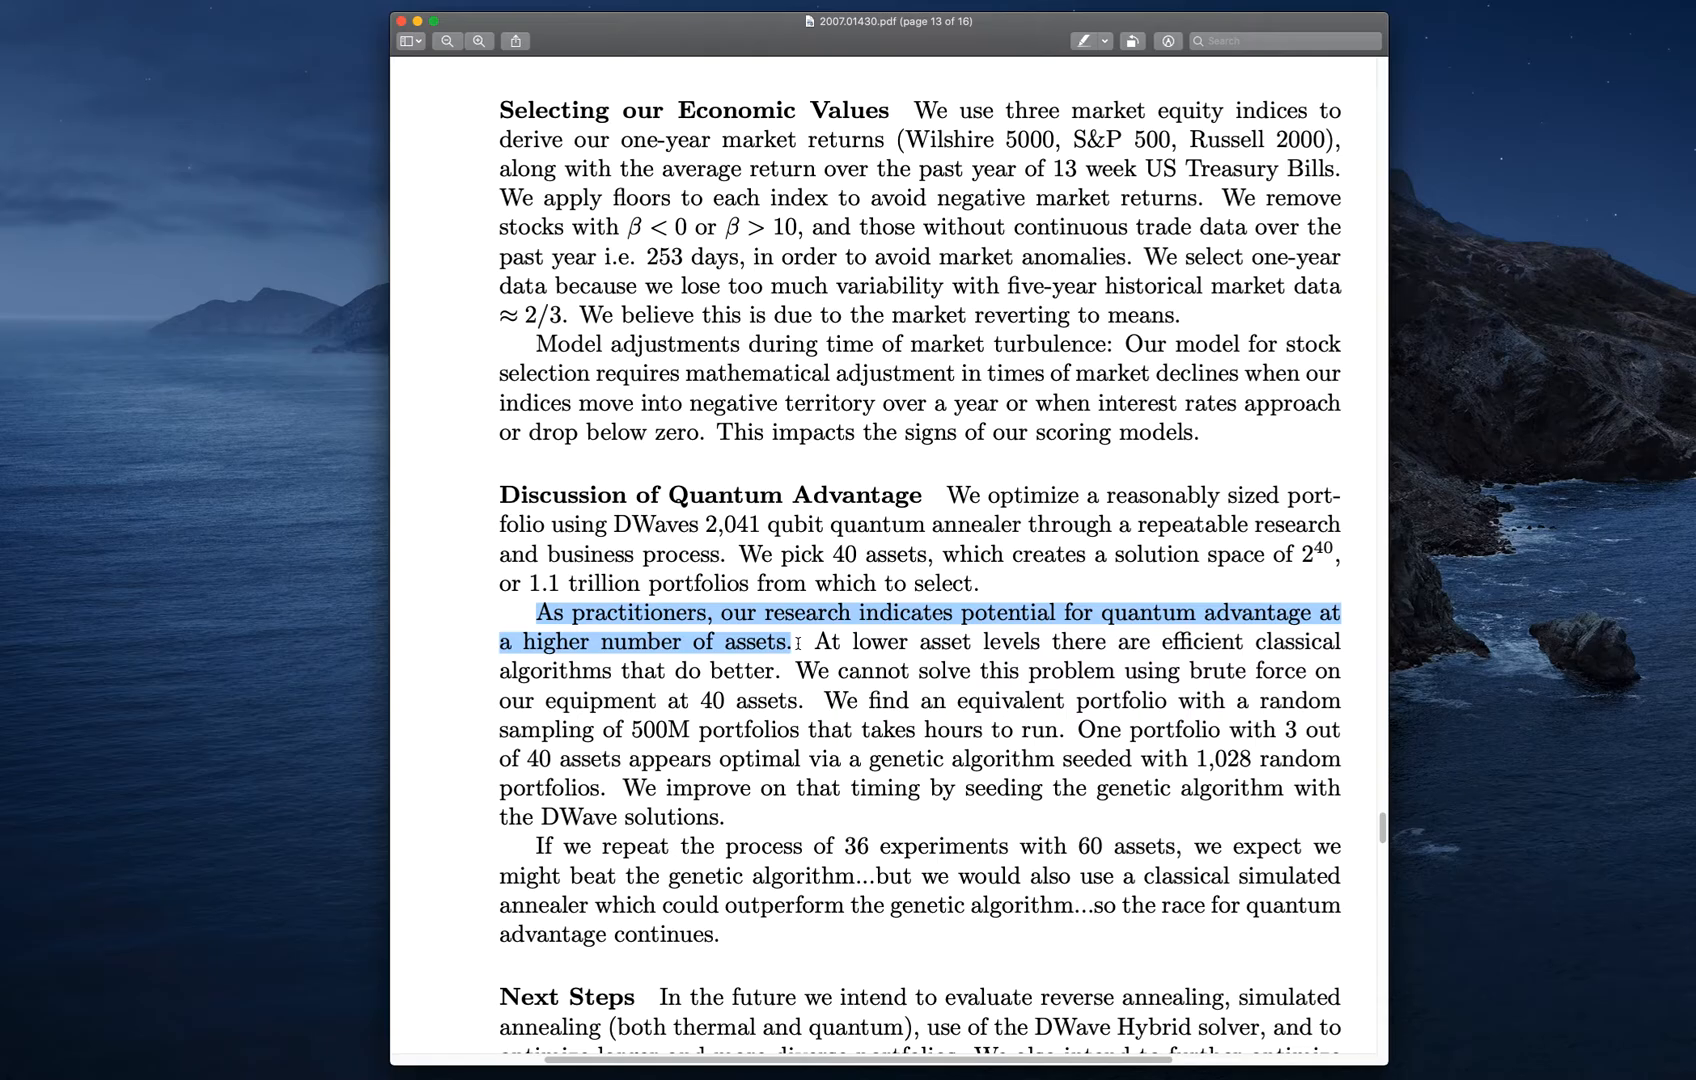
pyautogui.moveTo(816, 631)
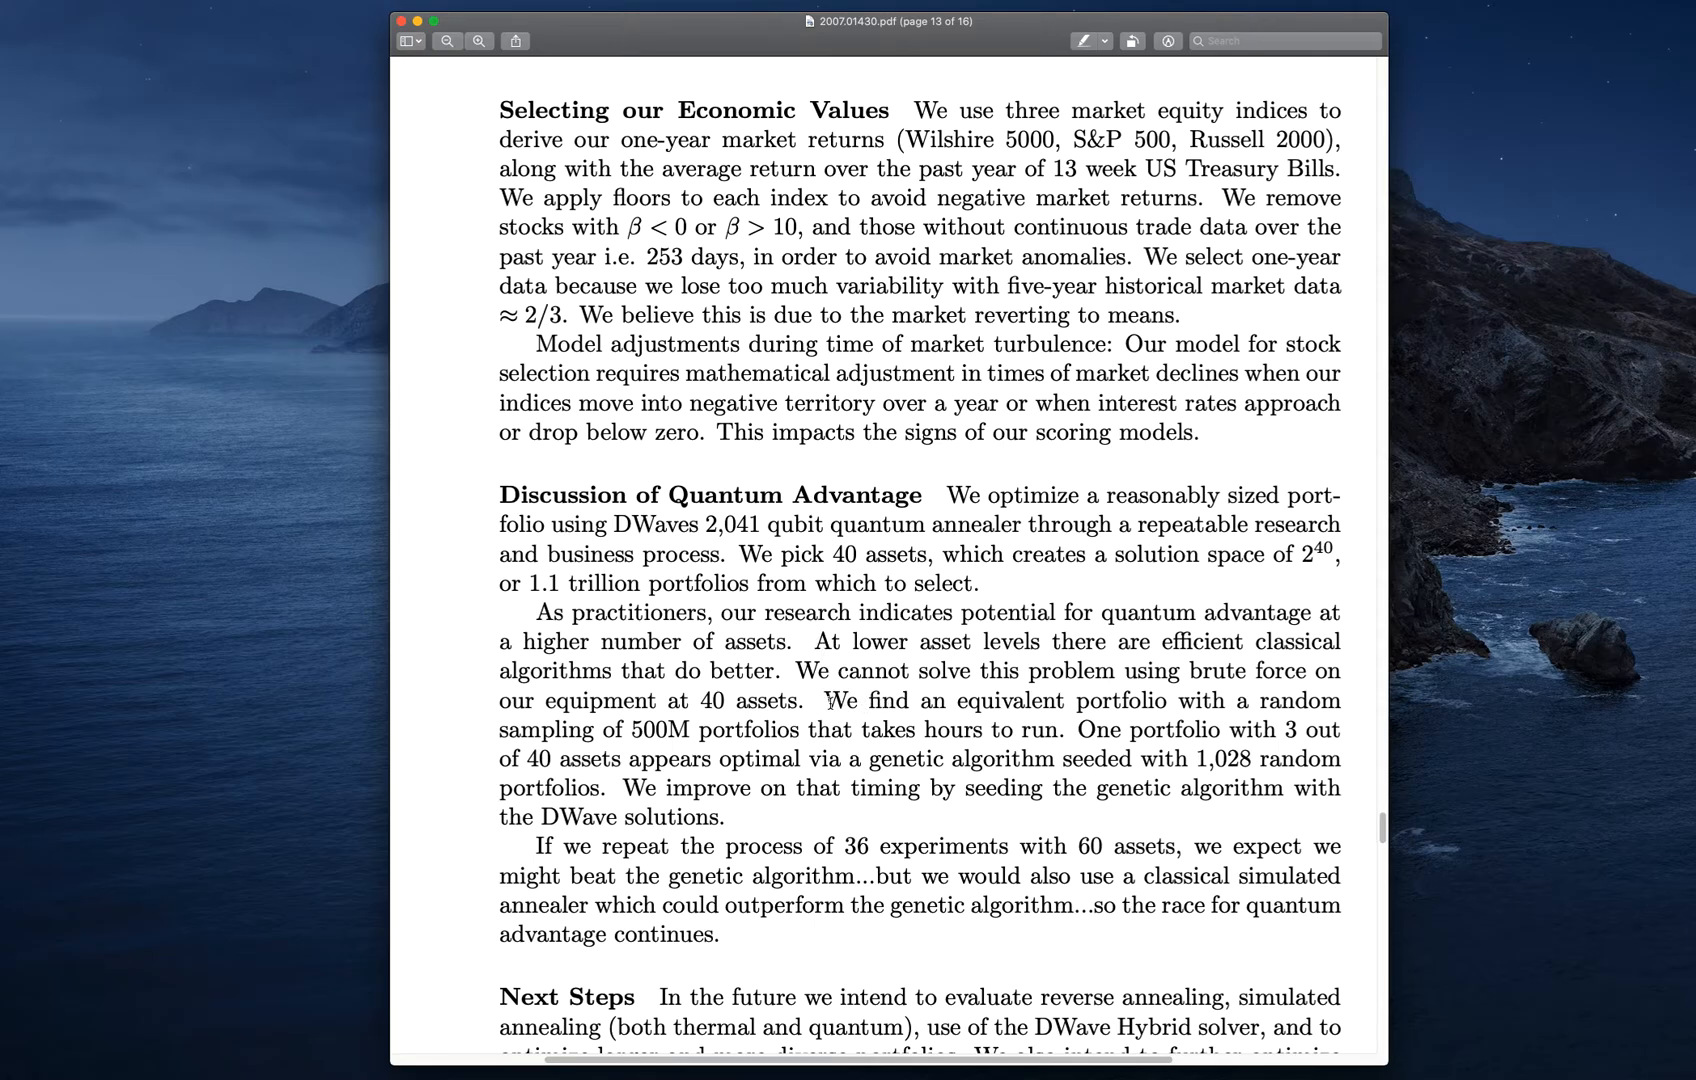
pyautogui.moveTo(824, 700); pyautogui.dragTo(1065, 729)
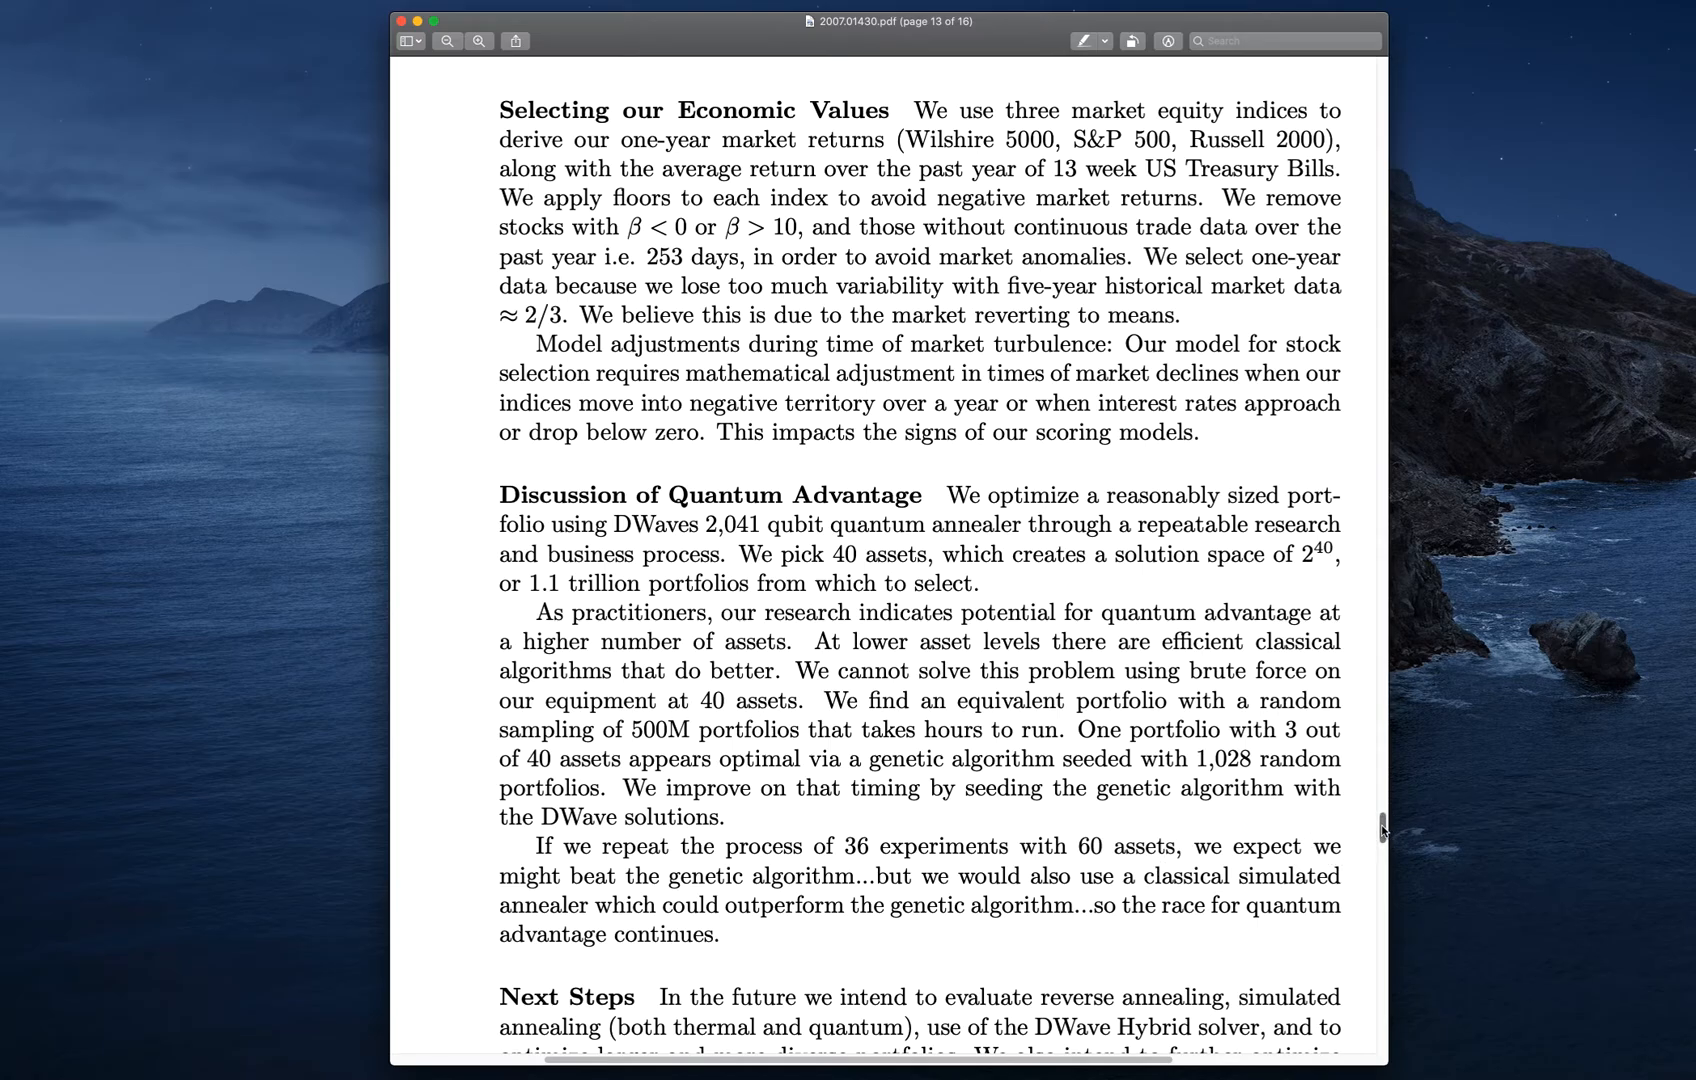
# In Next Steps, select 'reverse annealing' and the new financial asset types through Bitcoin - USD
pyautogui.scroll(-3)
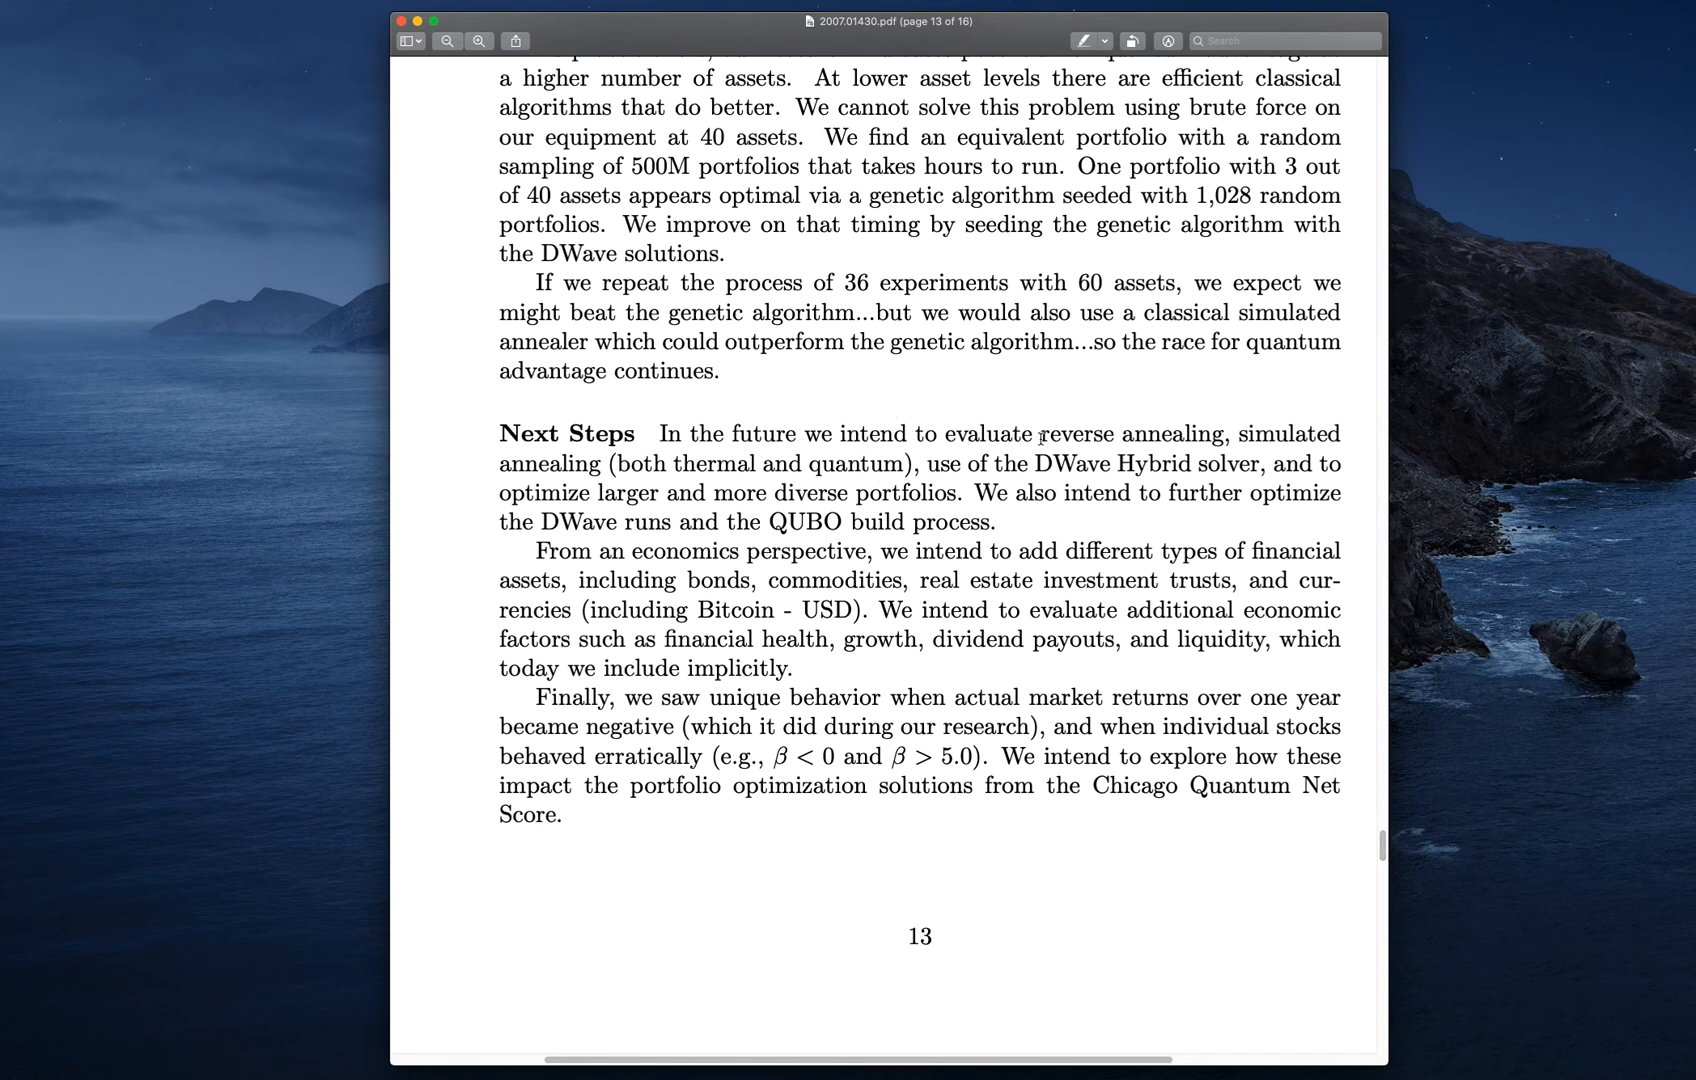
pyautogui.doubleClick(1082, 434)
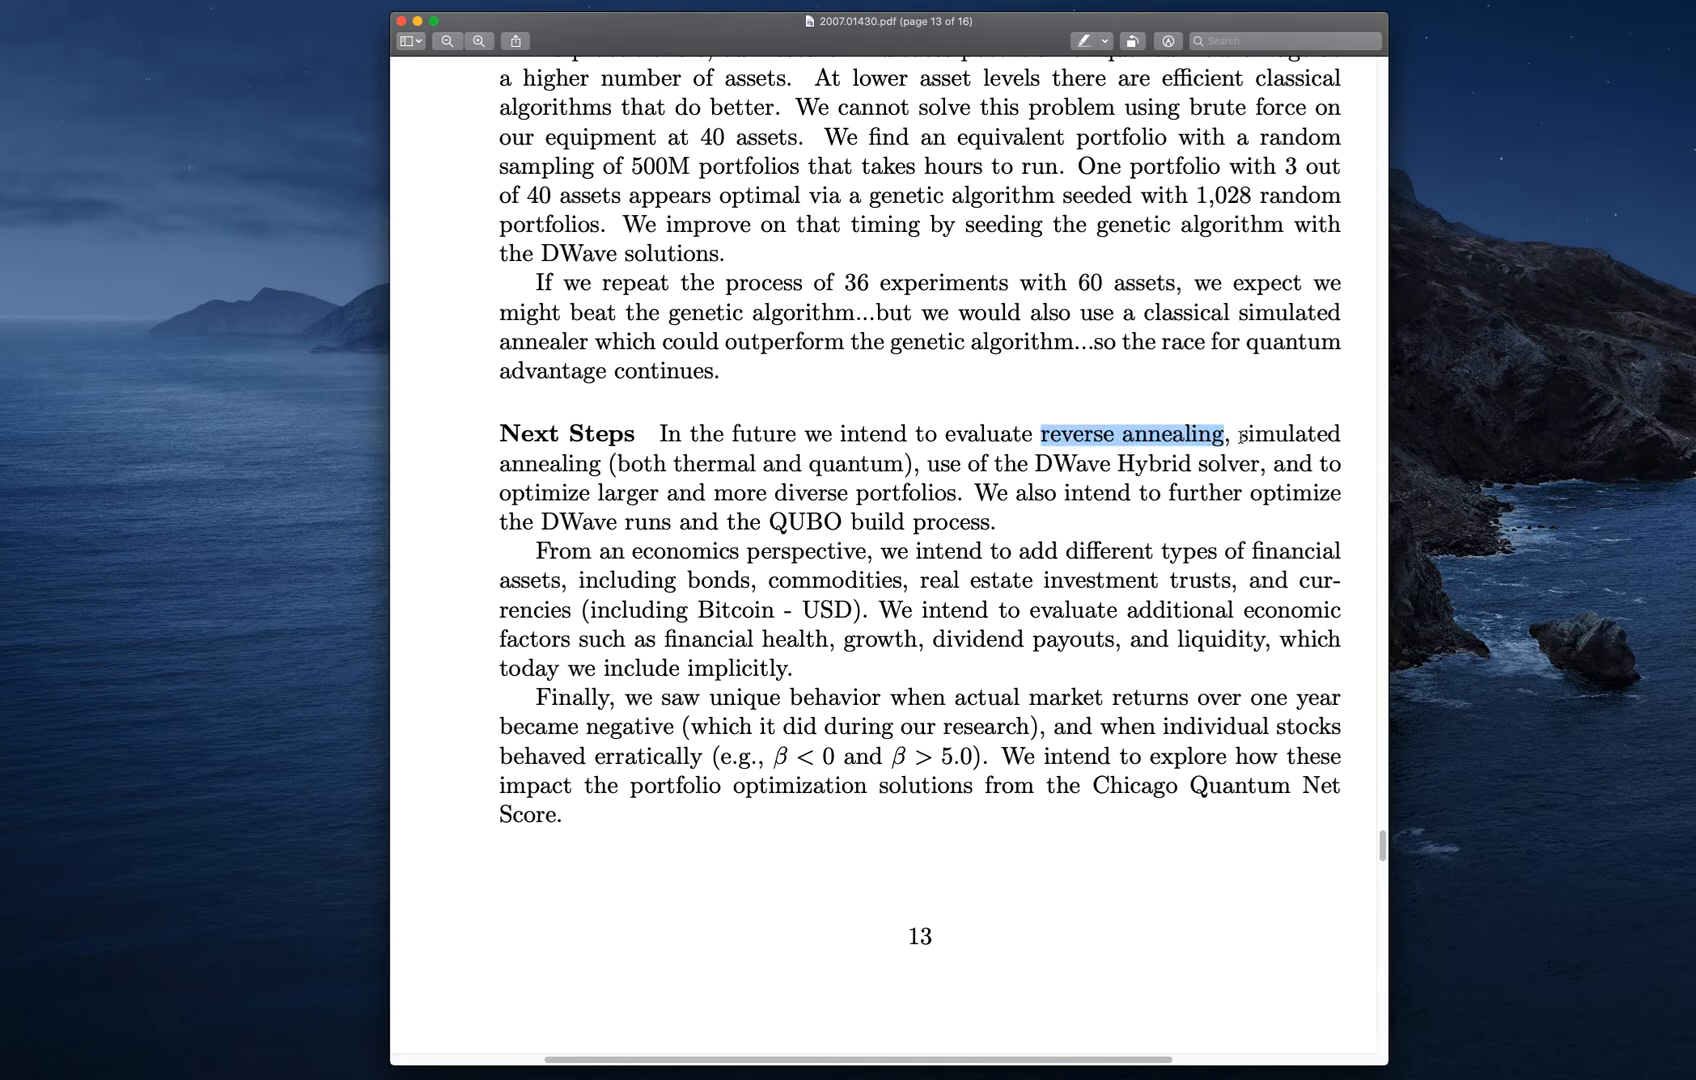
pyautogui.moveTo(1240, 434); pyautogui.dragTo(912, 464)
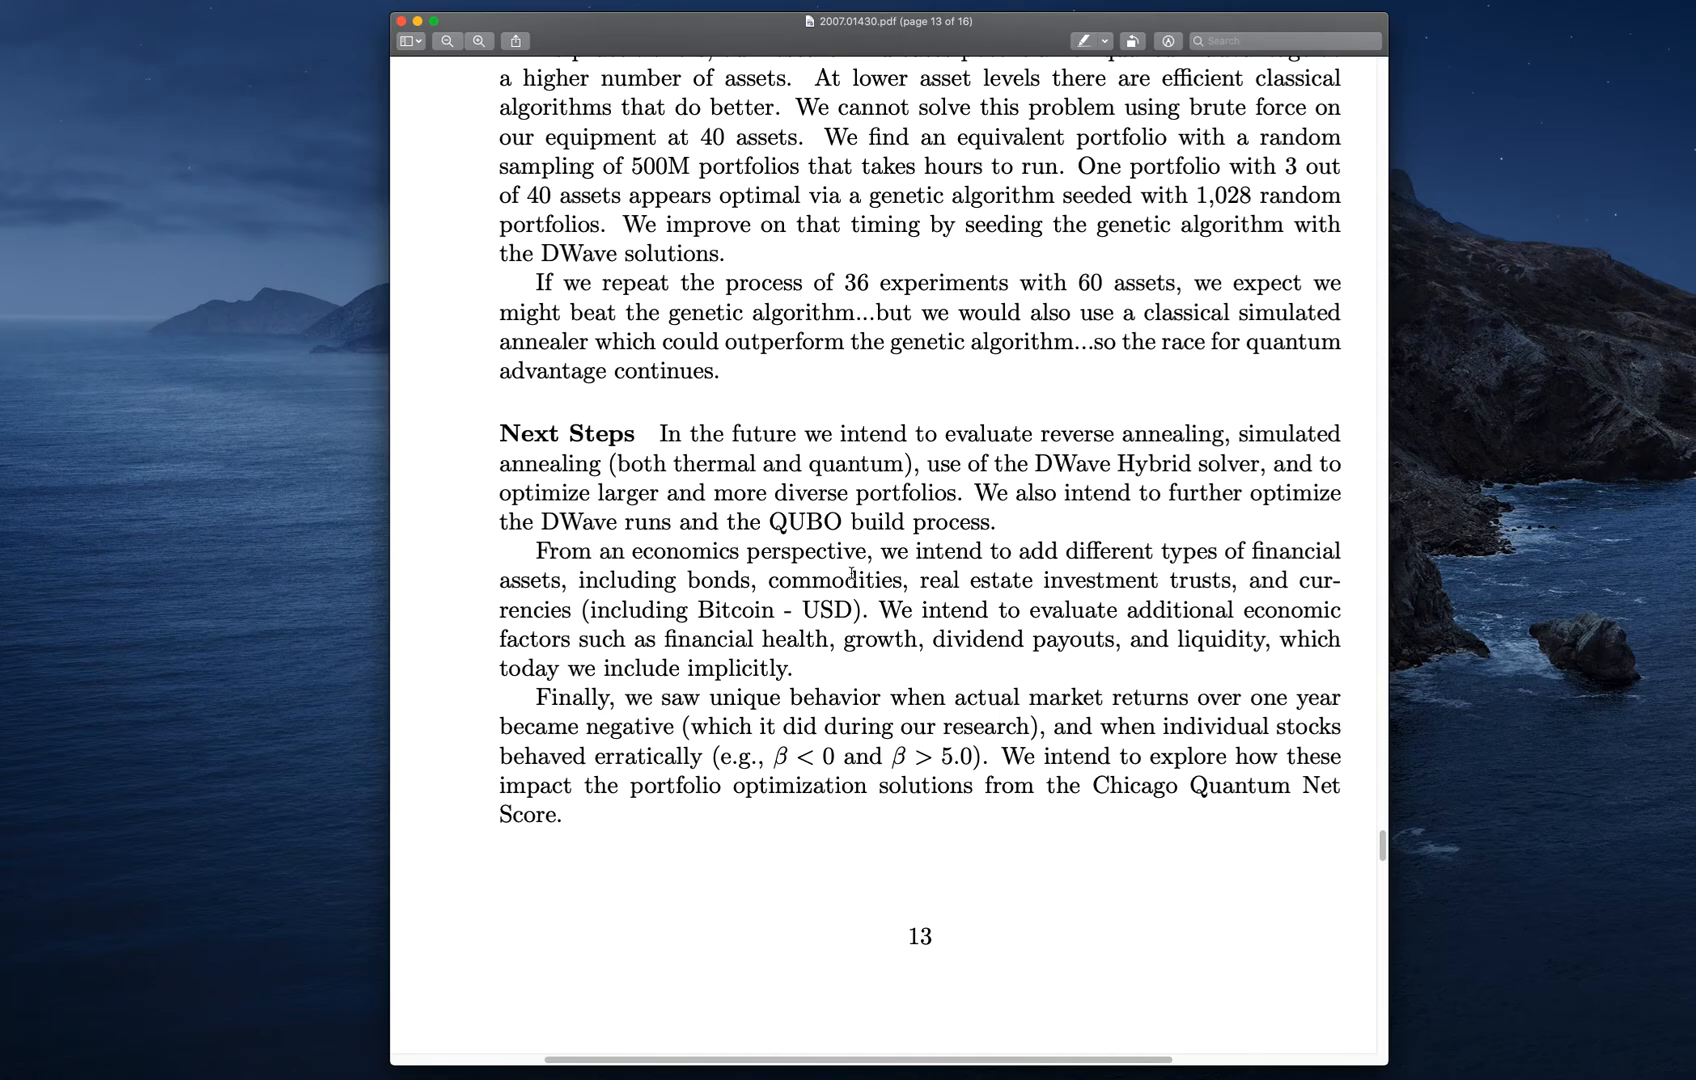
pyautogui.moveTo(746, 552); pyautogui.dragTo(1060, 552)
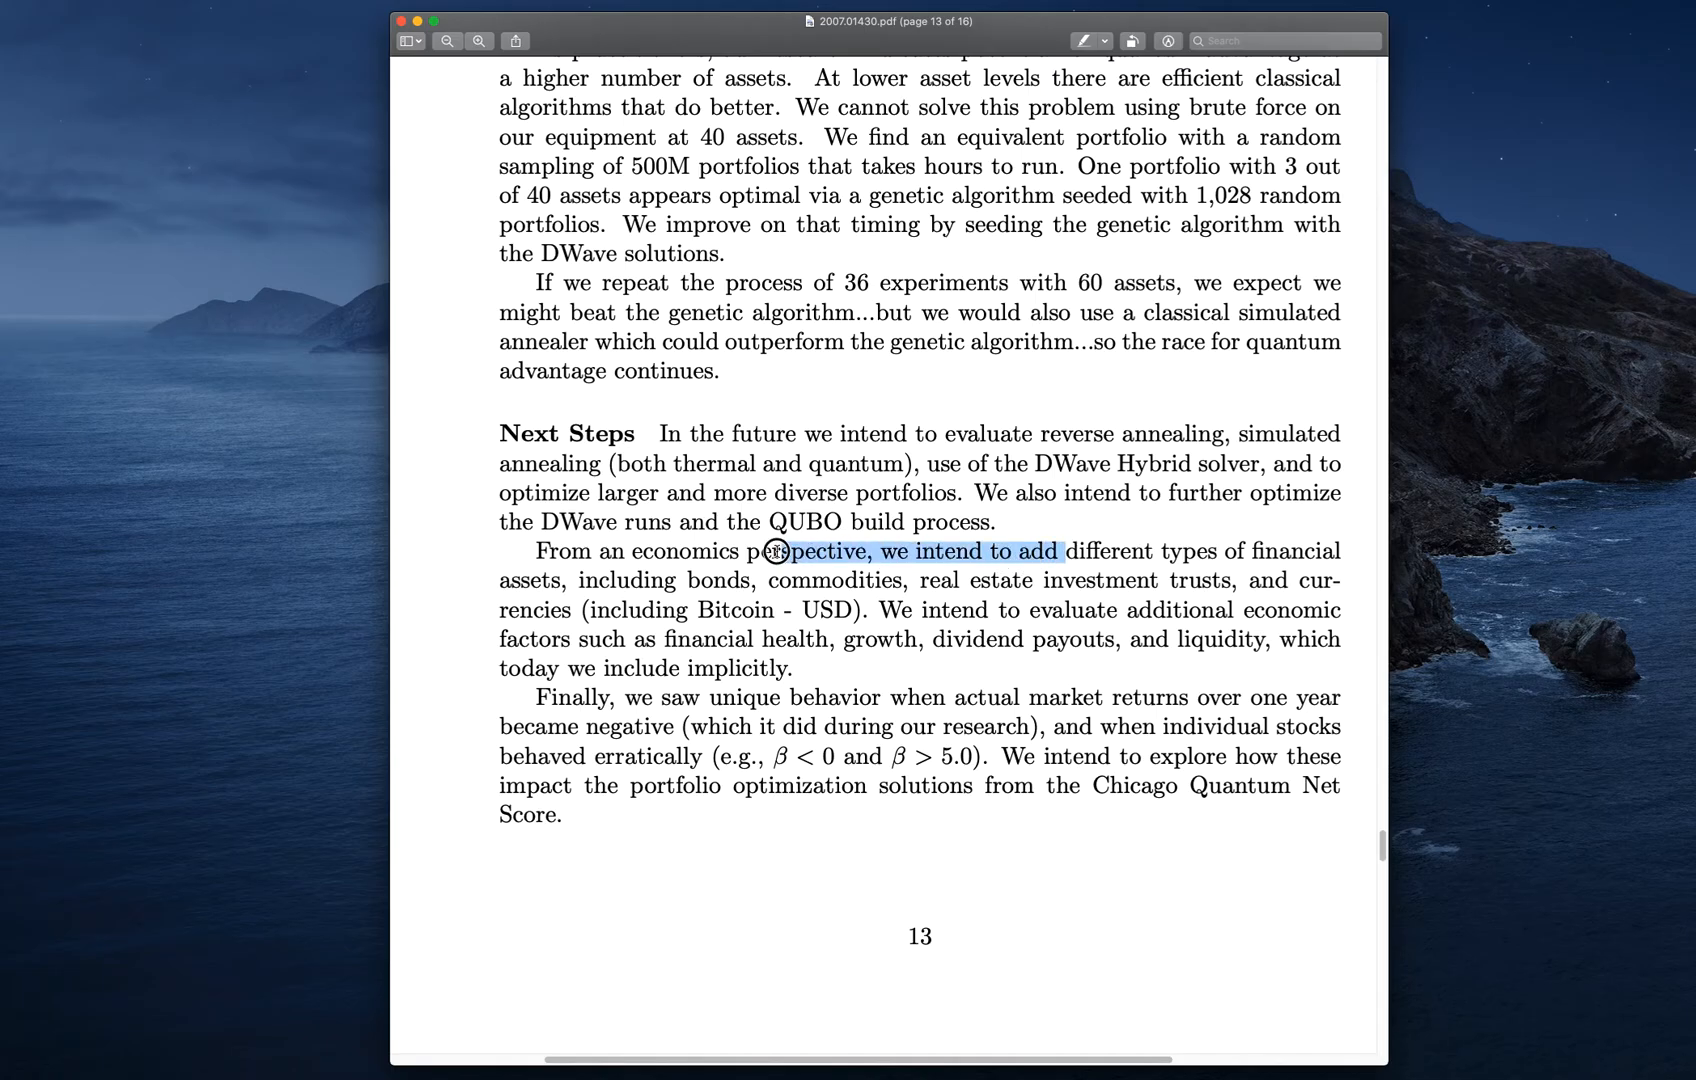
pyautogui.moveTo(774, 551); pyautogui.dragTo(1073, 581)
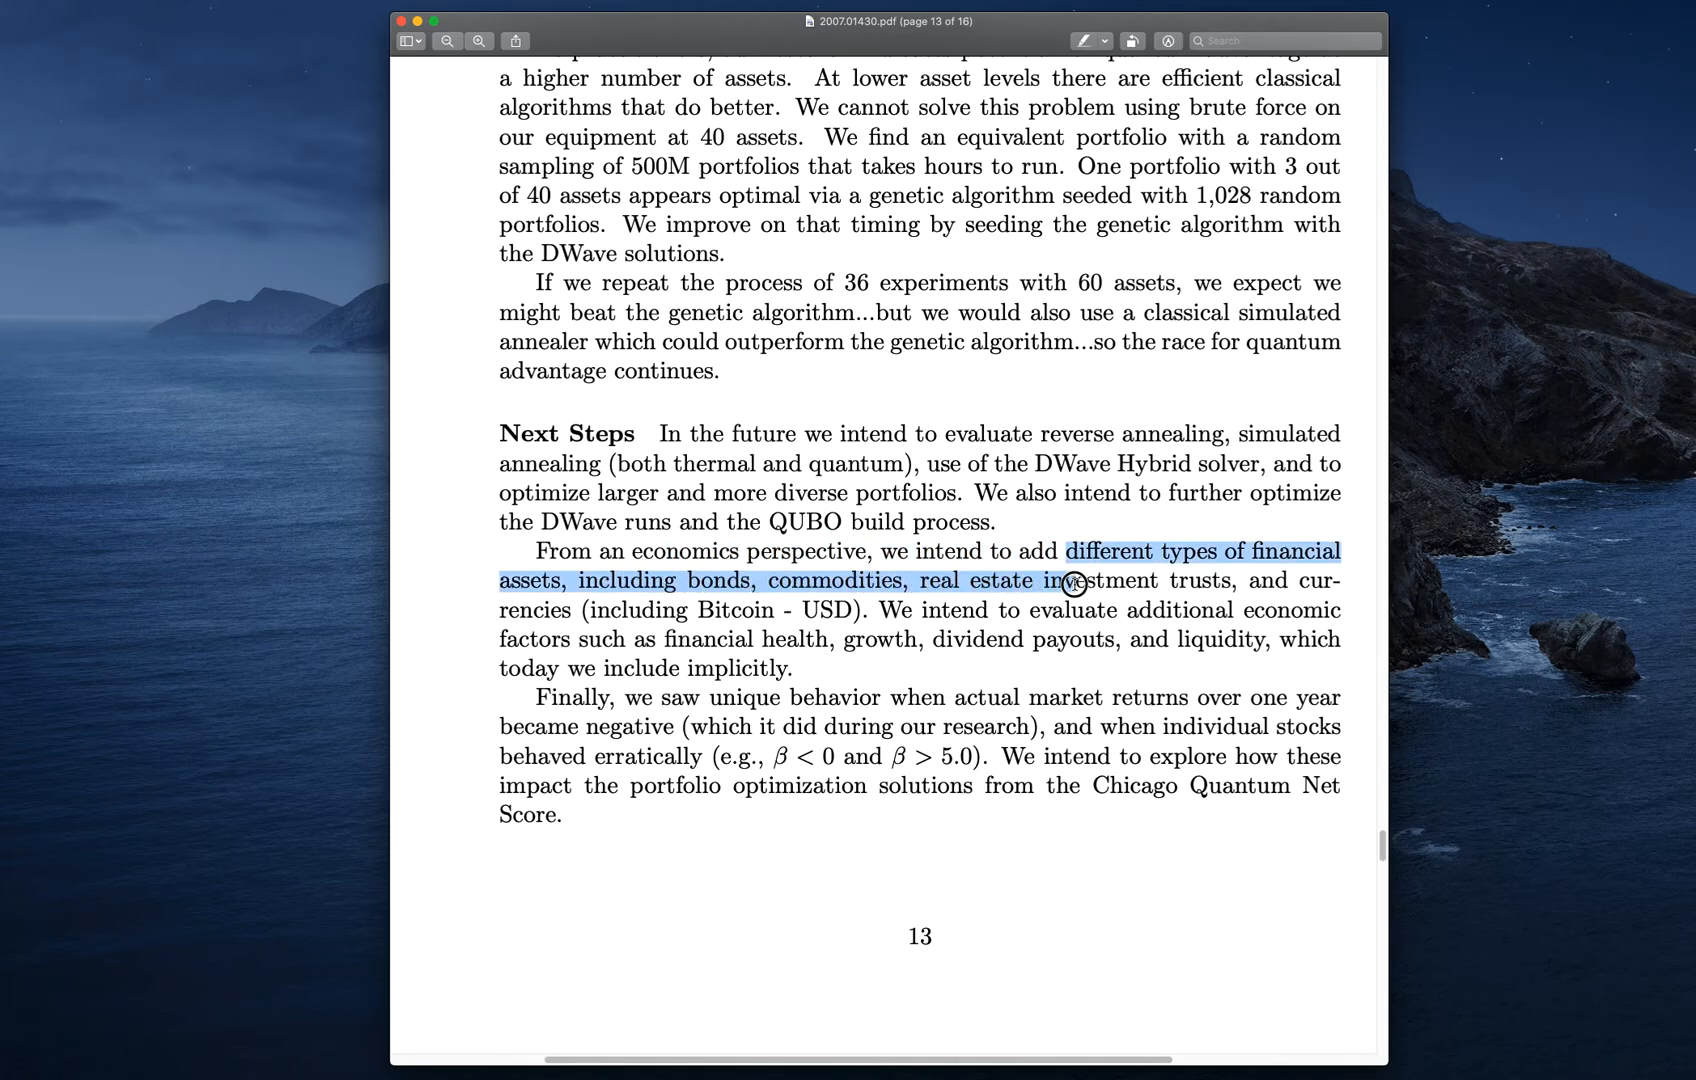
pyautogui.moveTo(1078, 580); pyautogui.dragTo(865, 610)
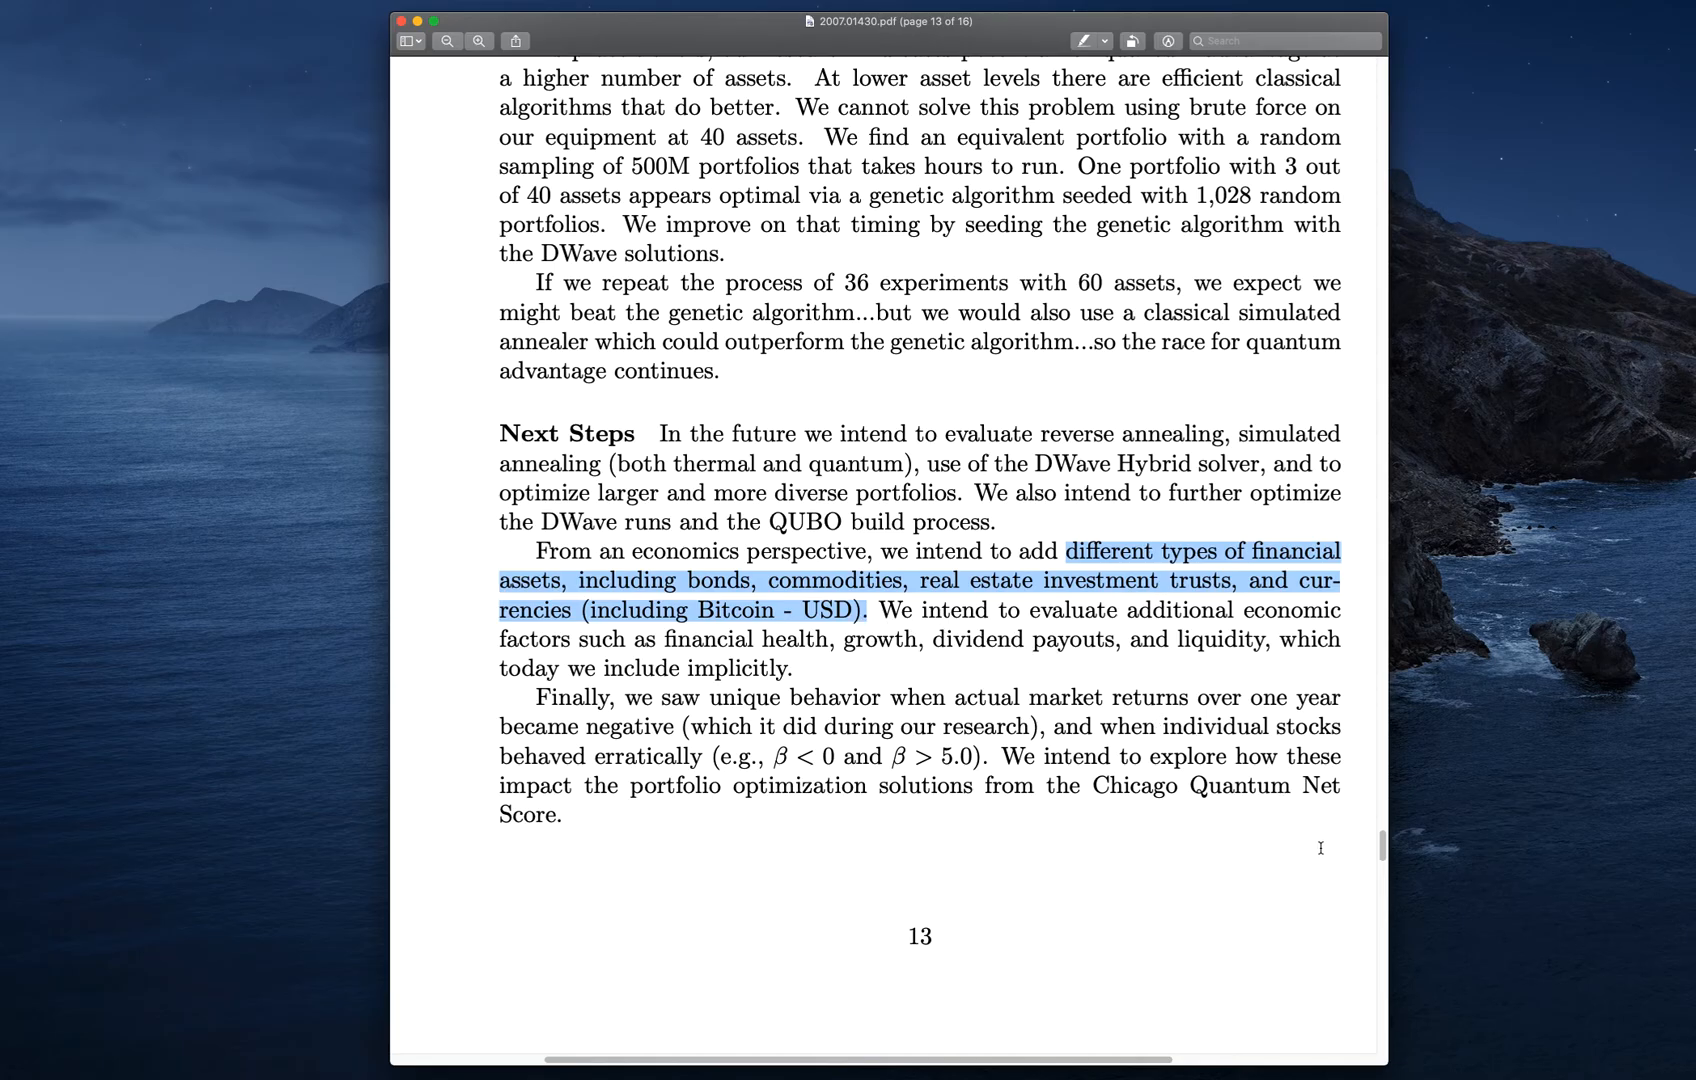
# Scroll past the References on pages 14-15 to page 16, section 7 Thank You
pyautogui.scroll(-3)
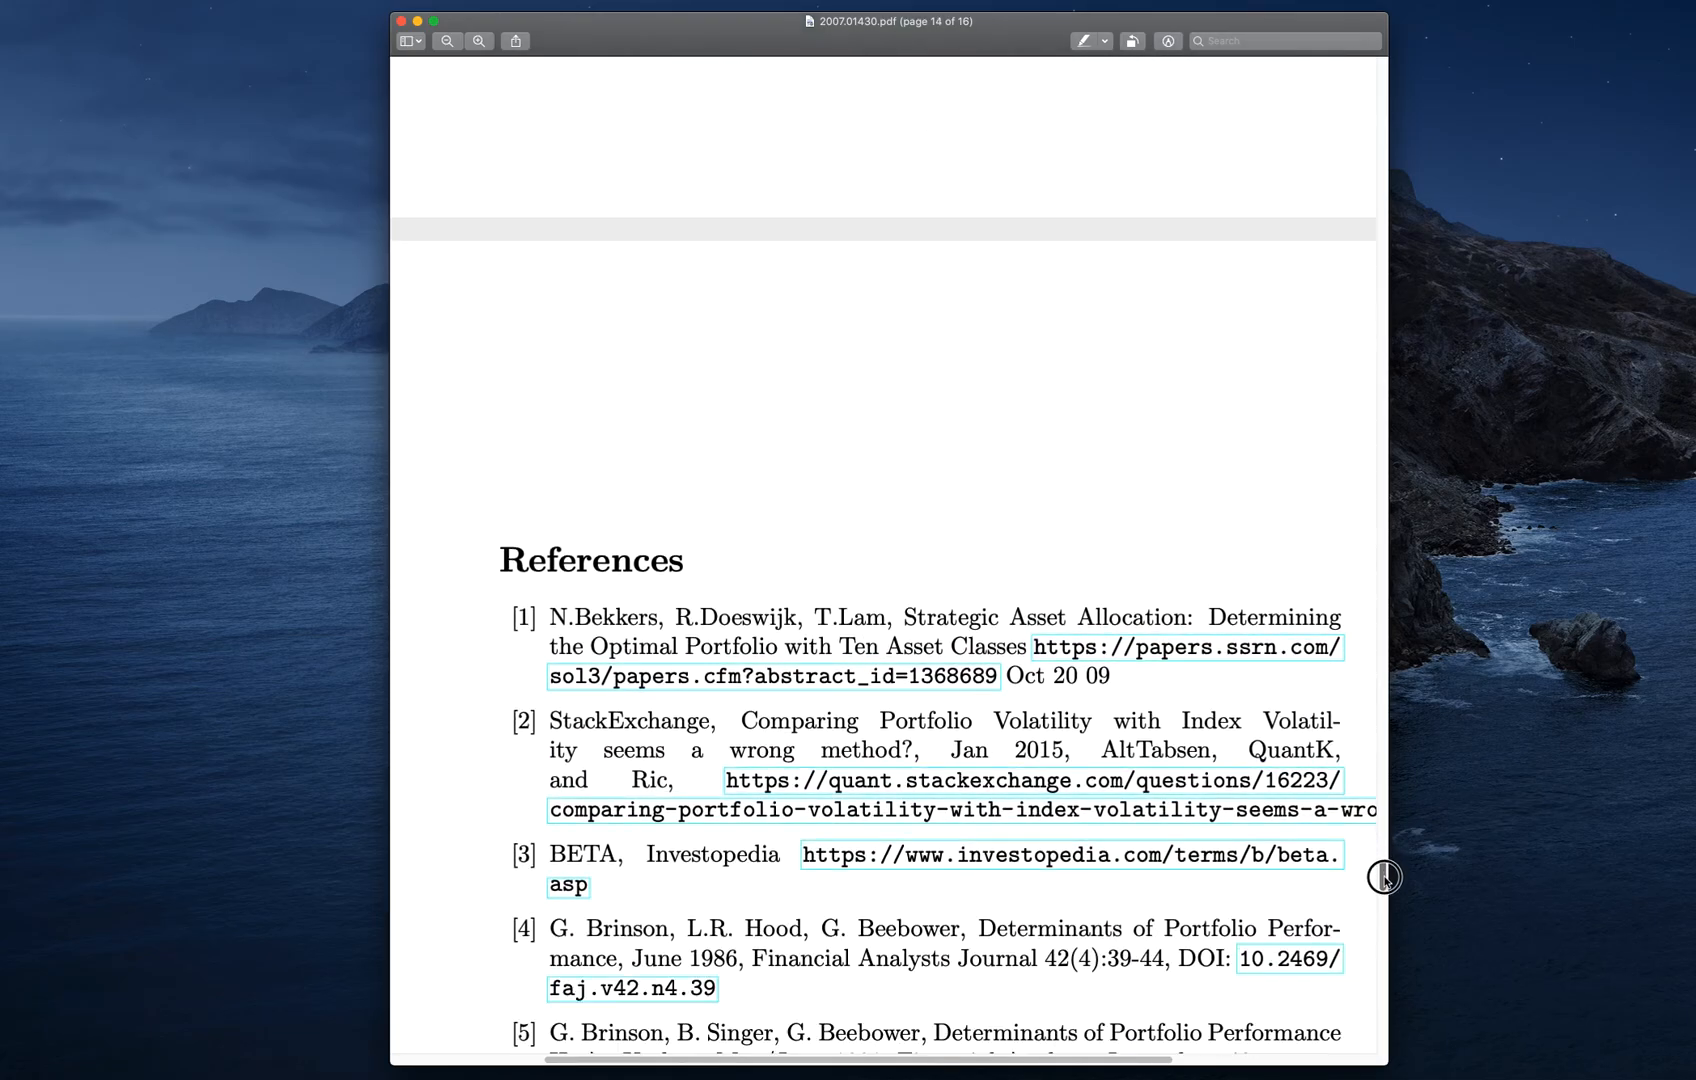
pyautogui.scroll(-3)
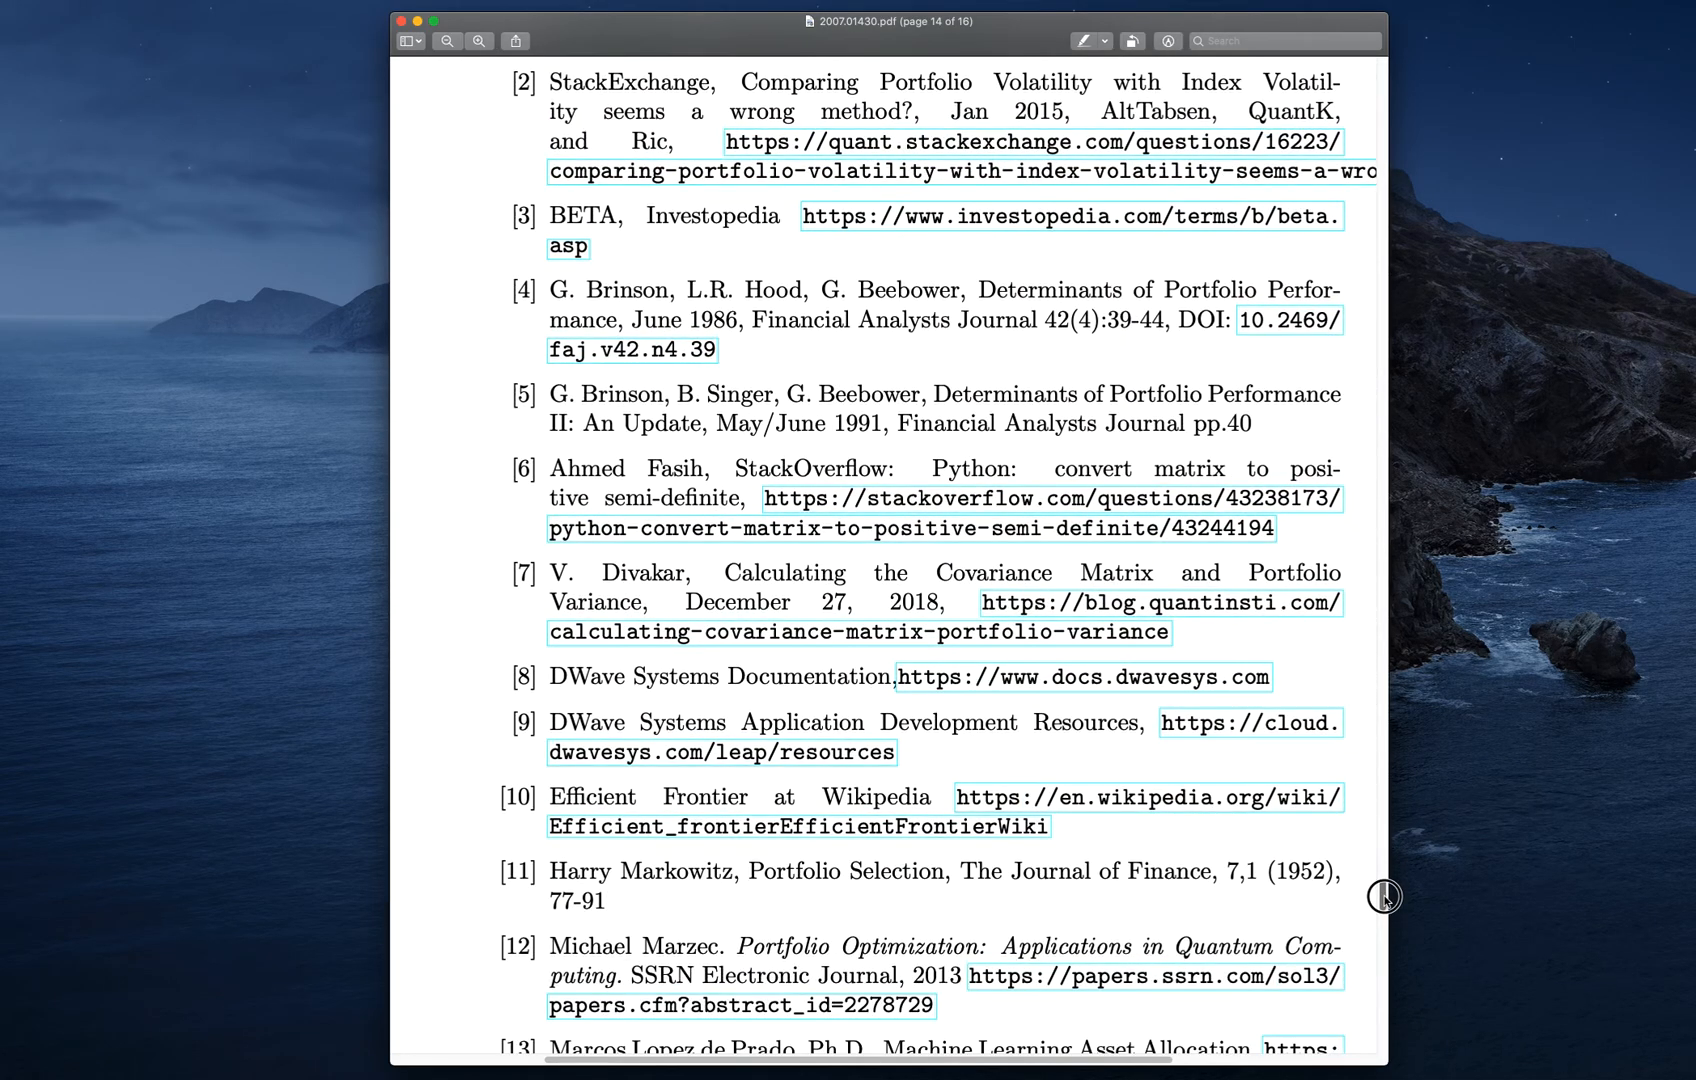
pyautogui.scroll(-3)
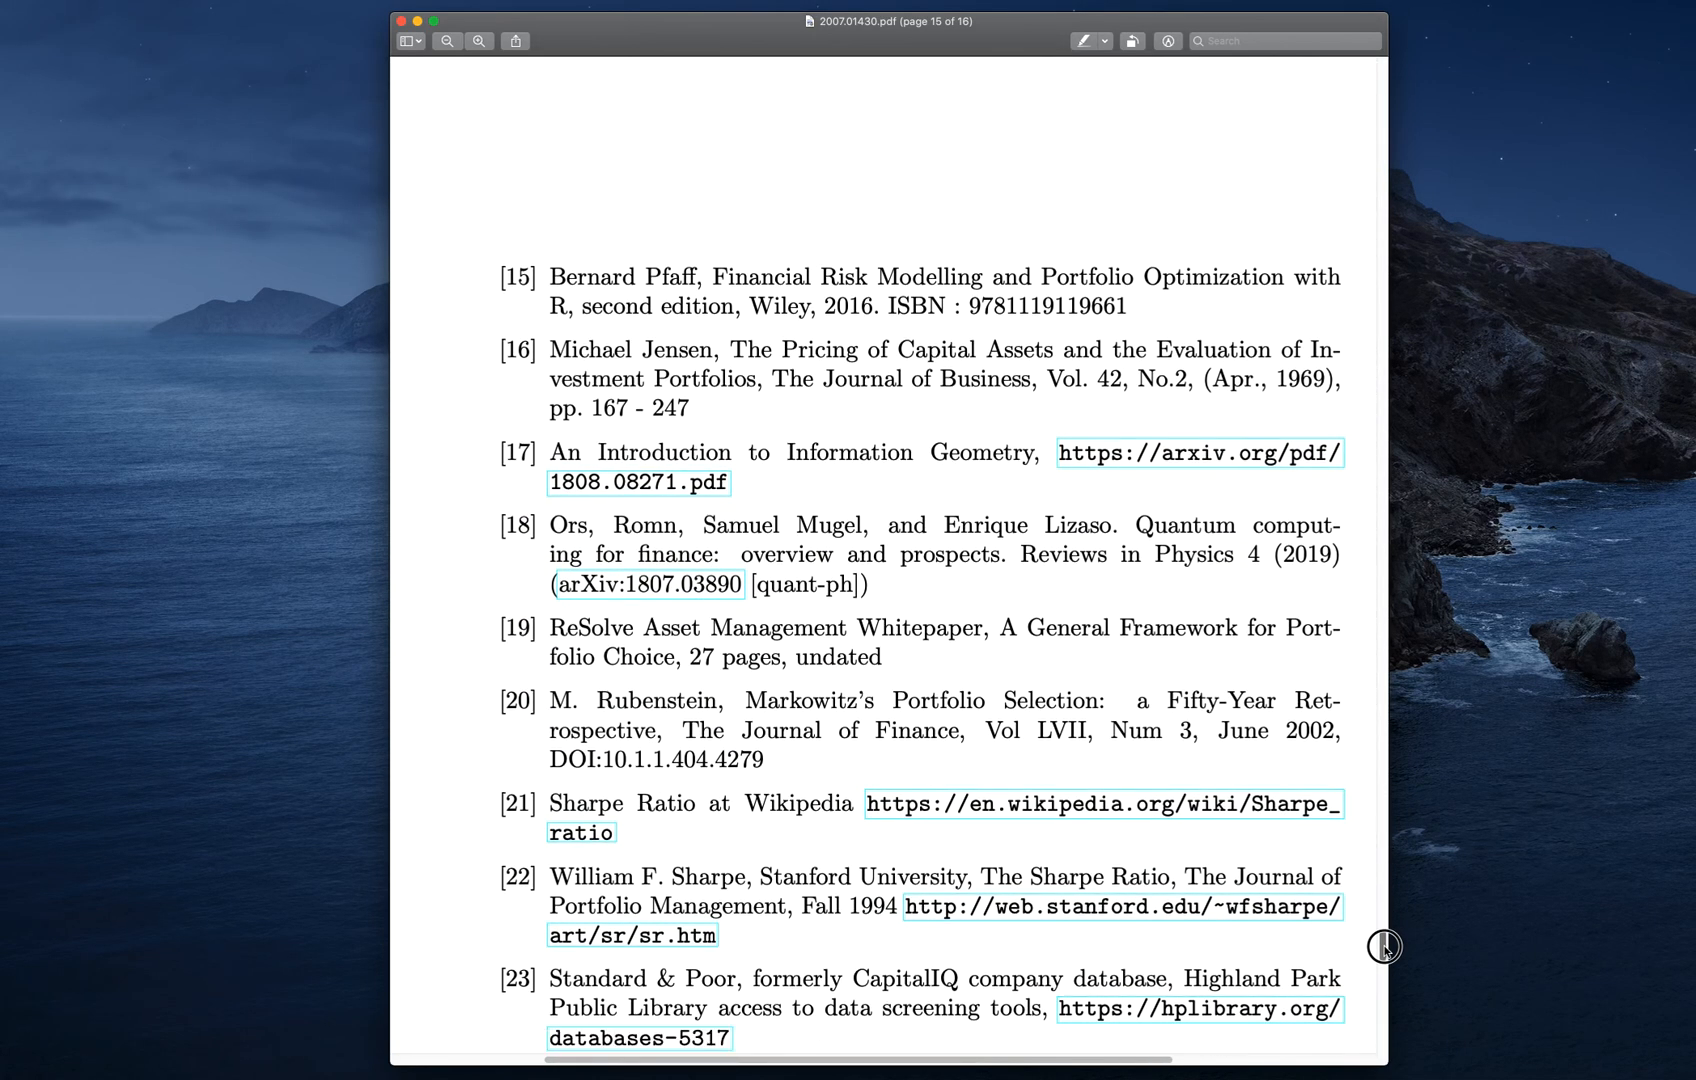
pyautogui.scroll(-3)
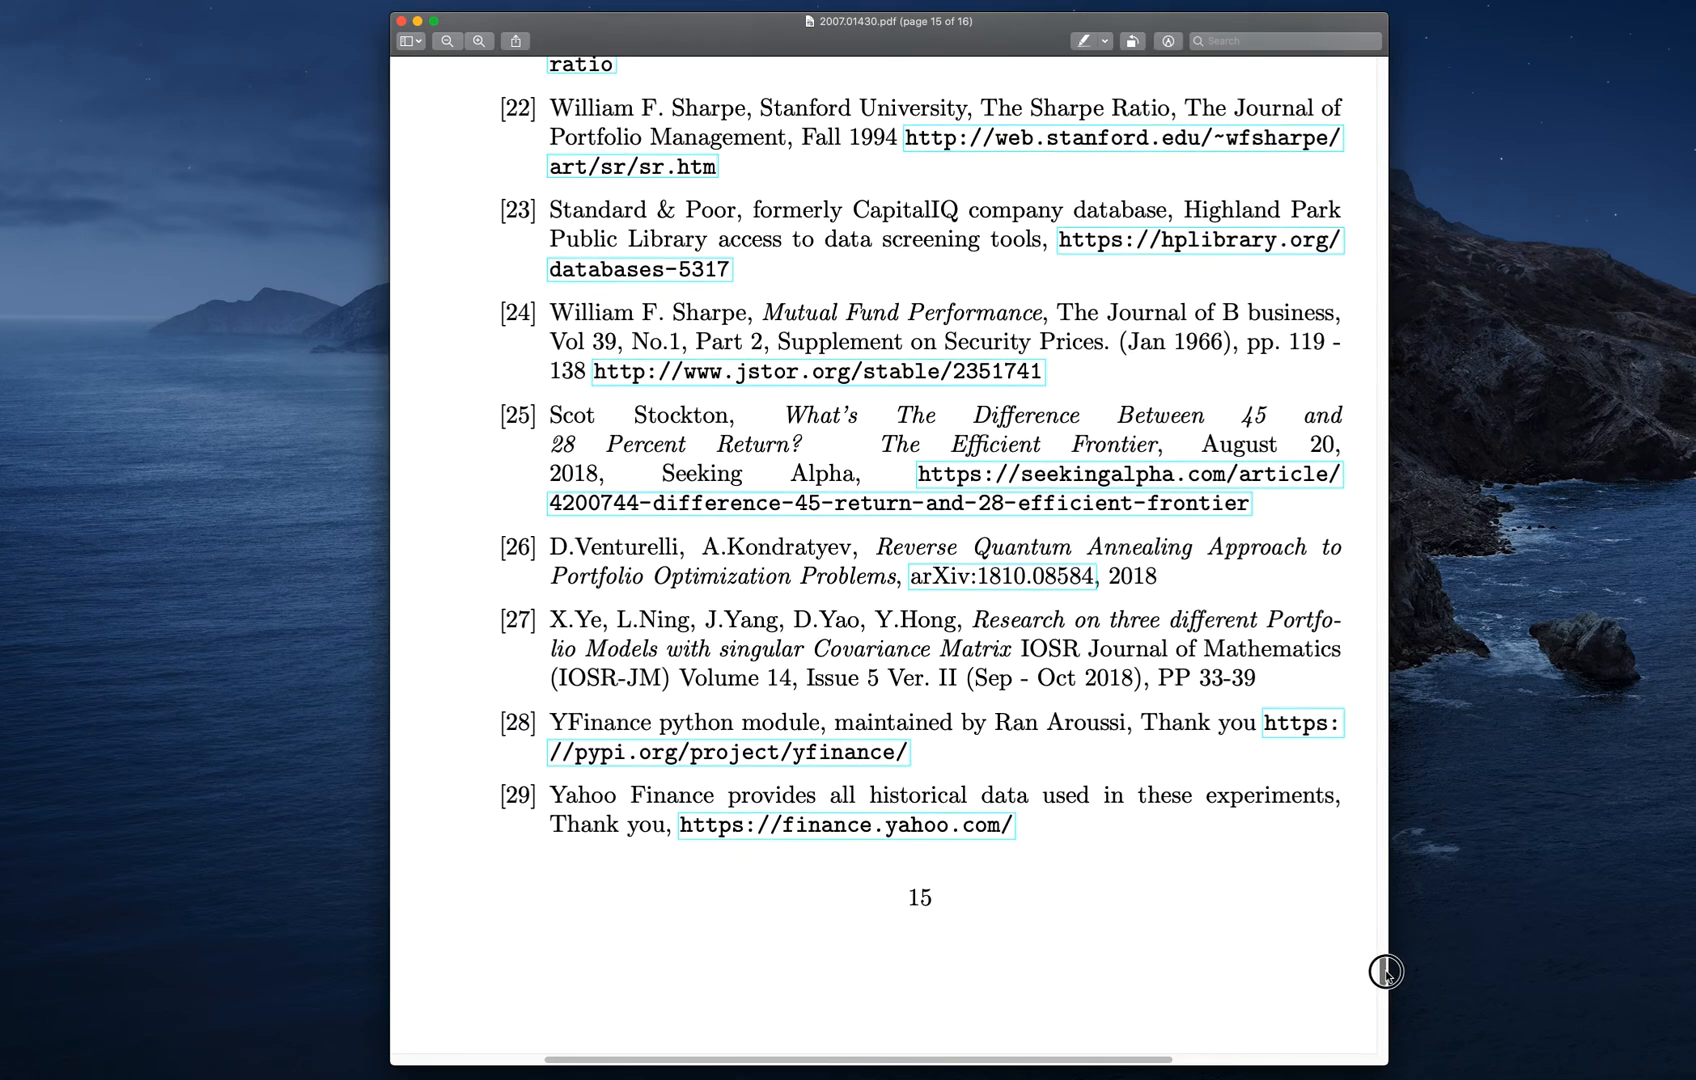
pyautogui.scroll(-3)
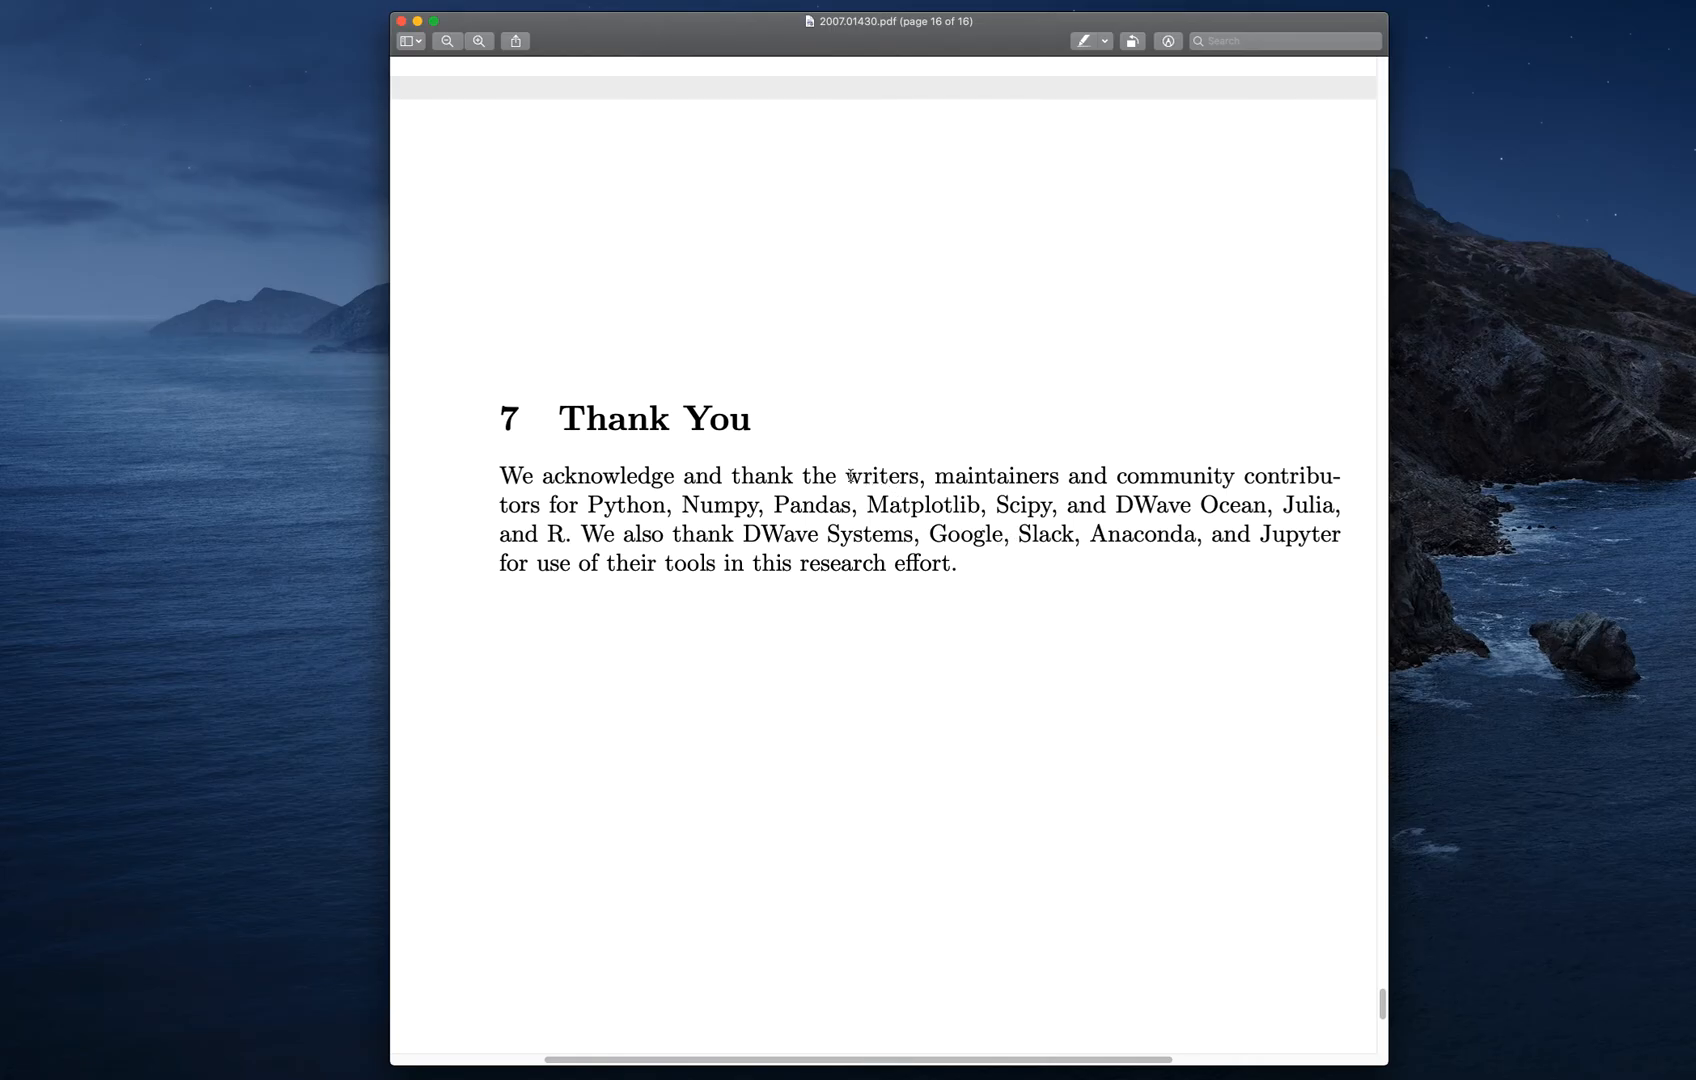
pyautogui.moveTo(842, 476); pyautogui.dragTo(544, 505)
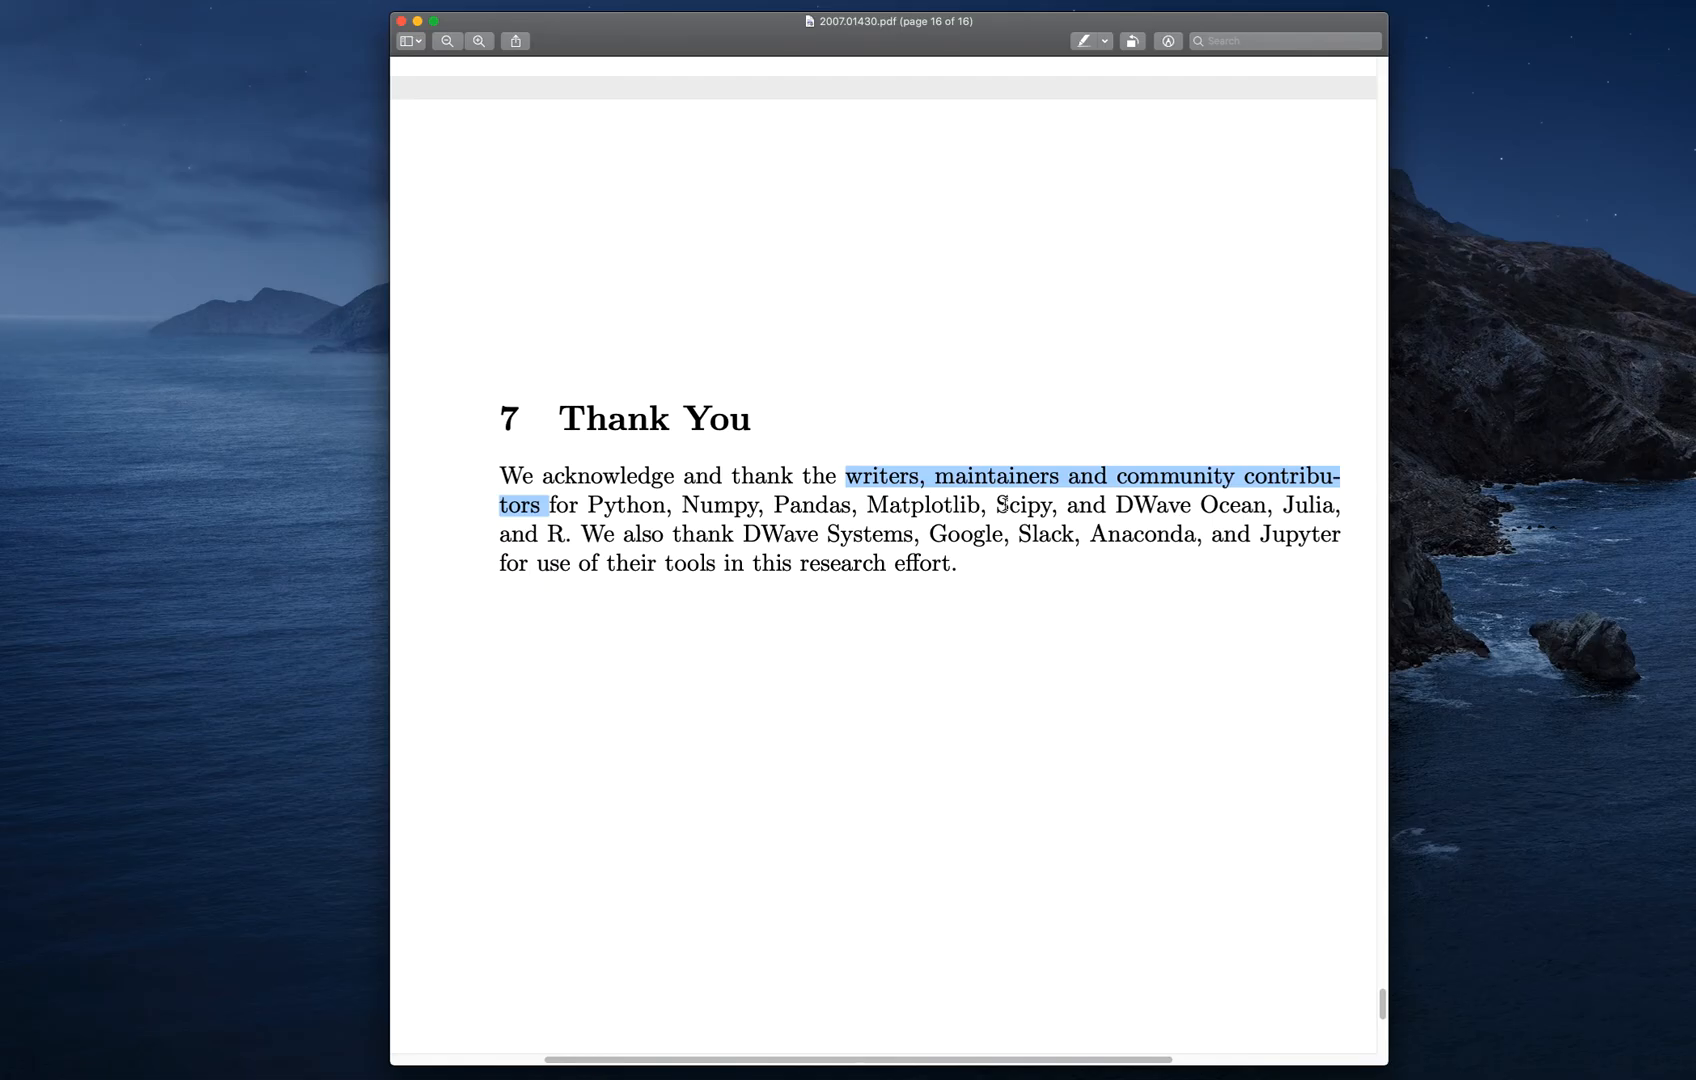
pyautogui.moveTo(1176, 504)
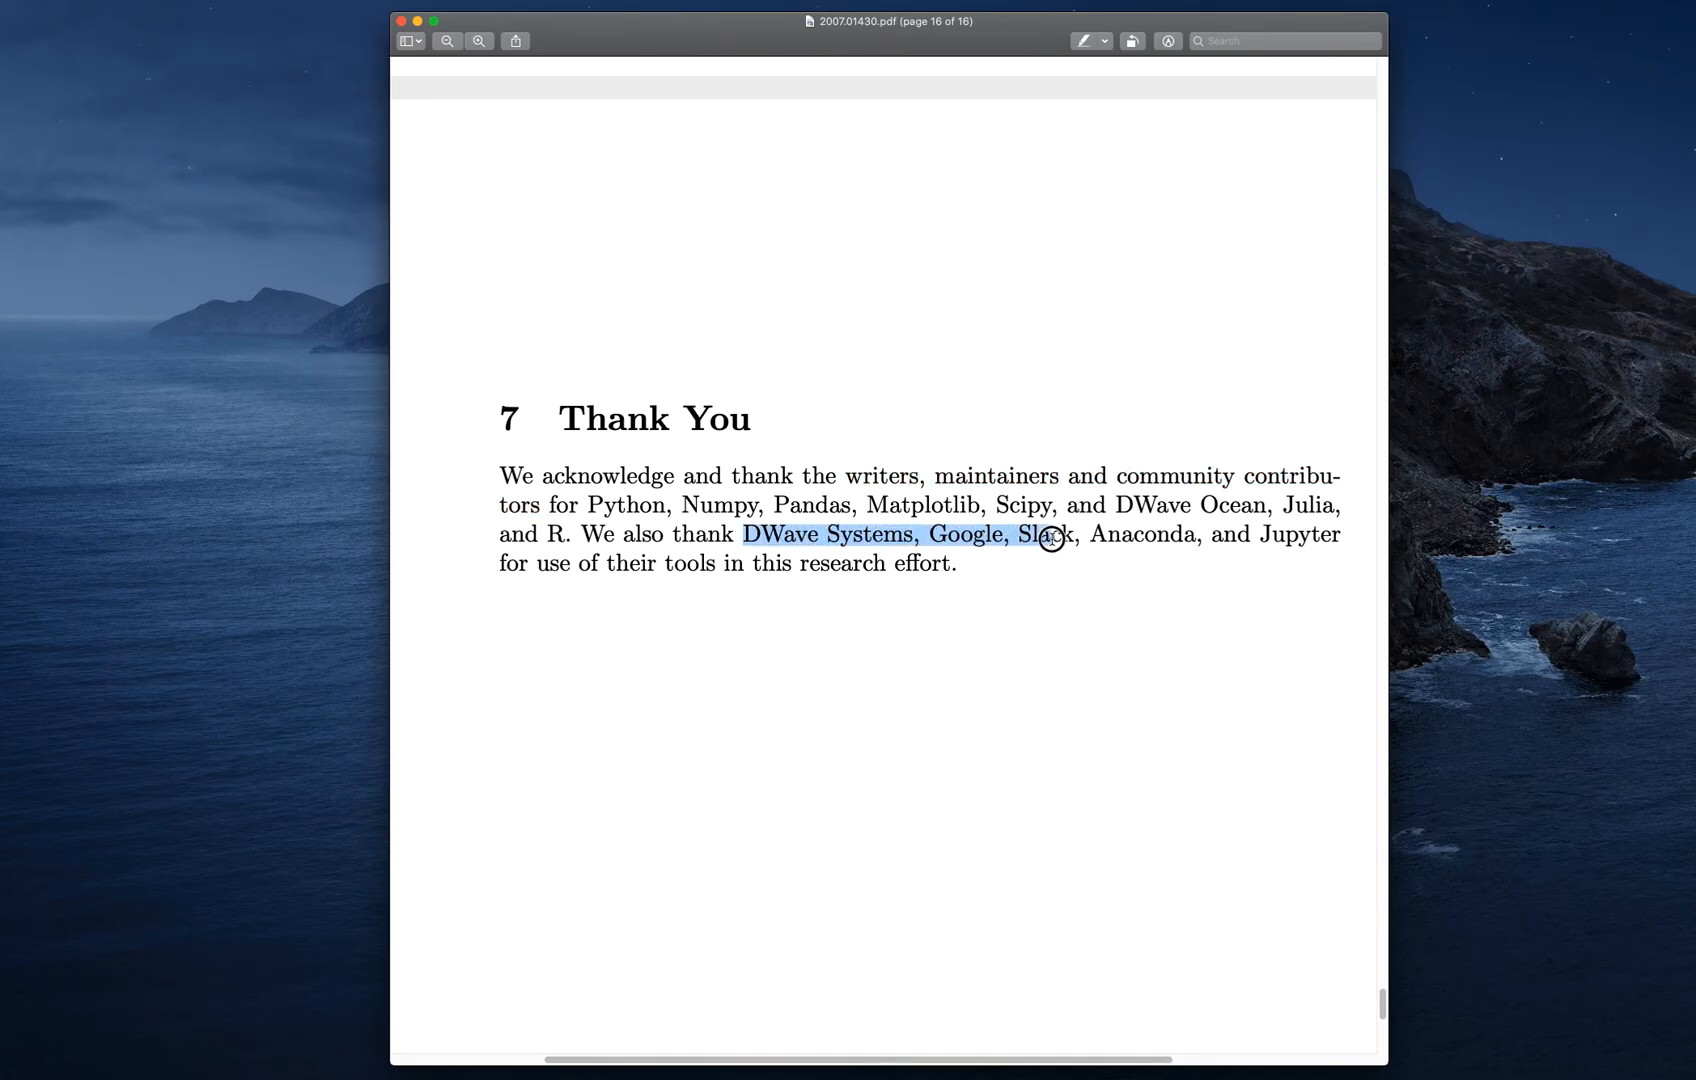
pyautogui.moveTo(1051, 539); pyautogui.dragTo(503, 565)
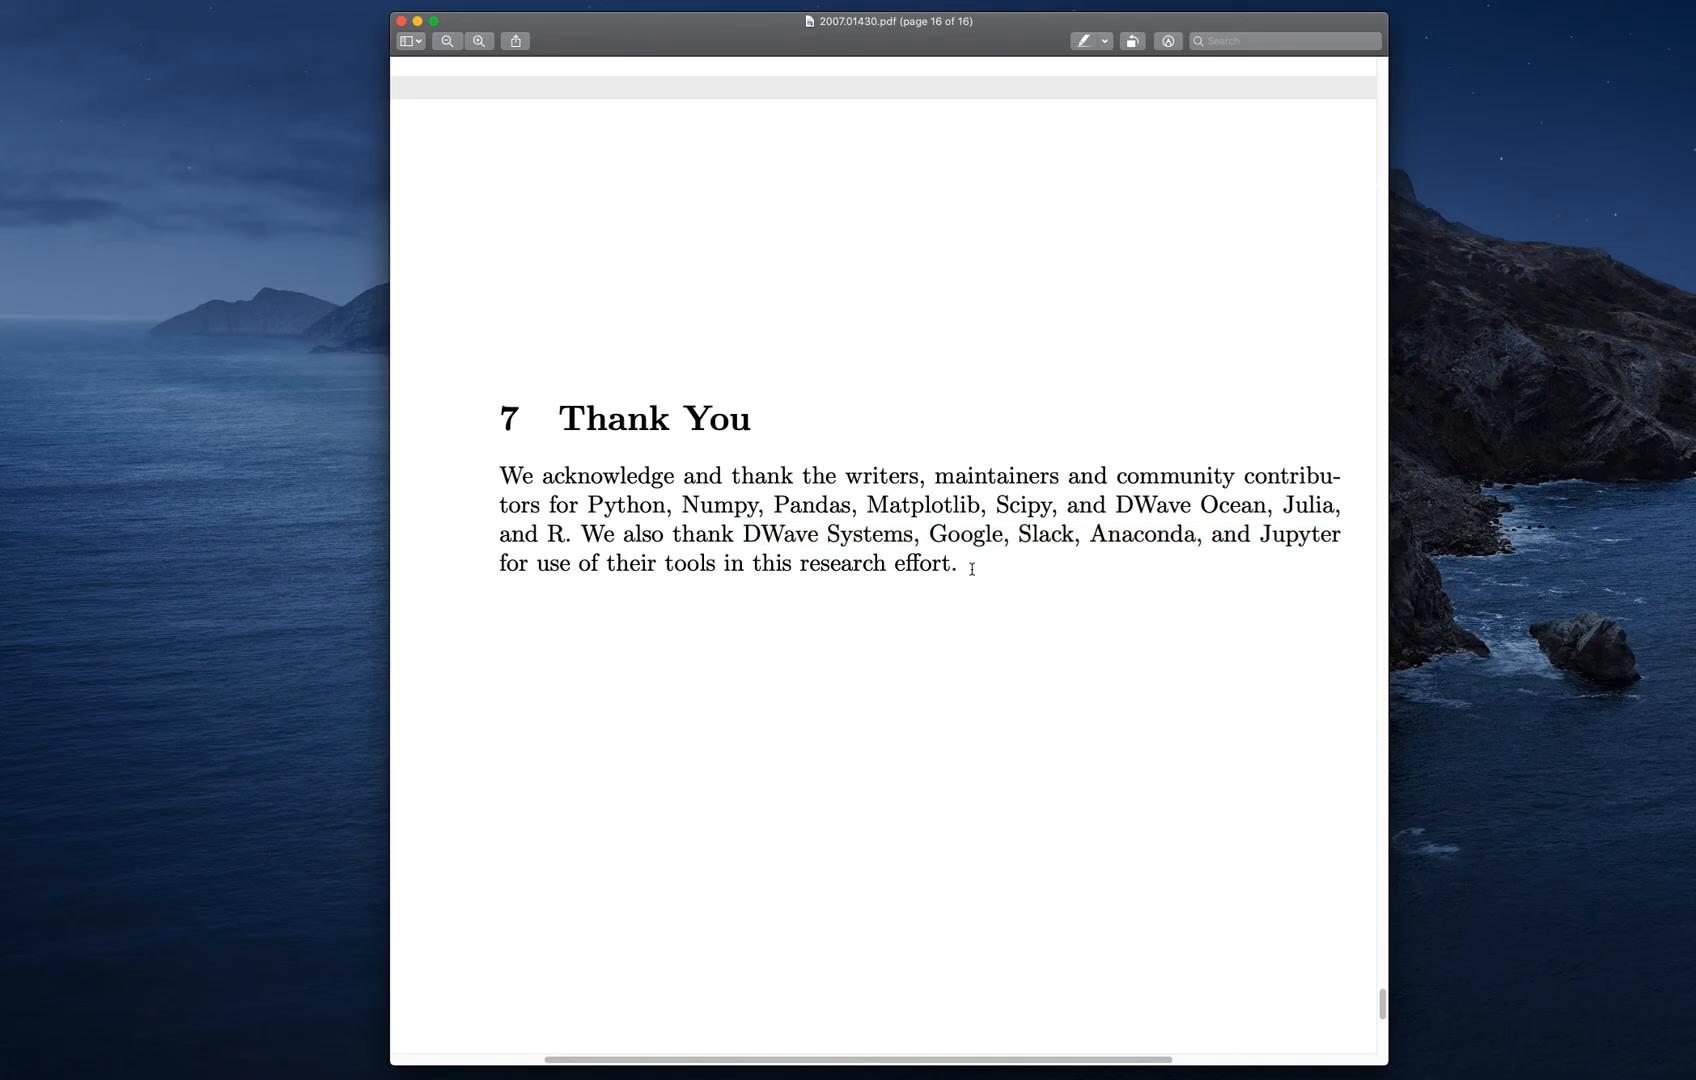
pyautogui.moveTo(962, 576)
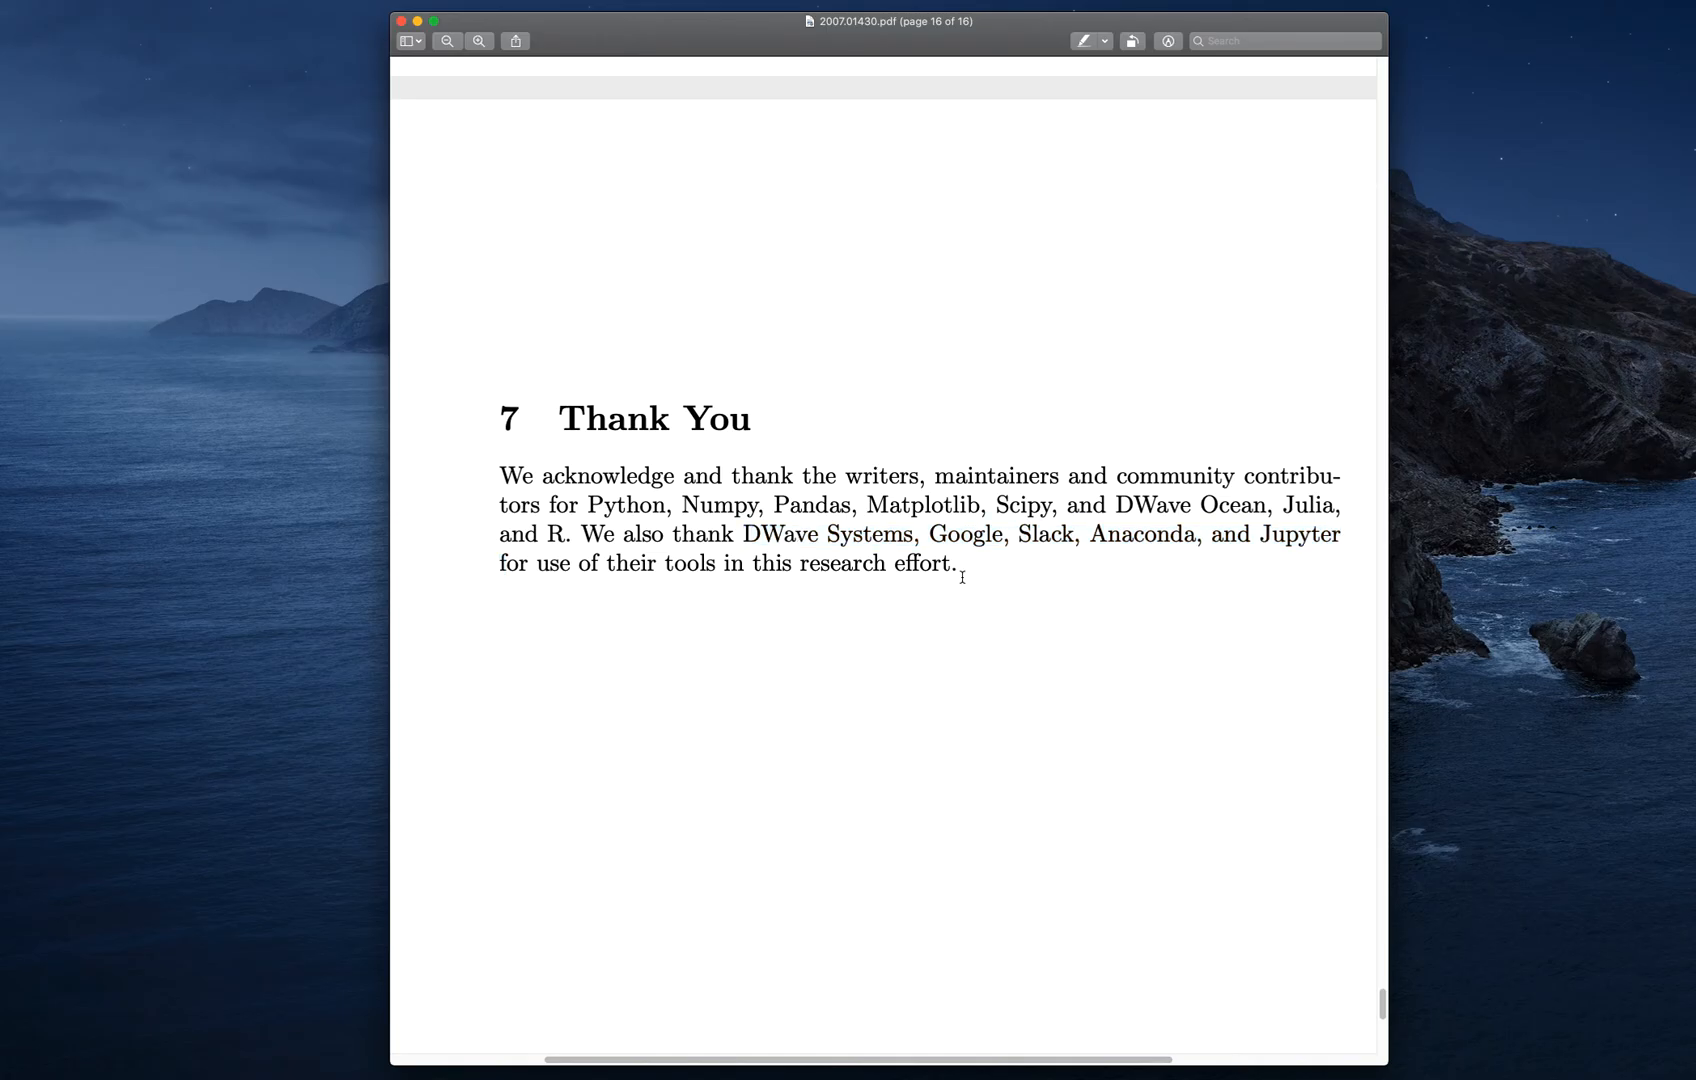
pyautogui.moveTo(1575, 241)
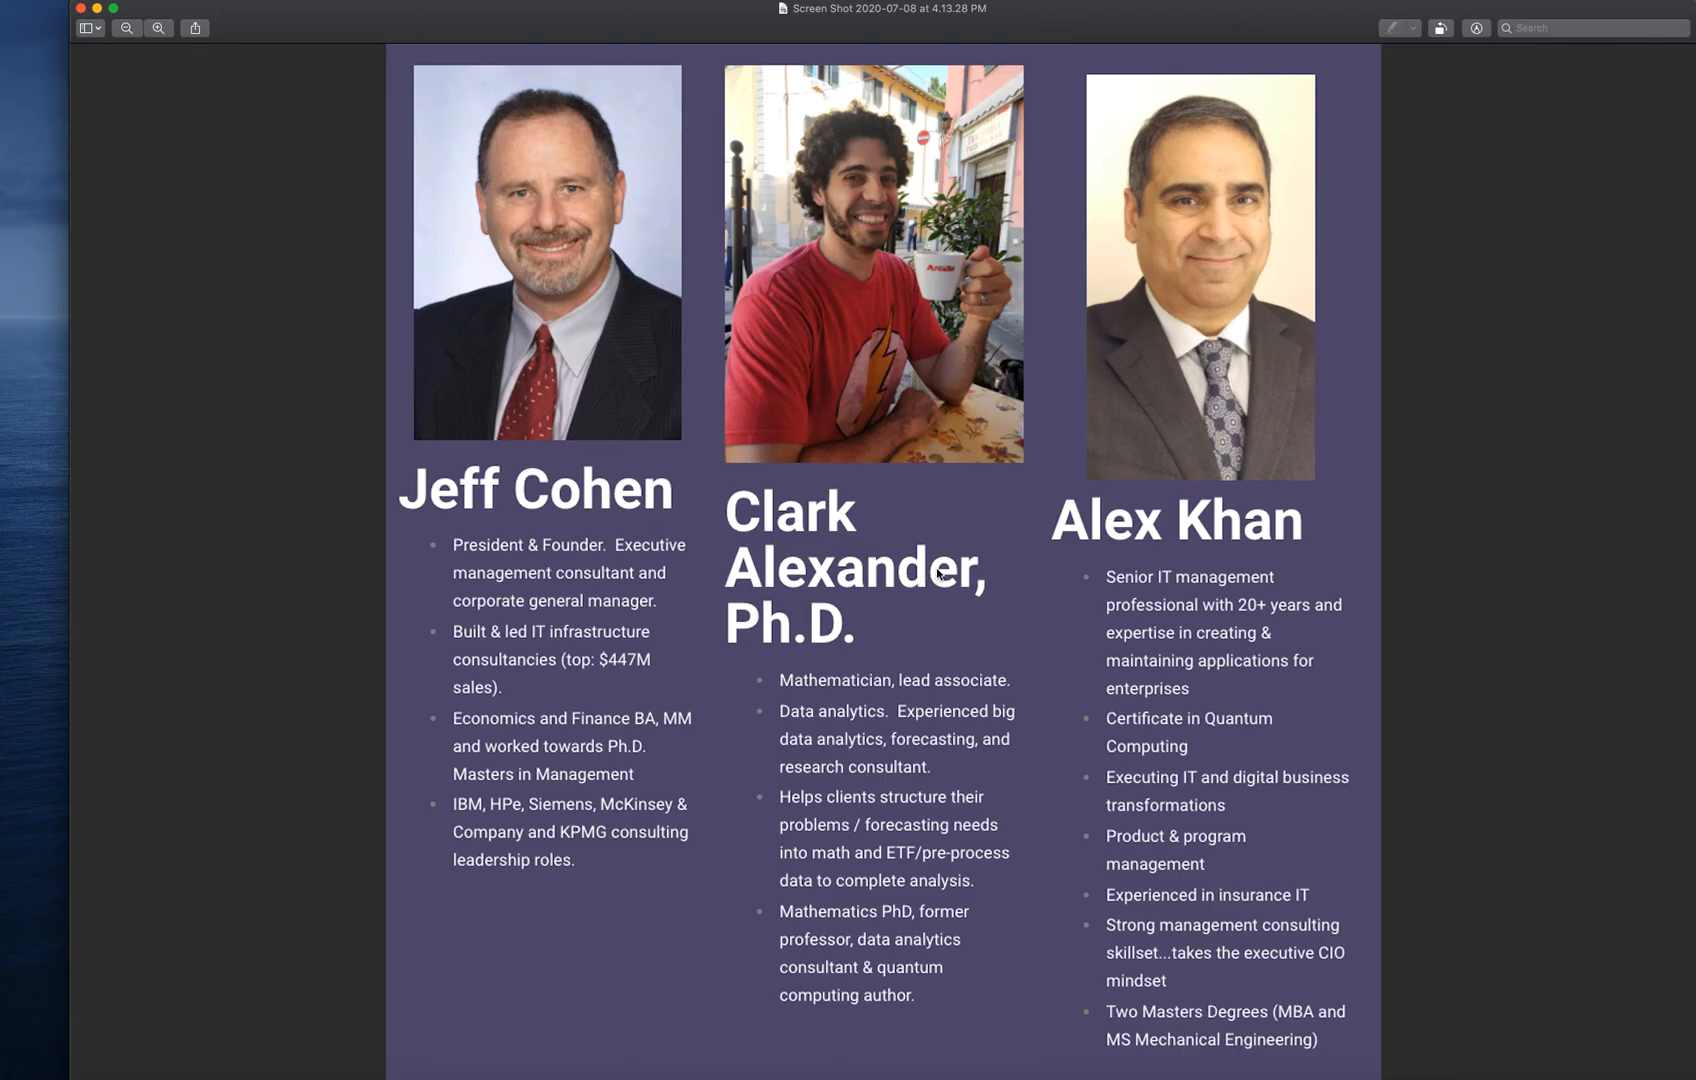
pyautogui.moveTo(878, 581)
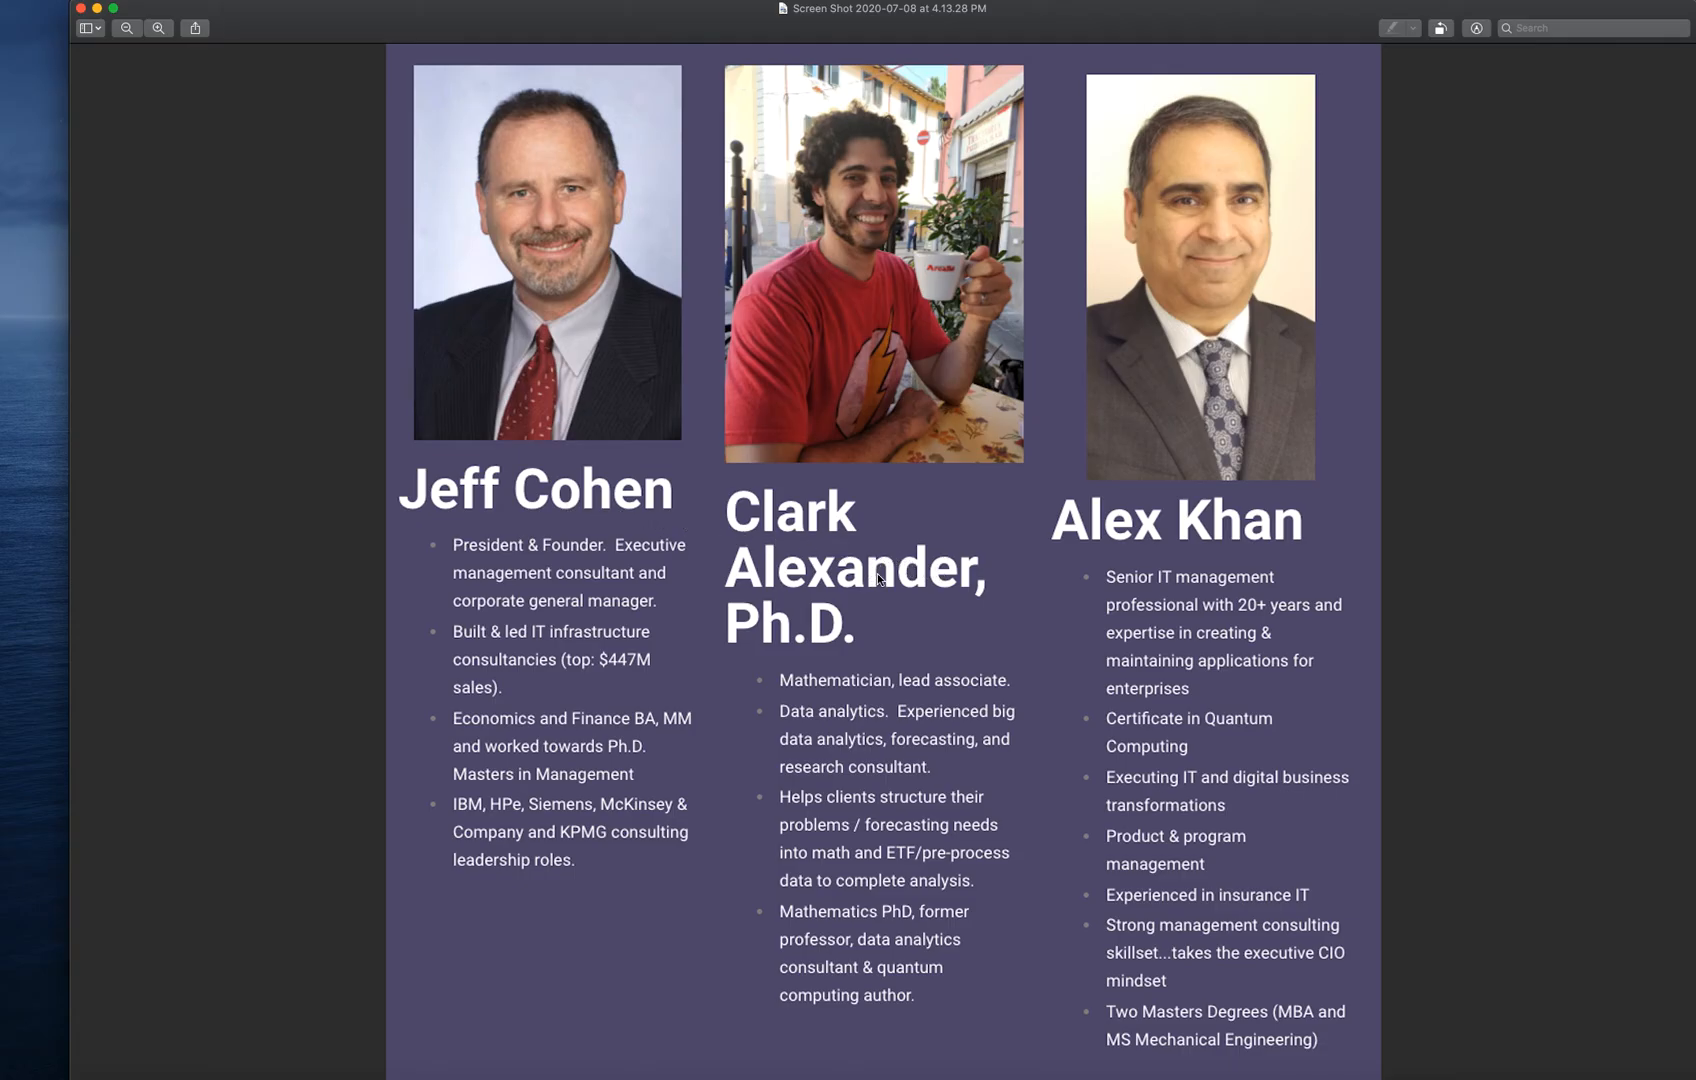
pyautogui.moveTo(786, 686)
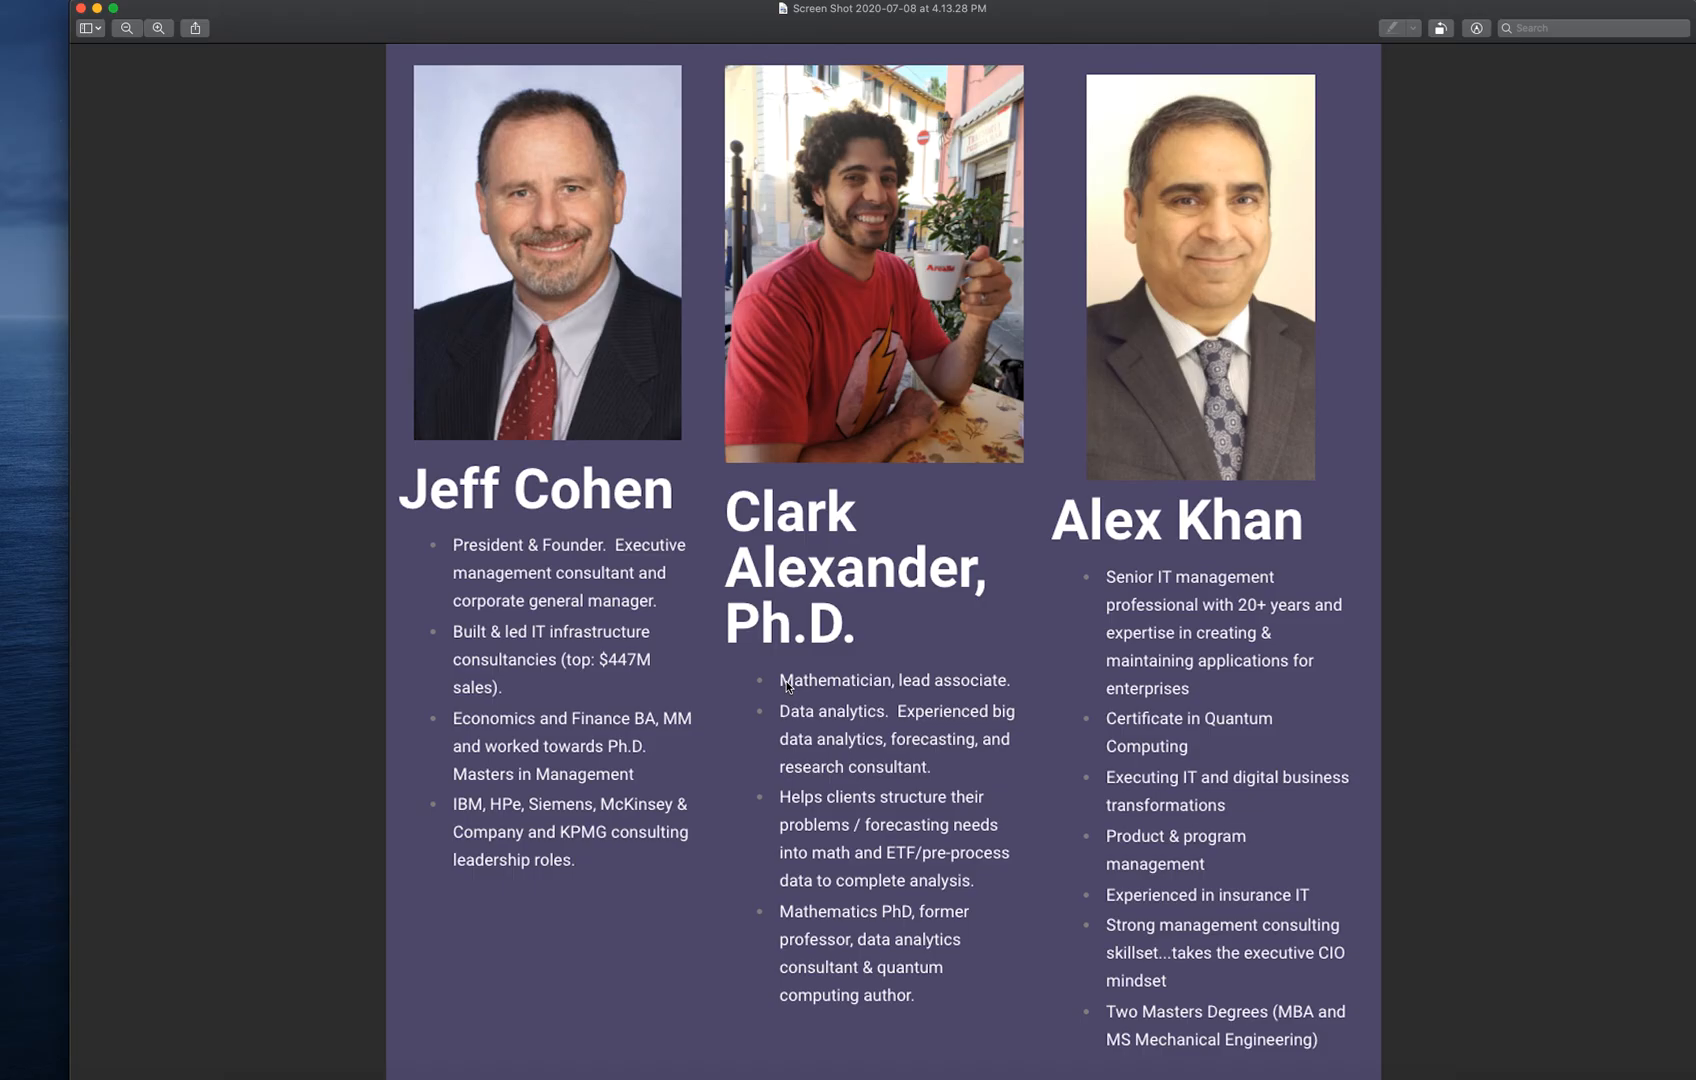
pyautogui.moveTo(980, 694)
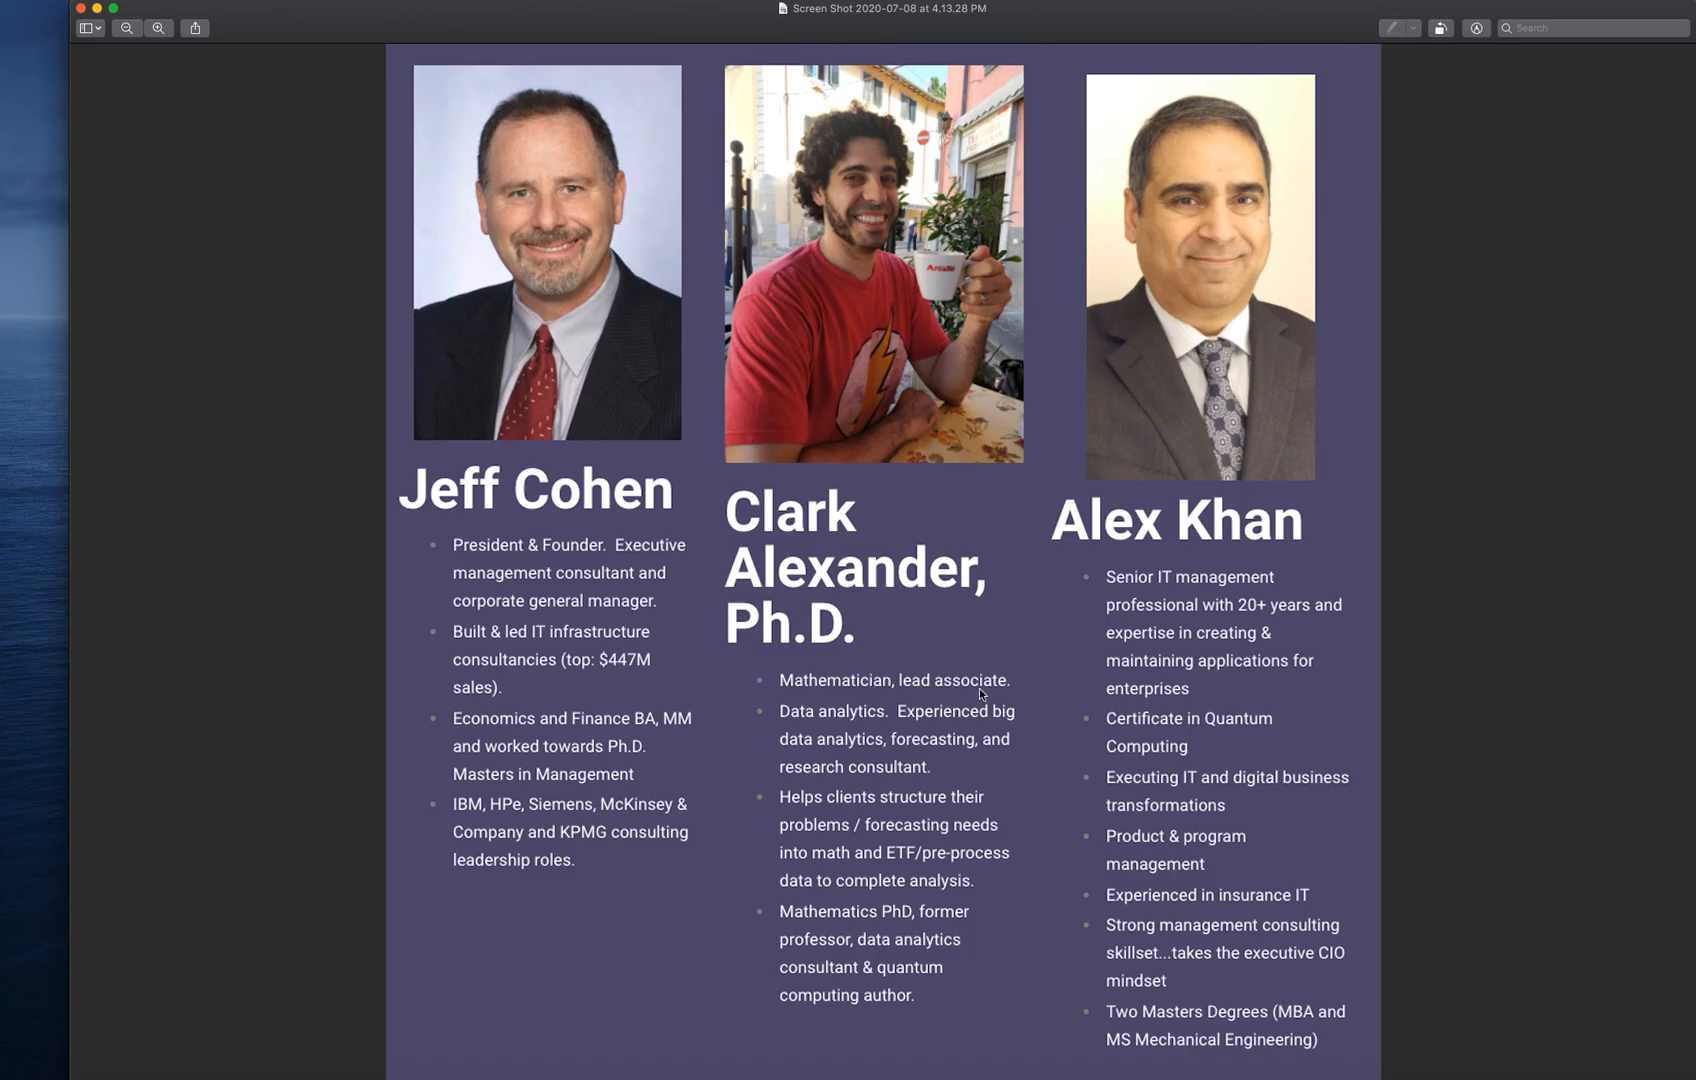